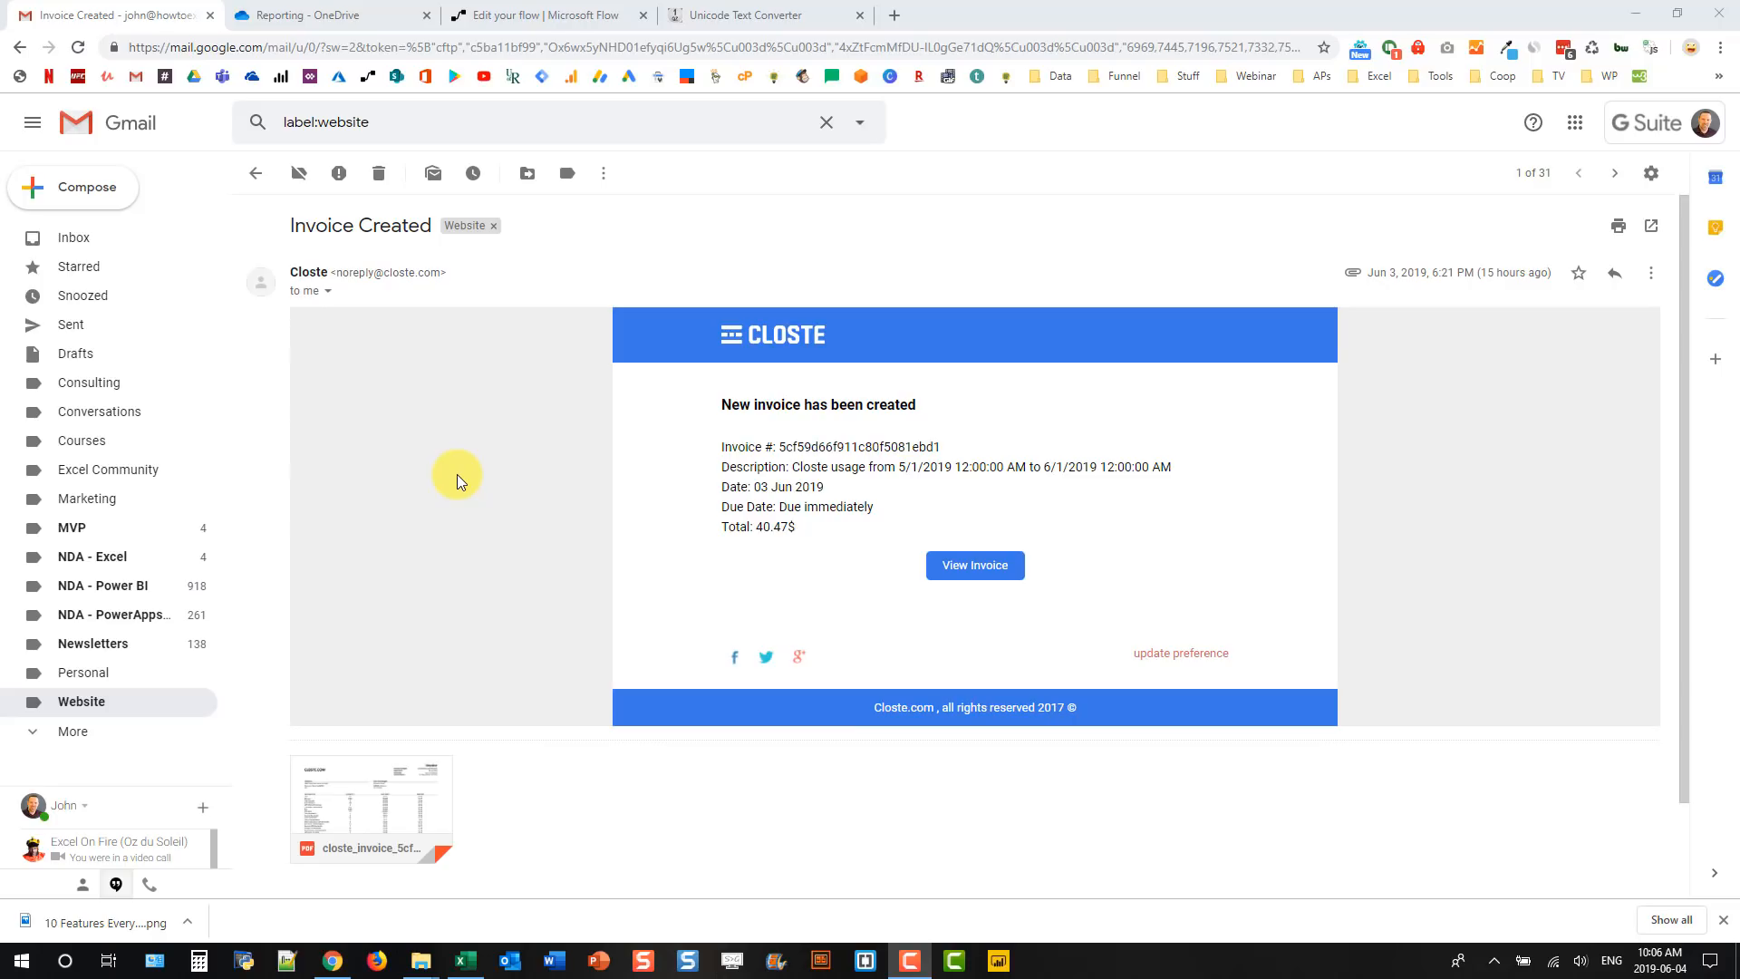
mouse_move(514, 520)
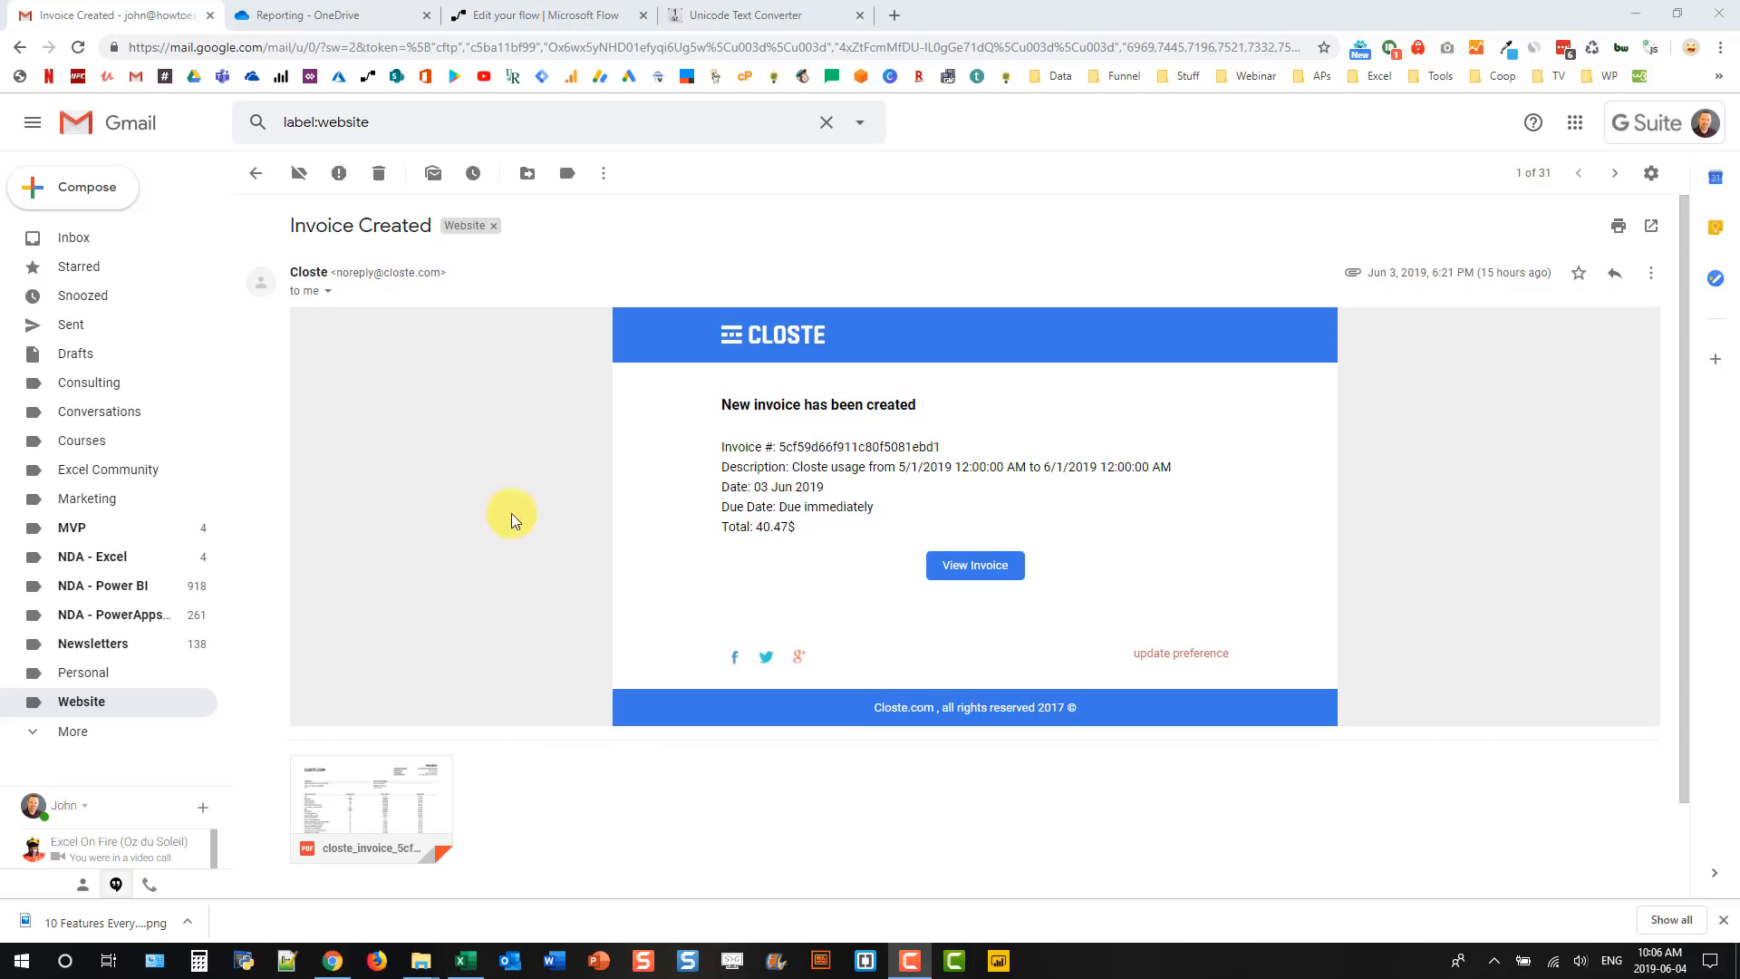
mouse_move(669, 524)
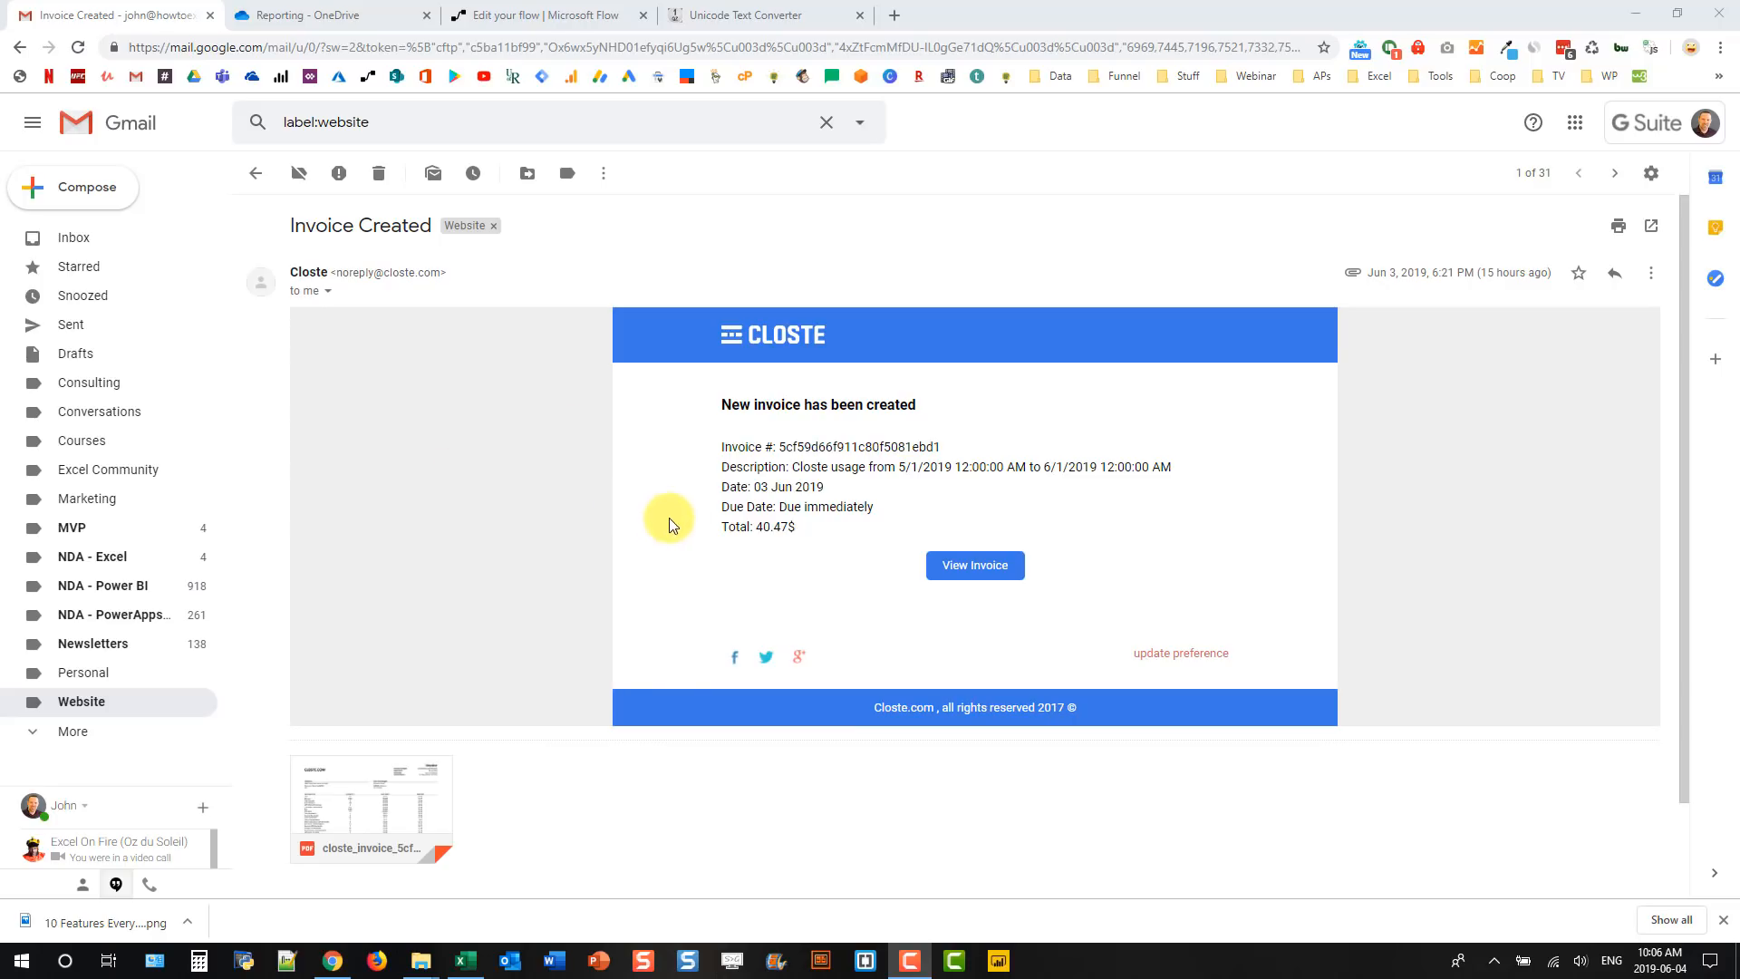
mouse_move(773, 529)
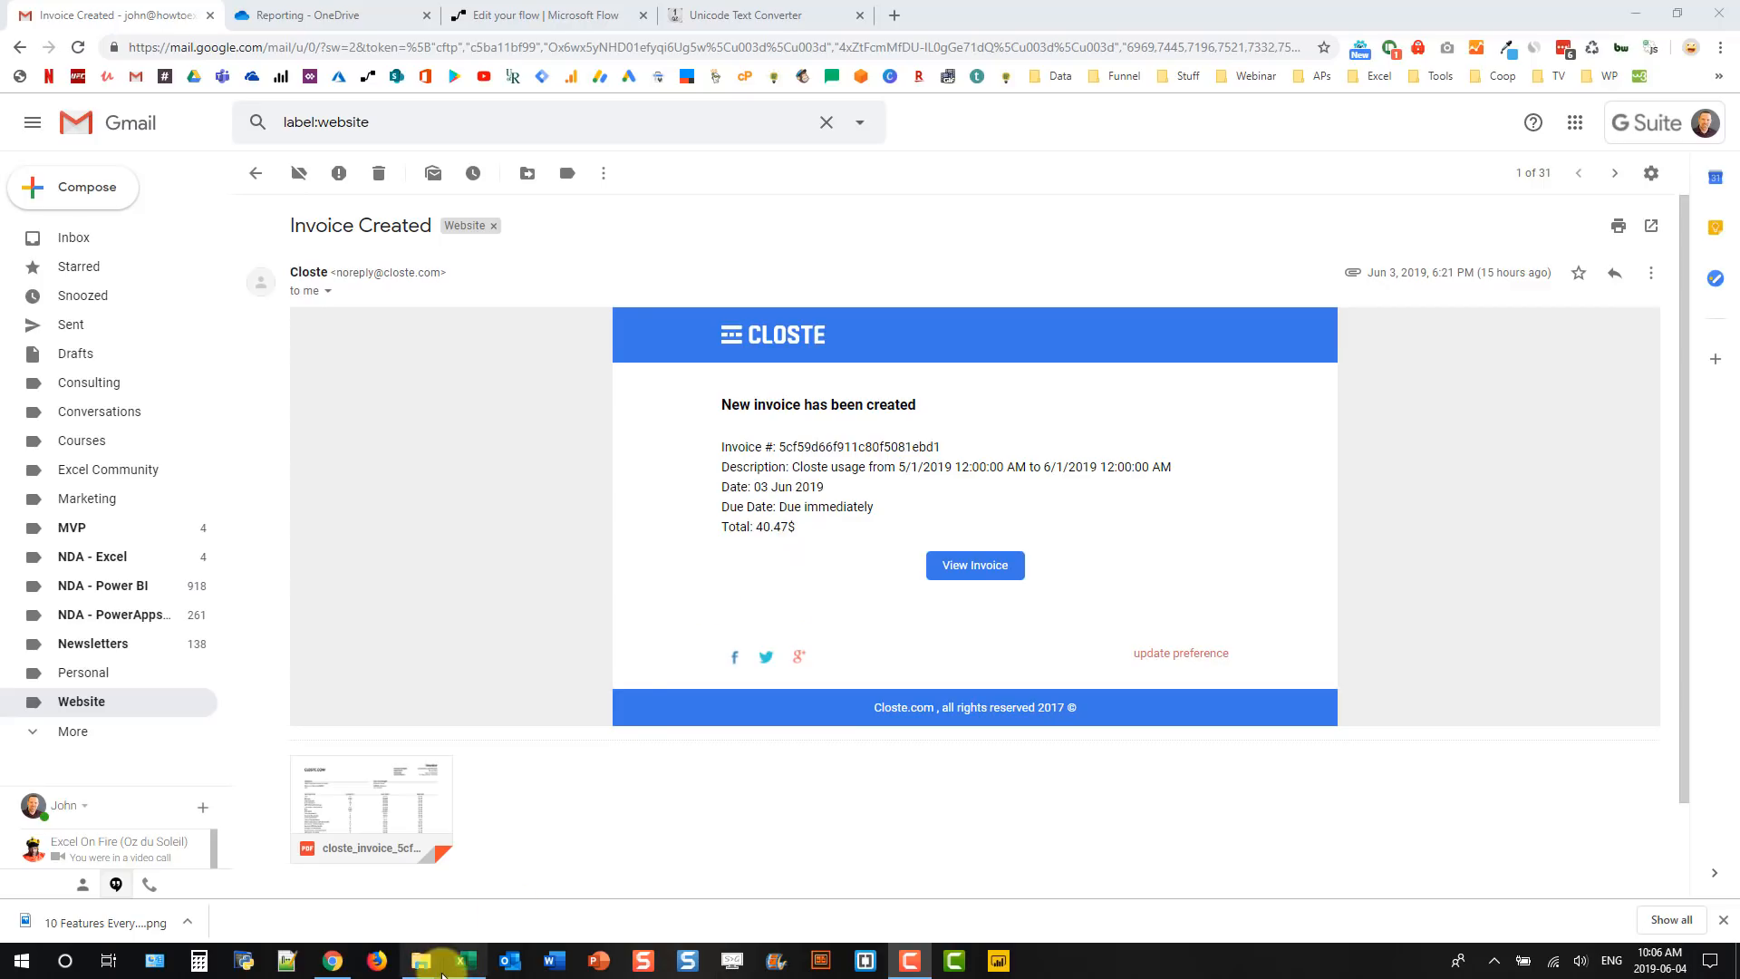
Step: Switch to the Expenses workbook and select the newest row, the 2019-06-03 Closte $40.47 USD charge
click(464, 961)
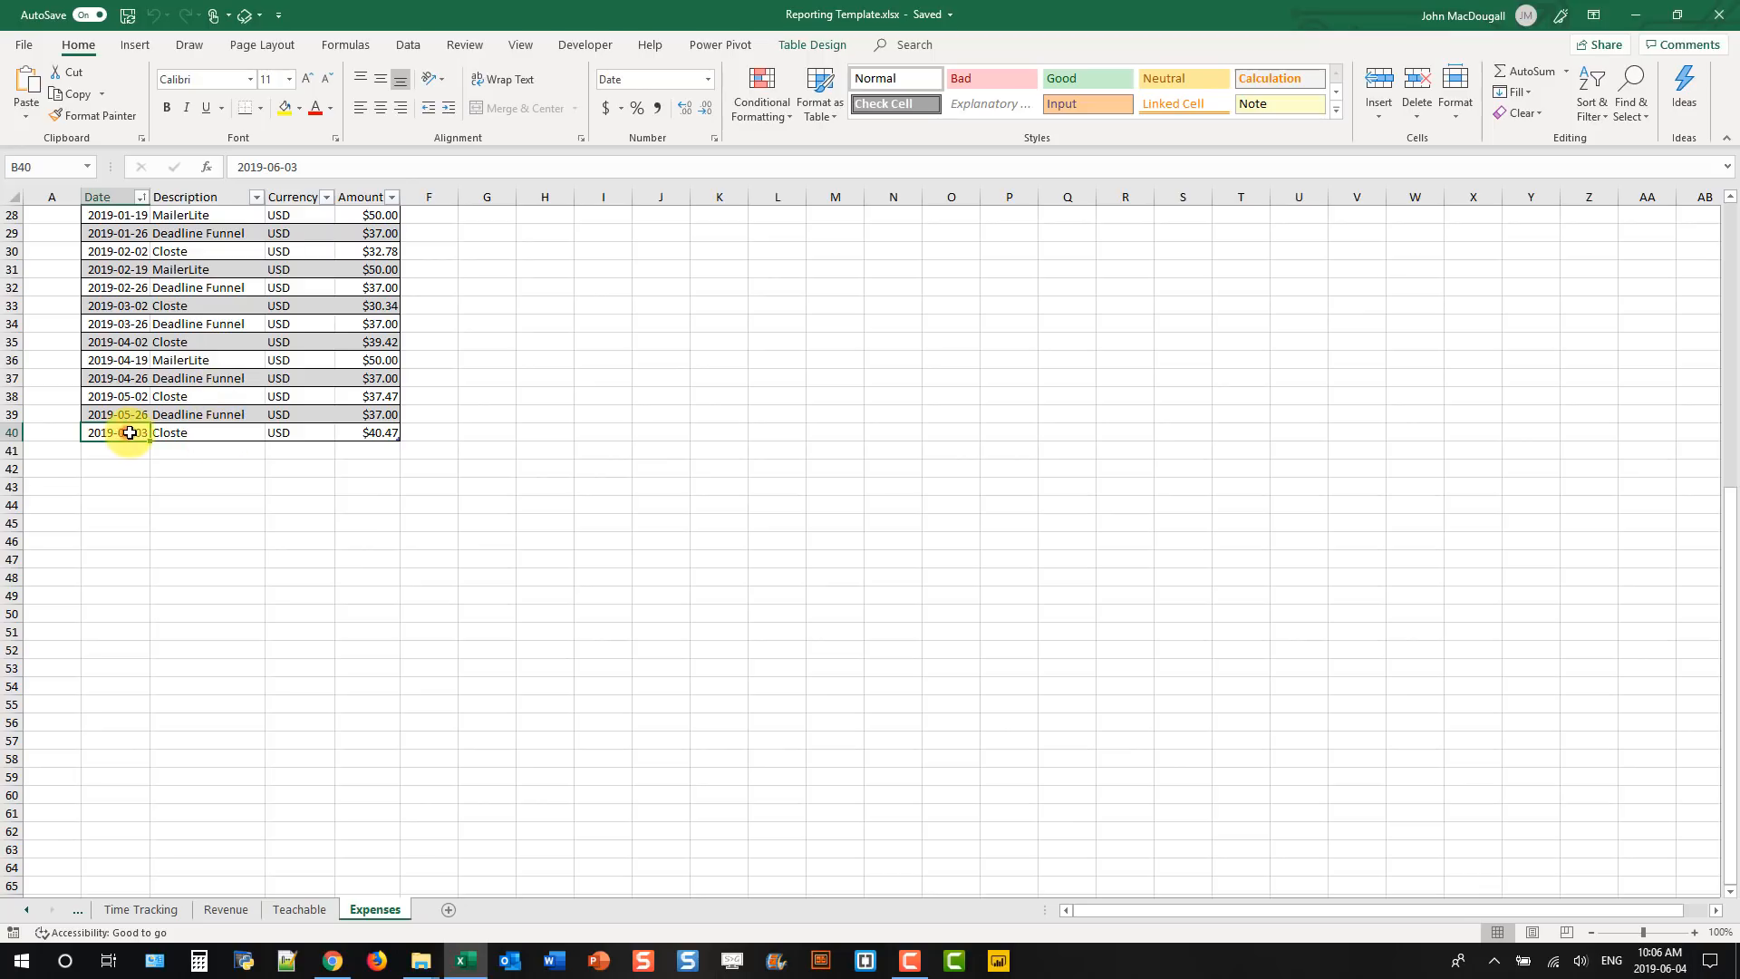
click(316, 434)
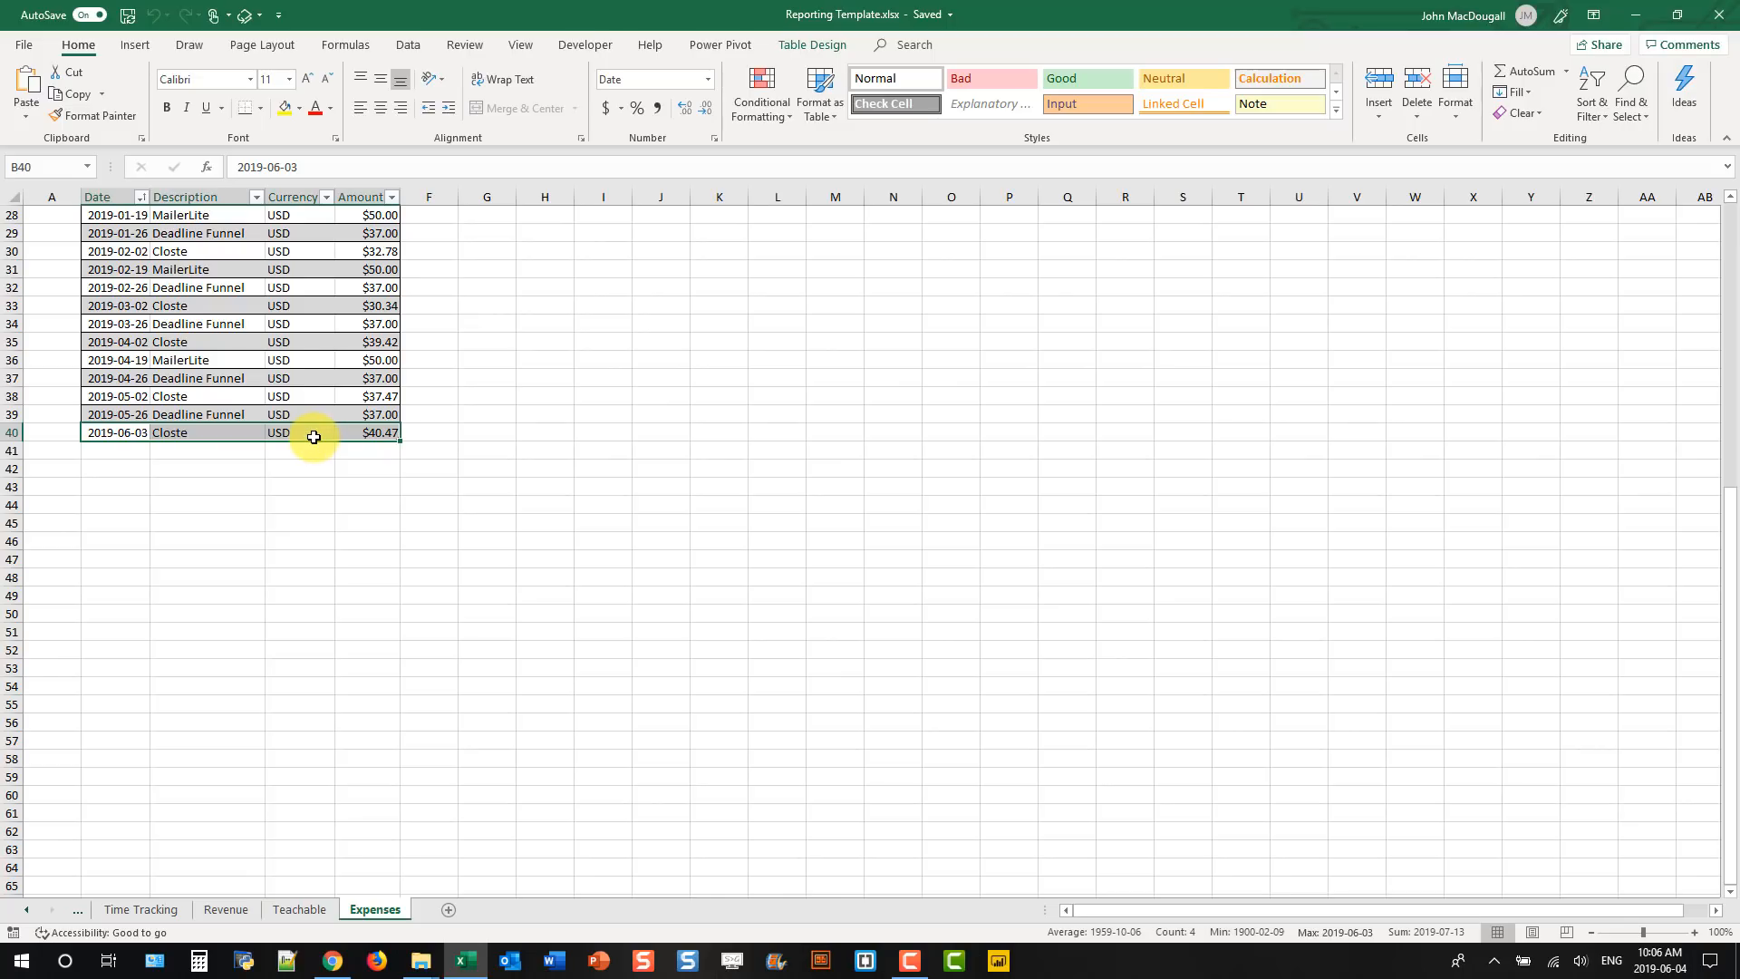
mouse_move(317, 455)
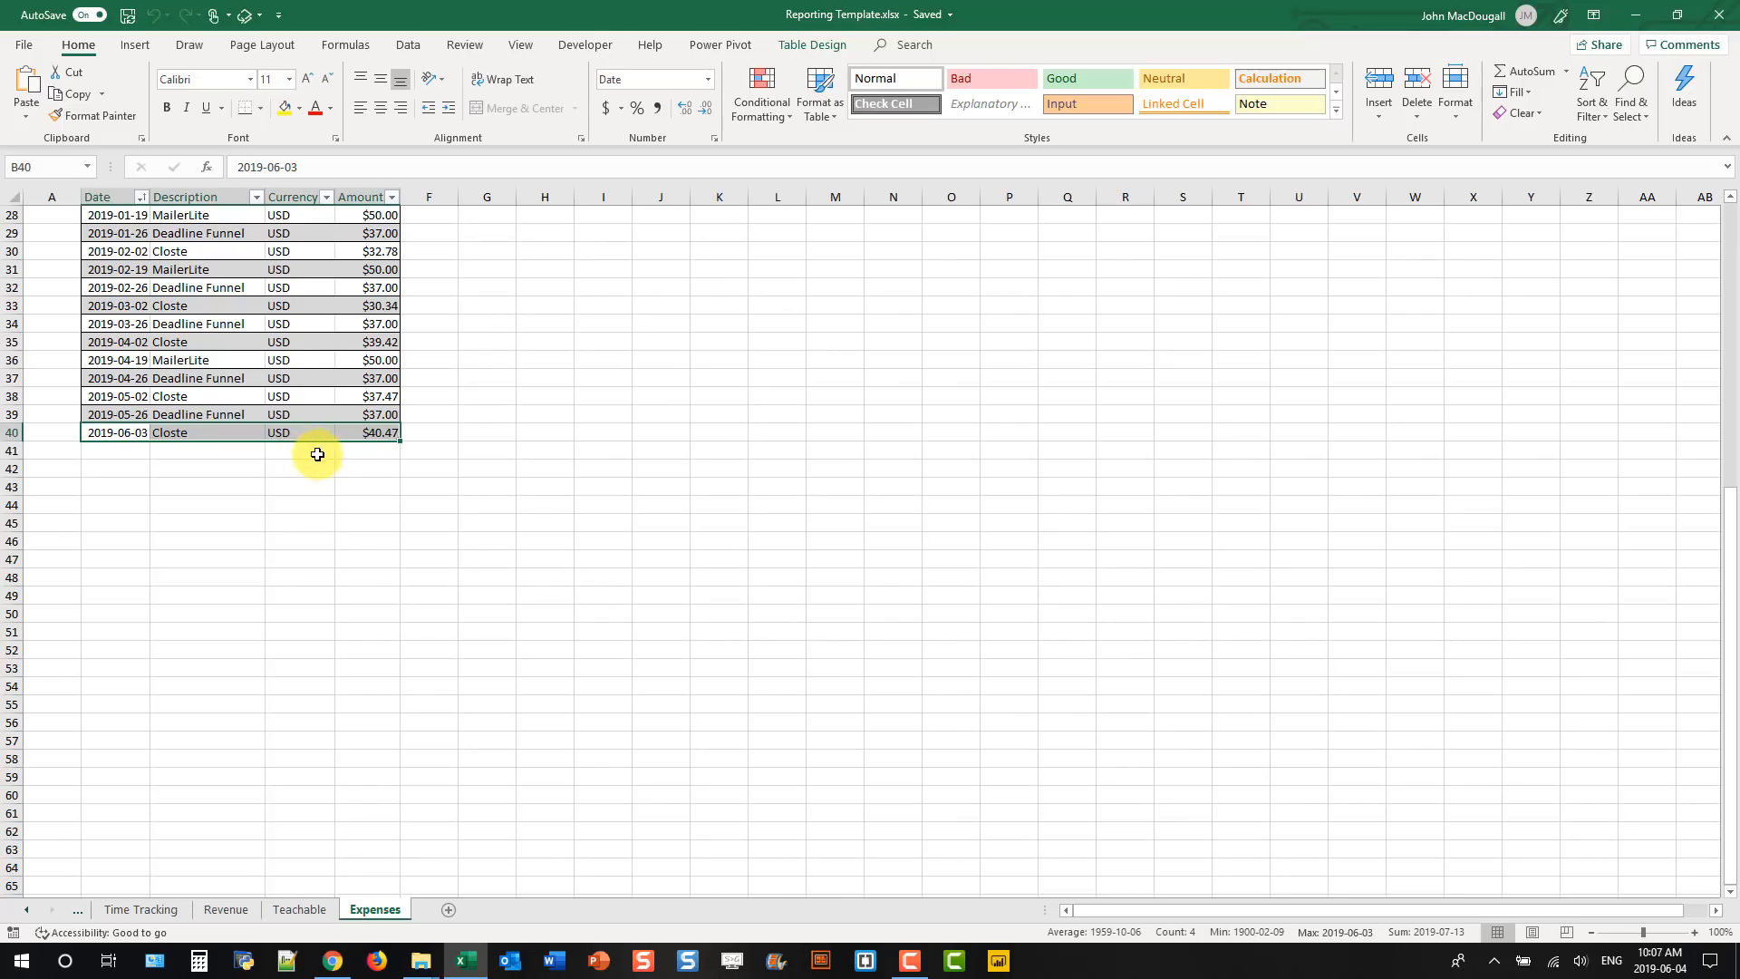
Step: Switch back to Chrome showing the Closte invoice email for 40.47$ dated 3 June 2019
click(330, 961)
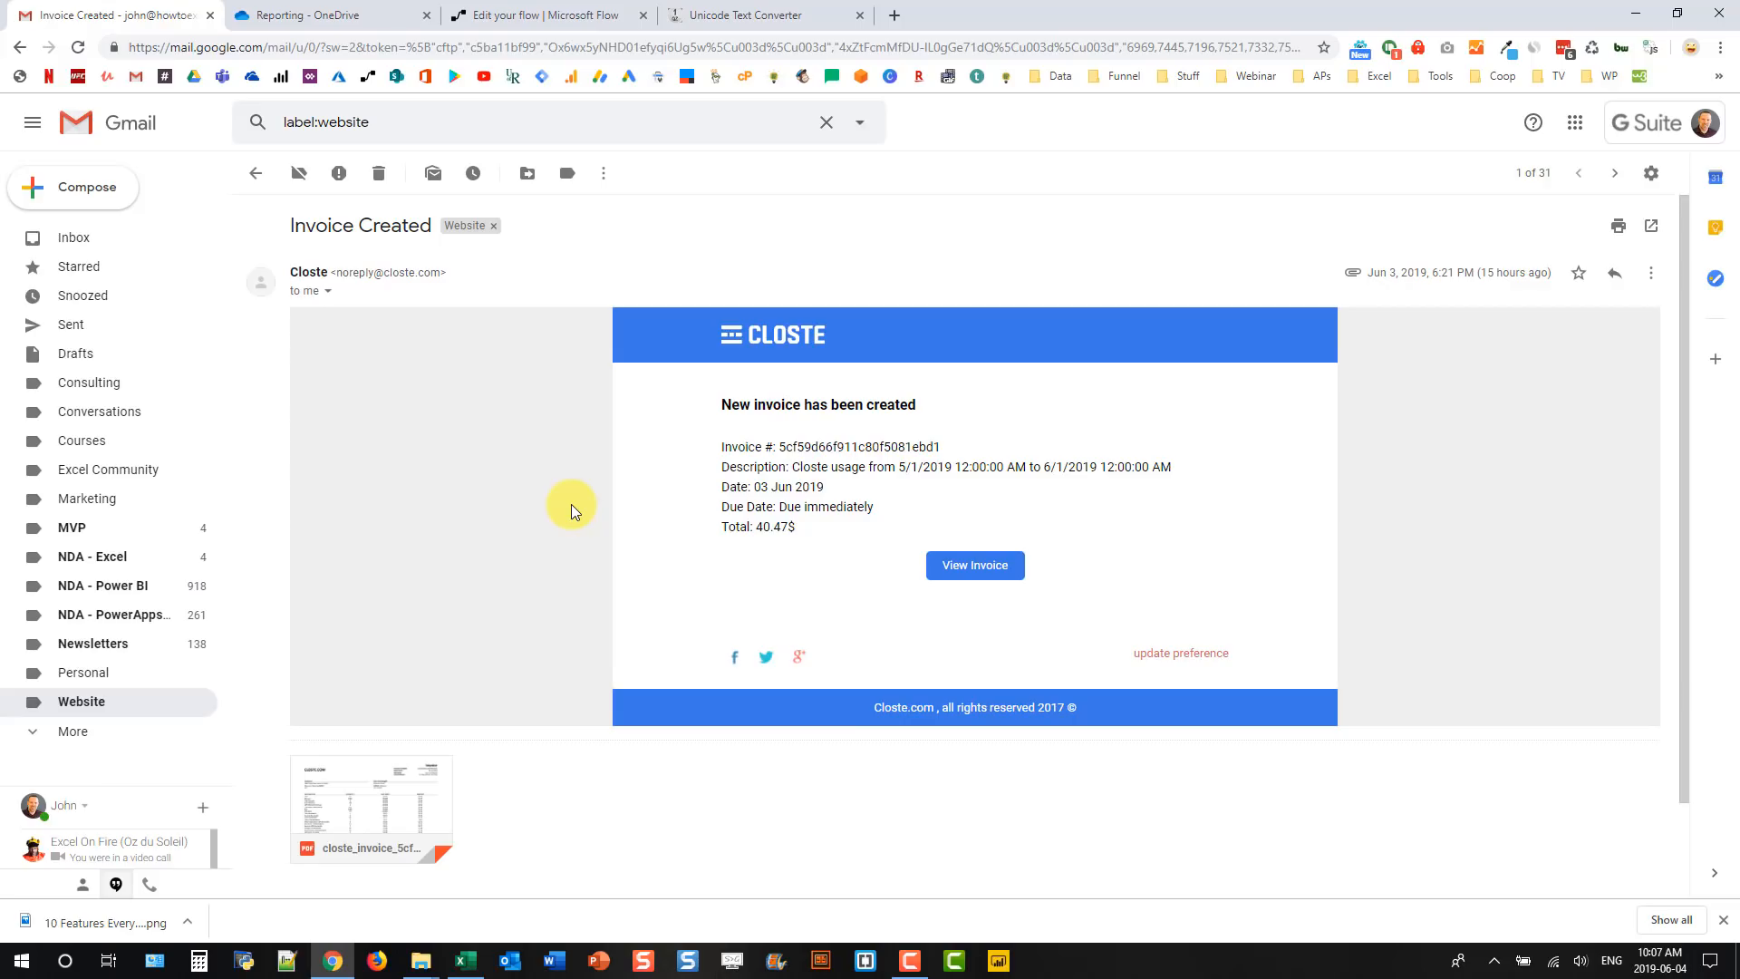
mouse_move(710, 404)
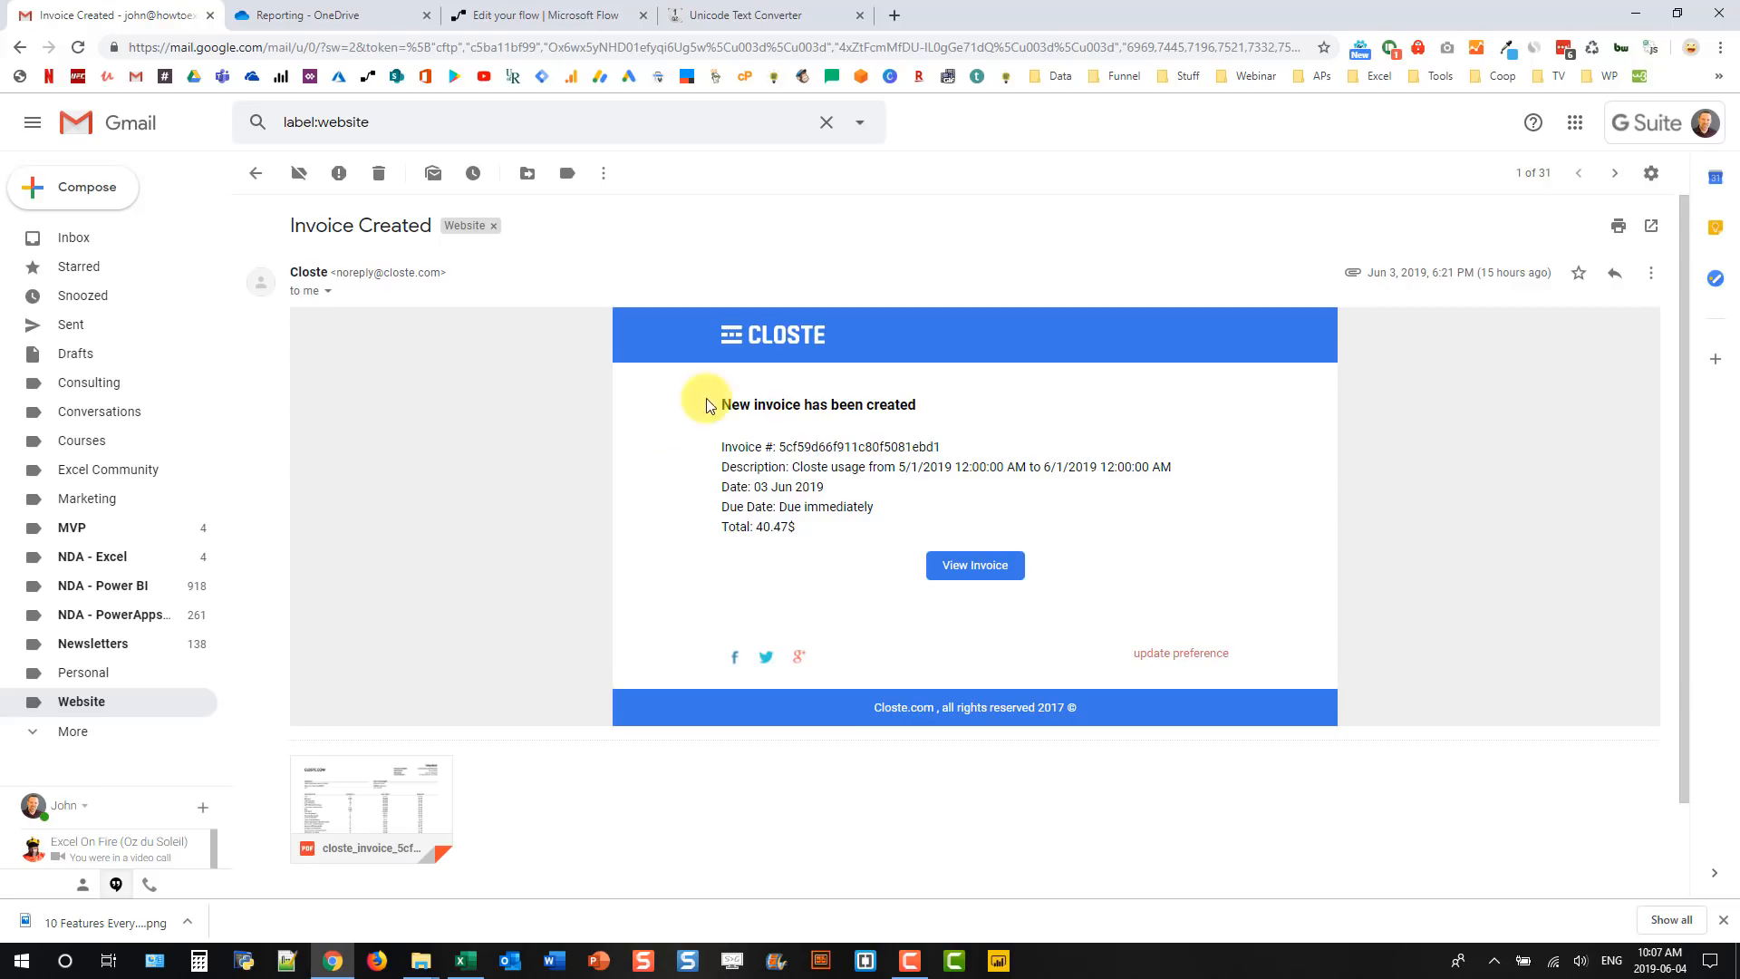
mouse_move(216, 676)
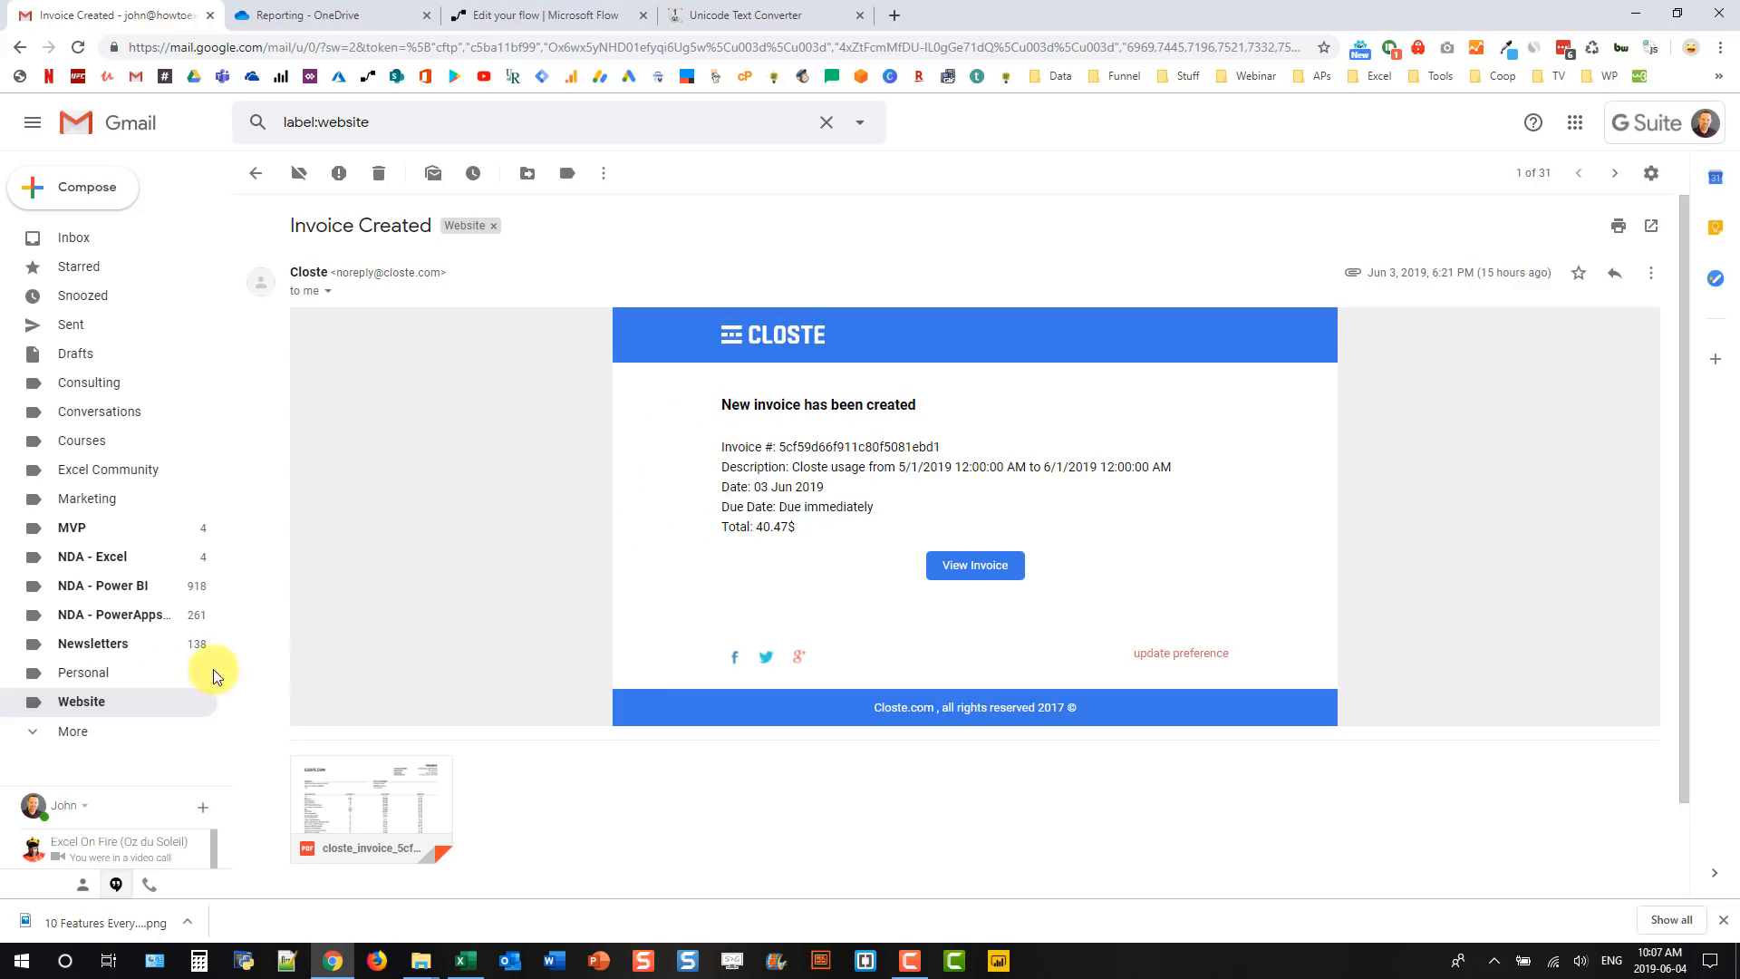
mouse_move(145, 709)
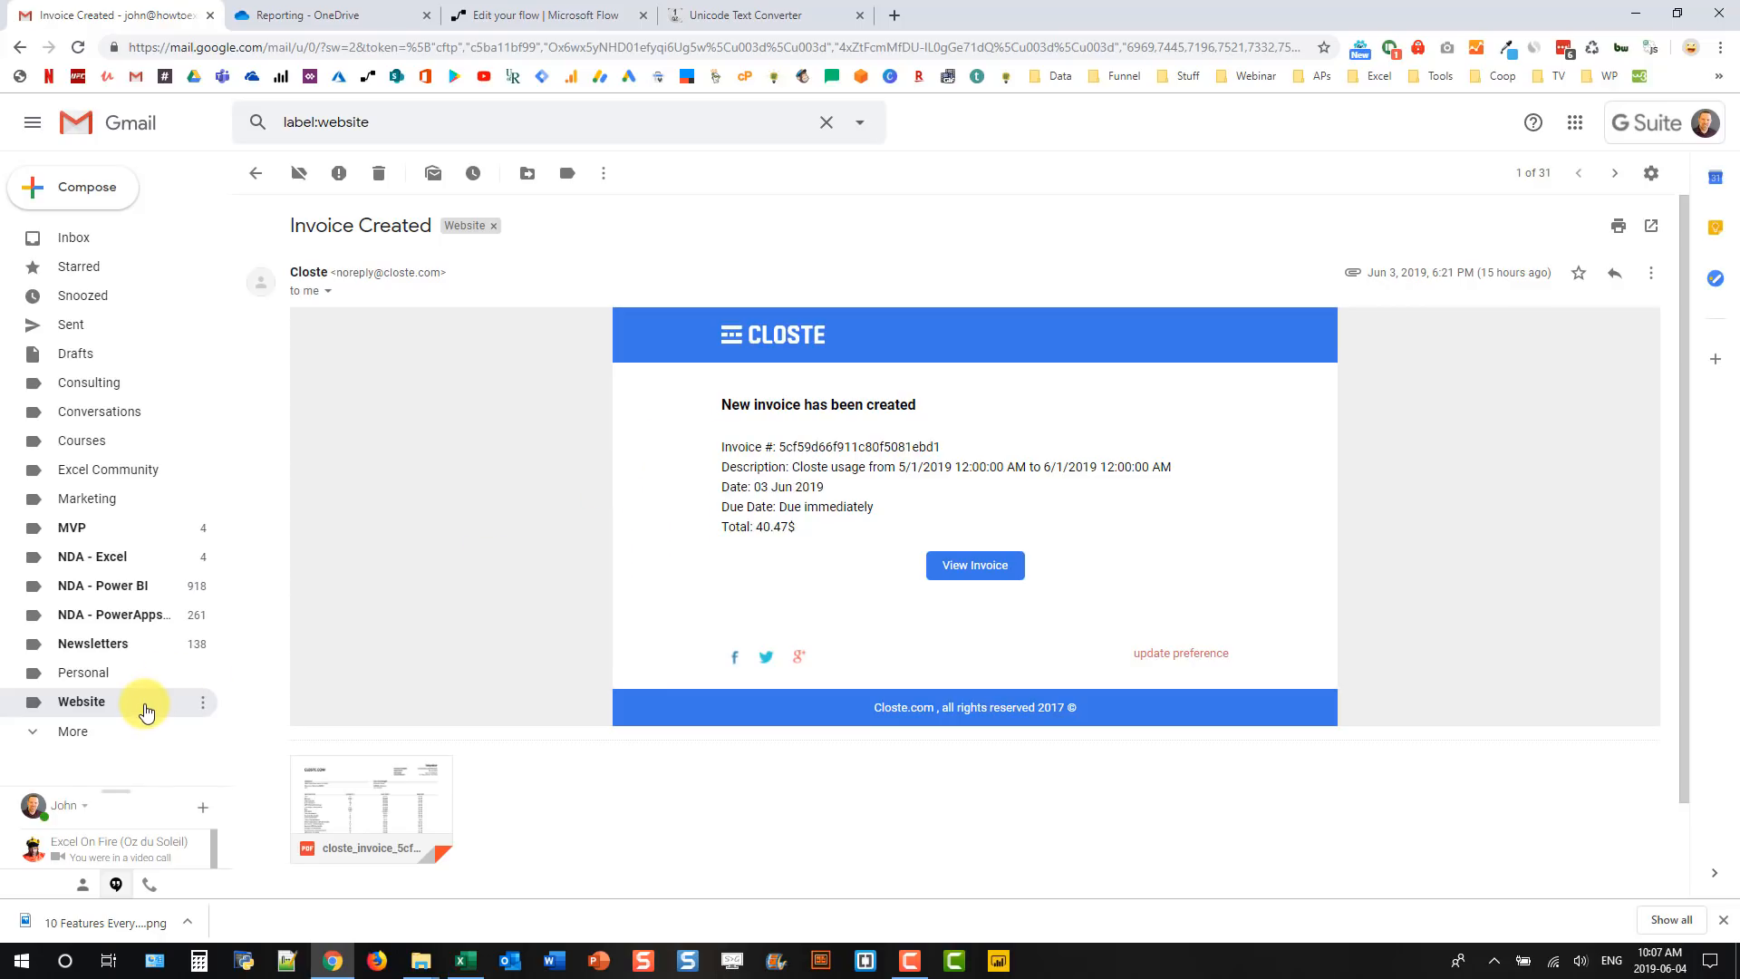
mouse_move(1650, 174)
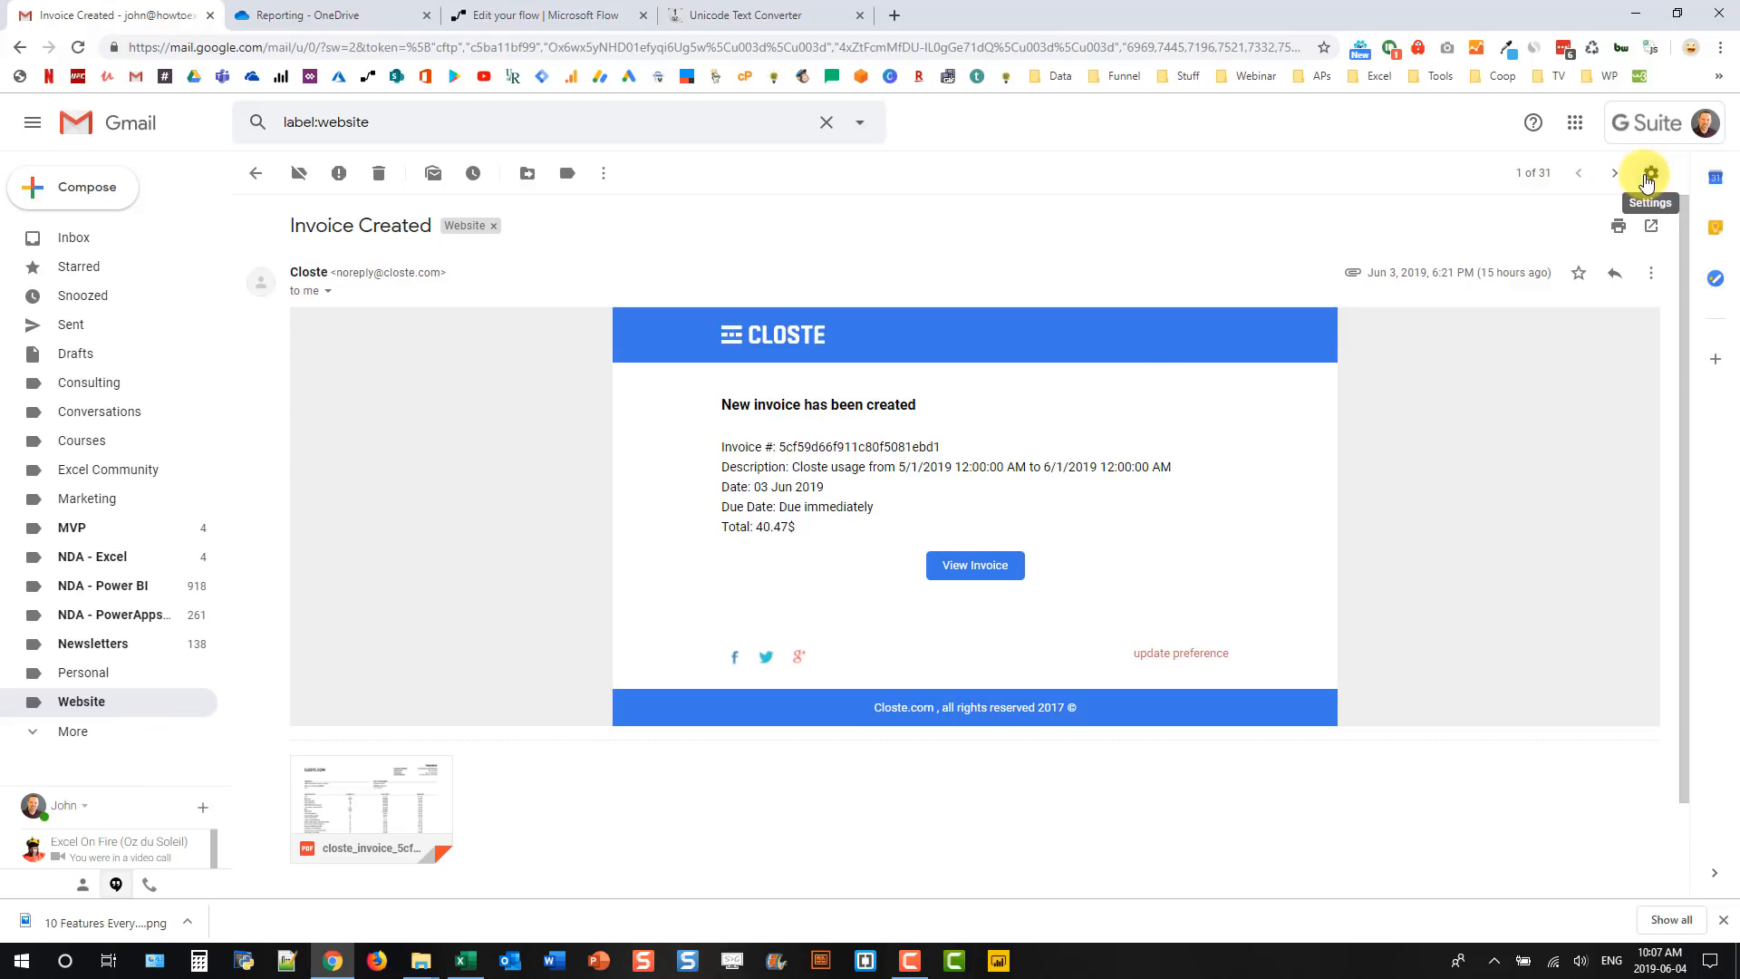
click(1649, 174)
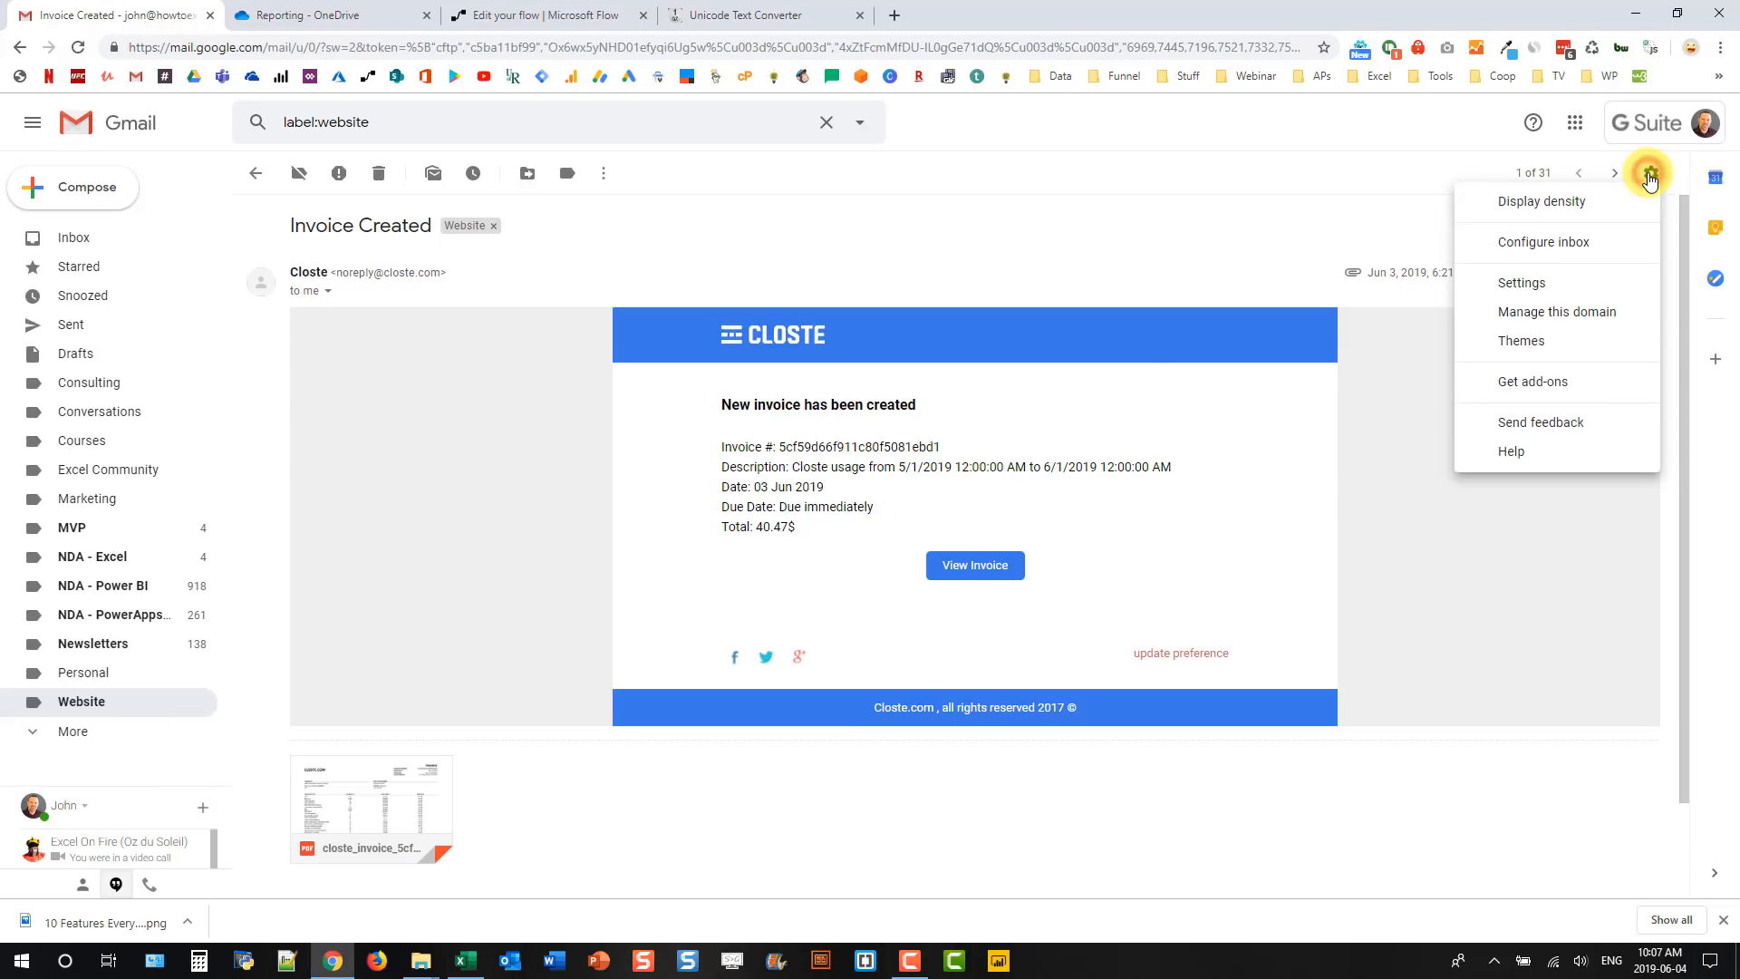
mouse_move(1521, 283)
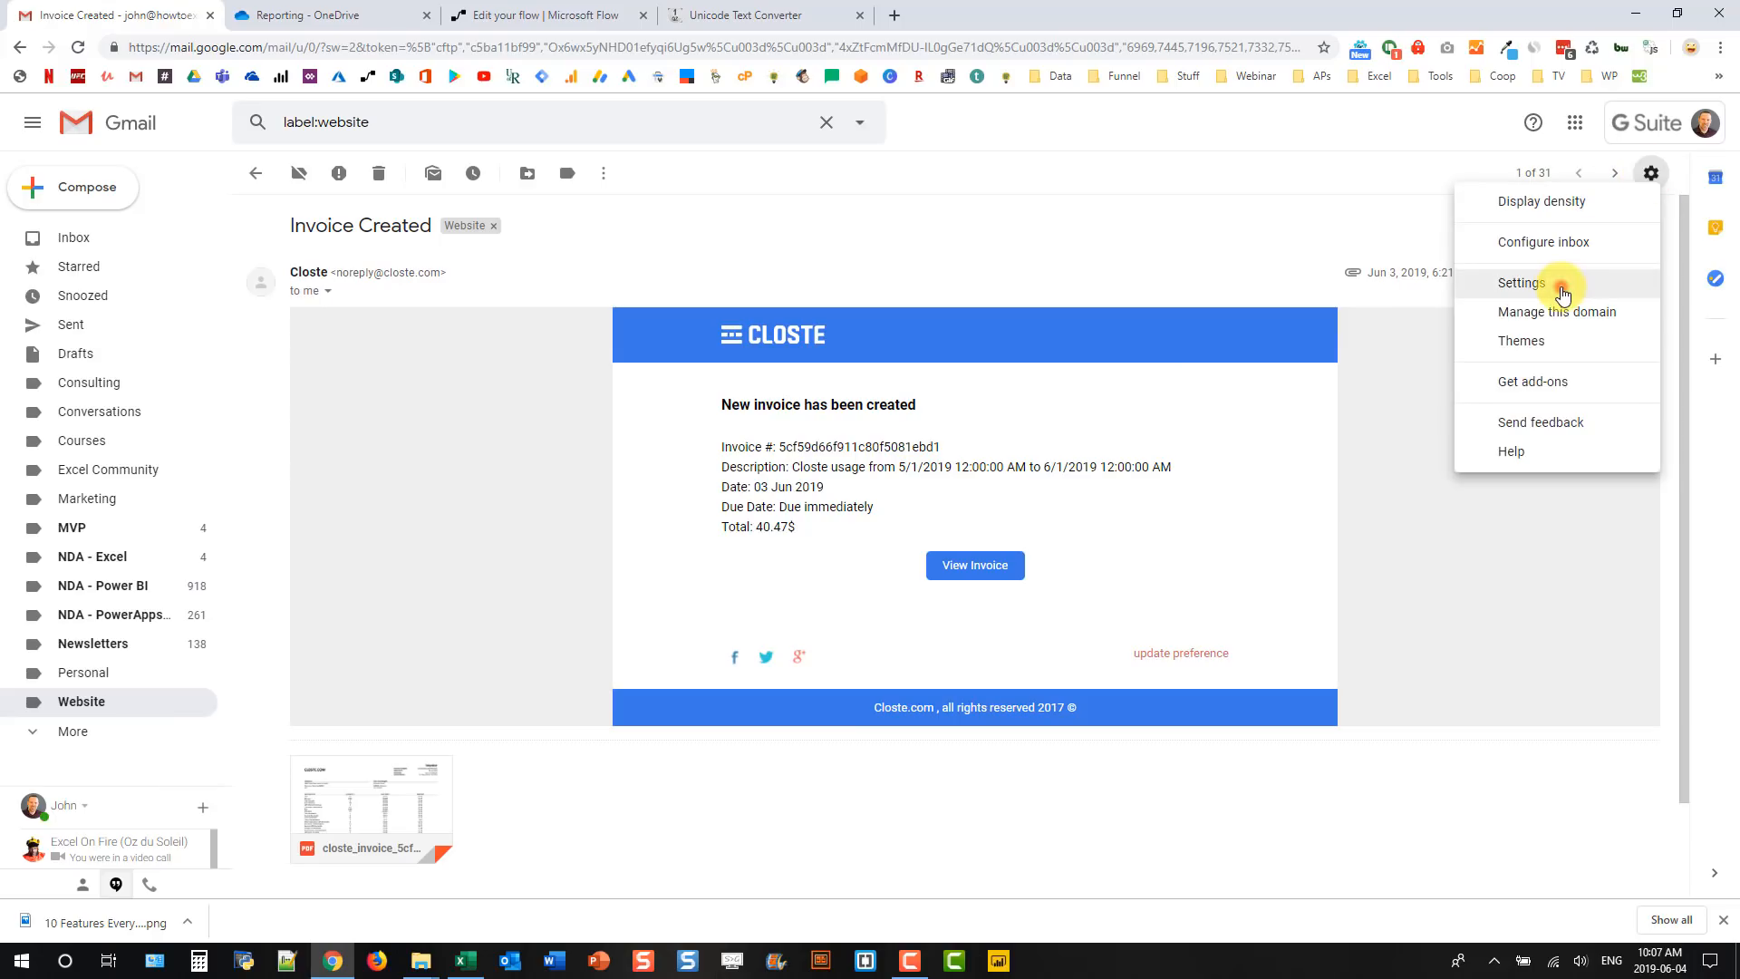
click(1521, 282)
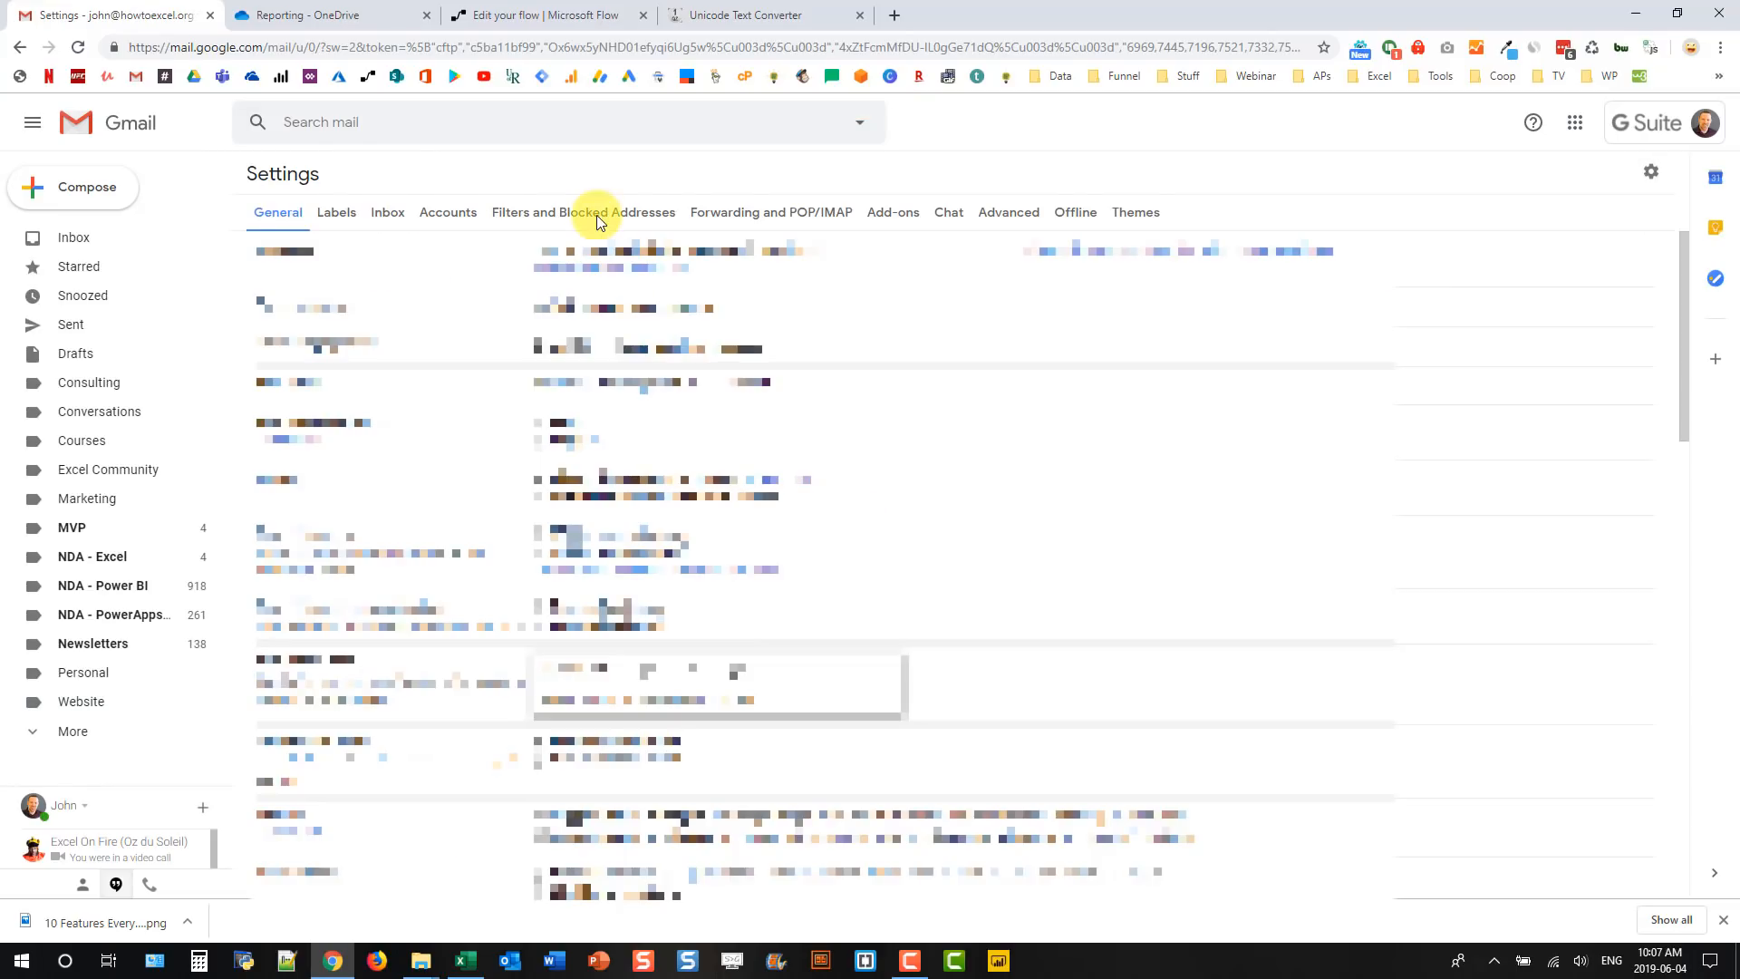
click(582, 212)
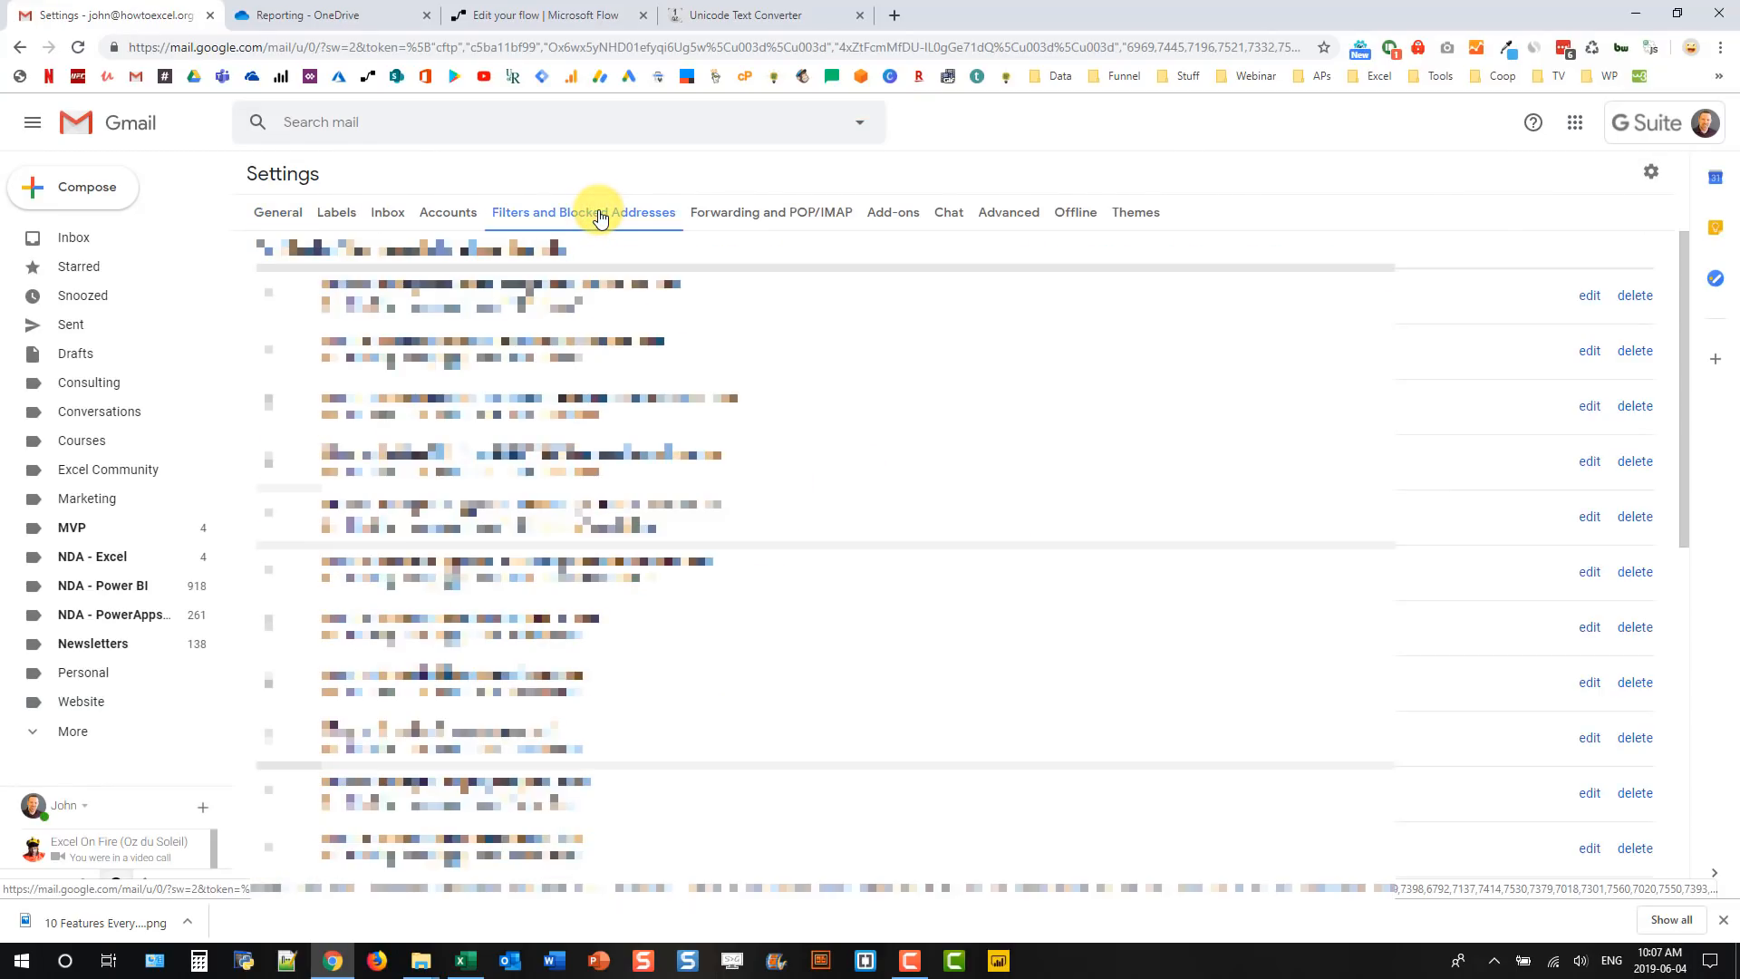
scroll(down, 3)
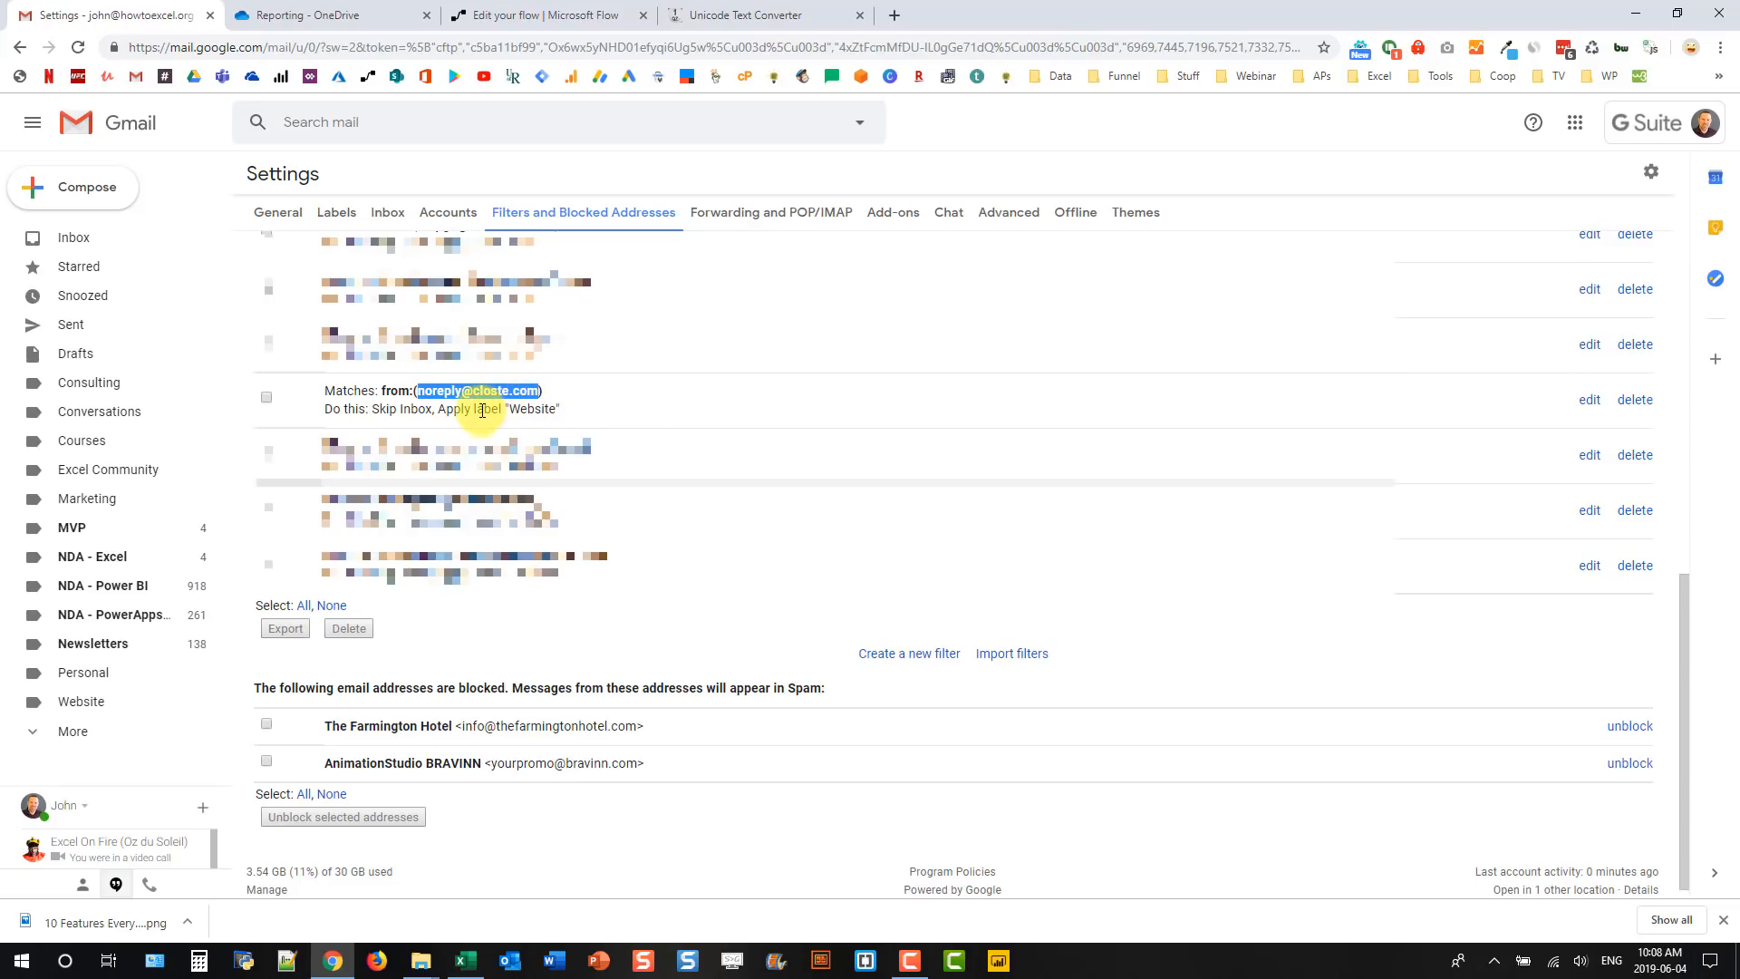
mouse_move(367, 408)
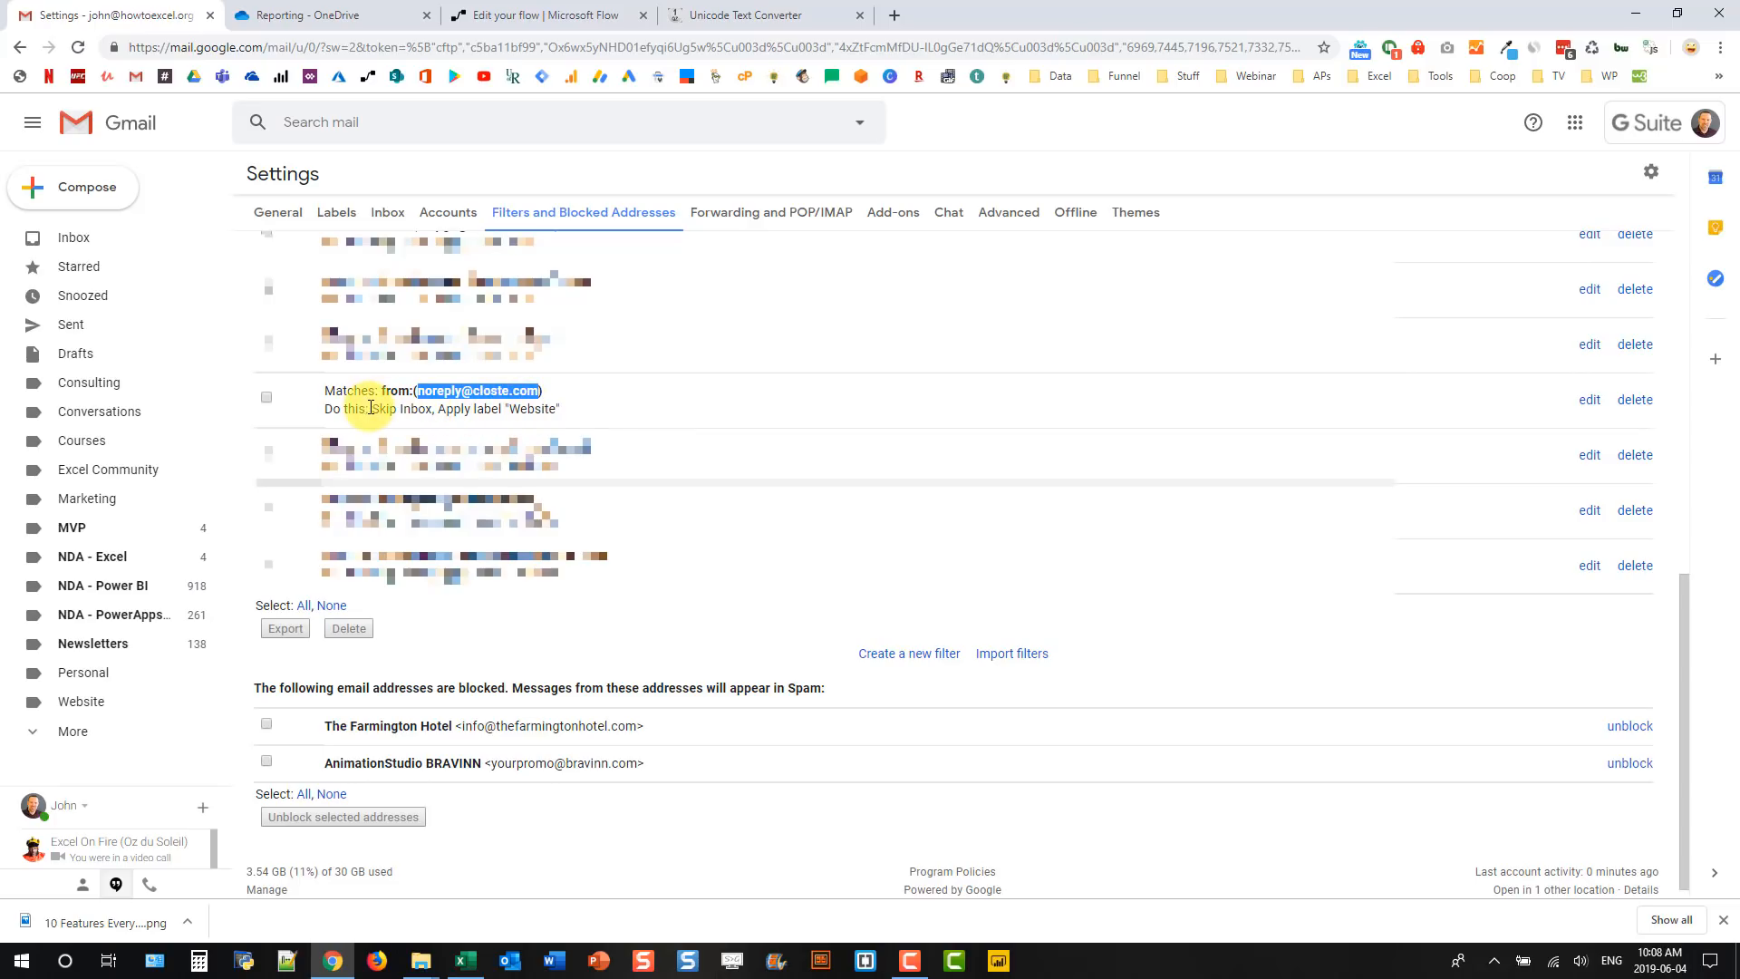
mouse_move(512, 414)
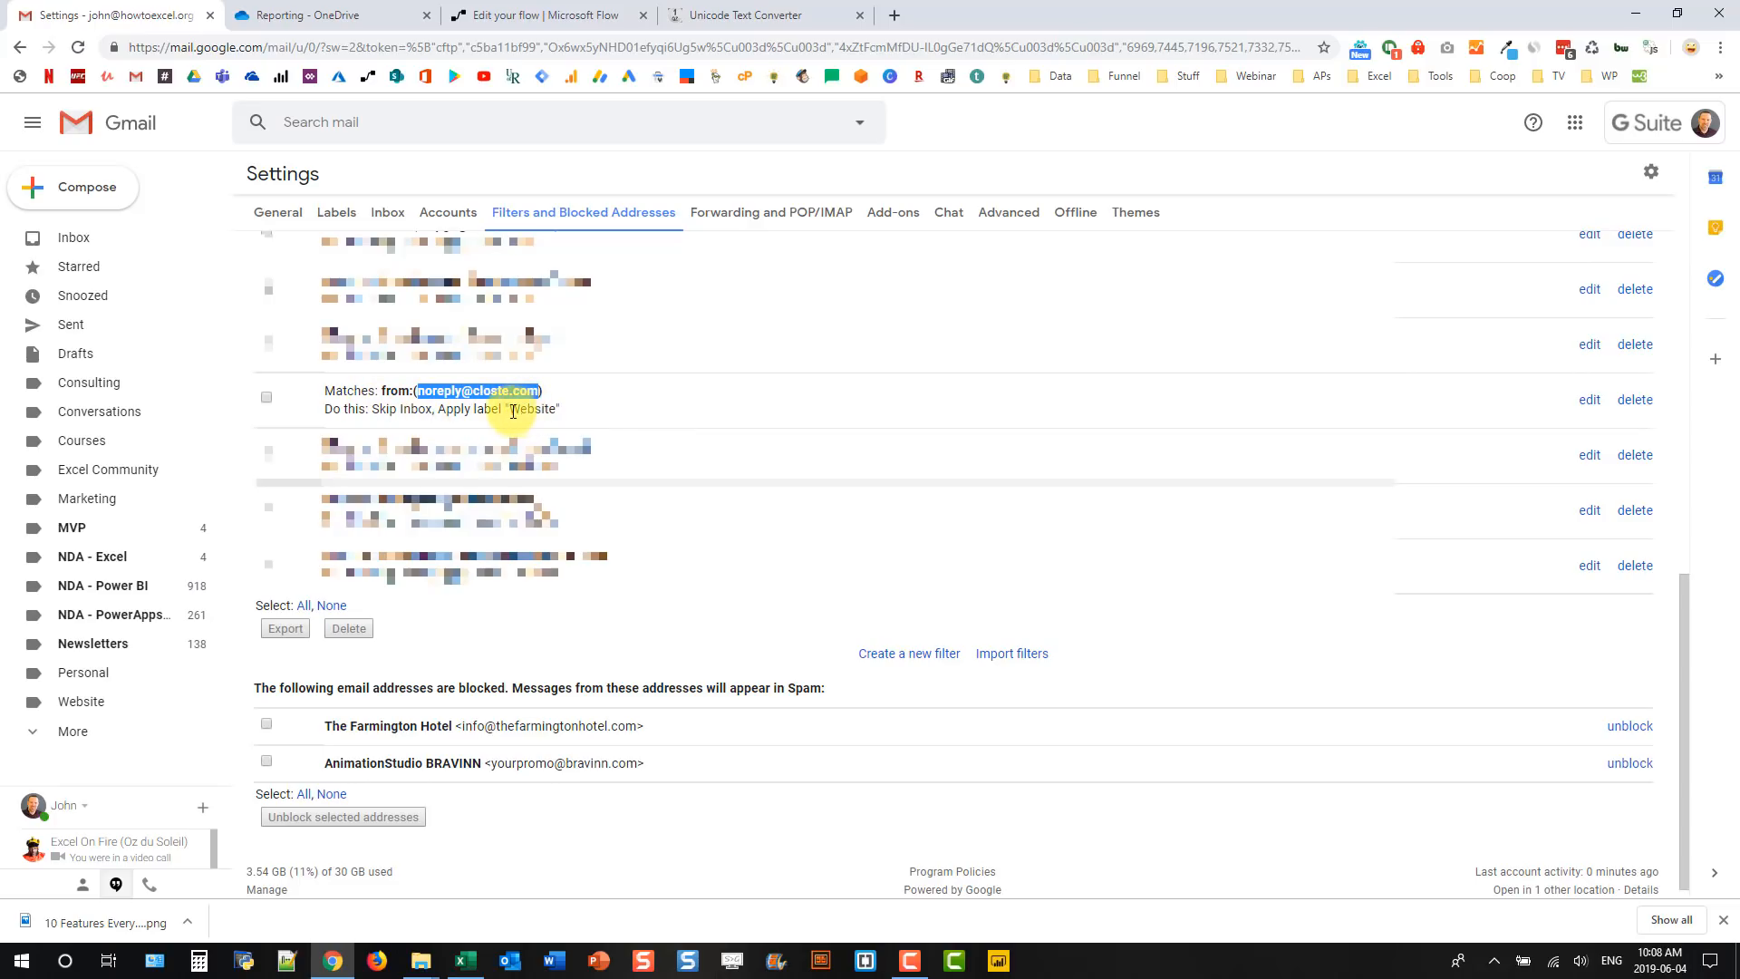
mouse_move(560, 417)
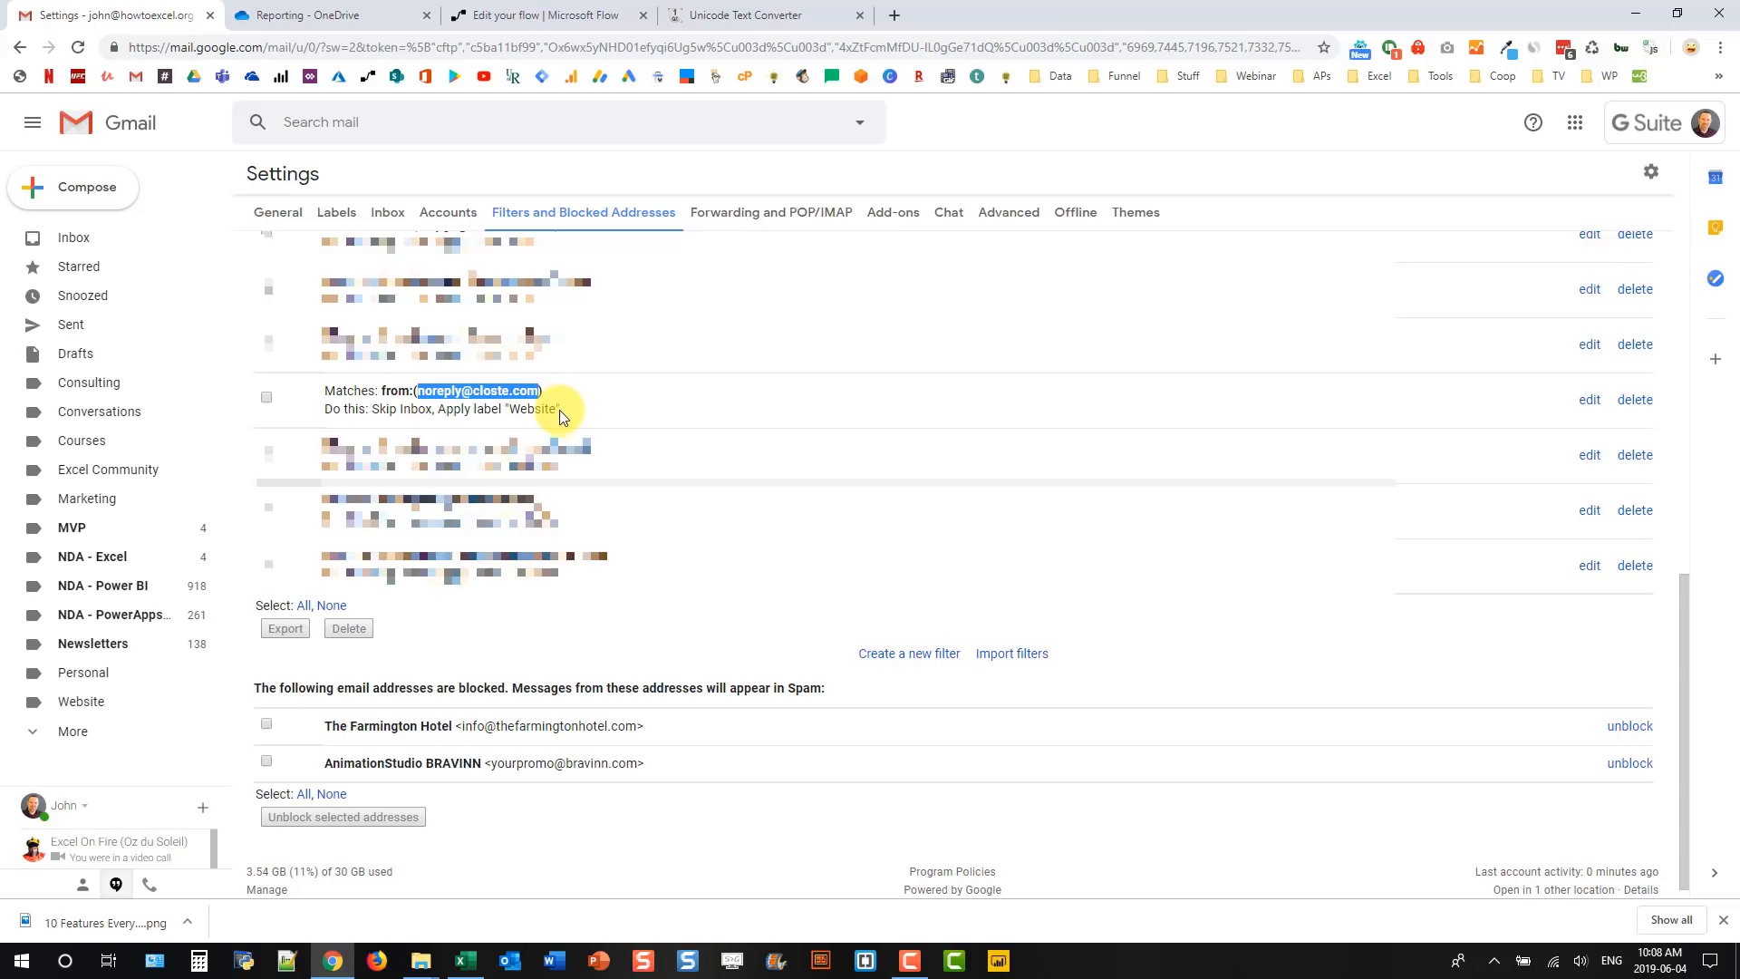
mouse_move(80, 701)
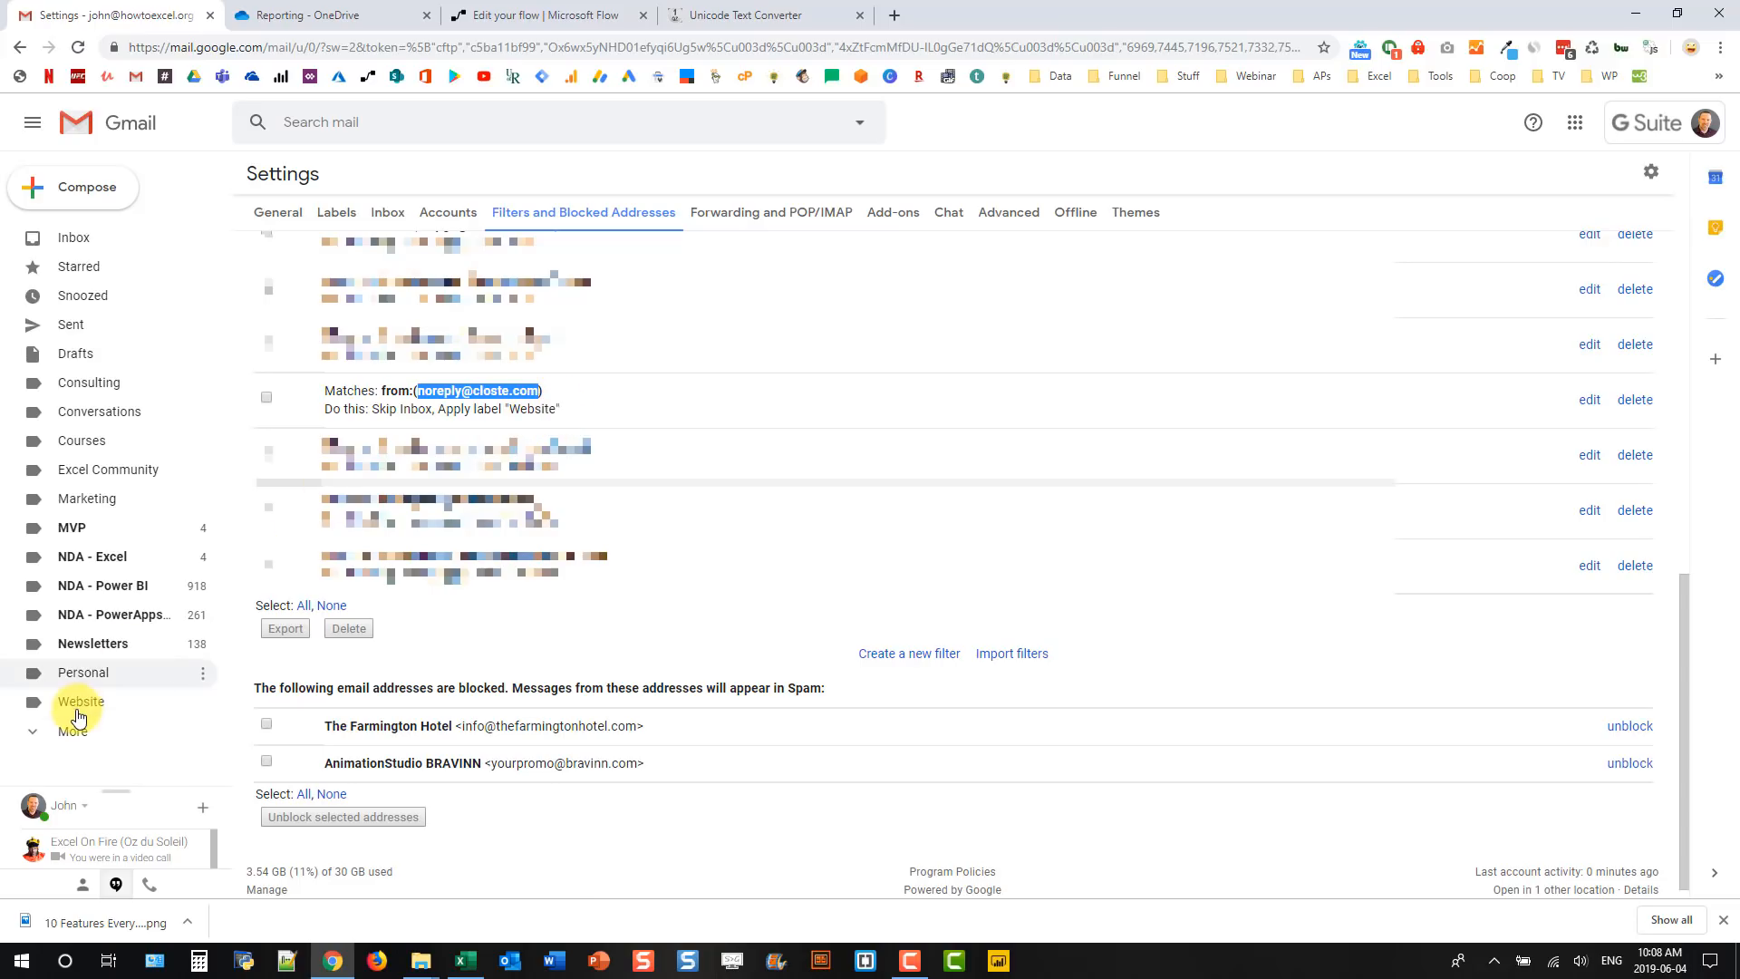
Step: Return to the Website label view listing the Closte Invoice Created email
click(79, 700)
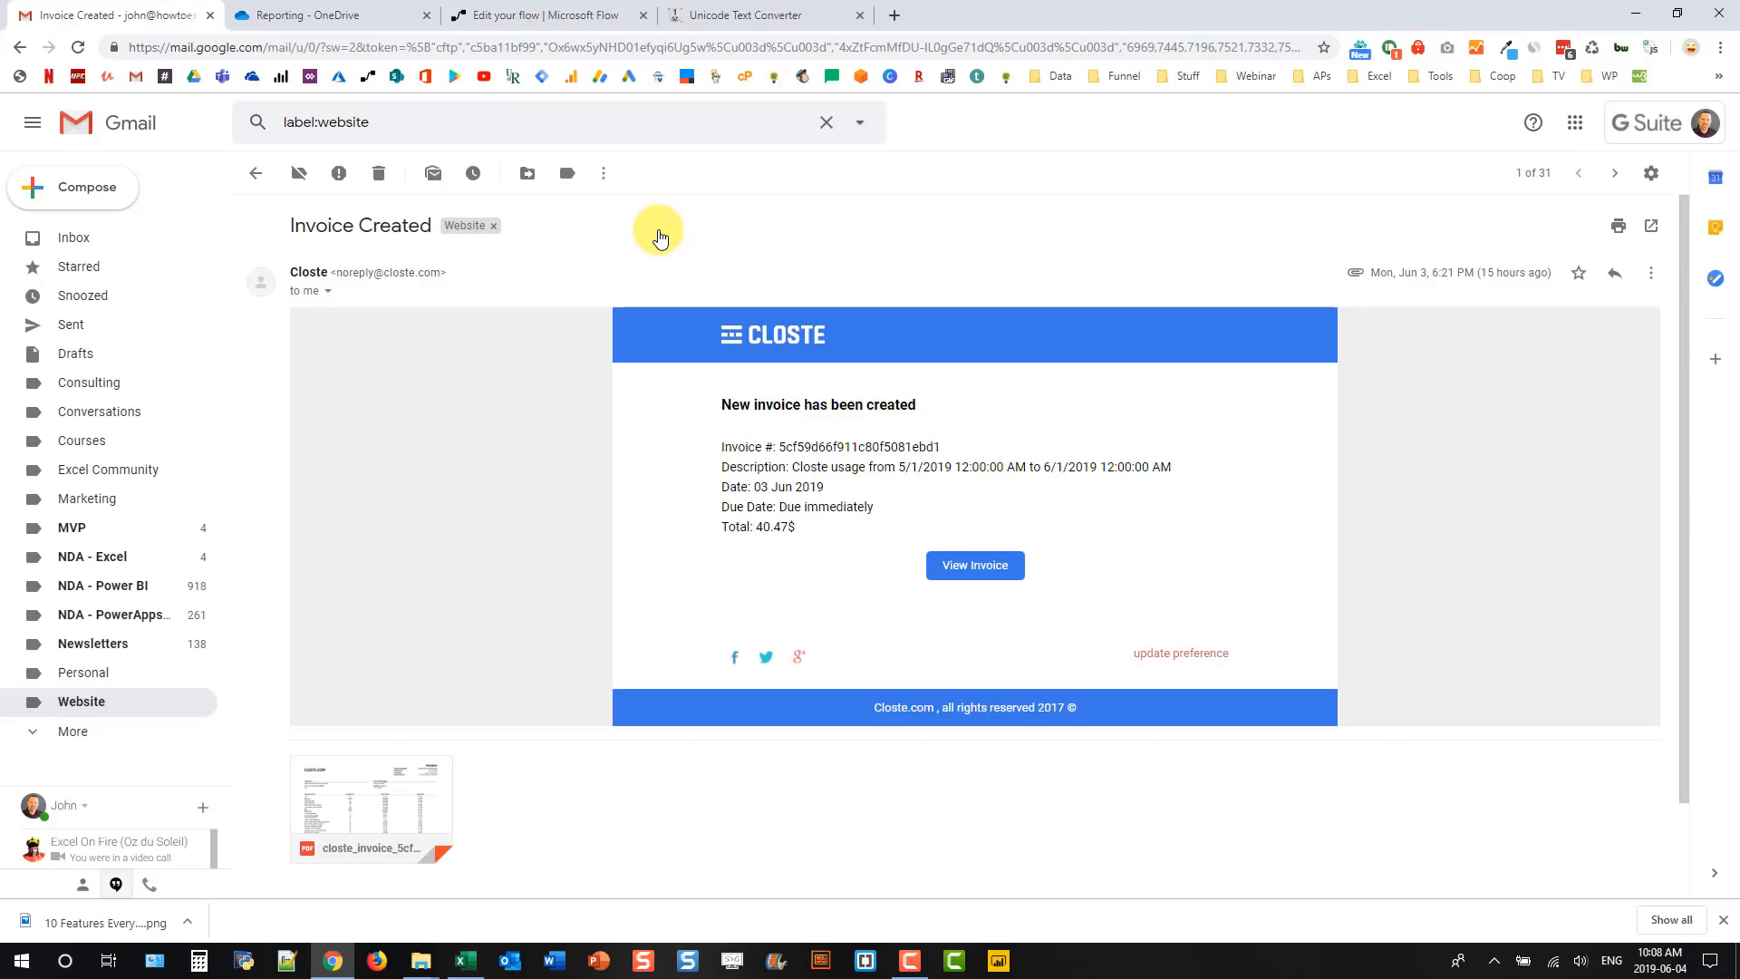
mouse_move(607, 327)
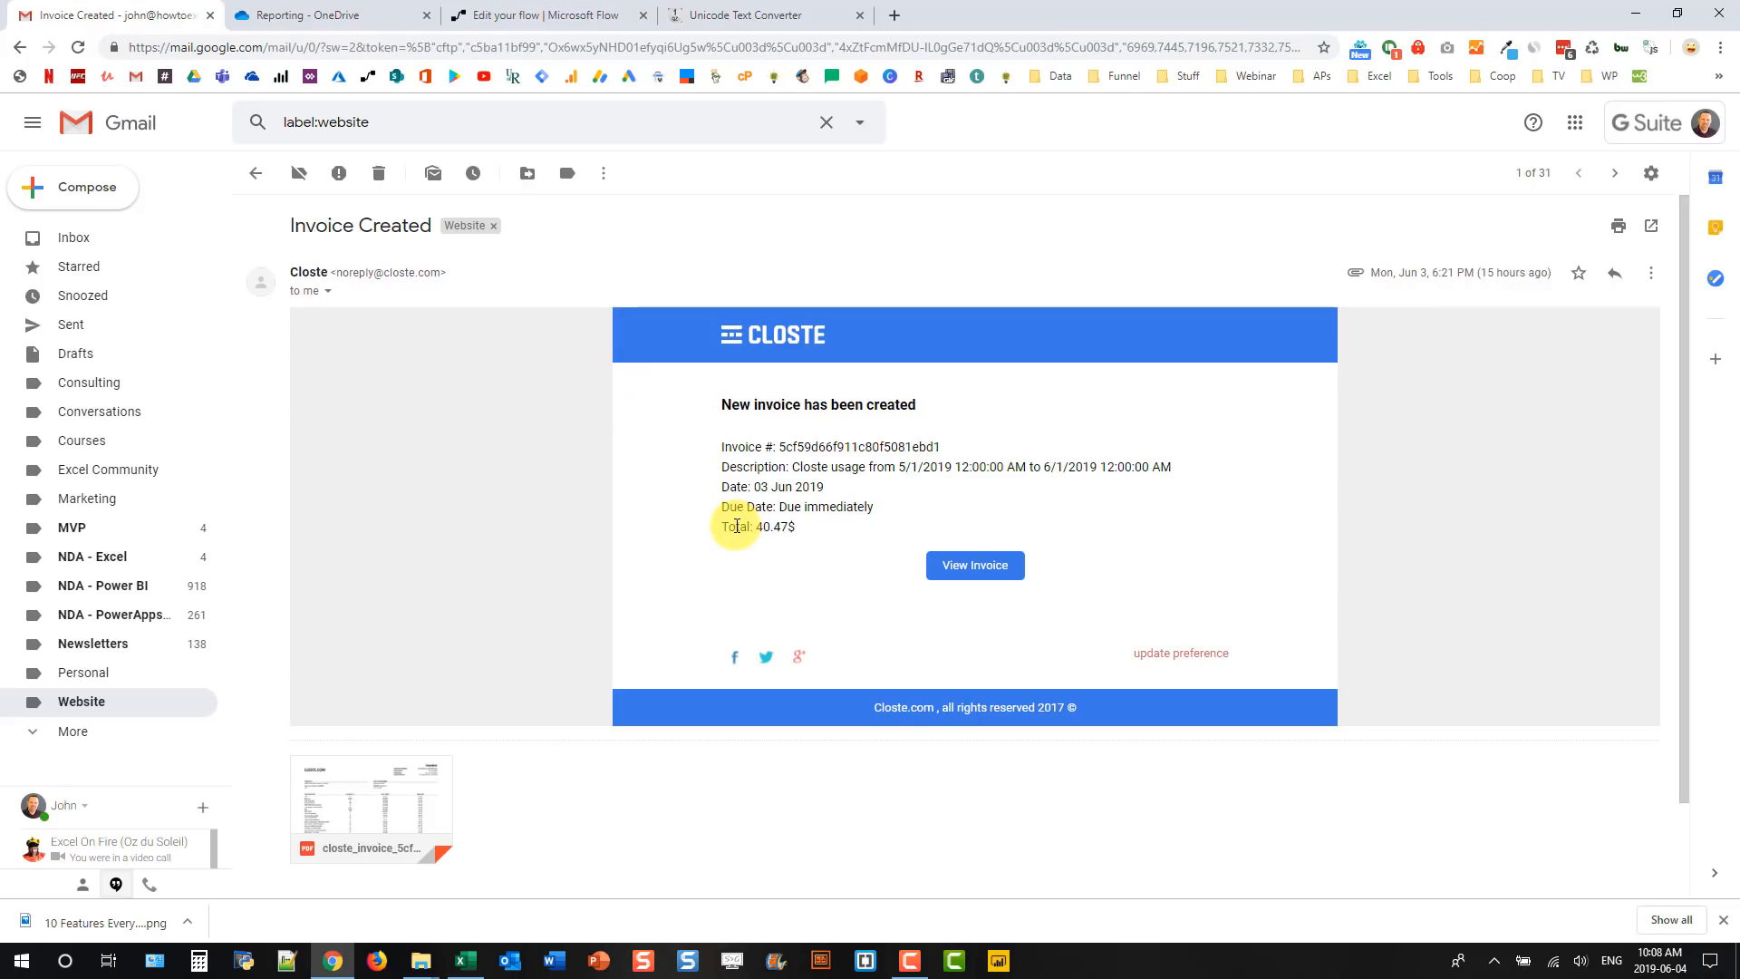
mouse_move(661, 339)
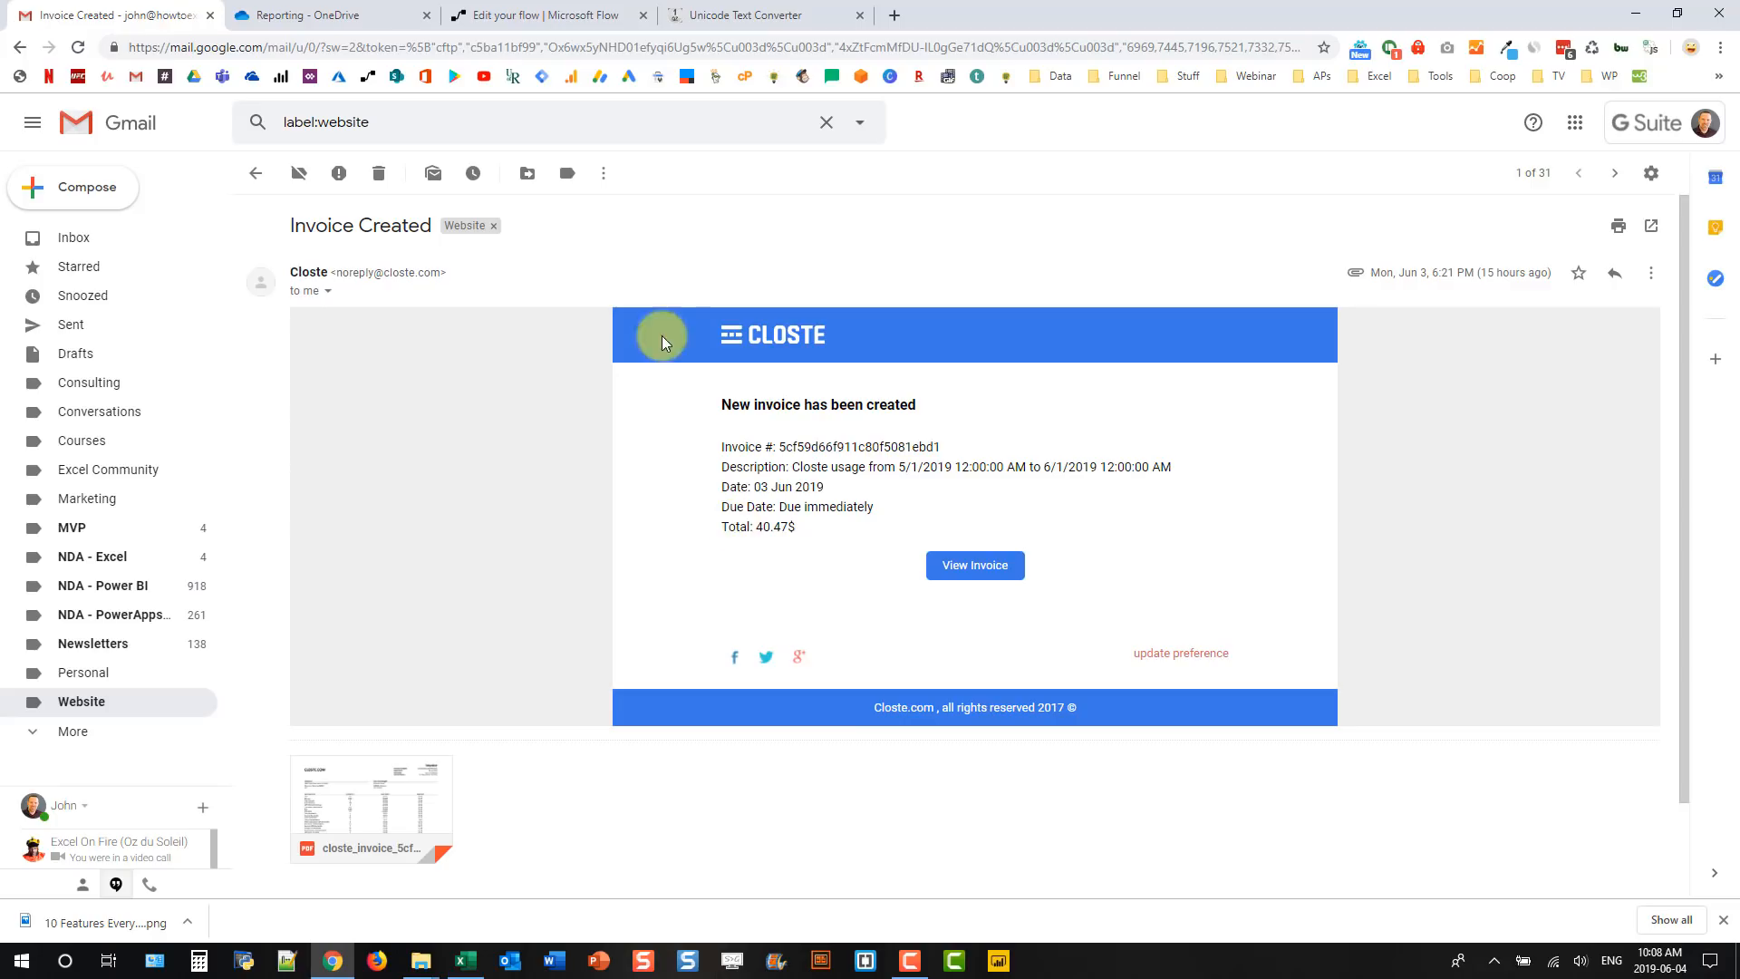
Step: Switch to the browser tab editing the Closte Invoice flow and review its Gmail trigger
click(544, 14)
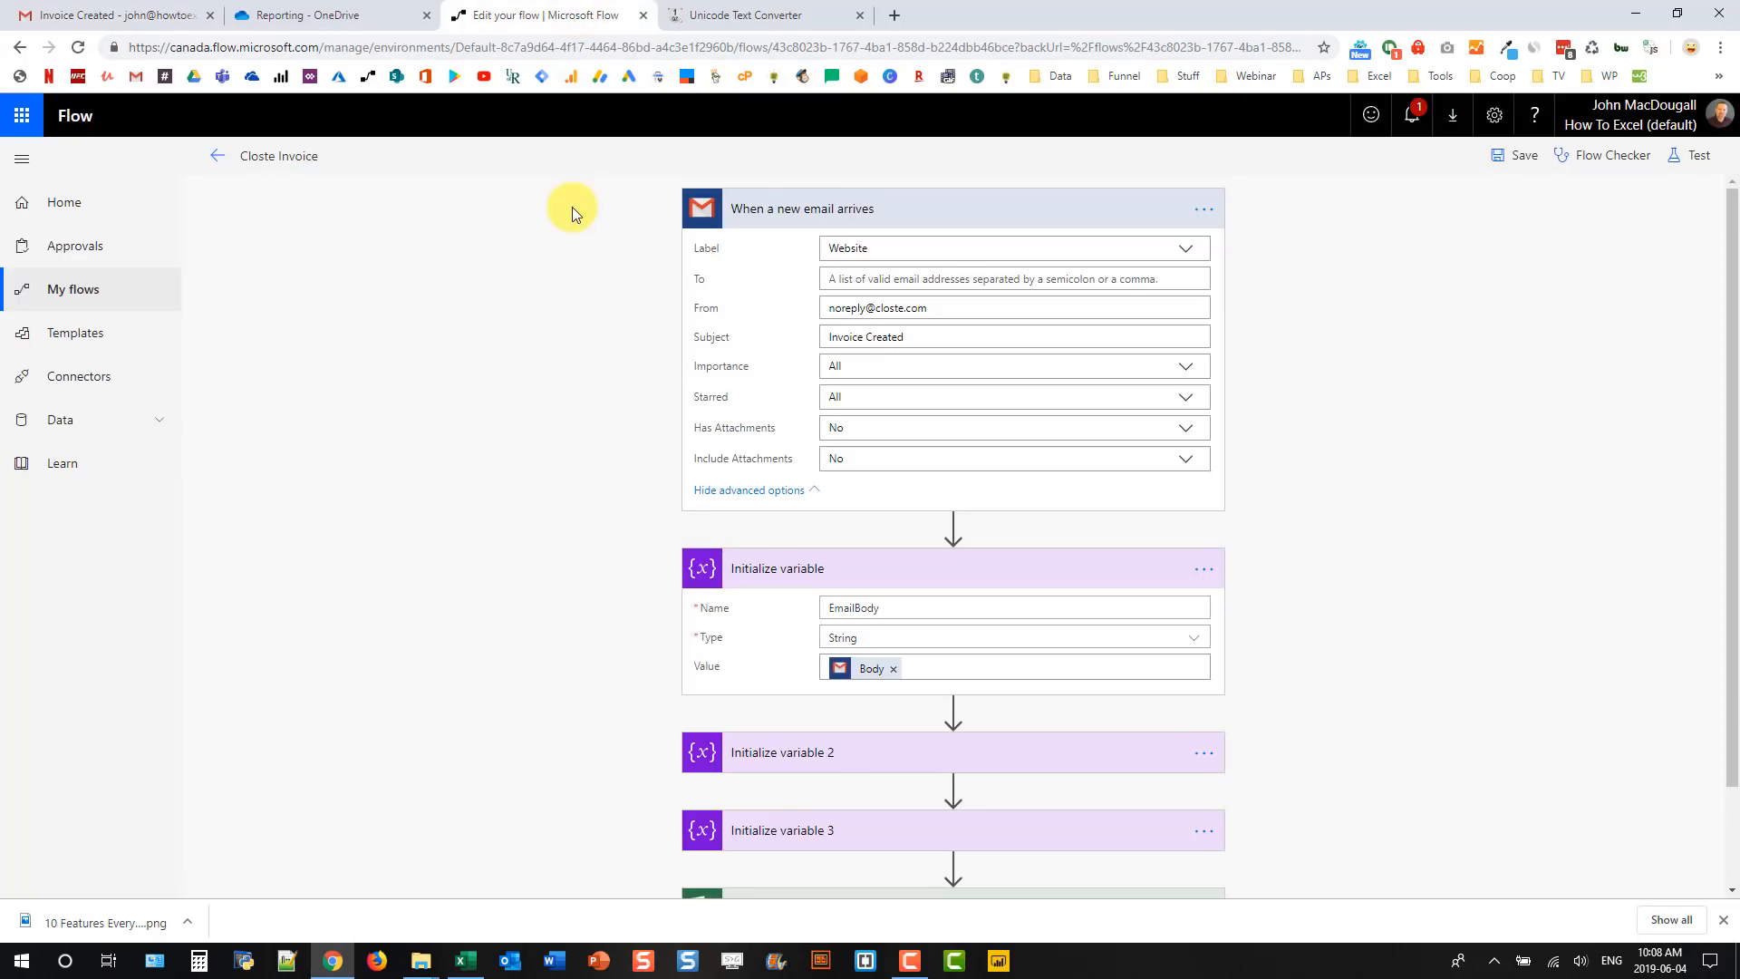
mouse_move(888, 207)
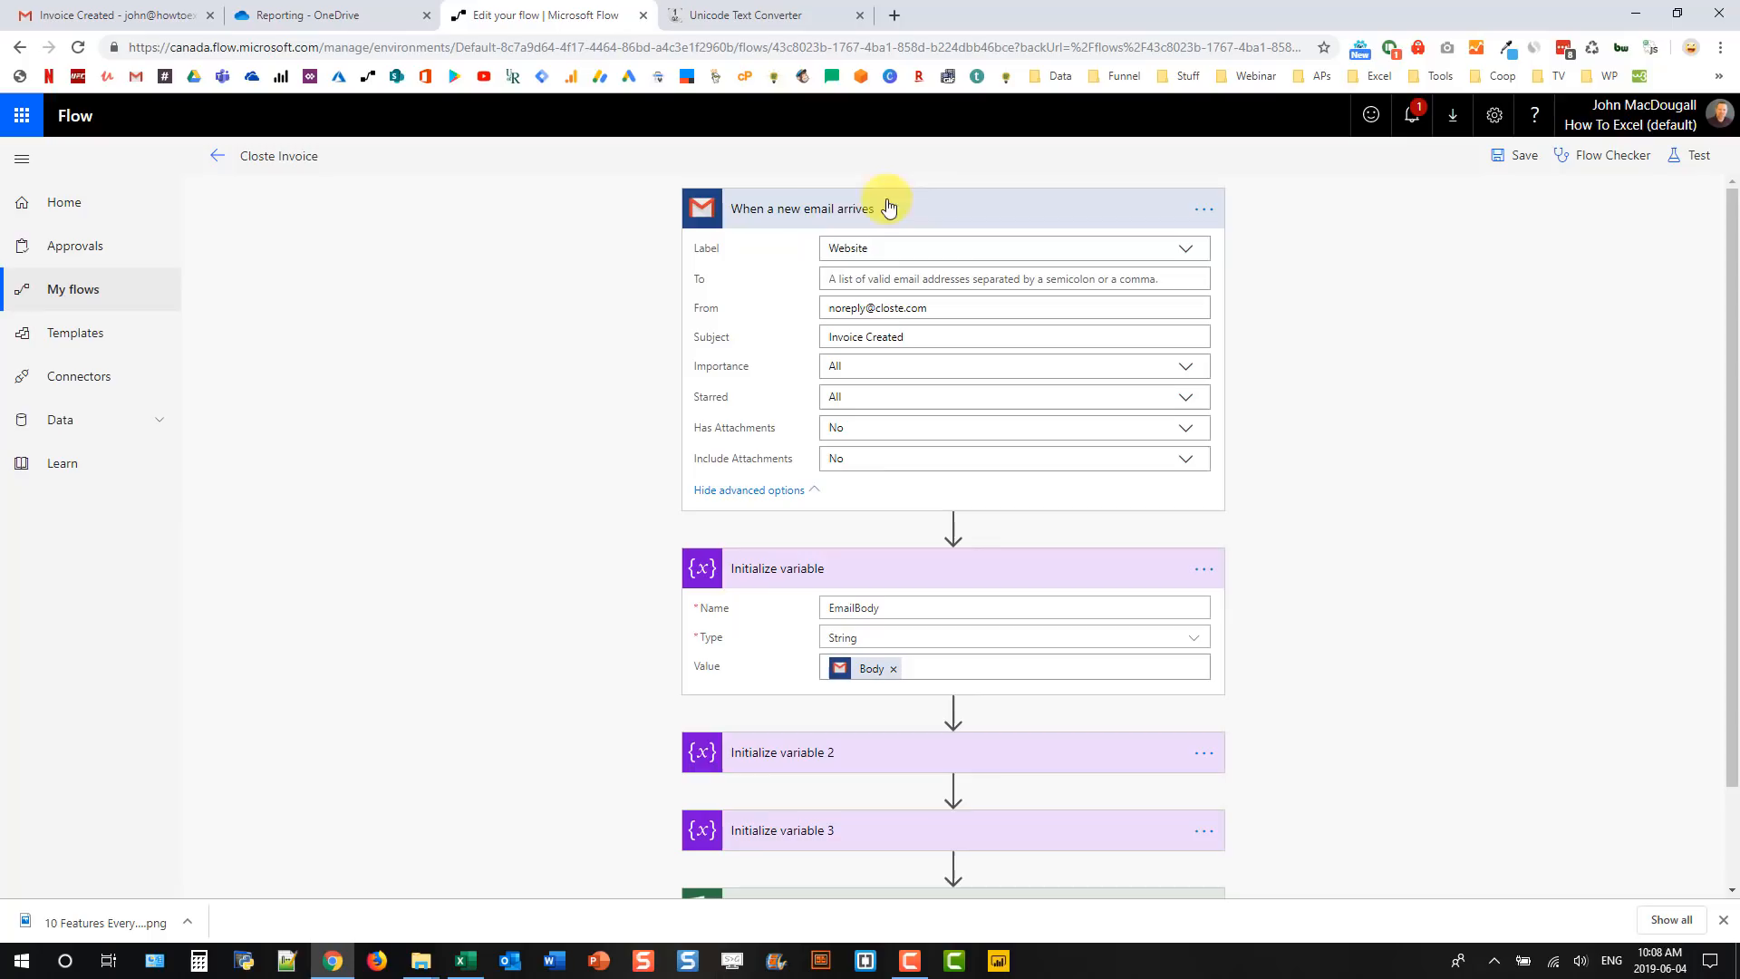
mouse_move(723, 194)
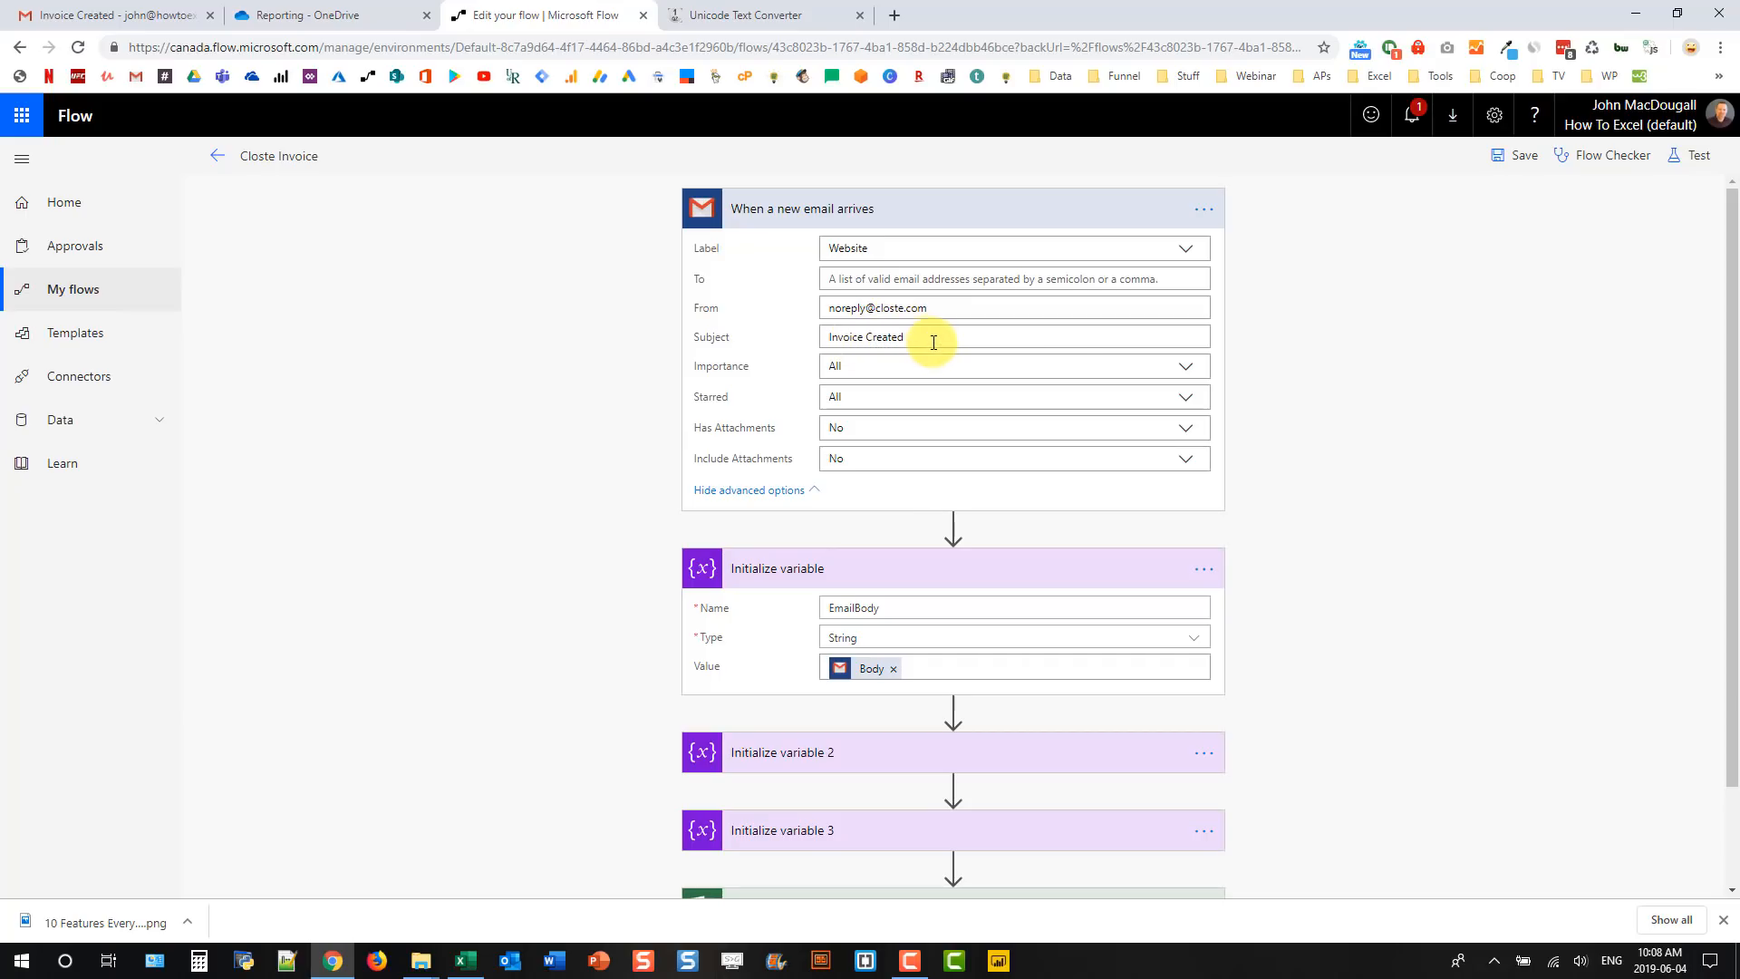
mouse_move(881, 210)
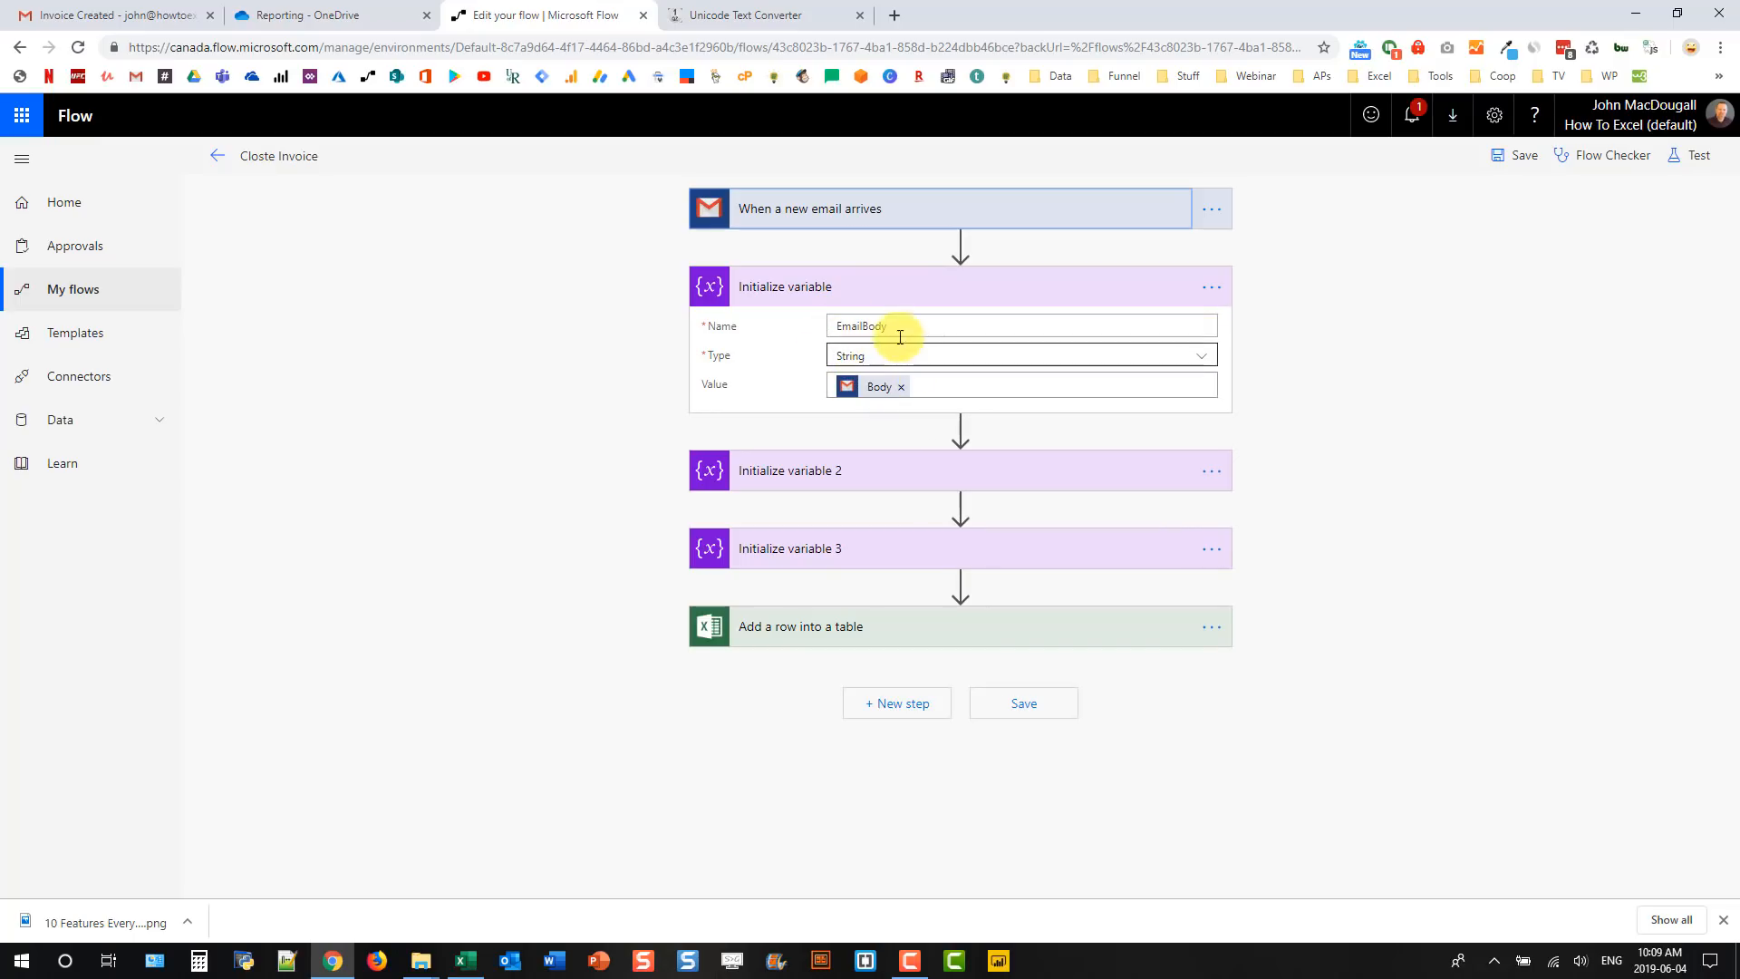
mouse_move(894, 358)
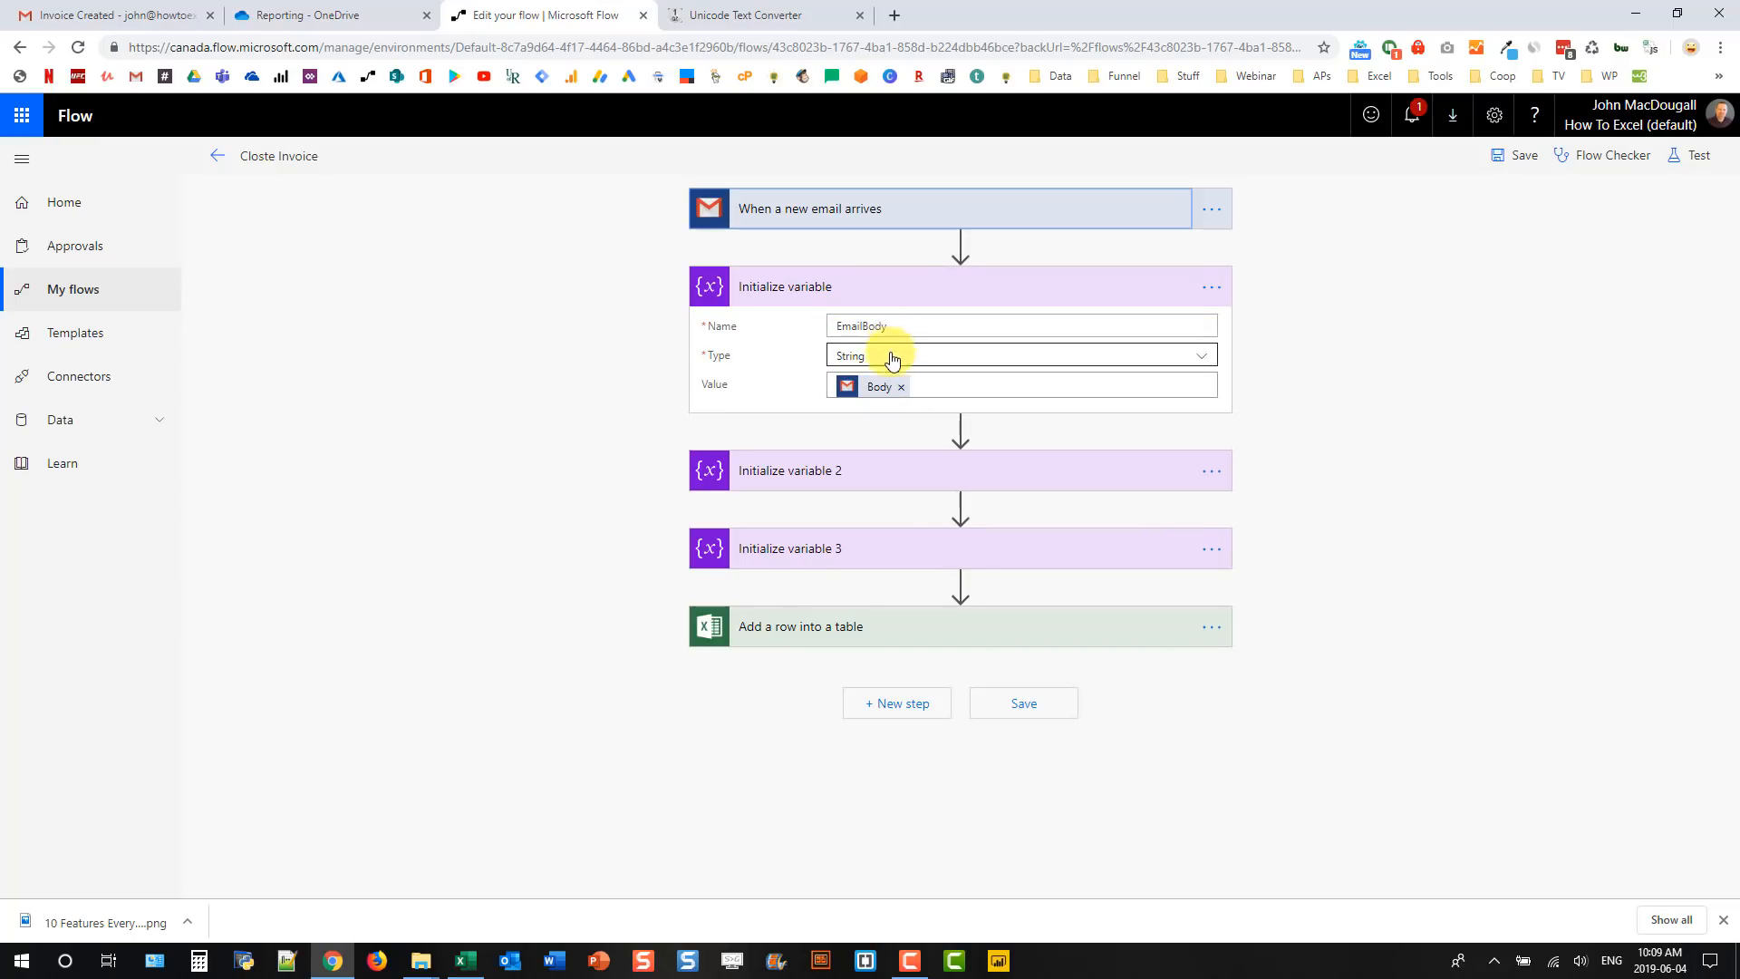
Step: Check the EmailBody variable's type and expand Initialize variable 3 to reveal ParseStep2 as a Float
click(789, 471)
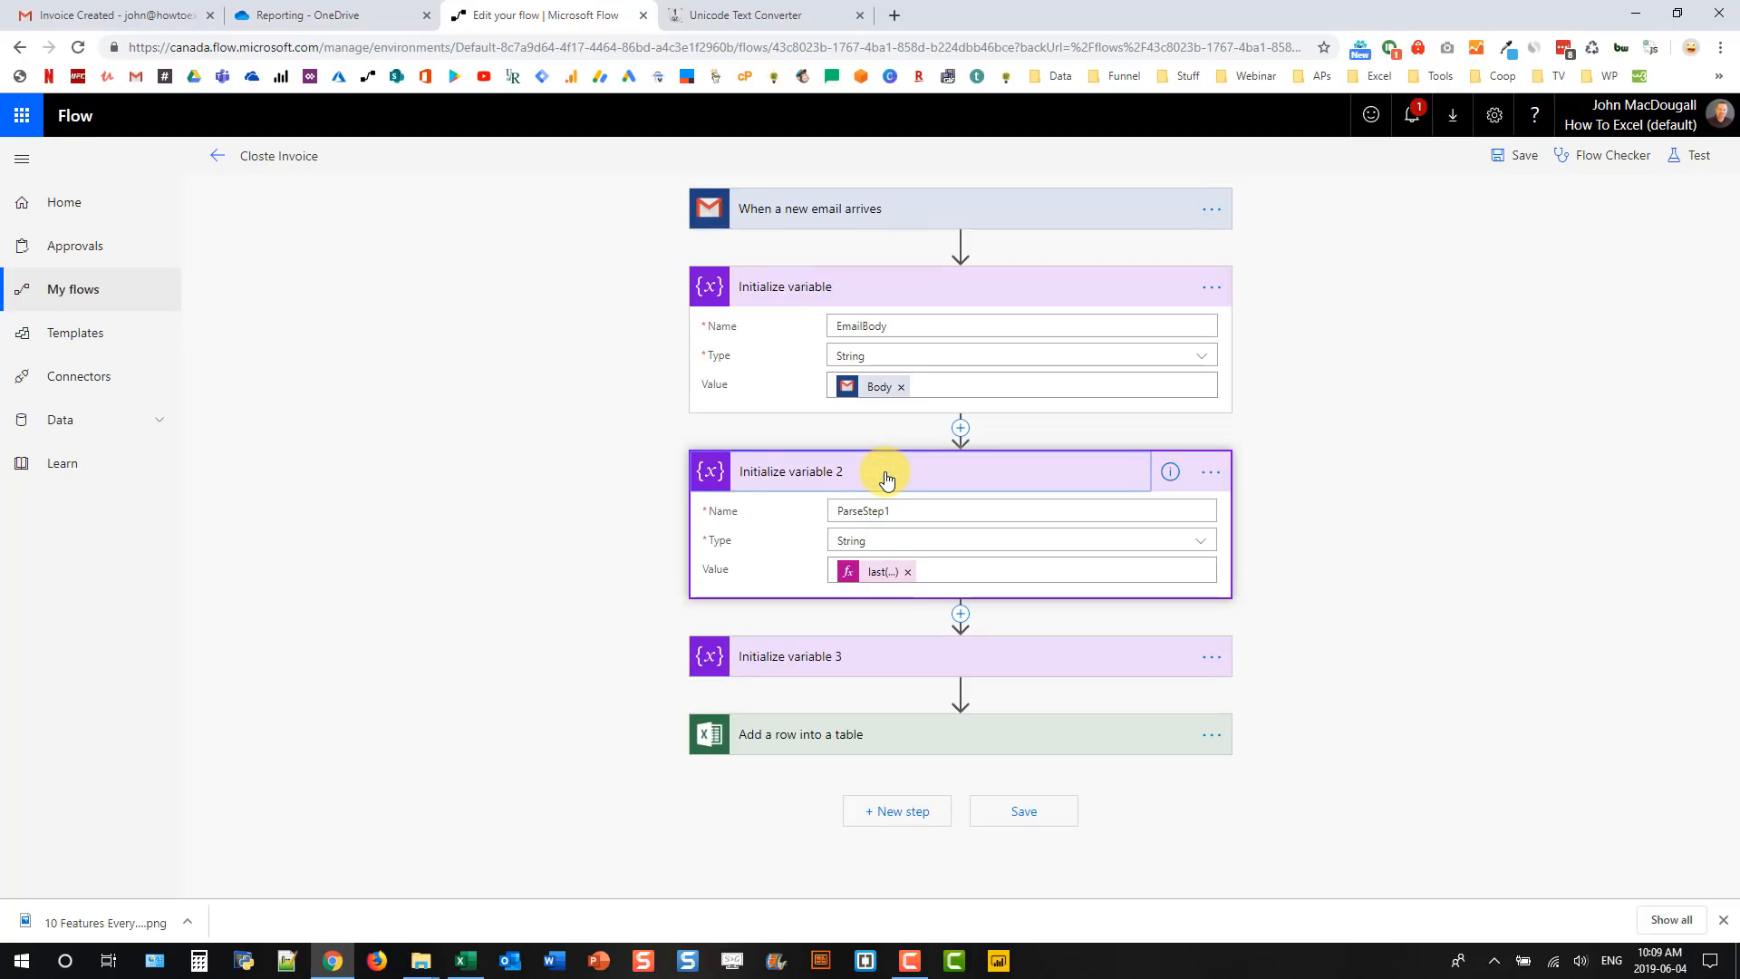
mouse_move(941, 540)
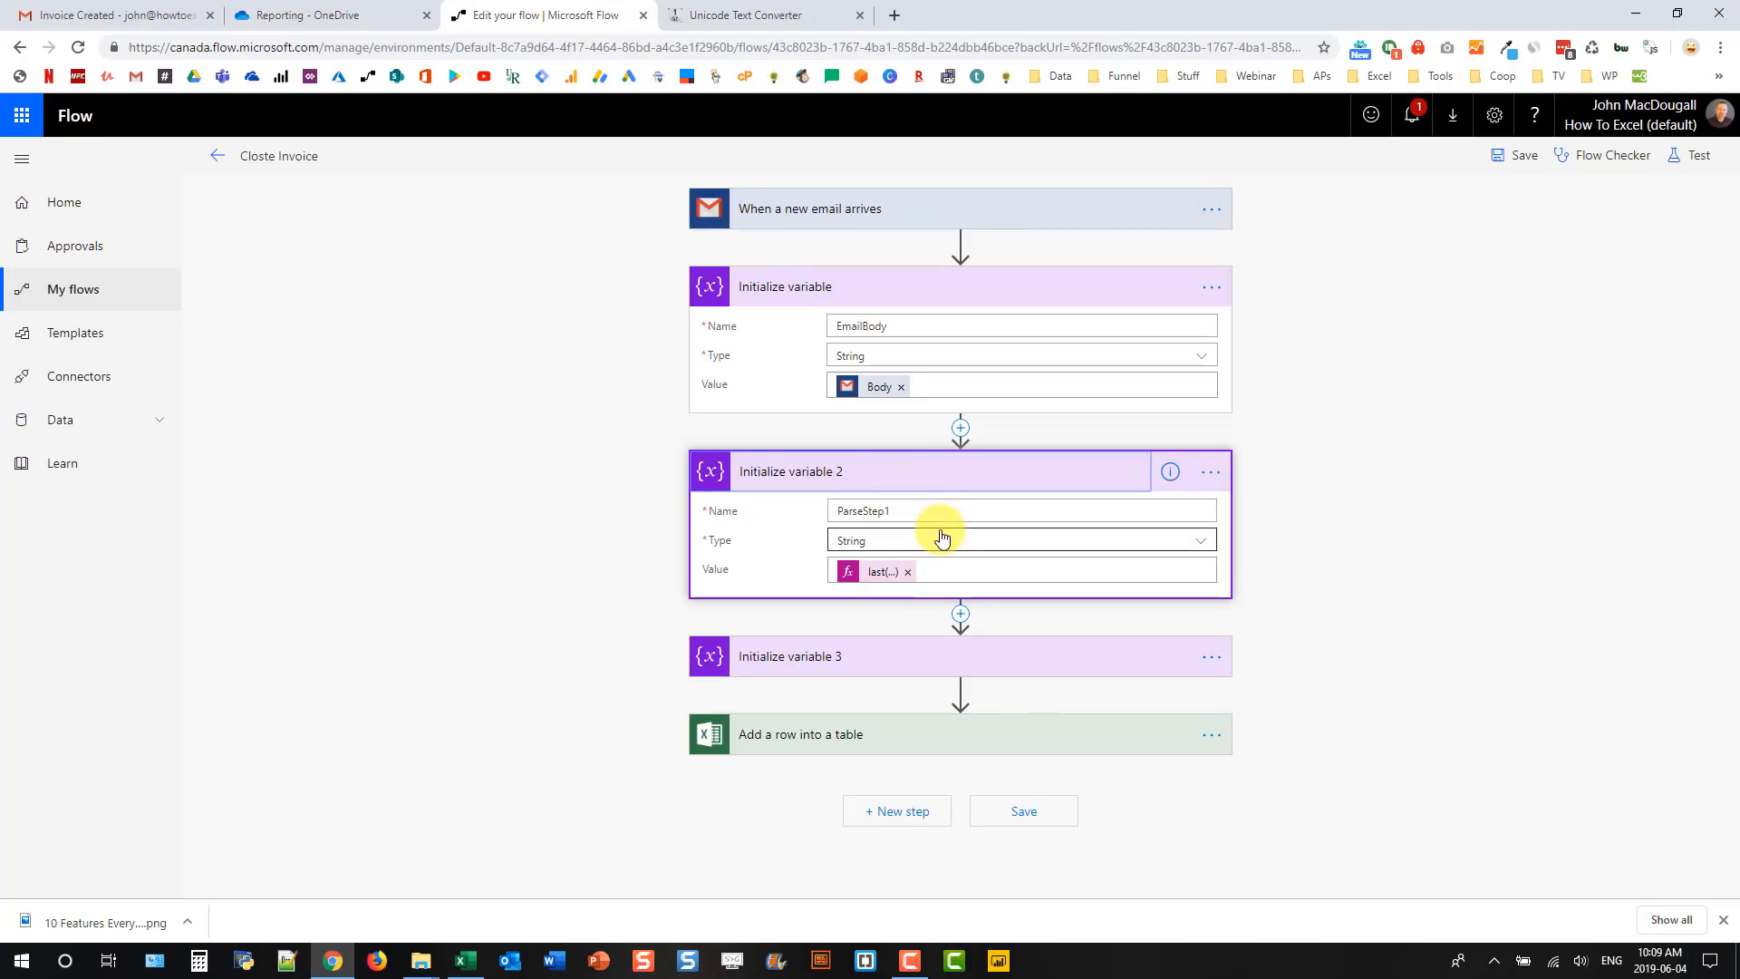
mouse_move(885, 656)
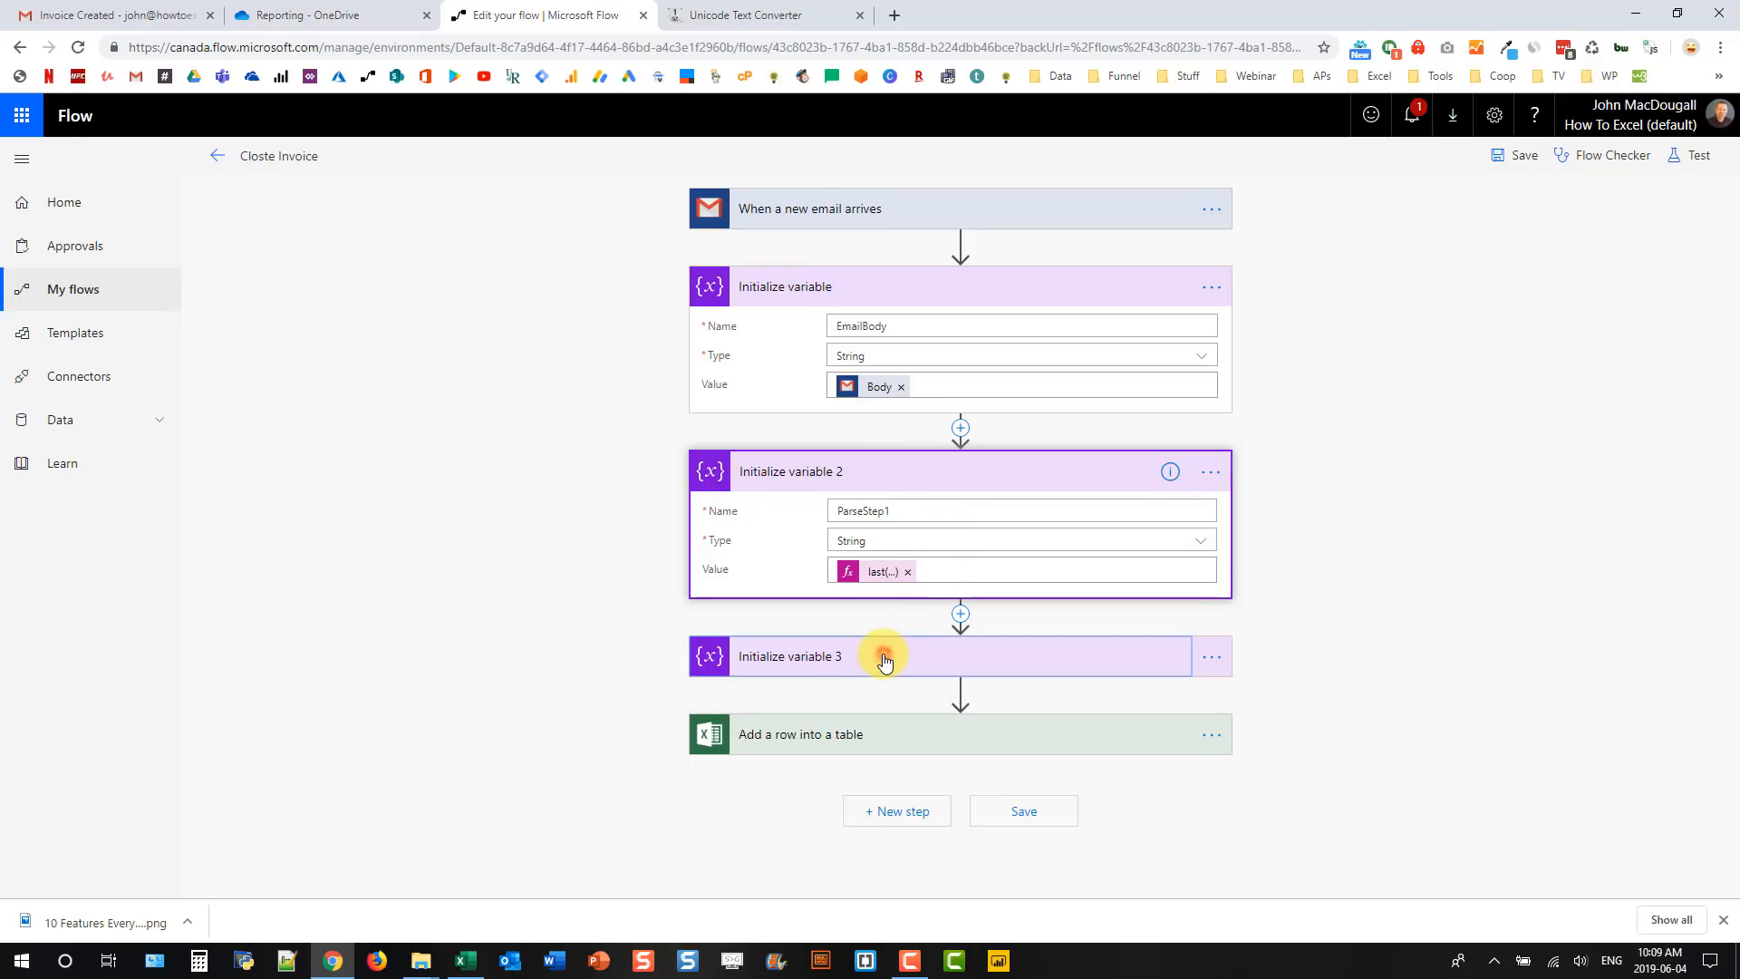
click(882, 656)
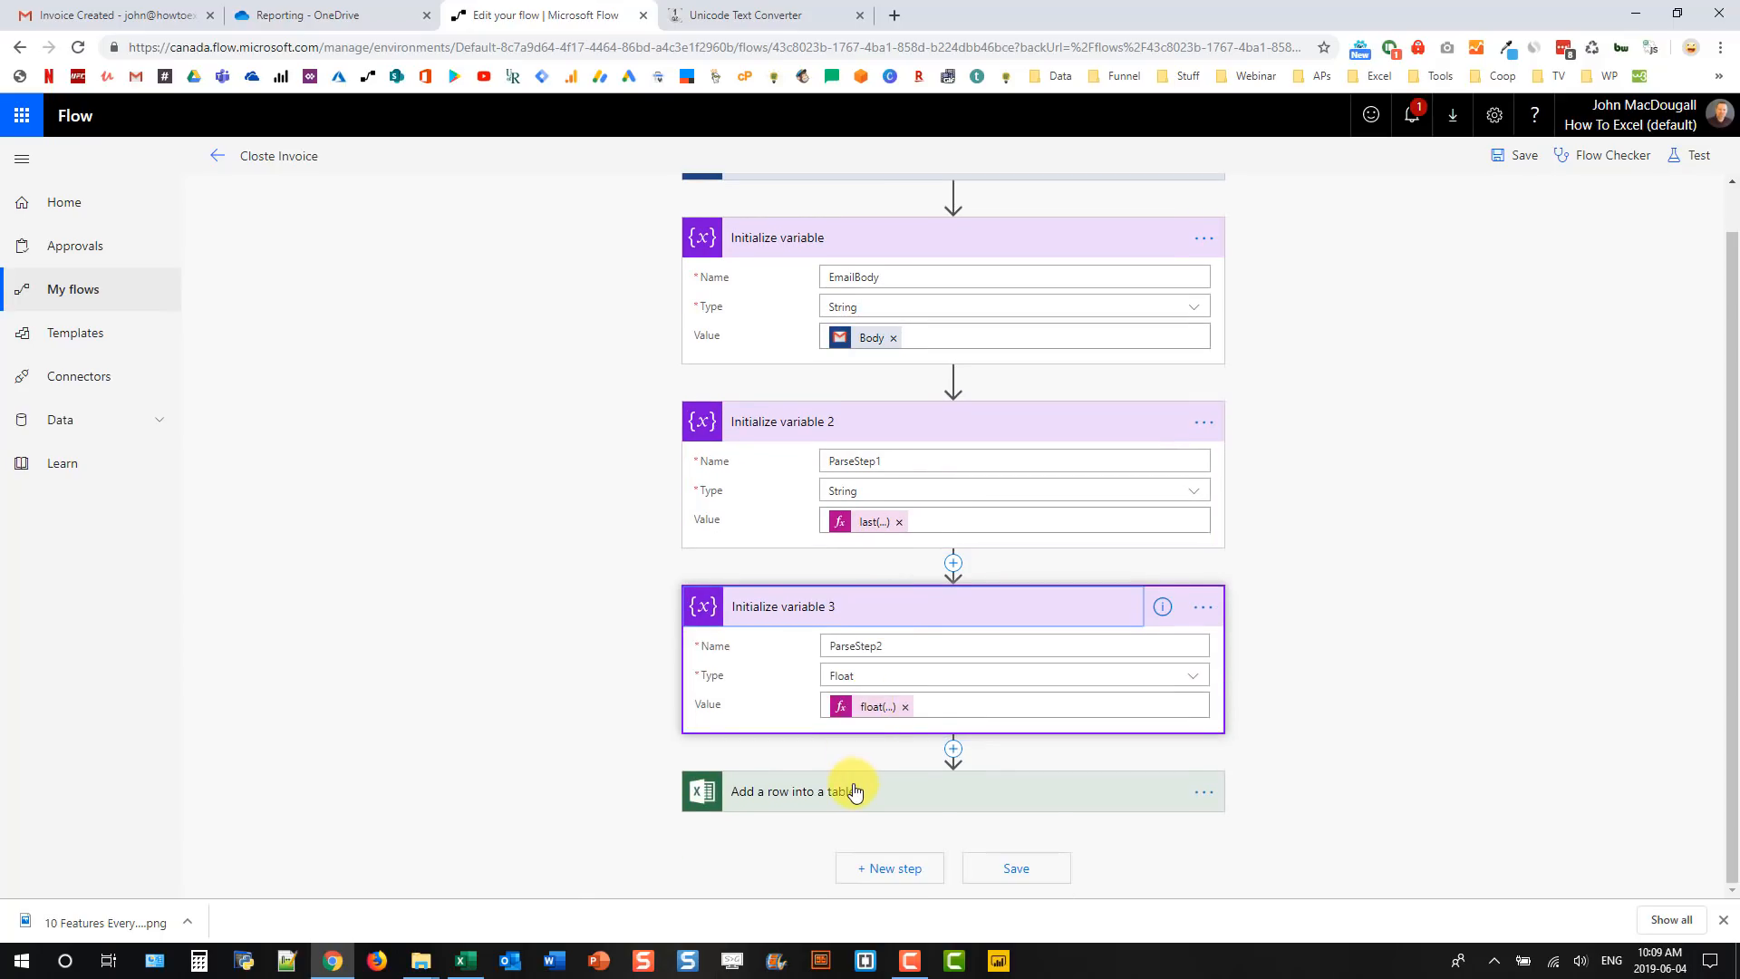
Step: Expand the Add a row action to review its Date, Closte, USD and ParseStep2 field mapping
click(792, 792)
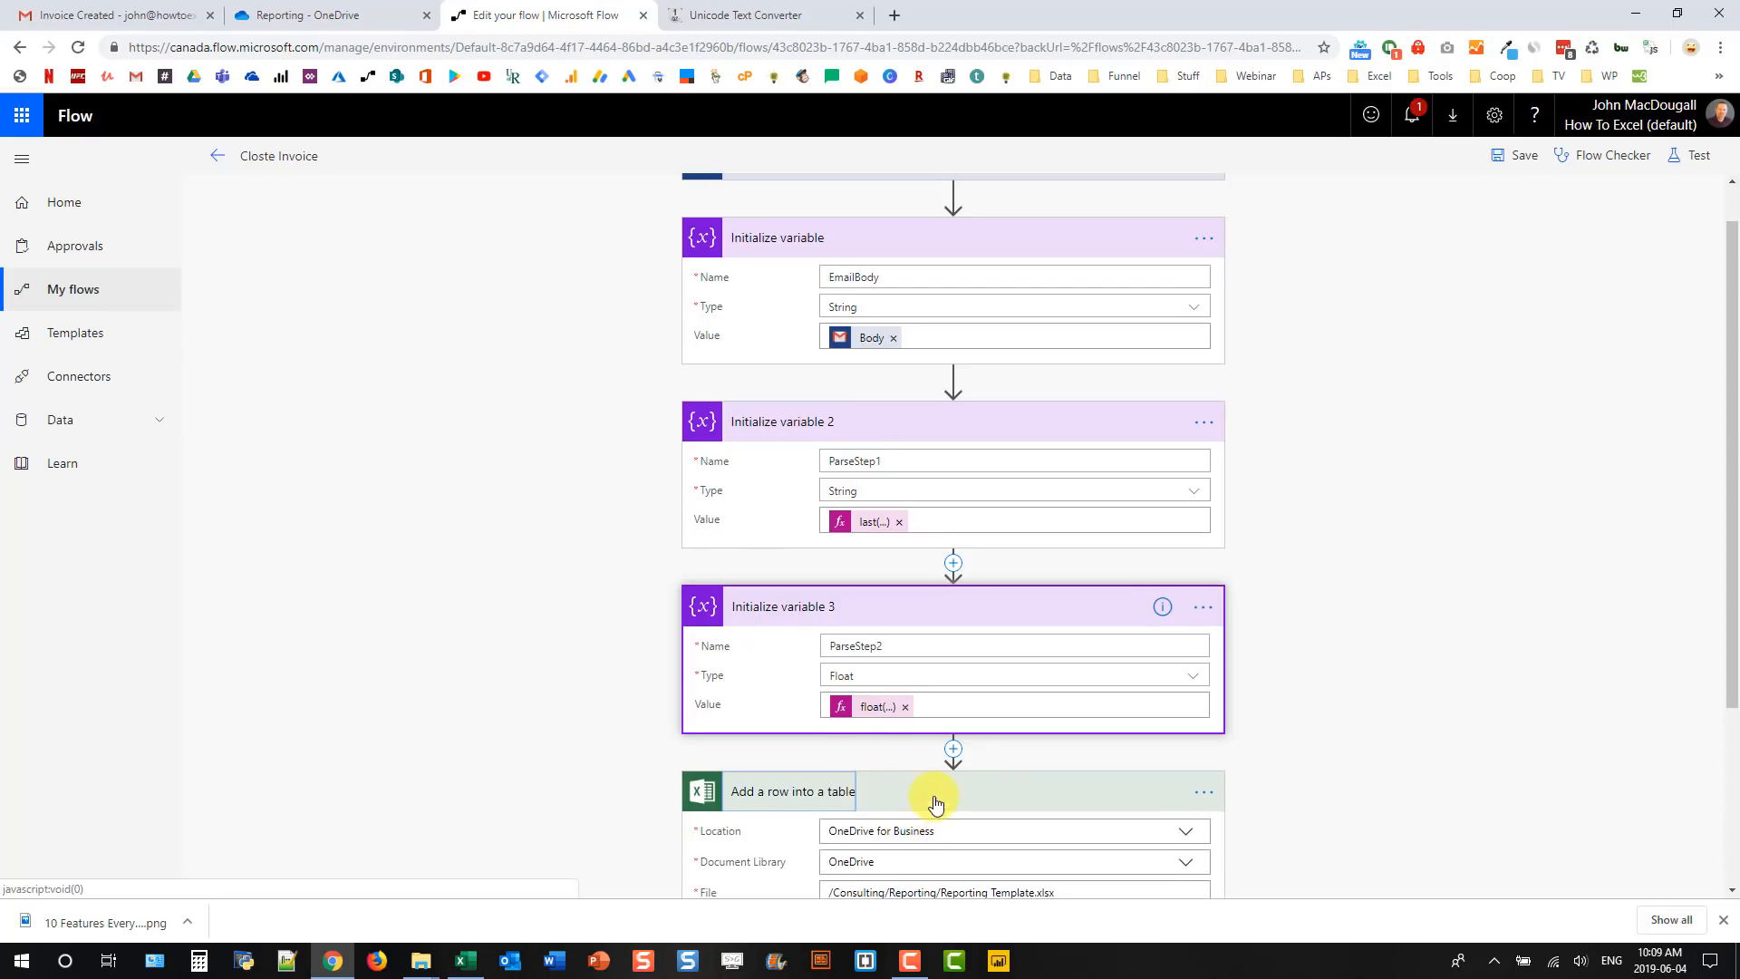
scroll(down, 3)
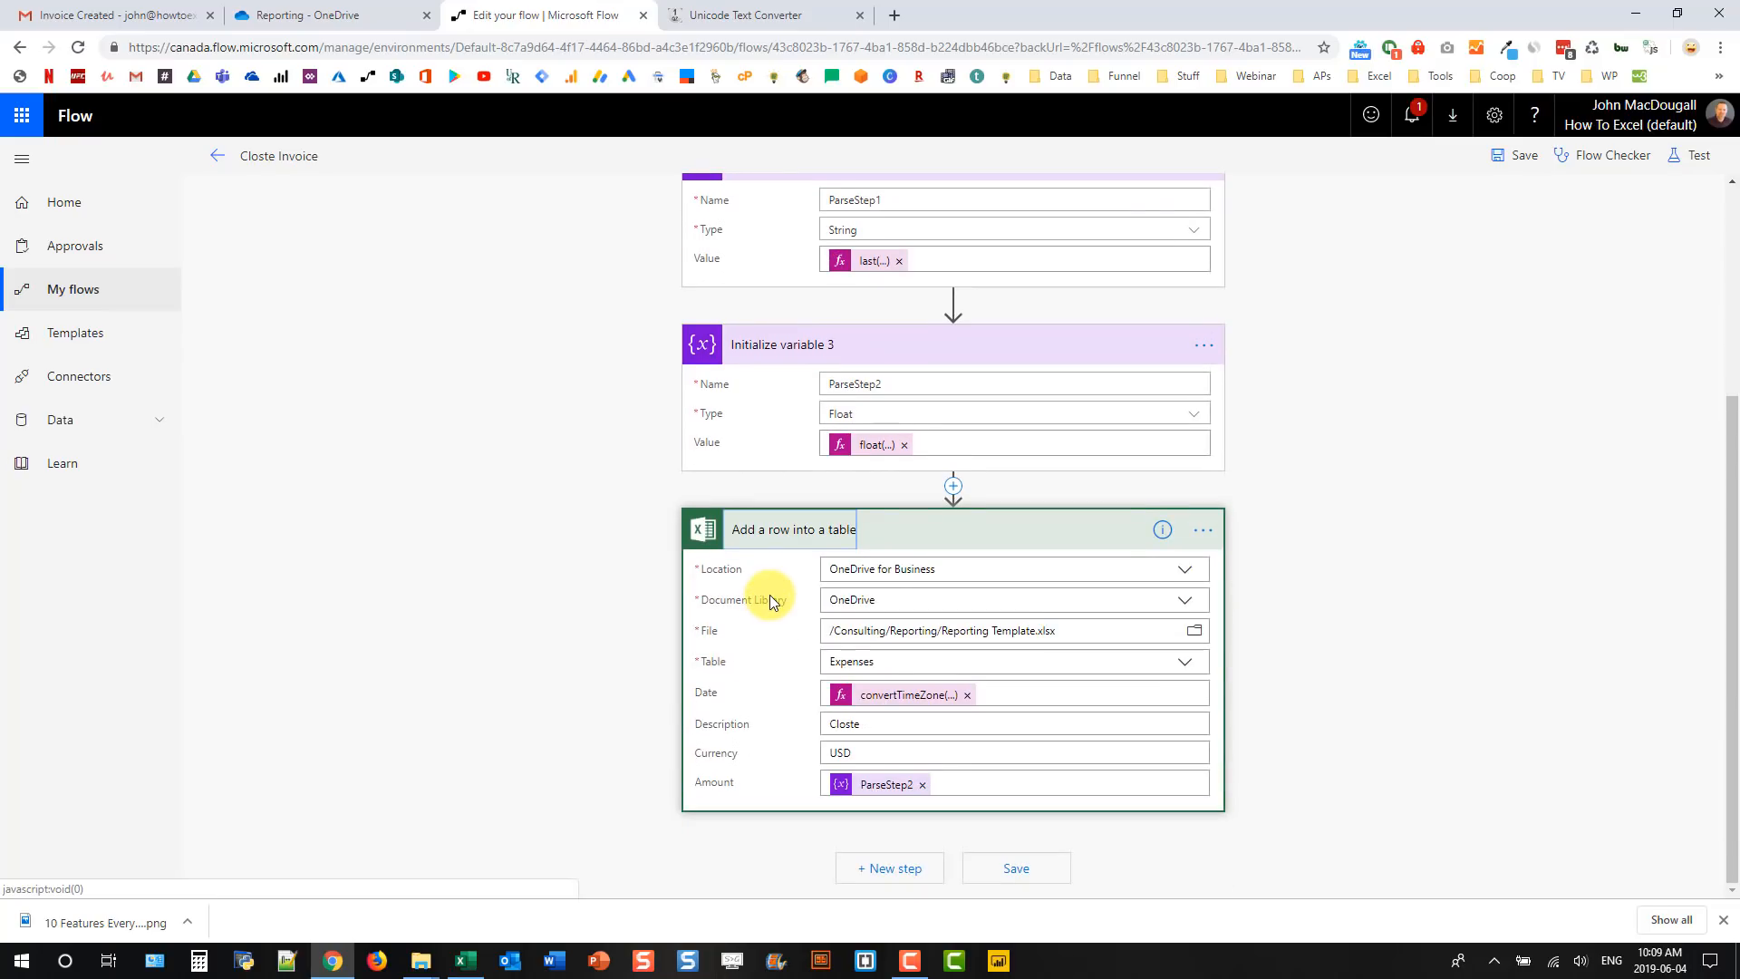
mouse_move(785, 591)
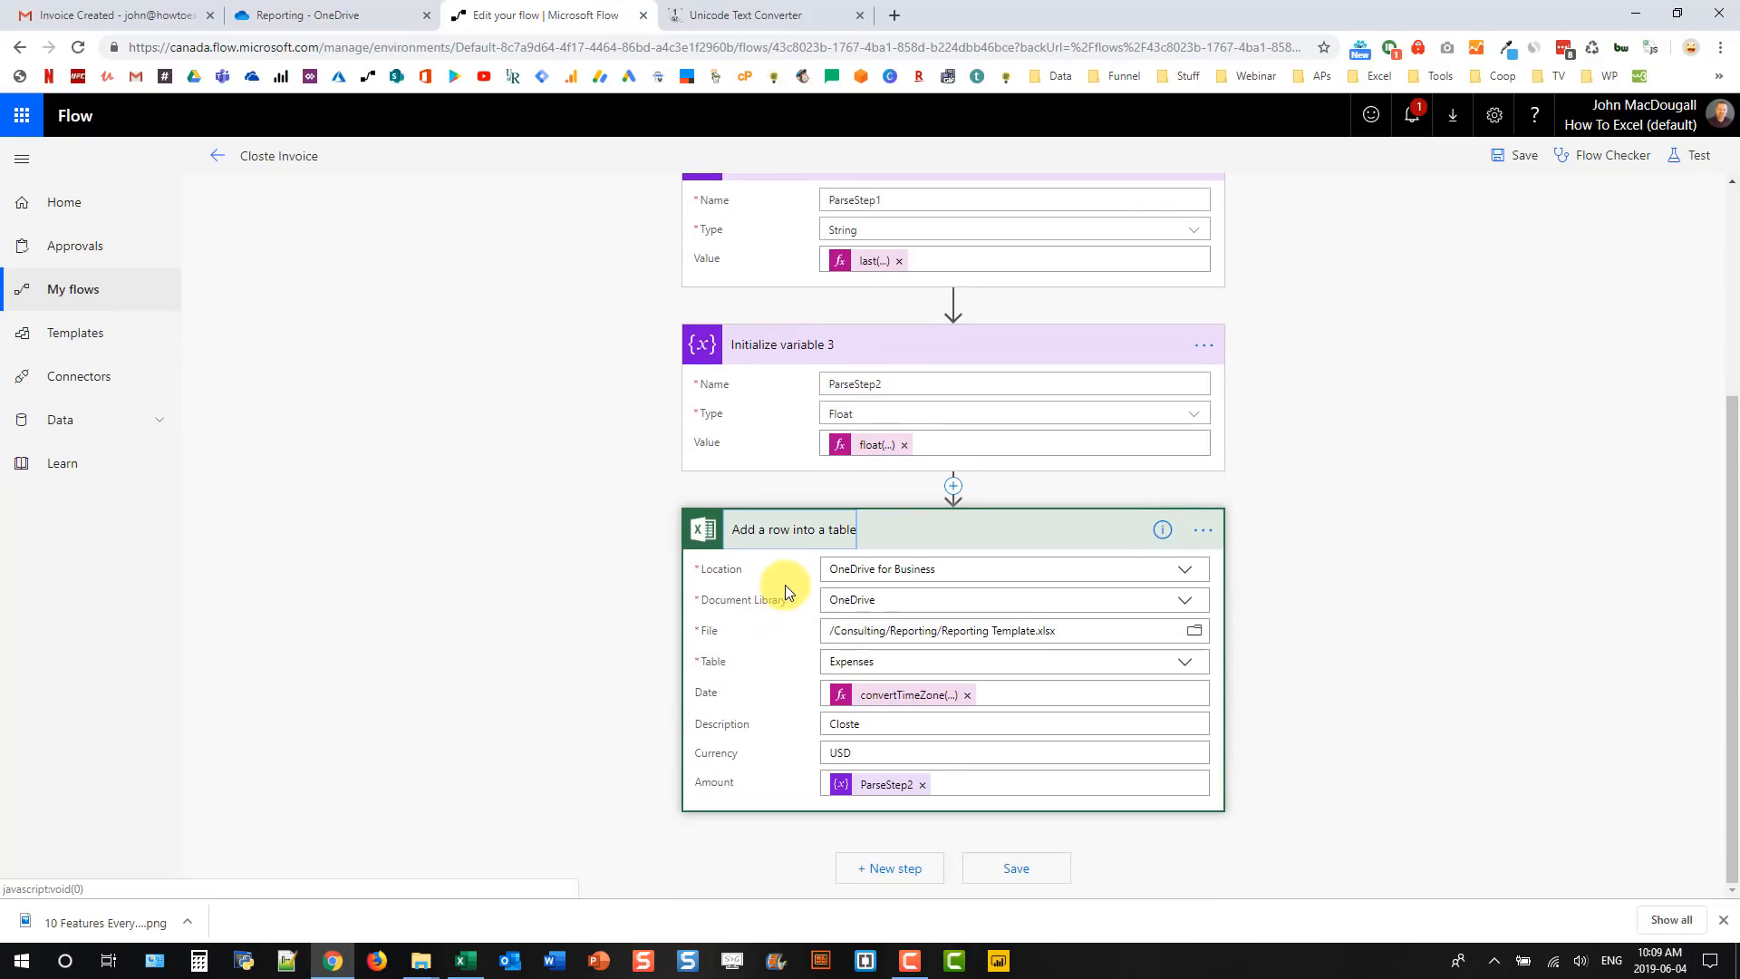
mouse_move(948, 631)
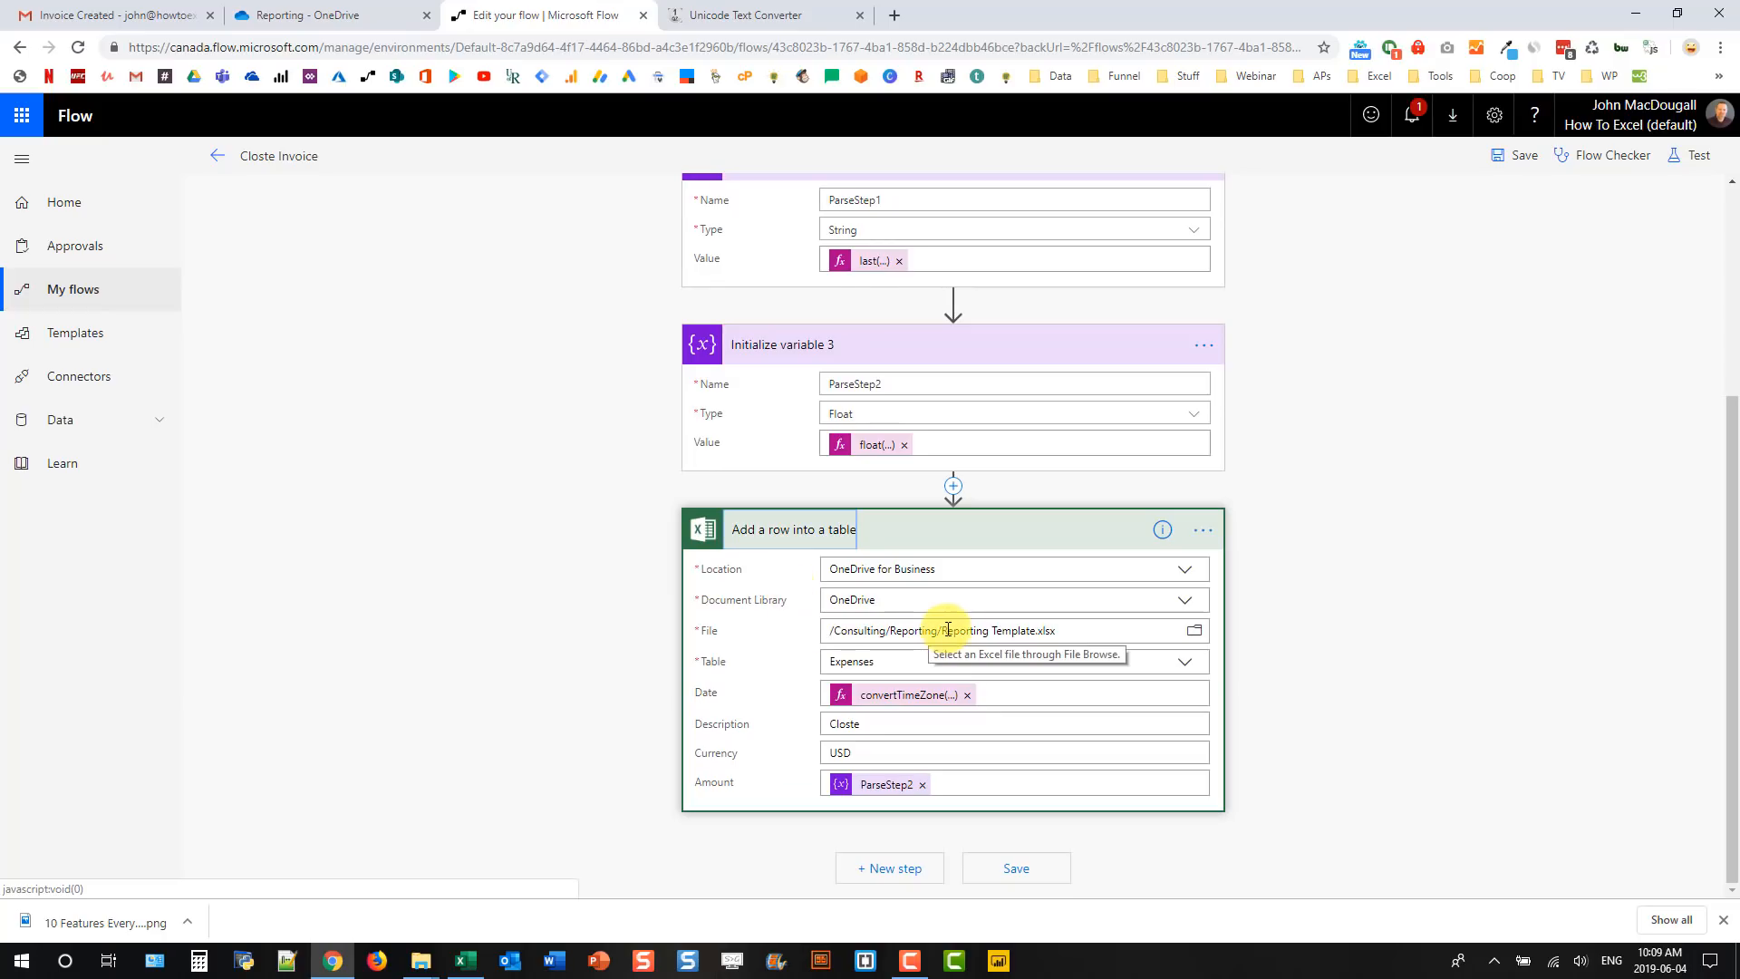
mouse_move(894, 672)
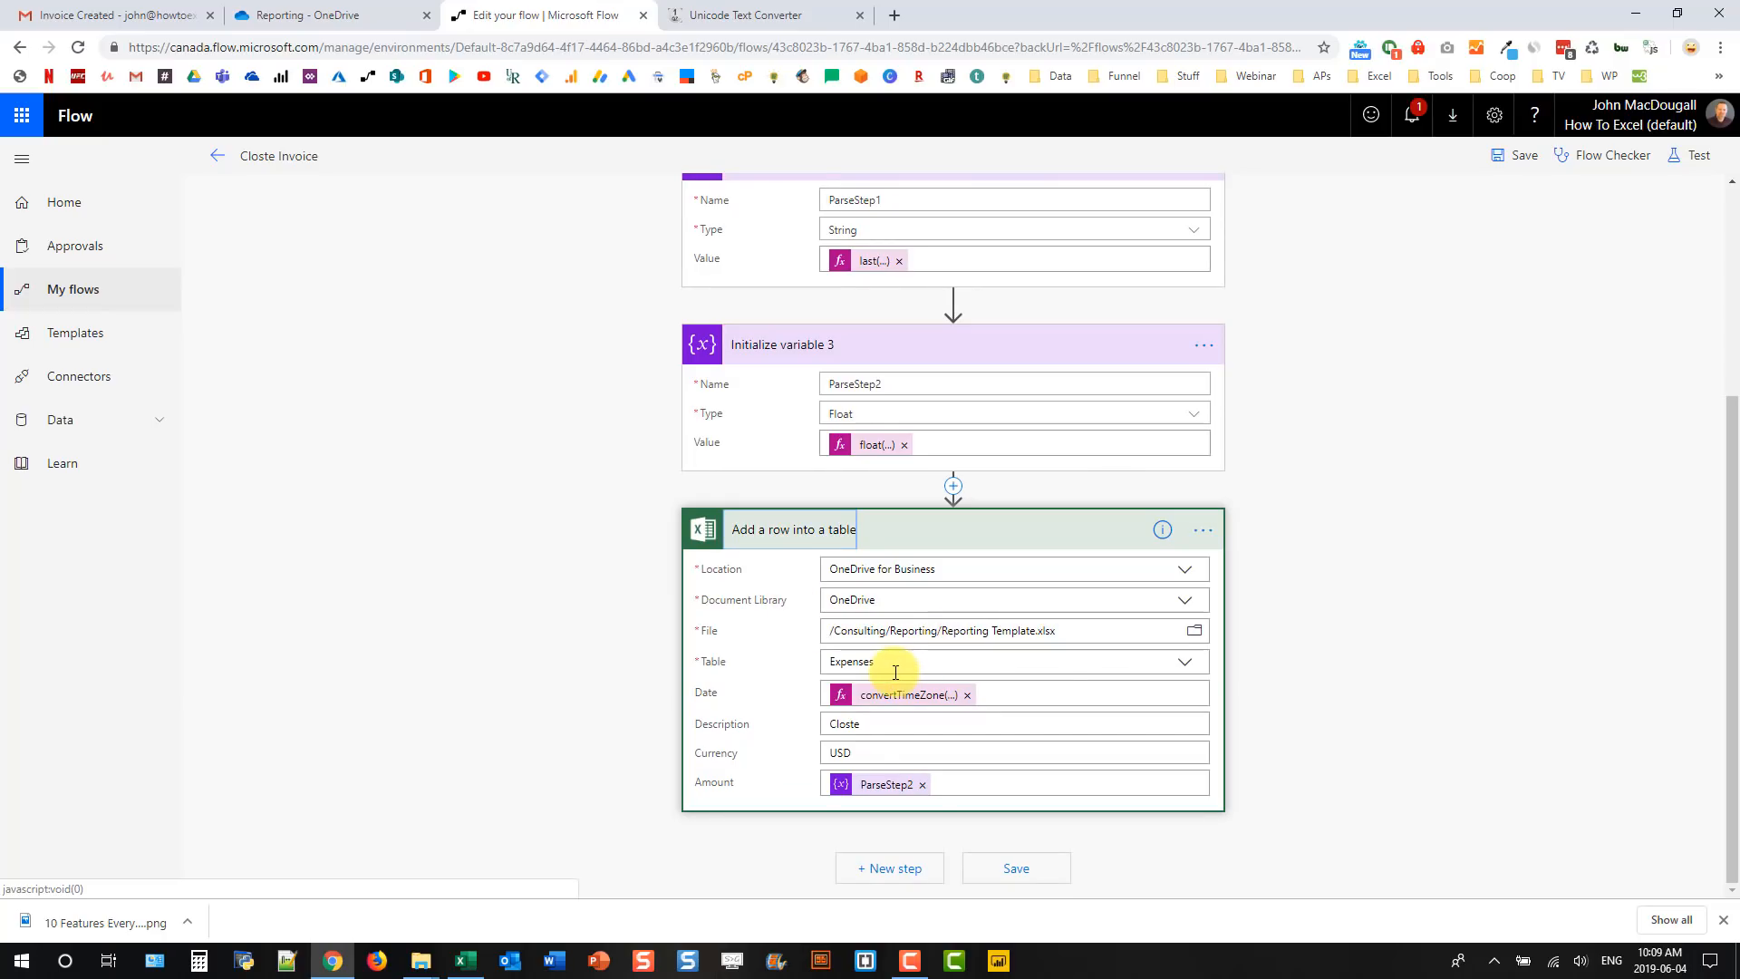
mouse_move(894, 659)
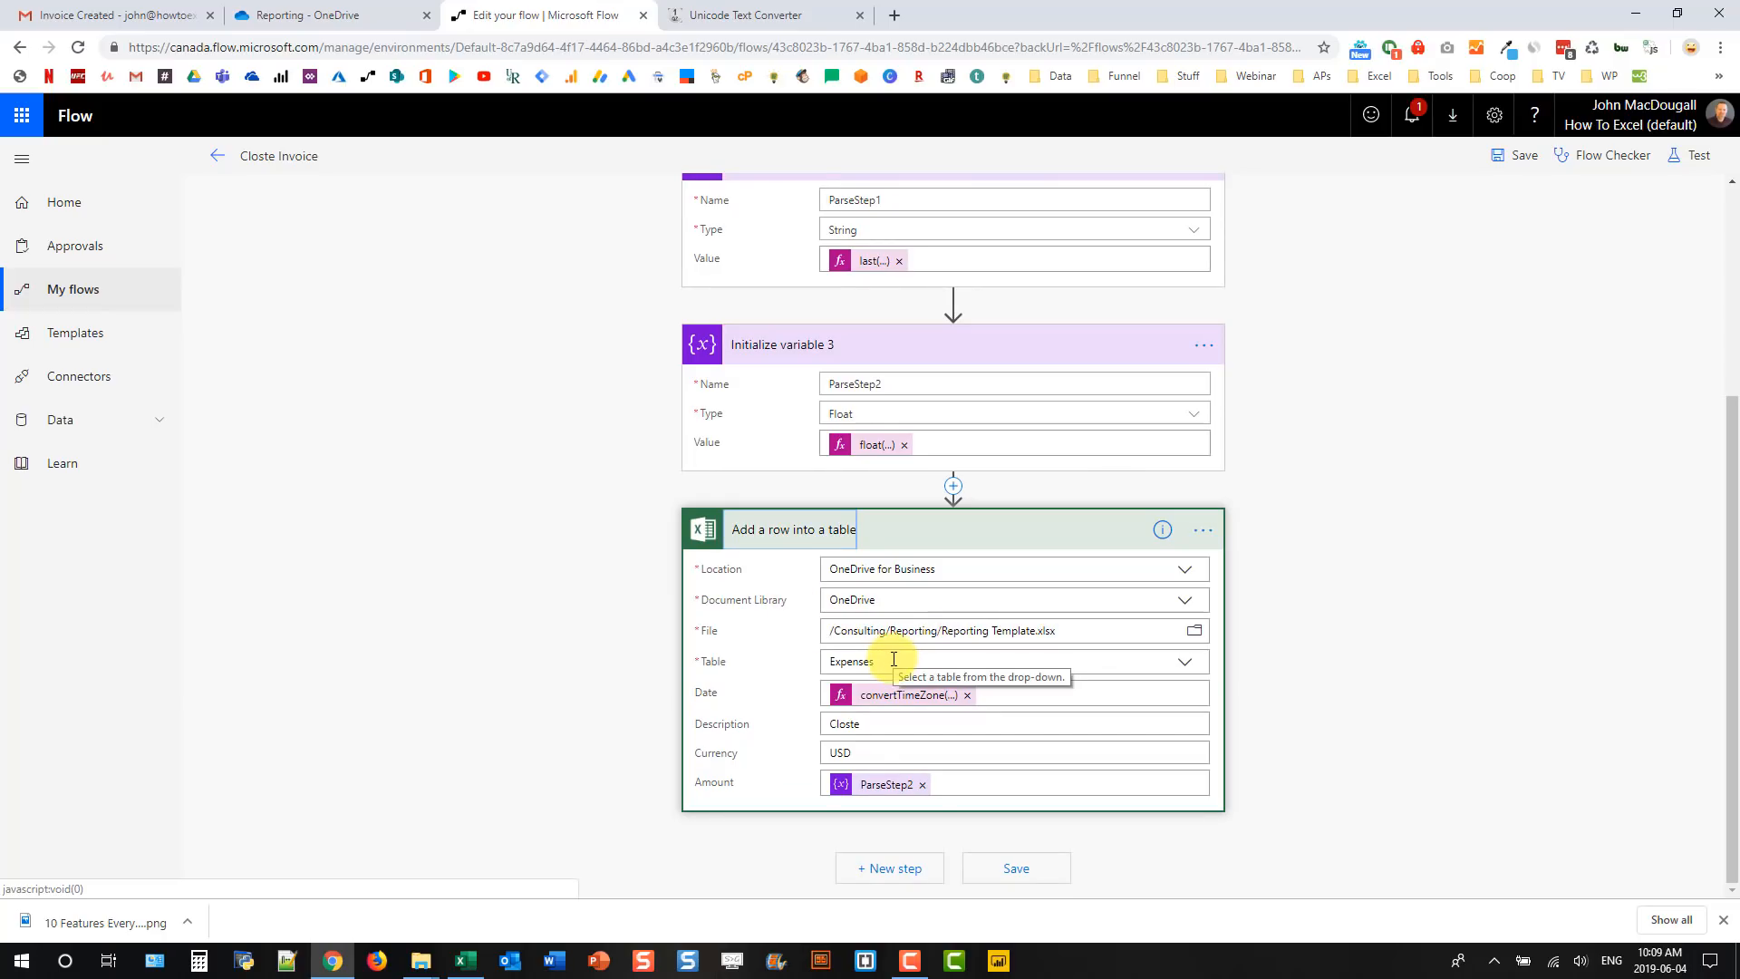
mouse_move(910, 695)
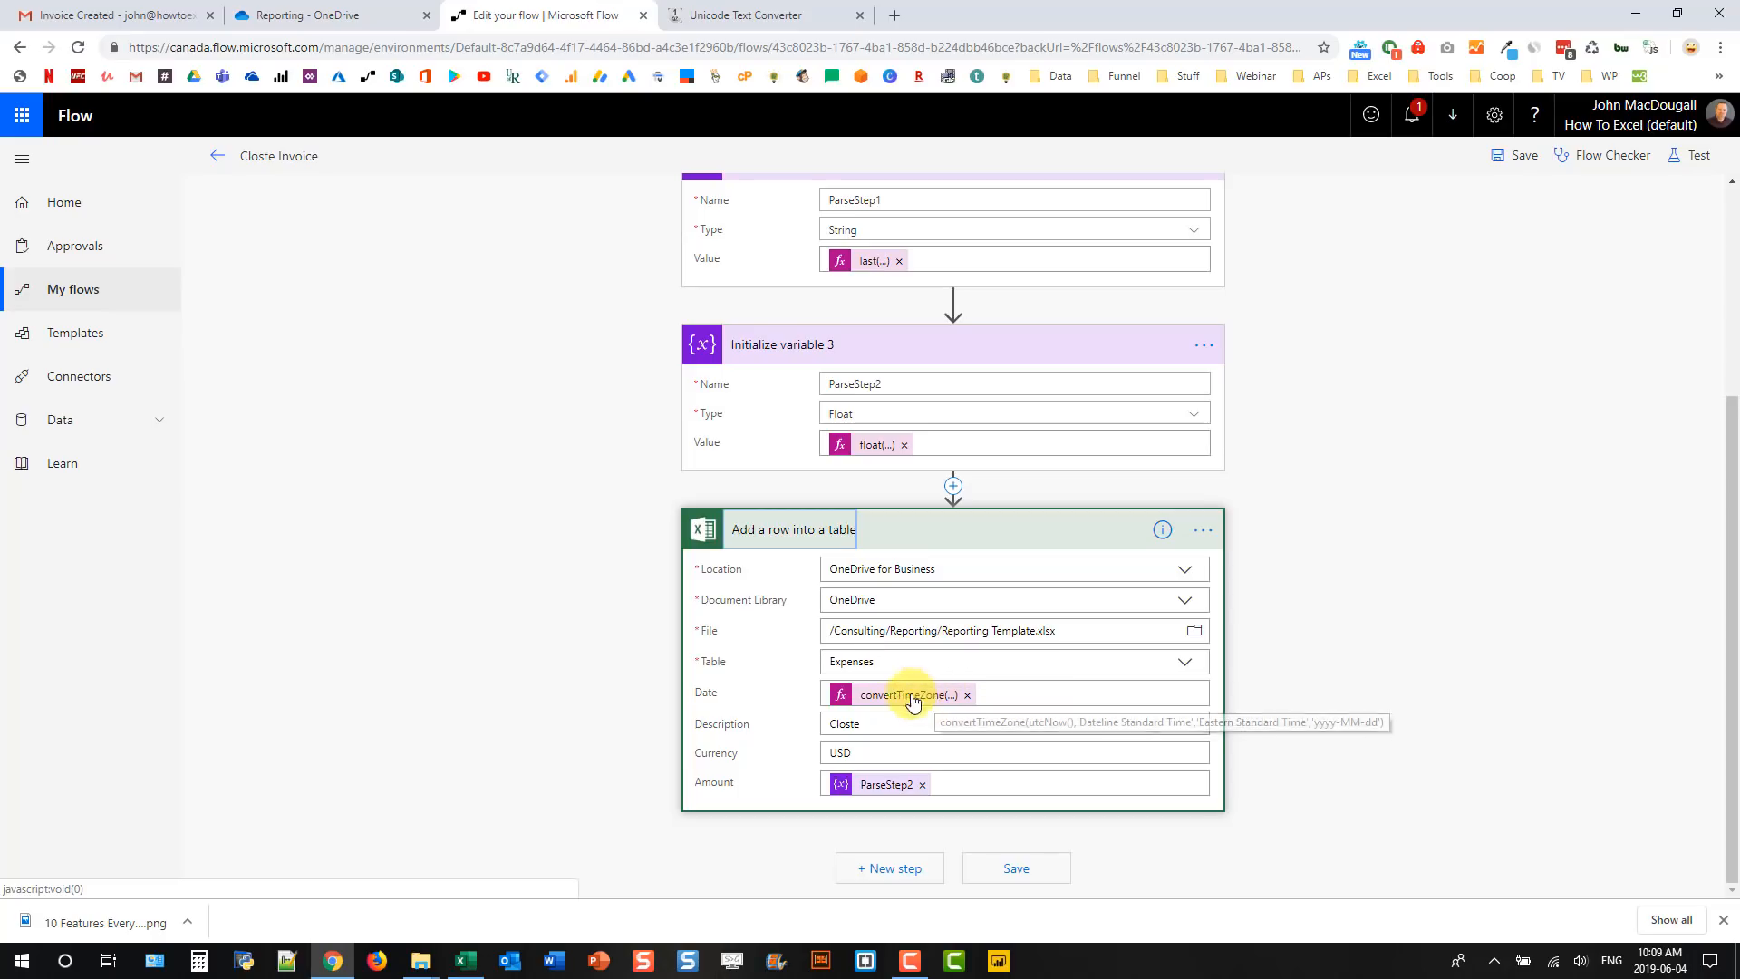
mouse_move(863, 733)
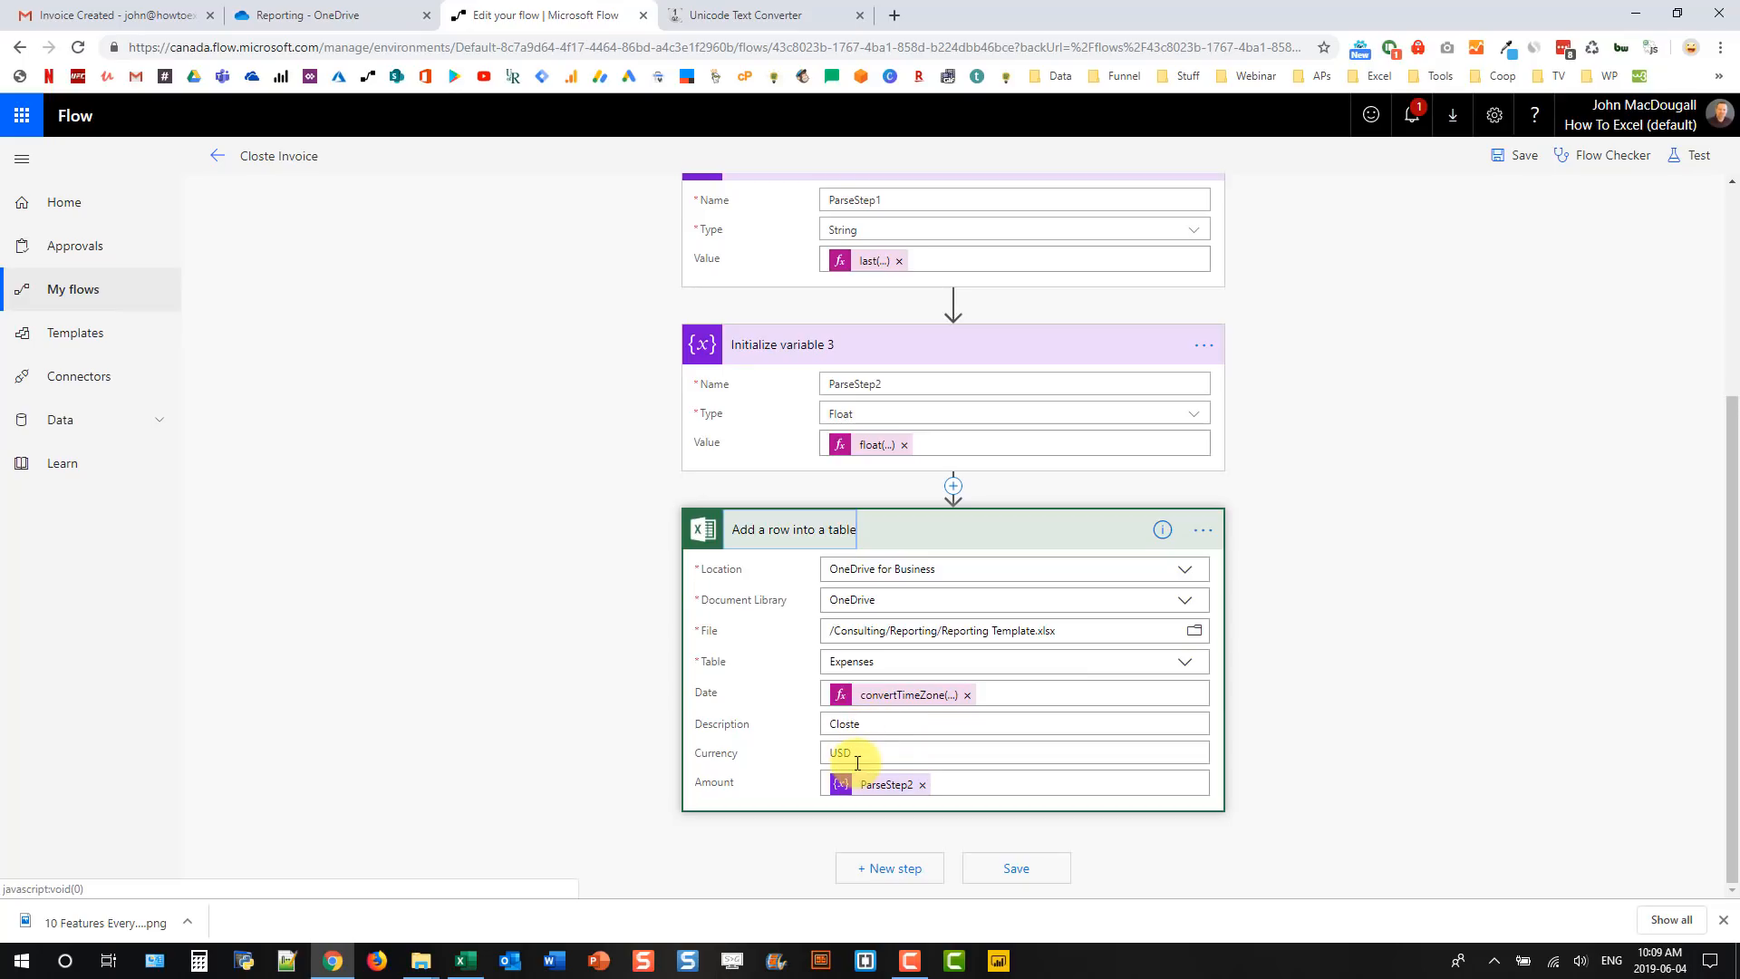
mouse_move(859, 772)
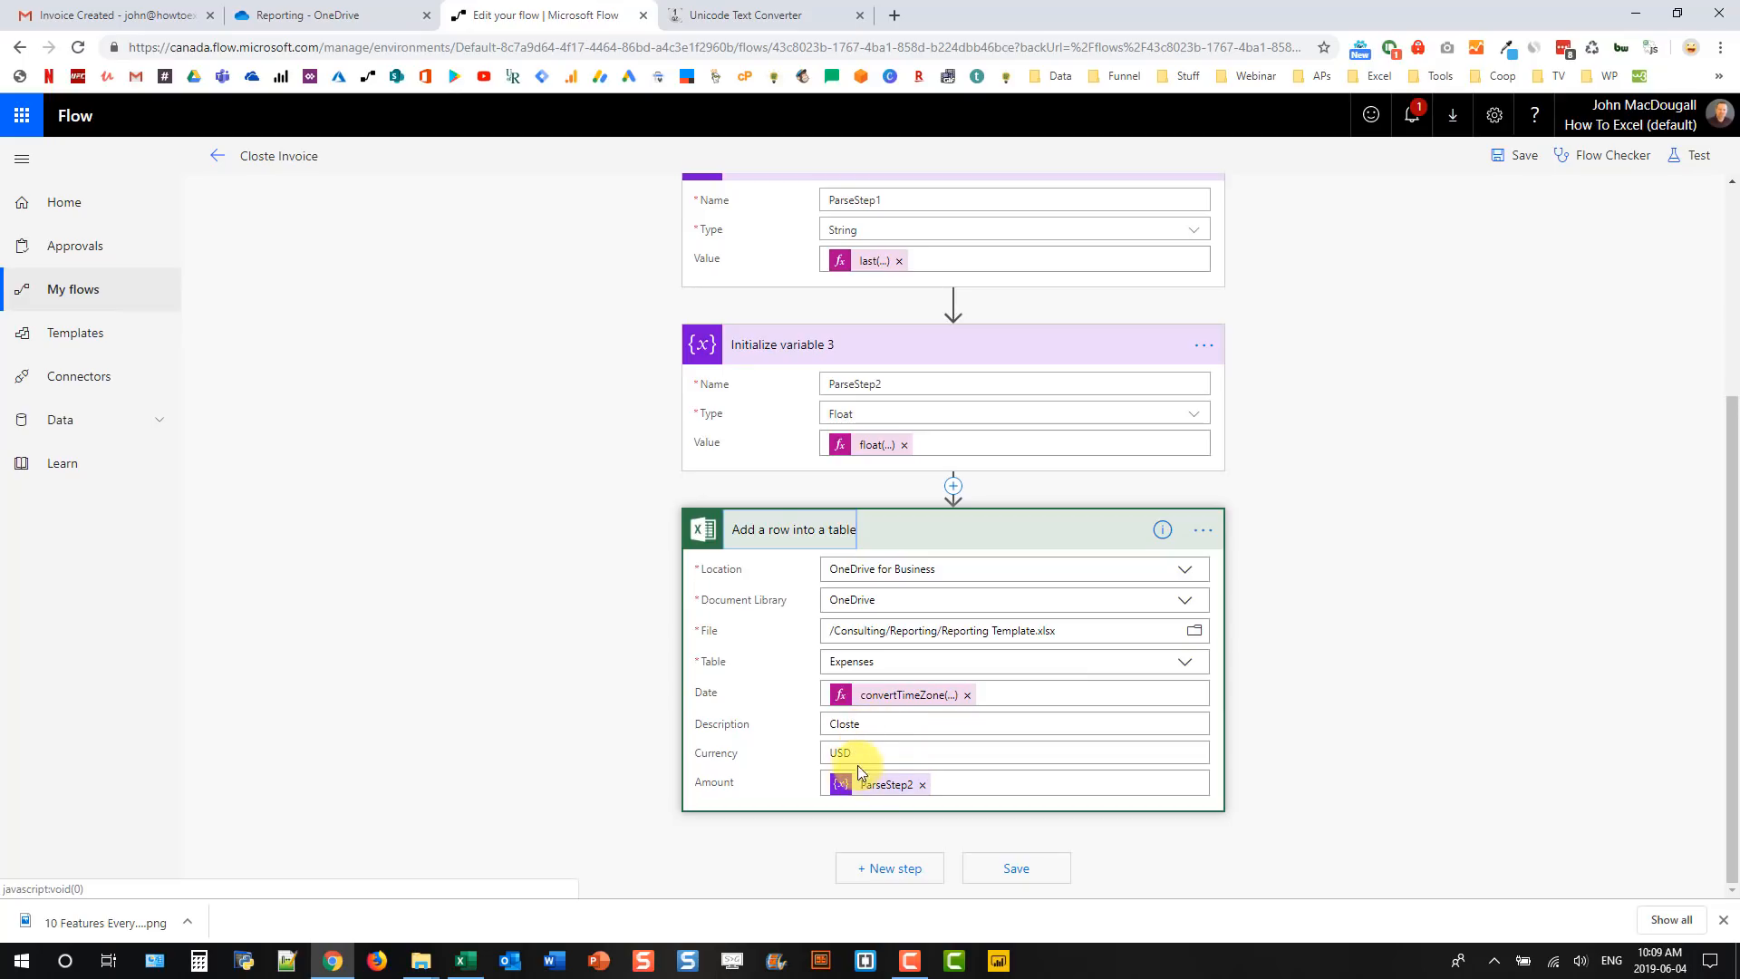
mouse_move(883, 794)
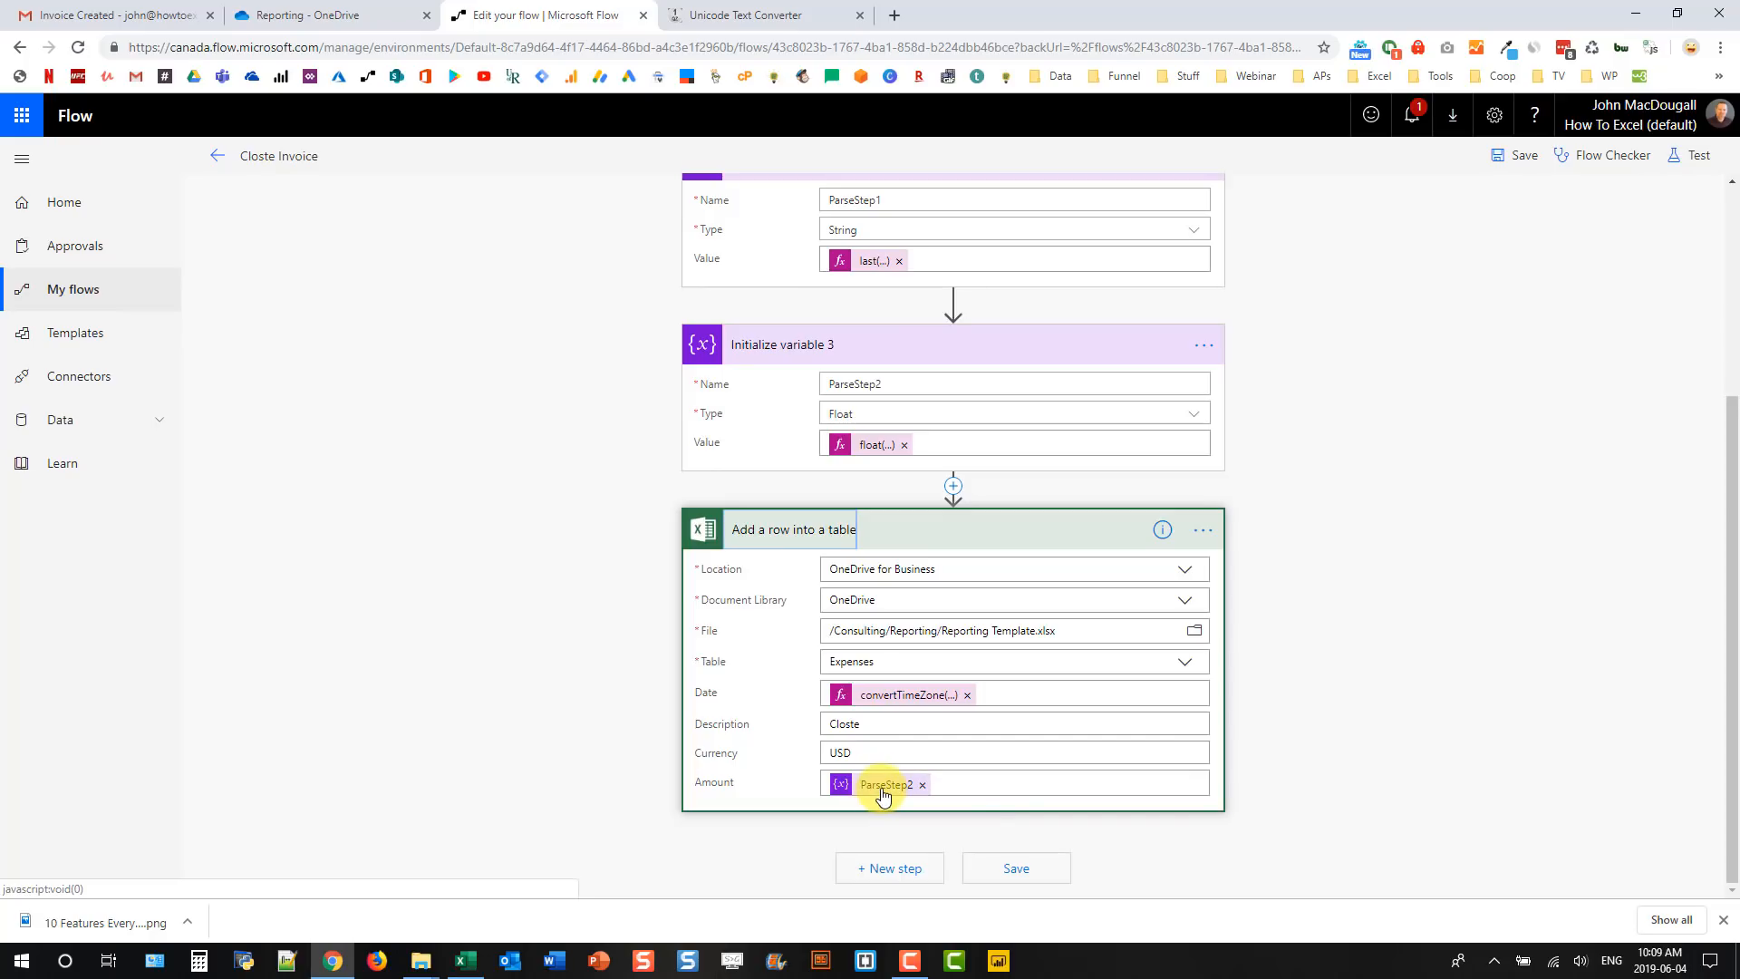
mouse_move(885, 785)
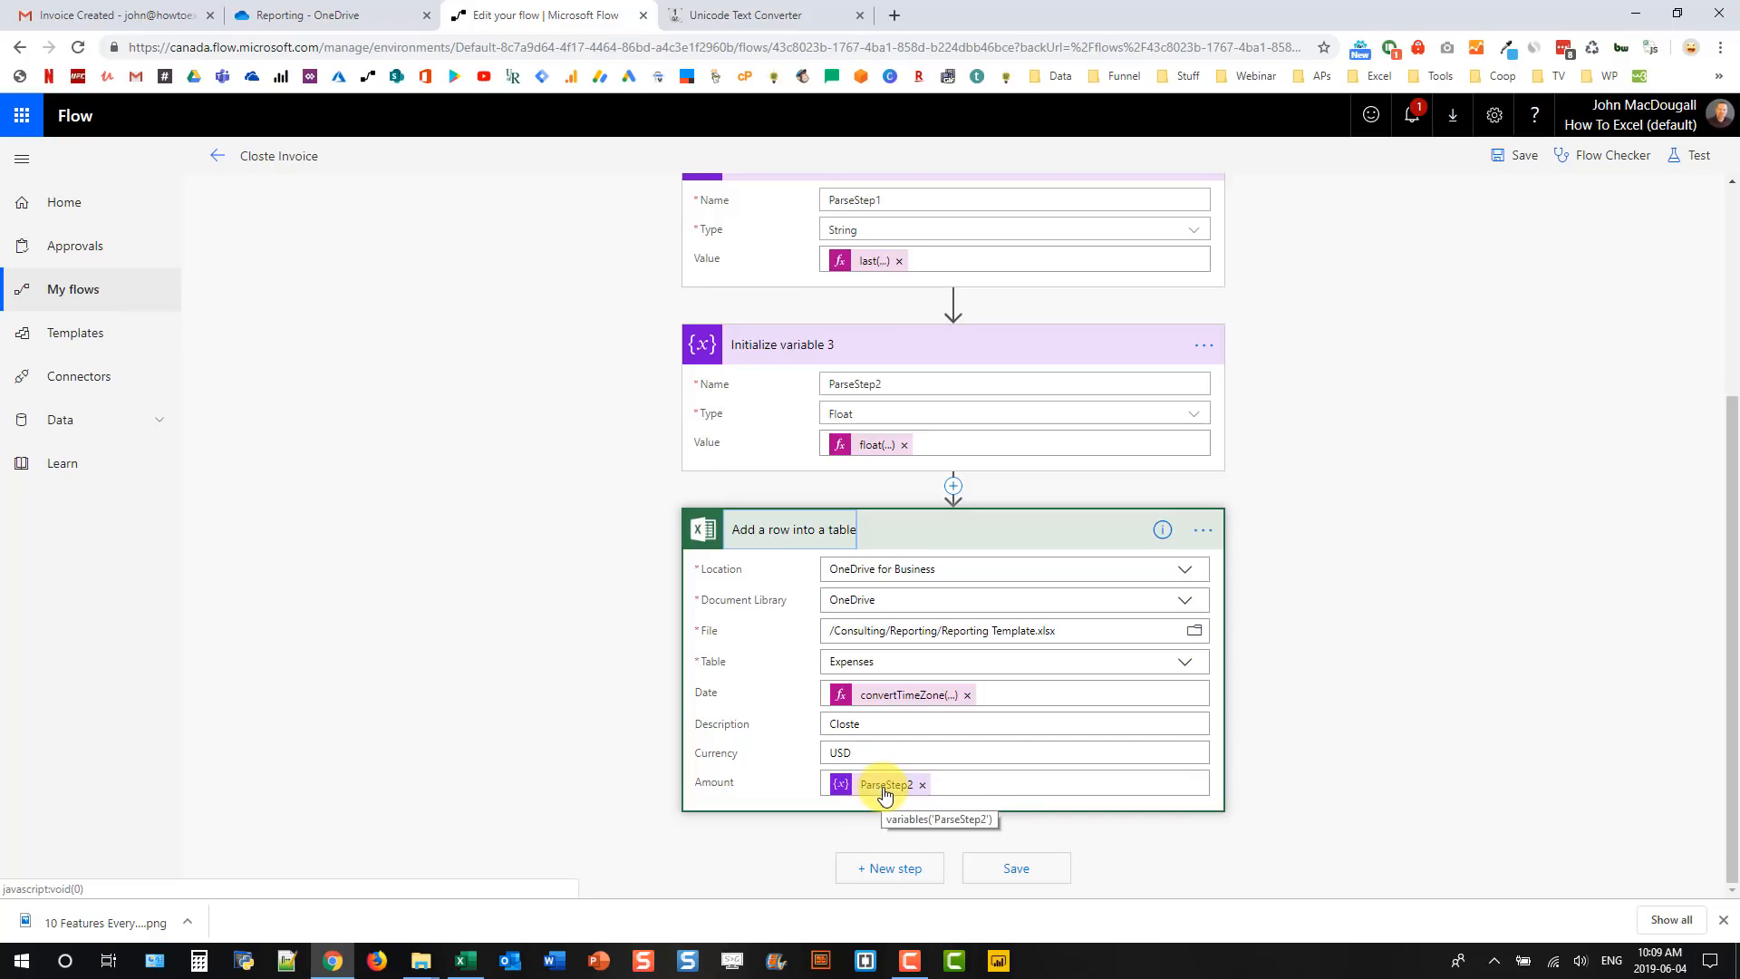
mouse_move(886, 798)
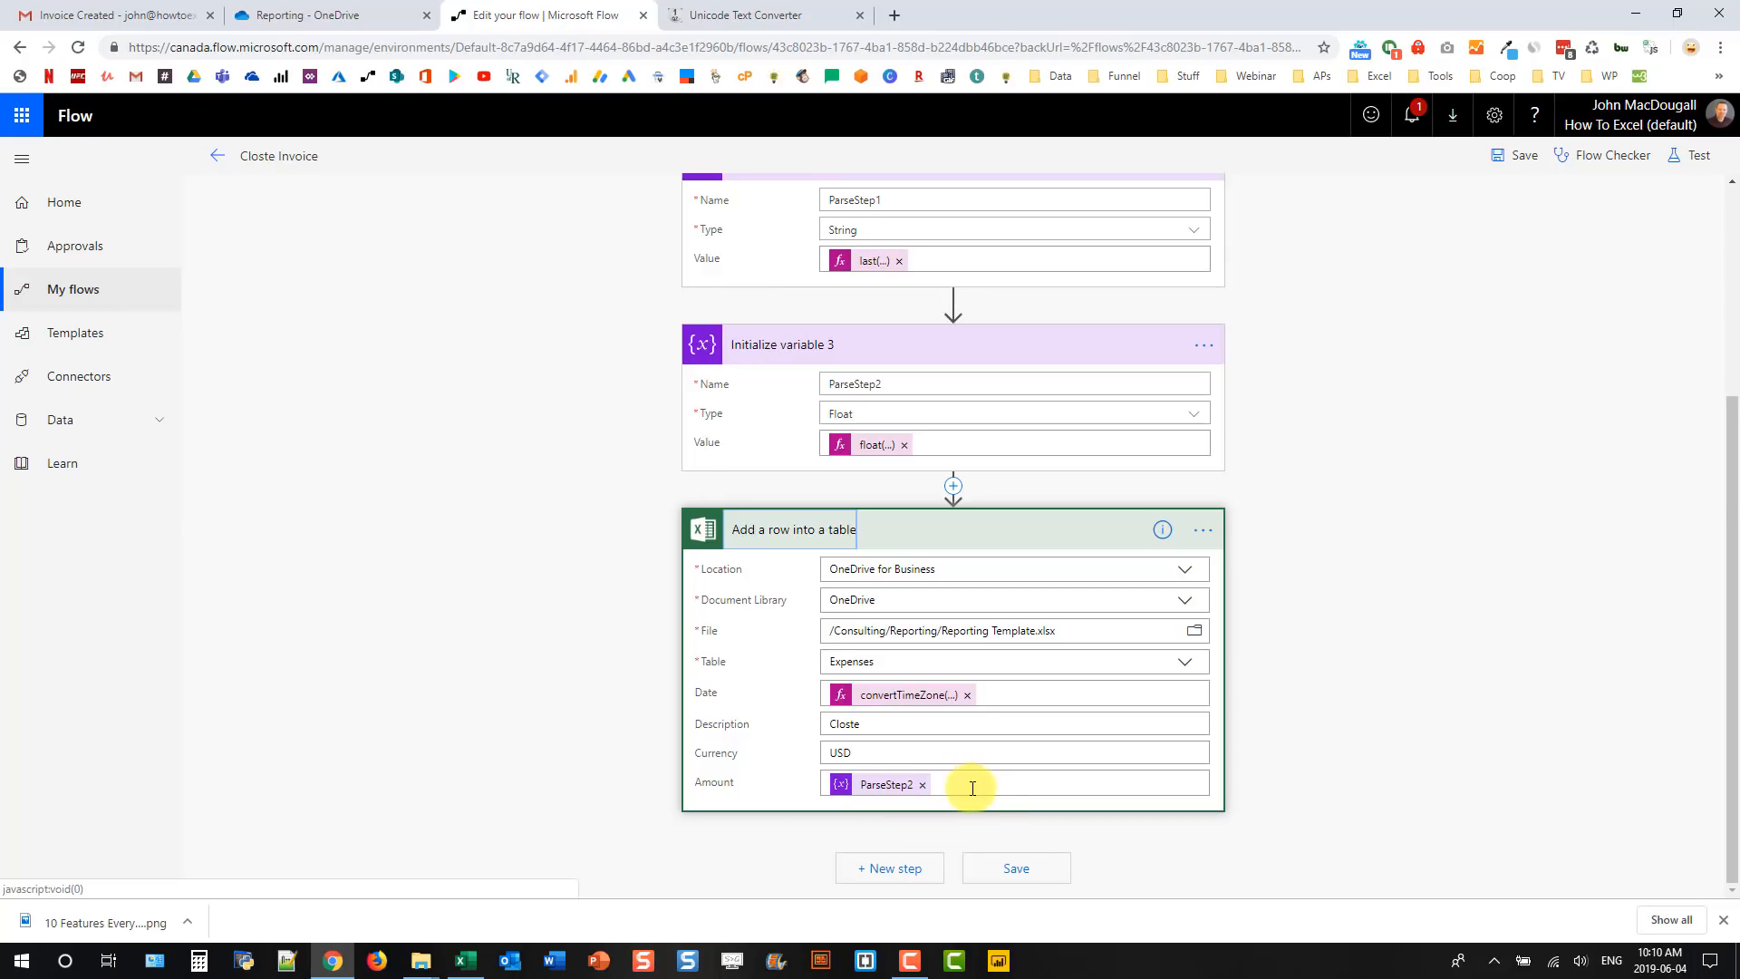
mouse_move(319, 308)
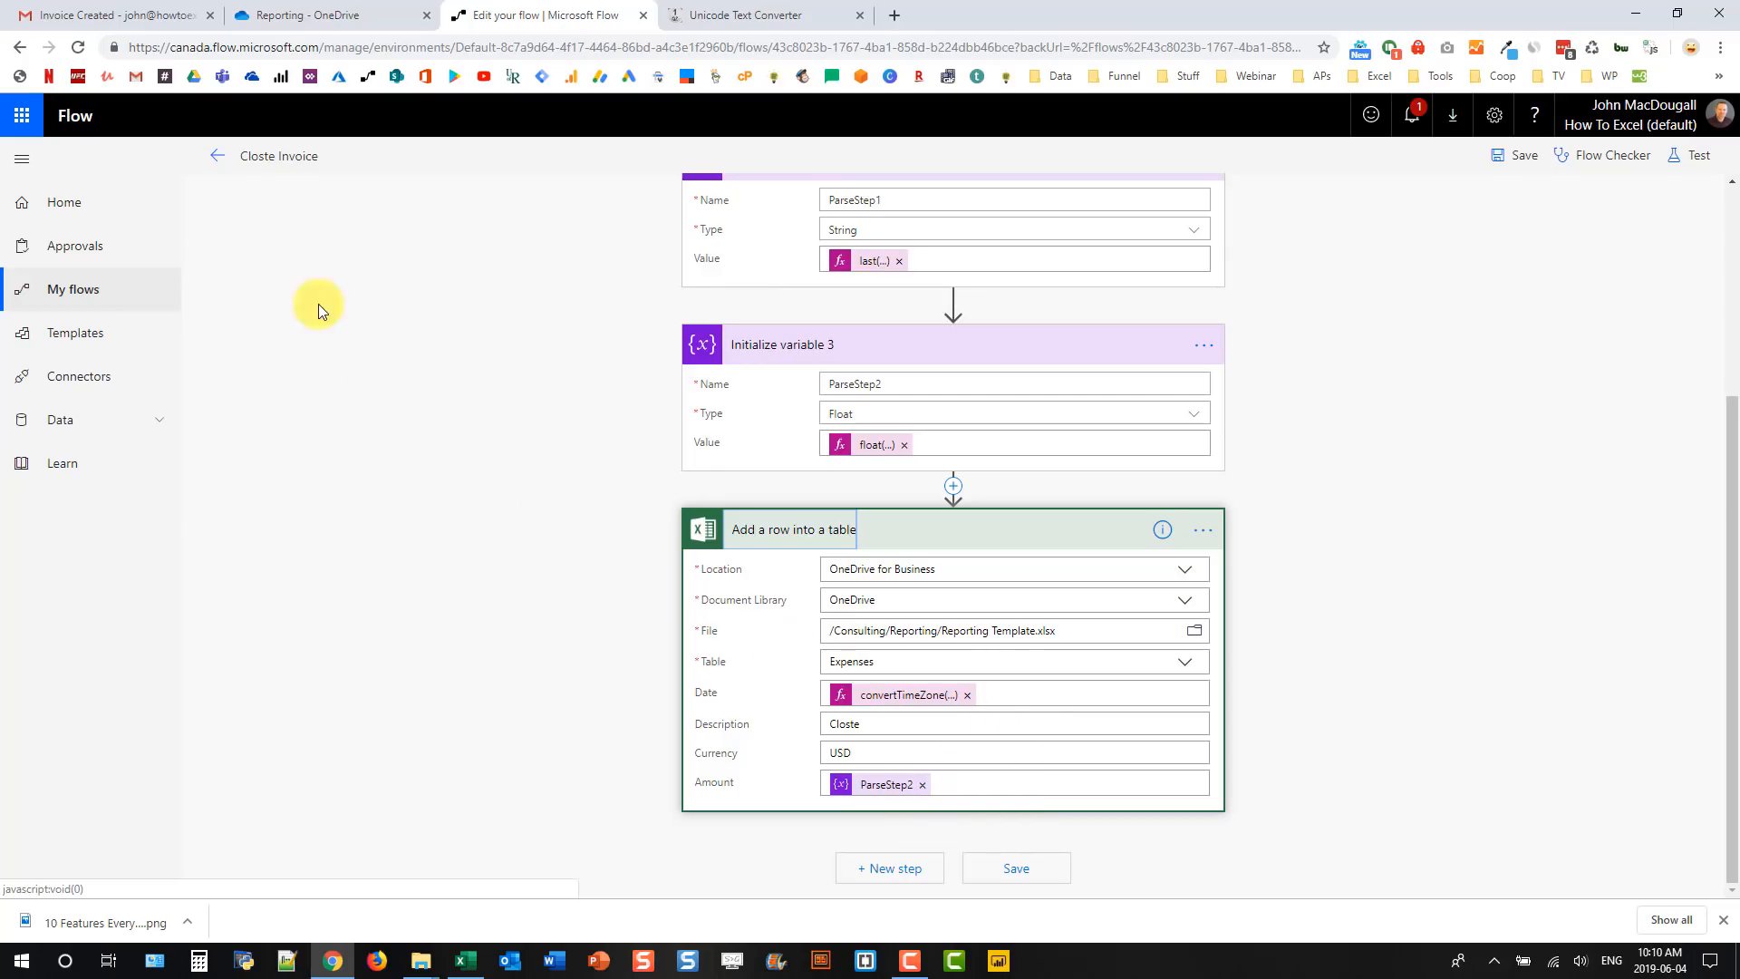
mouse_move(73, 290)
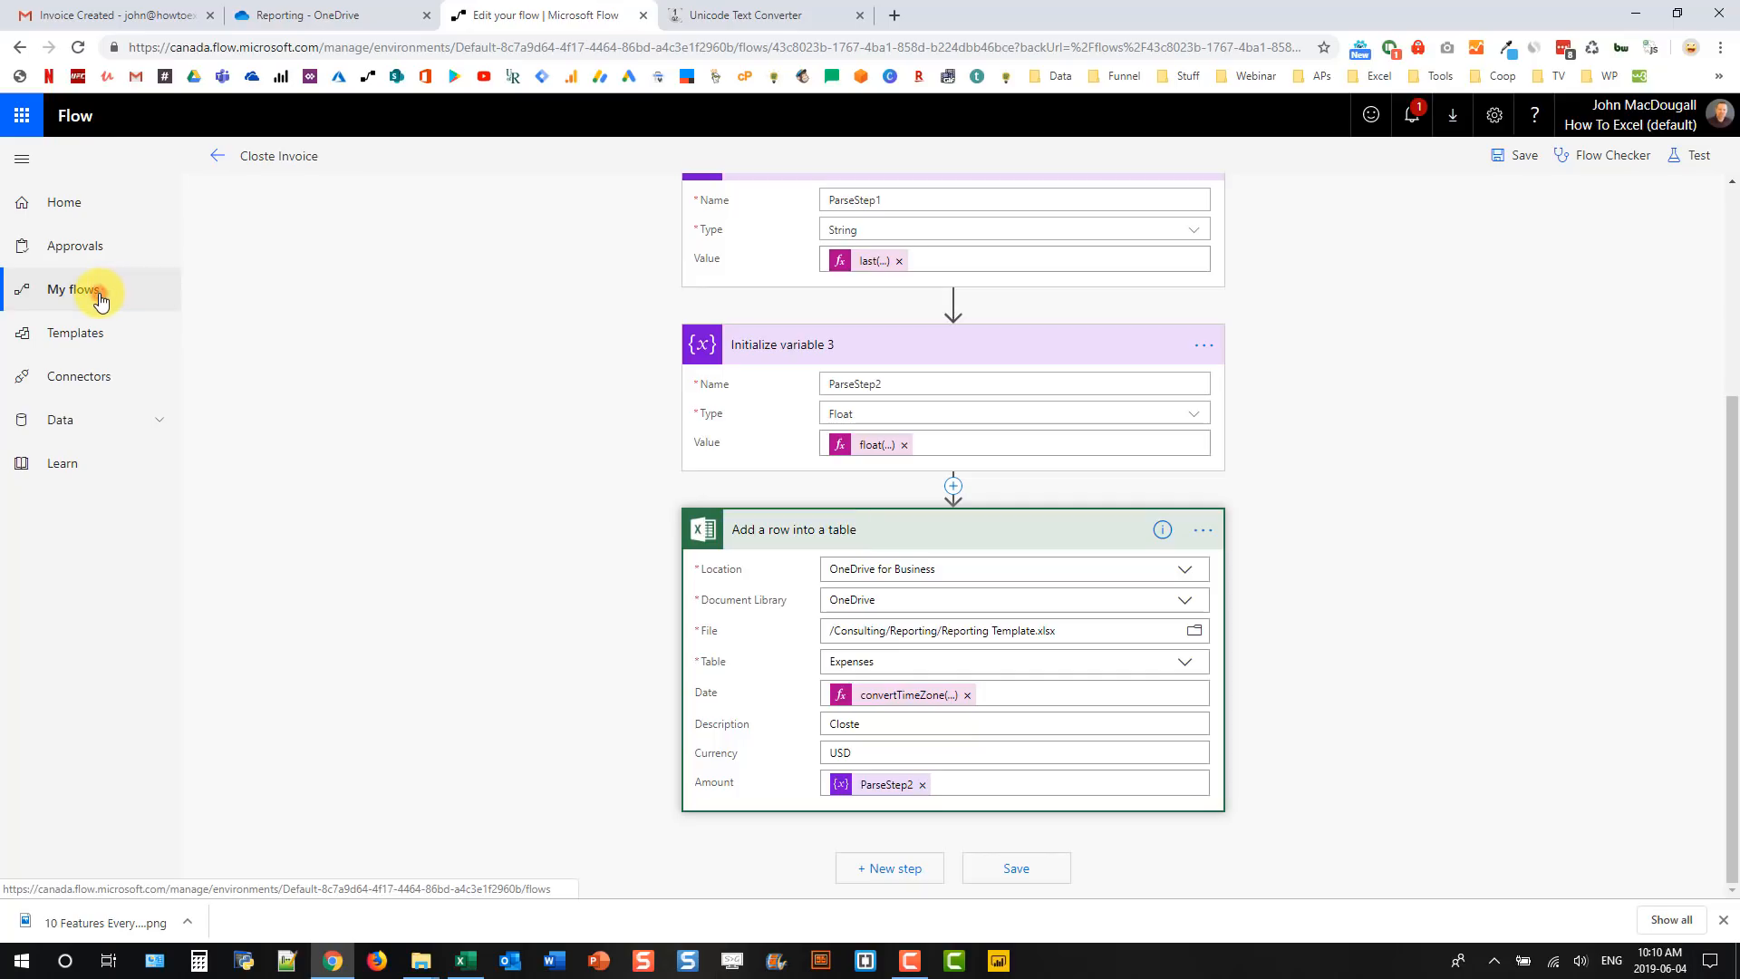
Step: From My flows, start a new automated flow from blank
click(72, 291)
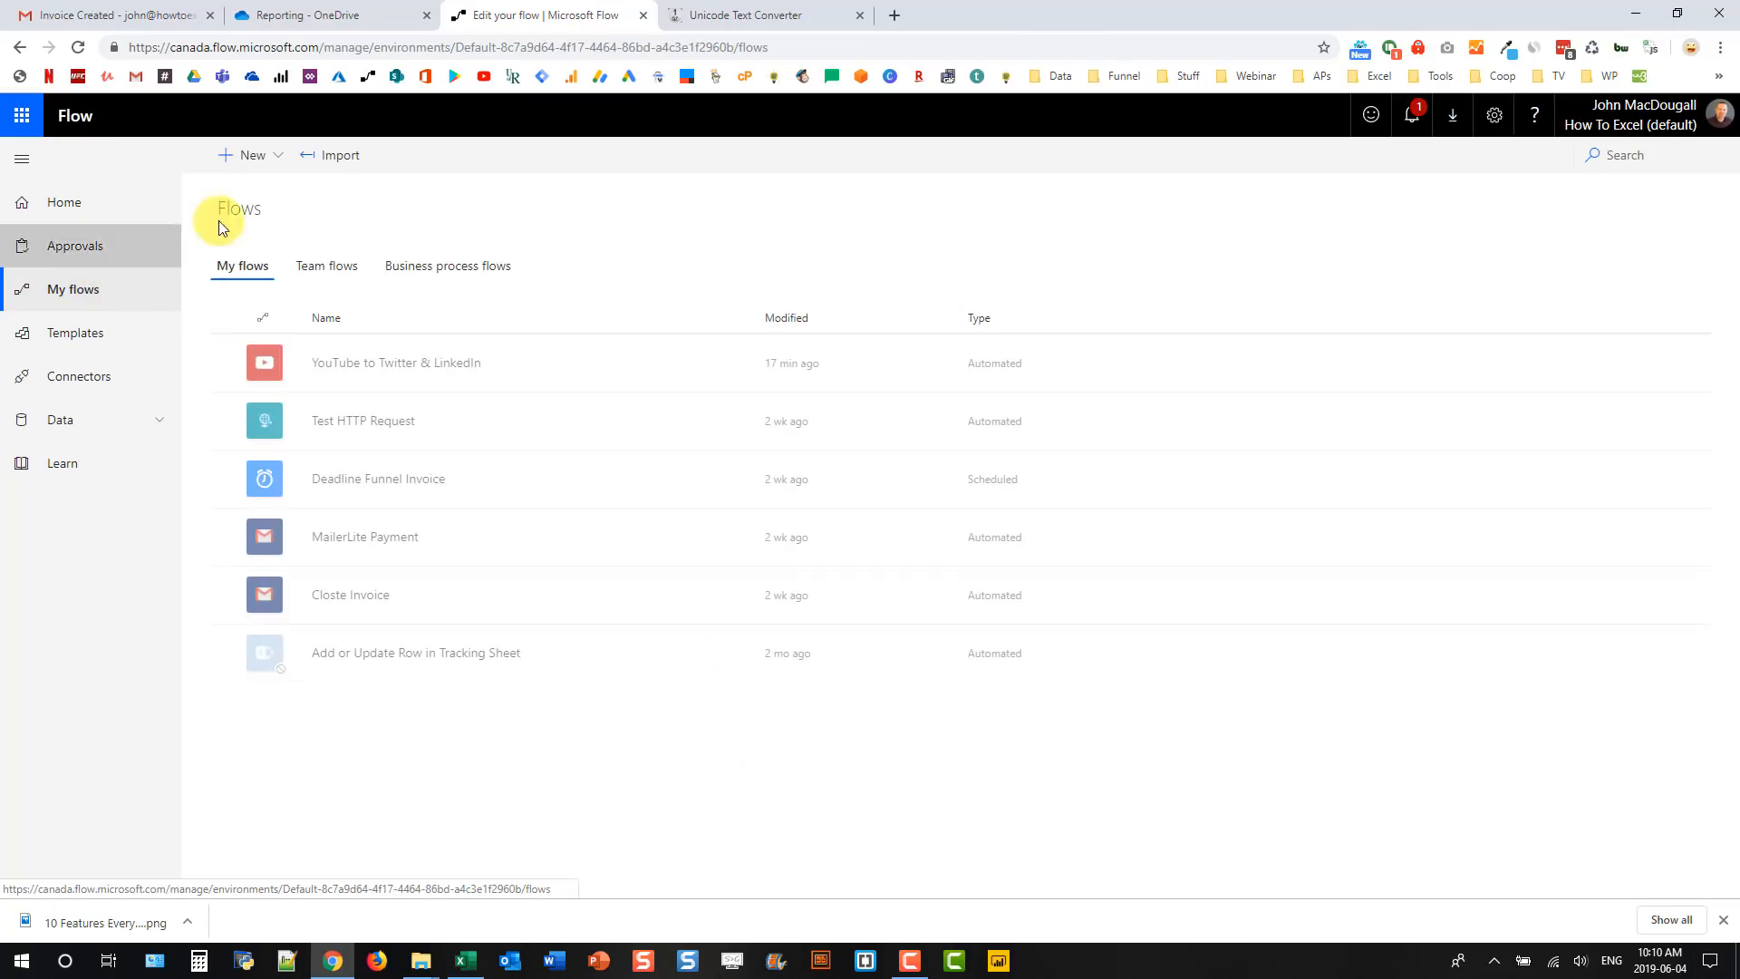
click(250, 154)
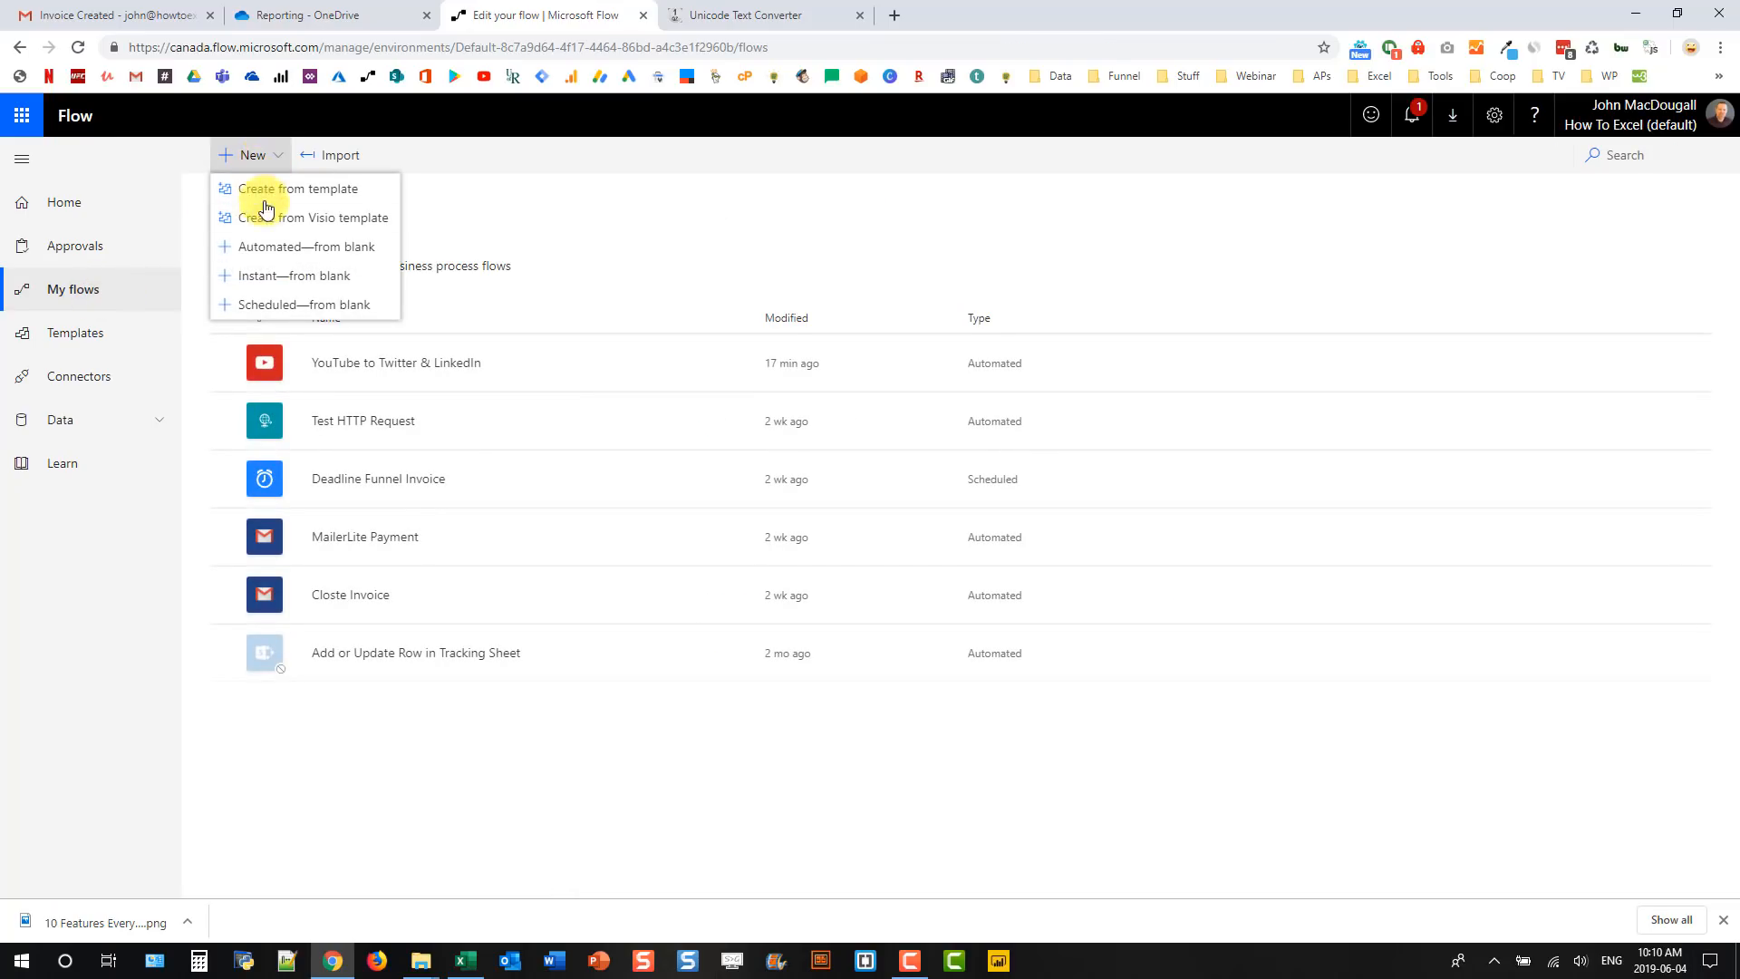
mouse_move(281, 252)
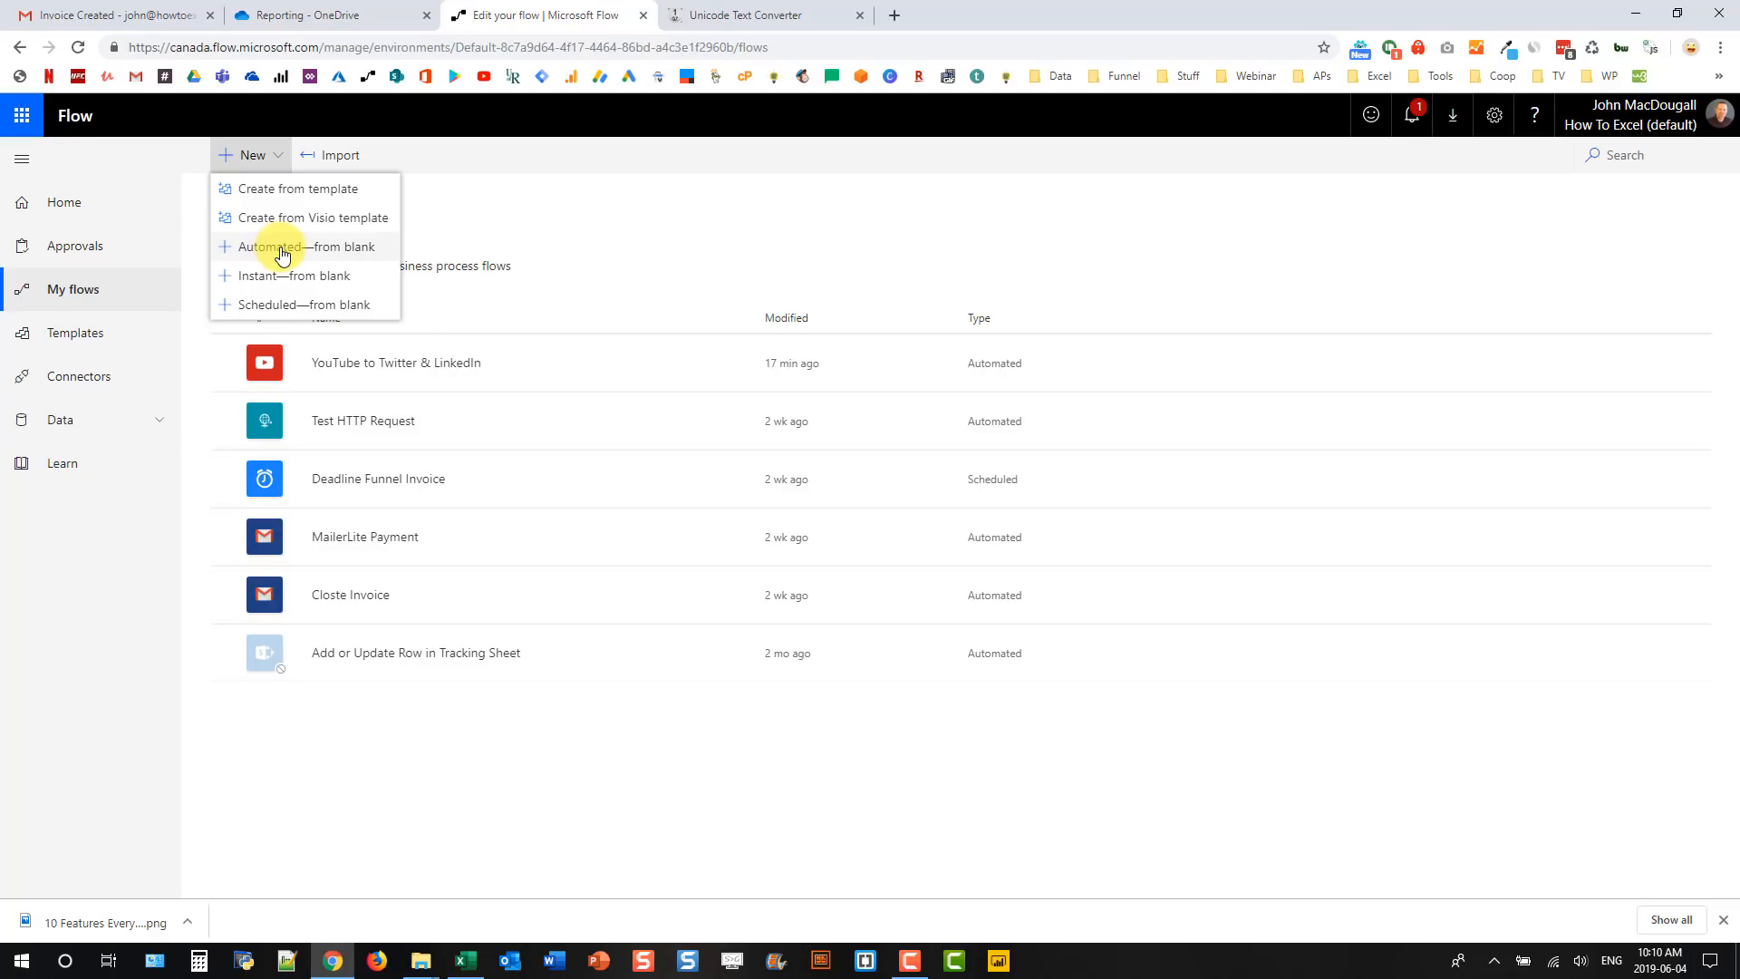
click(296, 246)
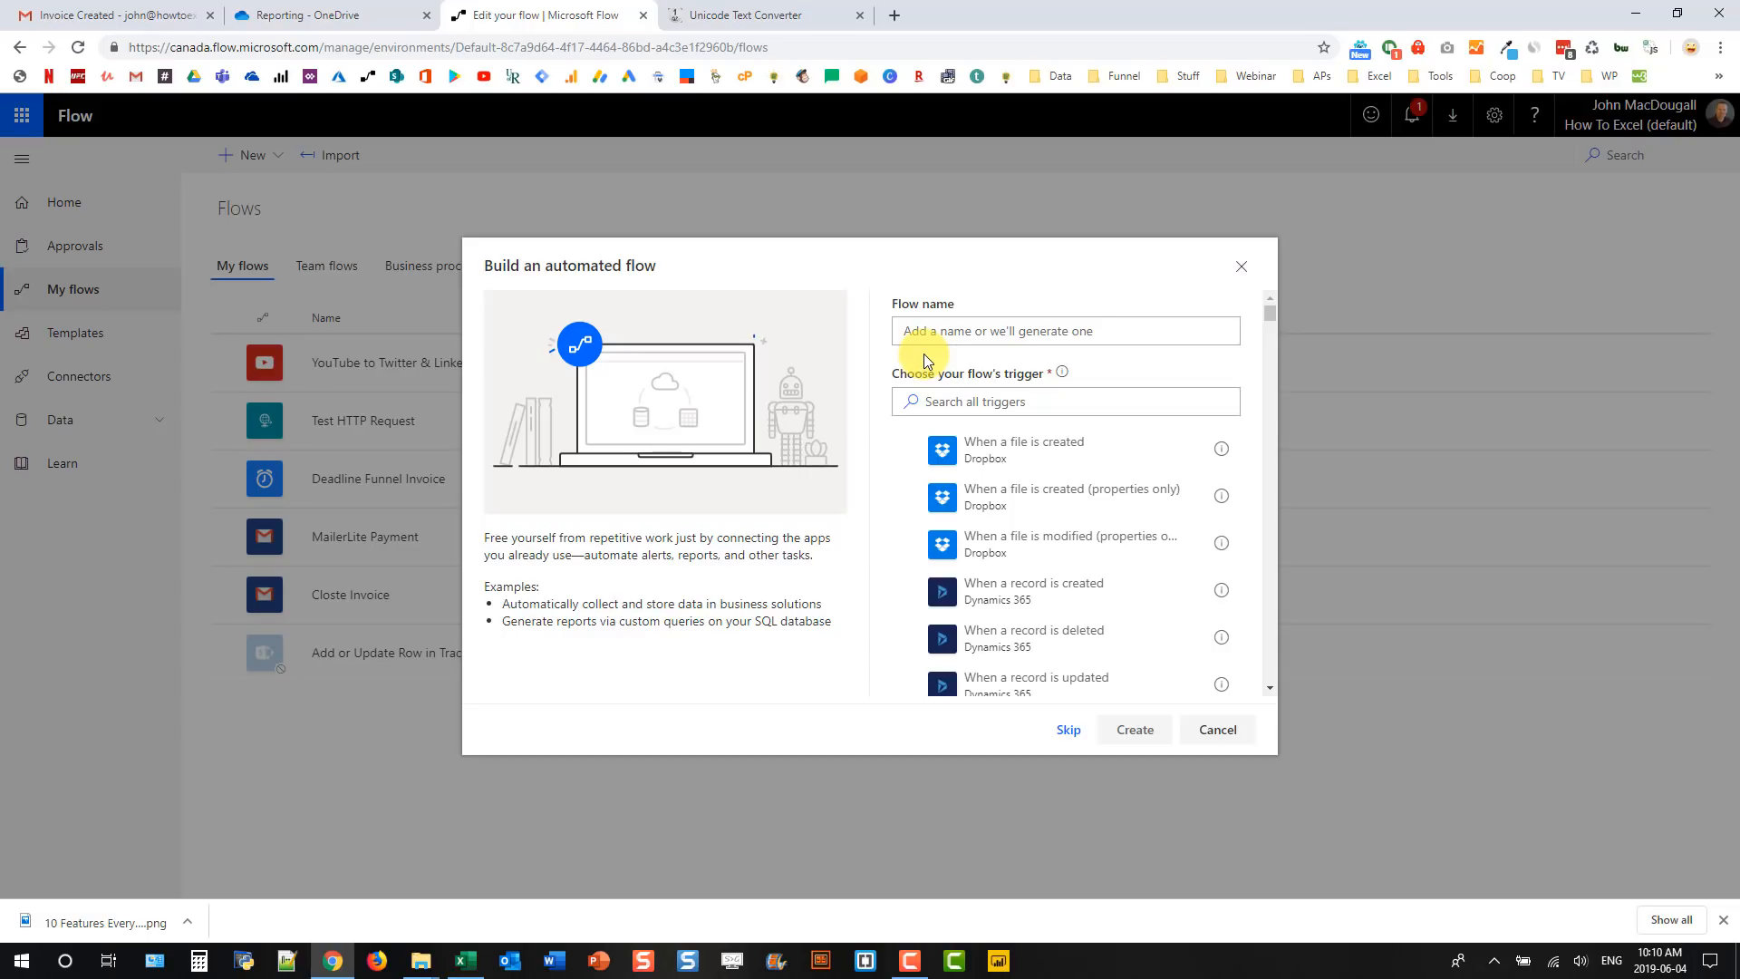
Step: Search triggers for 'gmail' and create the flow with 'When a new email arrives'
click(1064, 400)
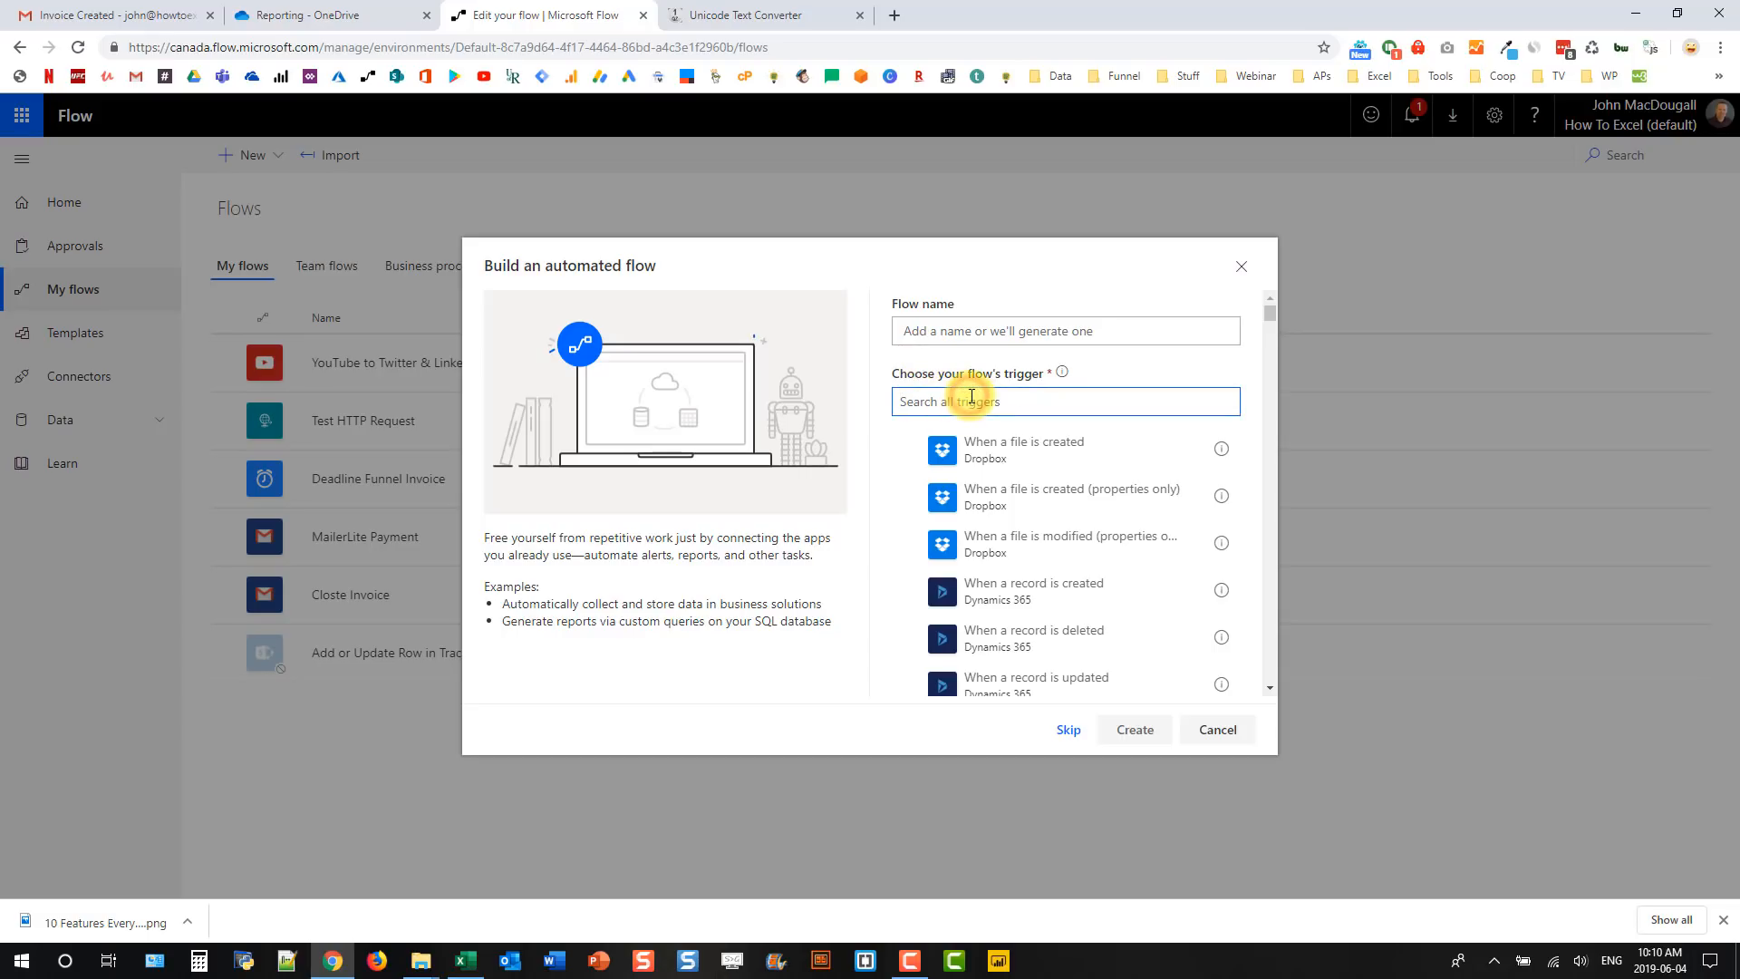
text(gm)
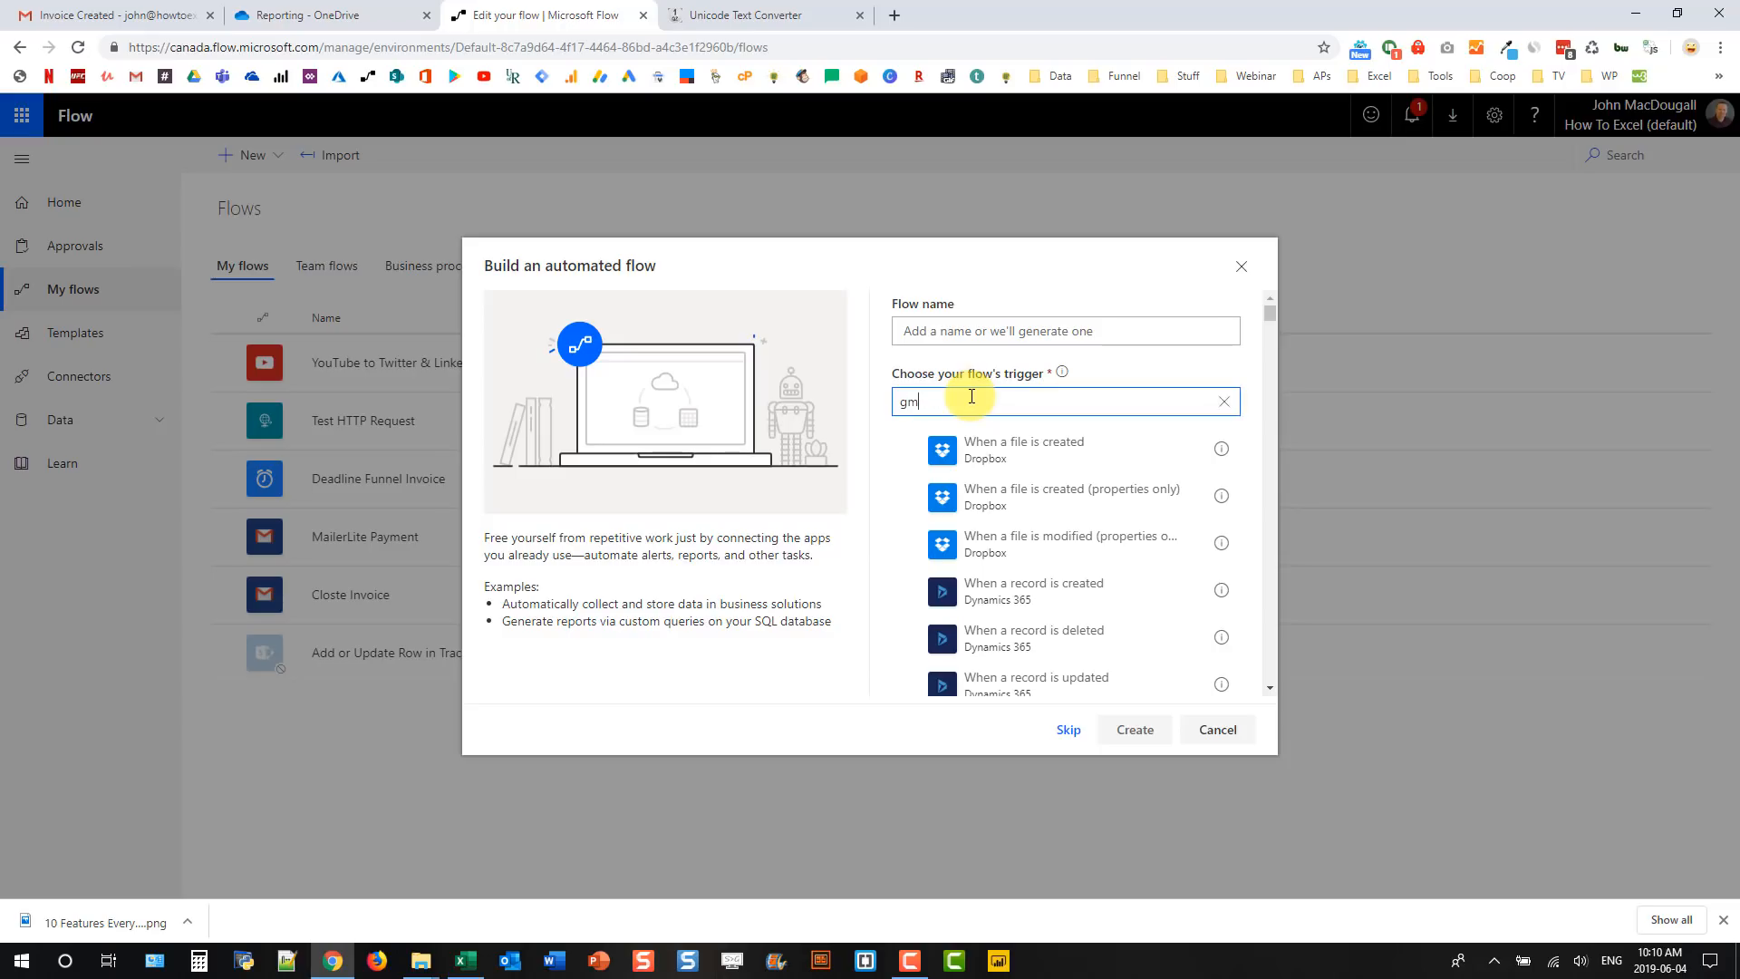
text(ail)
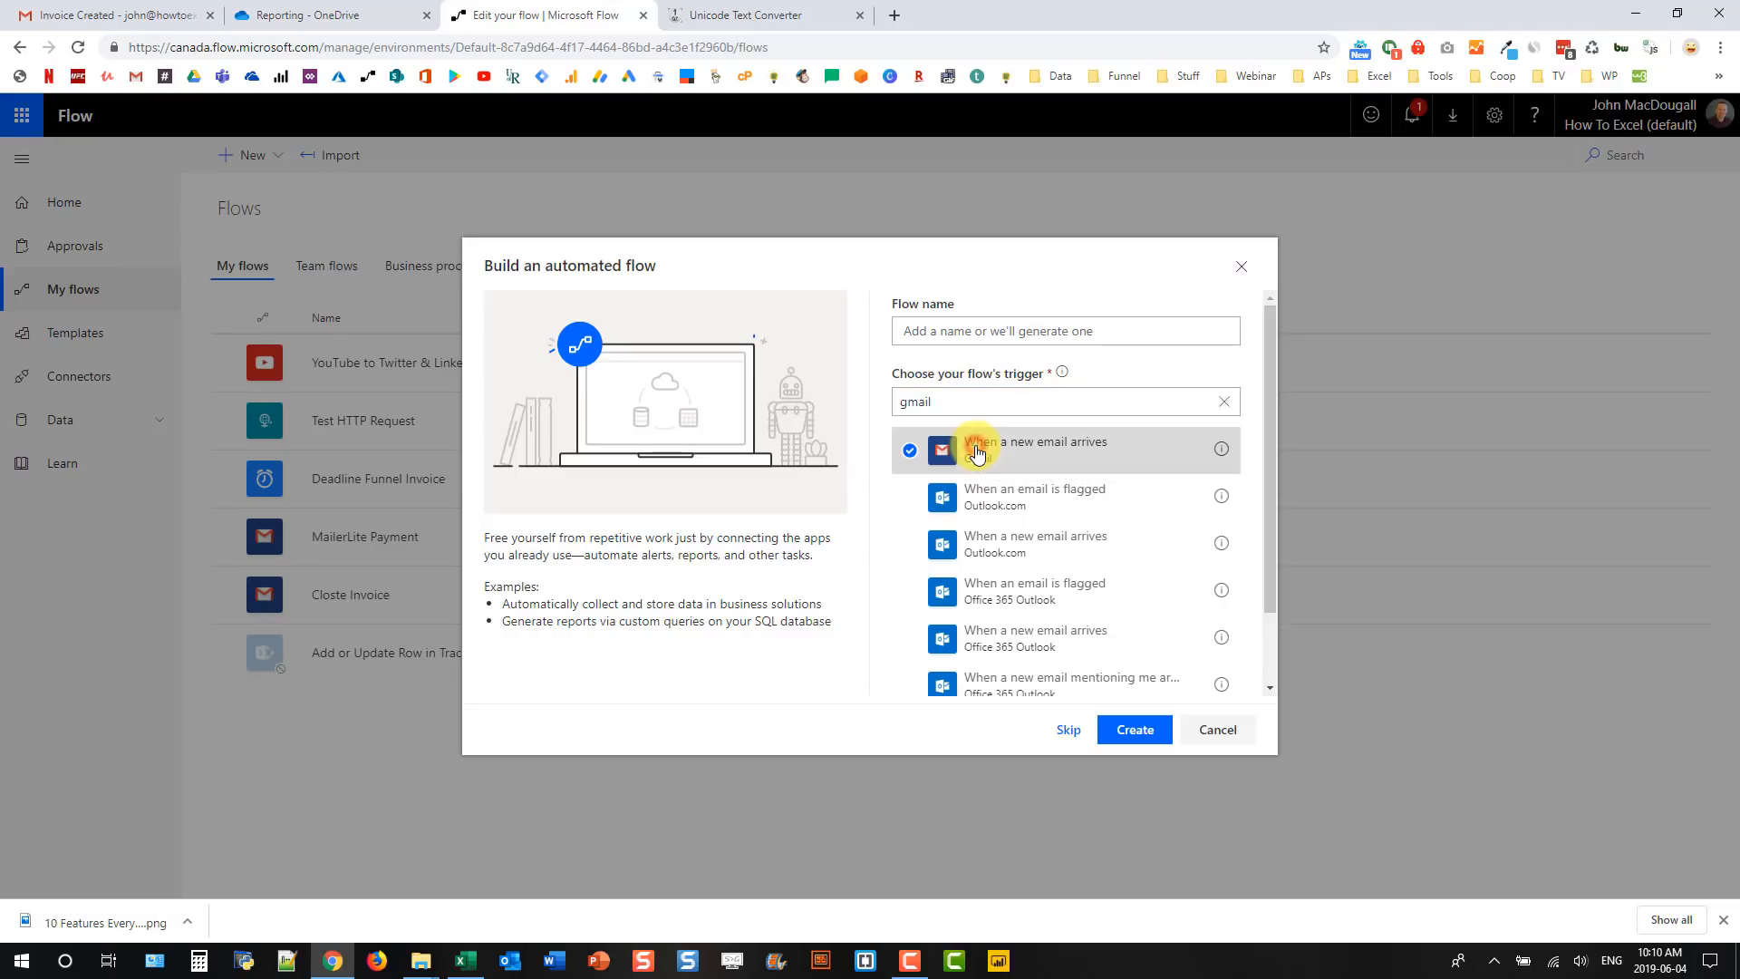
click(1133, 729)
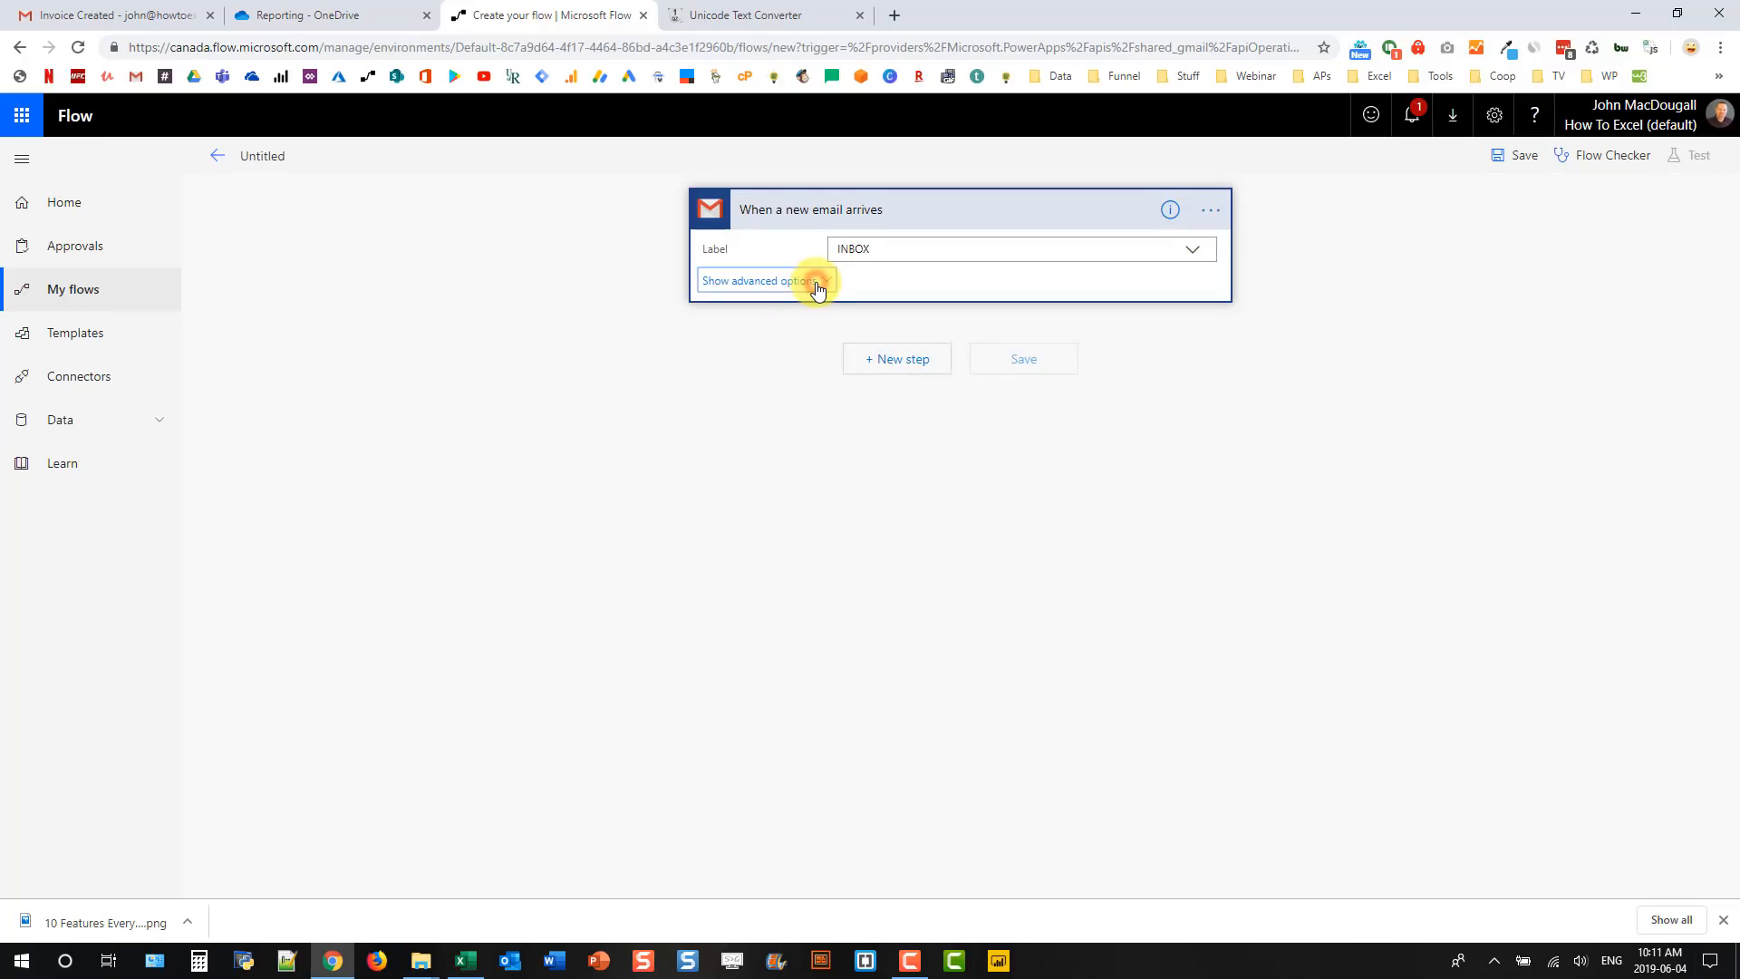
Step: In the trigger's advanced options, filter on the Website label
click(754, 279)
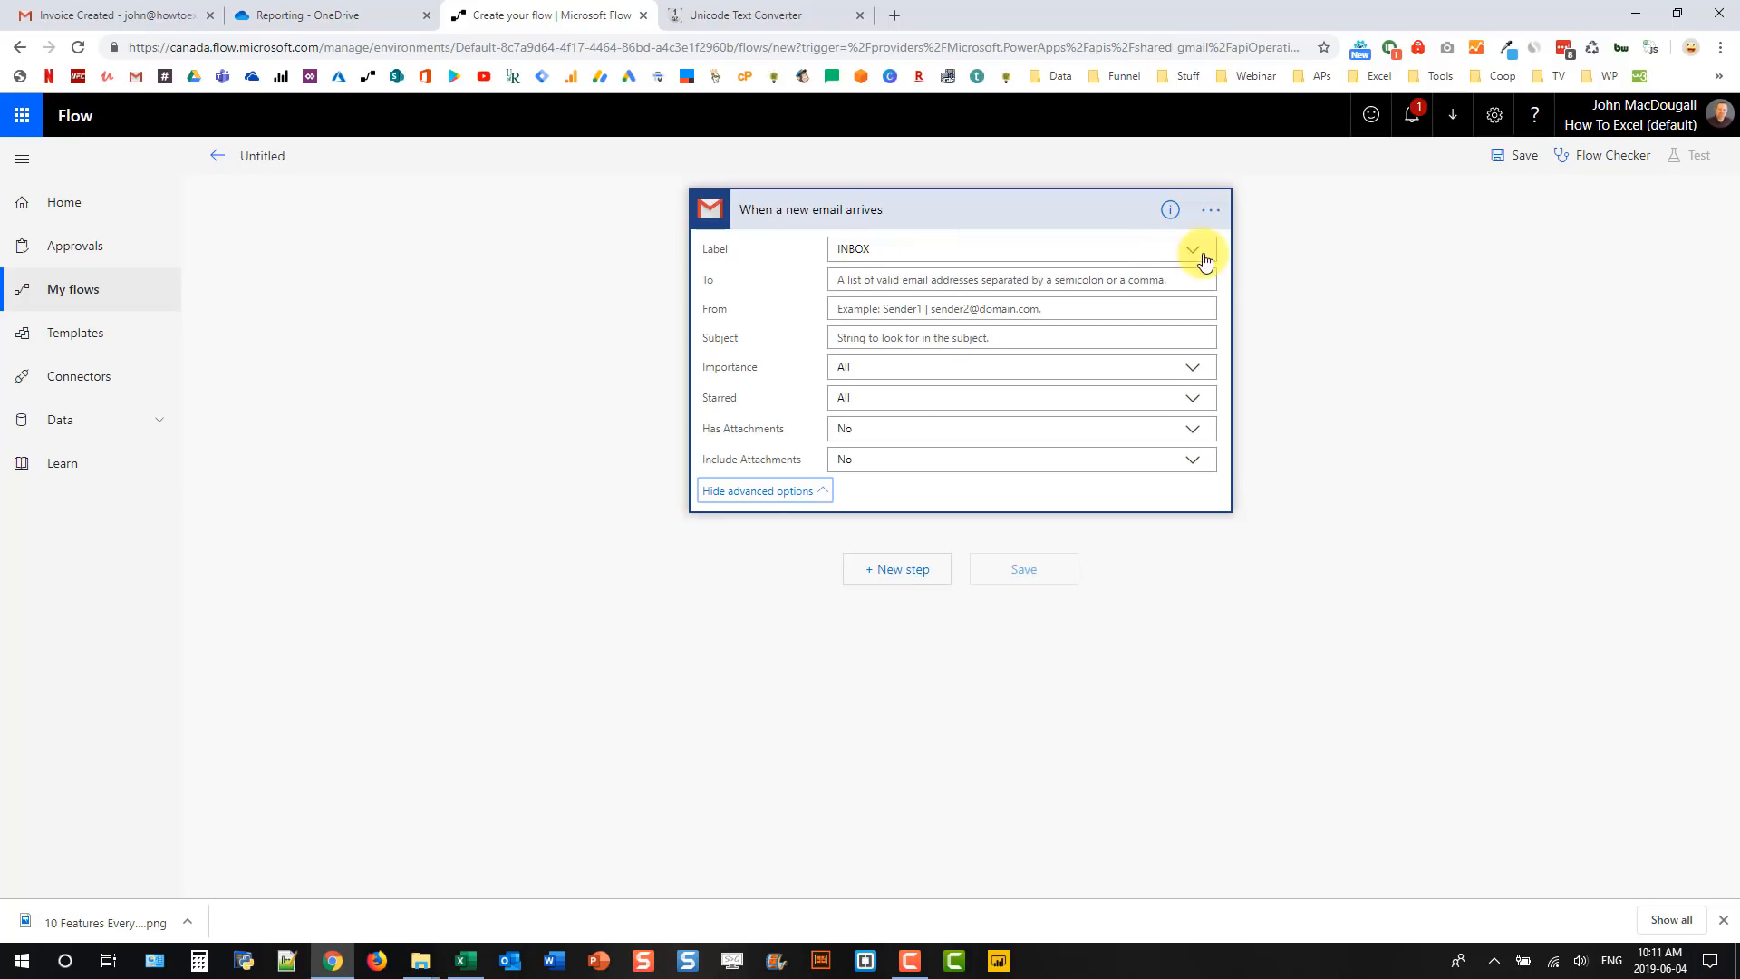
click(1193, 249)
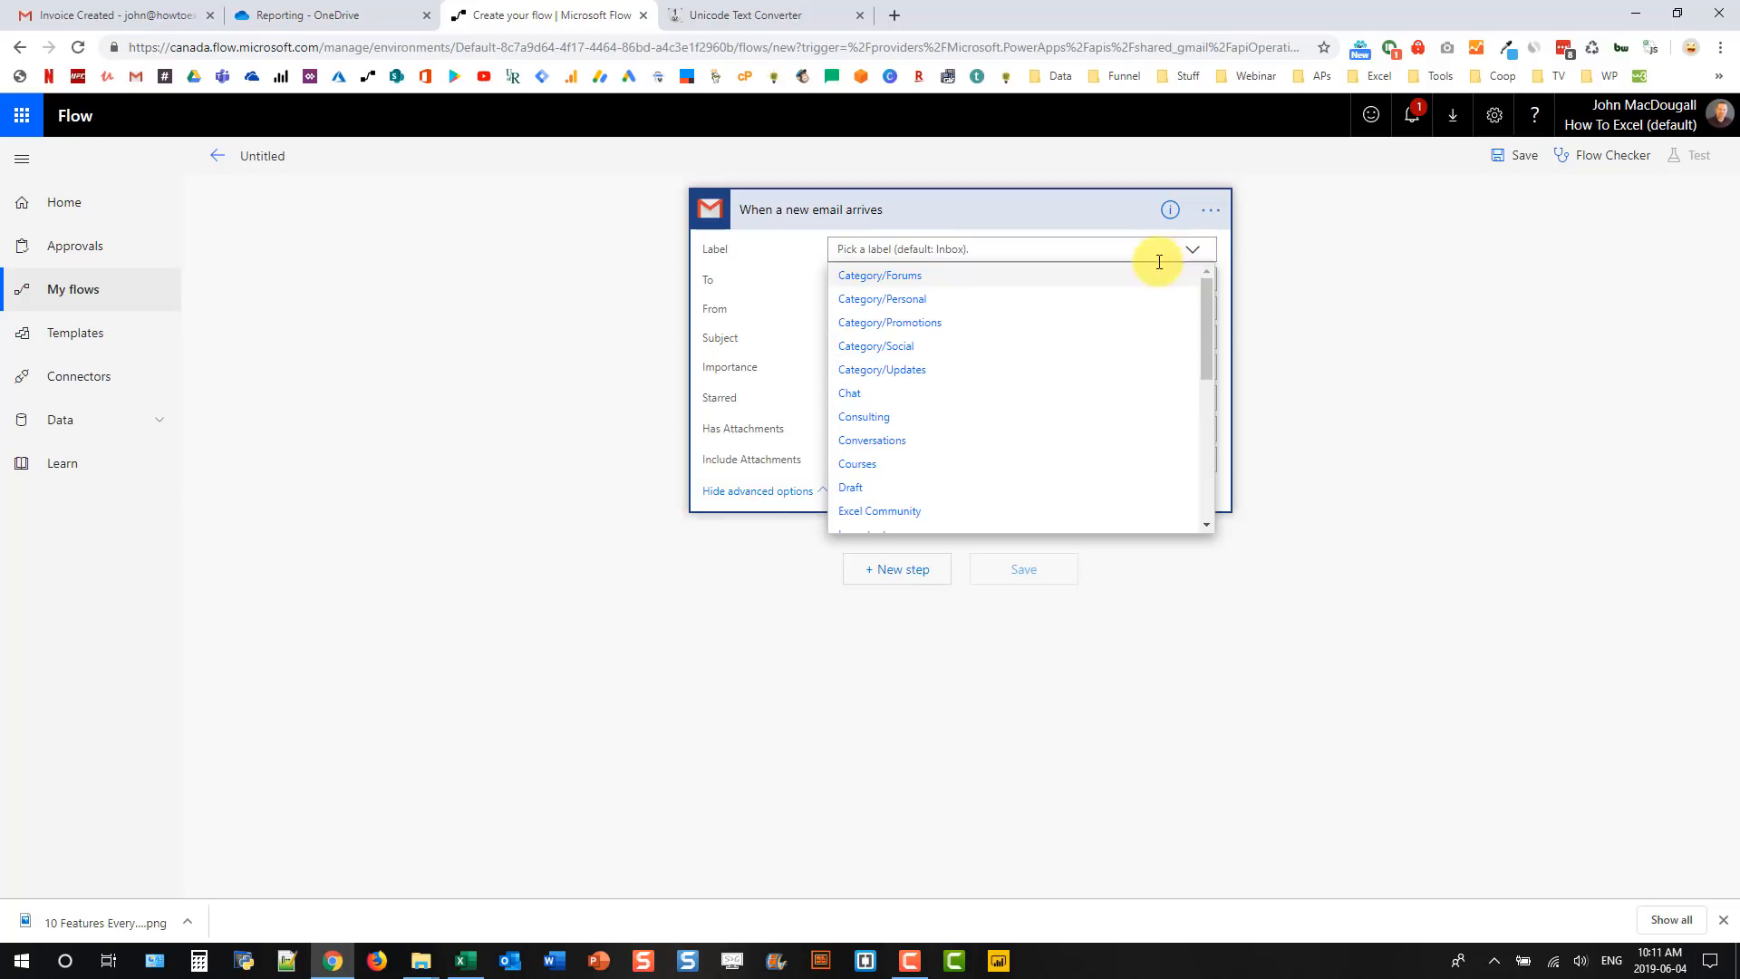
scroll(down, 3)
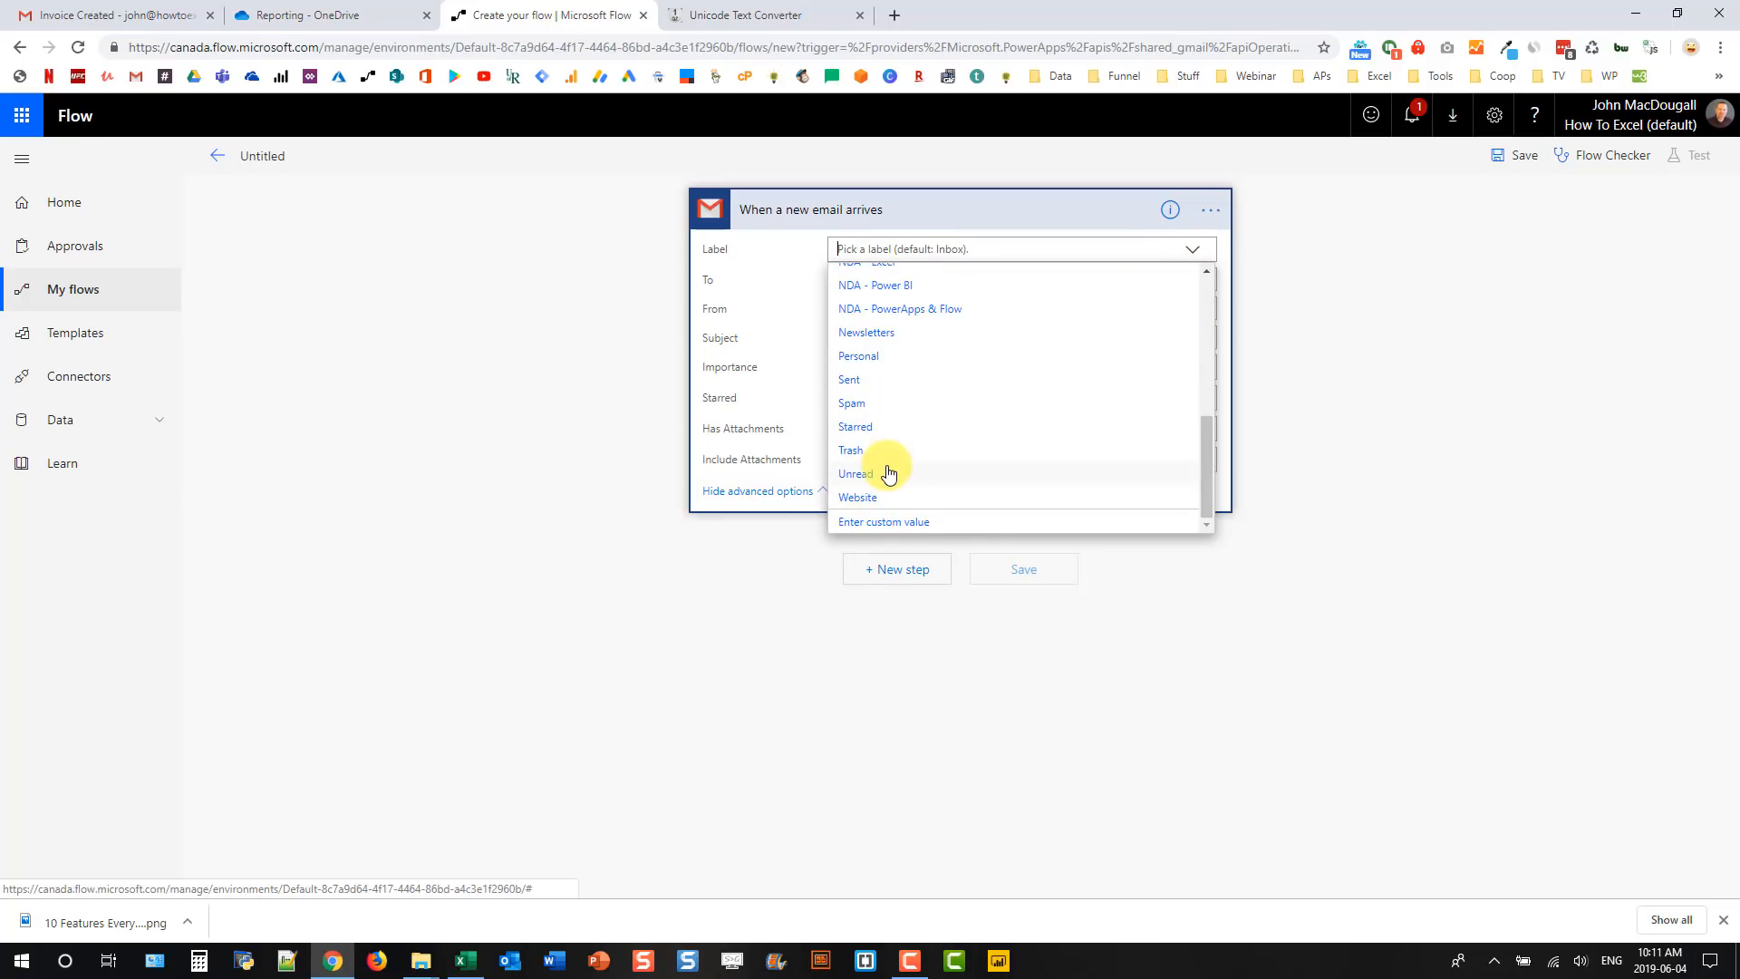
mouse_move(872, 502)
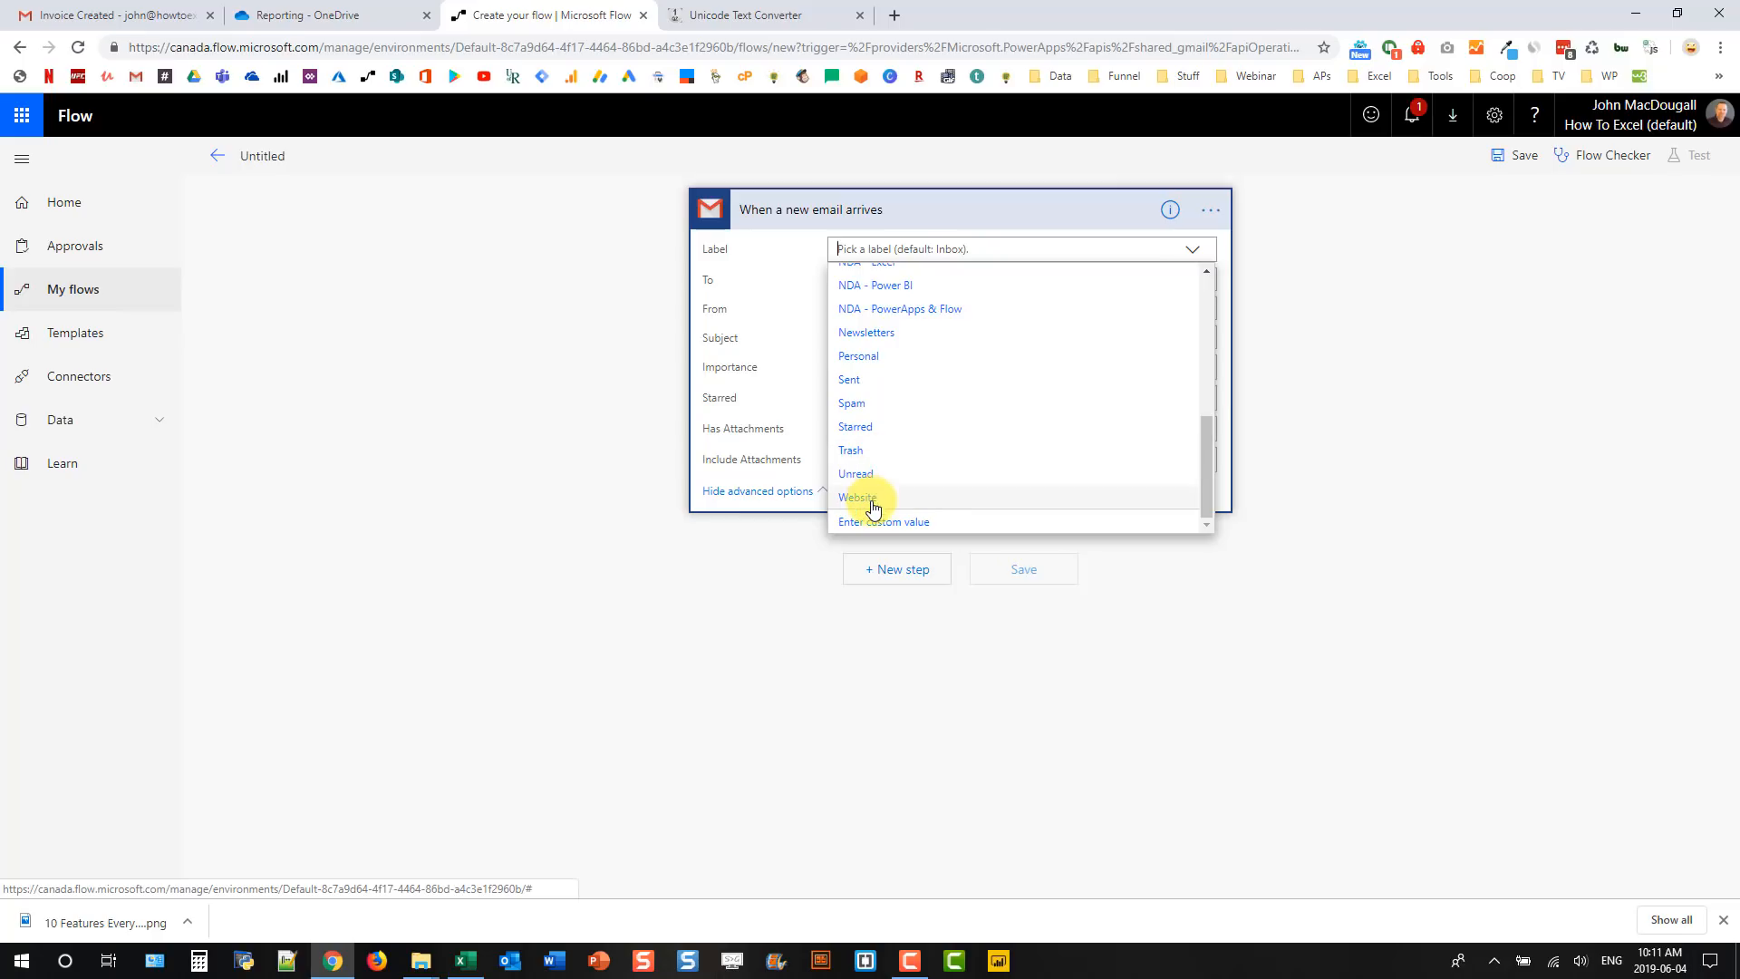
click(855, 496)
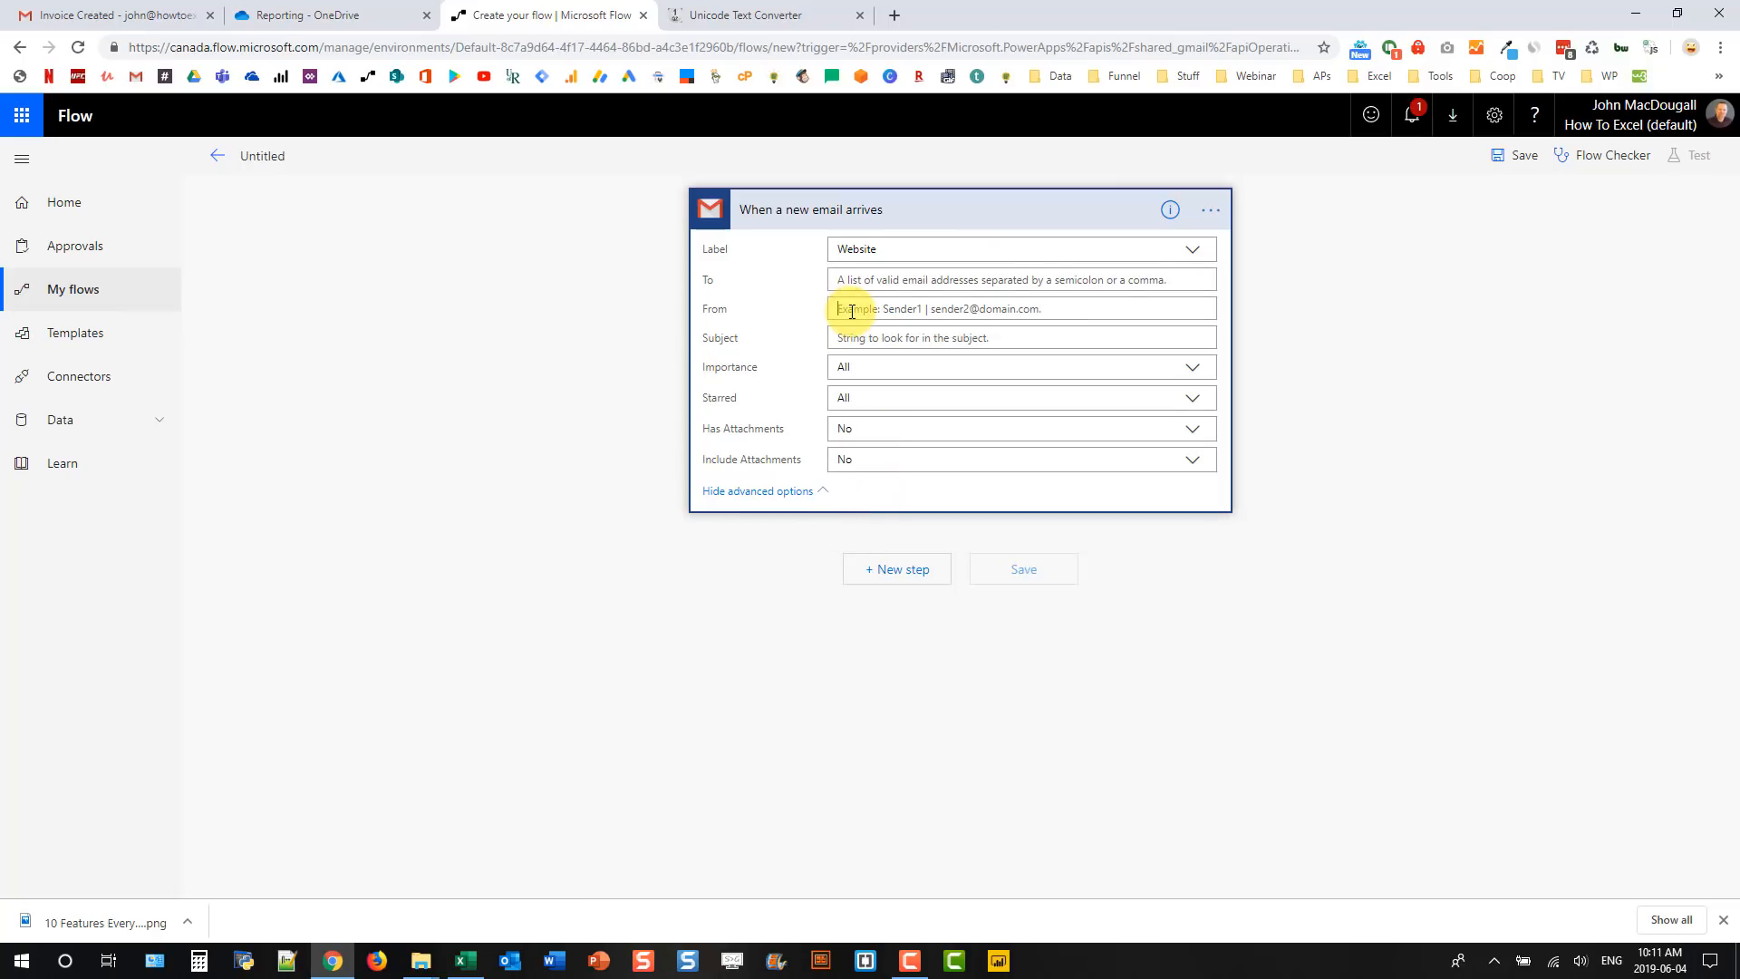
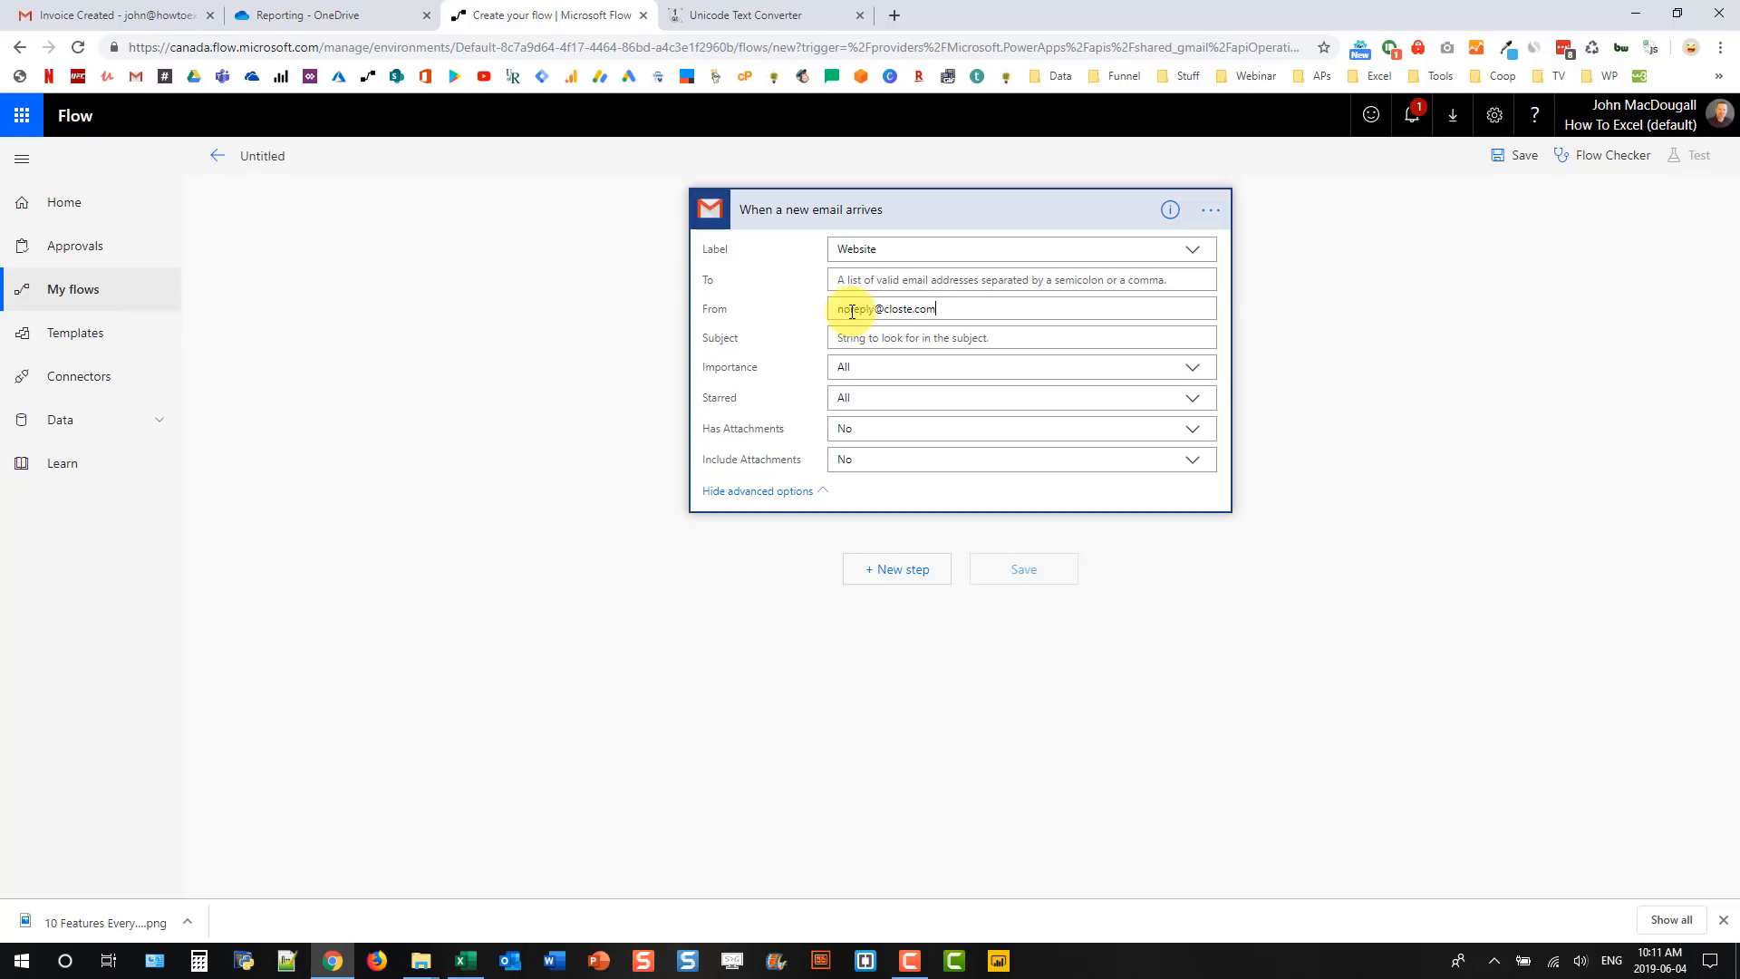
click(999, 338)
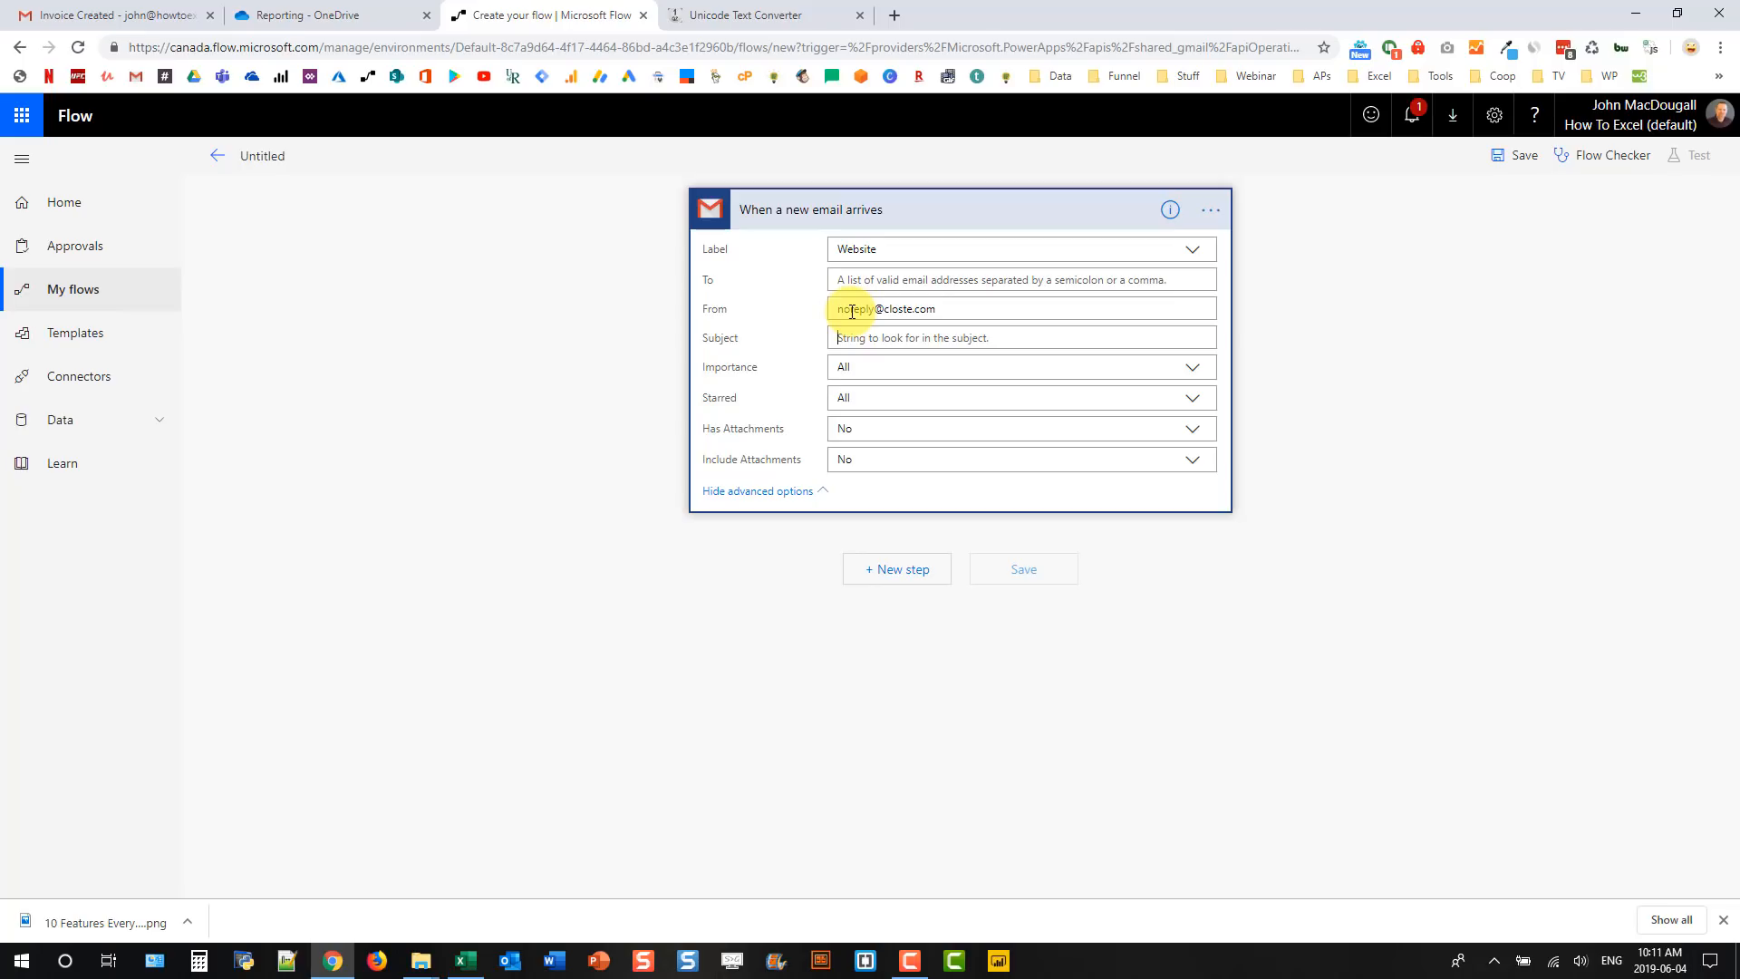
text(Invoice Create)
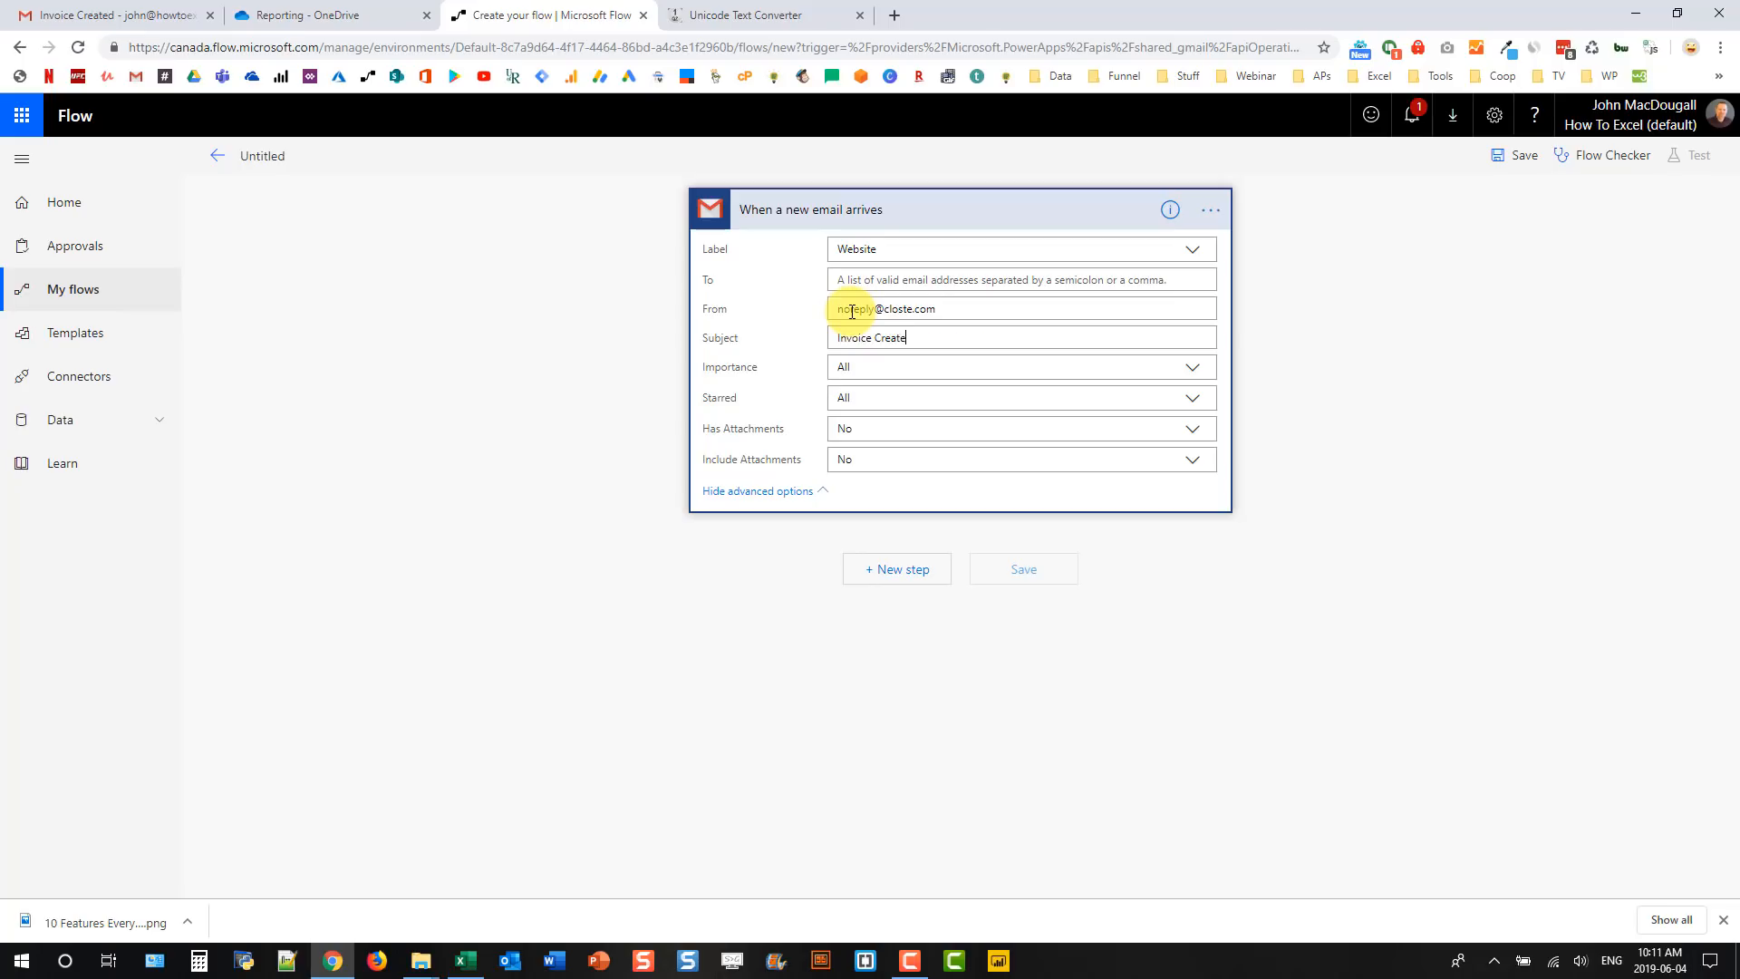
text(d)
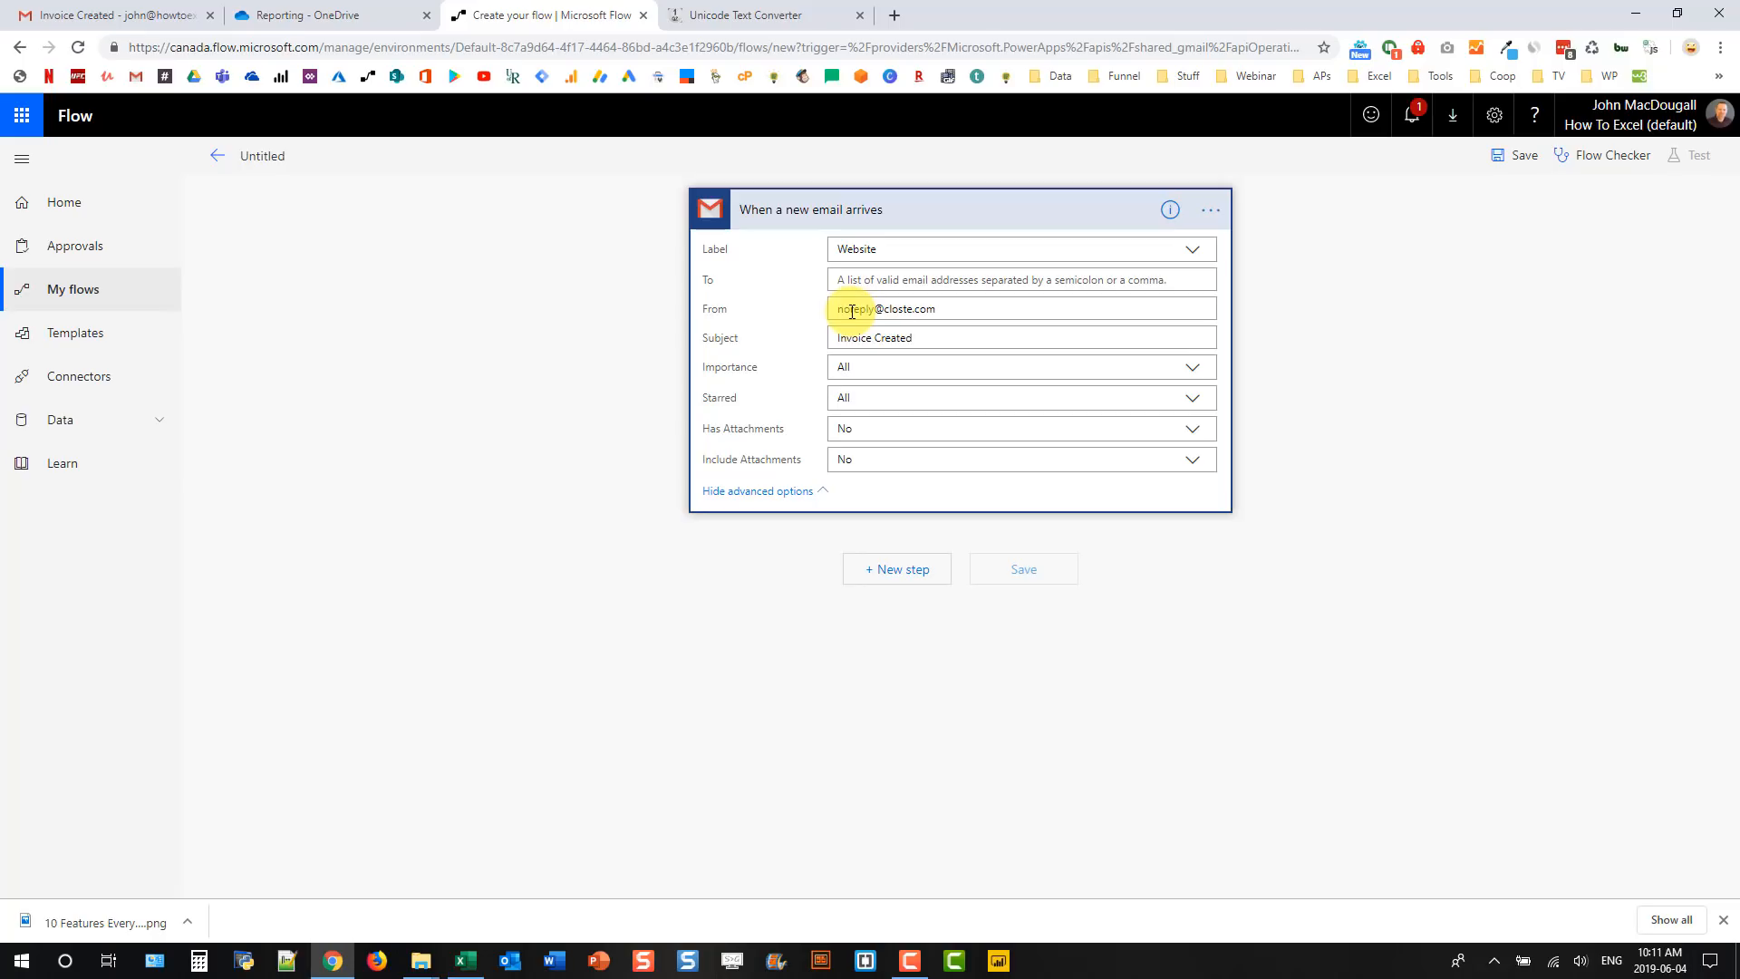
click(931, 337)
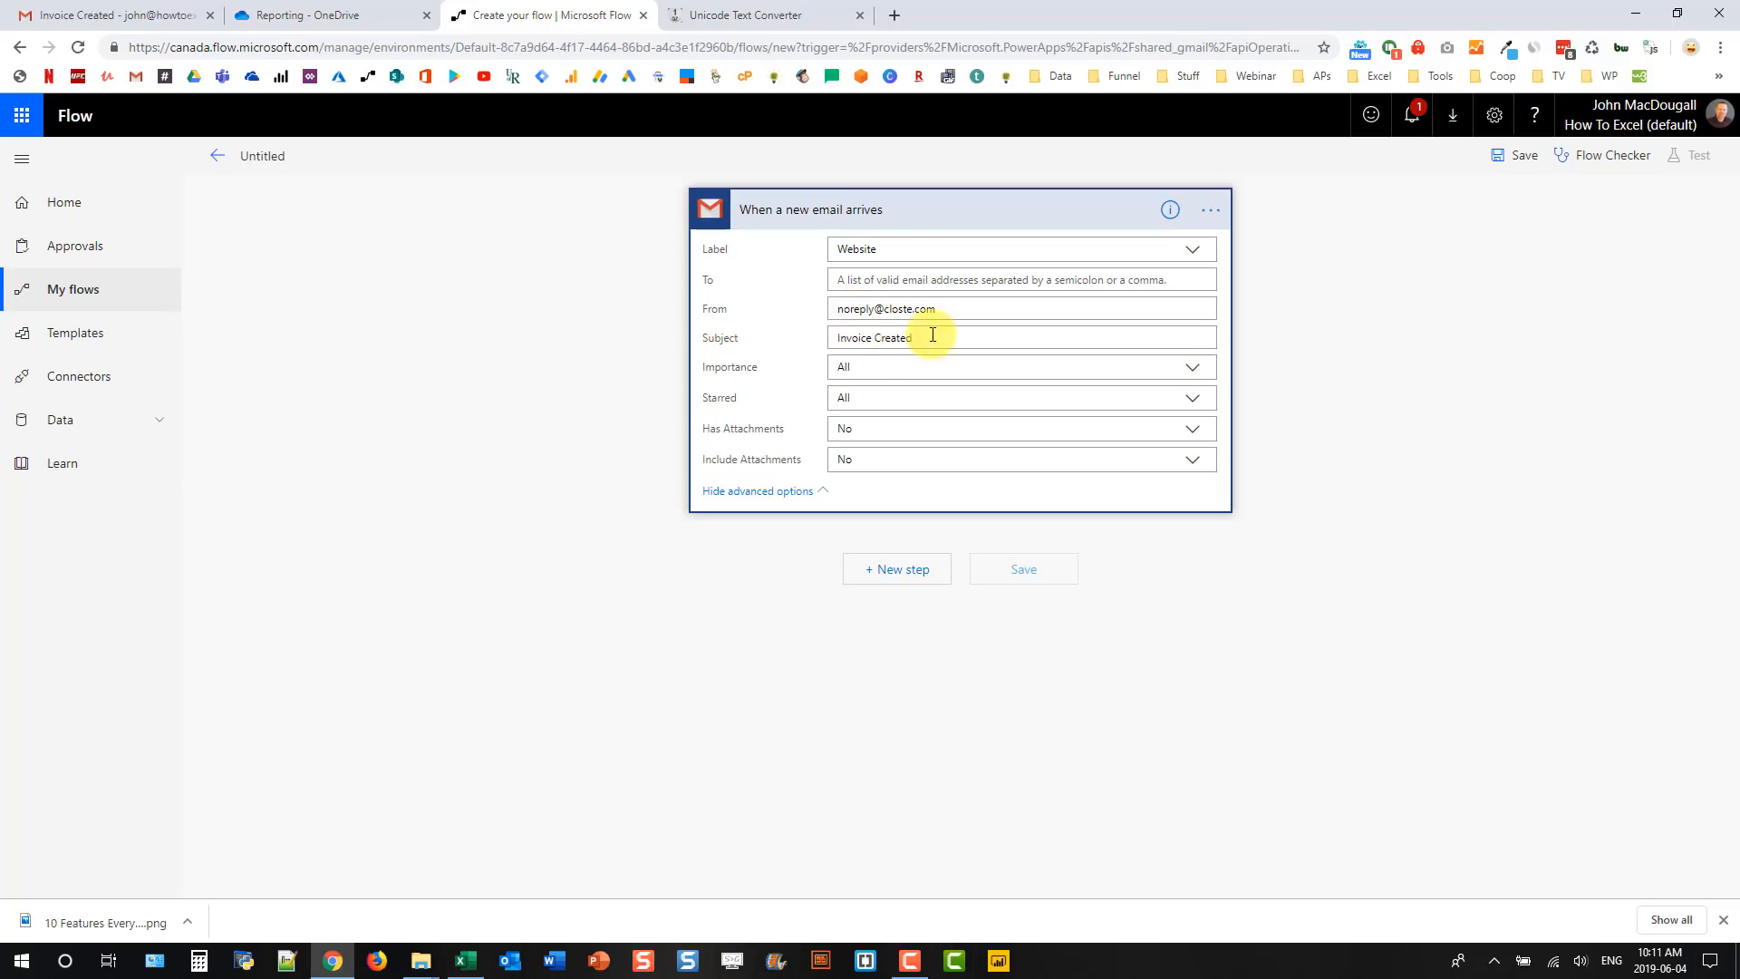
mouse_move(932, 337)
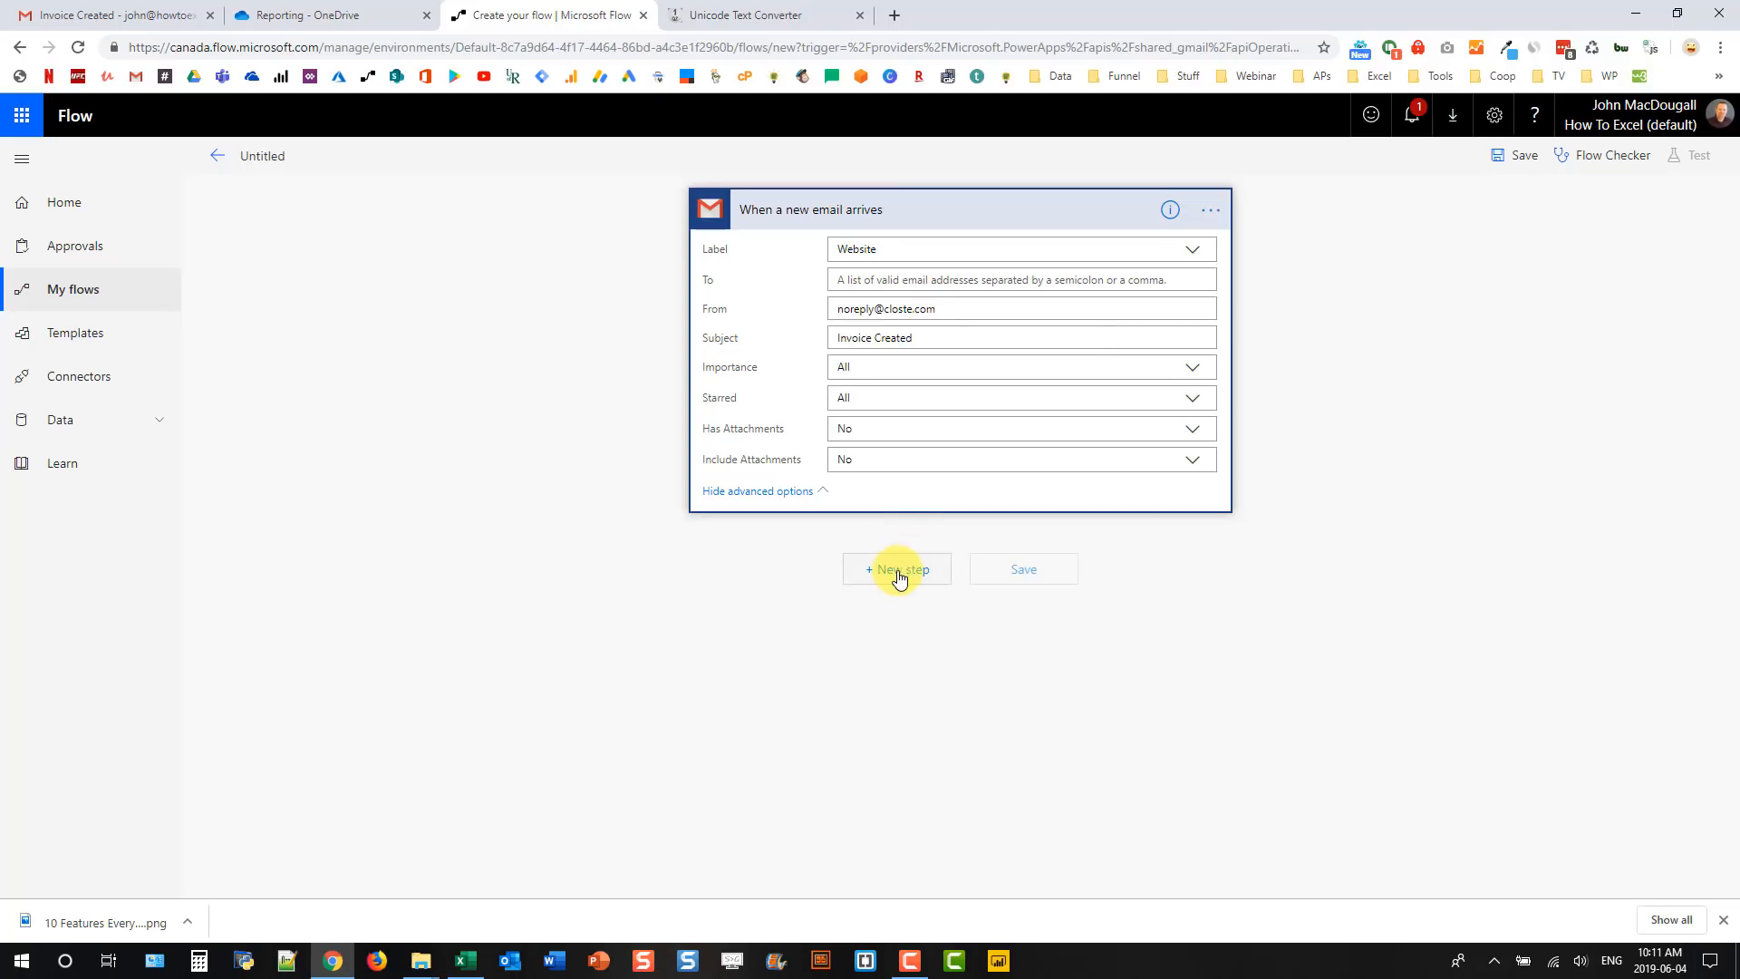
Step: Add an Initialize variable action after the trigger and make its type String
click(895, 567)
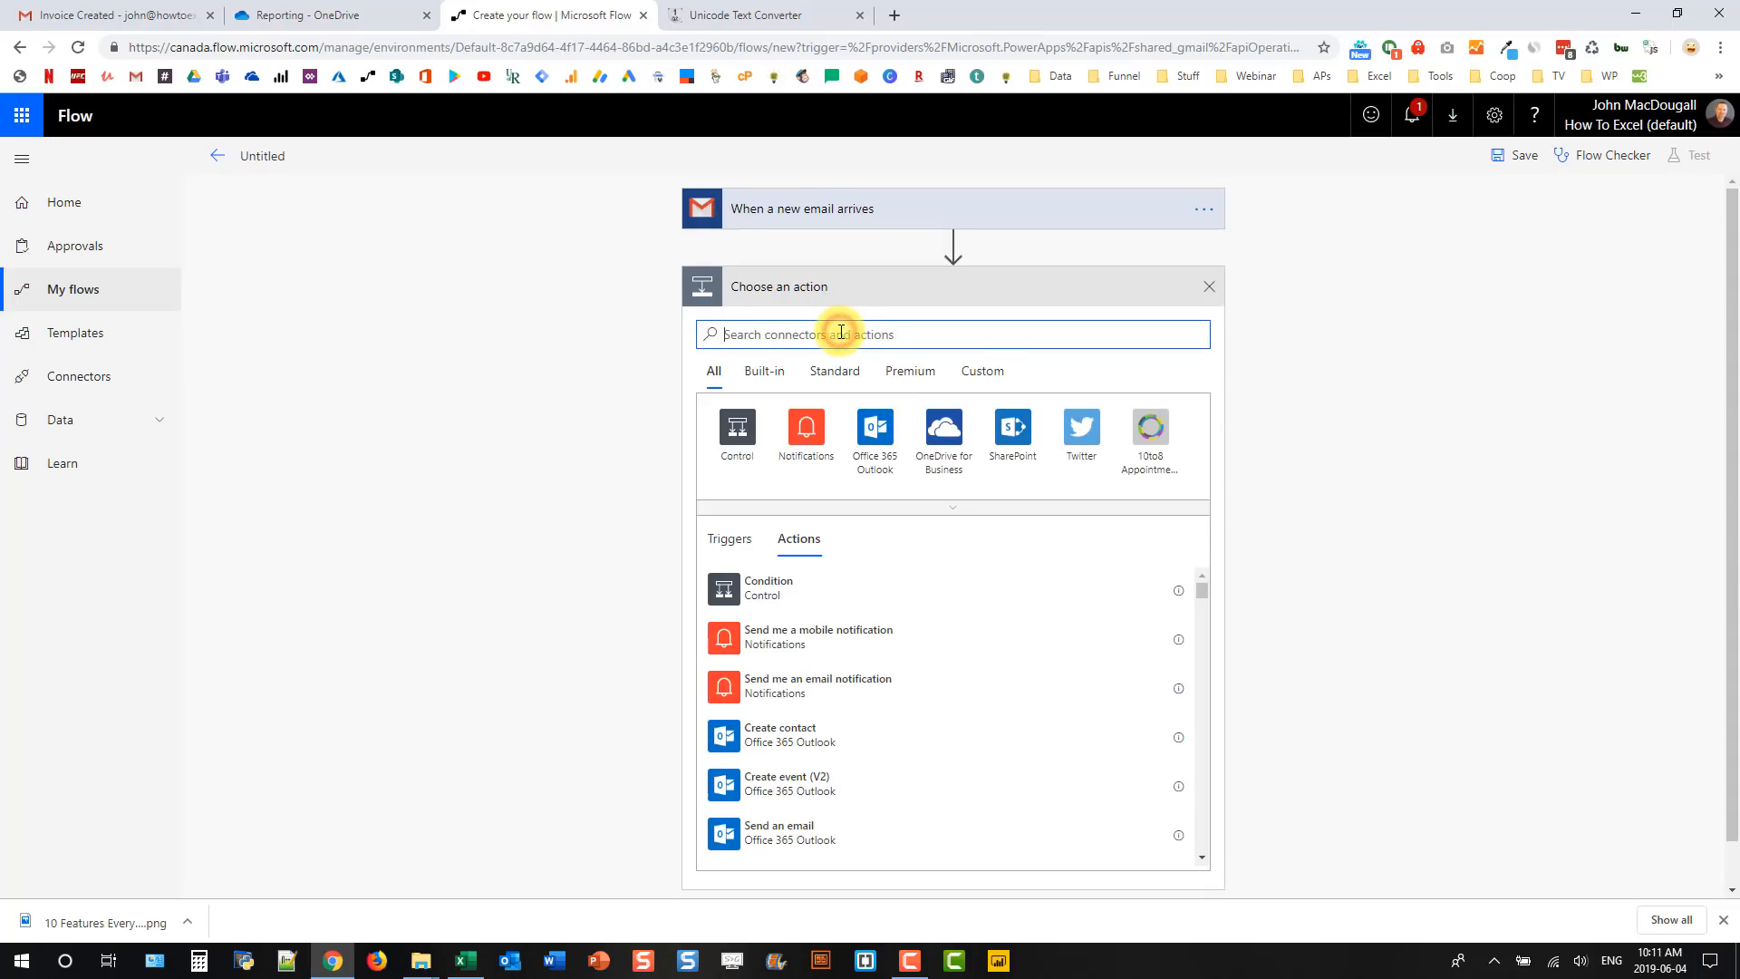
text(var)
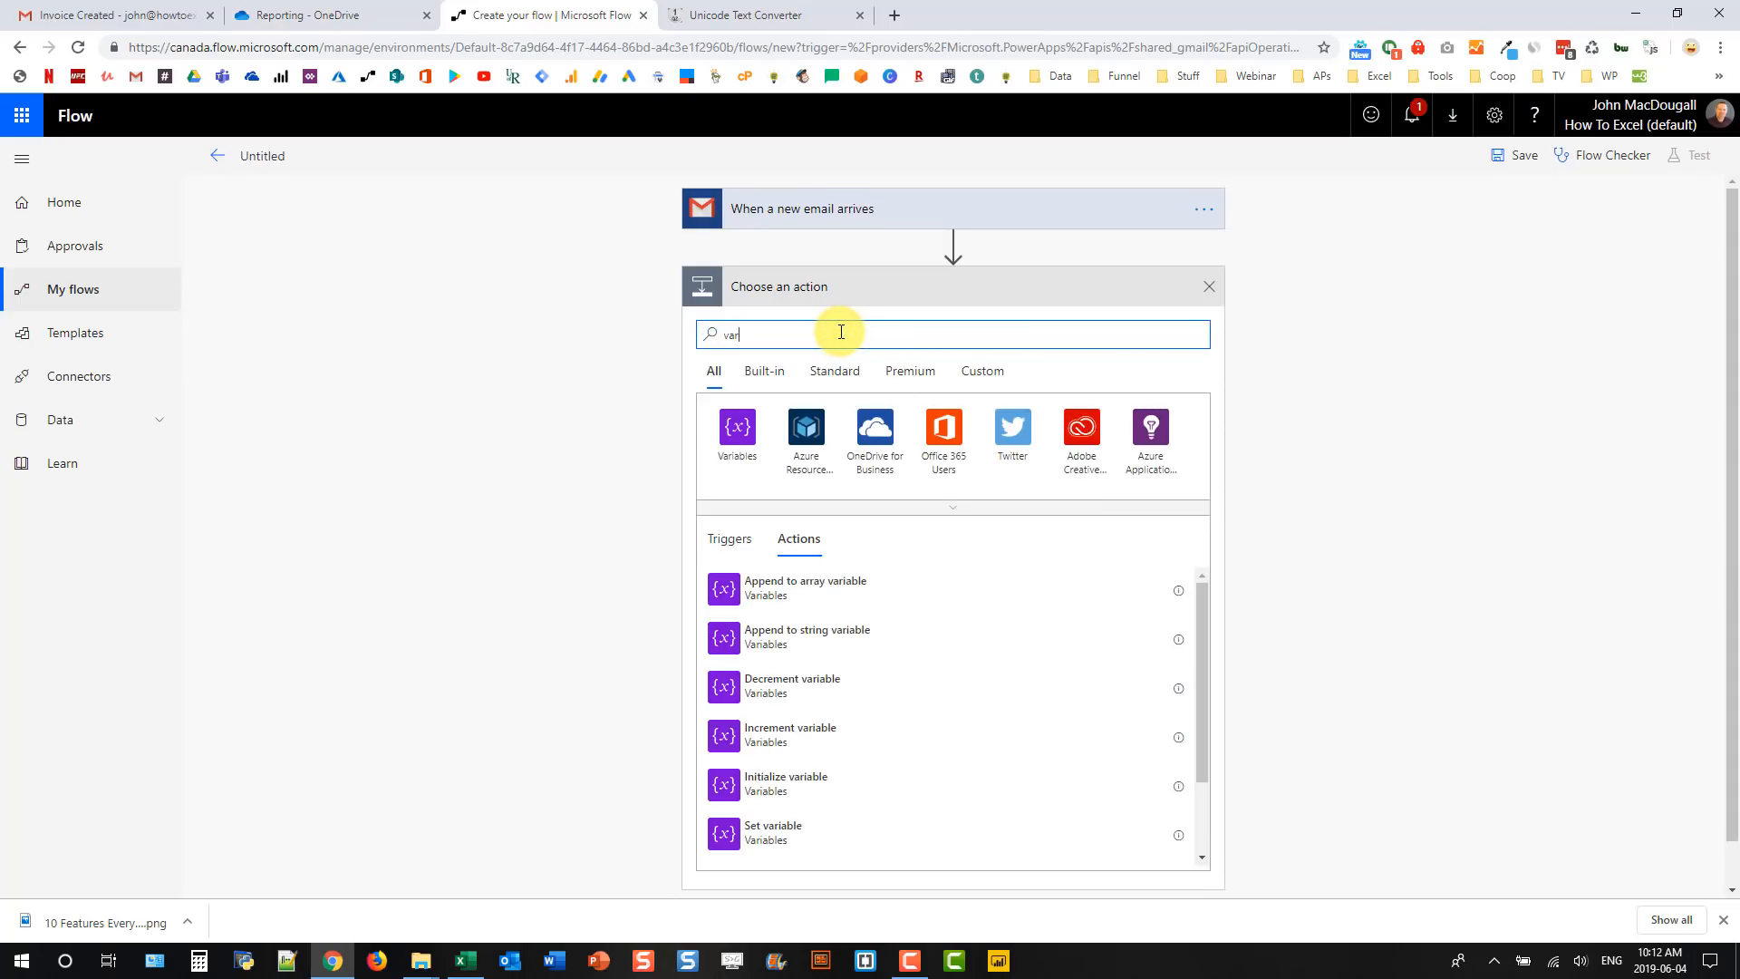
mouse_move(790, 785)
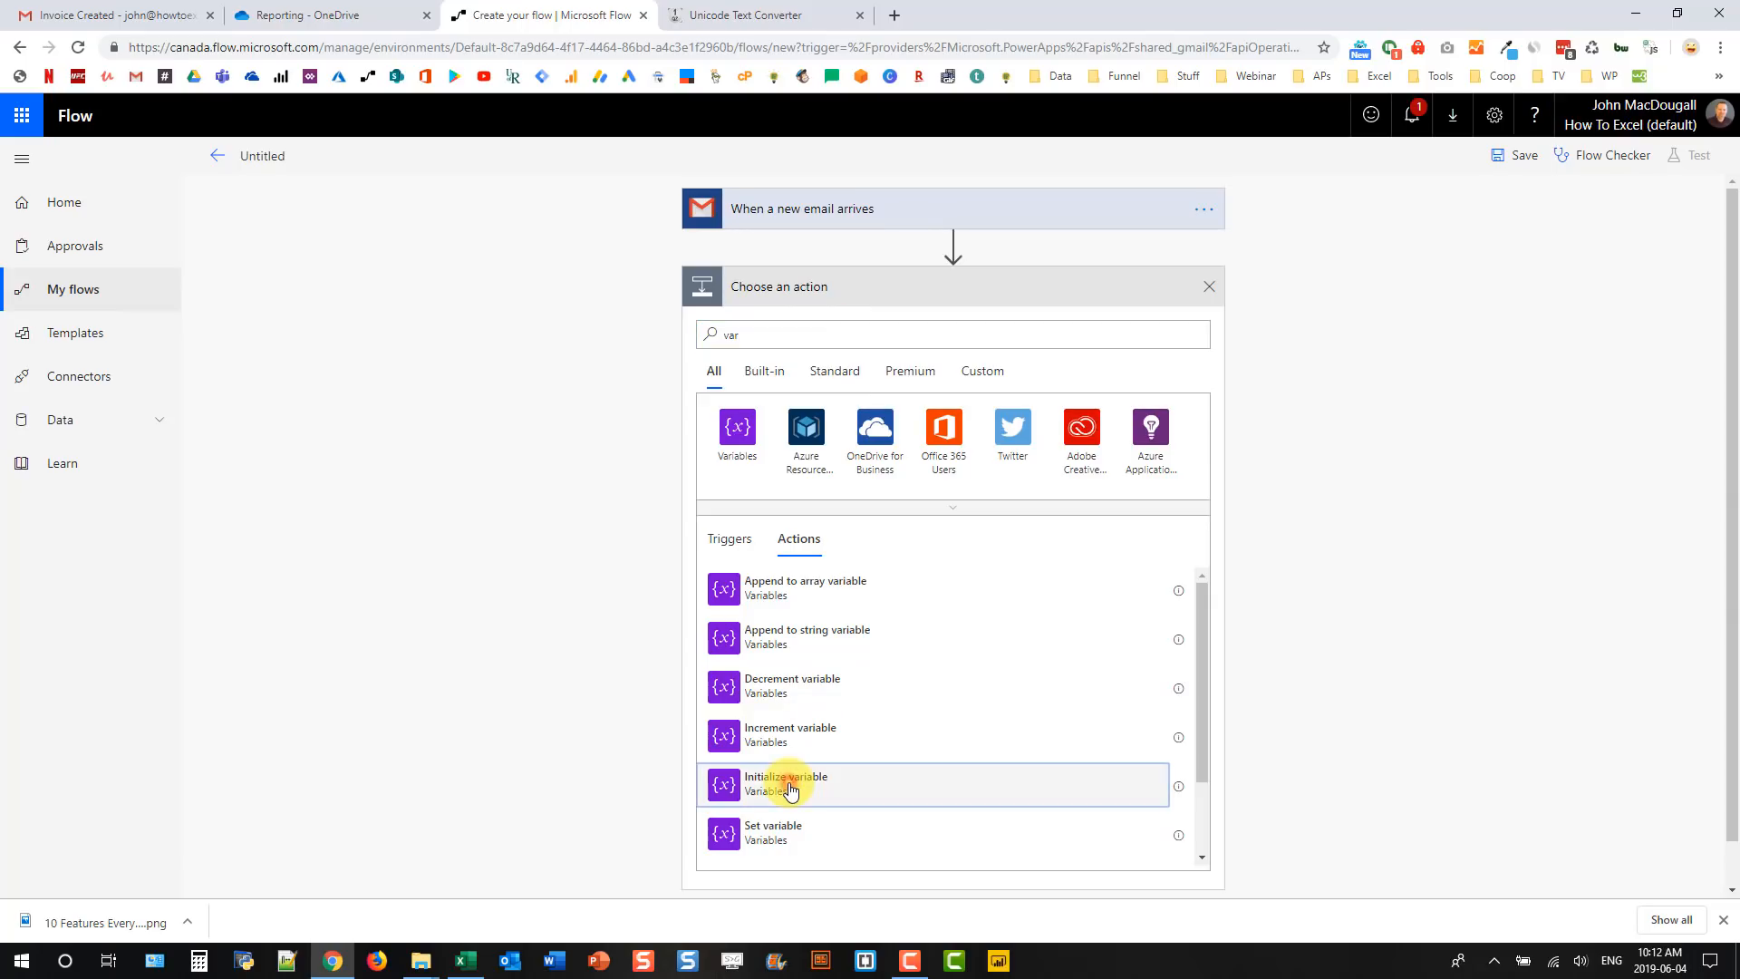
click(785, 784)
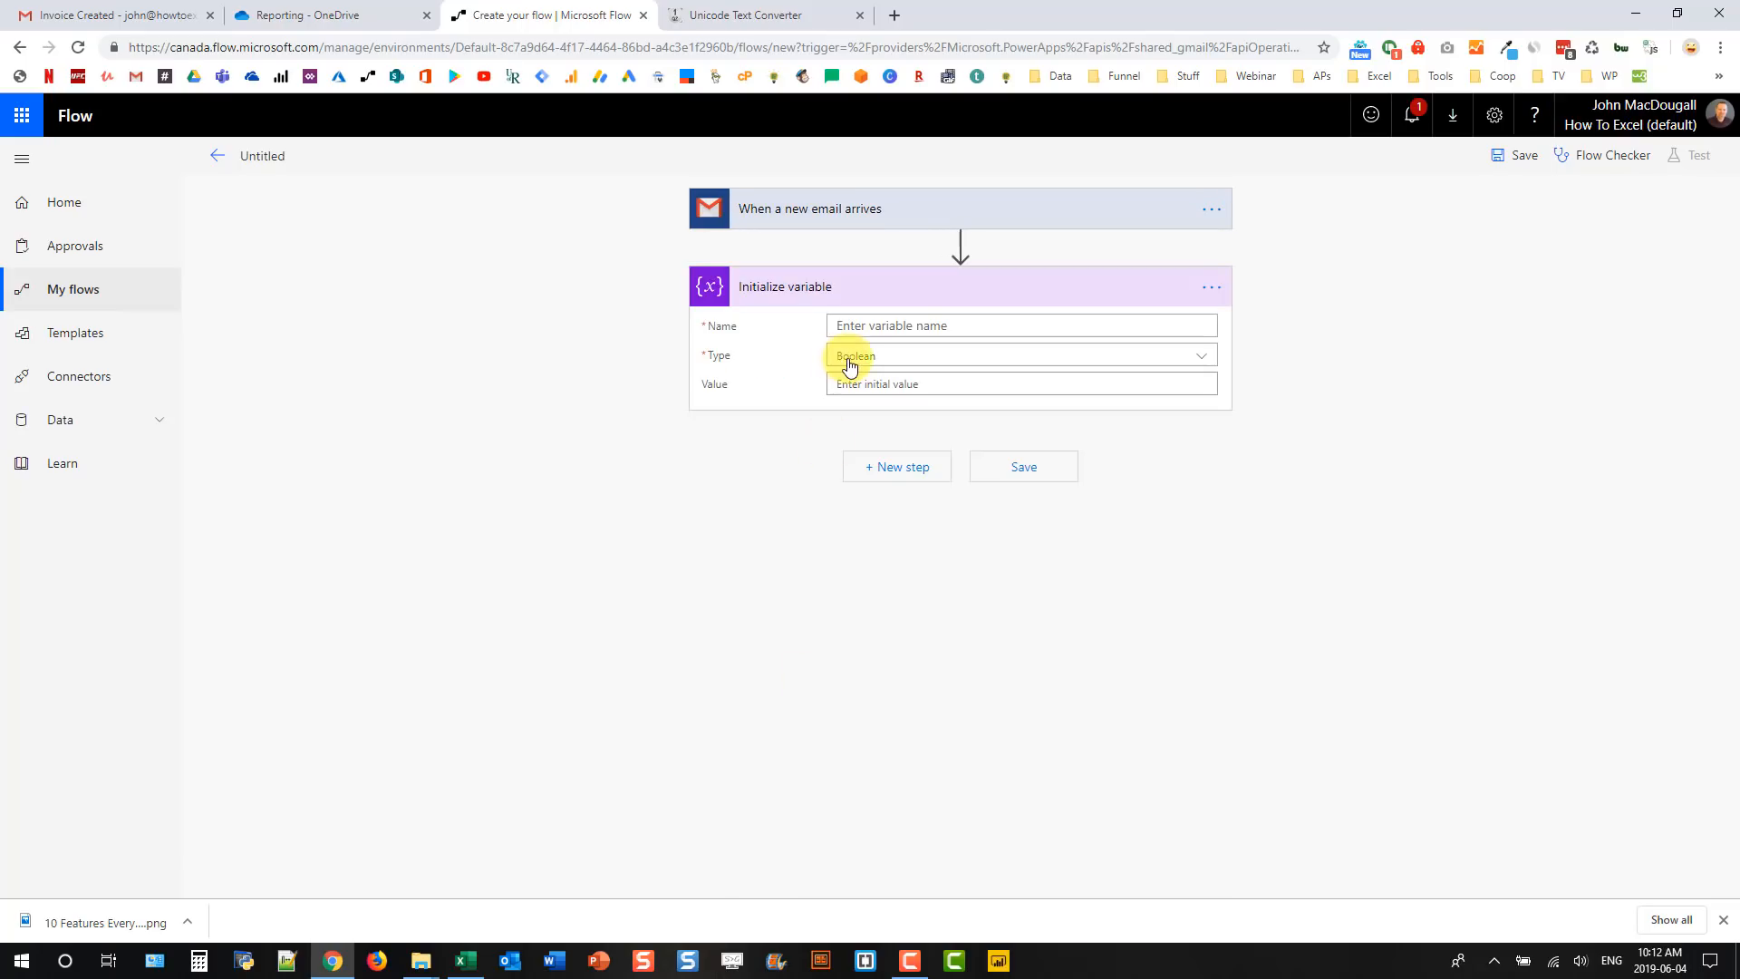
click(1017, 358)
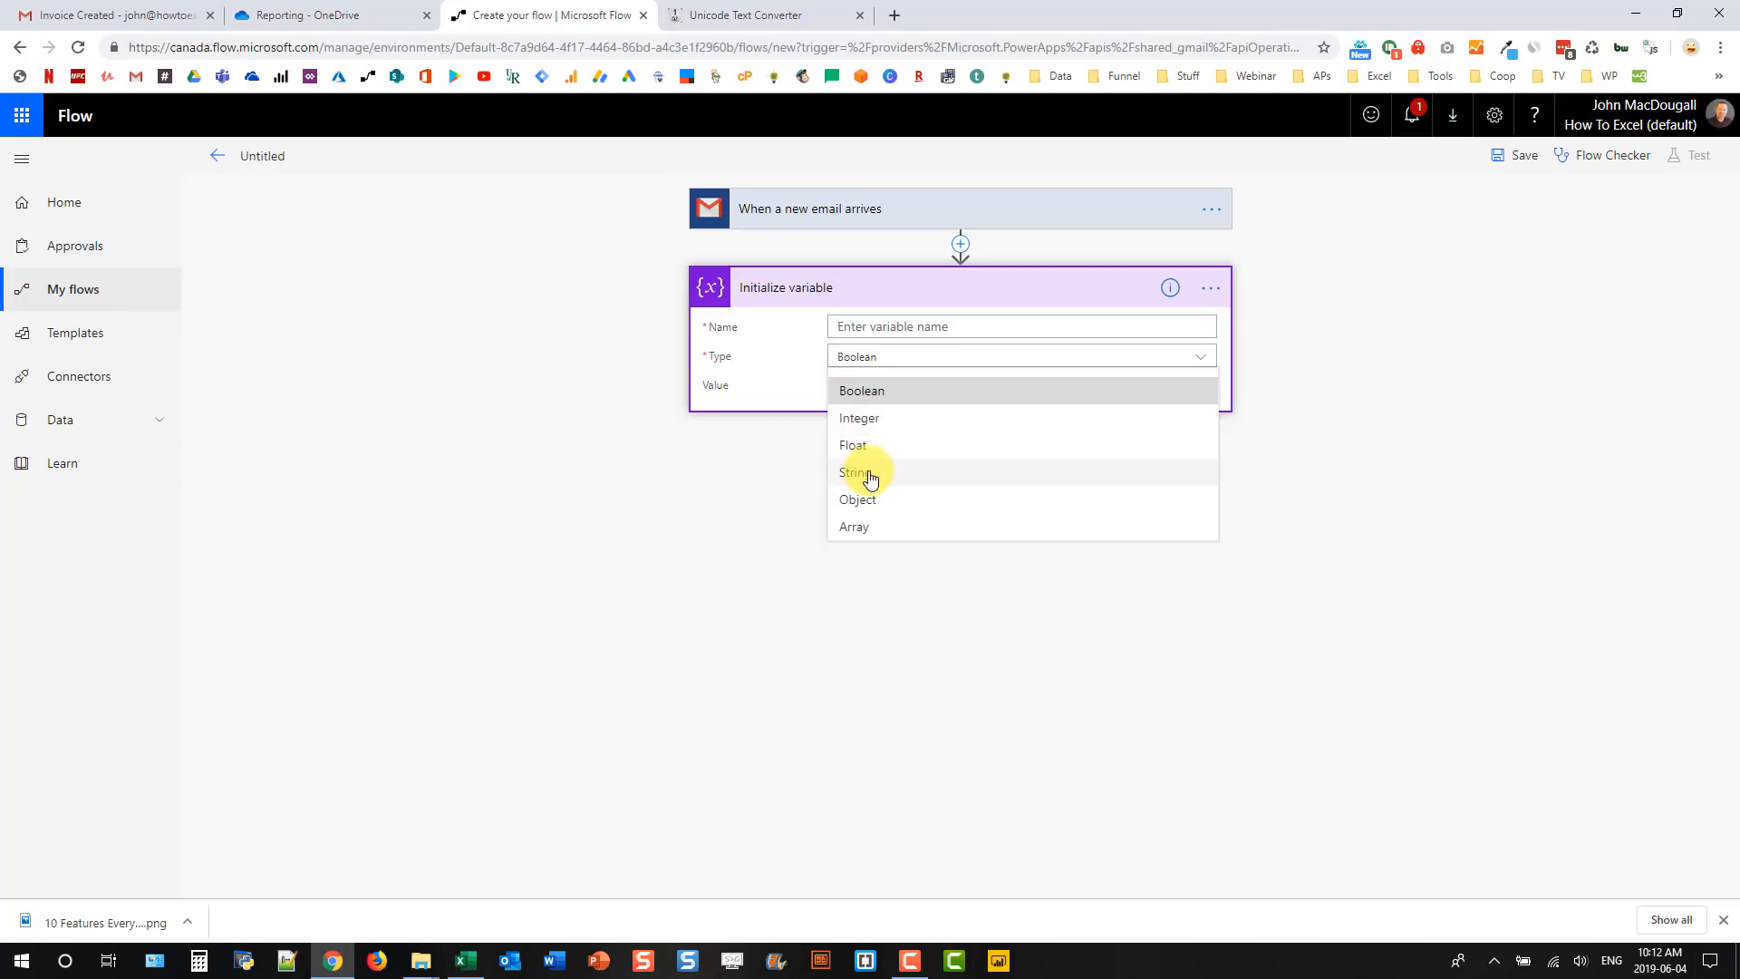
click(854, 472)
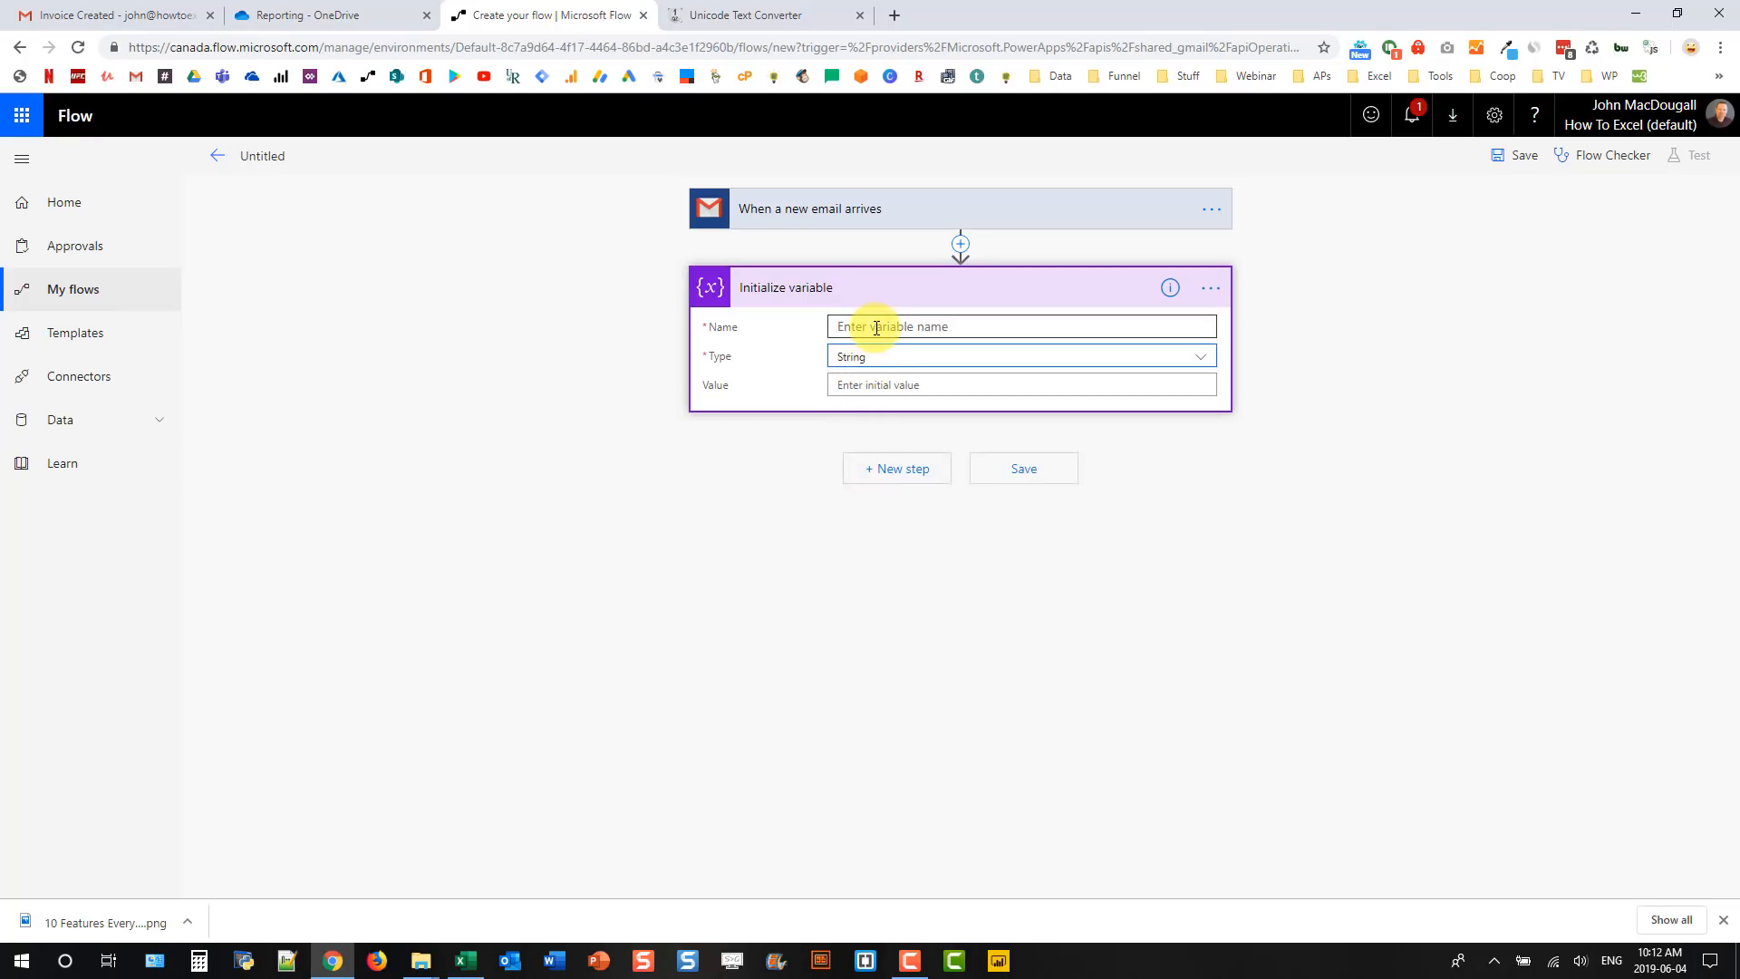
Step: Name the variable EmailBody and set its value to the email Body dynamic content
text(E)
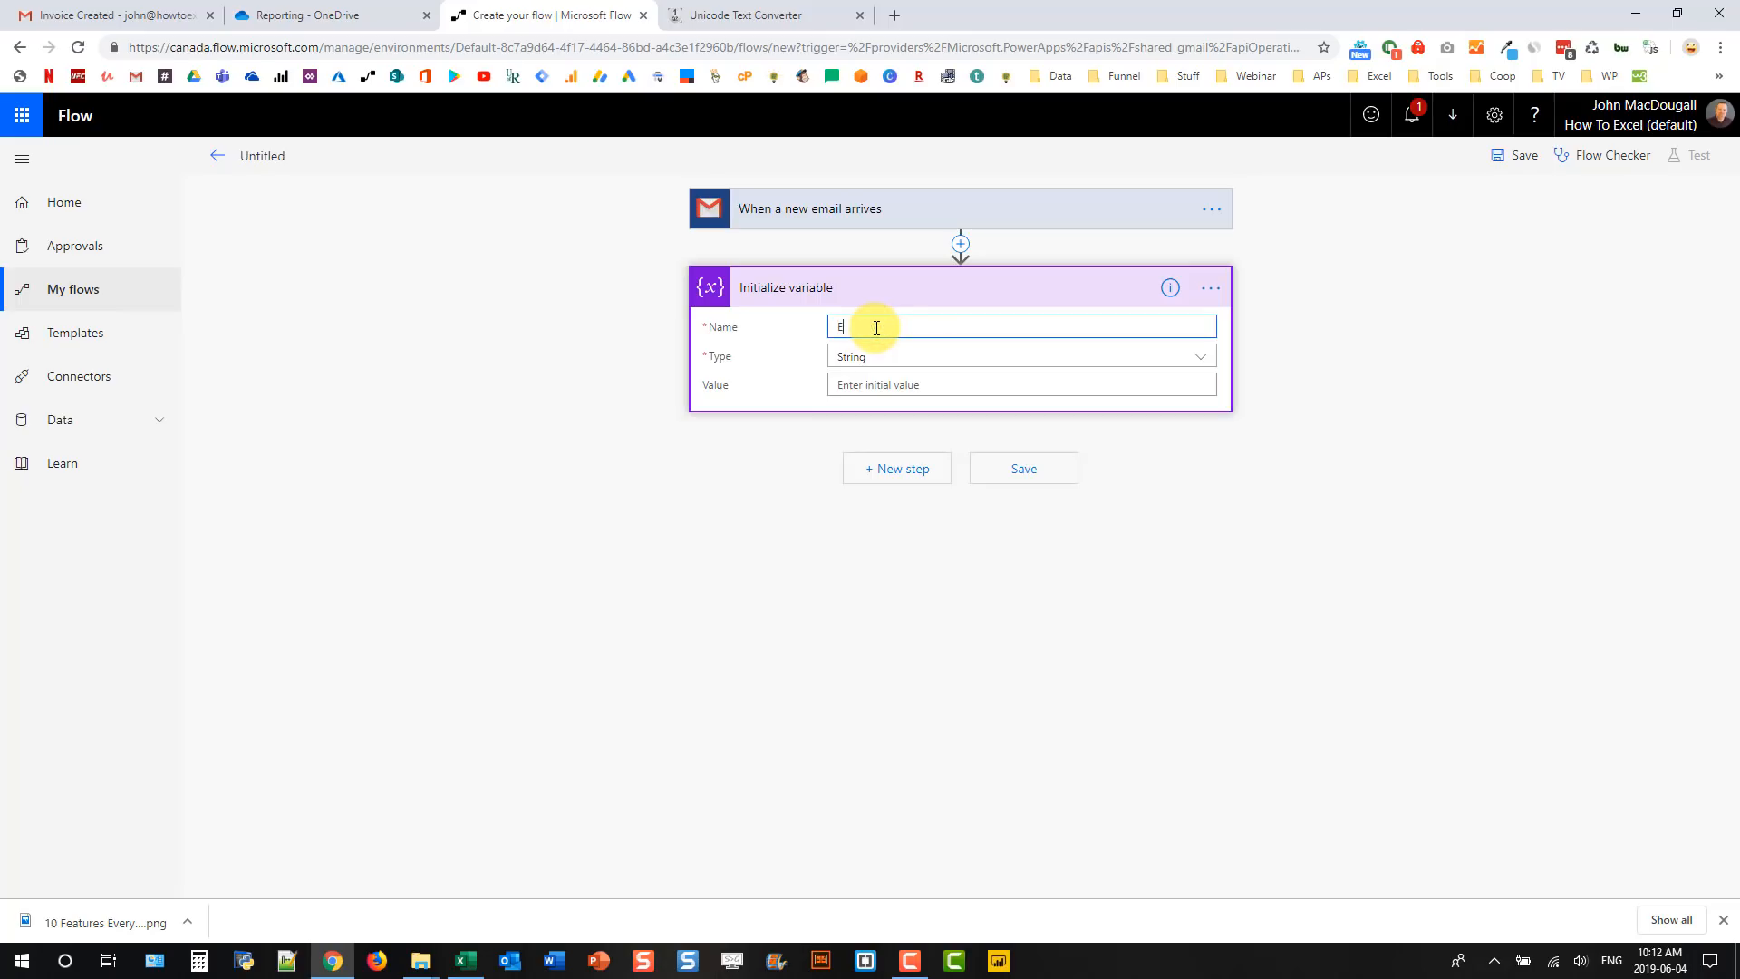
text(mailBody)
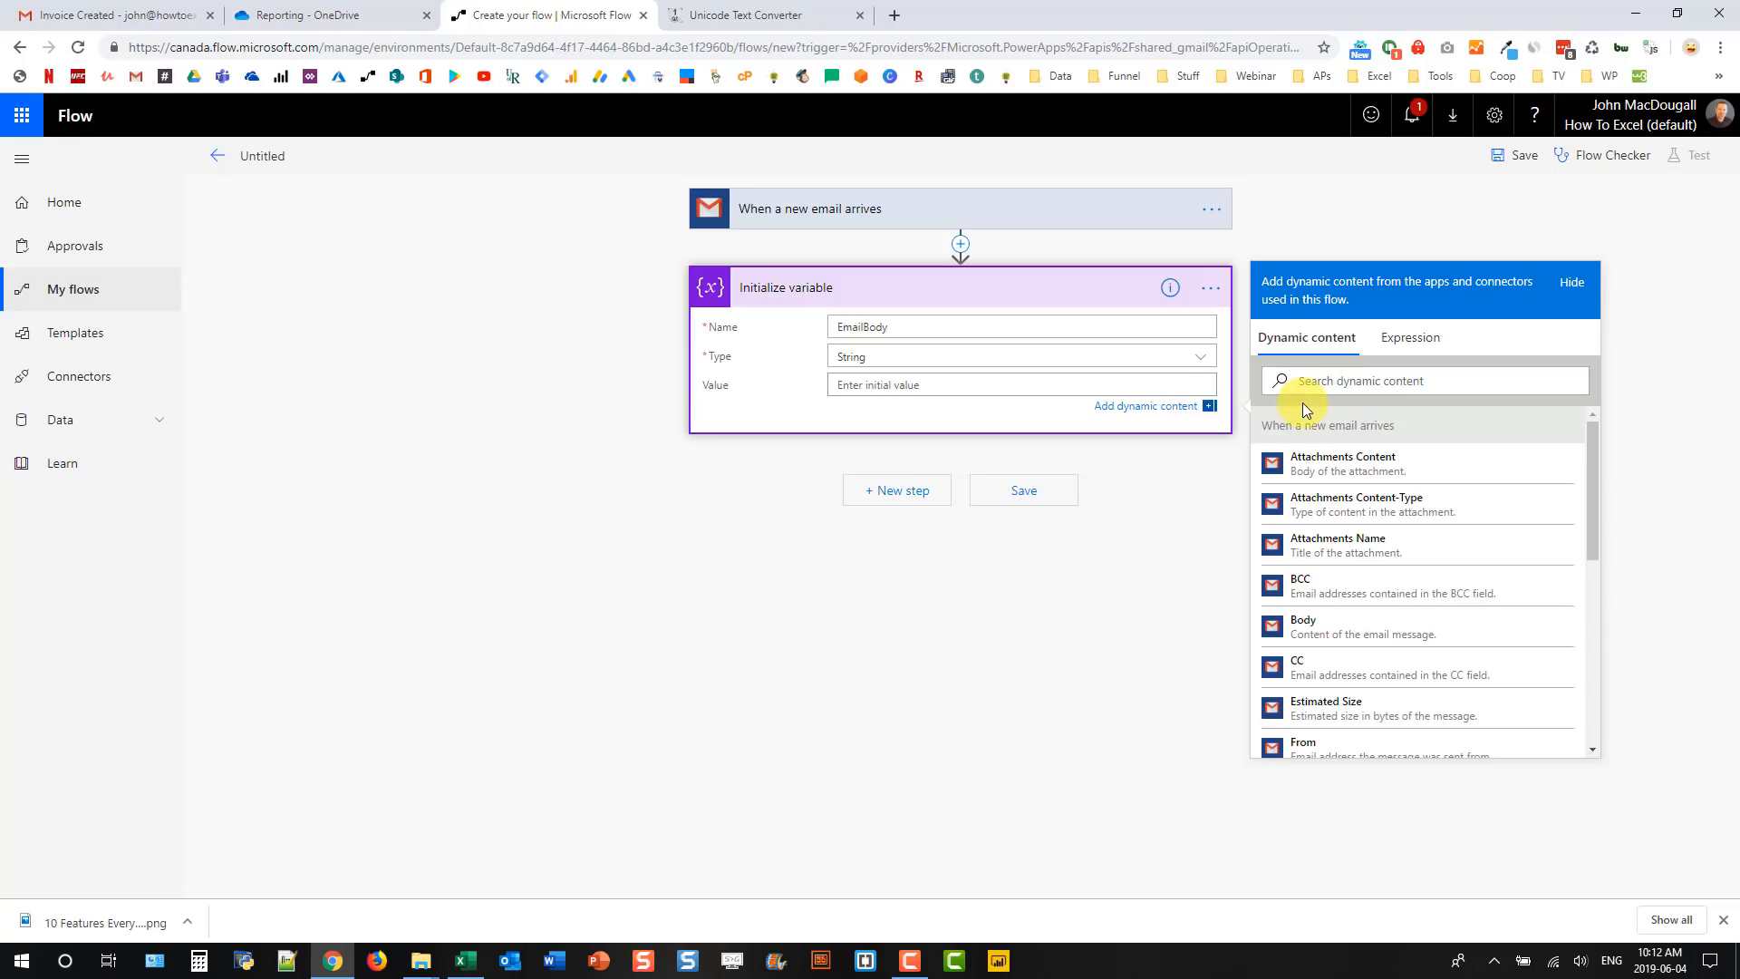
scroll(down, 3)
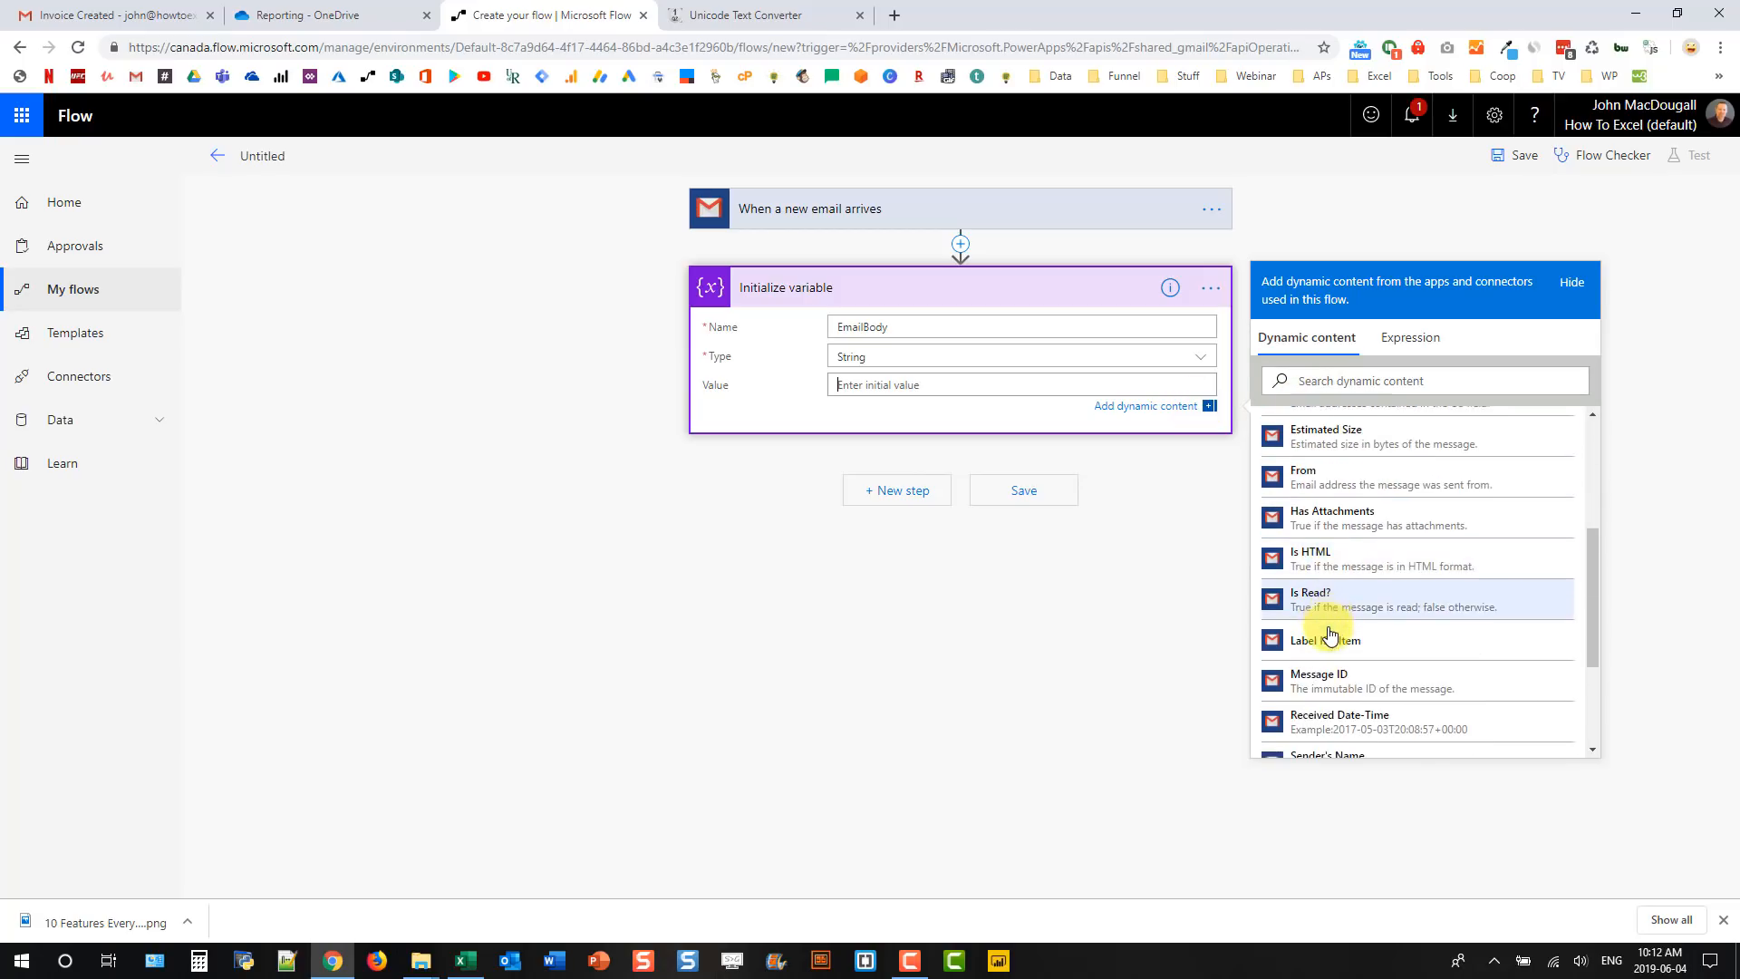
scroll(down, 3)
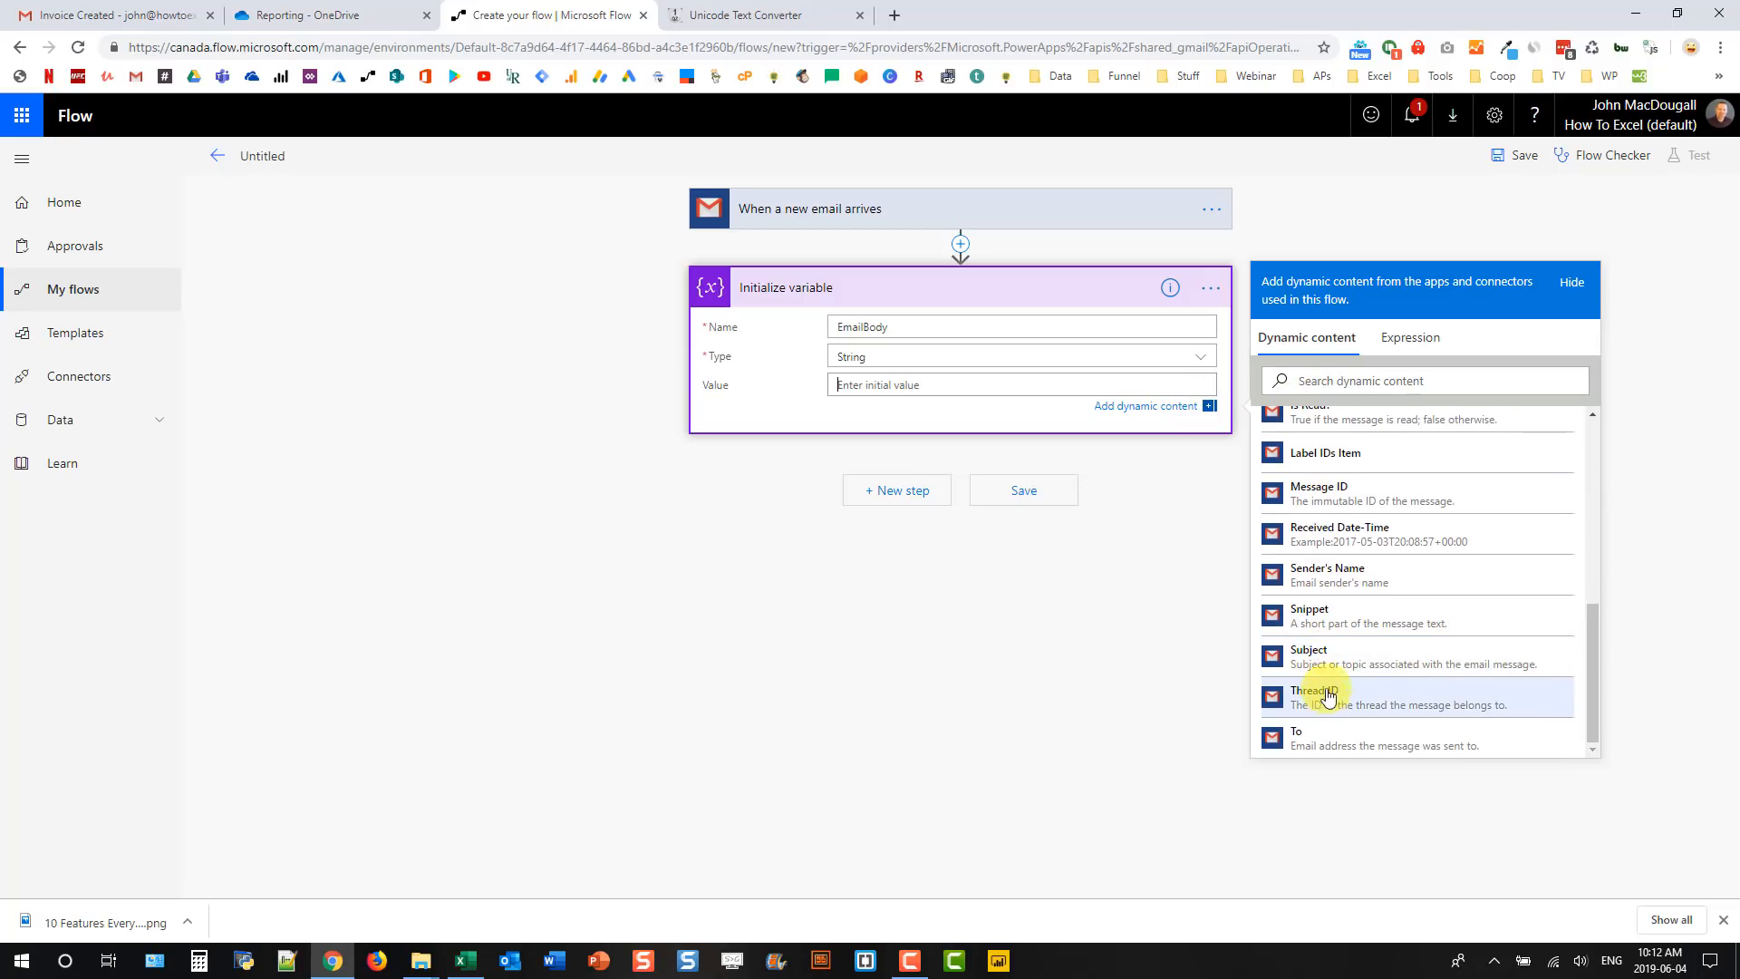
scroll(up, 3)
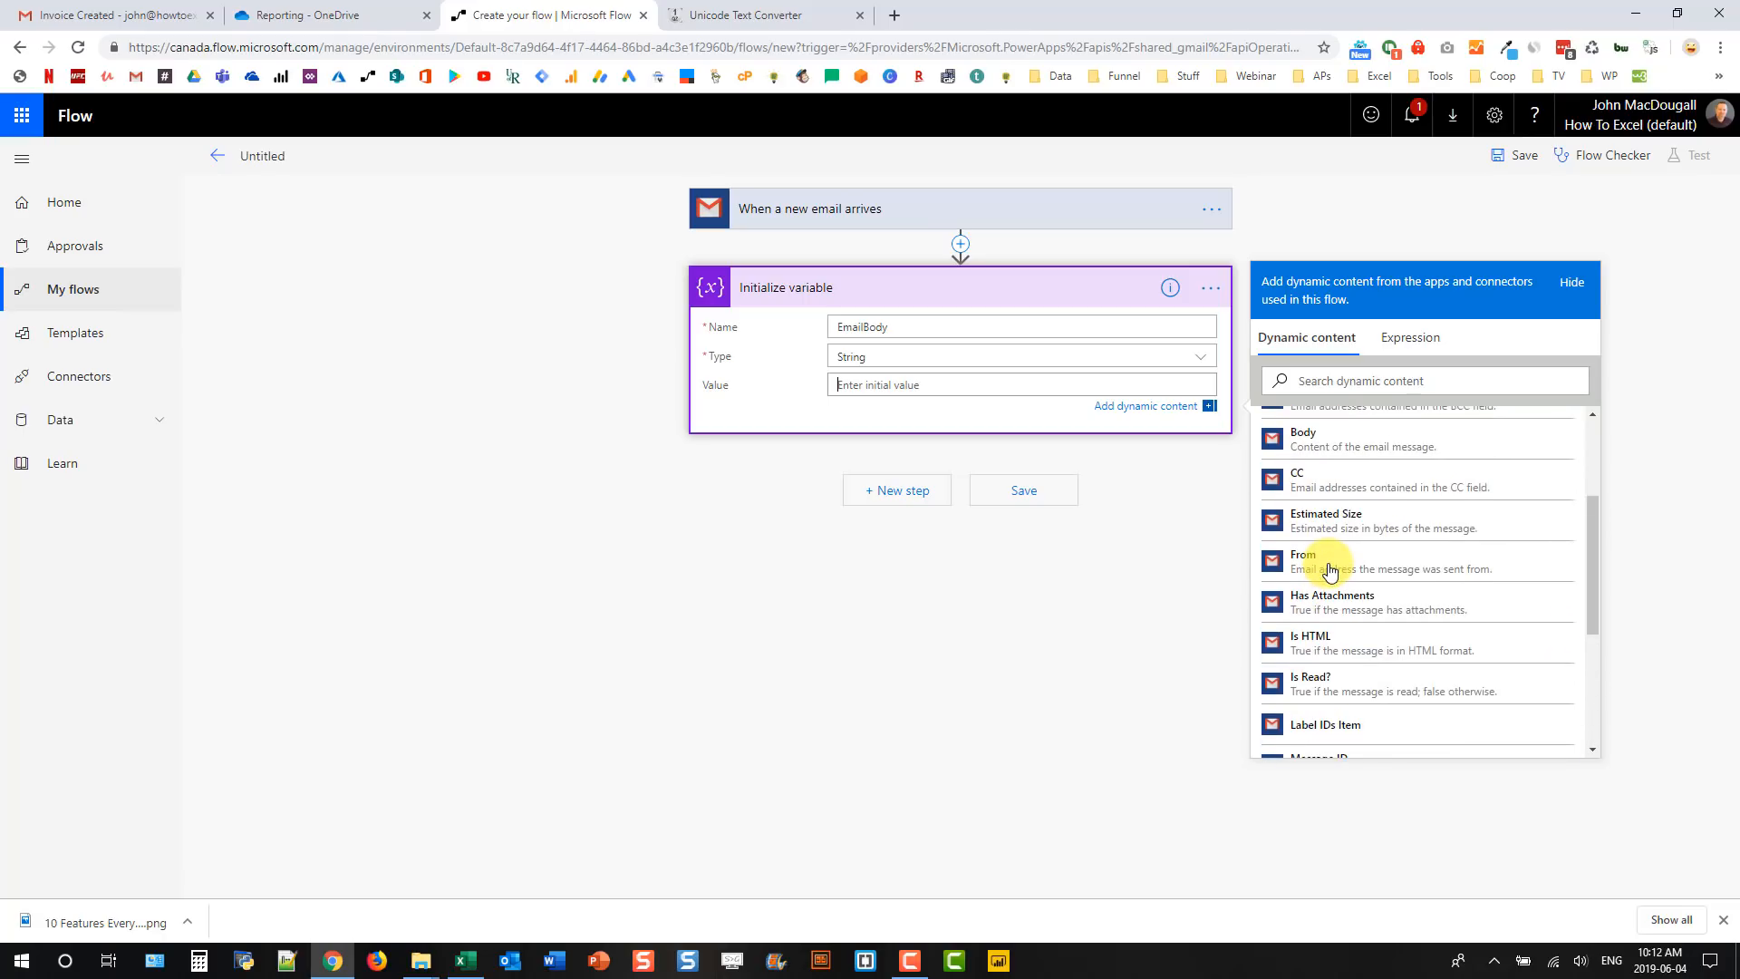
click(1302, 437)
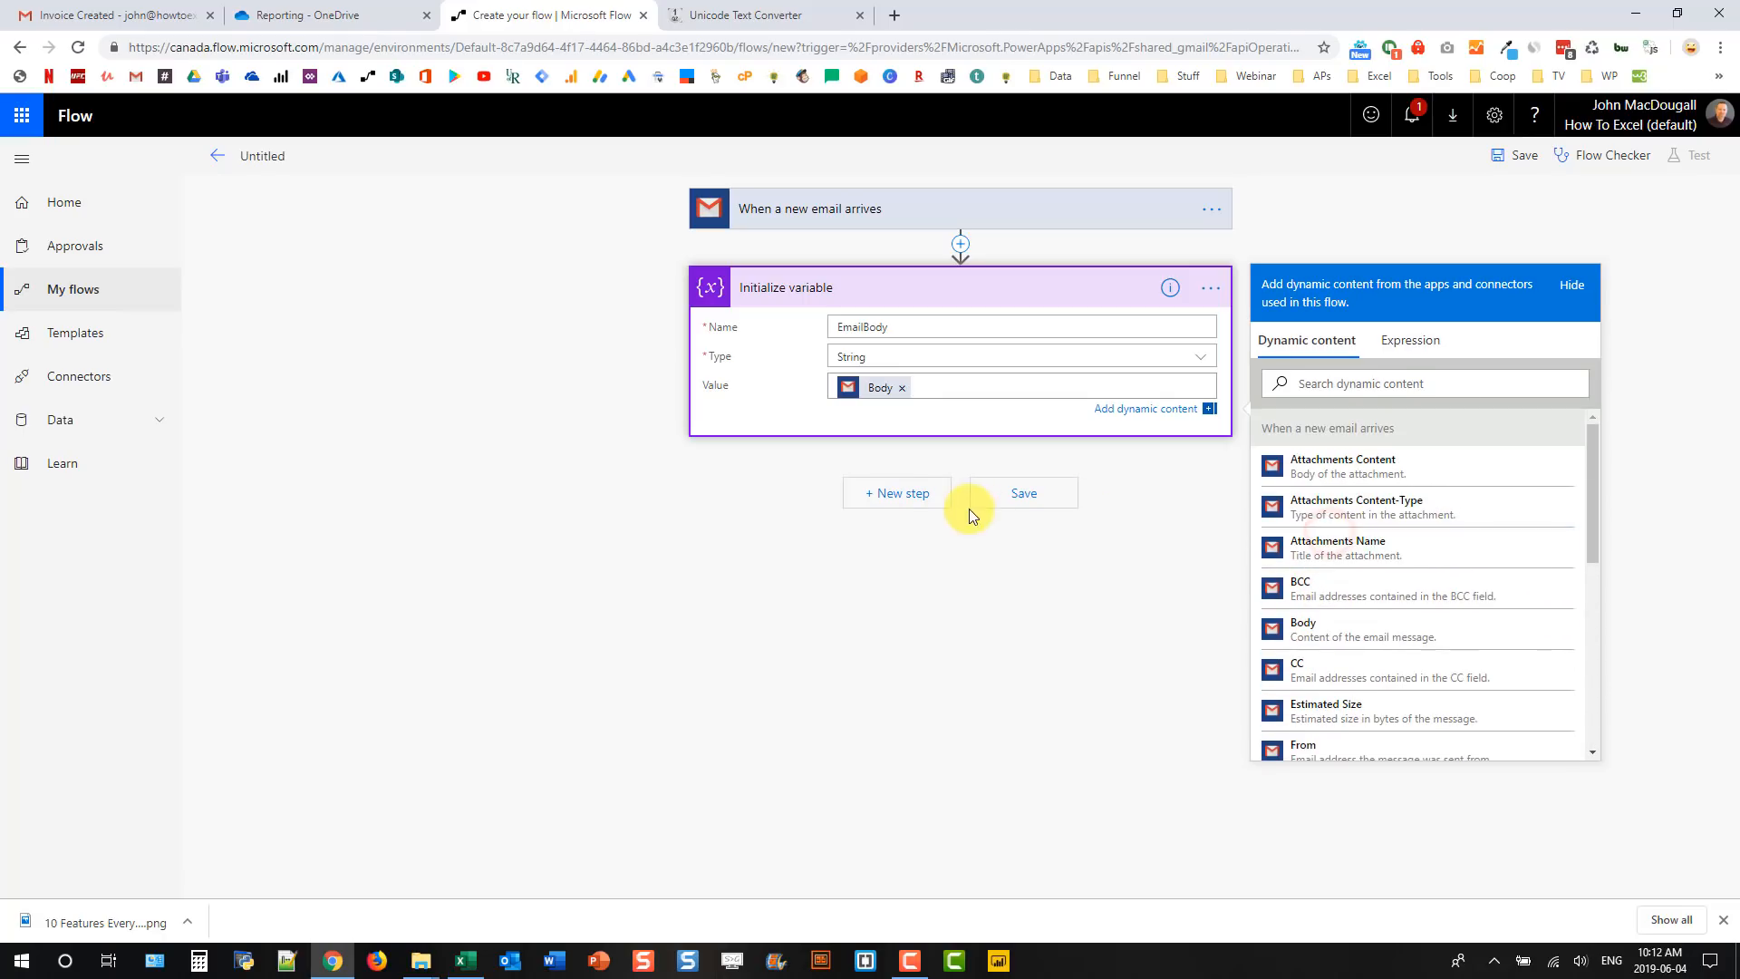
mouse_move(897, 493)
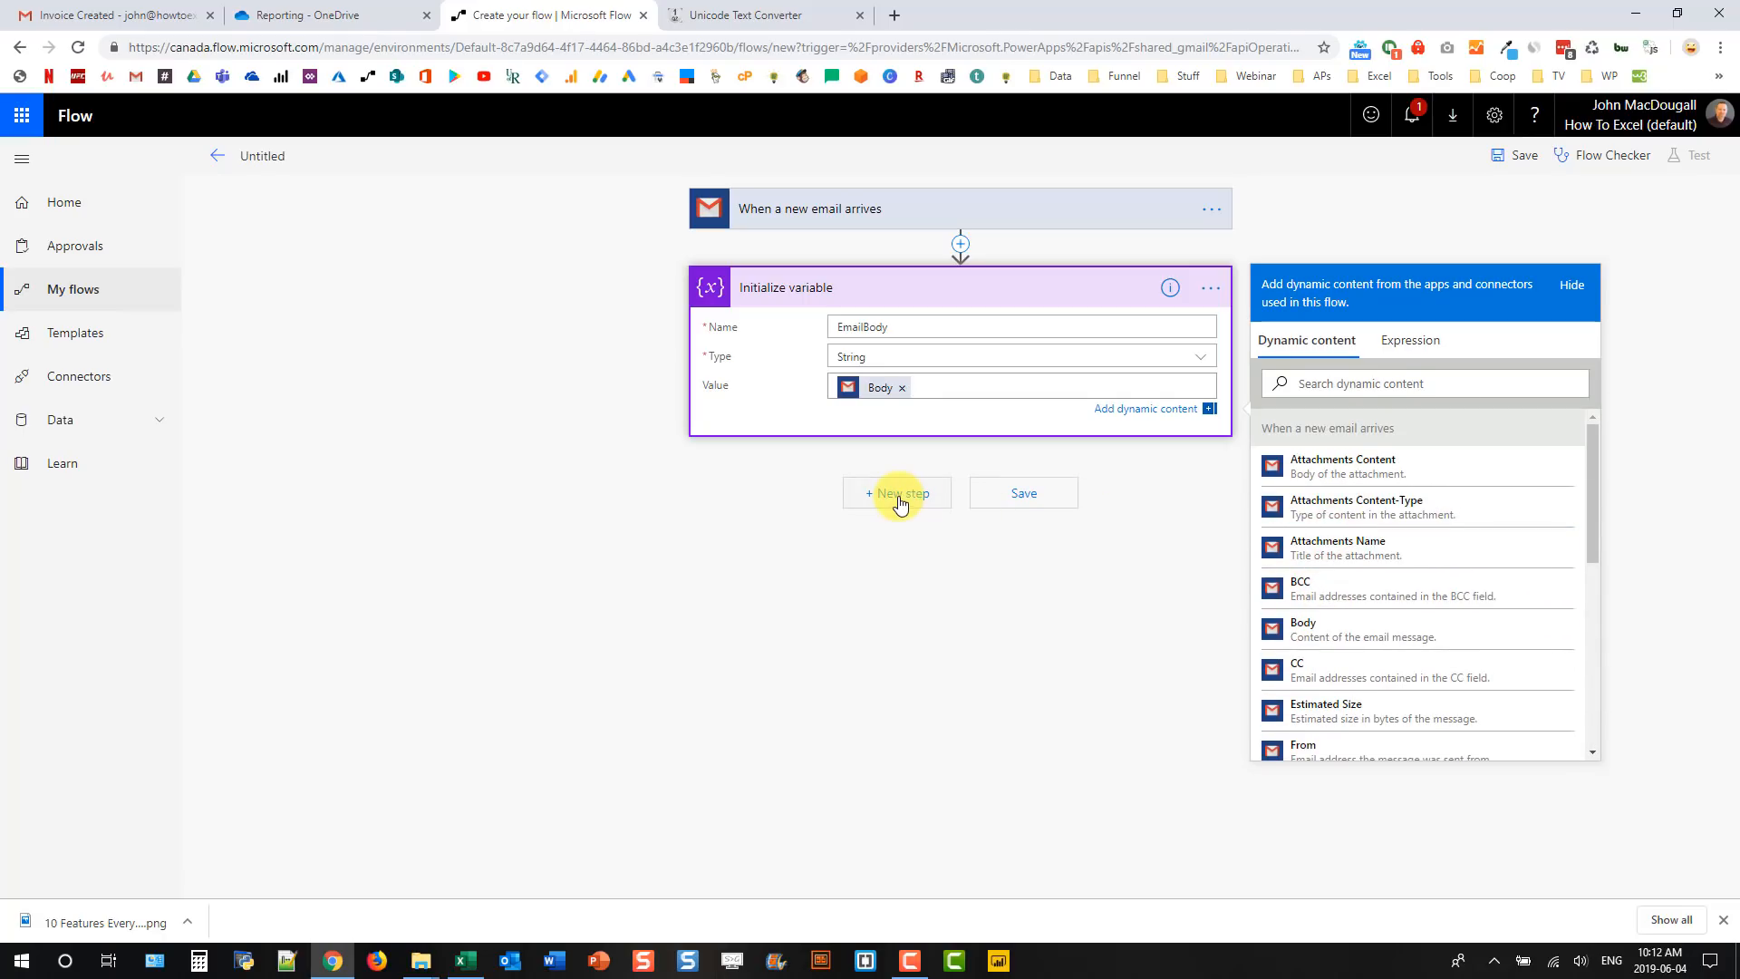
click(895, 493)
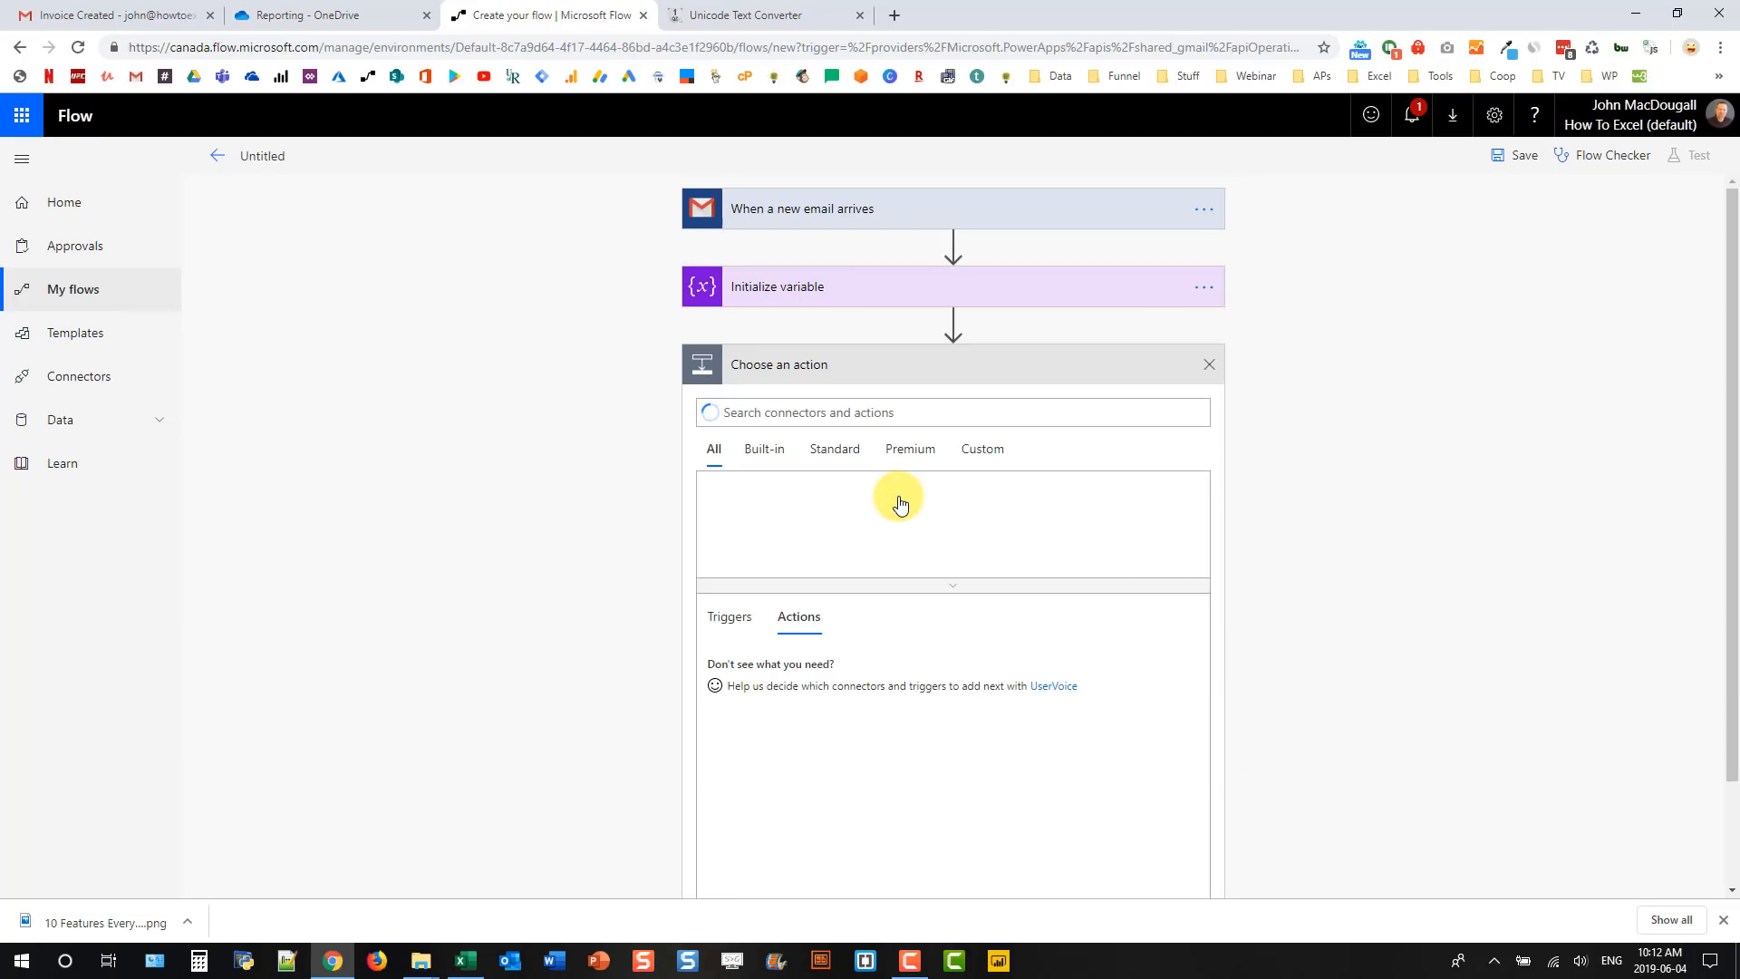
click(951, 411)
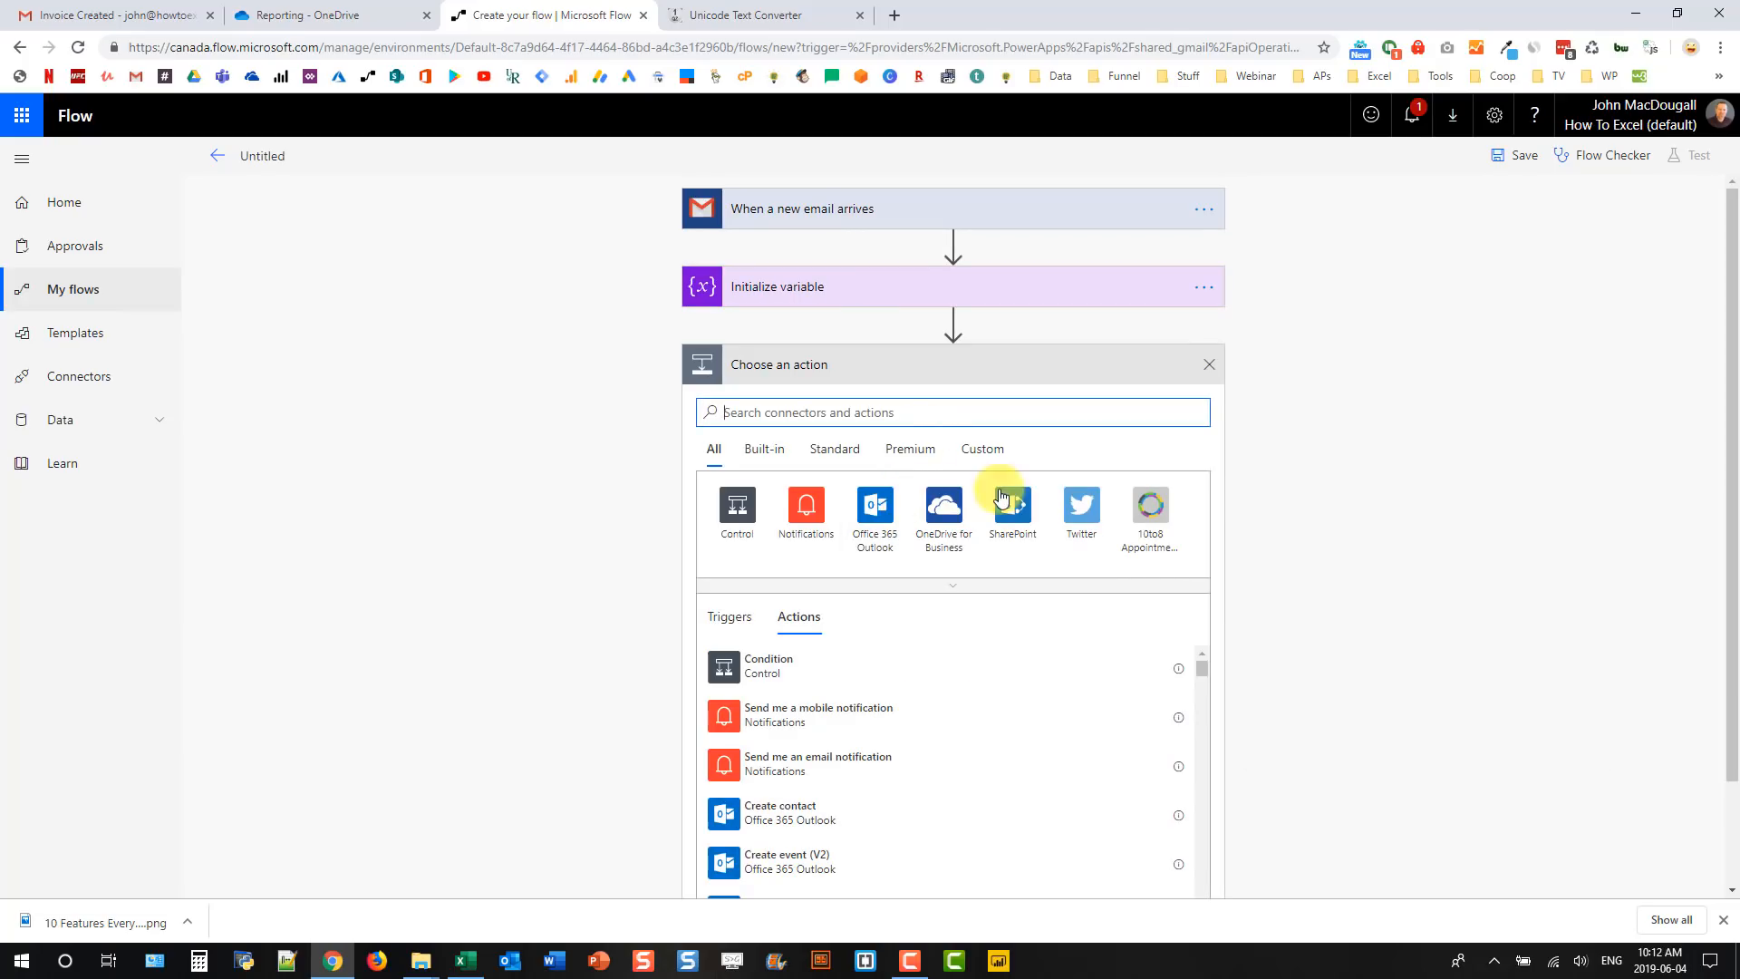
mouse_move(872, 469)
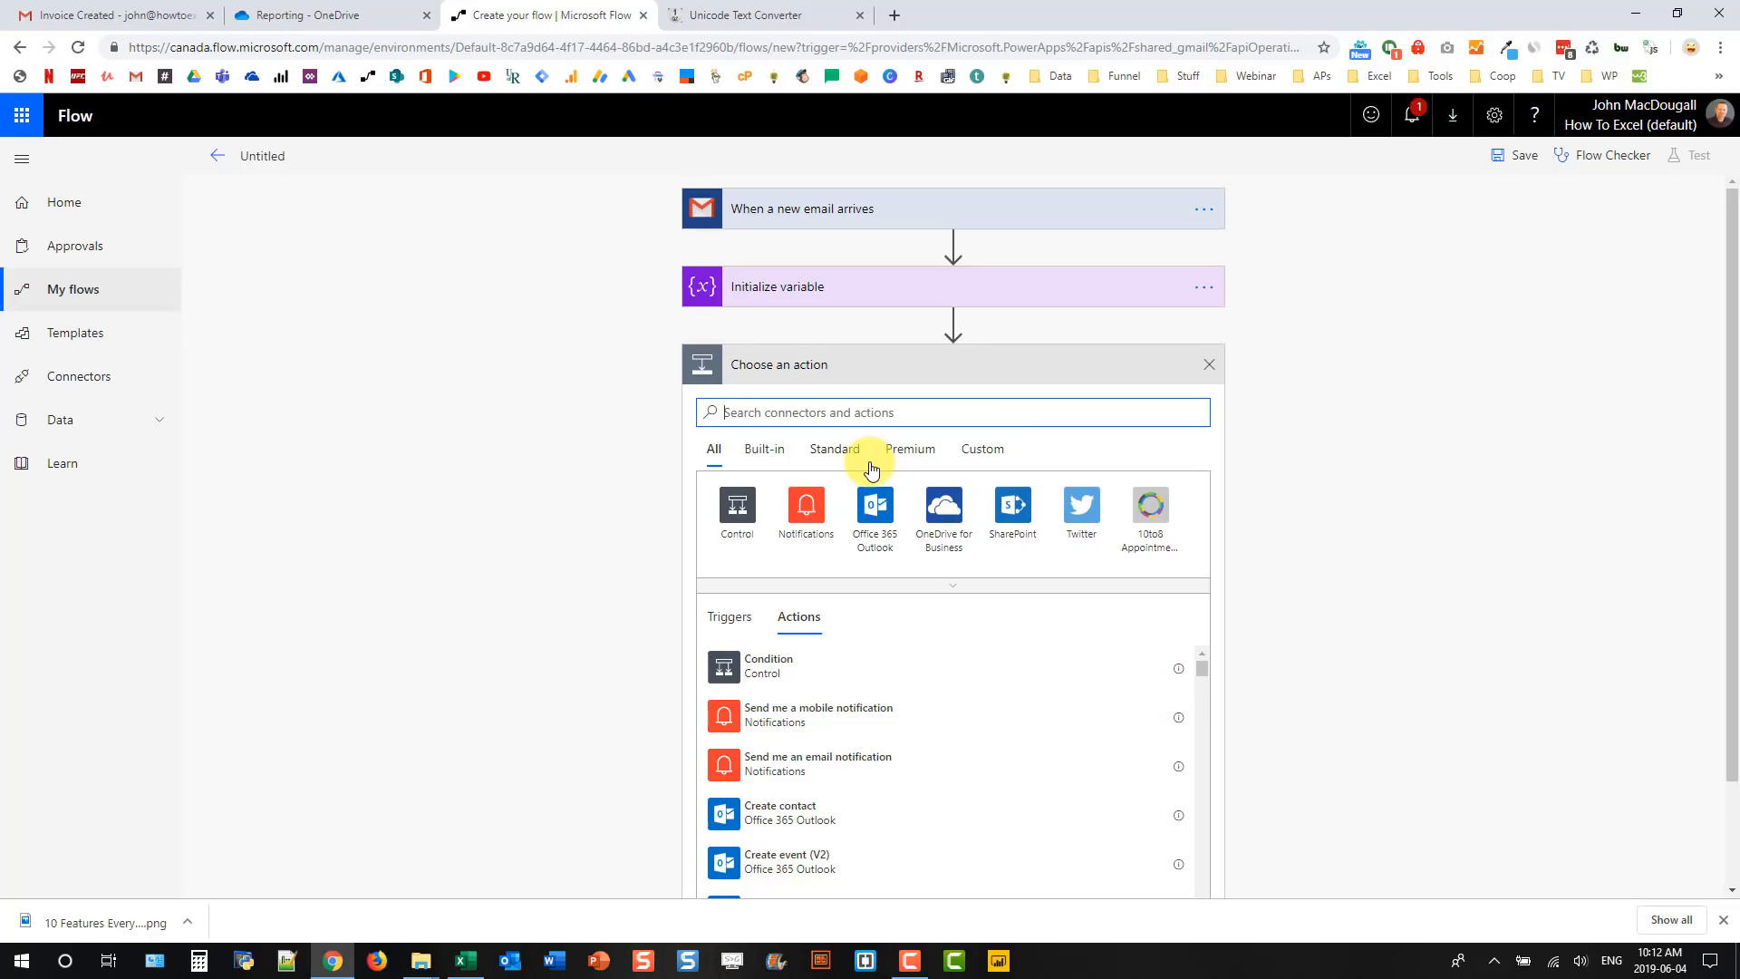
mouse_move(908, 448)
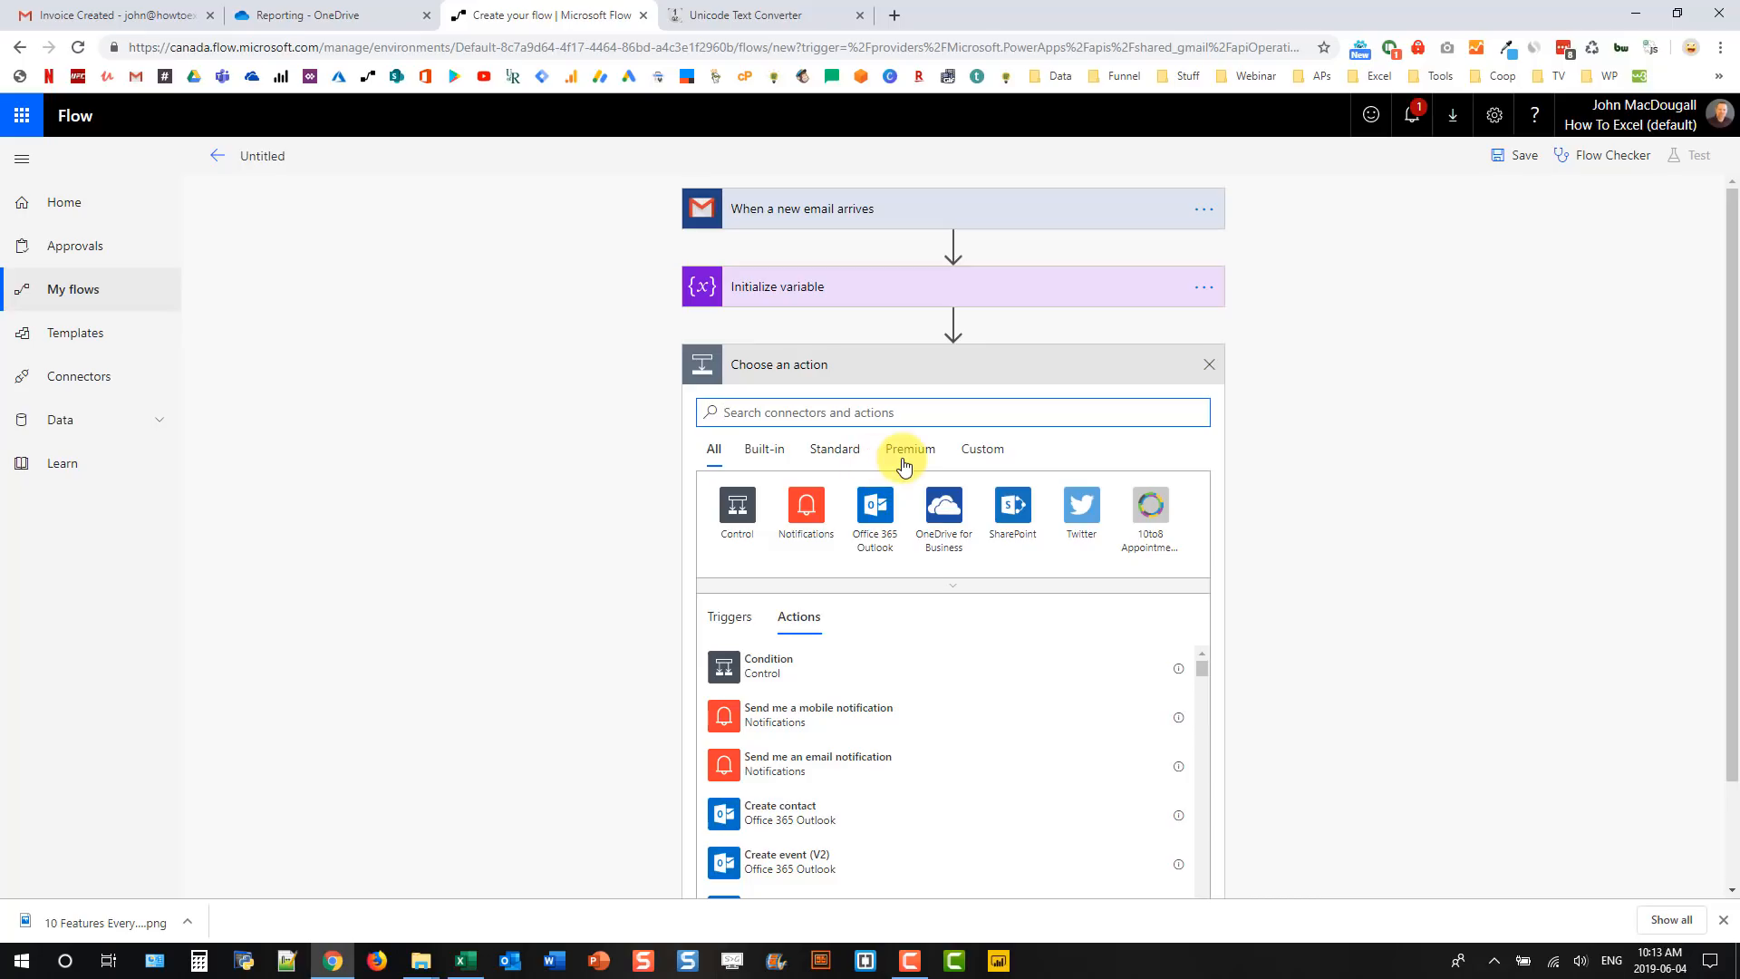
mouse_move(896, 453)
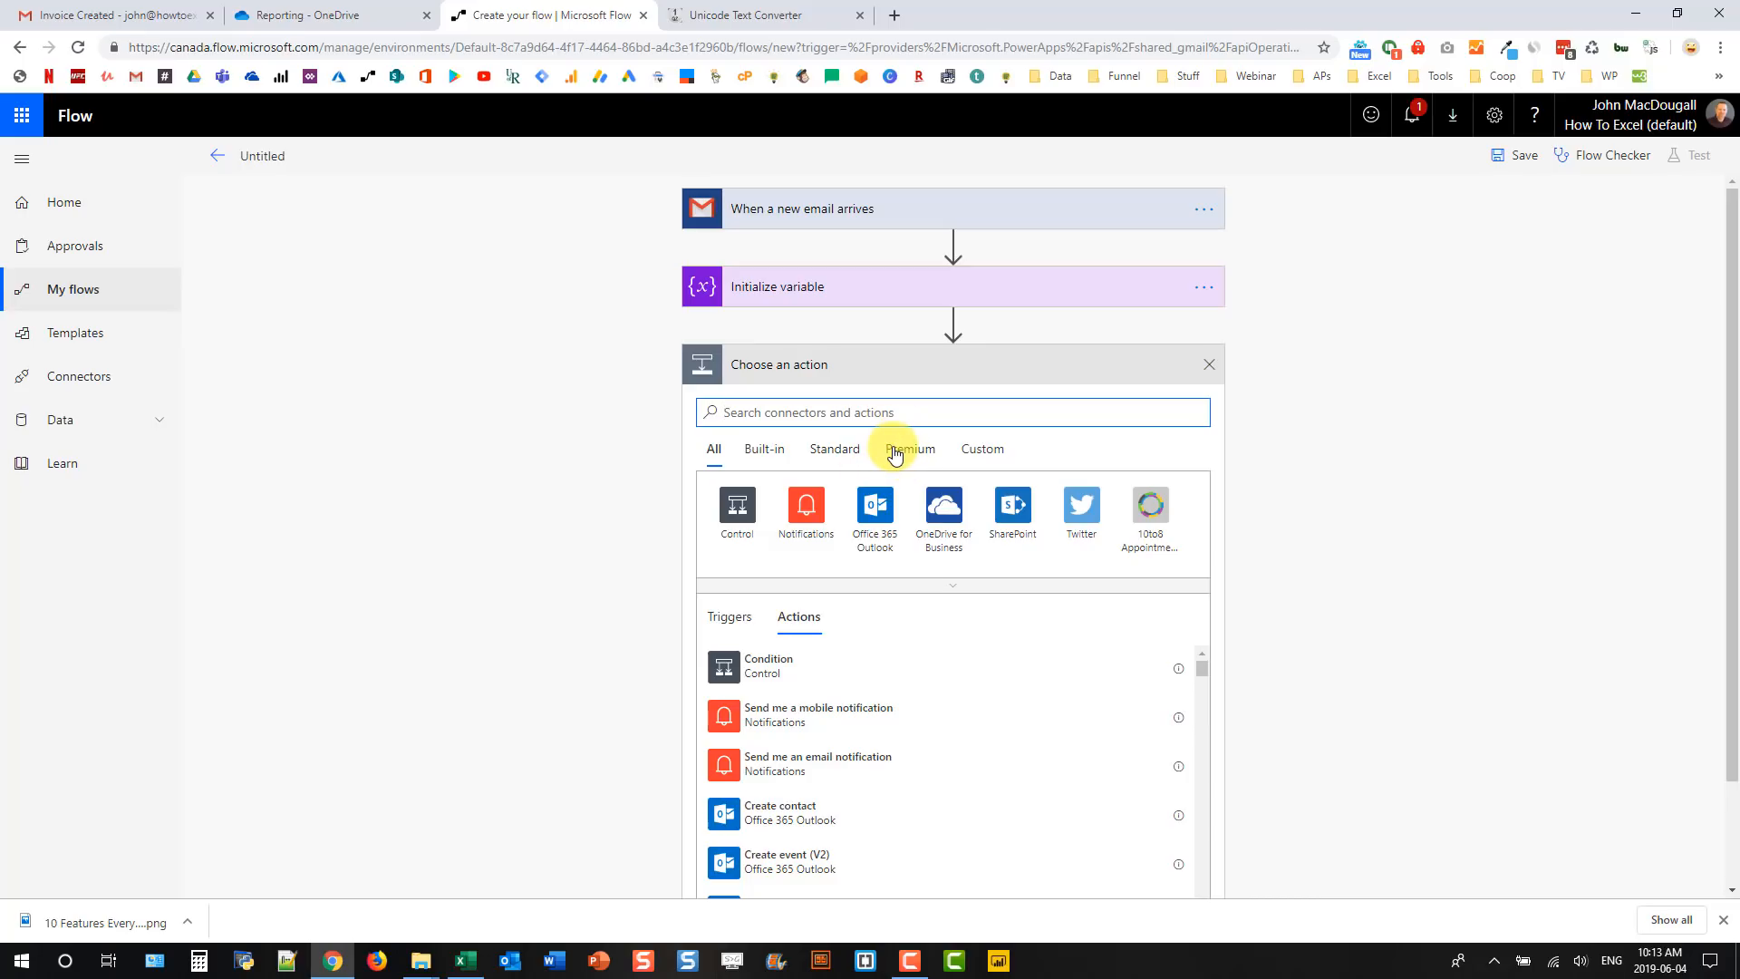
mouse_move(834, 448)
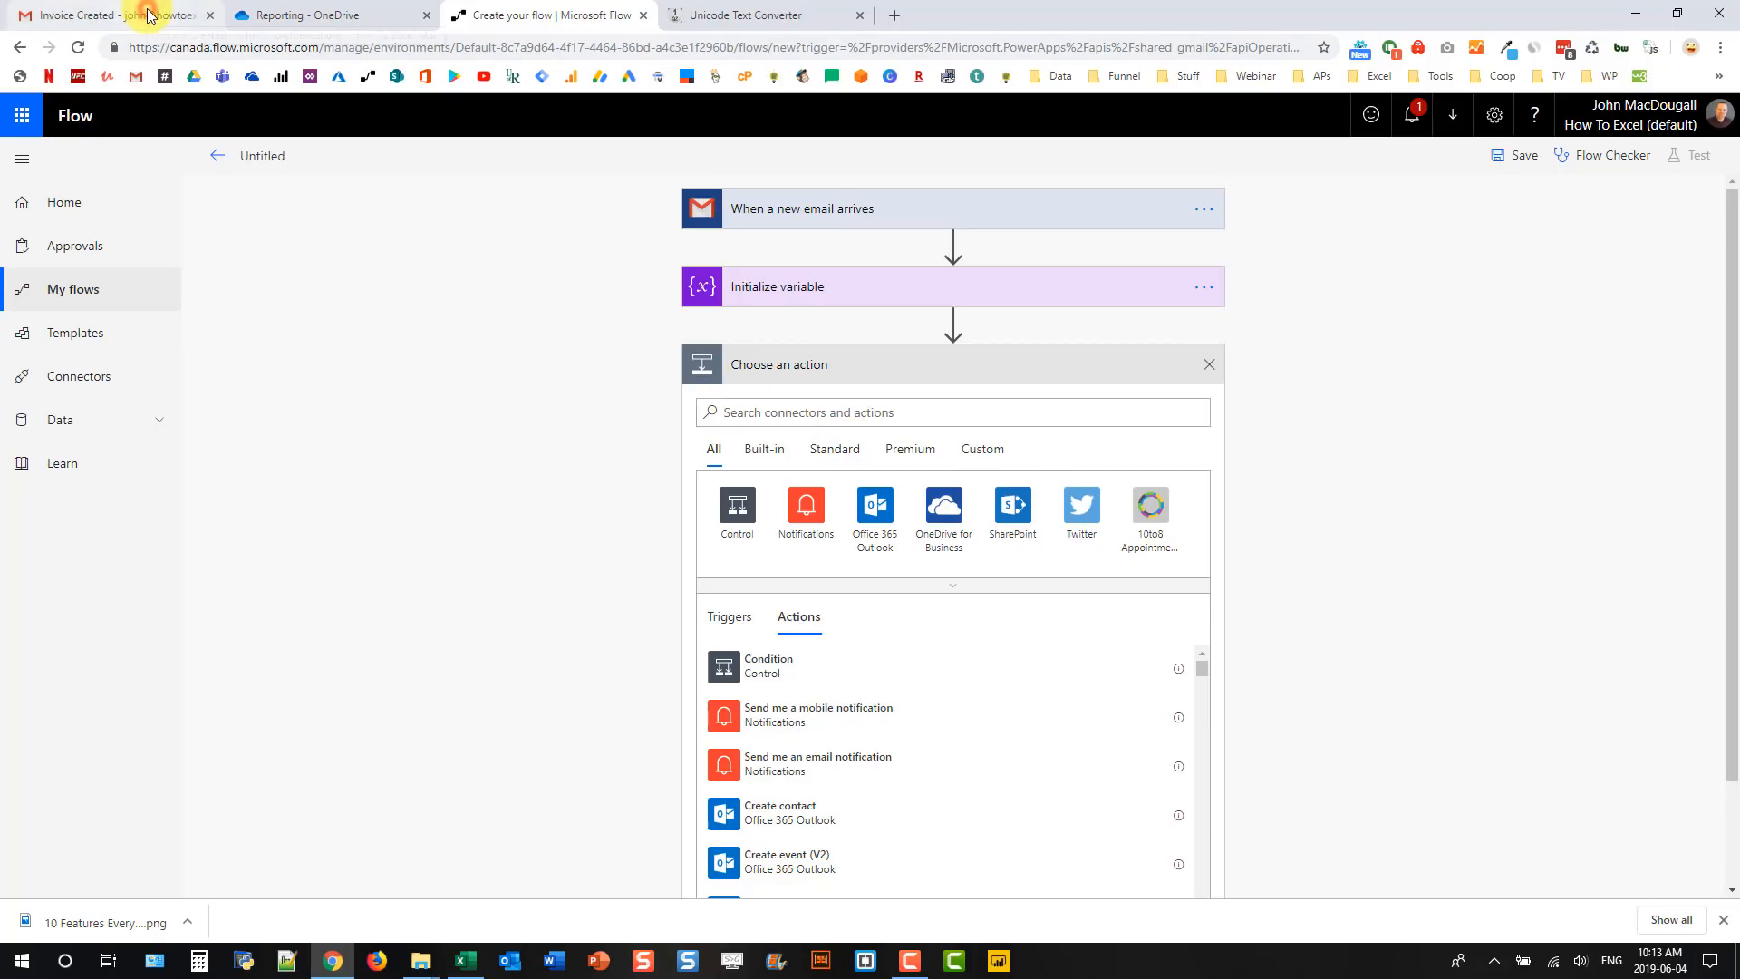
click(100, 14)
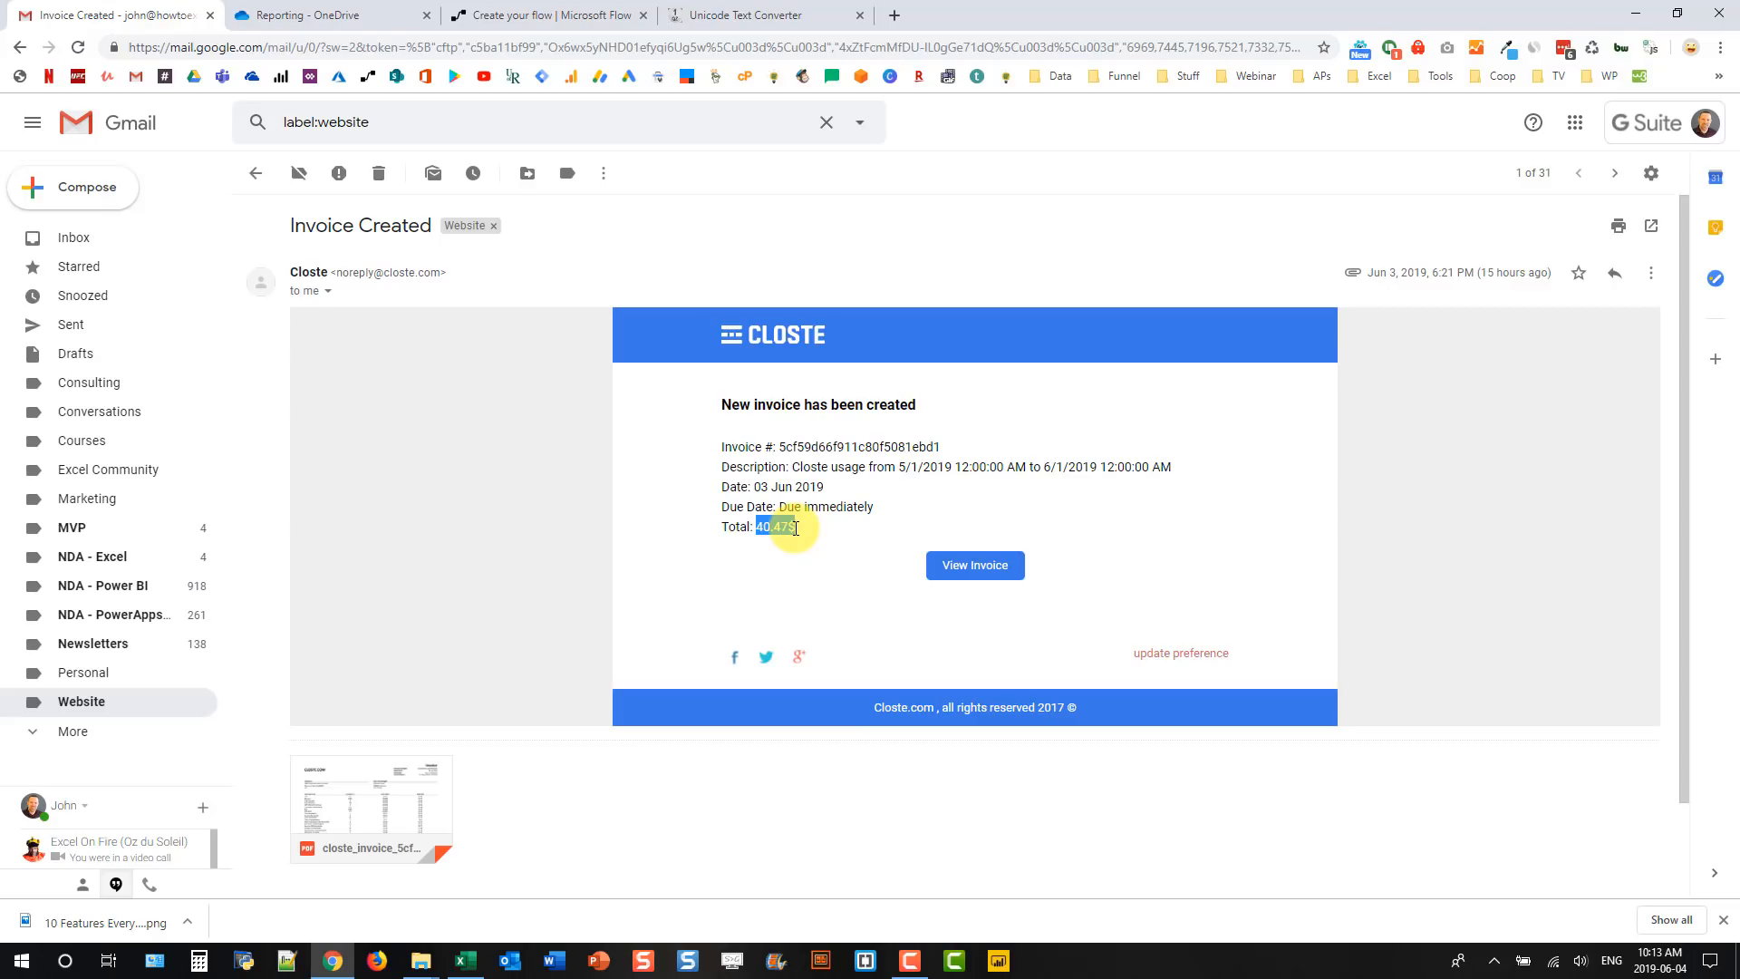
click(547, 15)
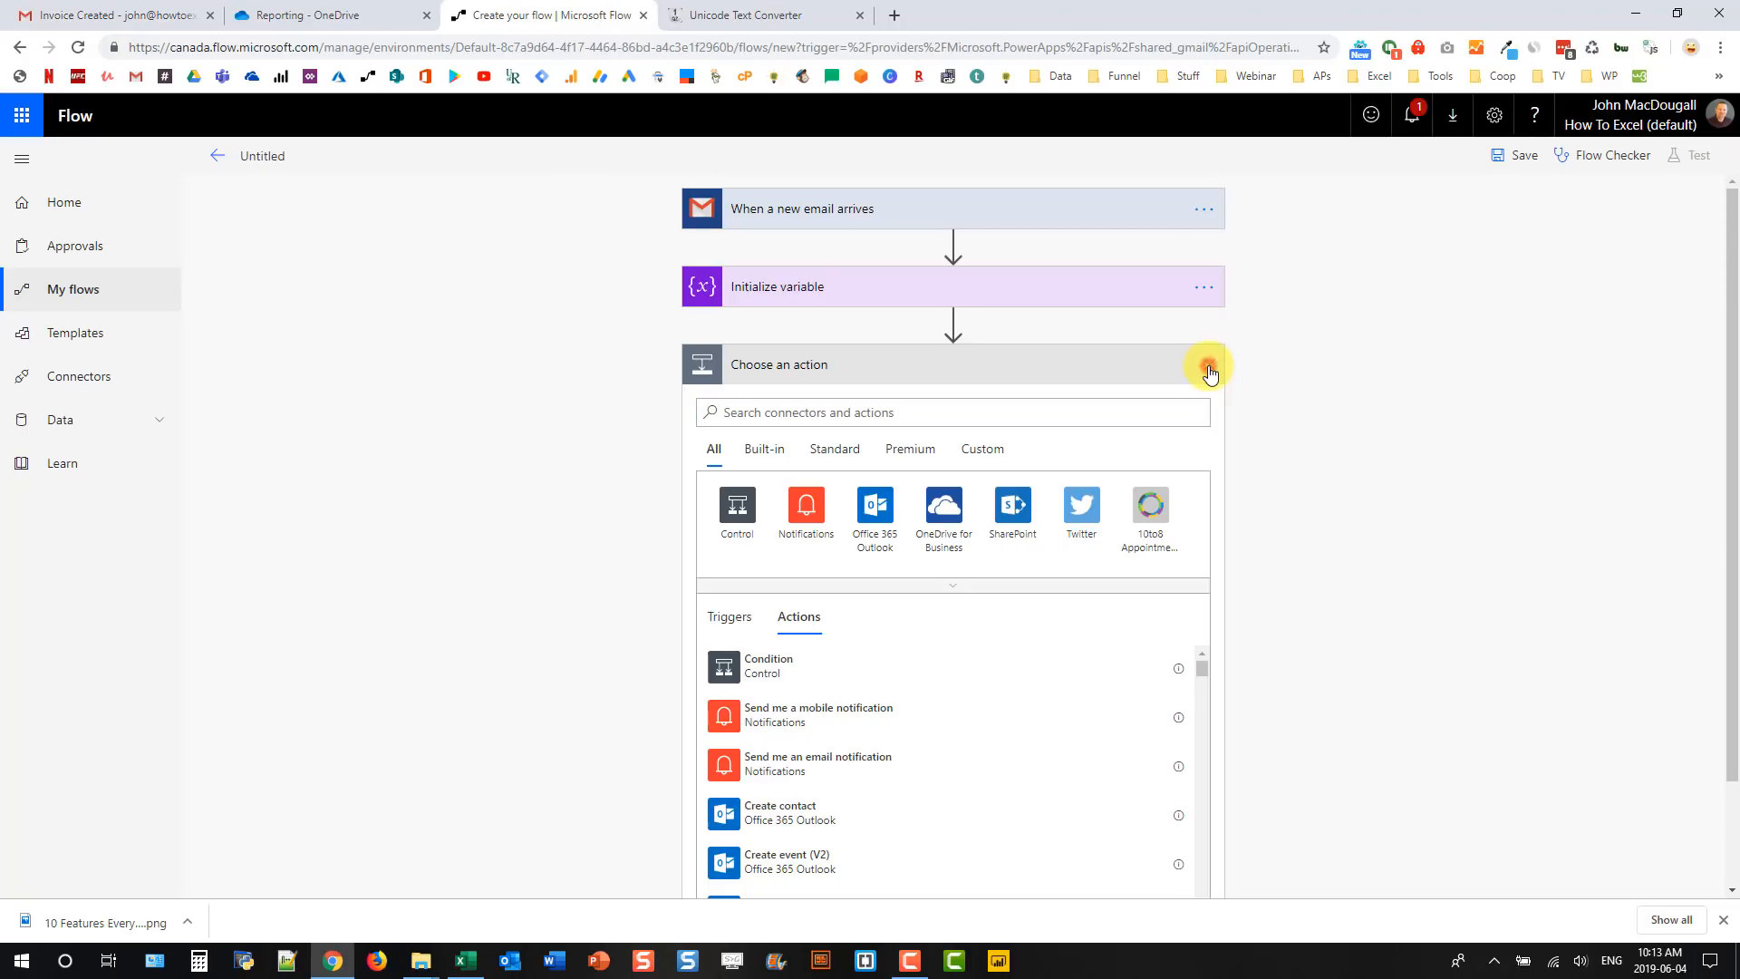
Step: Remove the empty action card, rename the flow to 'Closte Invoice Test' and save it
click(1209, 368)
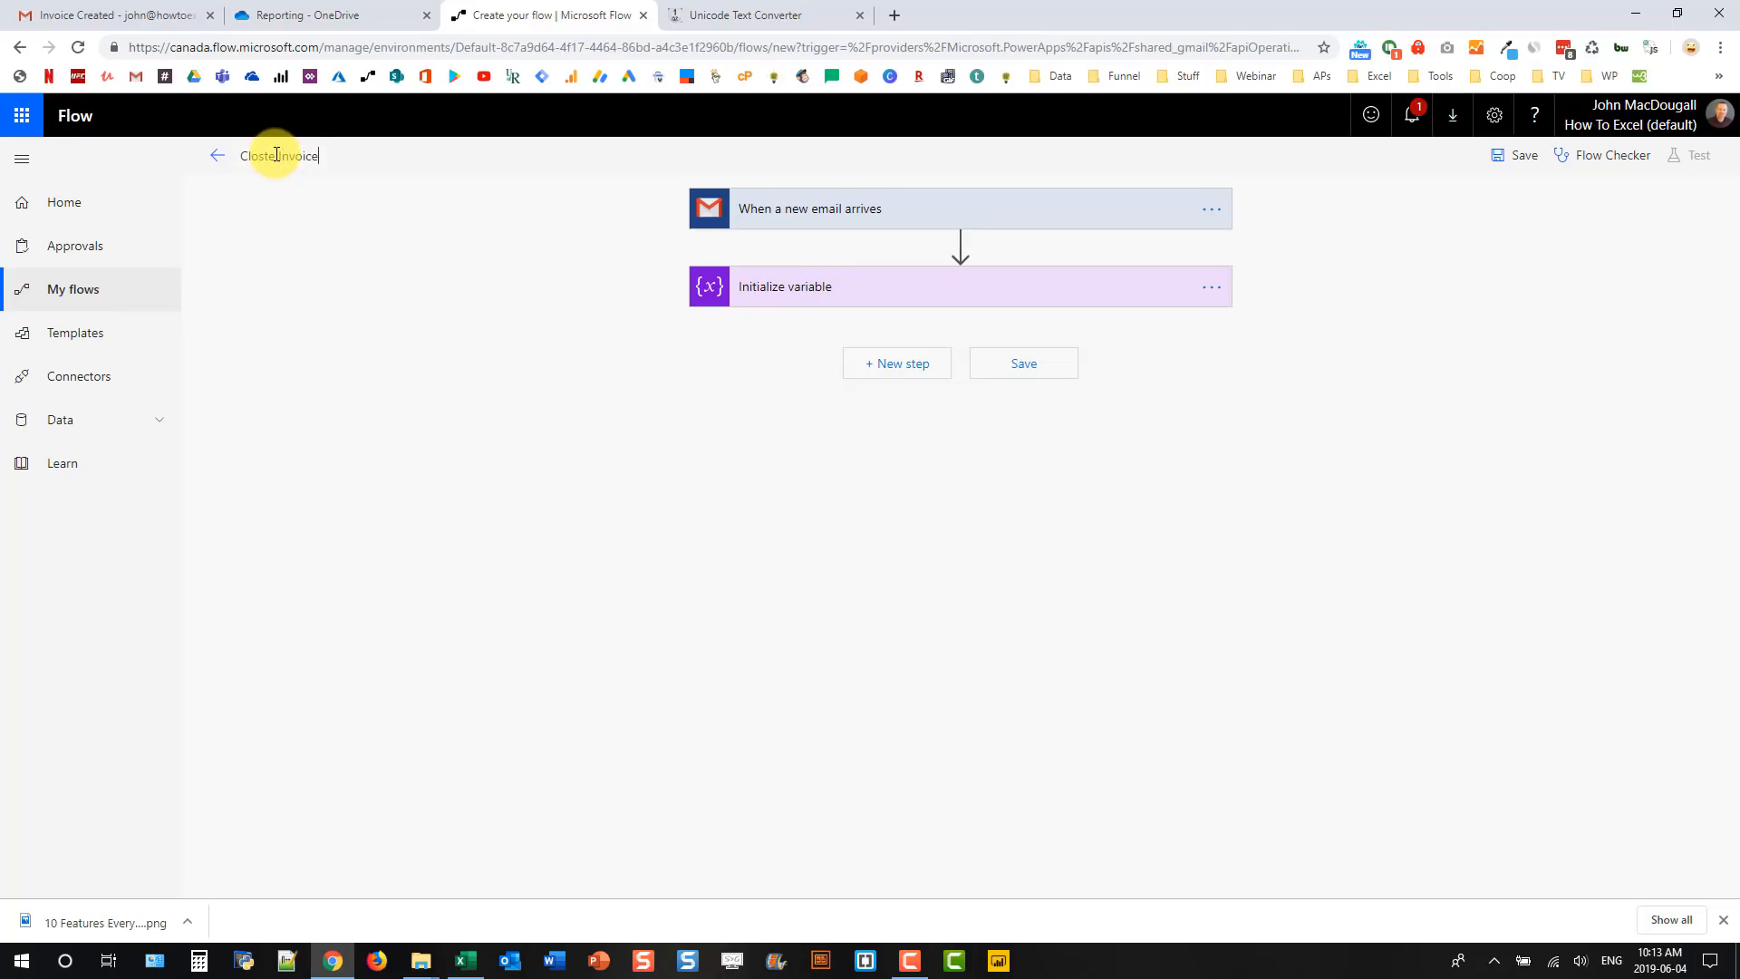
text(Test)
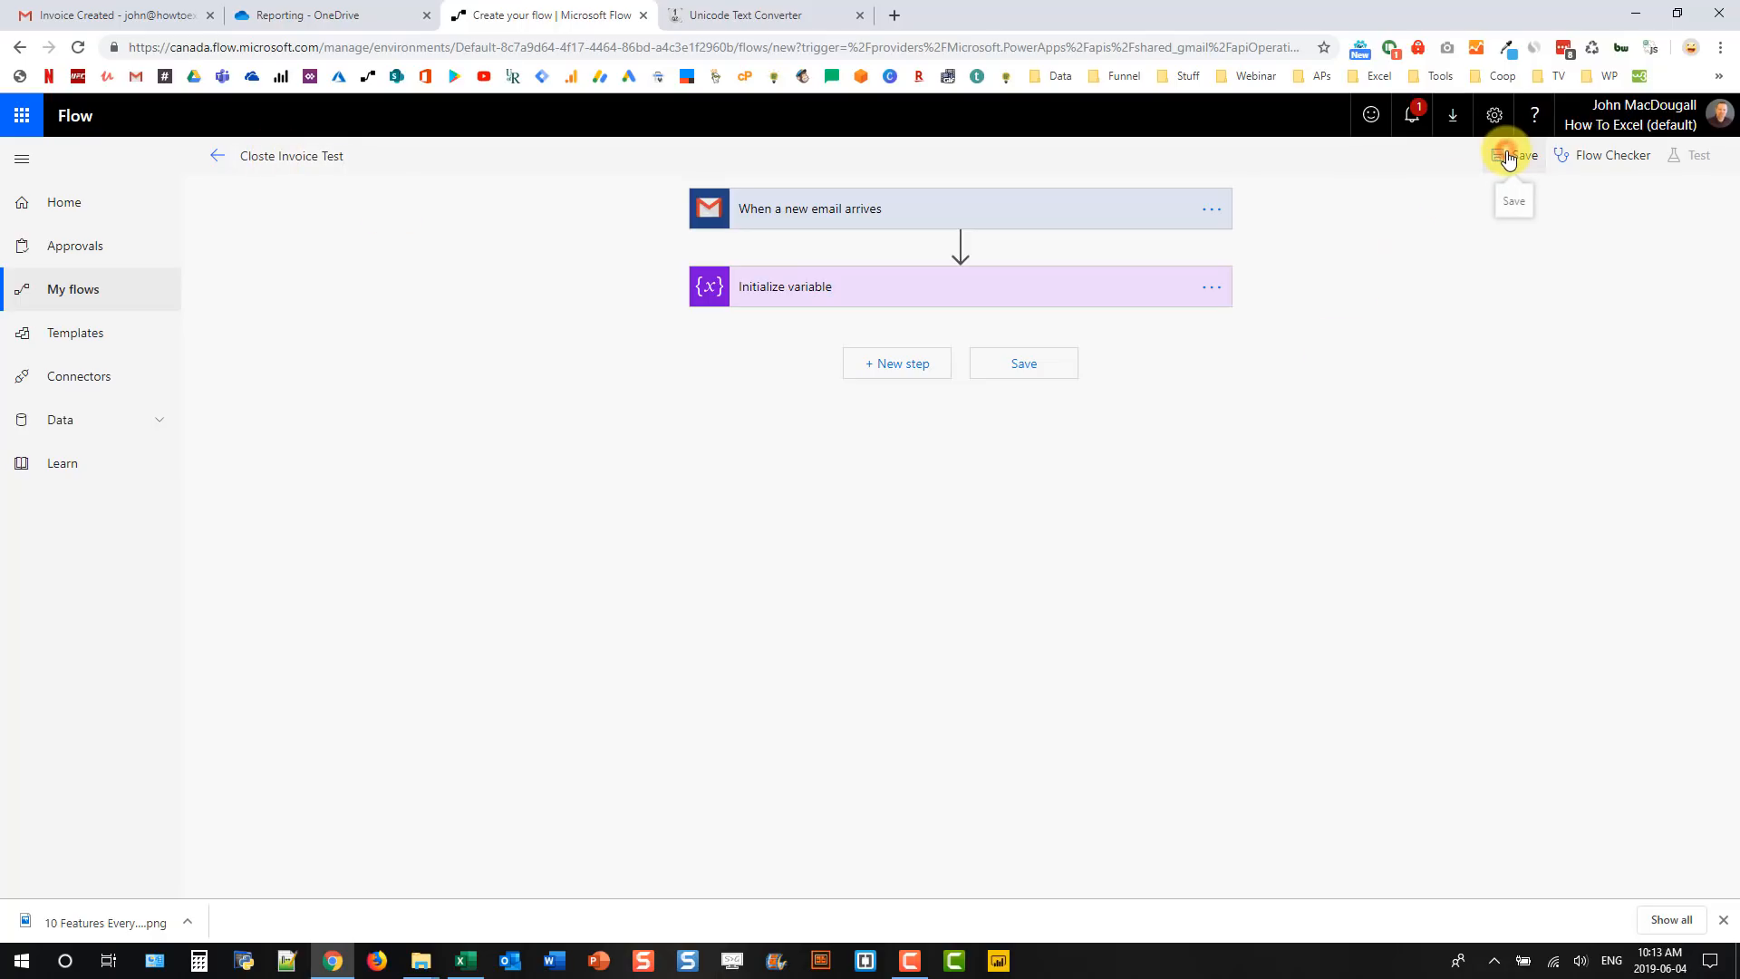
click(1512, 156)
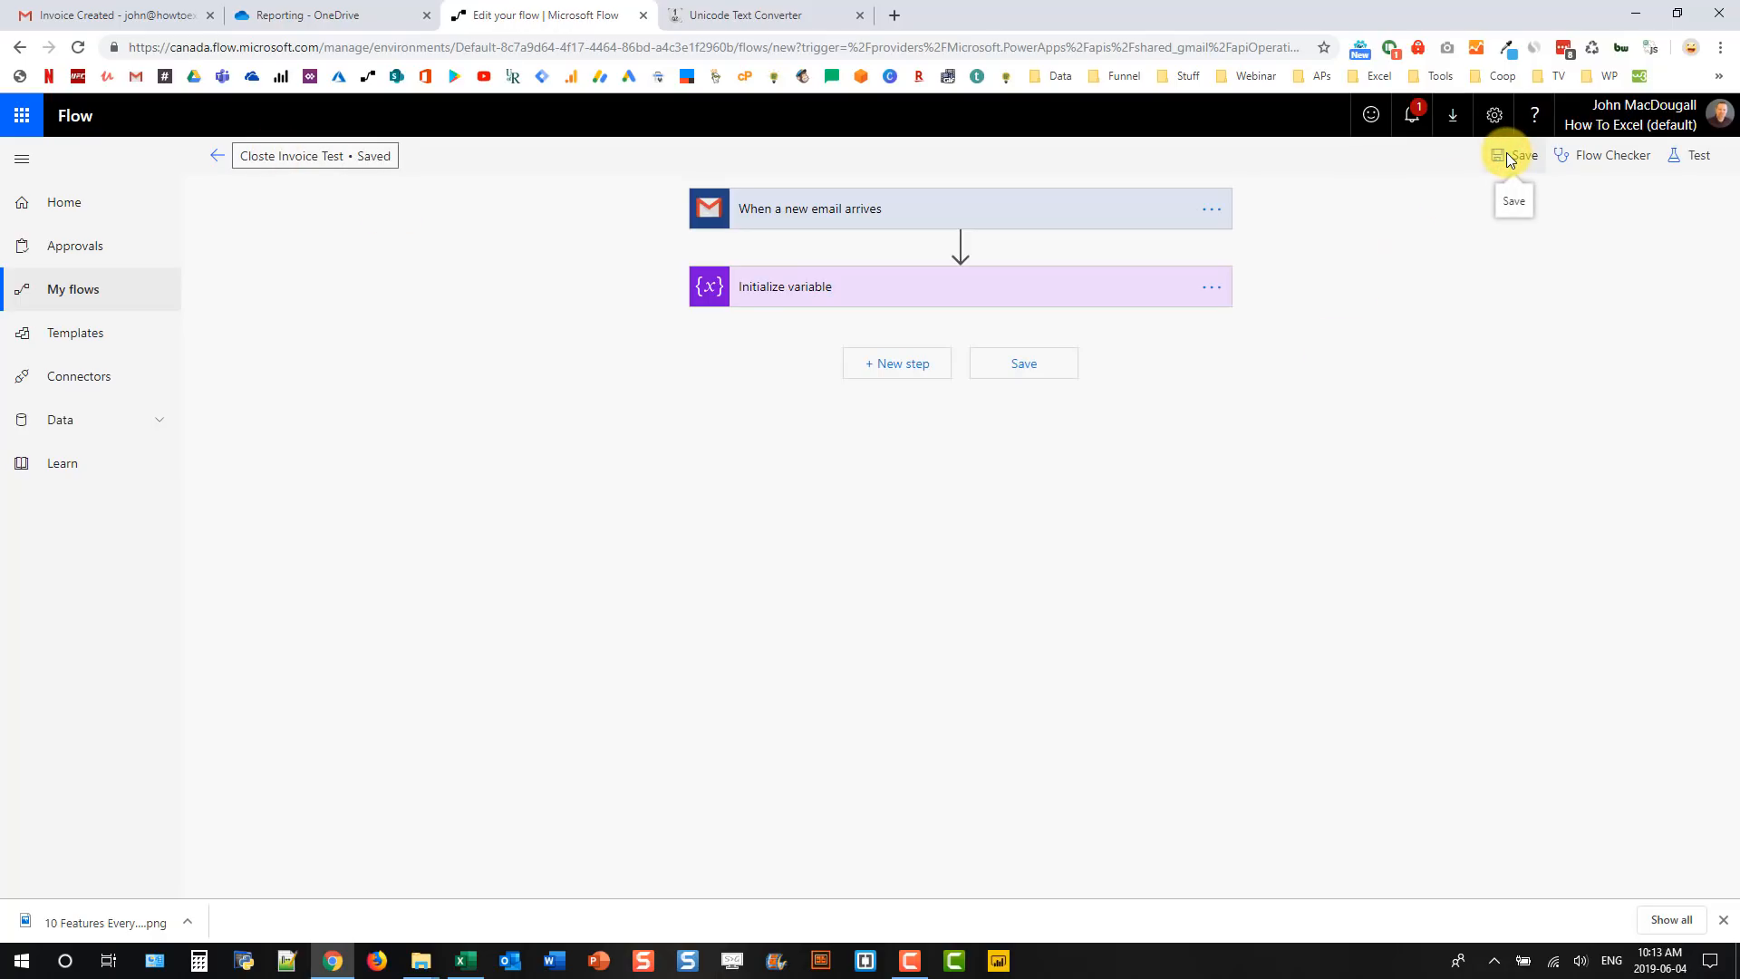
Step: Start a test run of the flow using data from Gmail via Save & Test
click(1695, 154)
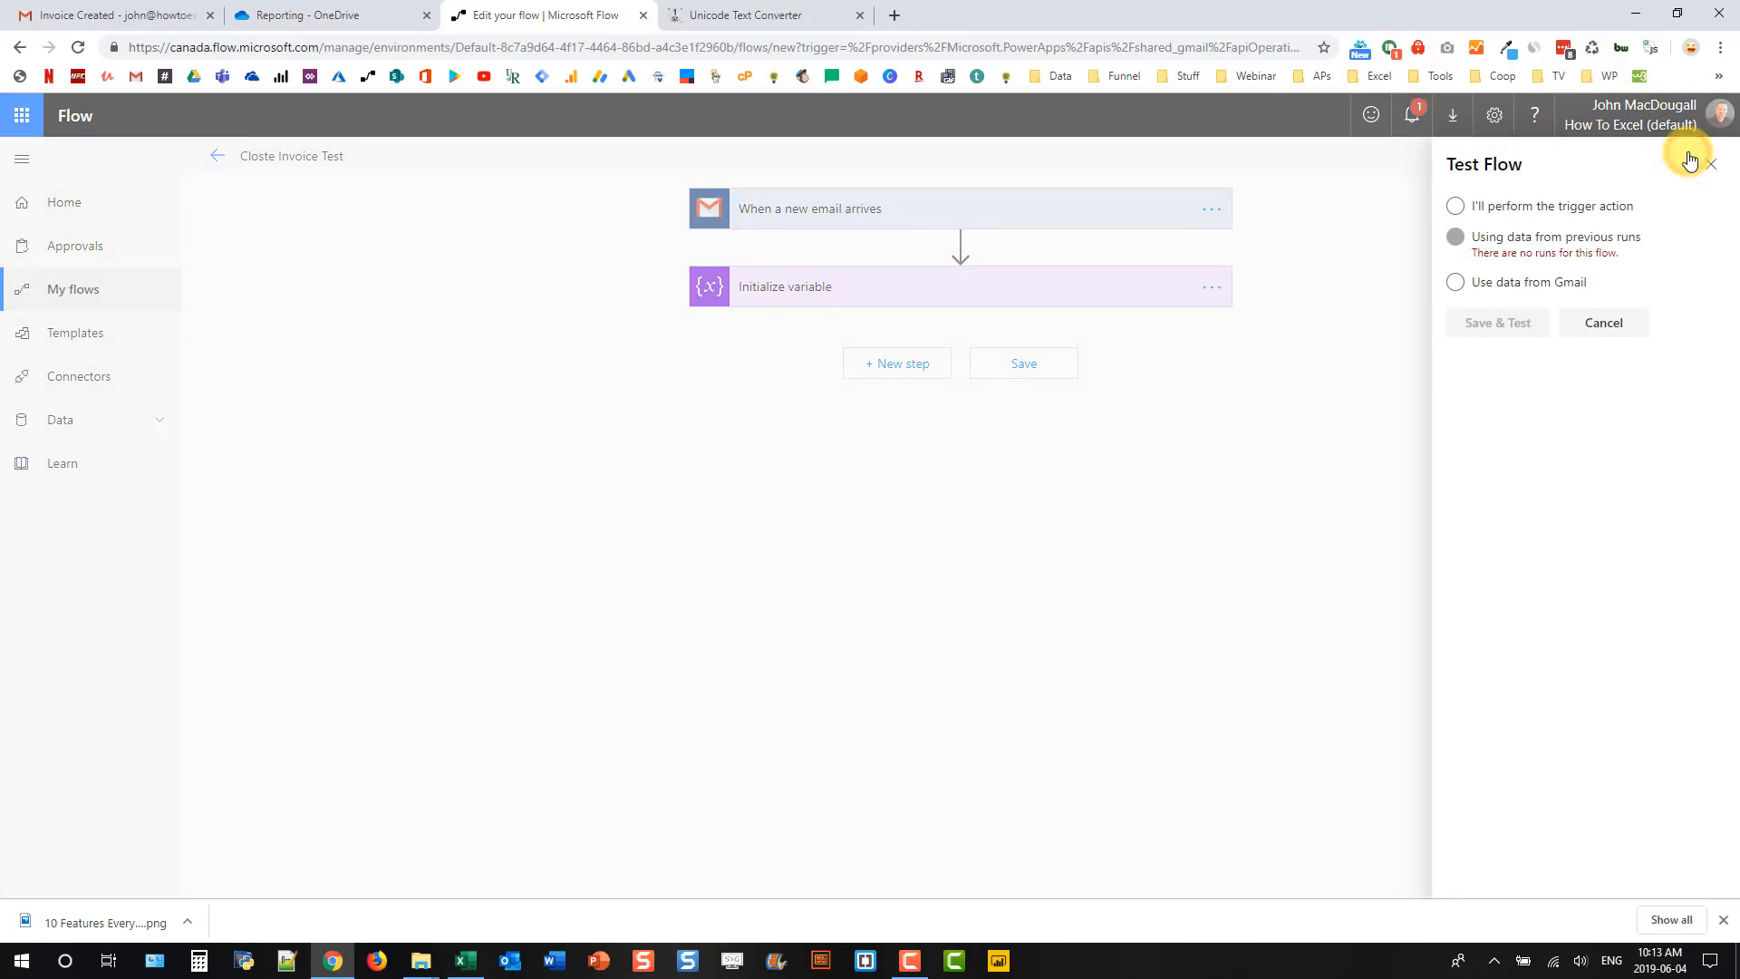
mouse_move(1487, 205)
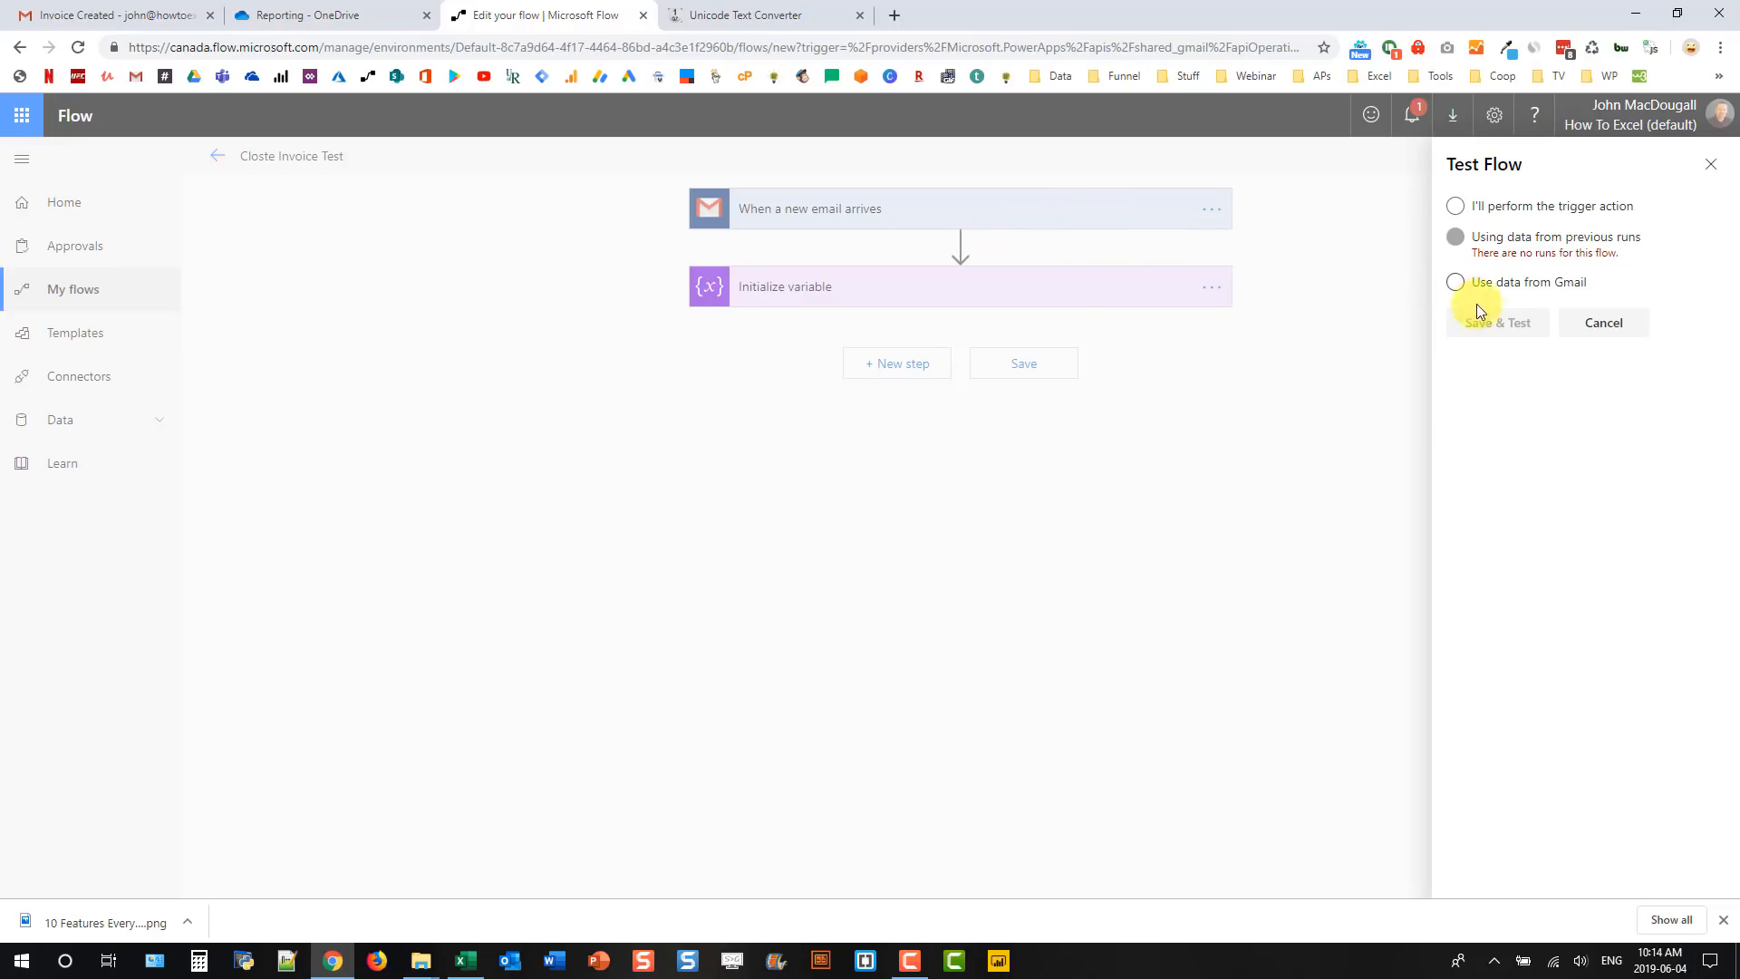
click(1456, 282)
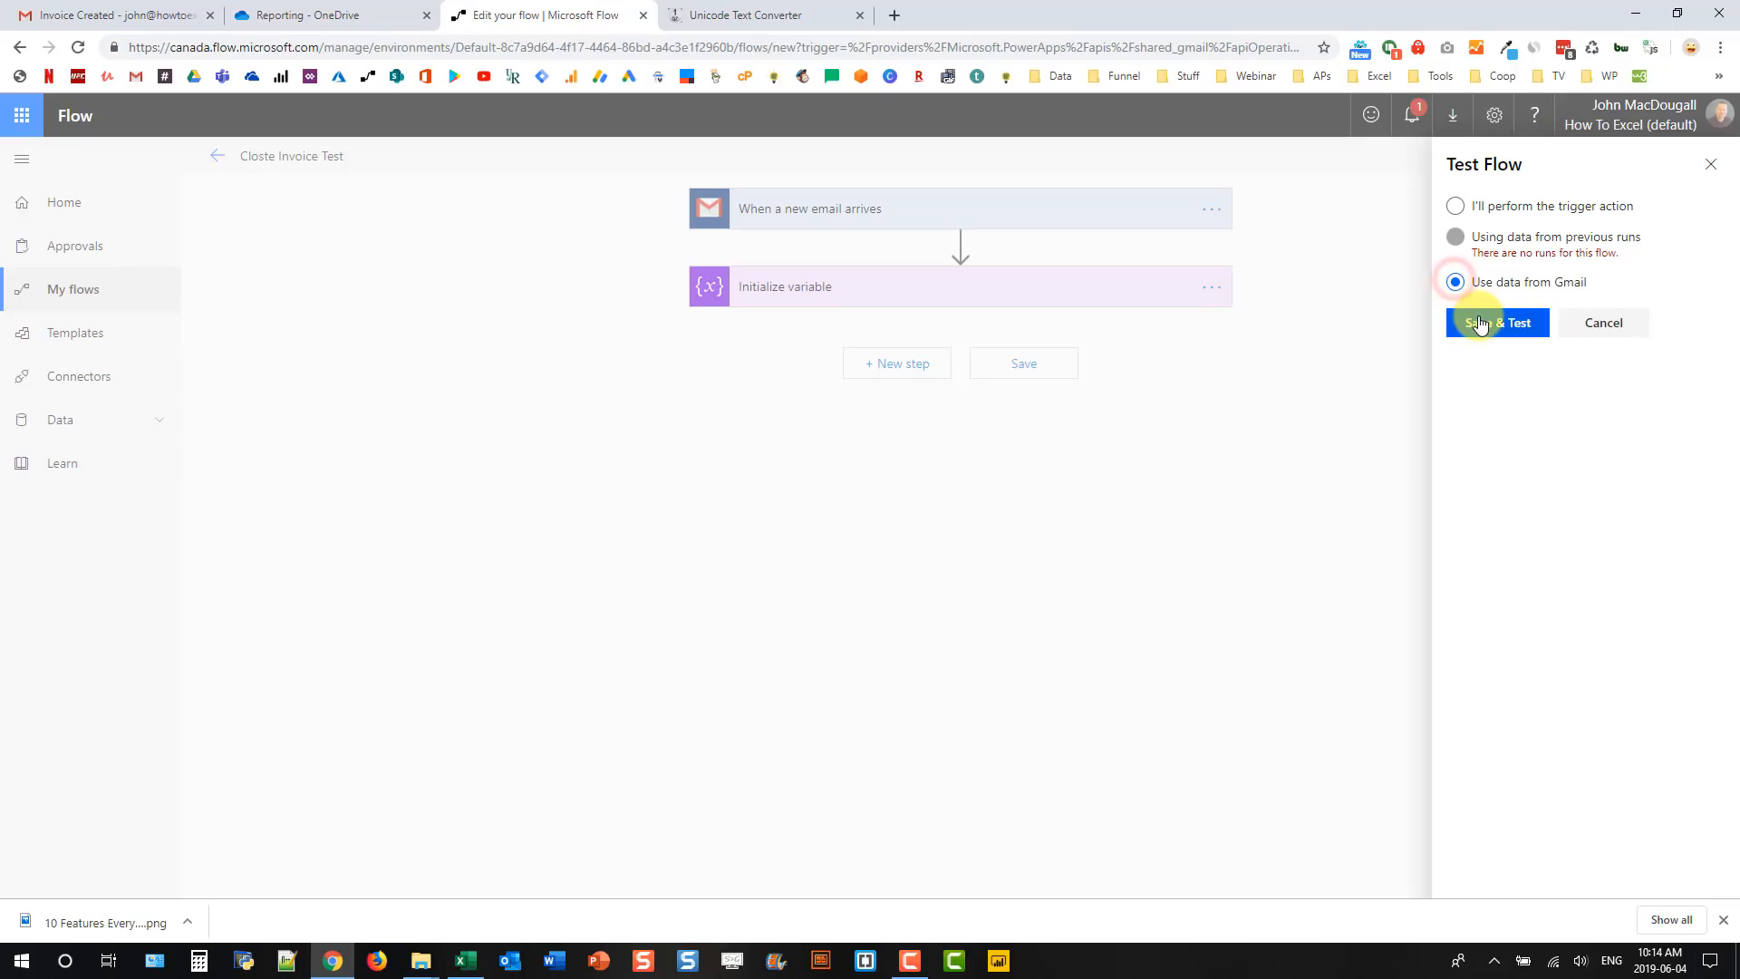
click(1497, 323)
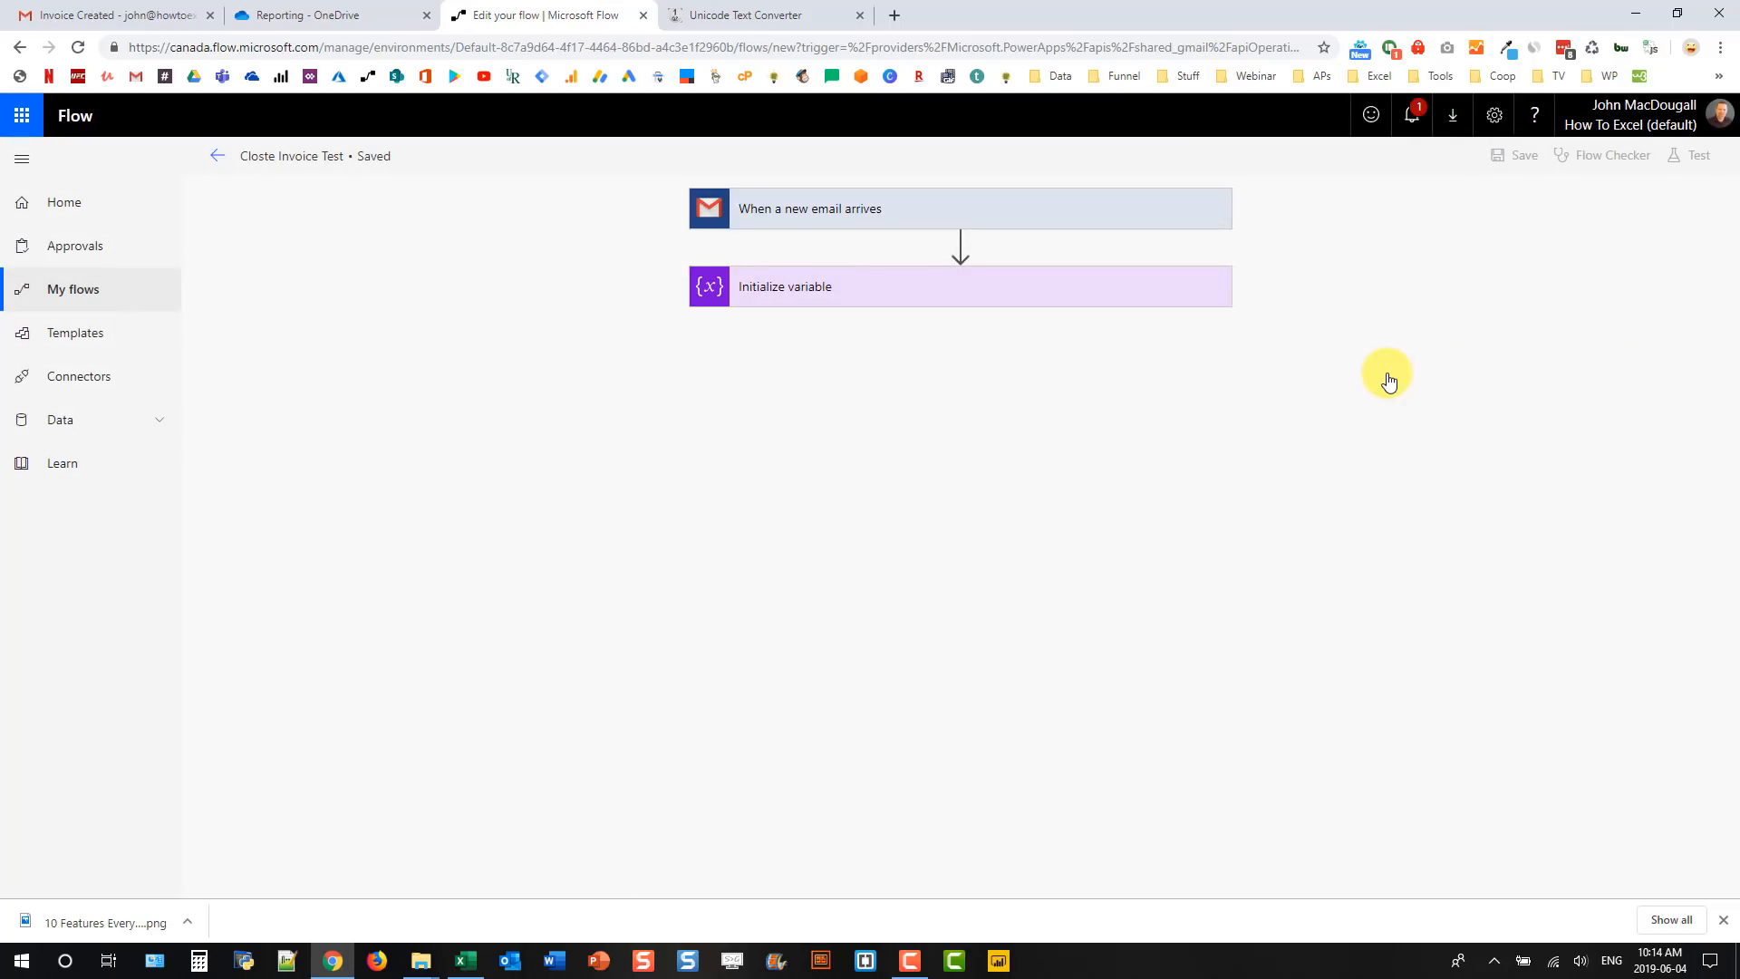
Step: Expand the successful run's trigger and variable steps to reach the EmailBody HTML value
click(1697, 156)
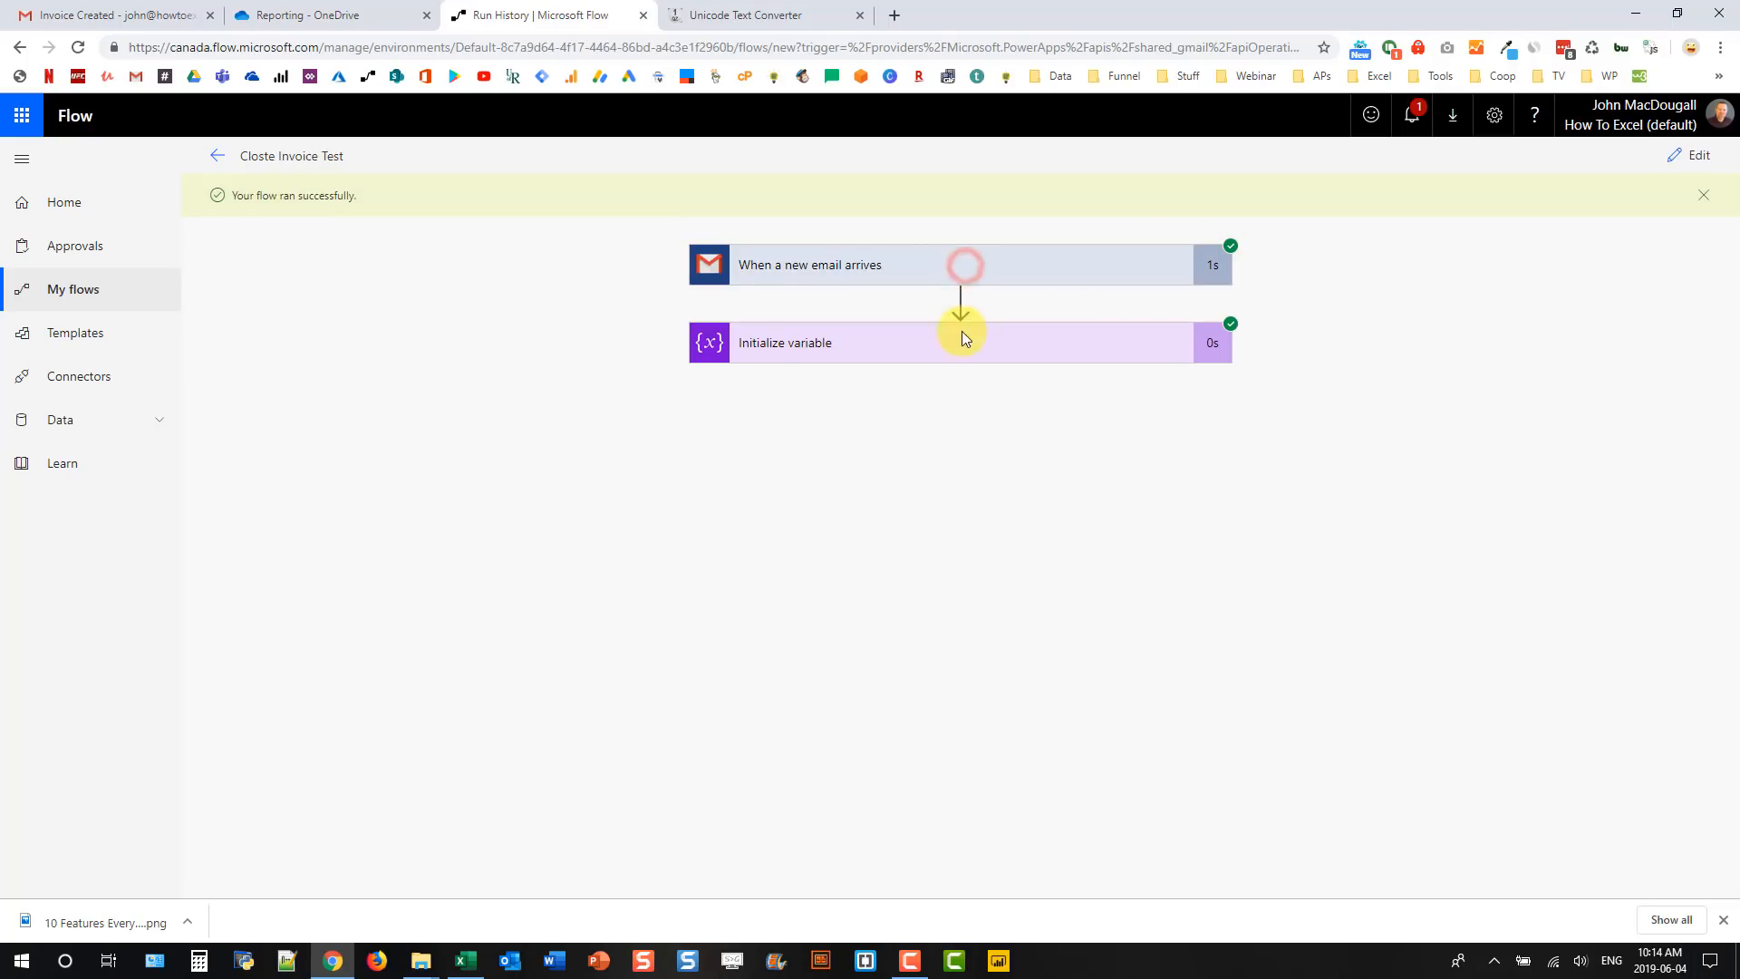
click(808, 264)
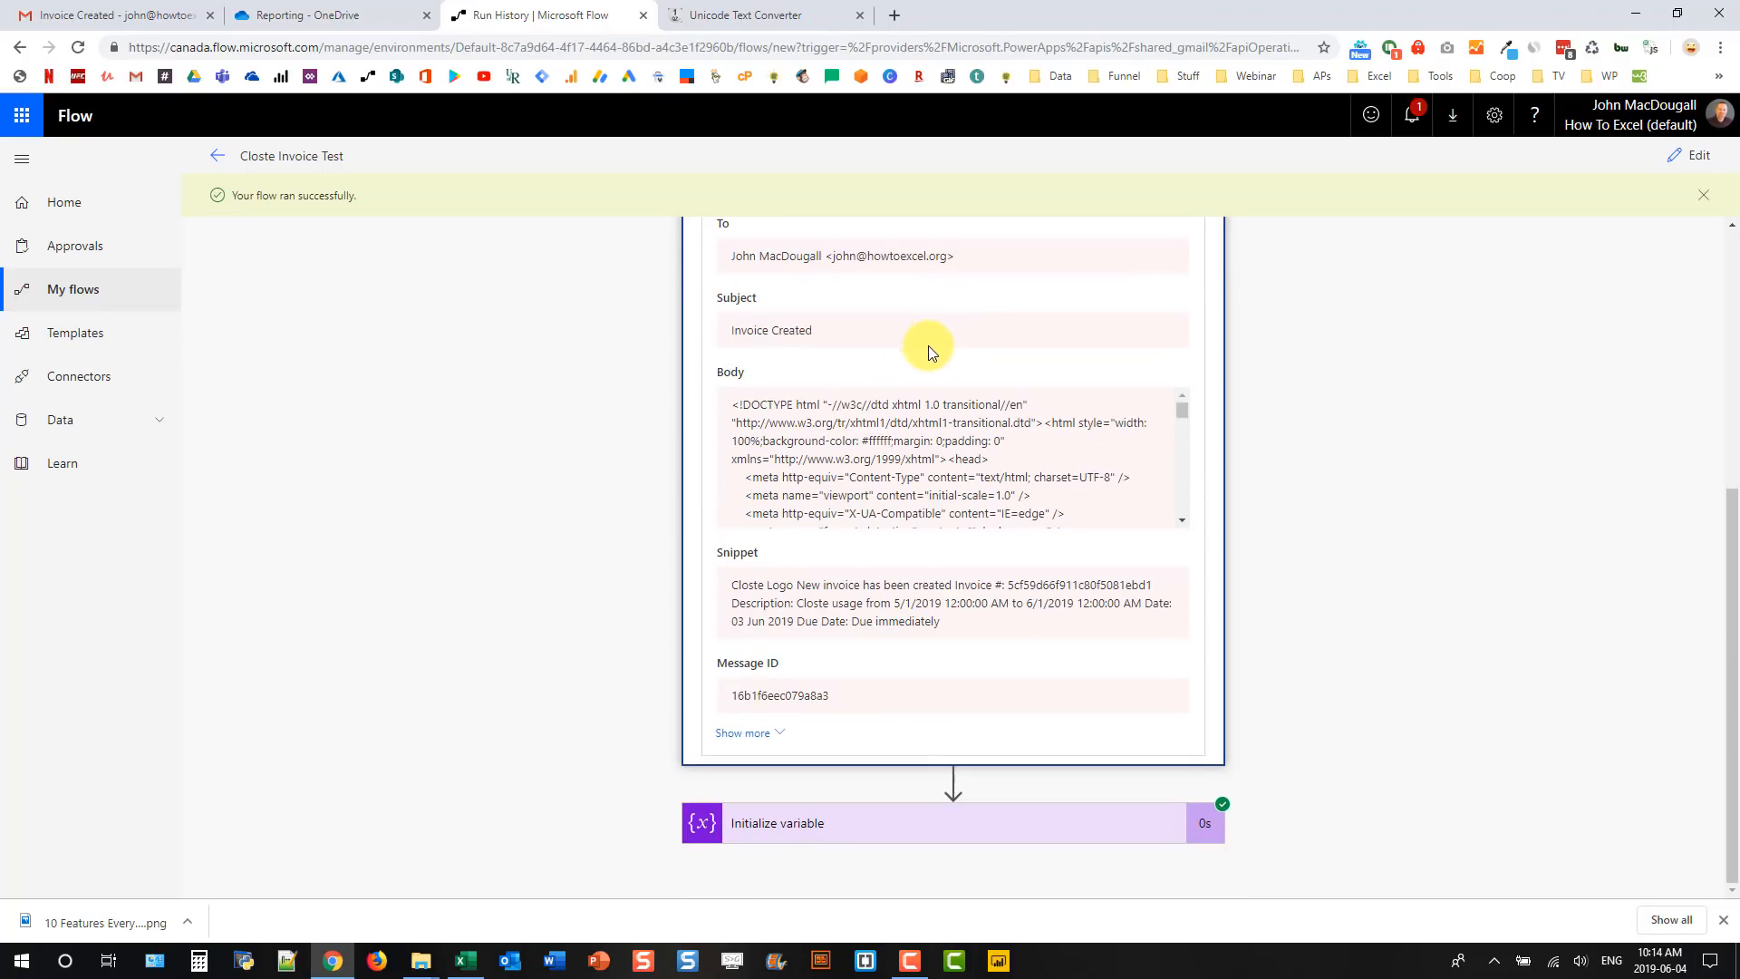
mouse_move(732, 408)
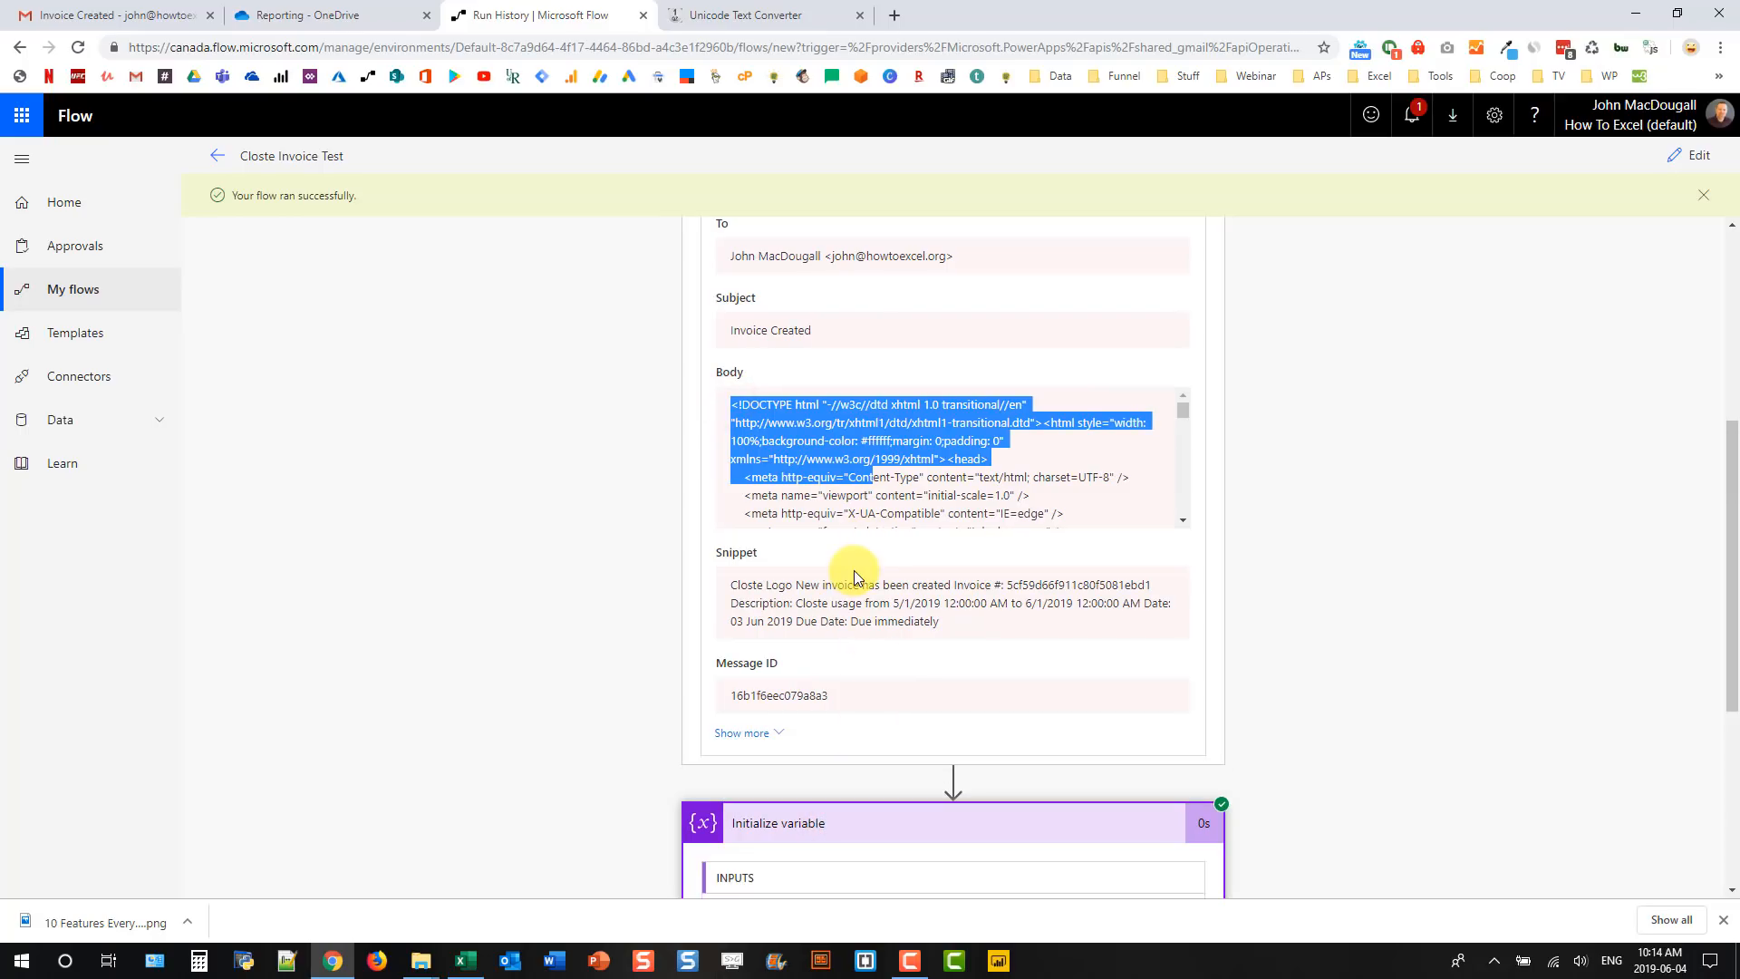
scroll(down, 3)
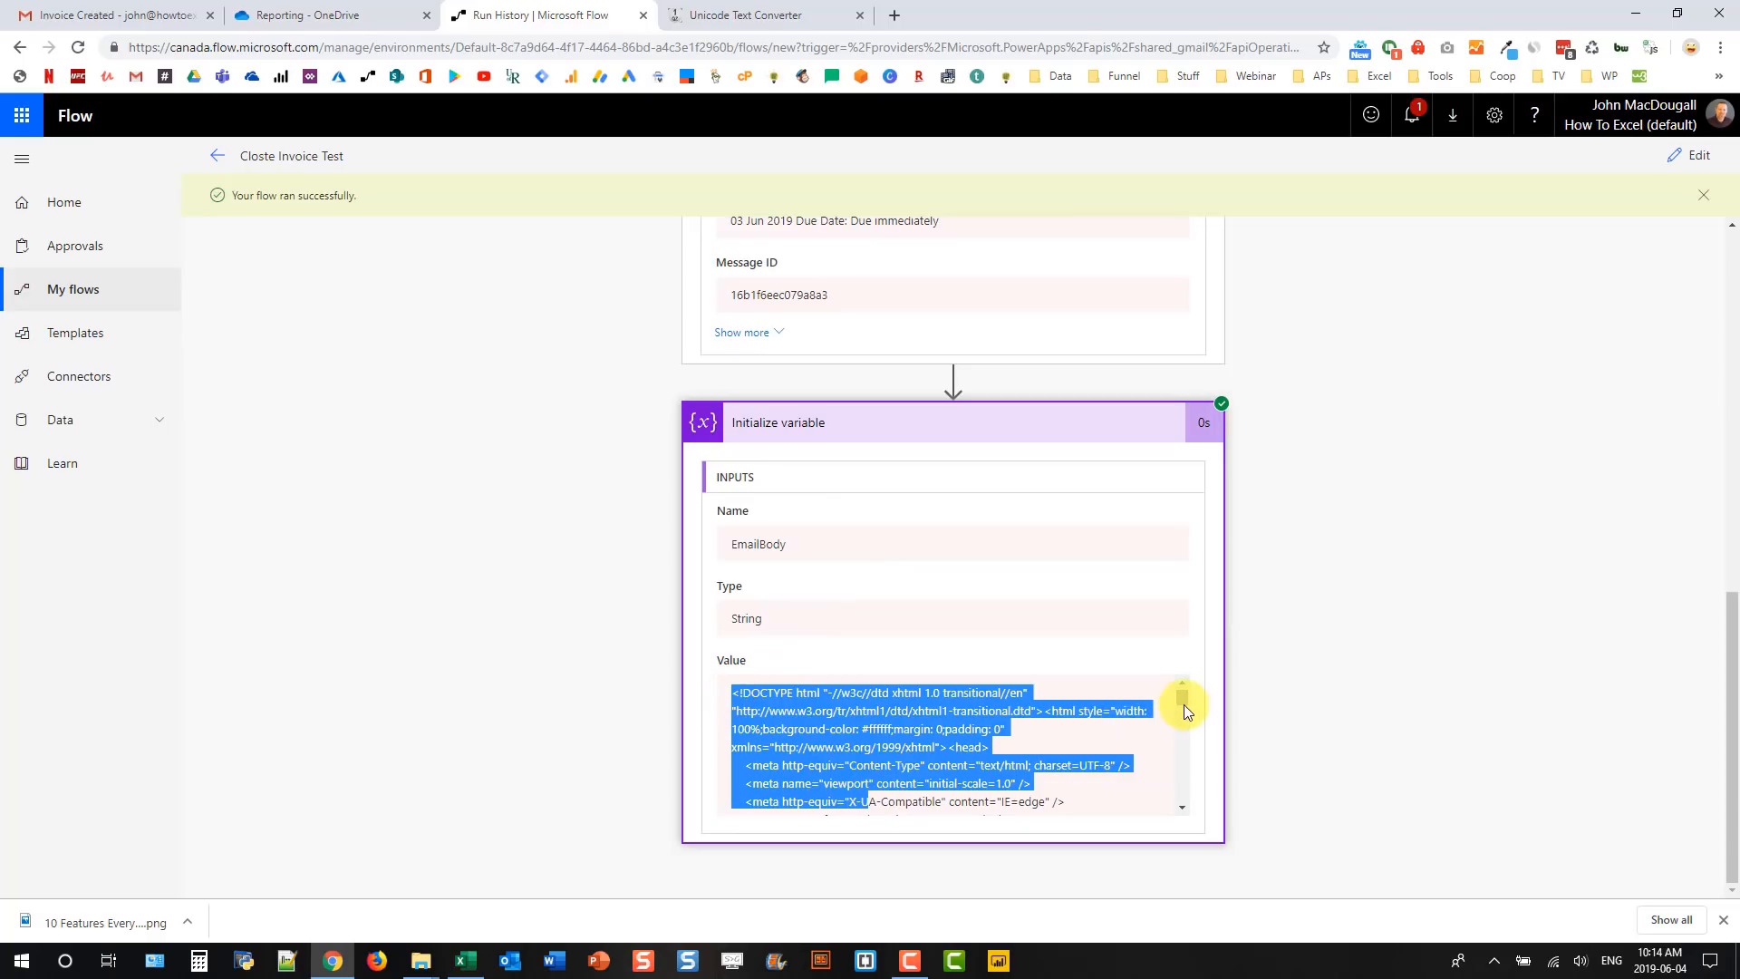
scroll(down, 3)
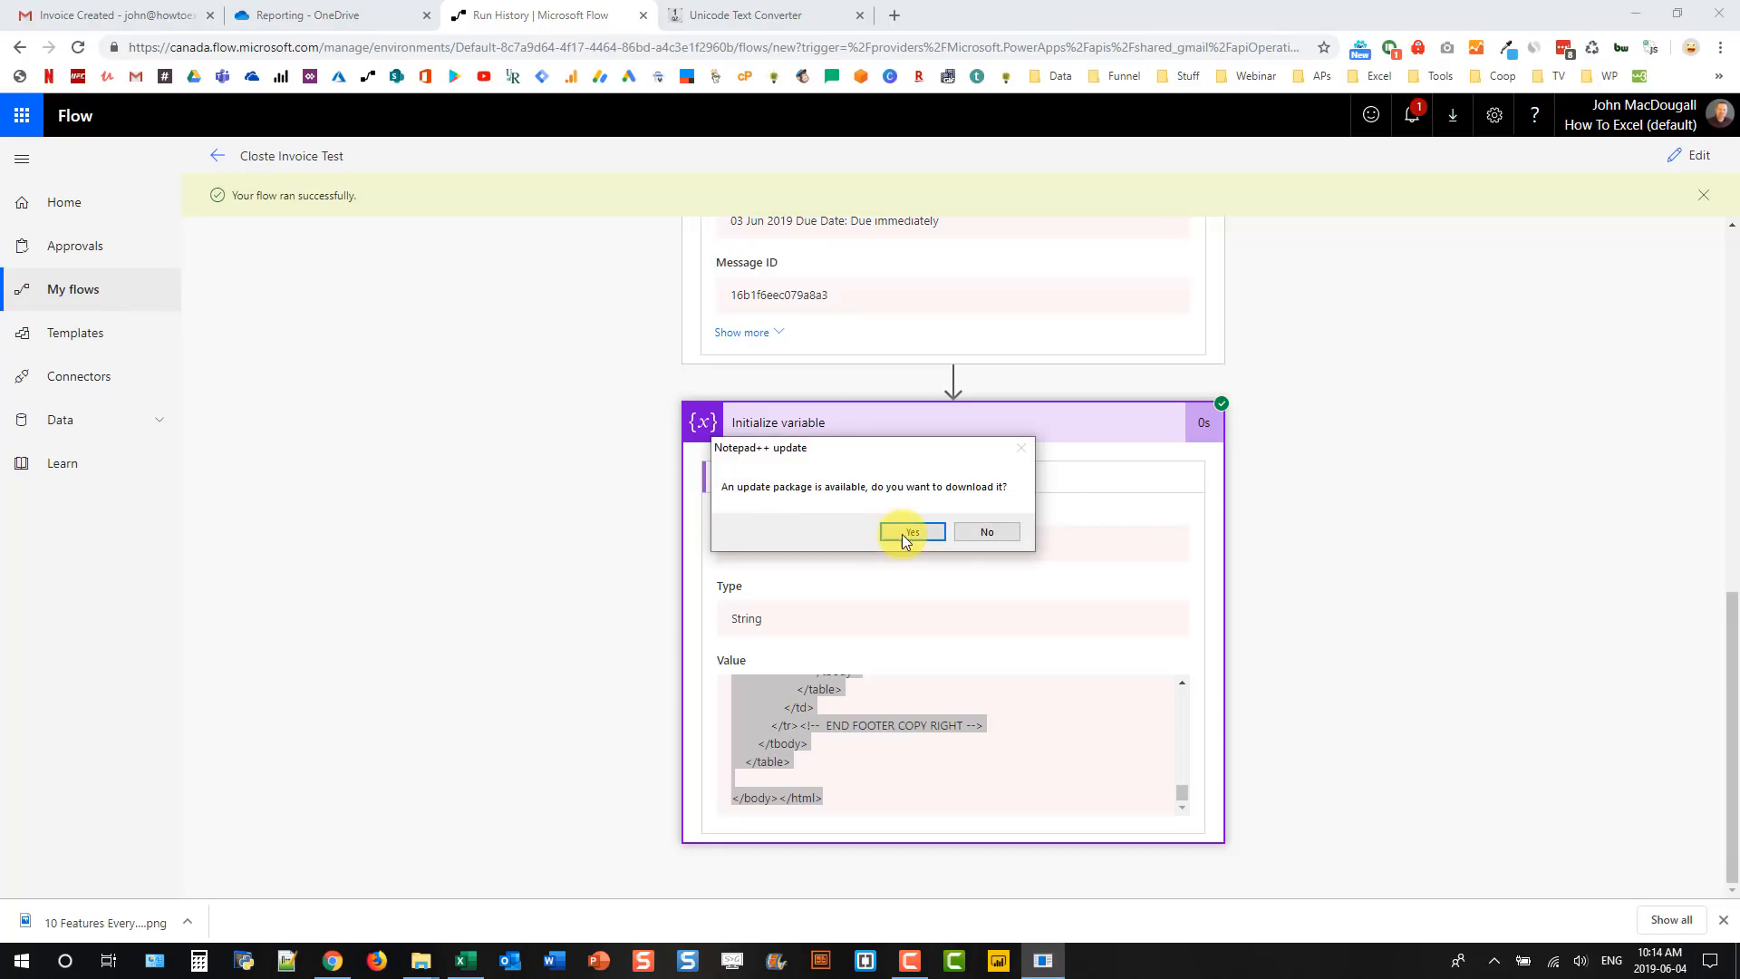
Step: Paste the email HTML into a new Notepad++ document and grab the total from the Gmail invoice
click(903, 531)
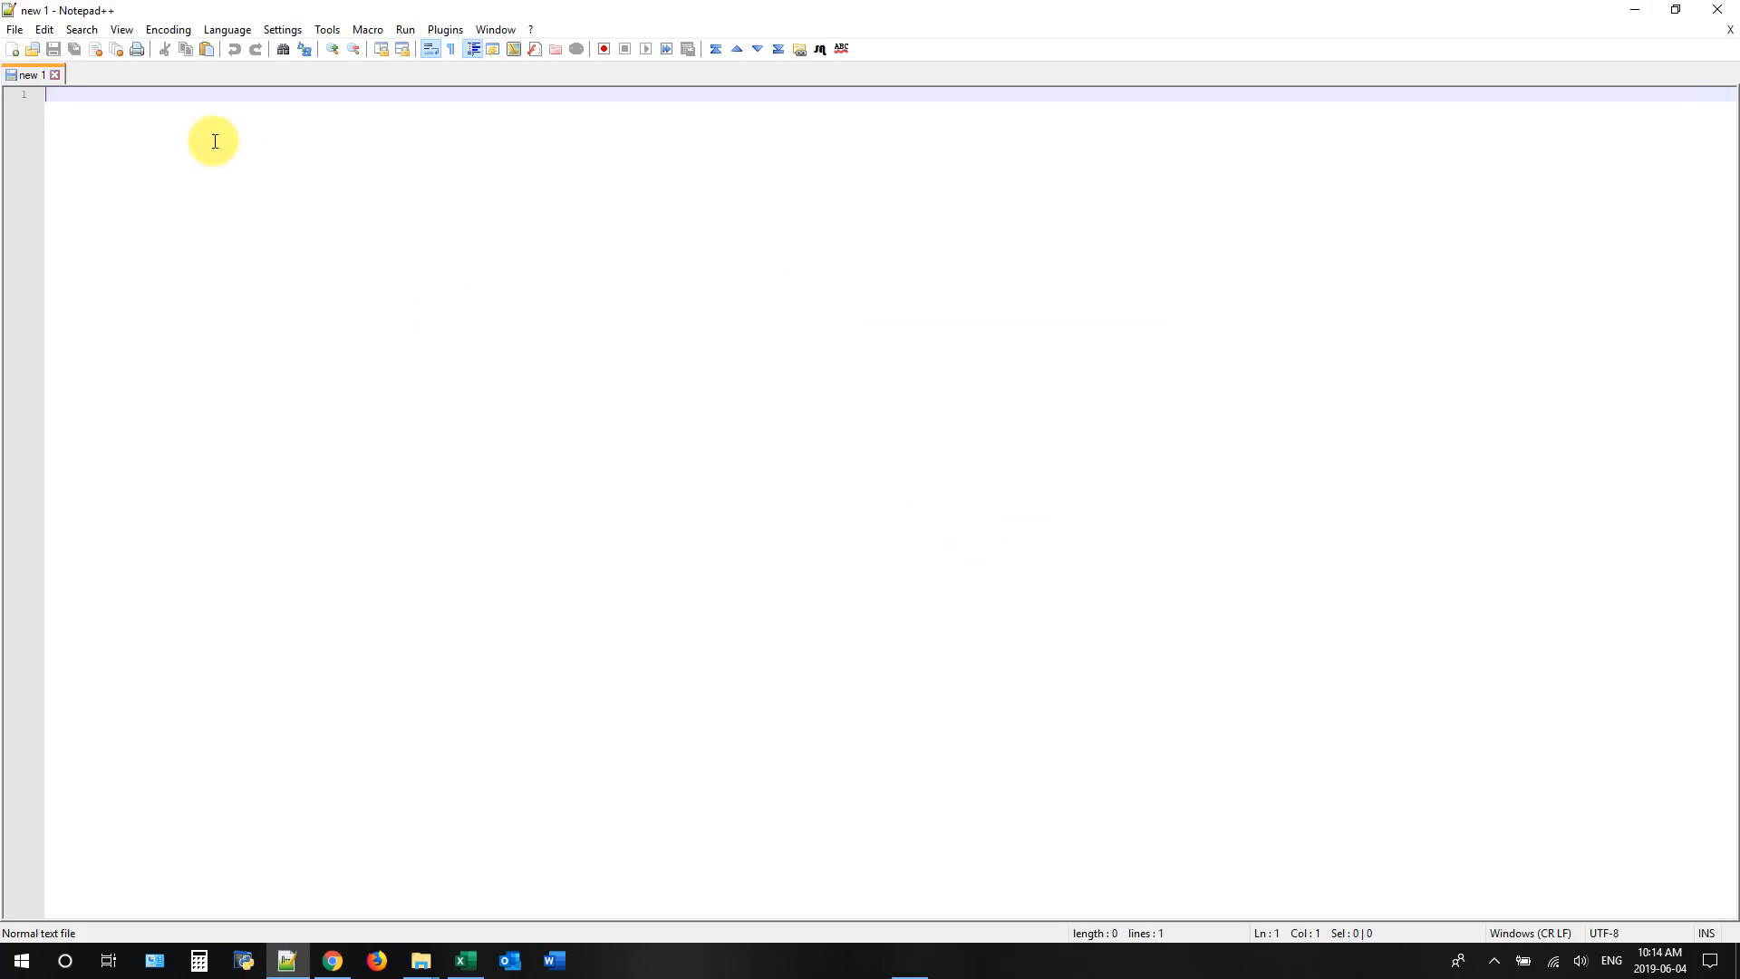
key(ctrl+v)
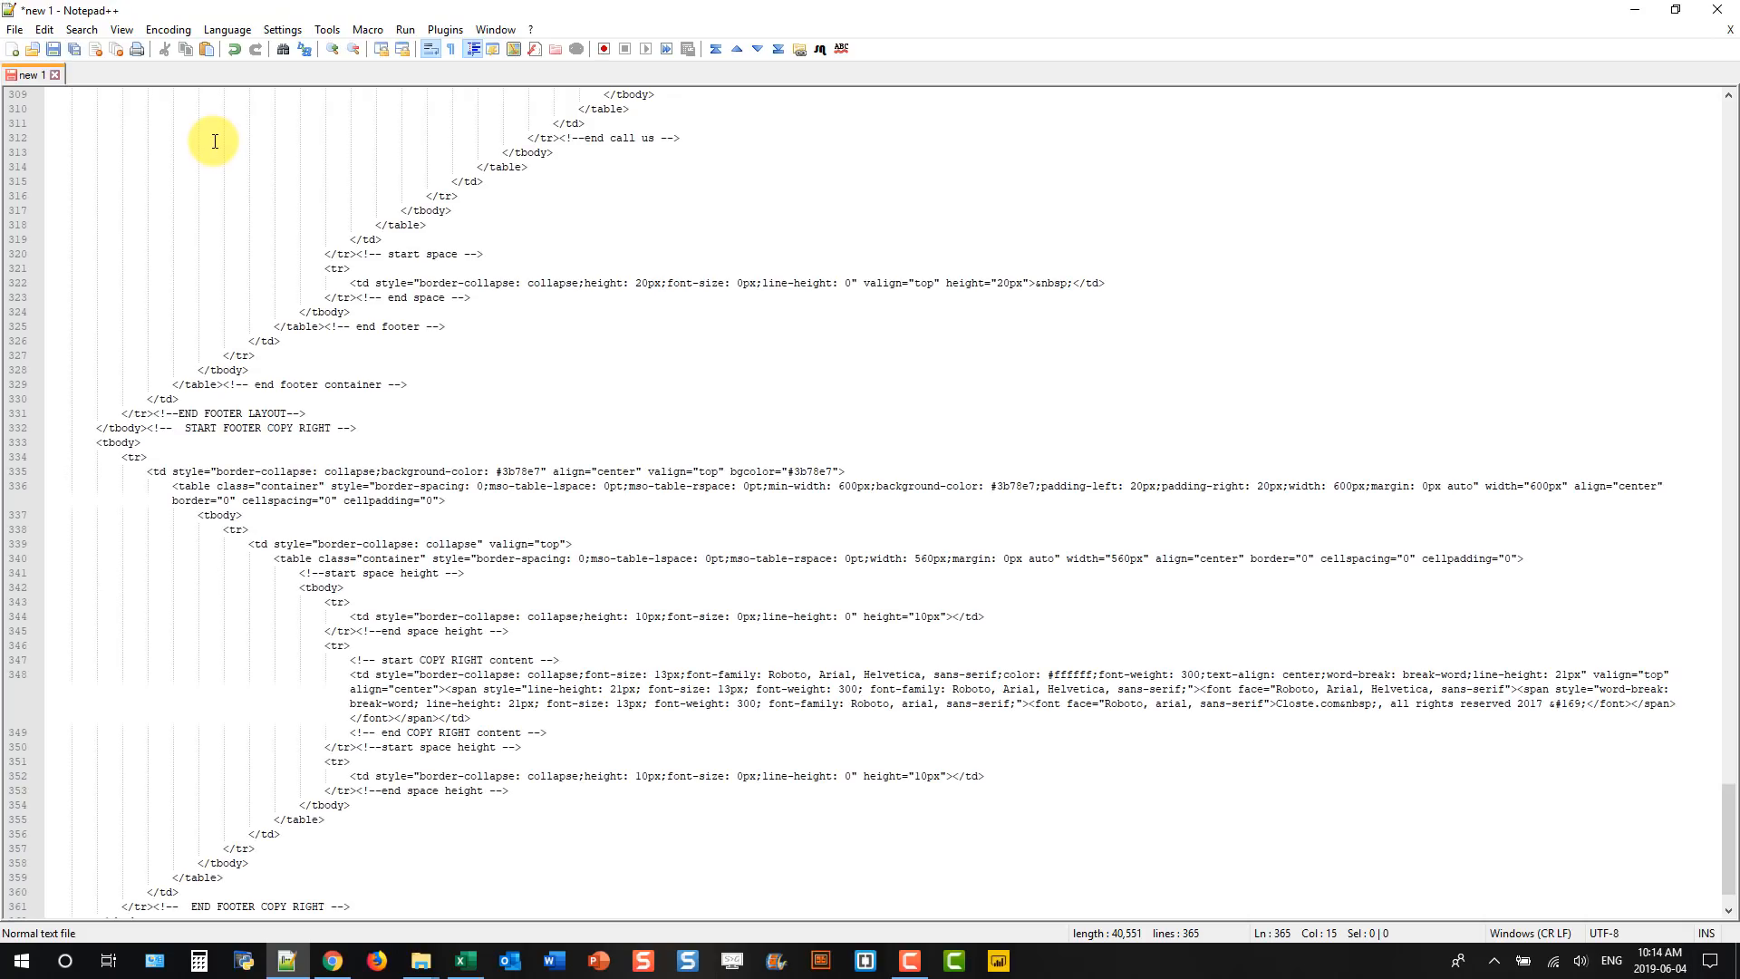
mouse_move(334, 961)
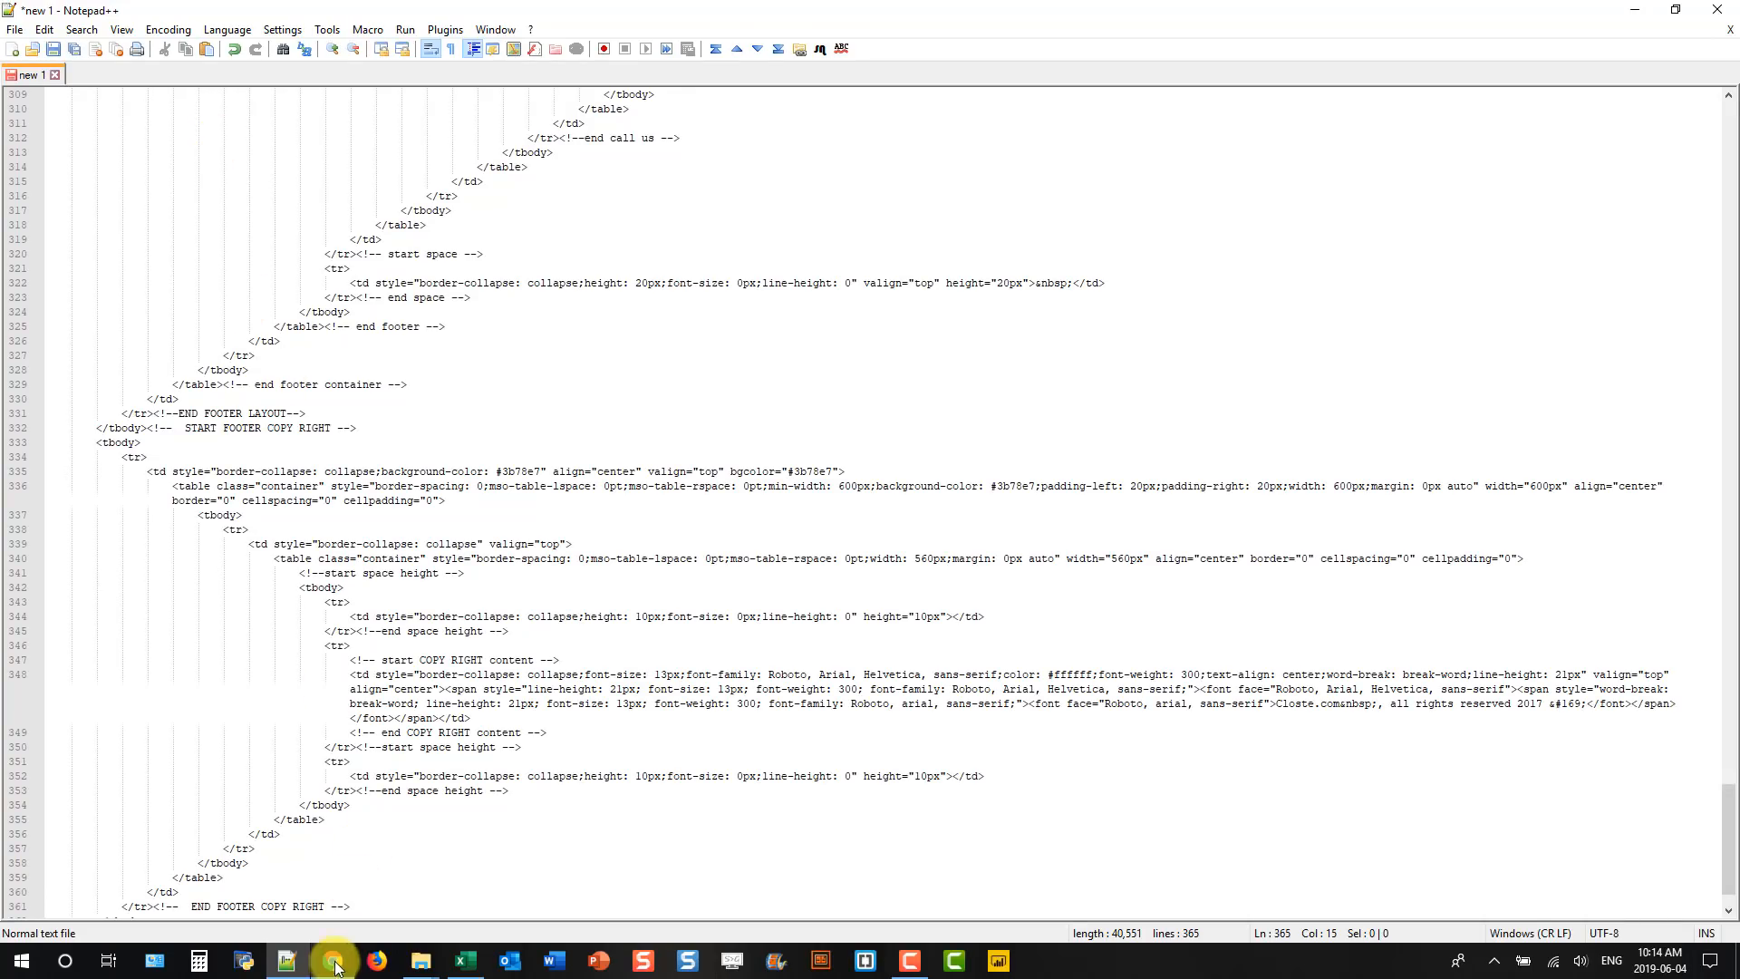
click(332, 961)
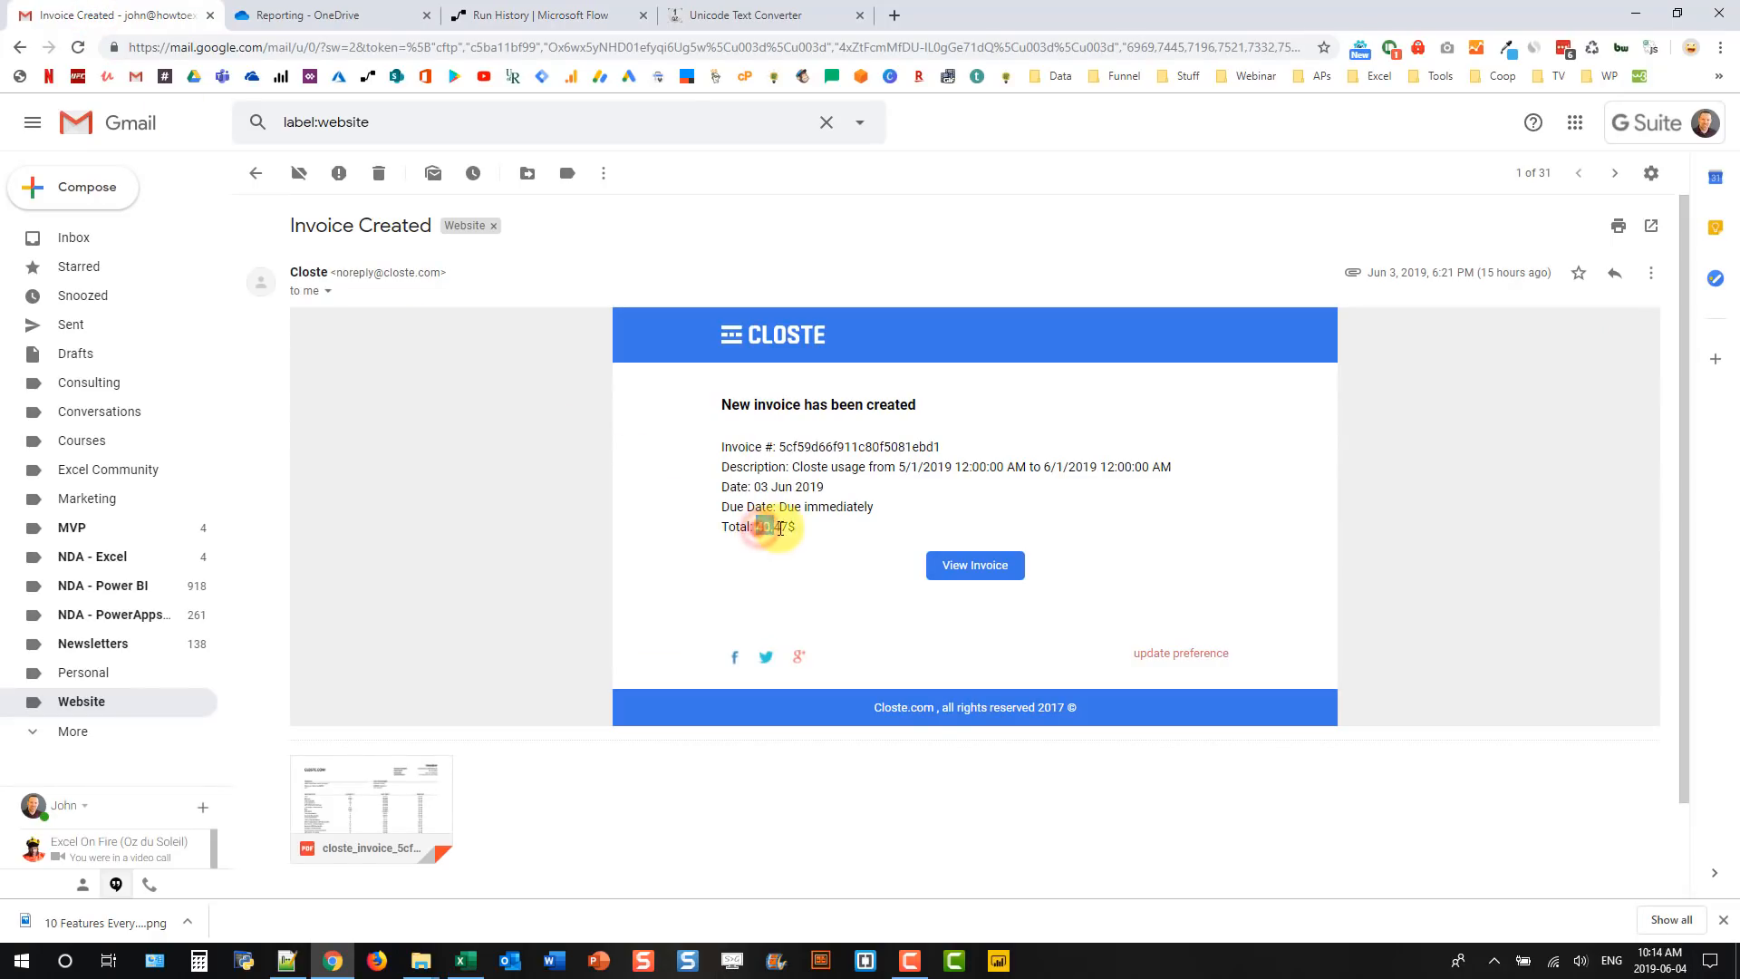
double_click(775, 526)
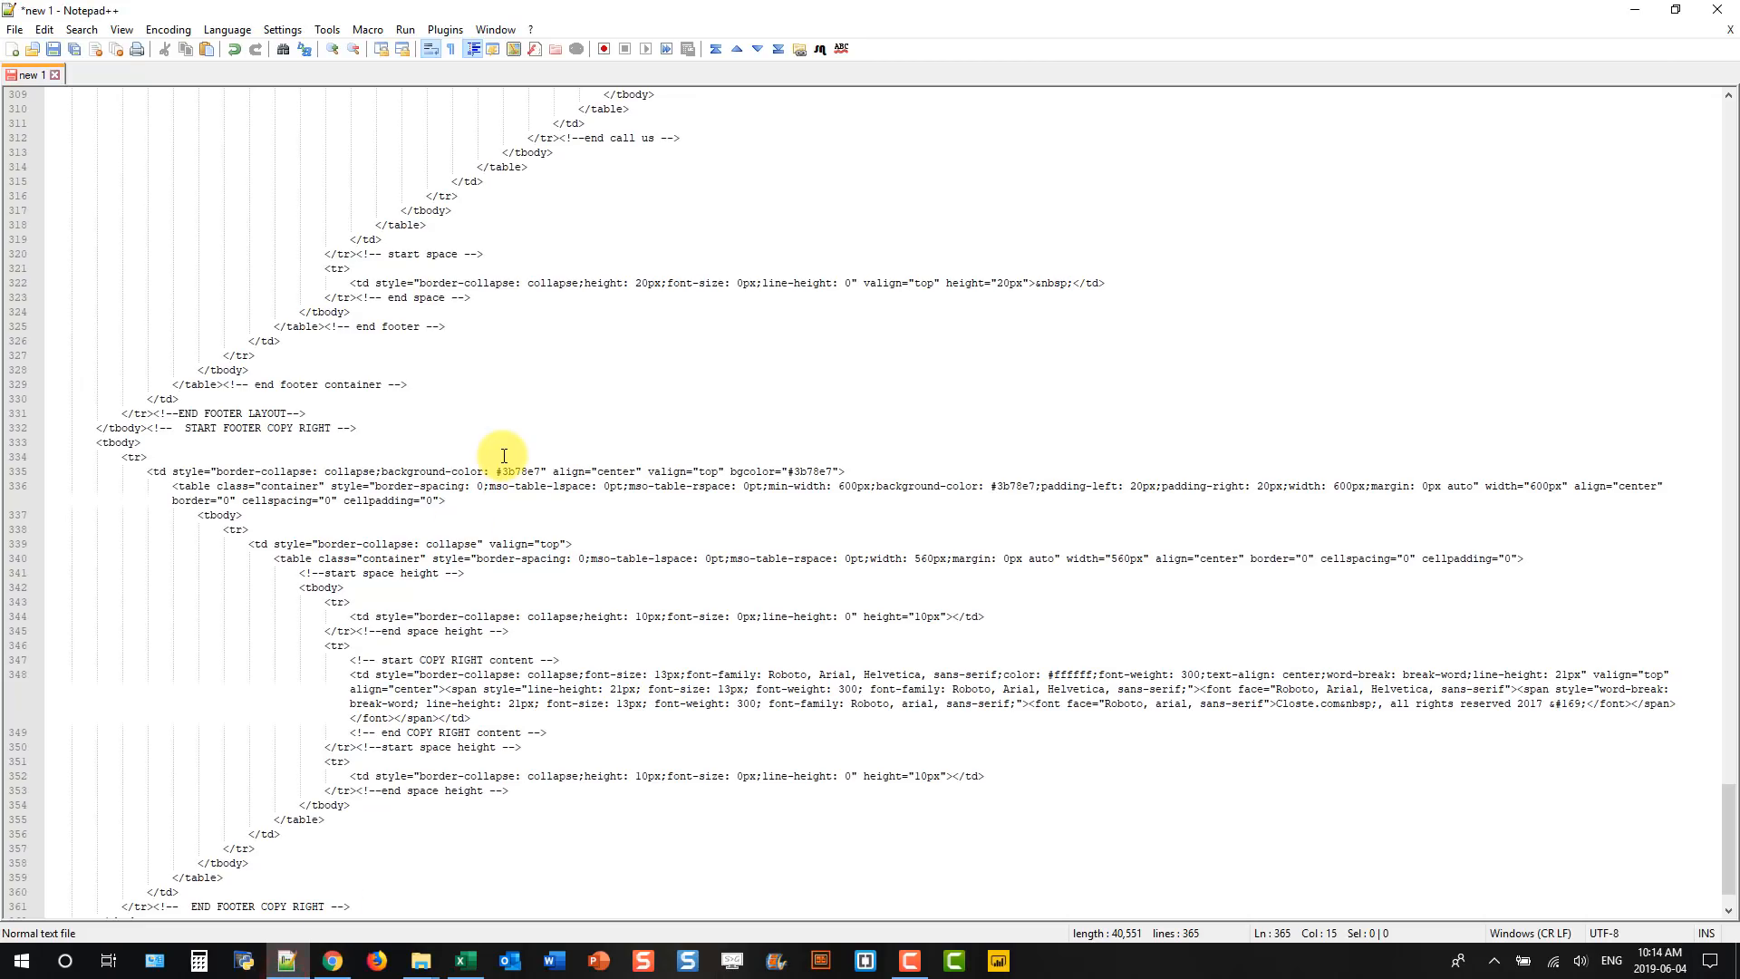
Step: Search the pasted HTML with Find for the 40.47 invoice total until it is located
key(Ctrl+f)
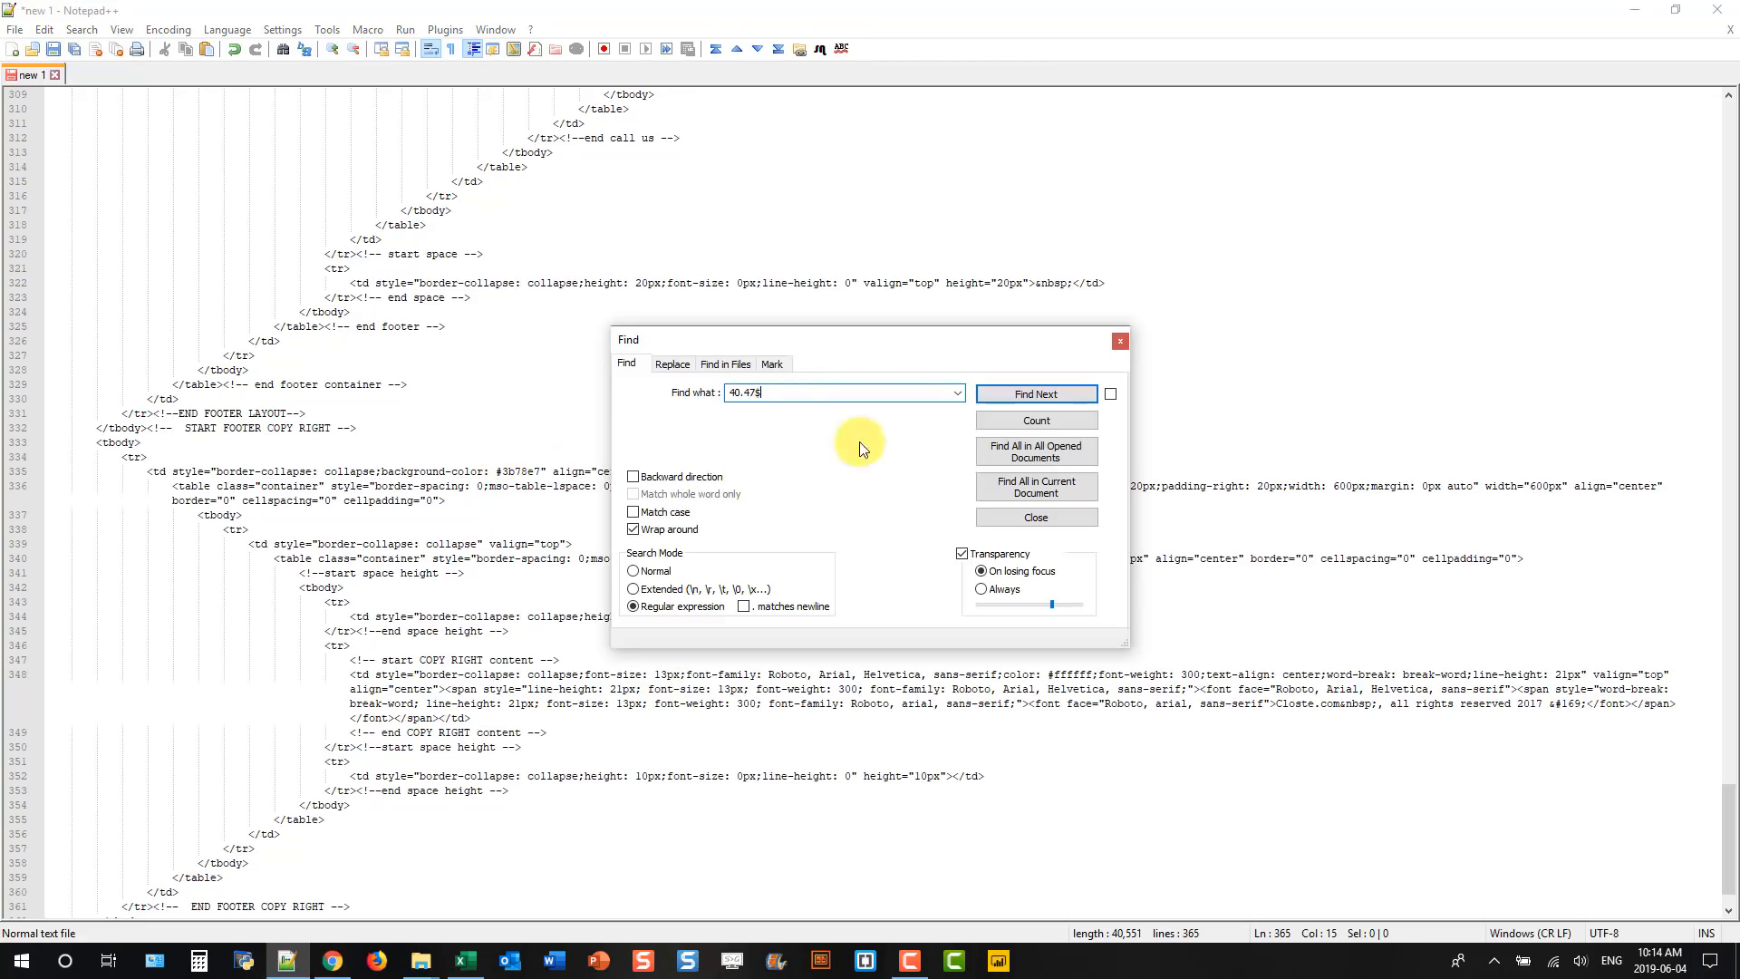
click(1035, 393)
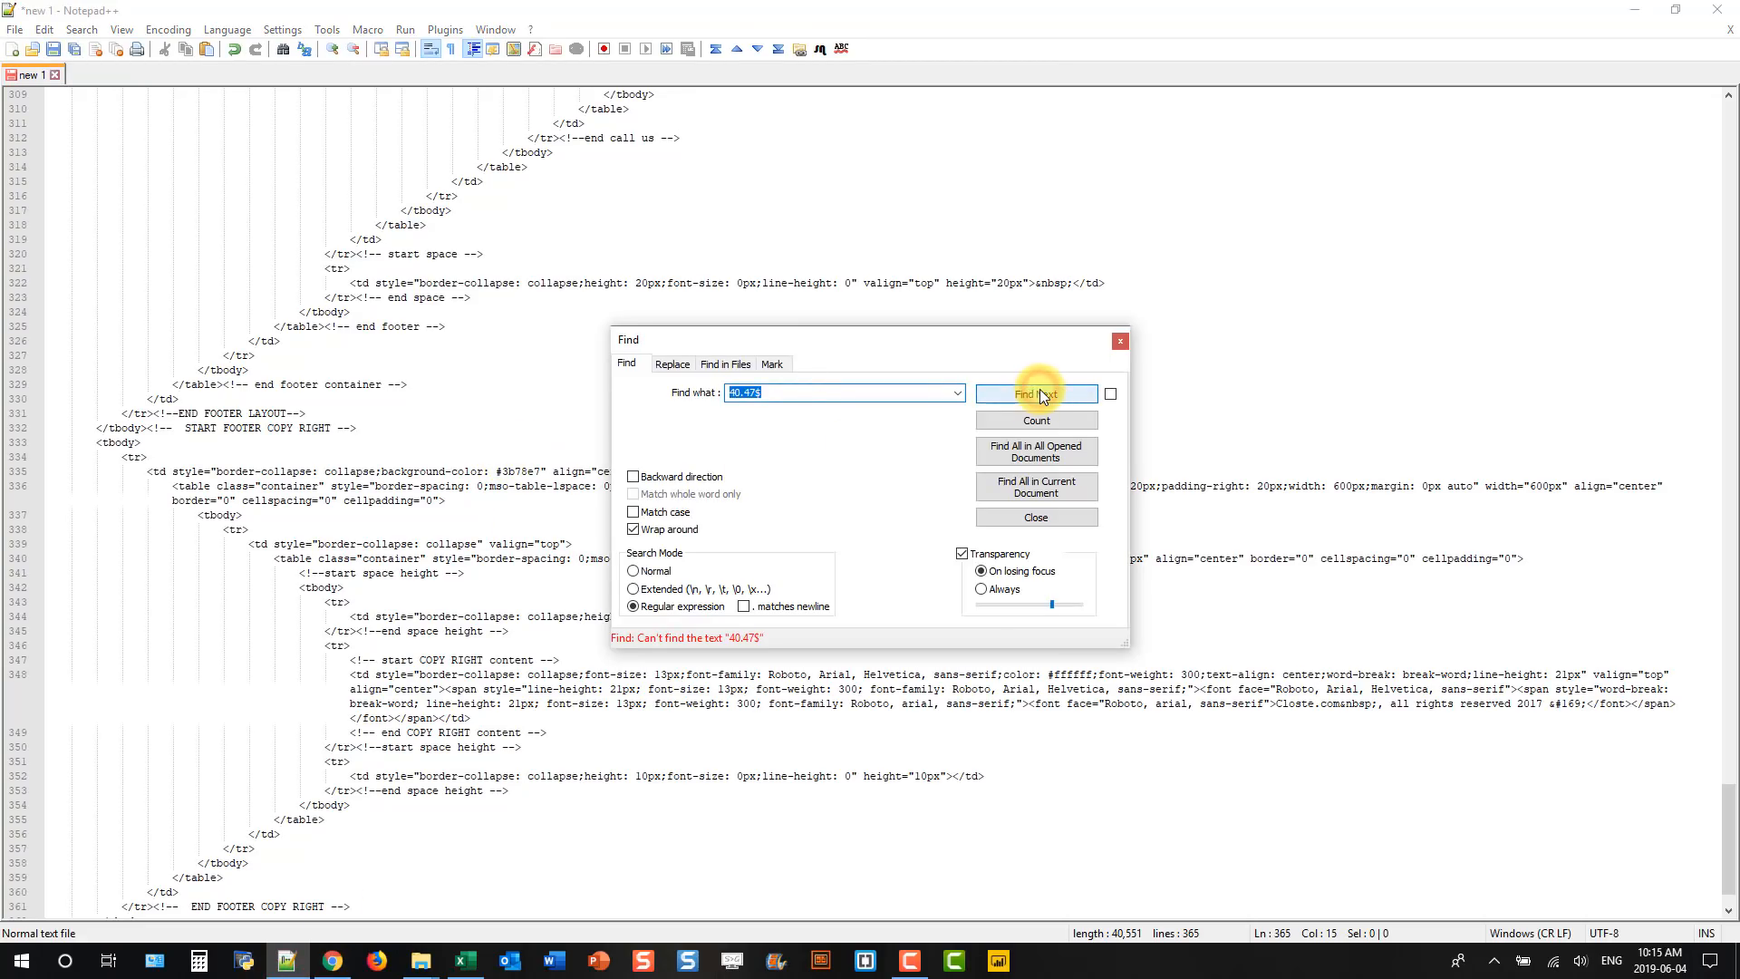
mouse_move(1035, 452)
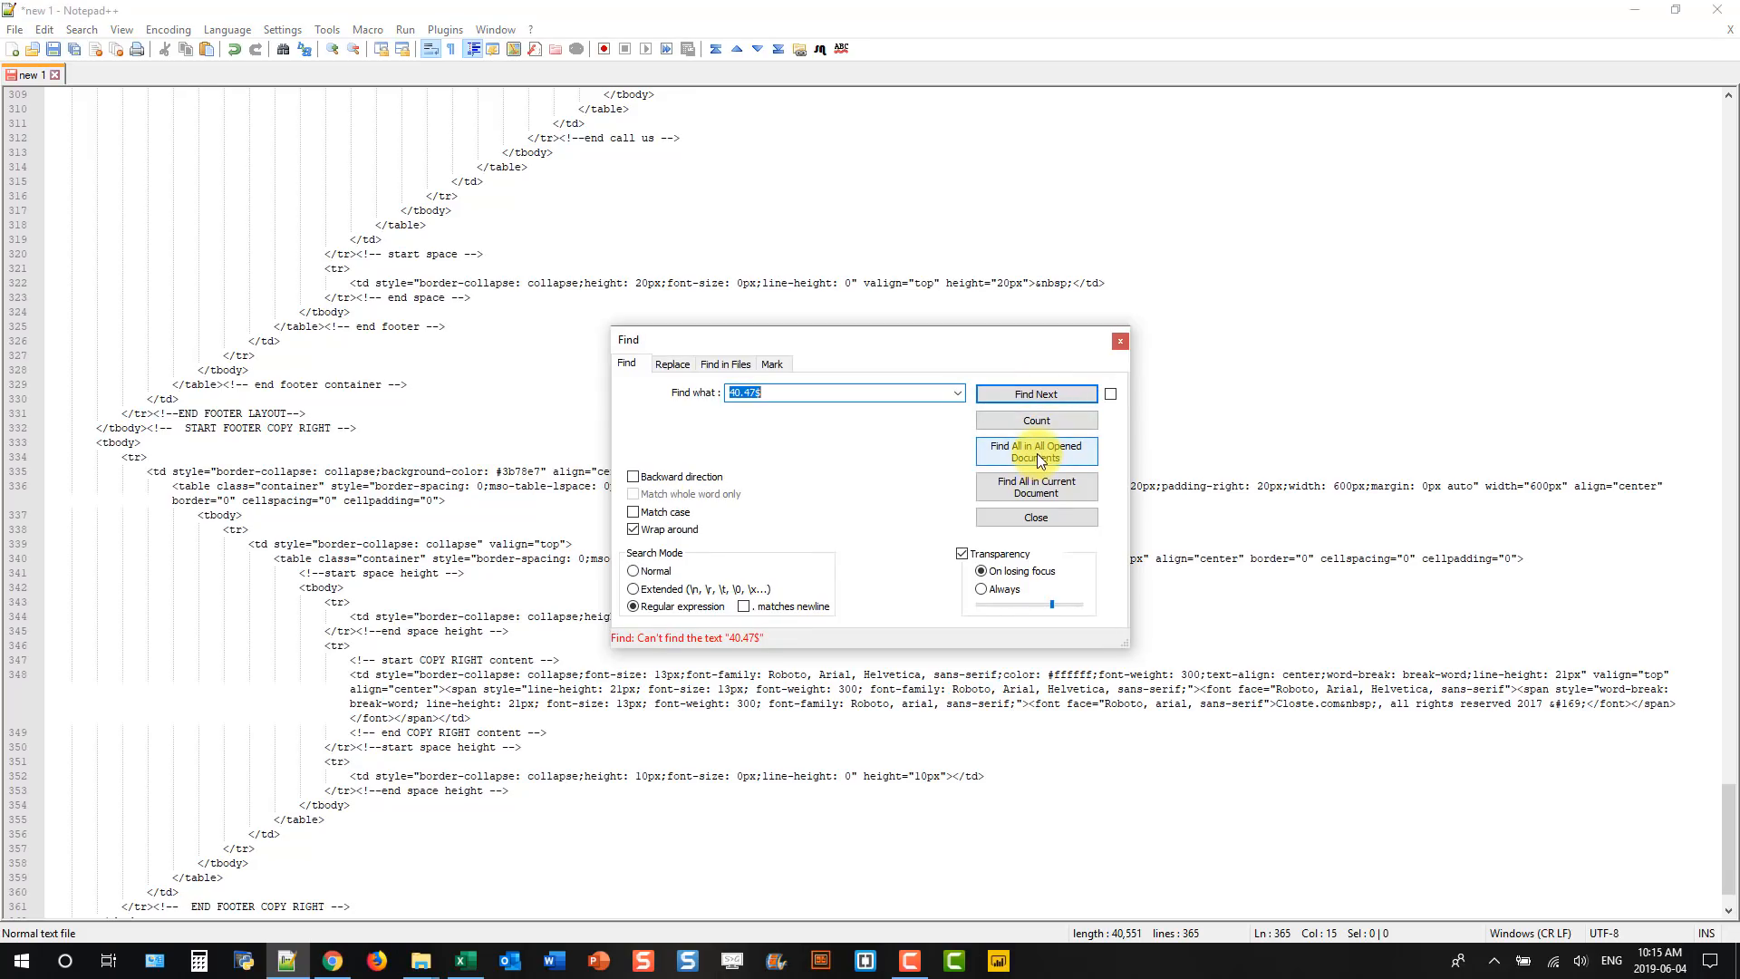
click(1036, 451)
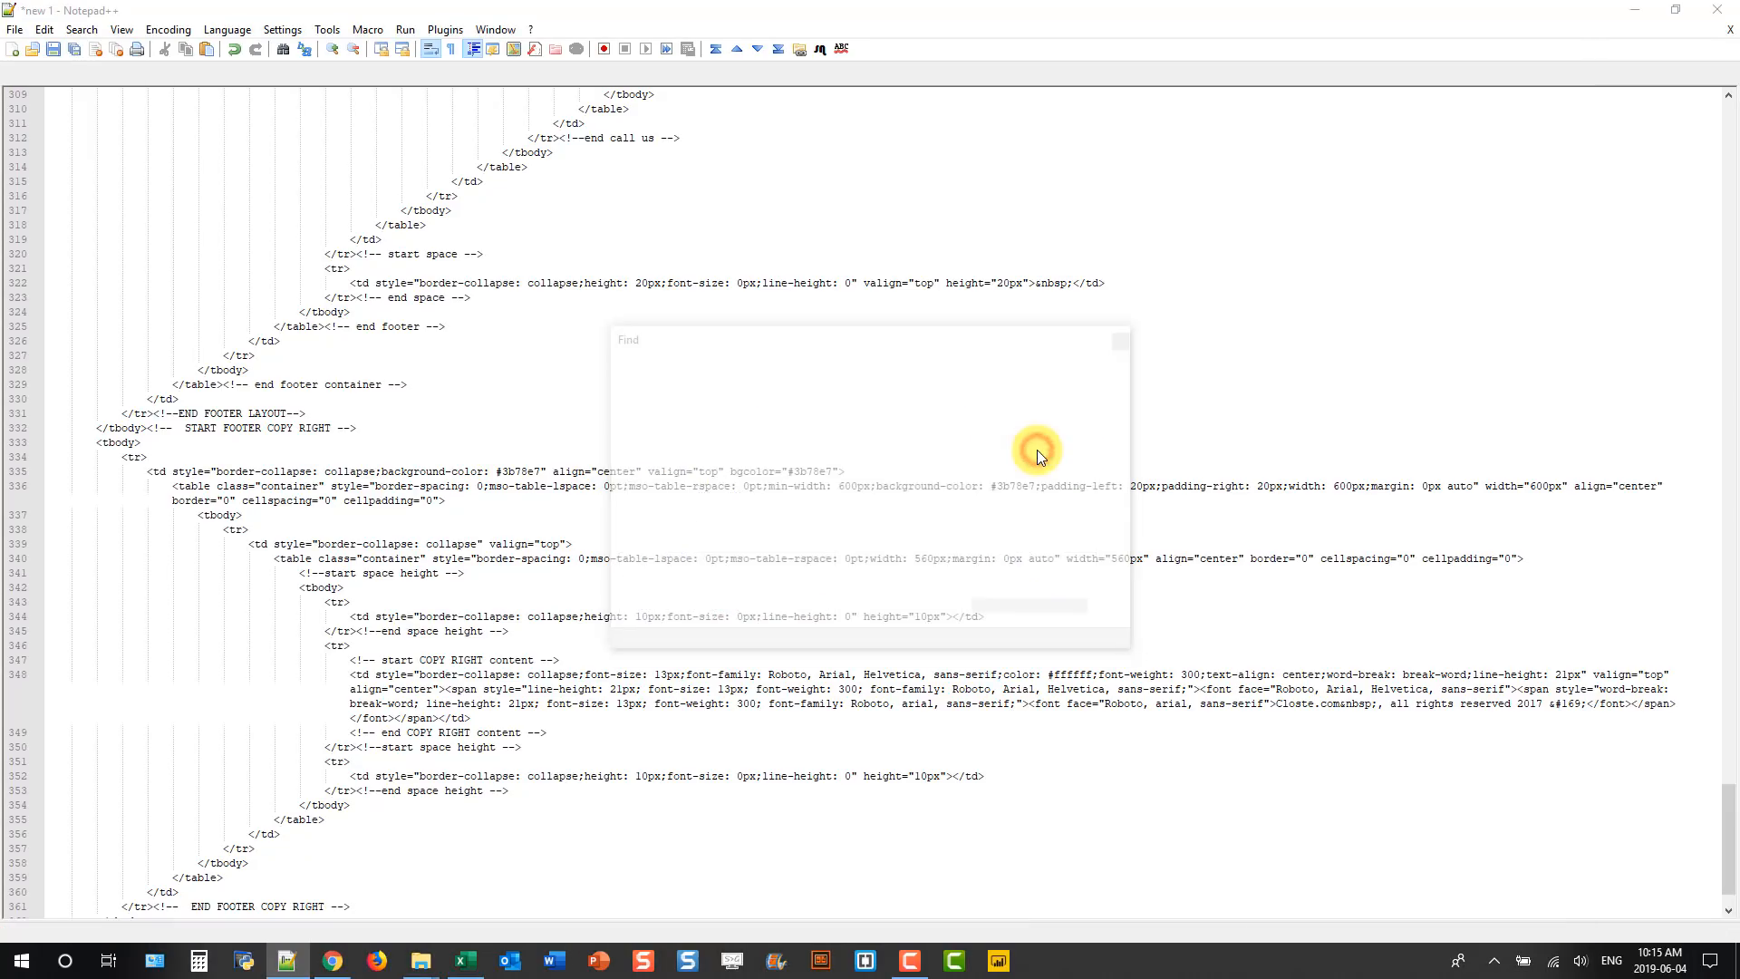
click(1035, 452)
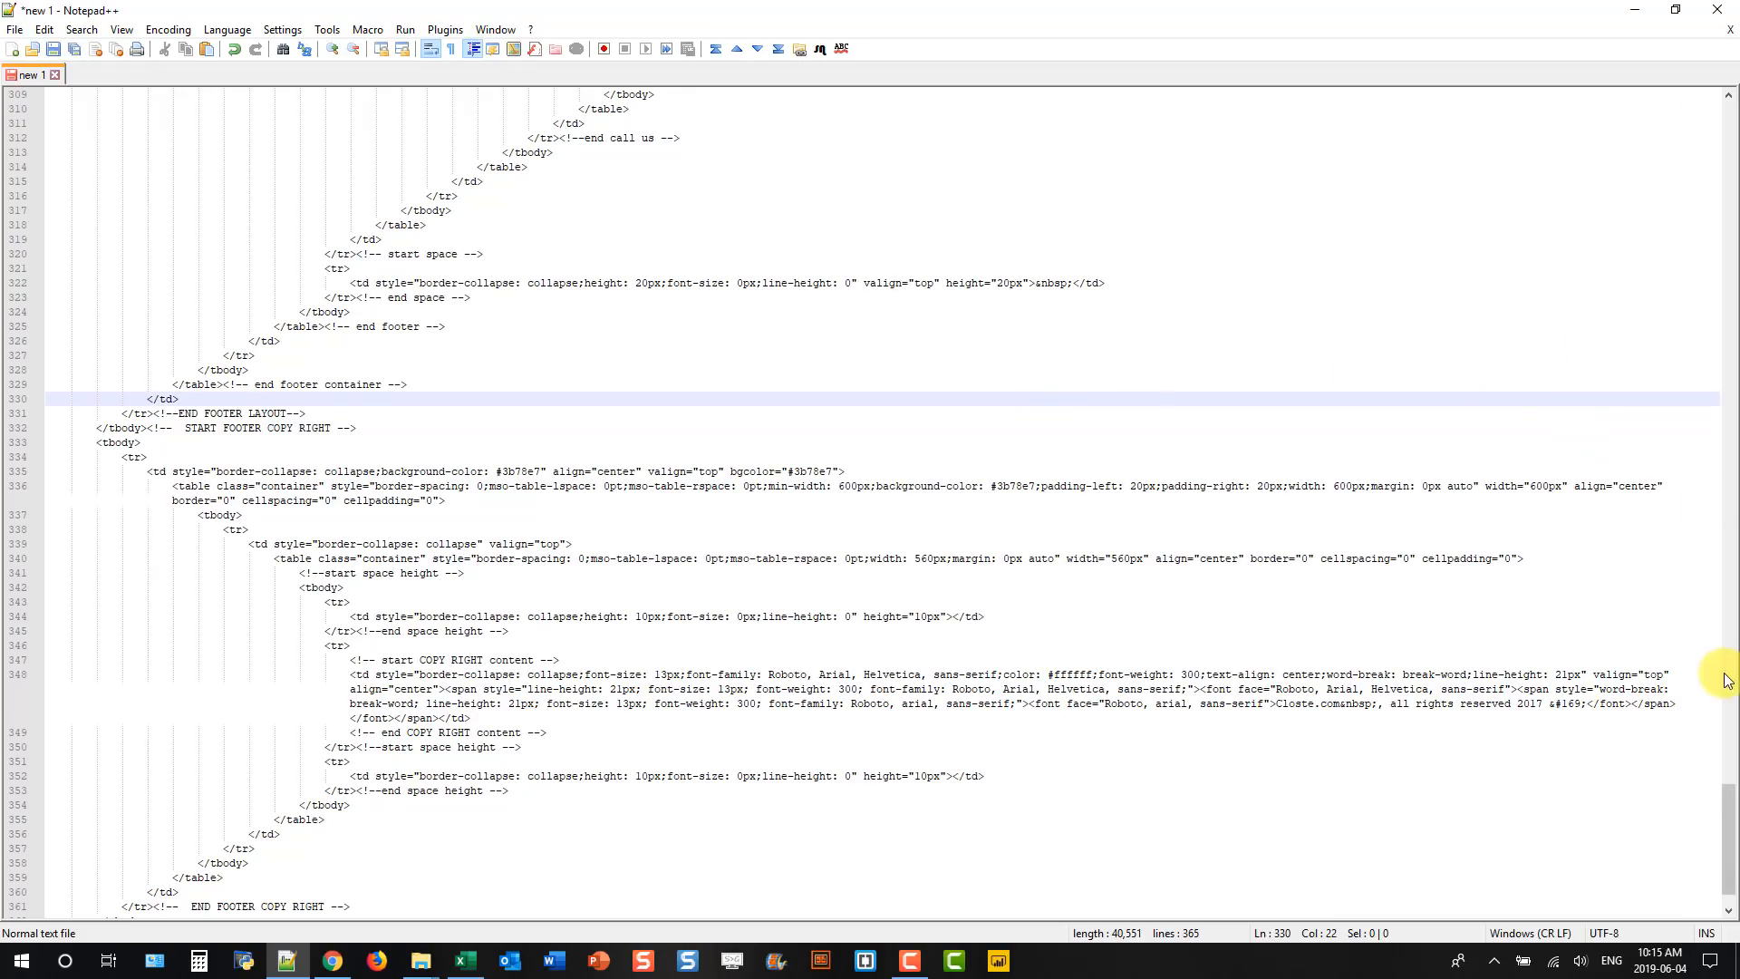
scroll(up, 3)
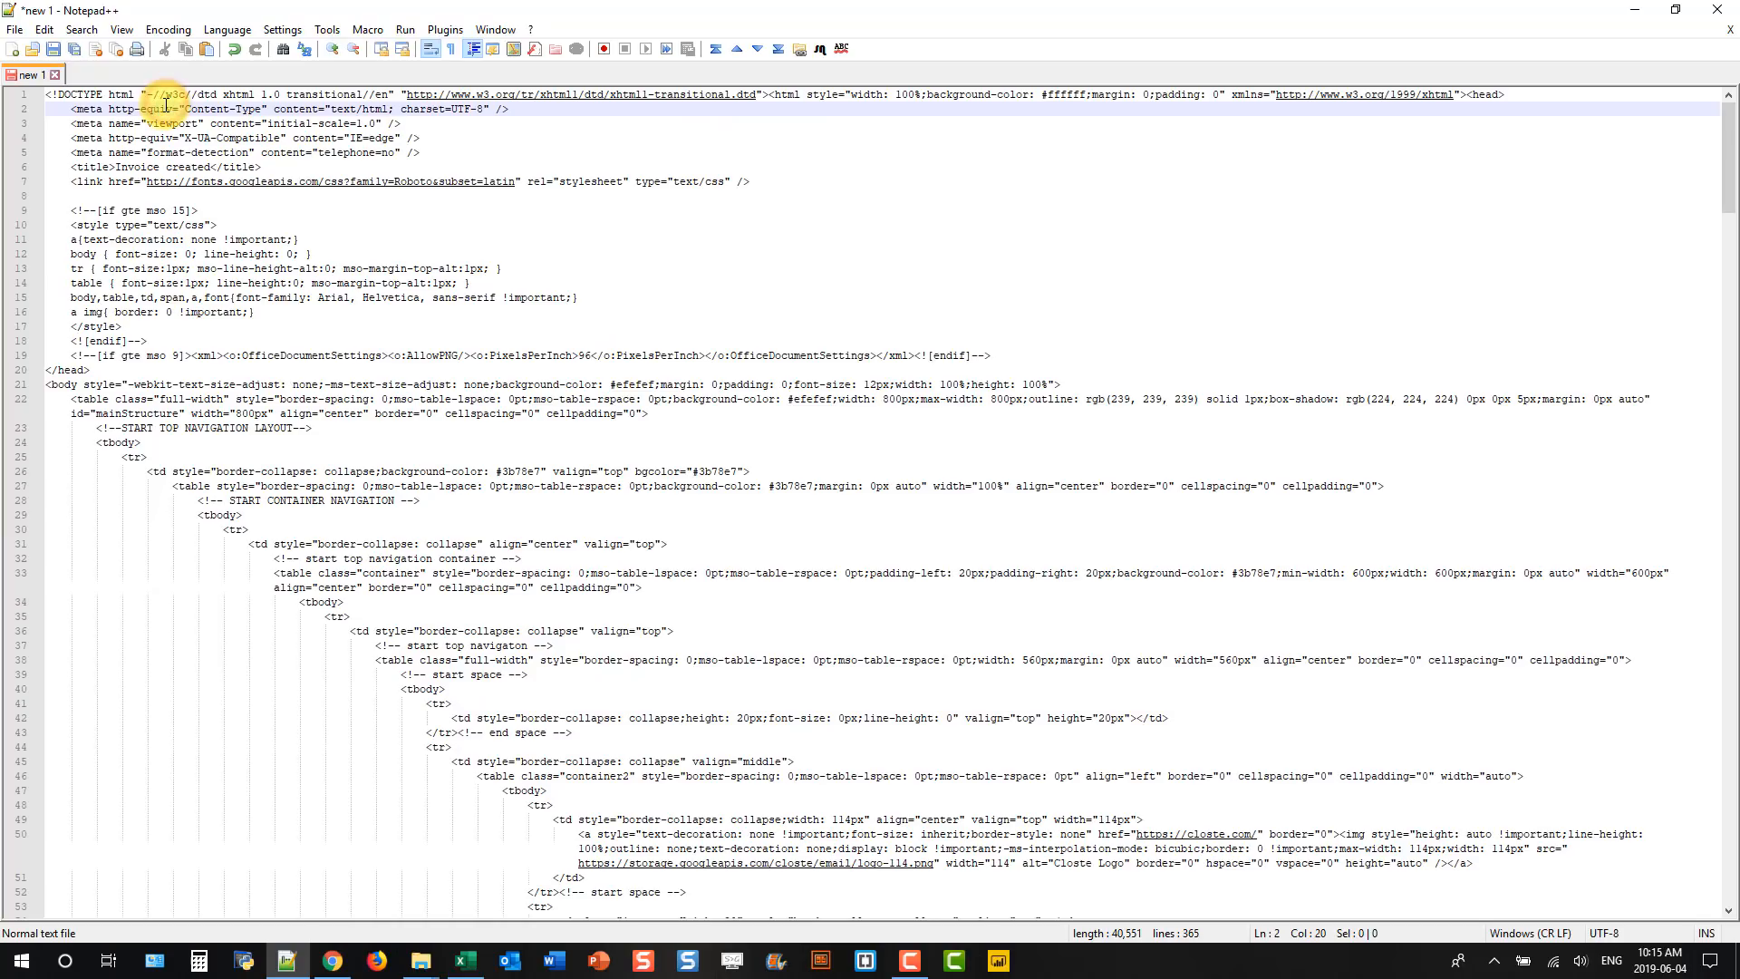
click(1033, 394)
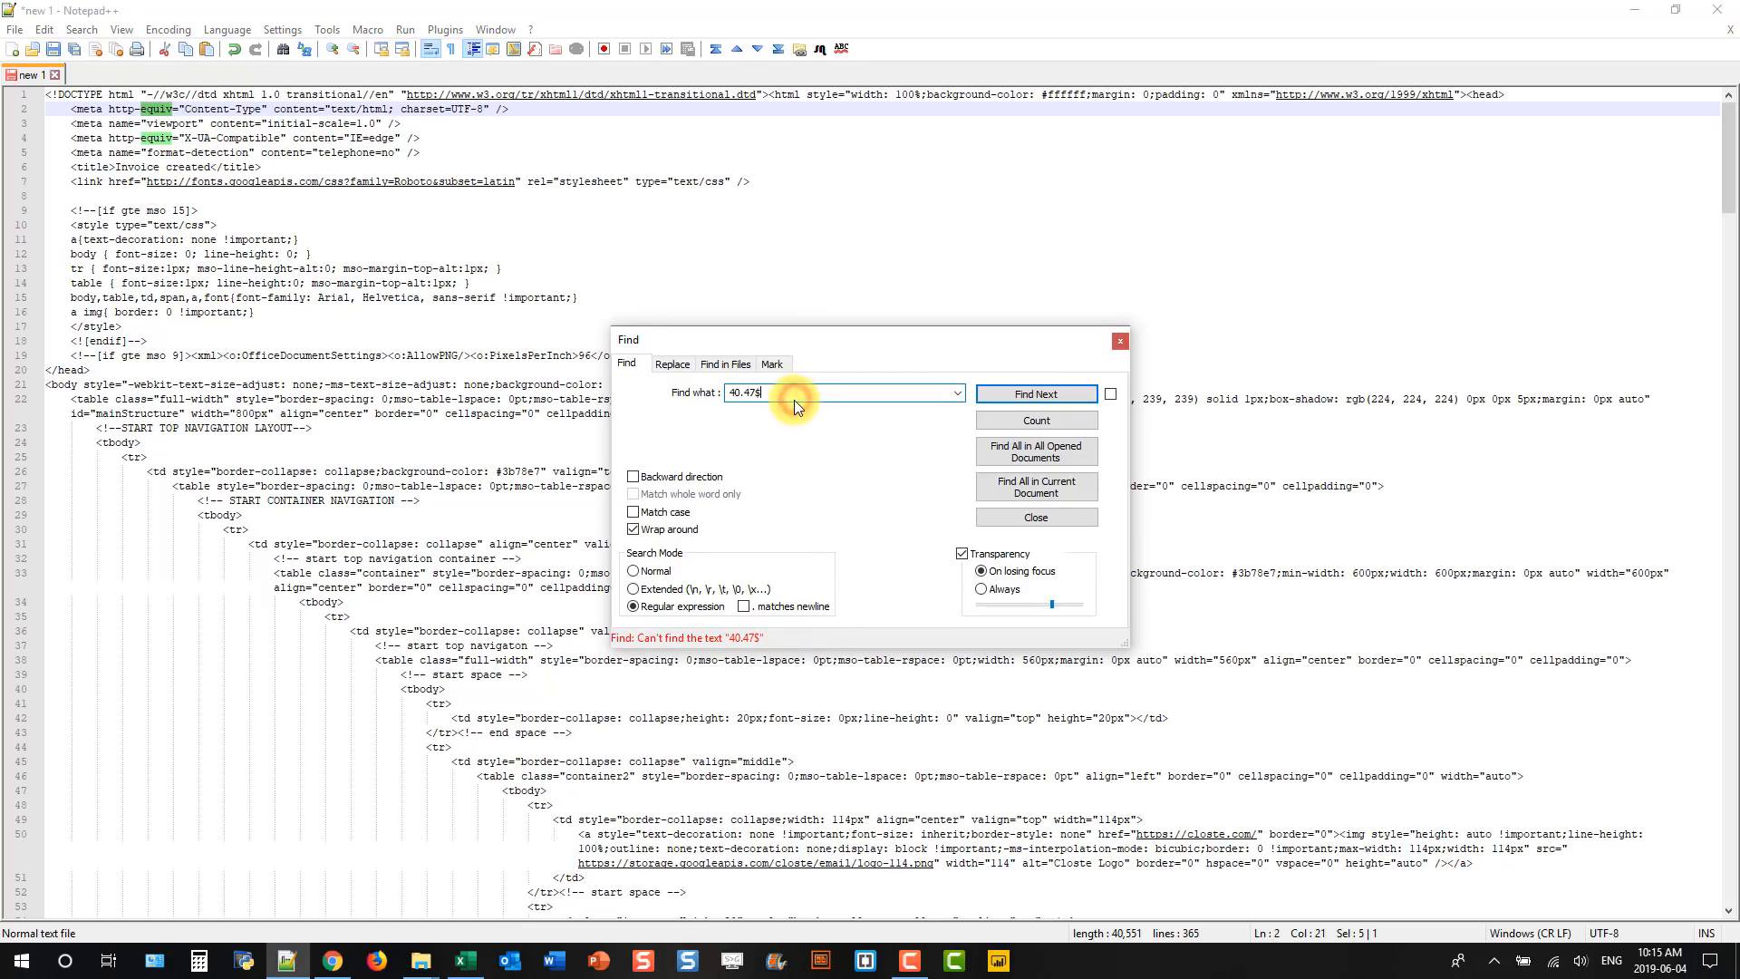
click(1033, 393)
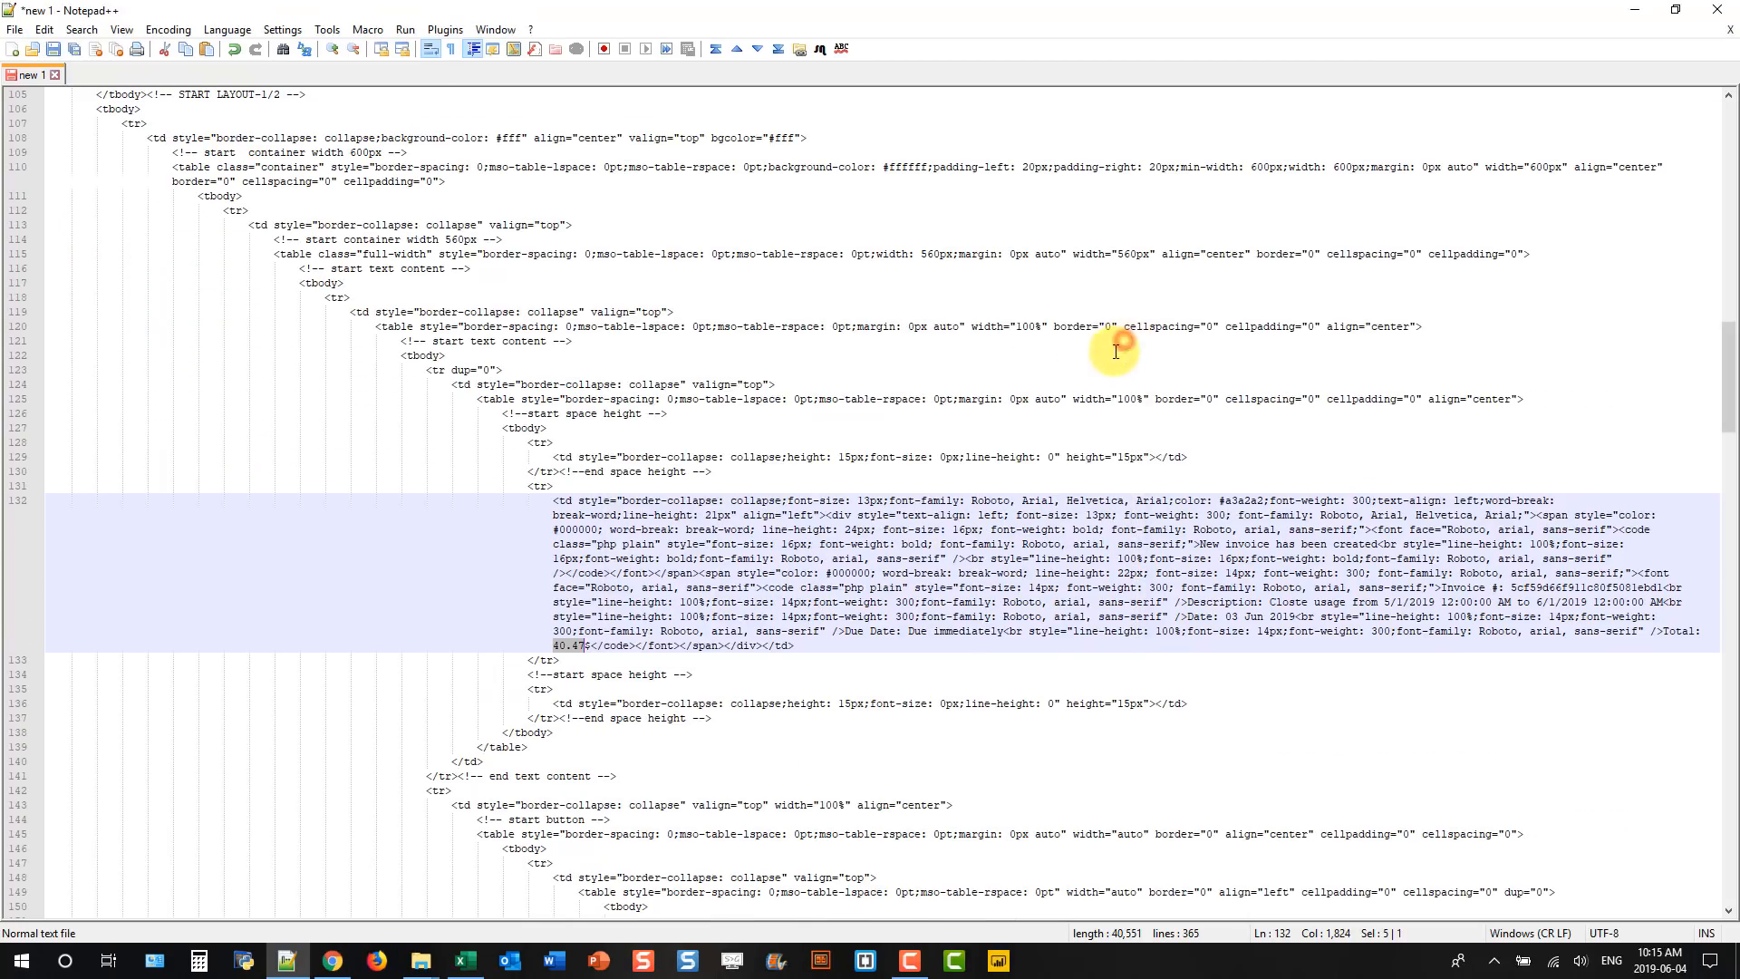
mouse_move(926, 638)
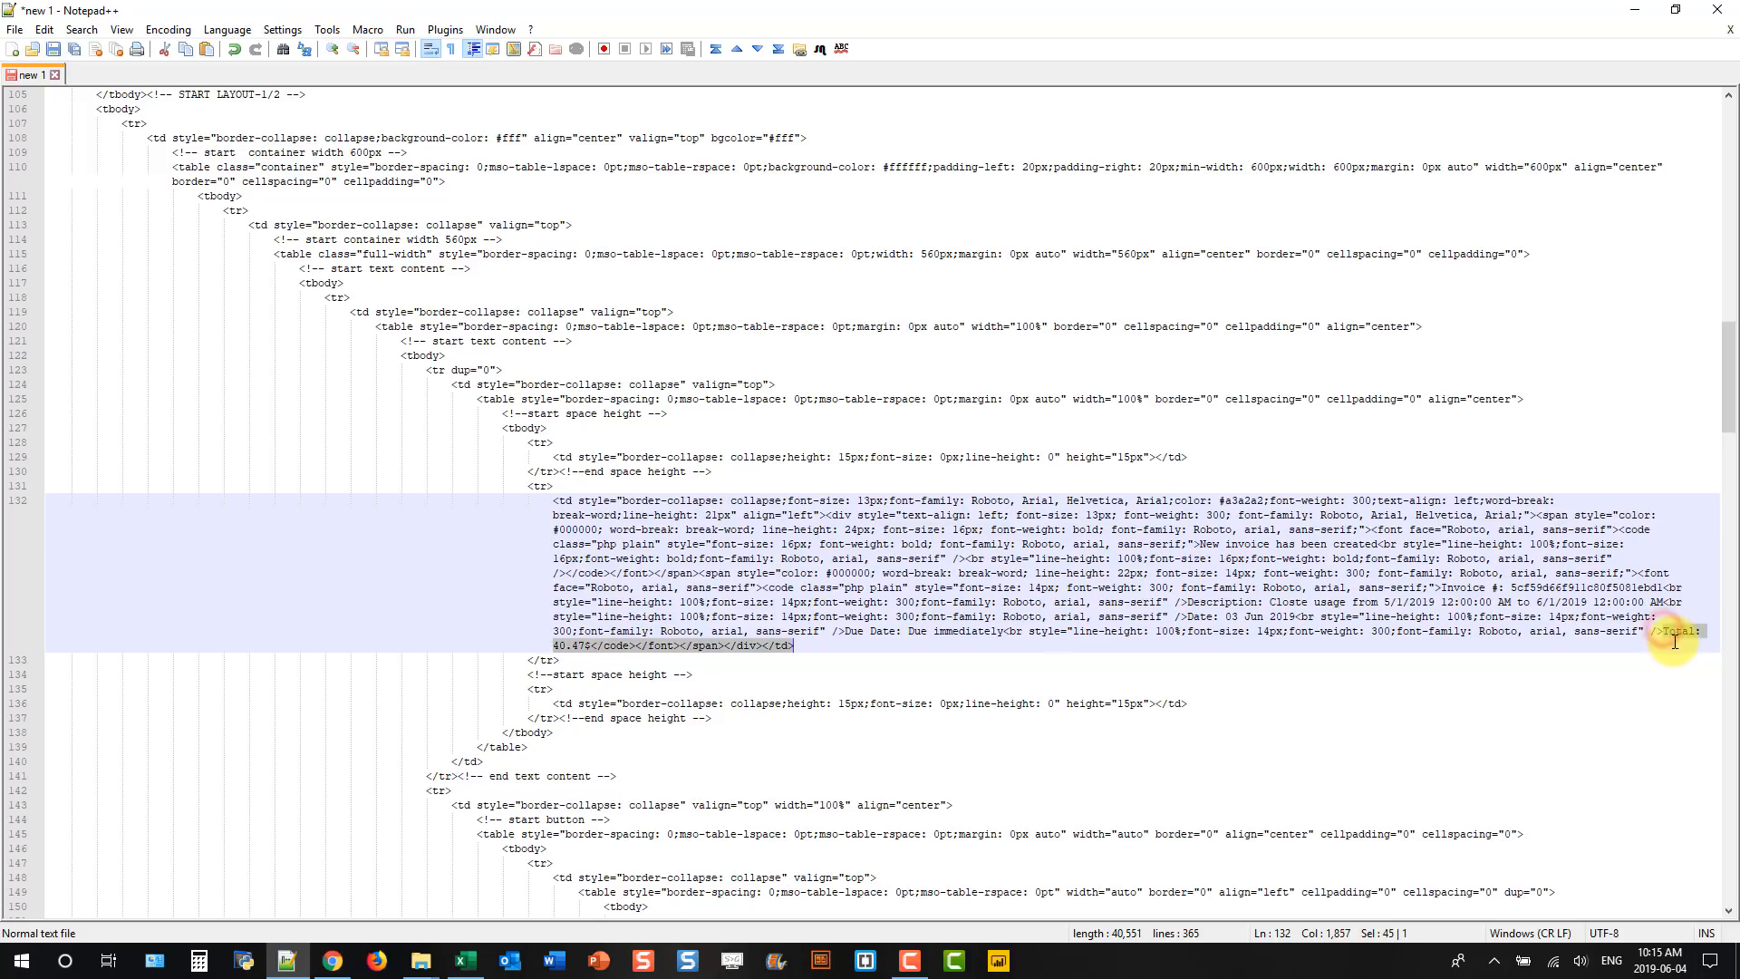
click(587, 640)
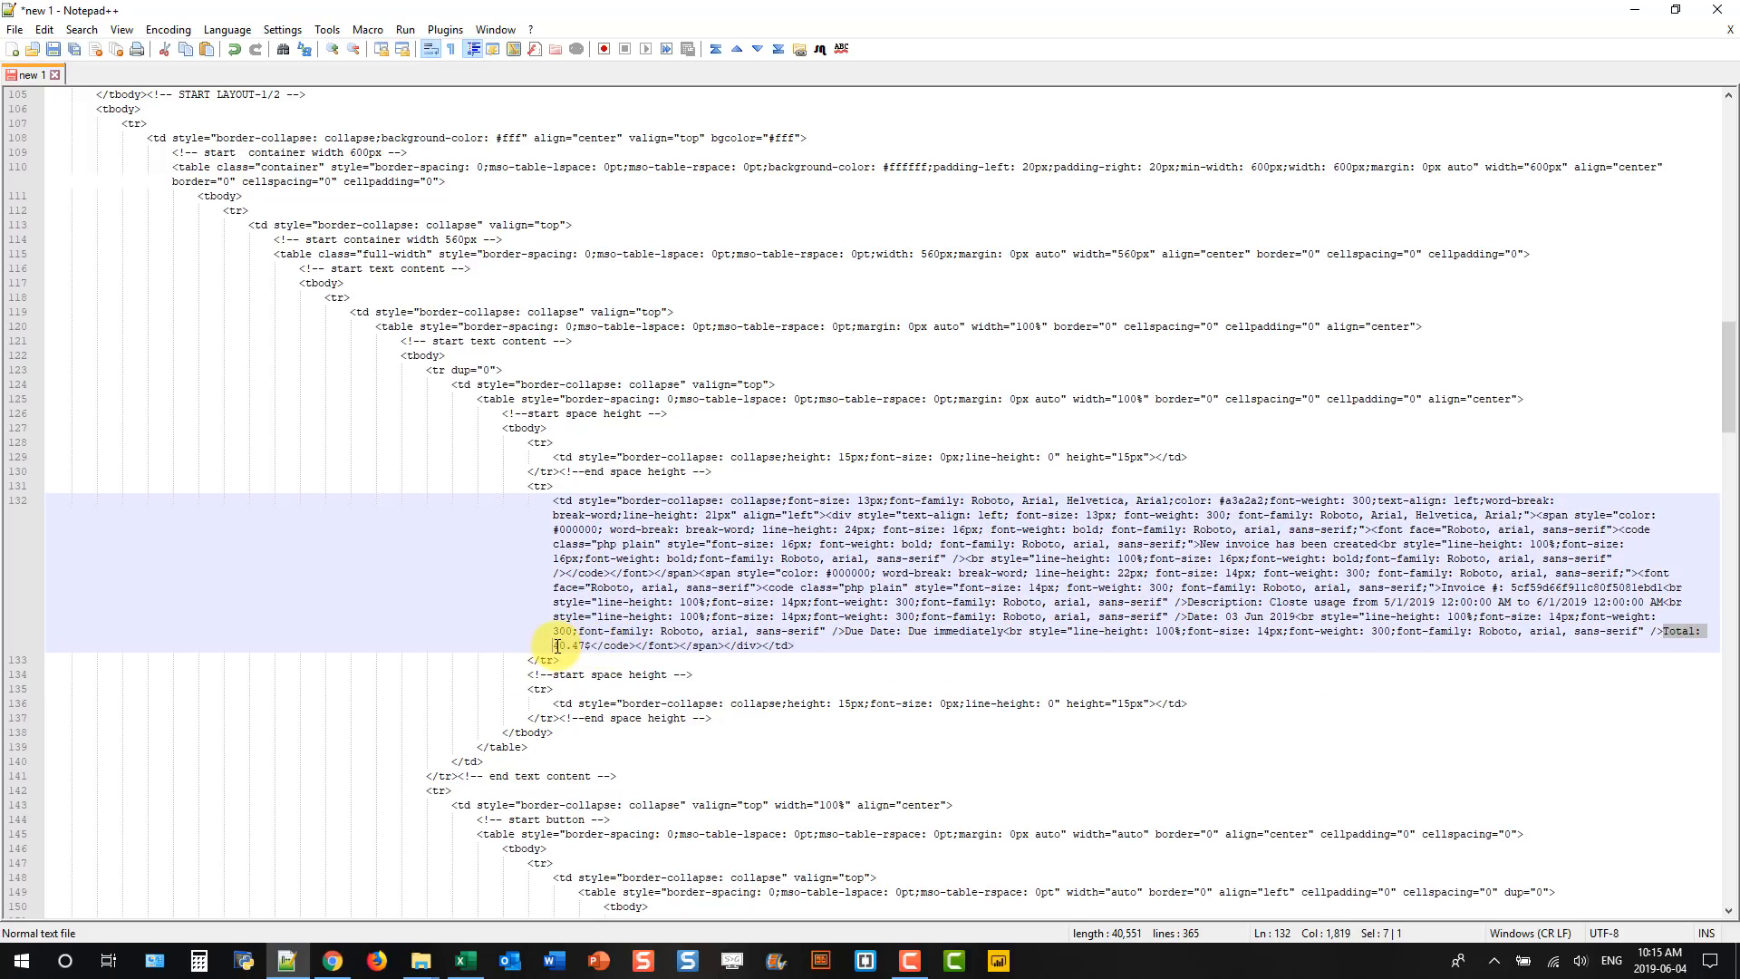
mouse_move(1461, 654)
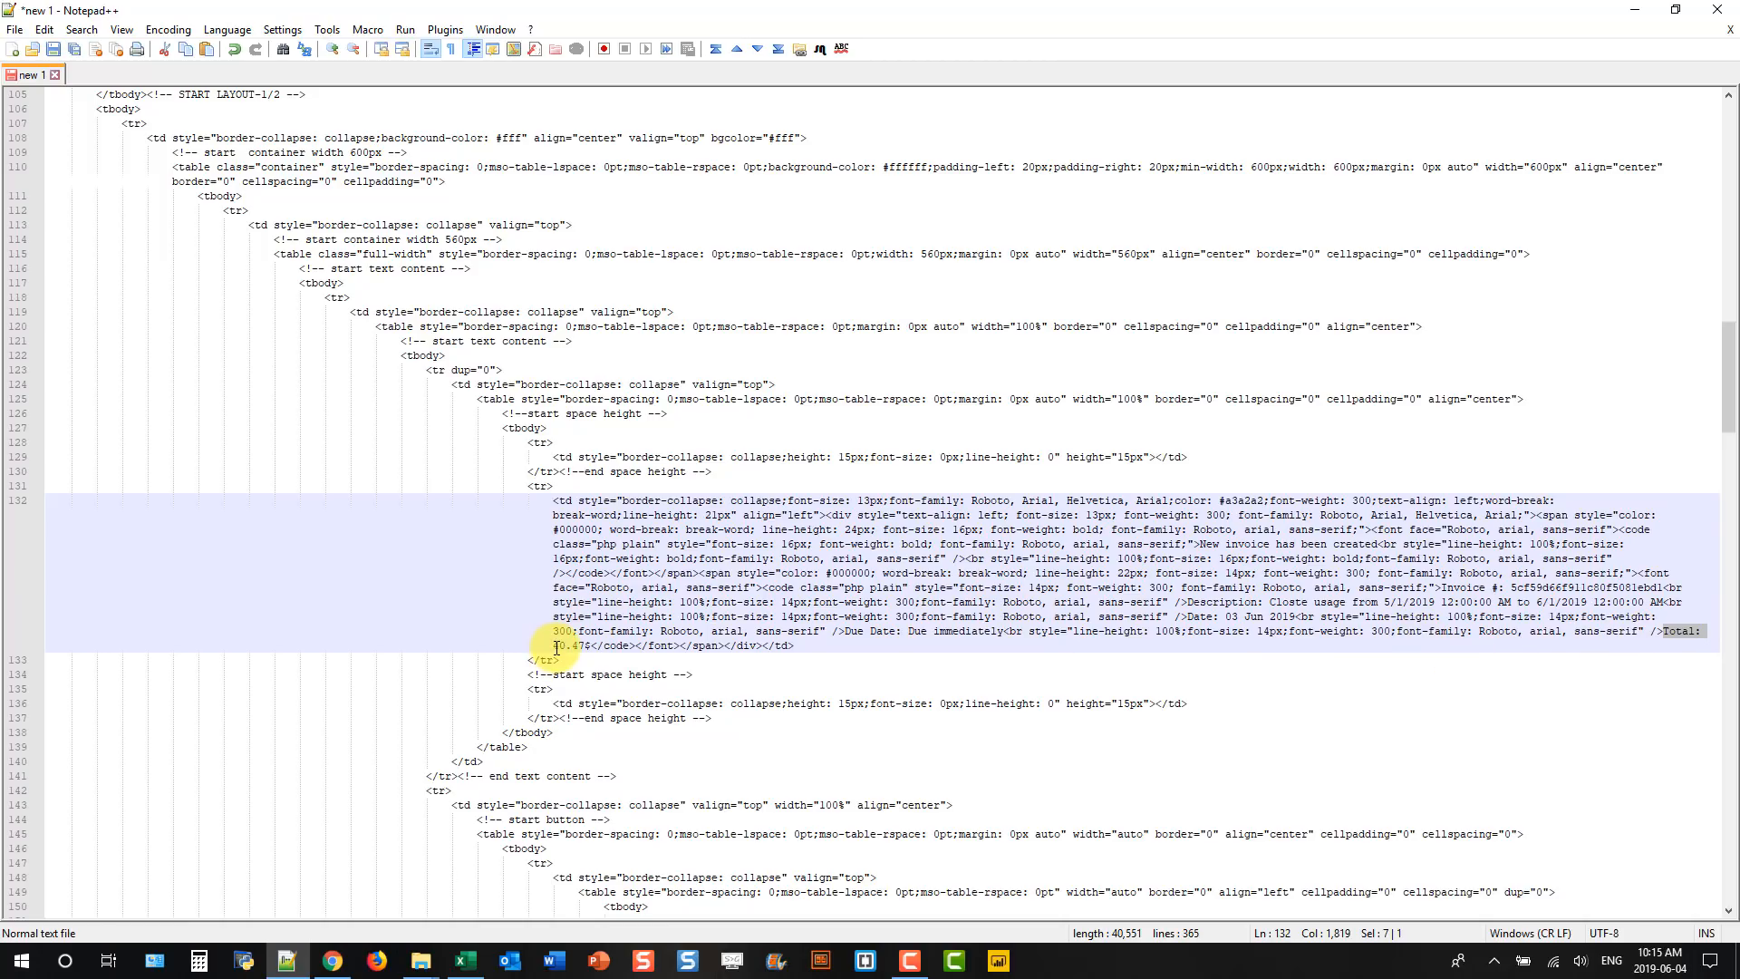
mouse_move(1699, 644)
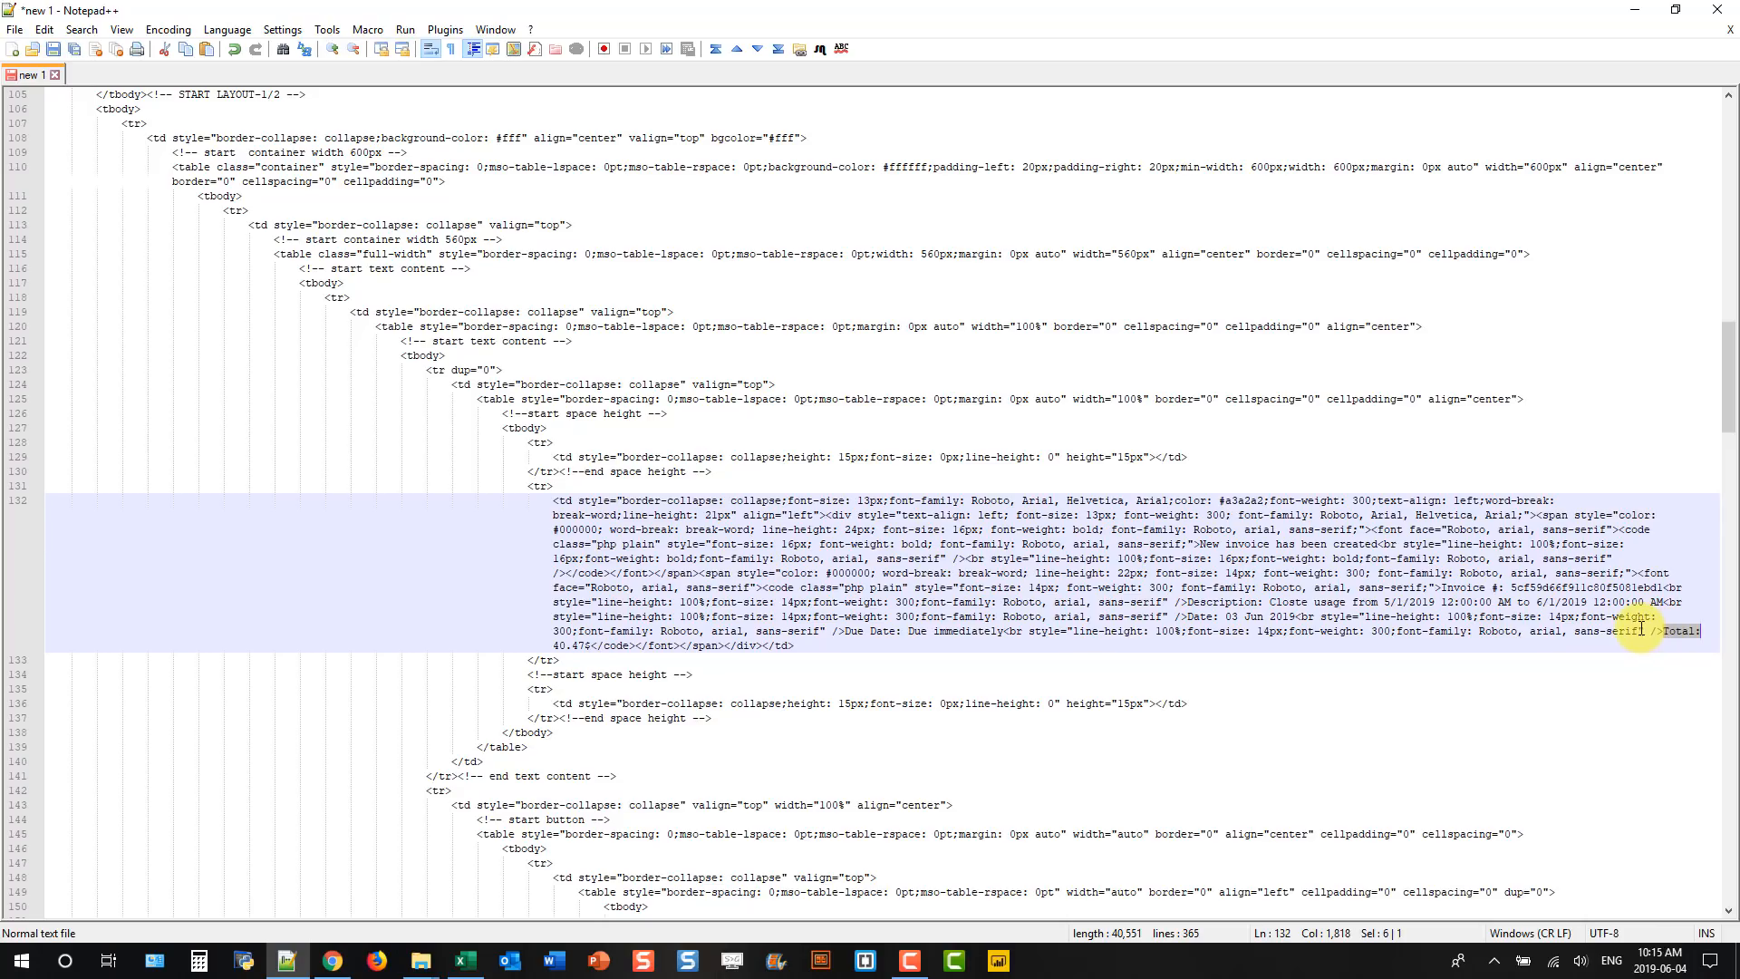
key(ctrl+f)
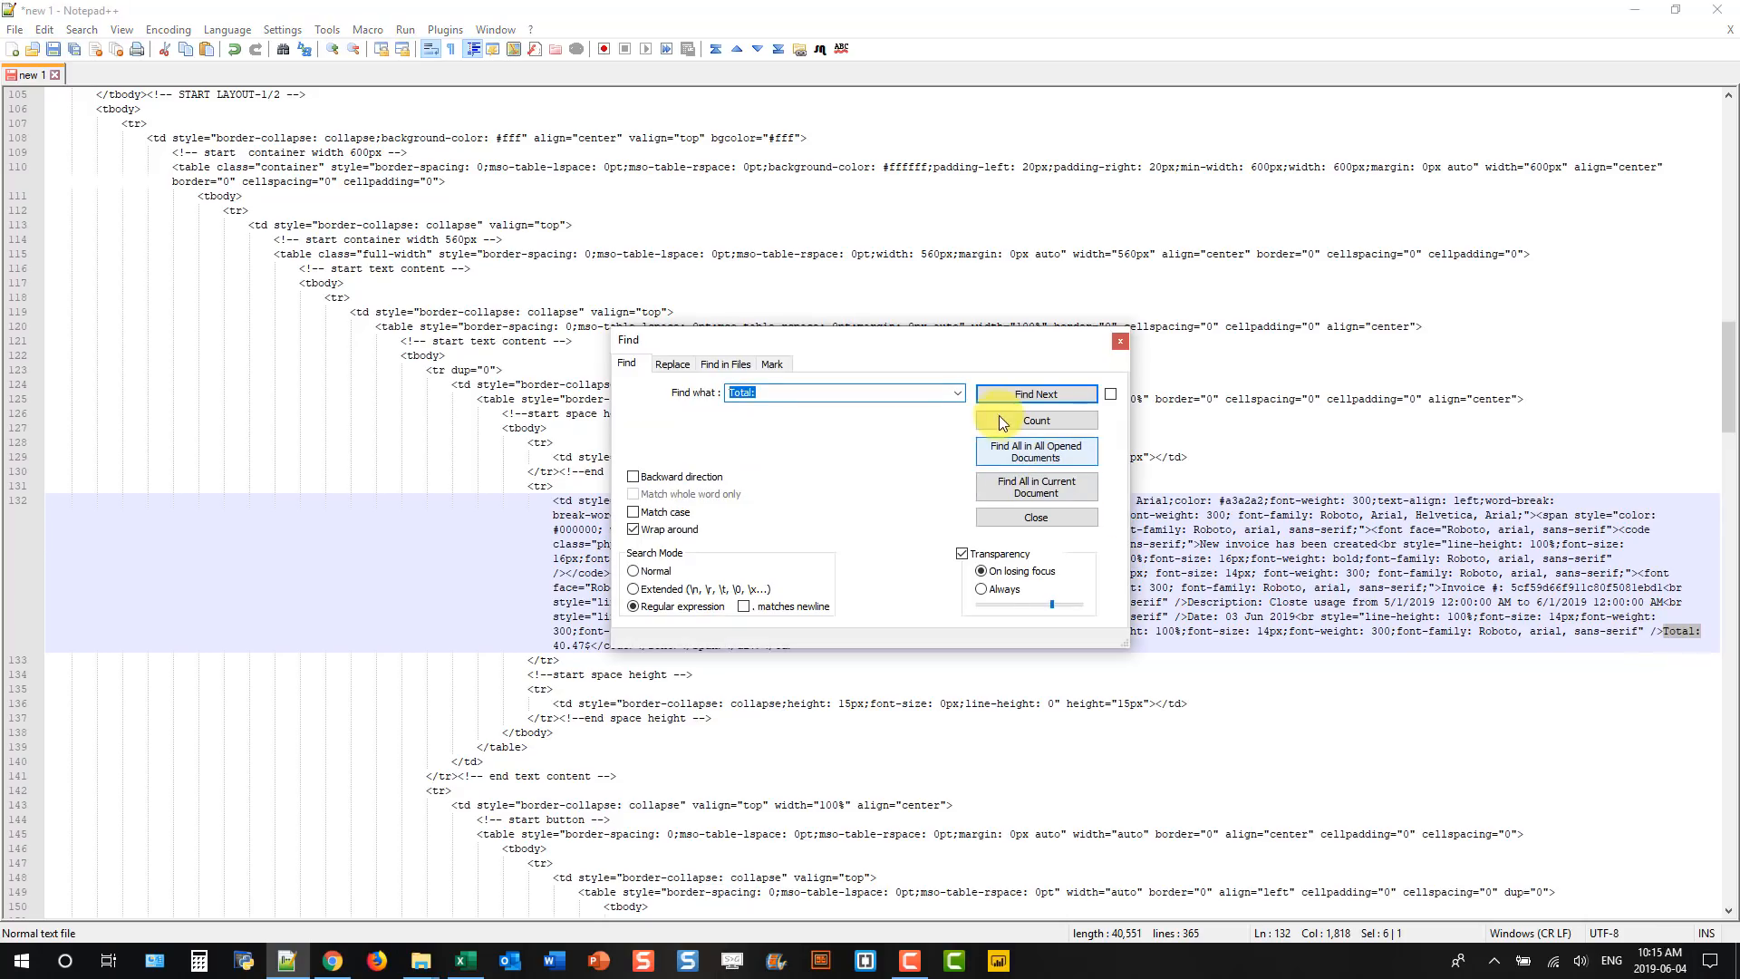
click(1034, 516)
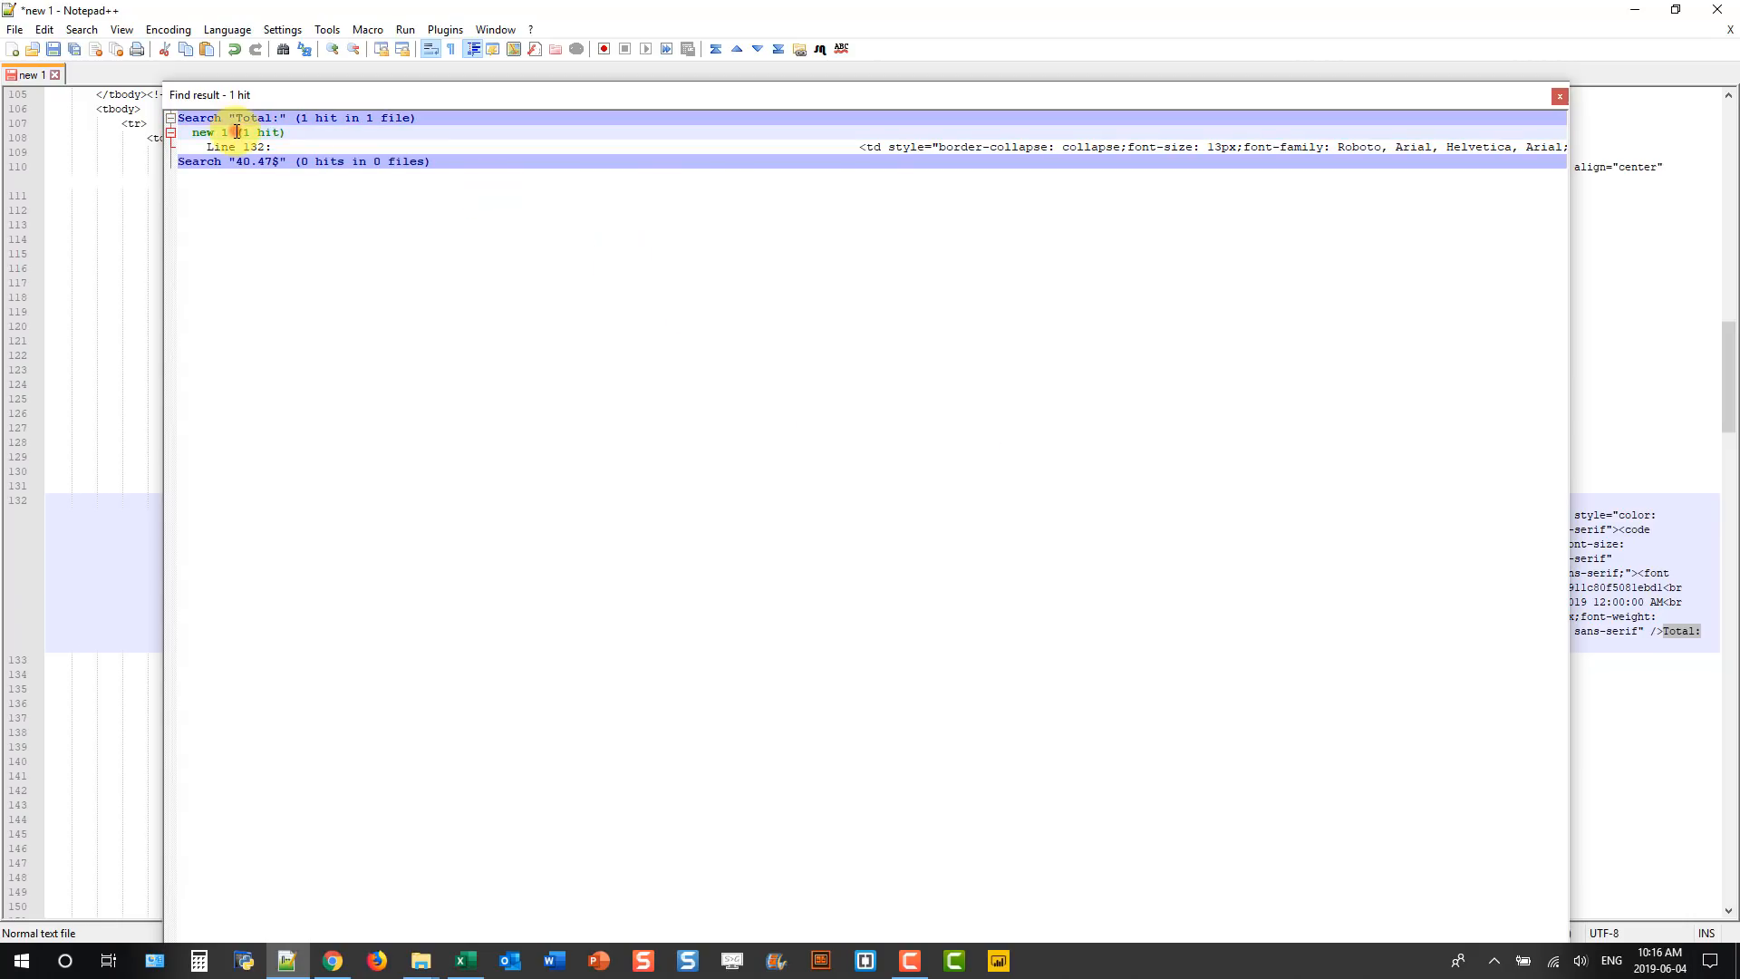
mouse_move(1559, 96)
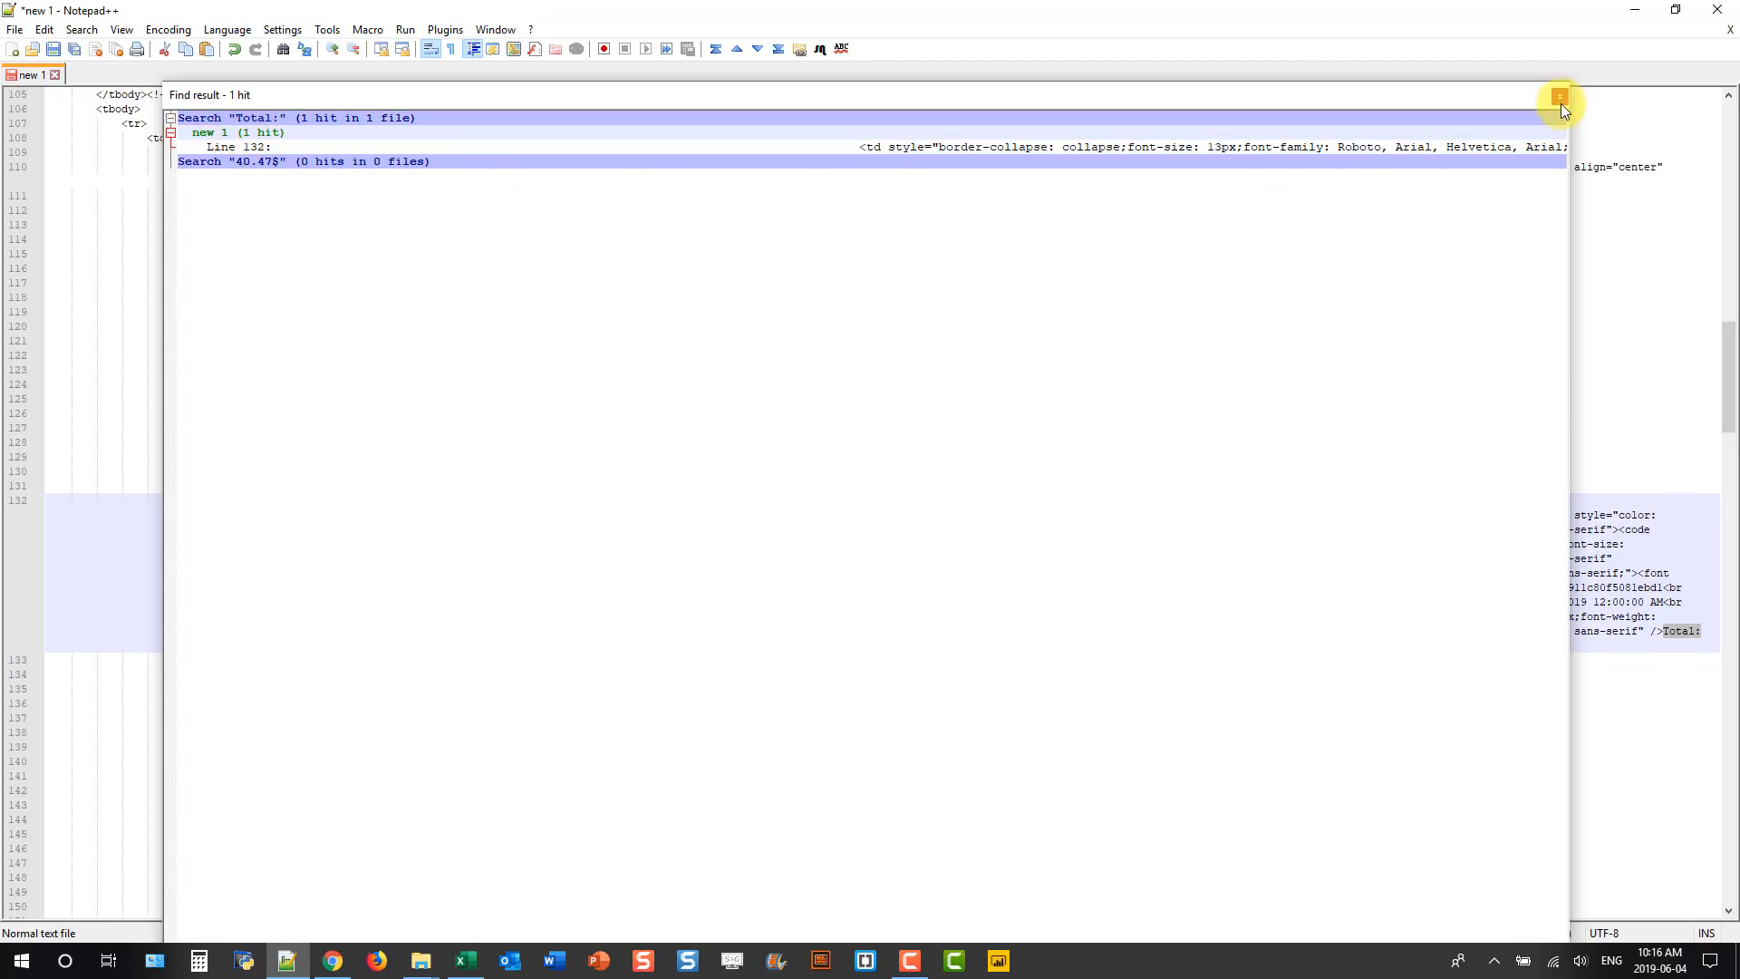
click(1559, 96)
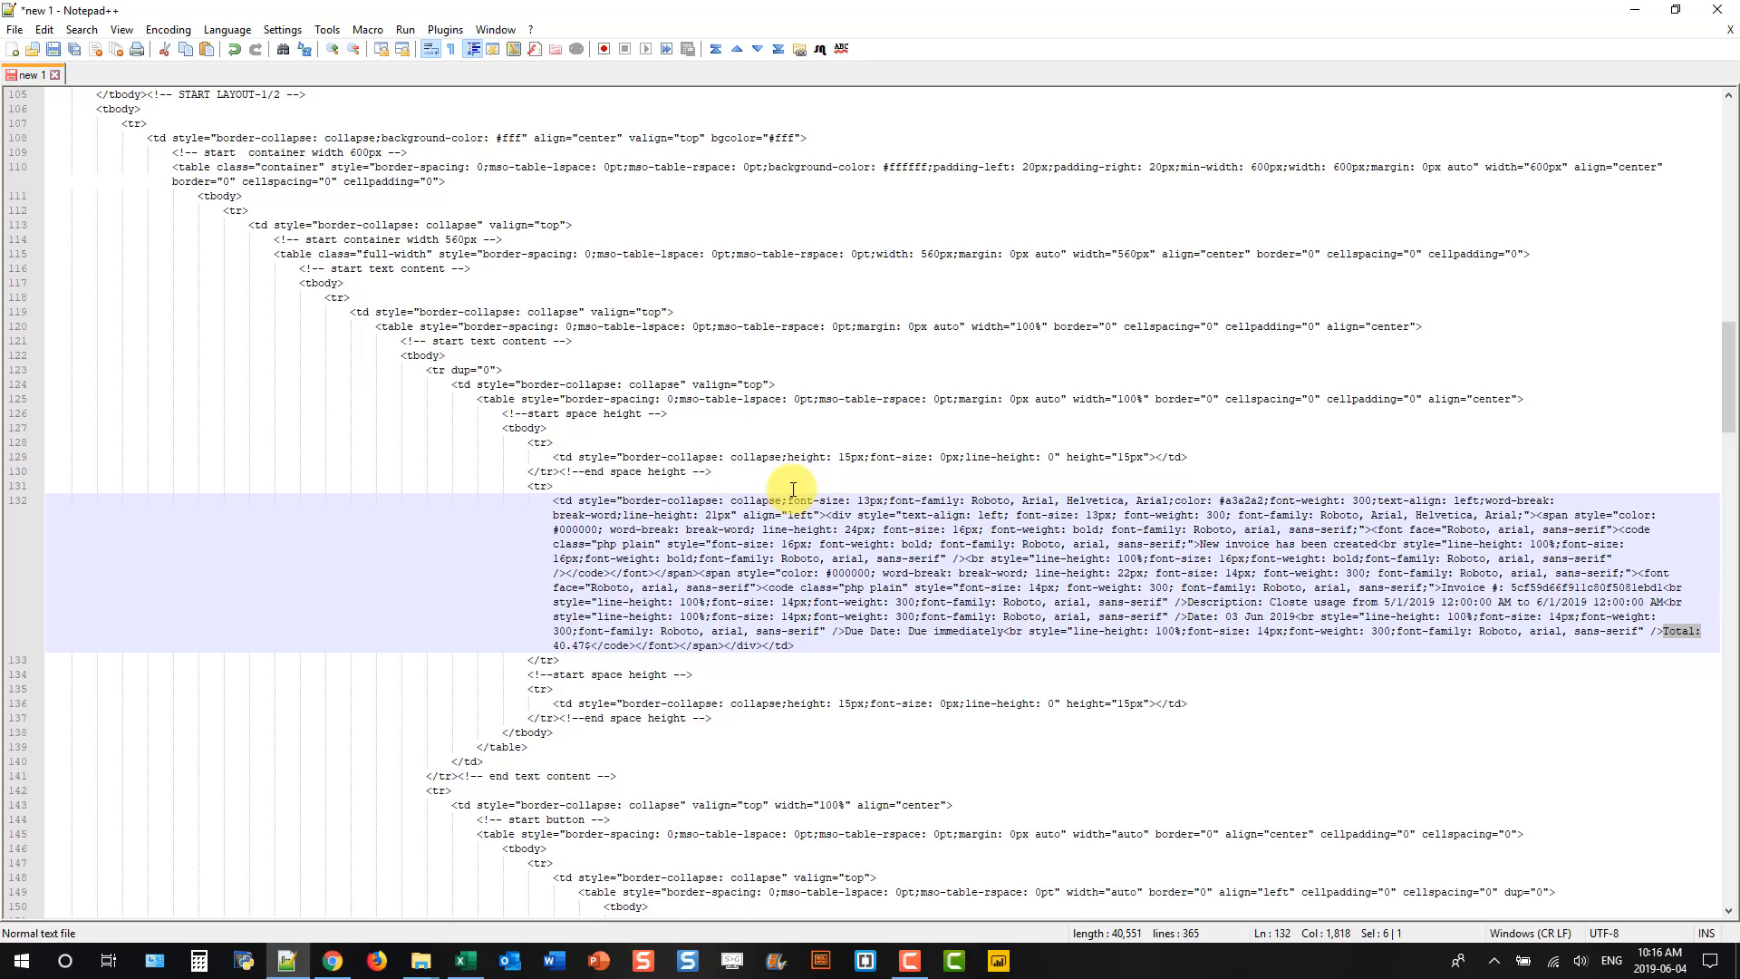
Step: Select 40.47$ in Gmail, return to the flow and begin editing with a new step
click(332, 960)
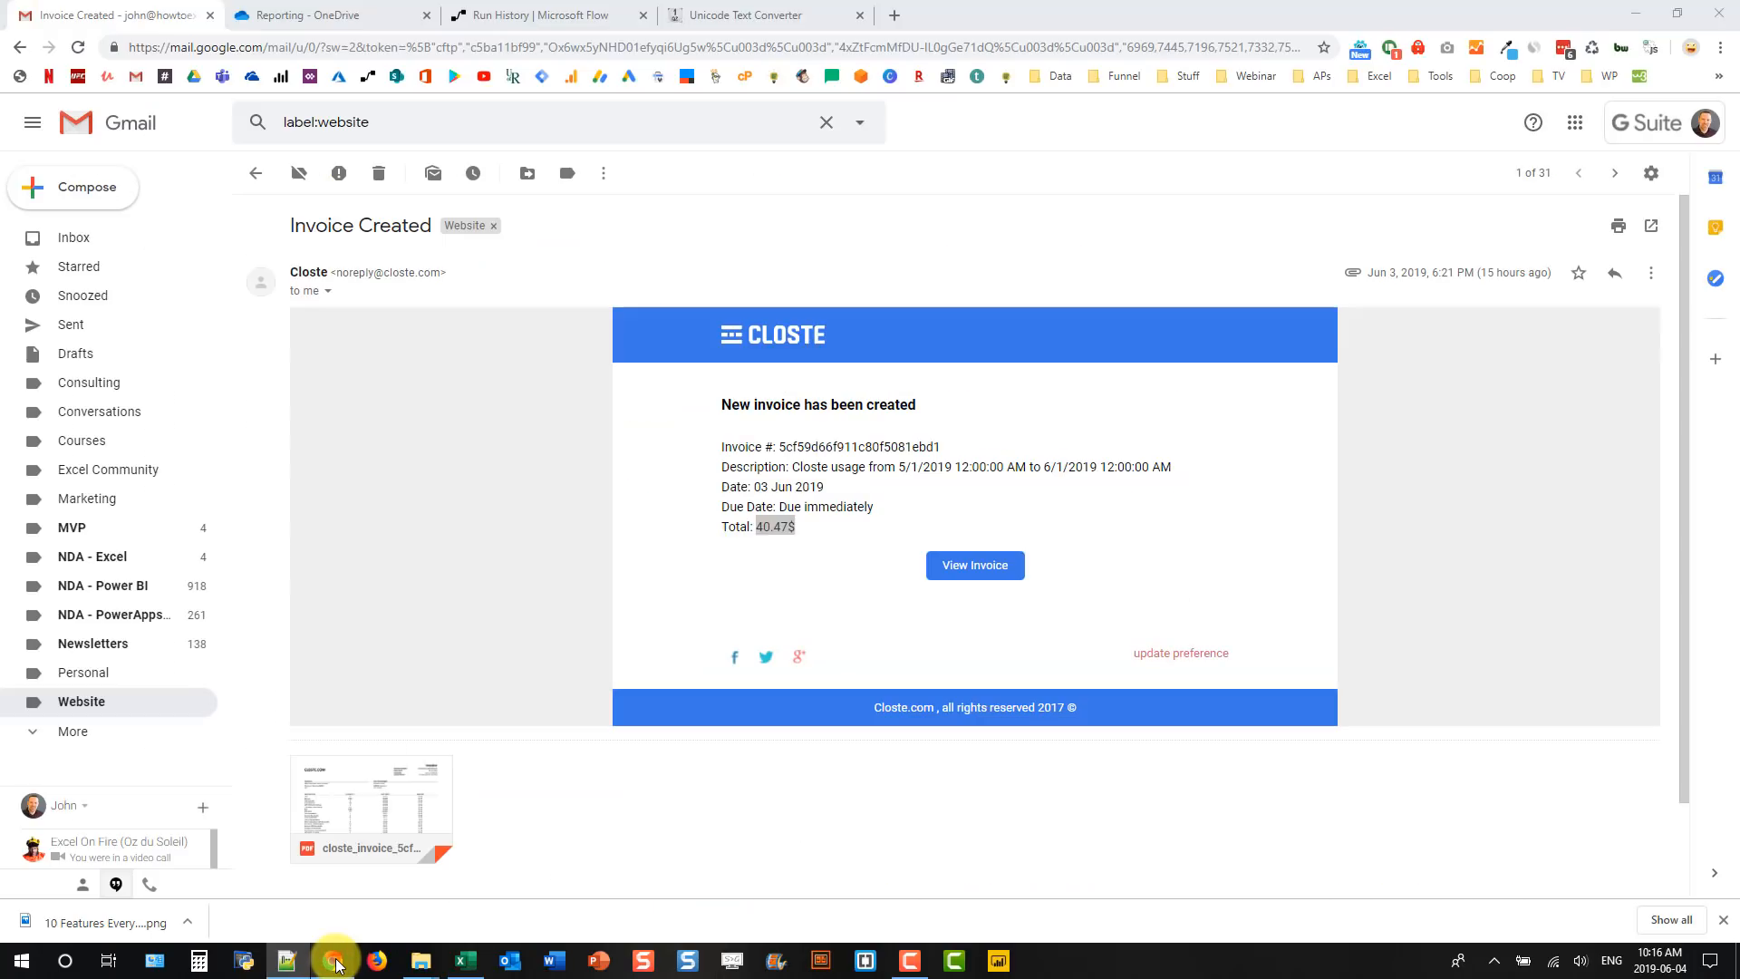
double_click(774, 526)
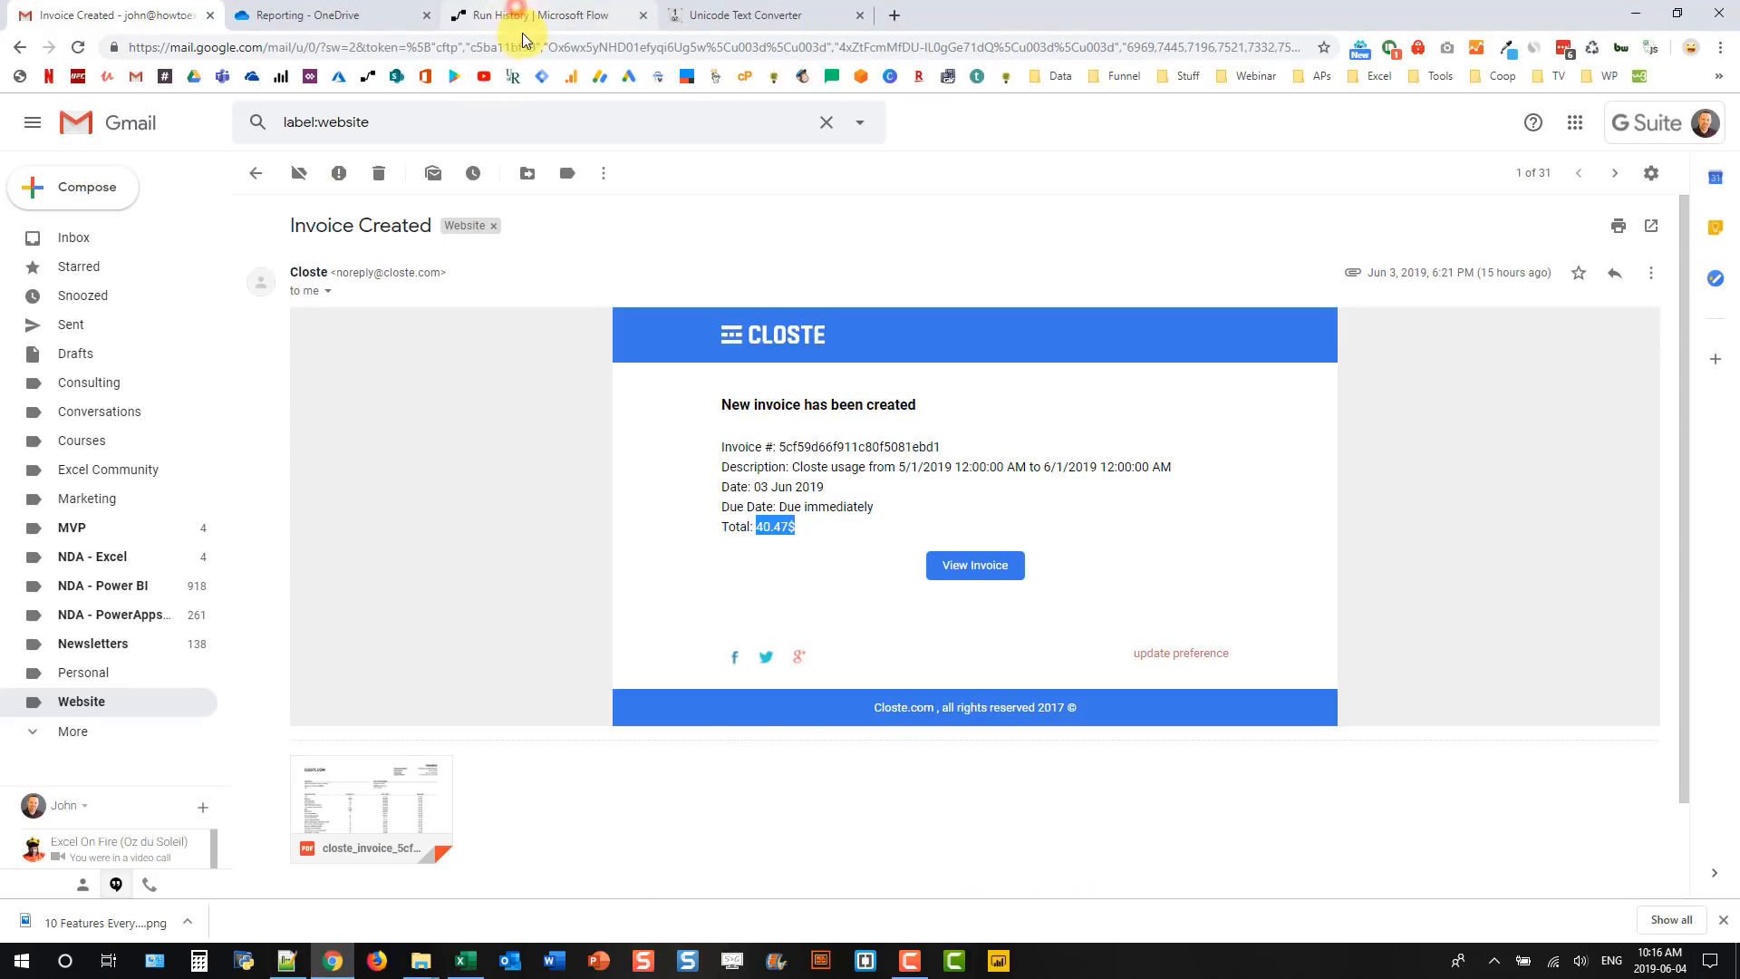
click(544, 14)
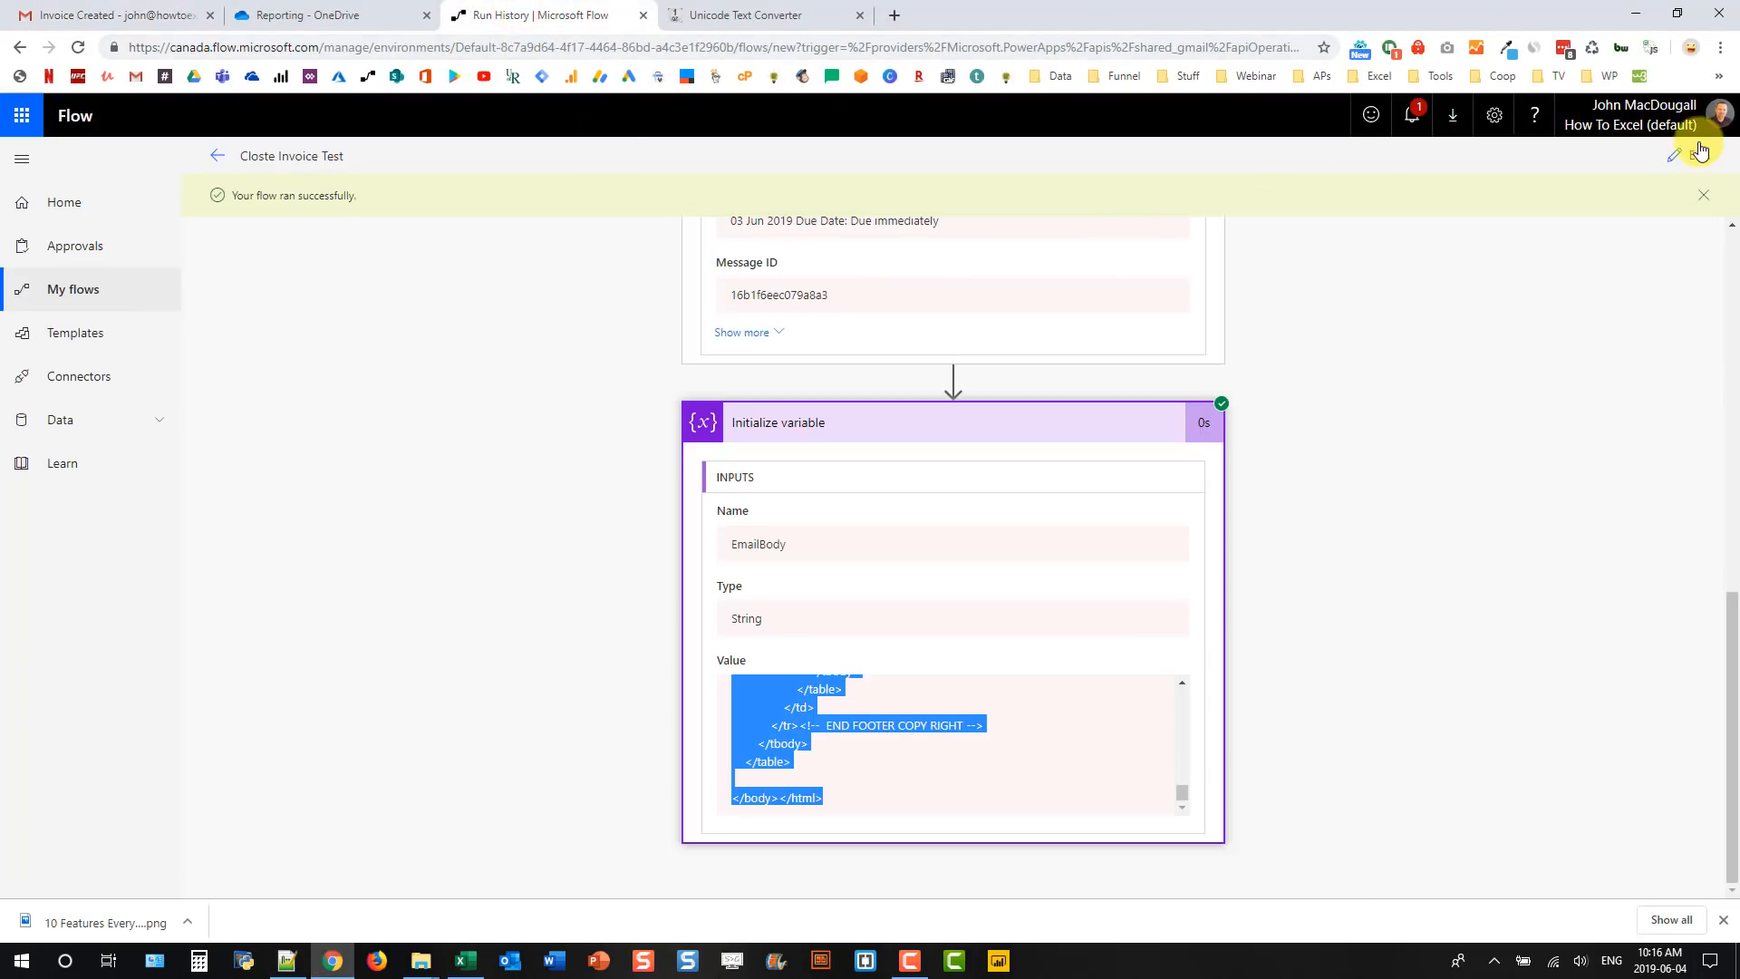
click(1674, 156)
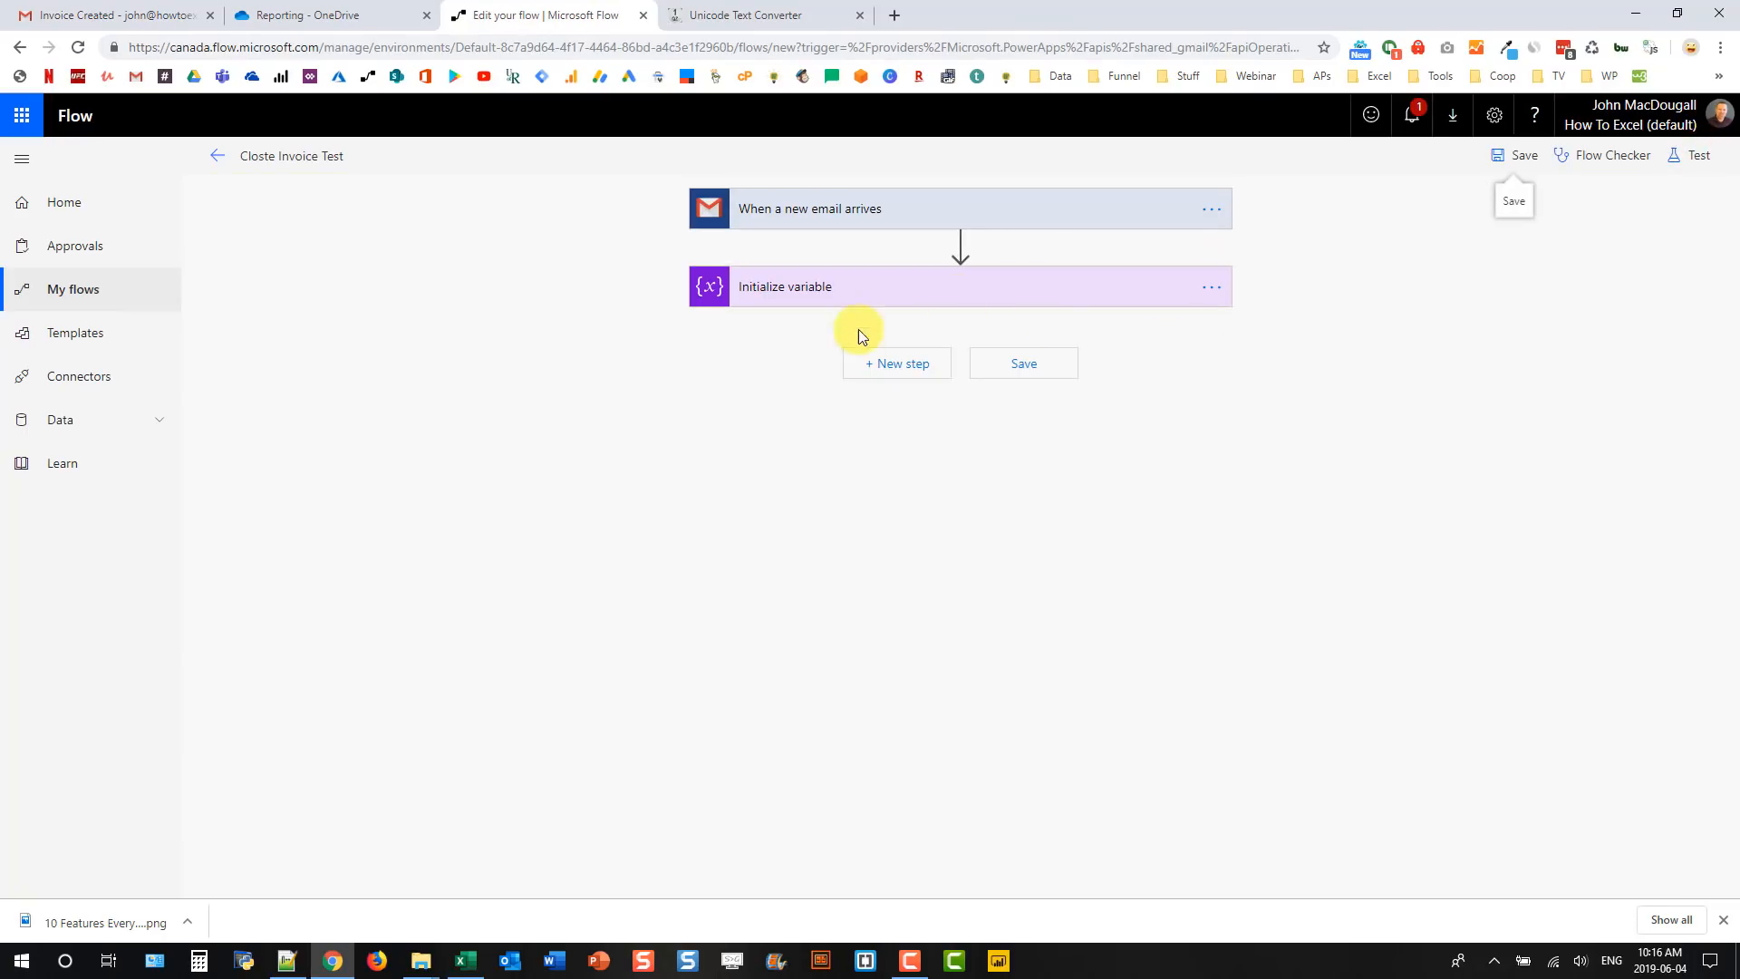
click(896, 363)
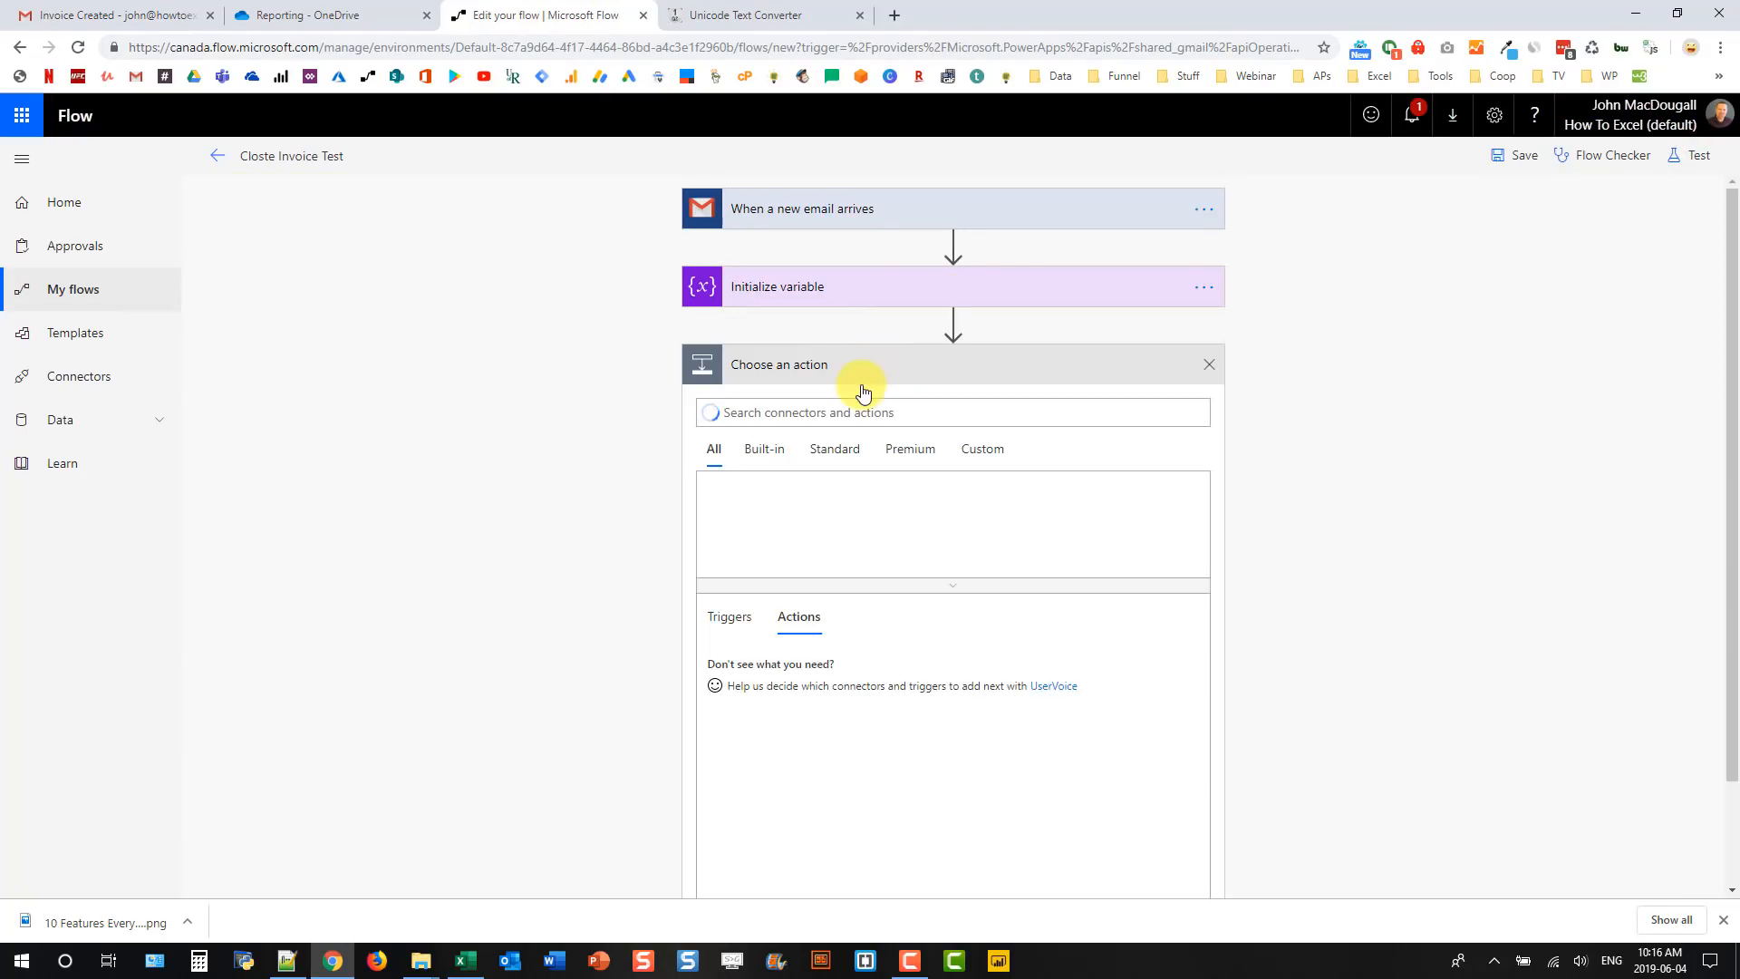
Step: Add an Initialize variable action named EmailStep1 of type String, leaving its value blank
click(809, 411)
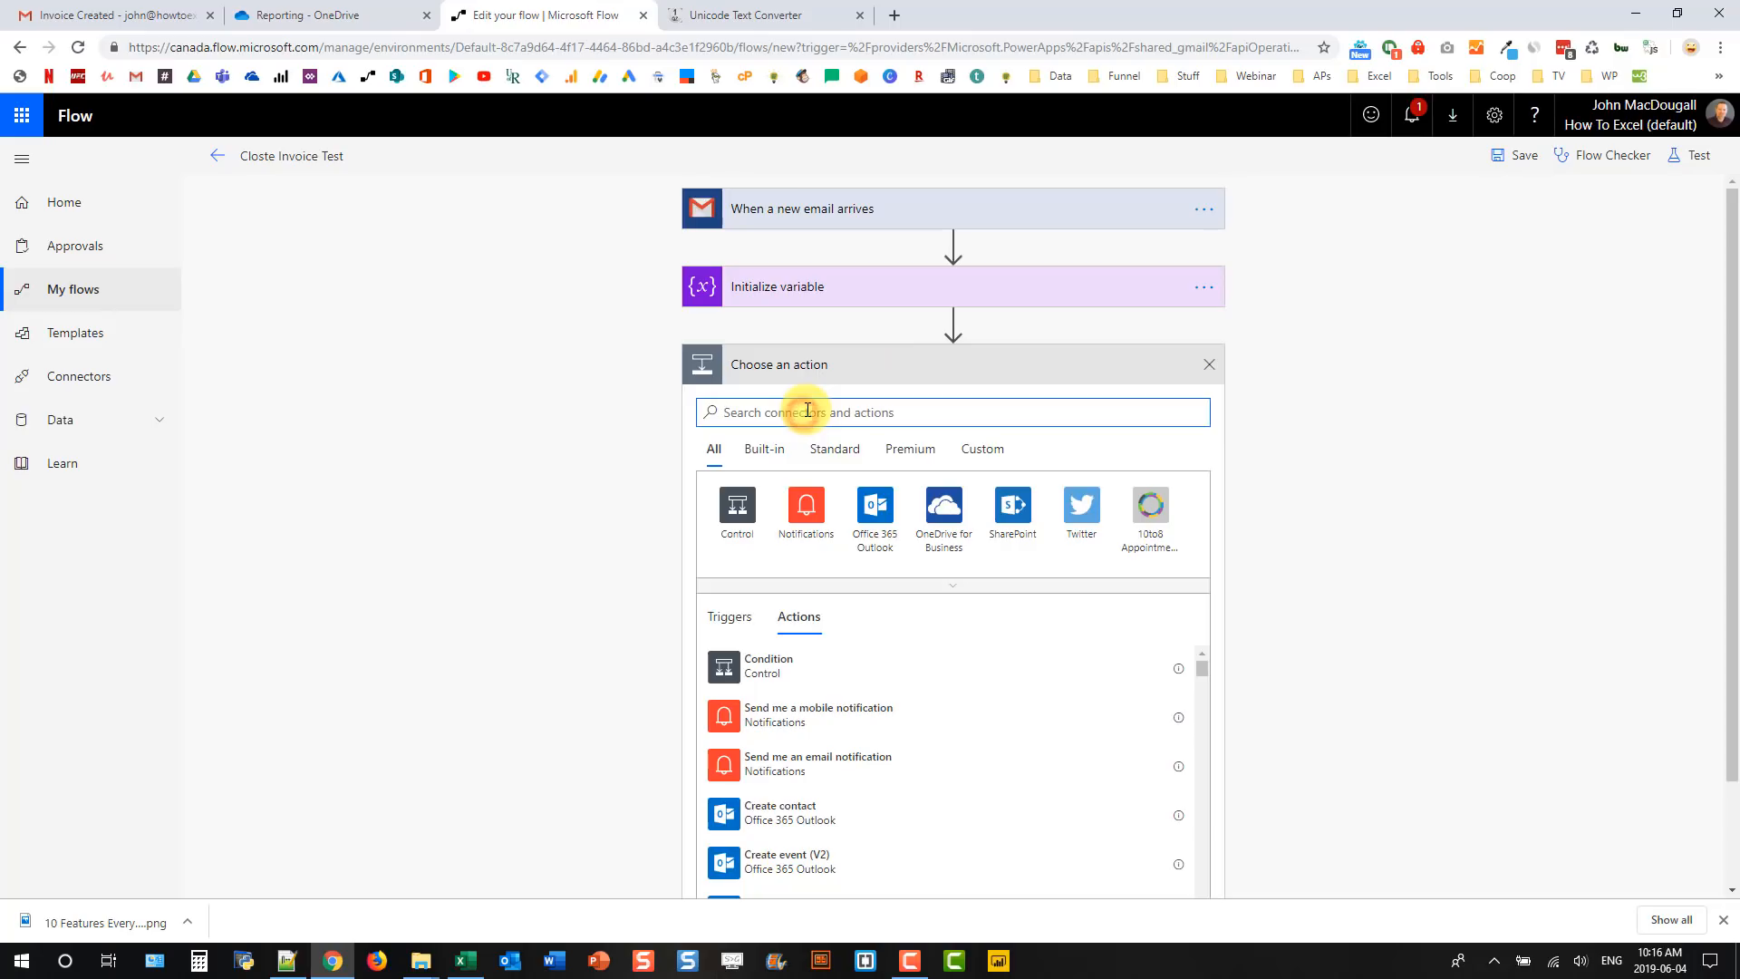
text(var)
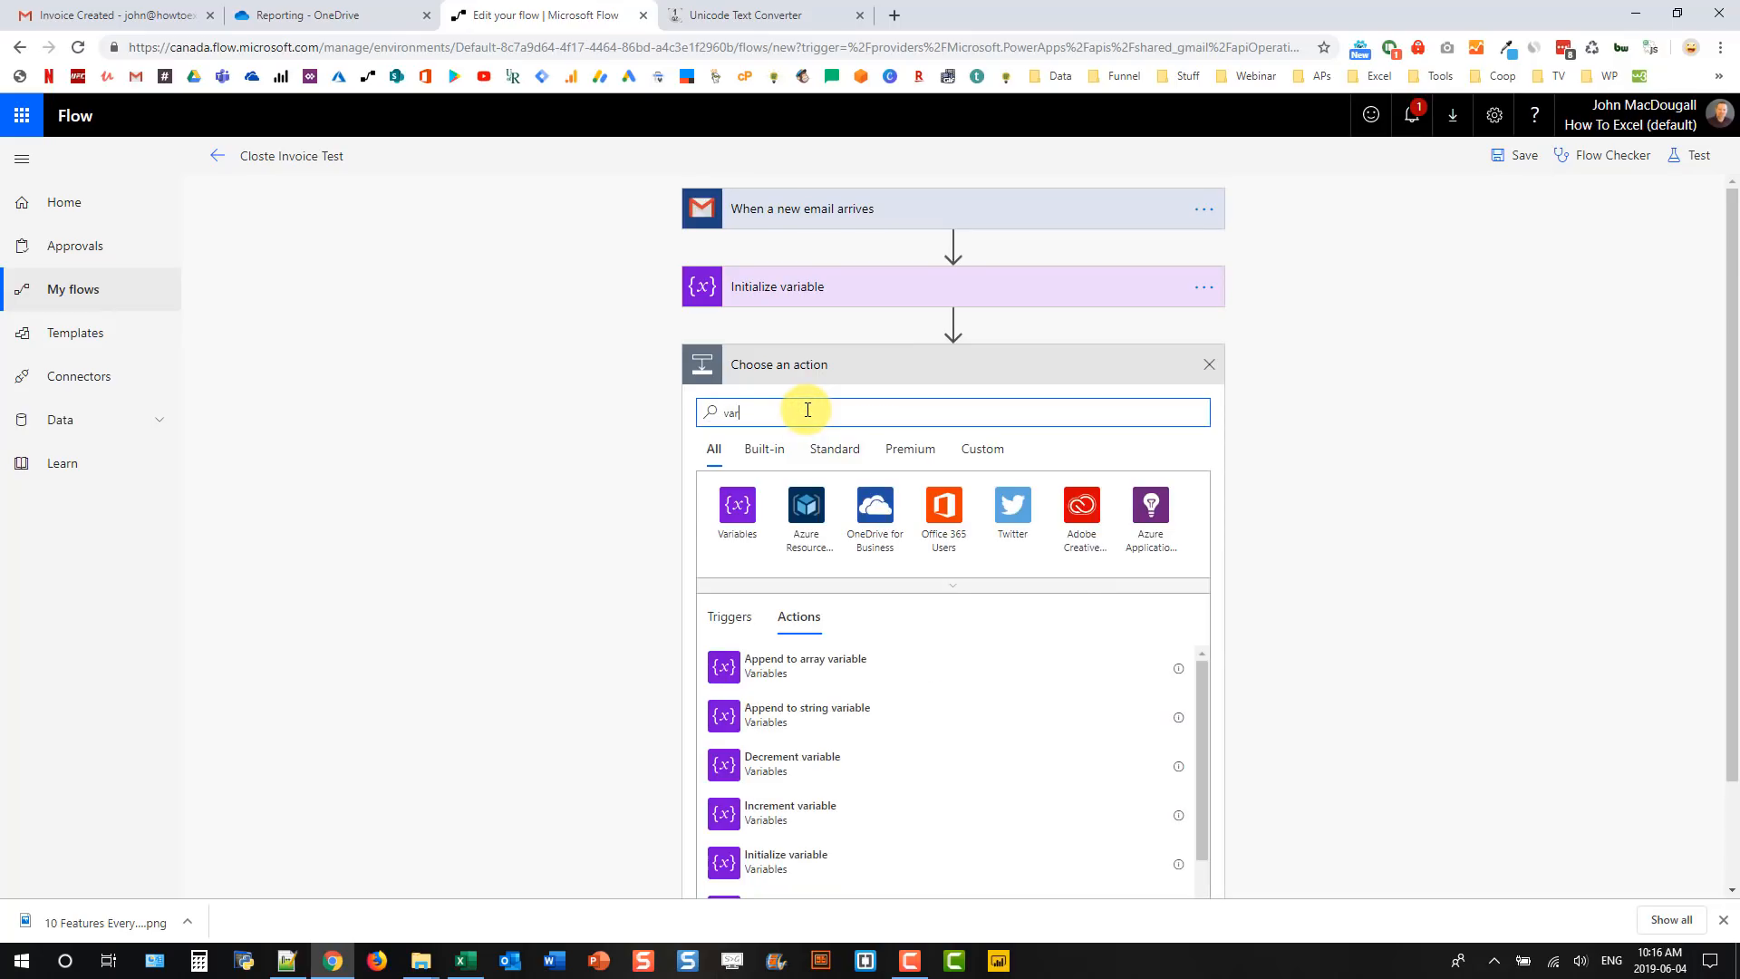
scroll(down, 3)
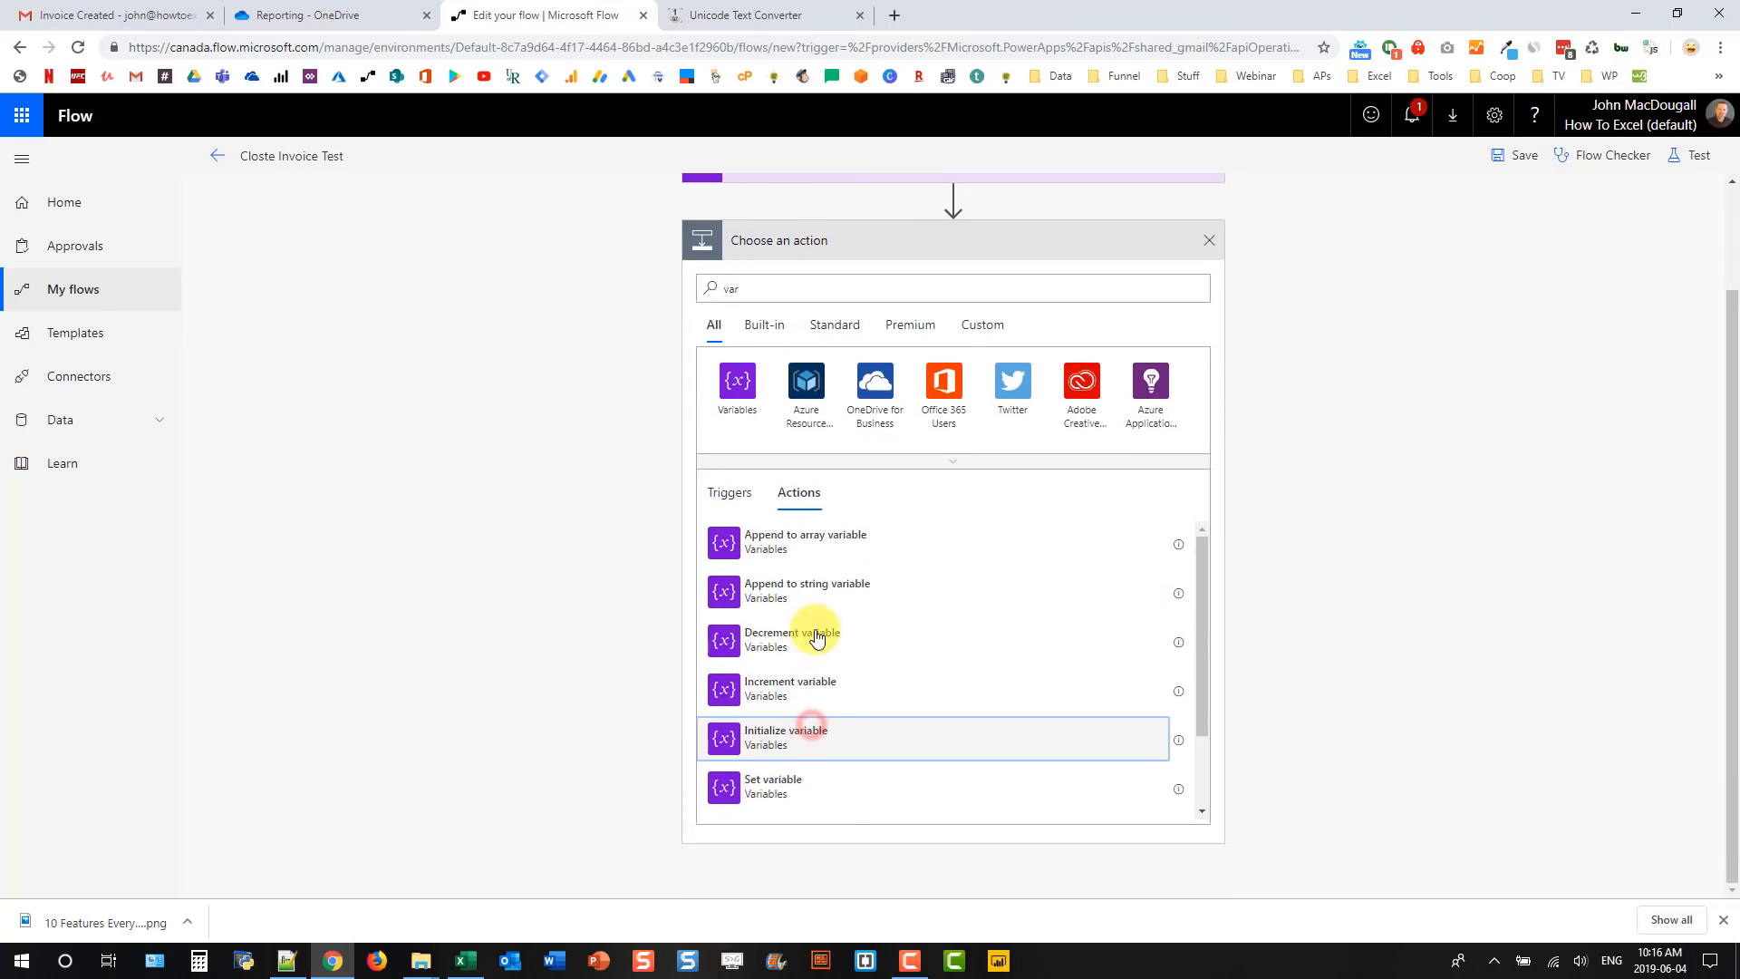
click(784, 738)
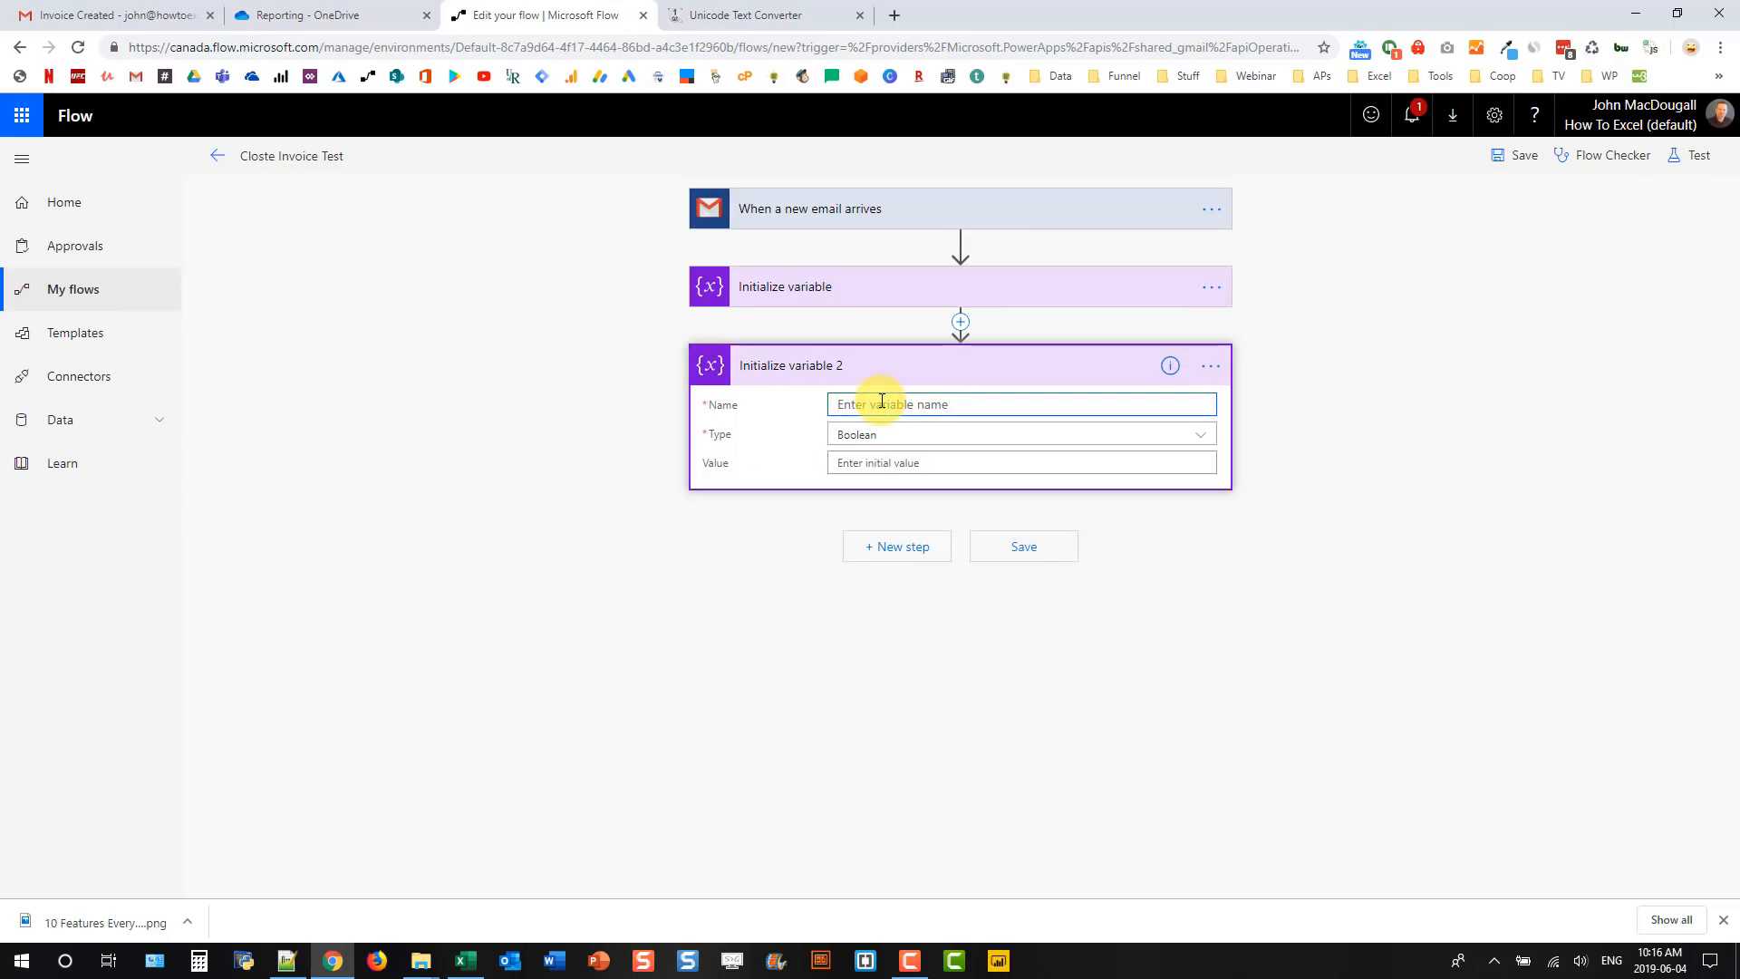
text(EmailStep1)
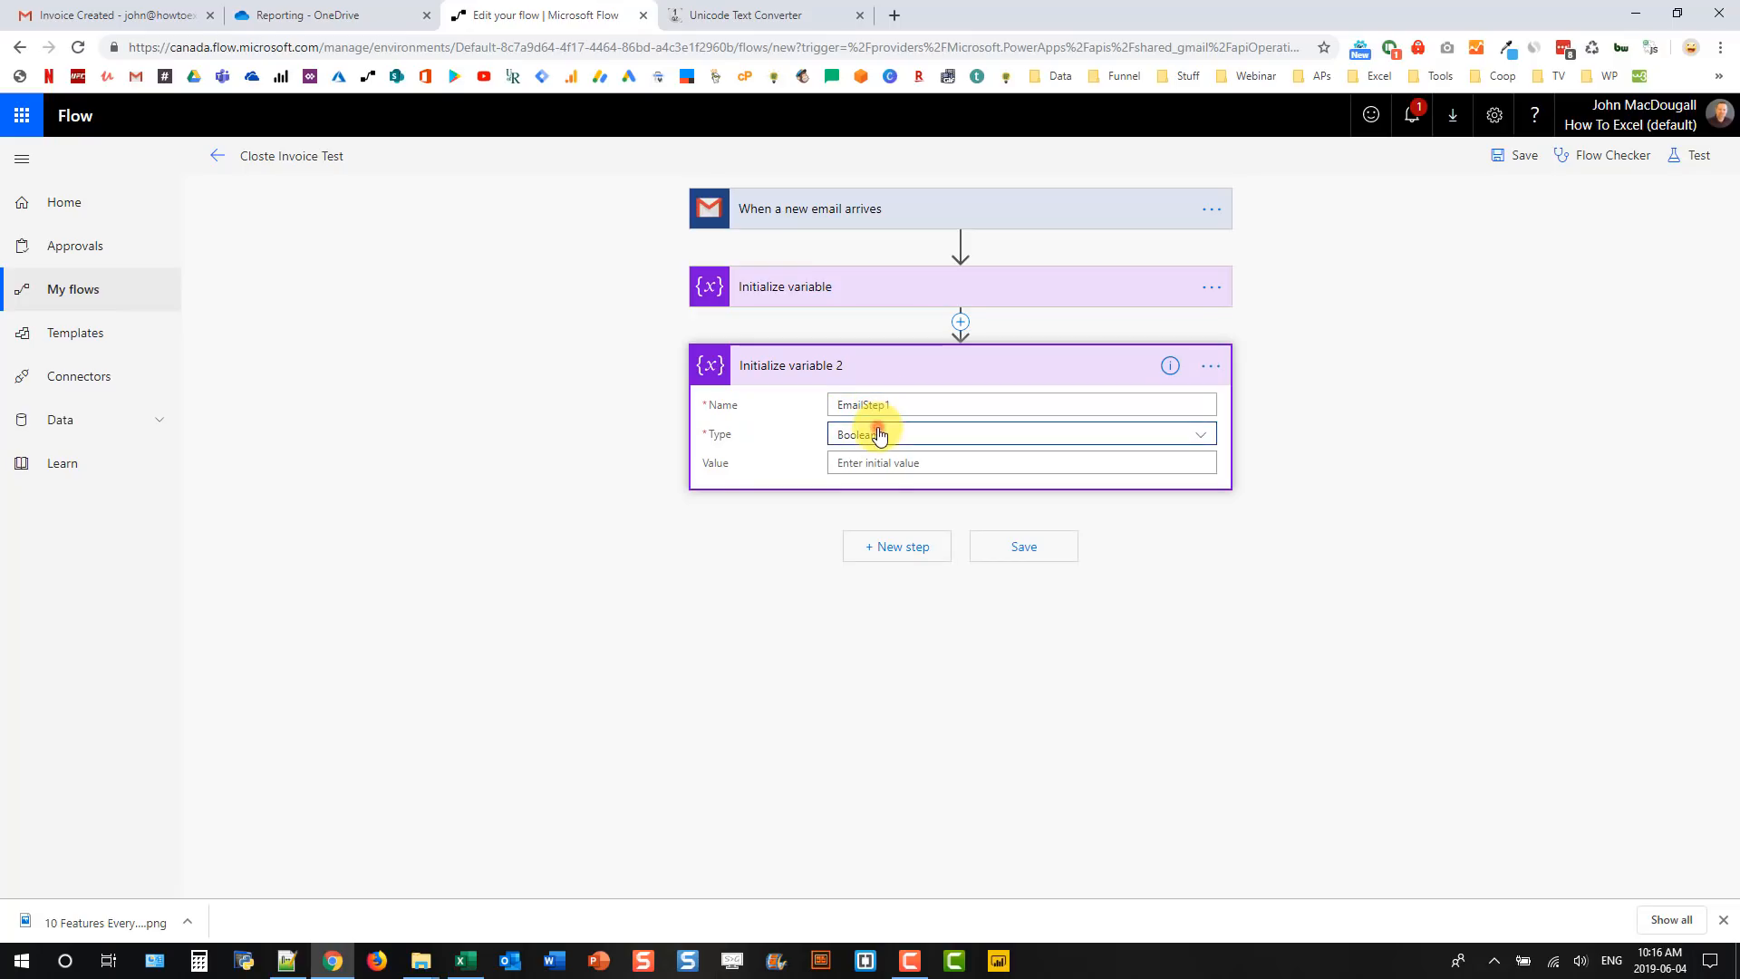
click(1013, 433)
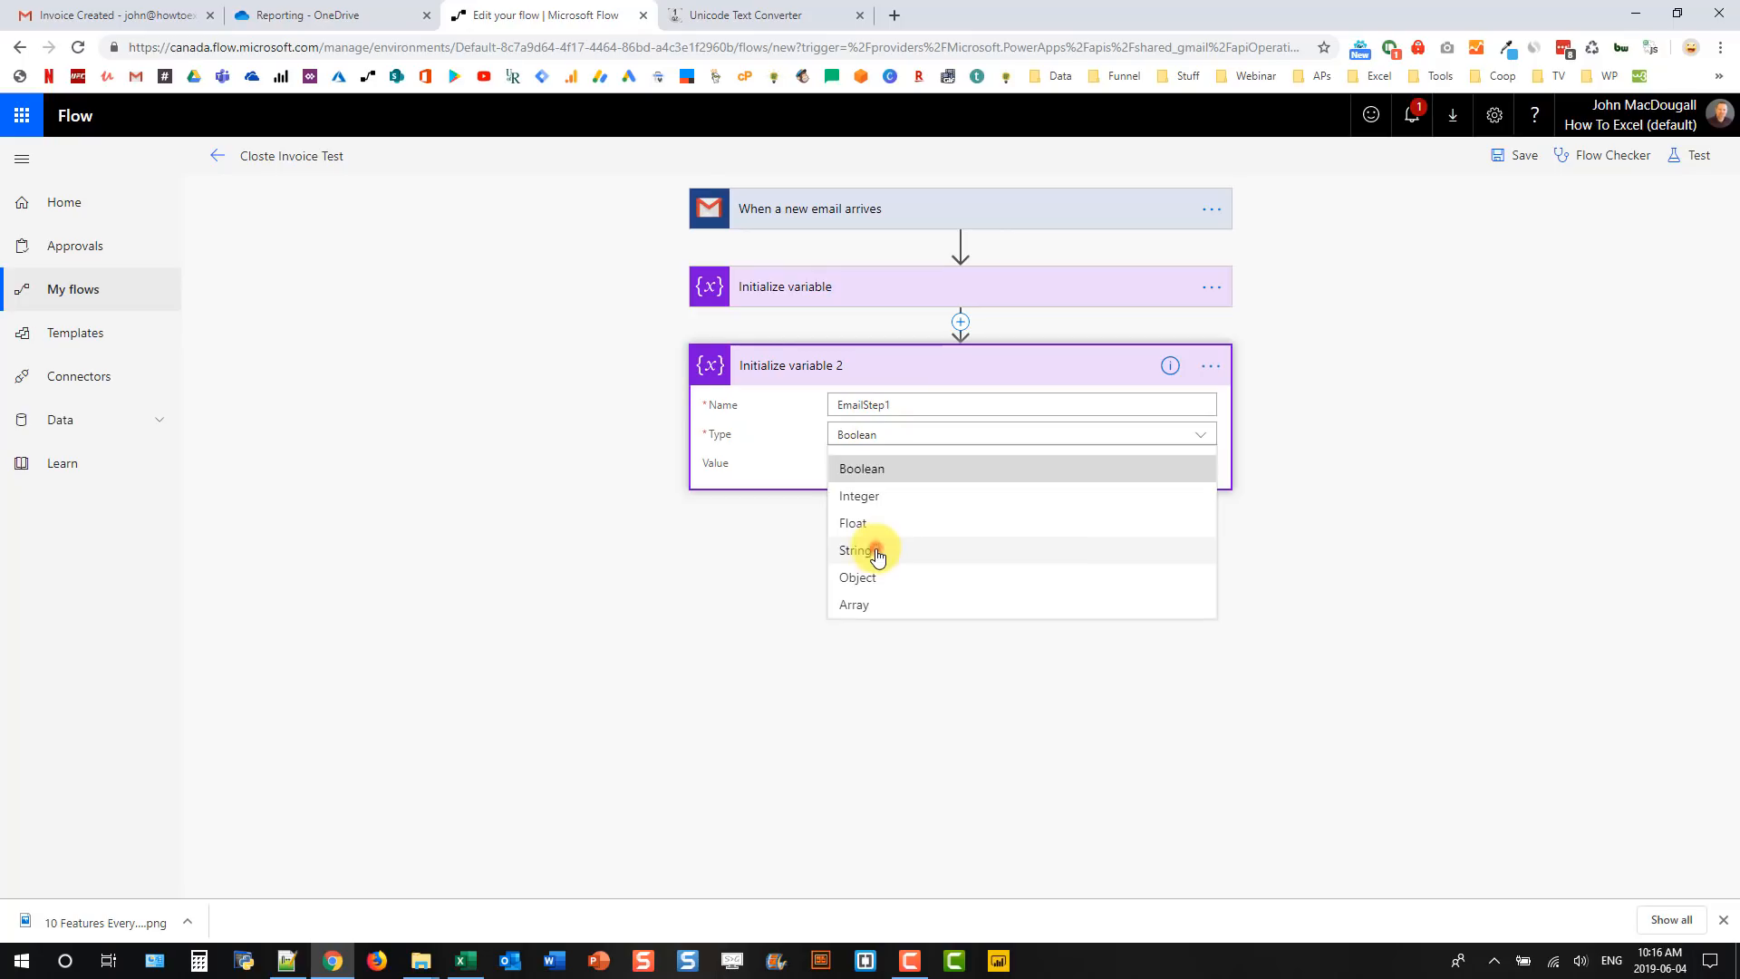
click(854, 551)
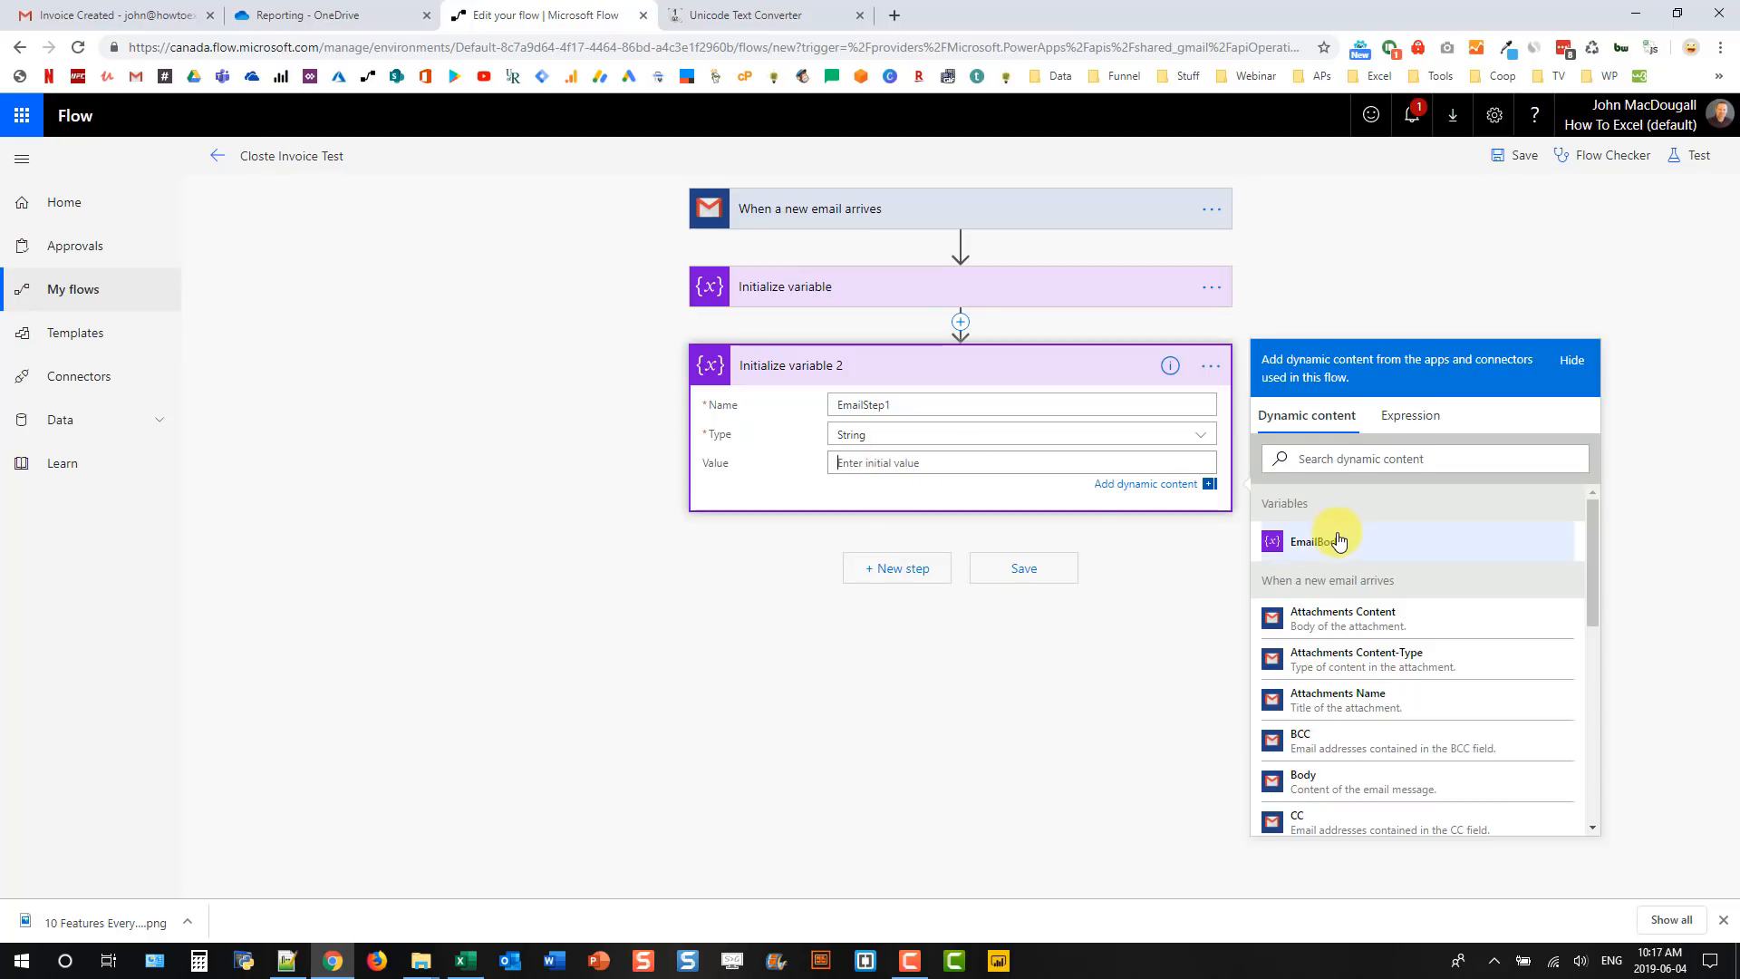
click(1316, 542)
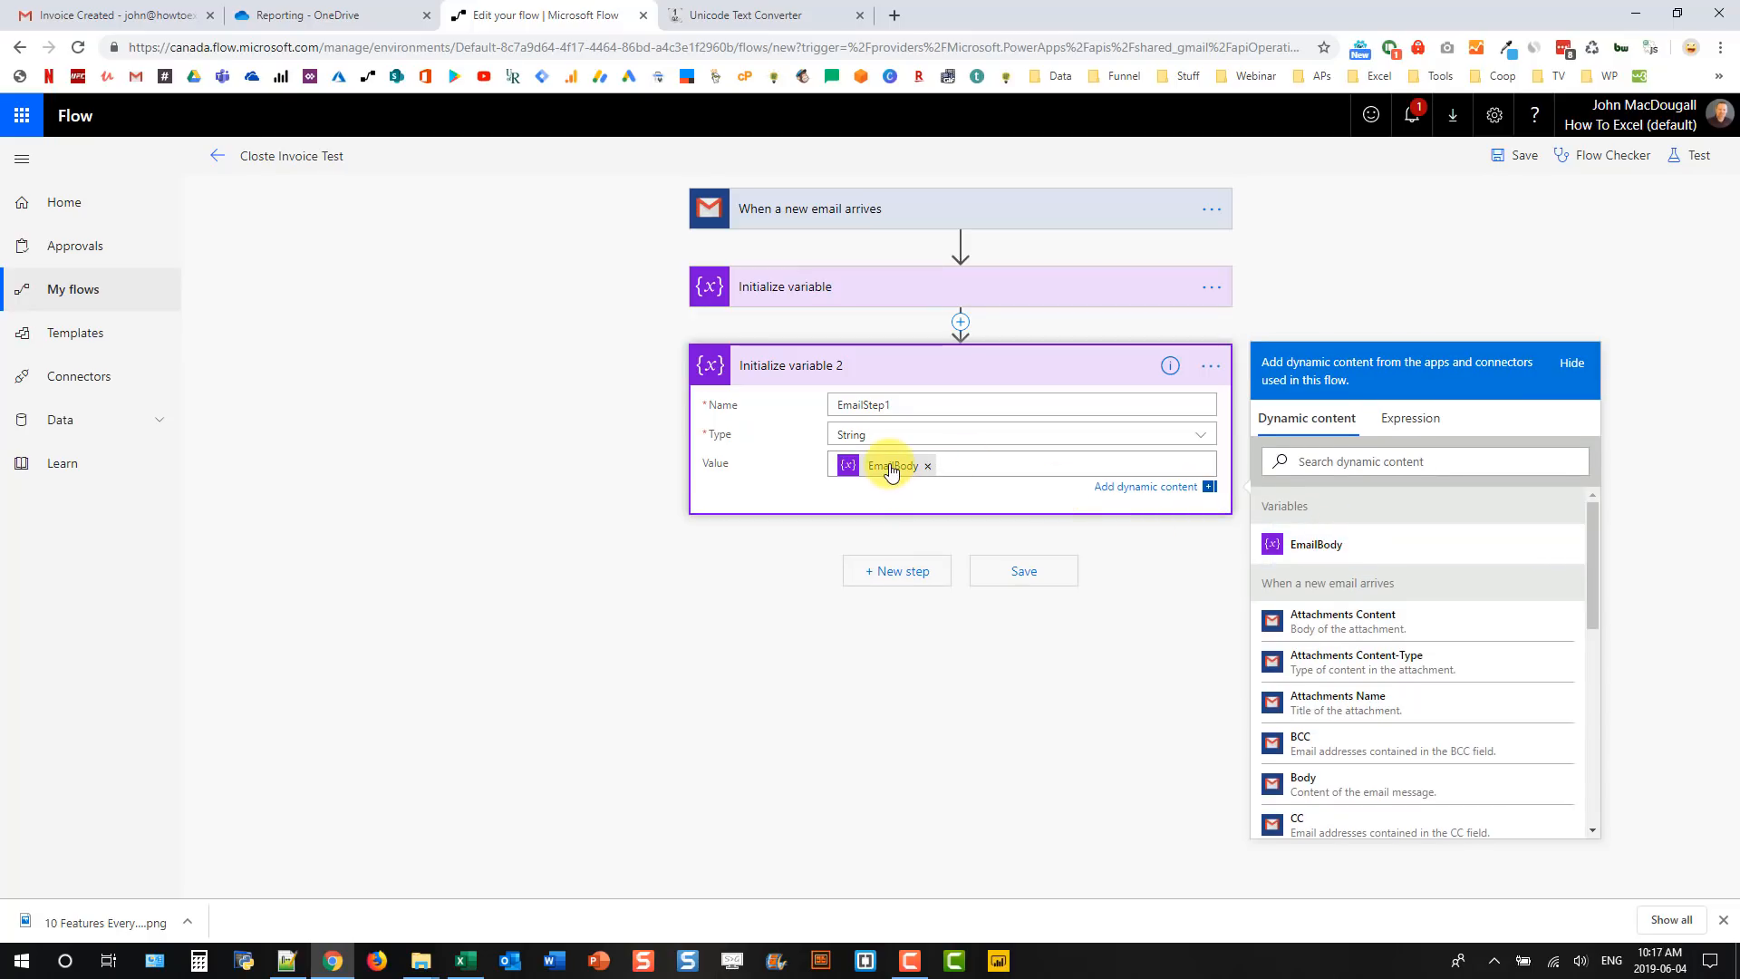
mouse_move(892, 466)
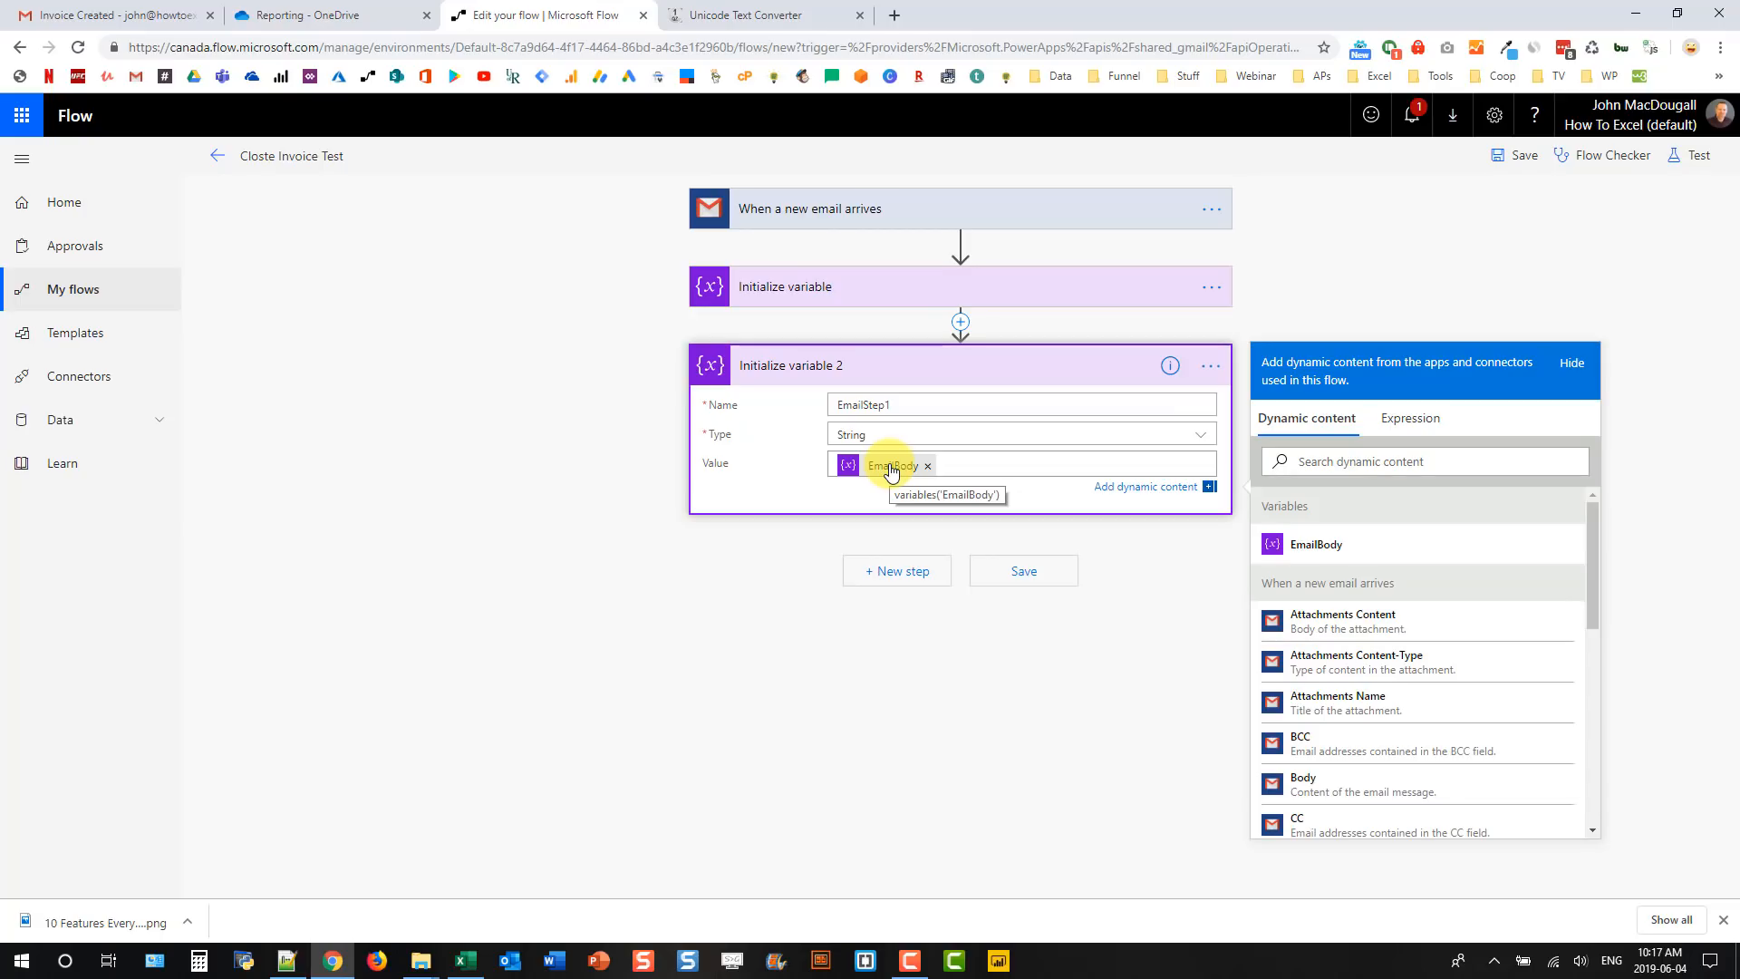
mouse_move(955, 468)
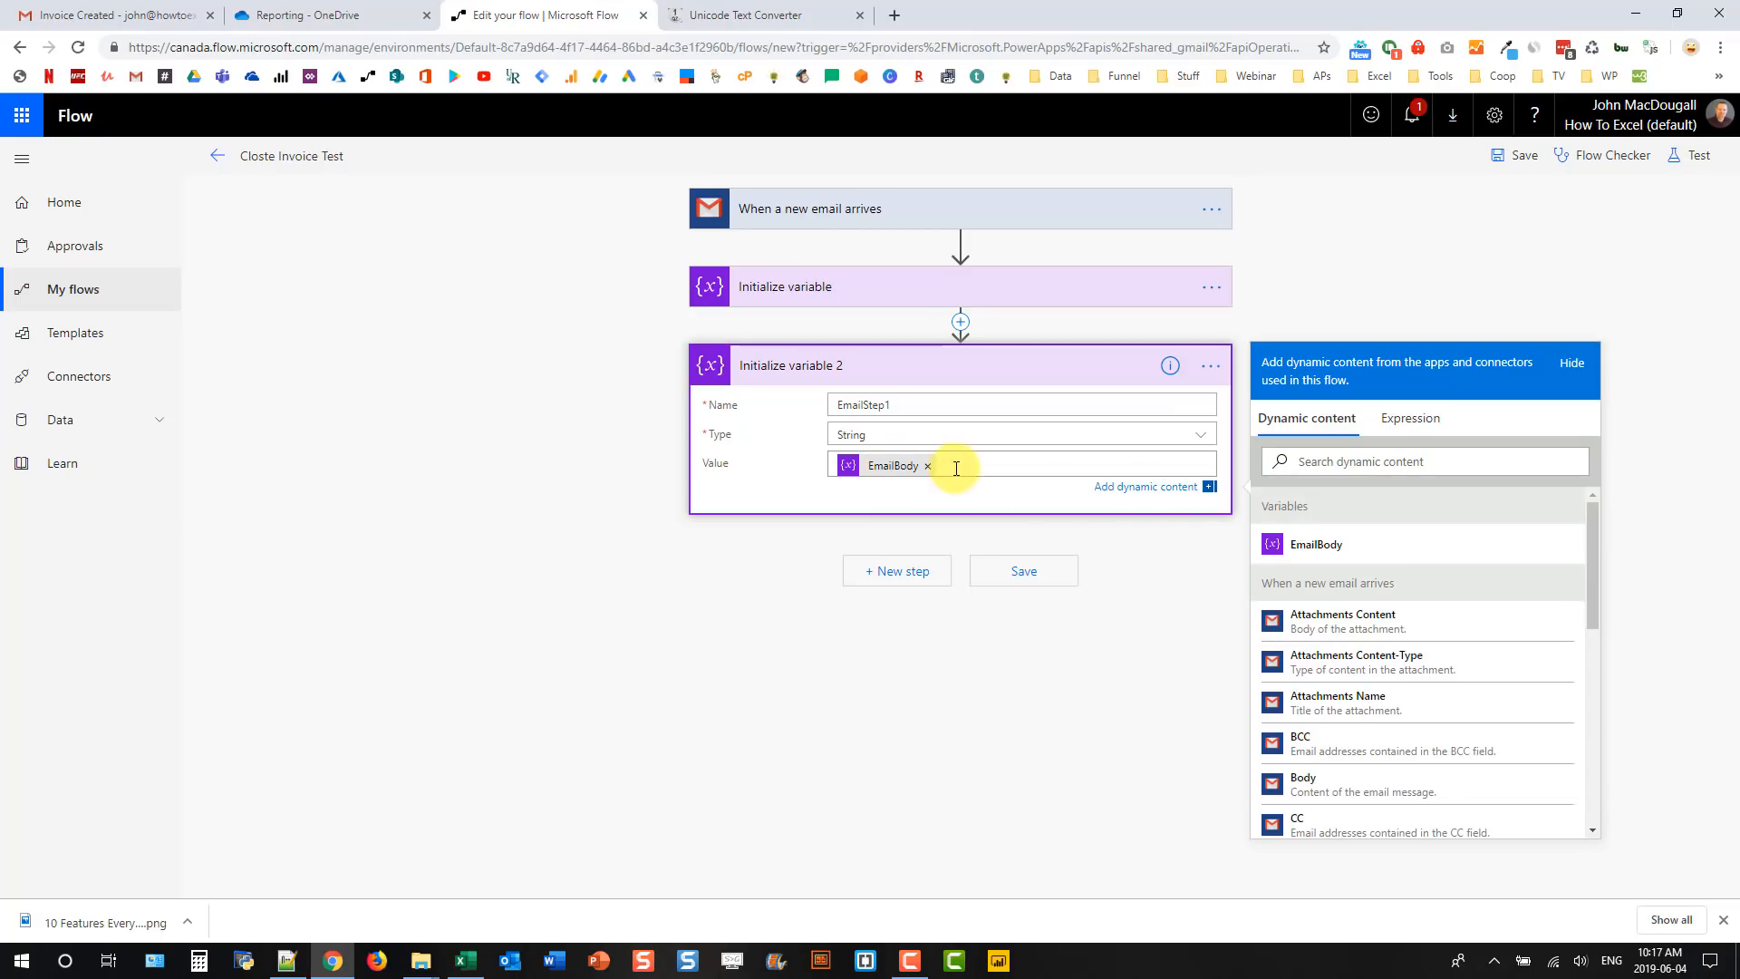
mouse_move(892, 466)
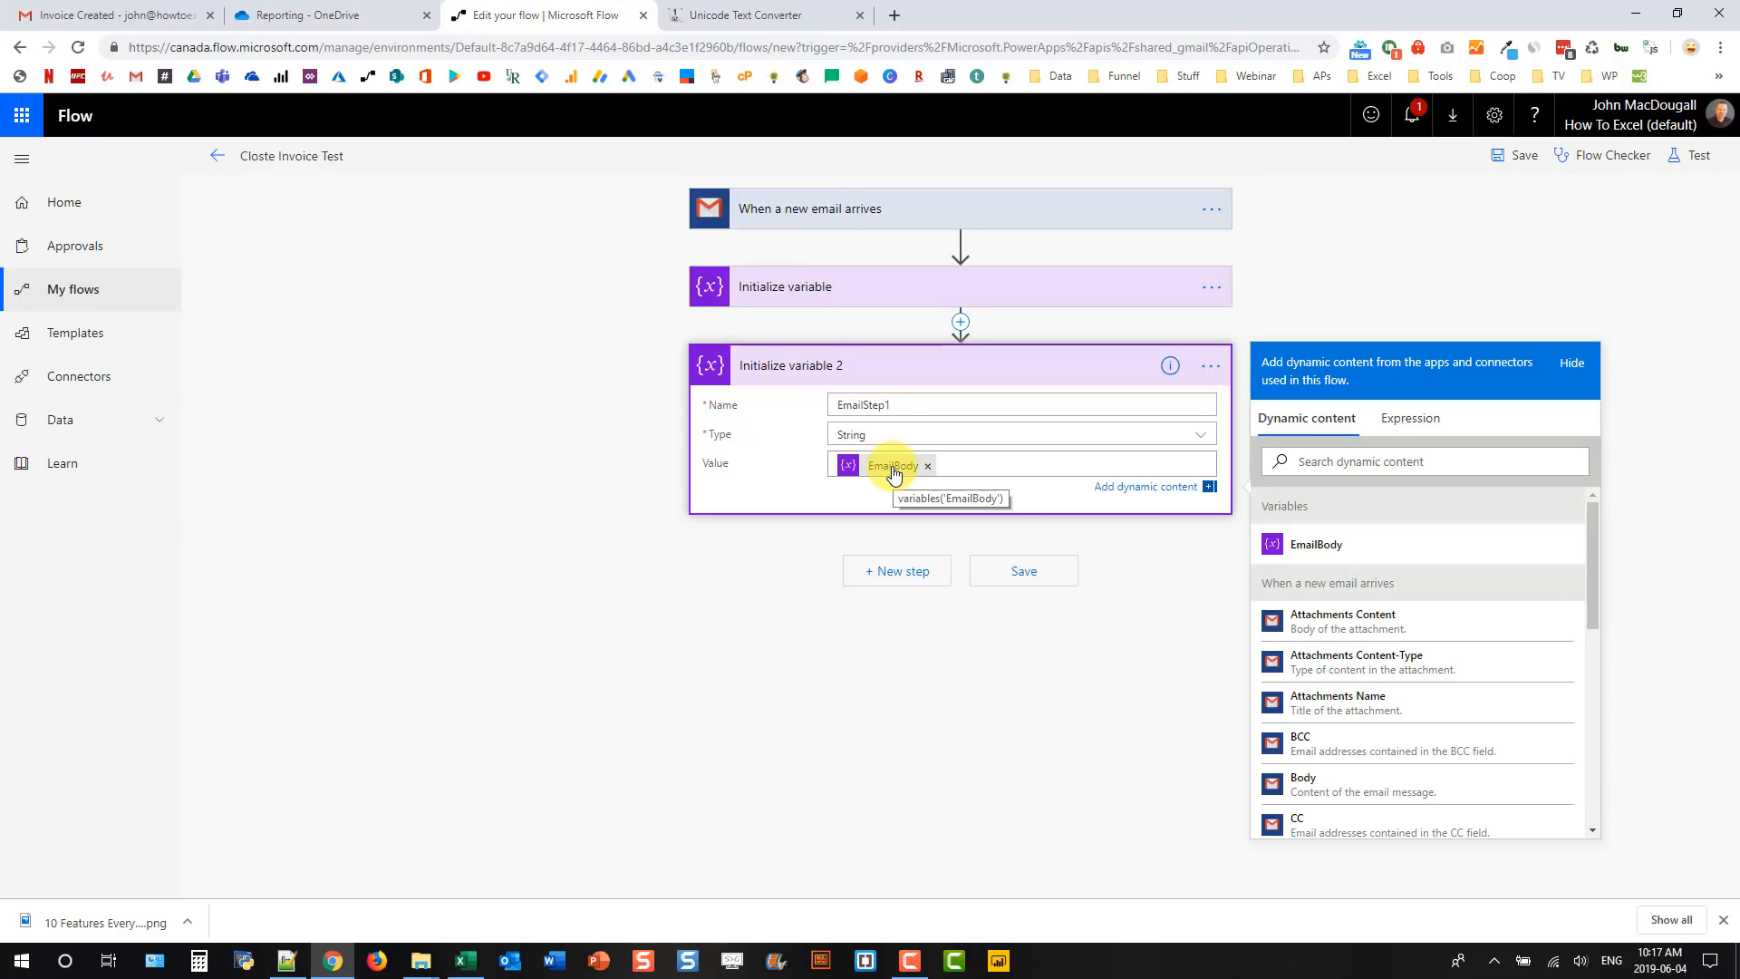
click(926, 464)
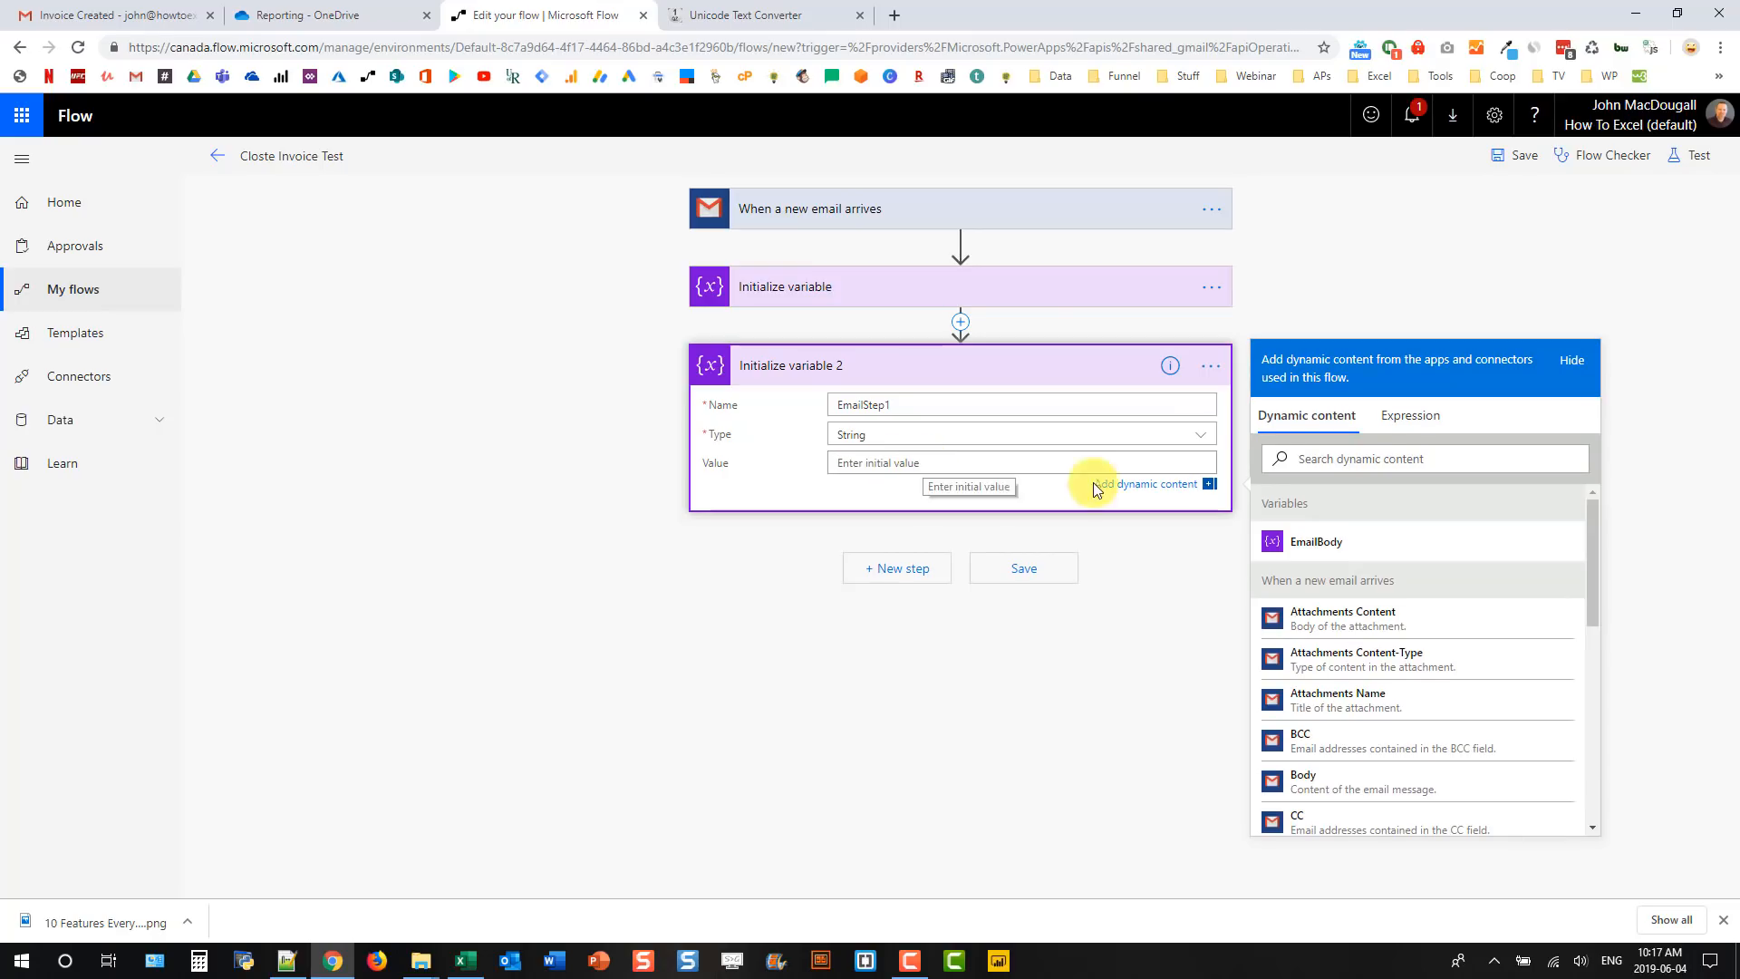
Step: Enter the expression last(split(variables('EmailBody'),'Total:')) as EmailStep1's value
click(1410, 415)
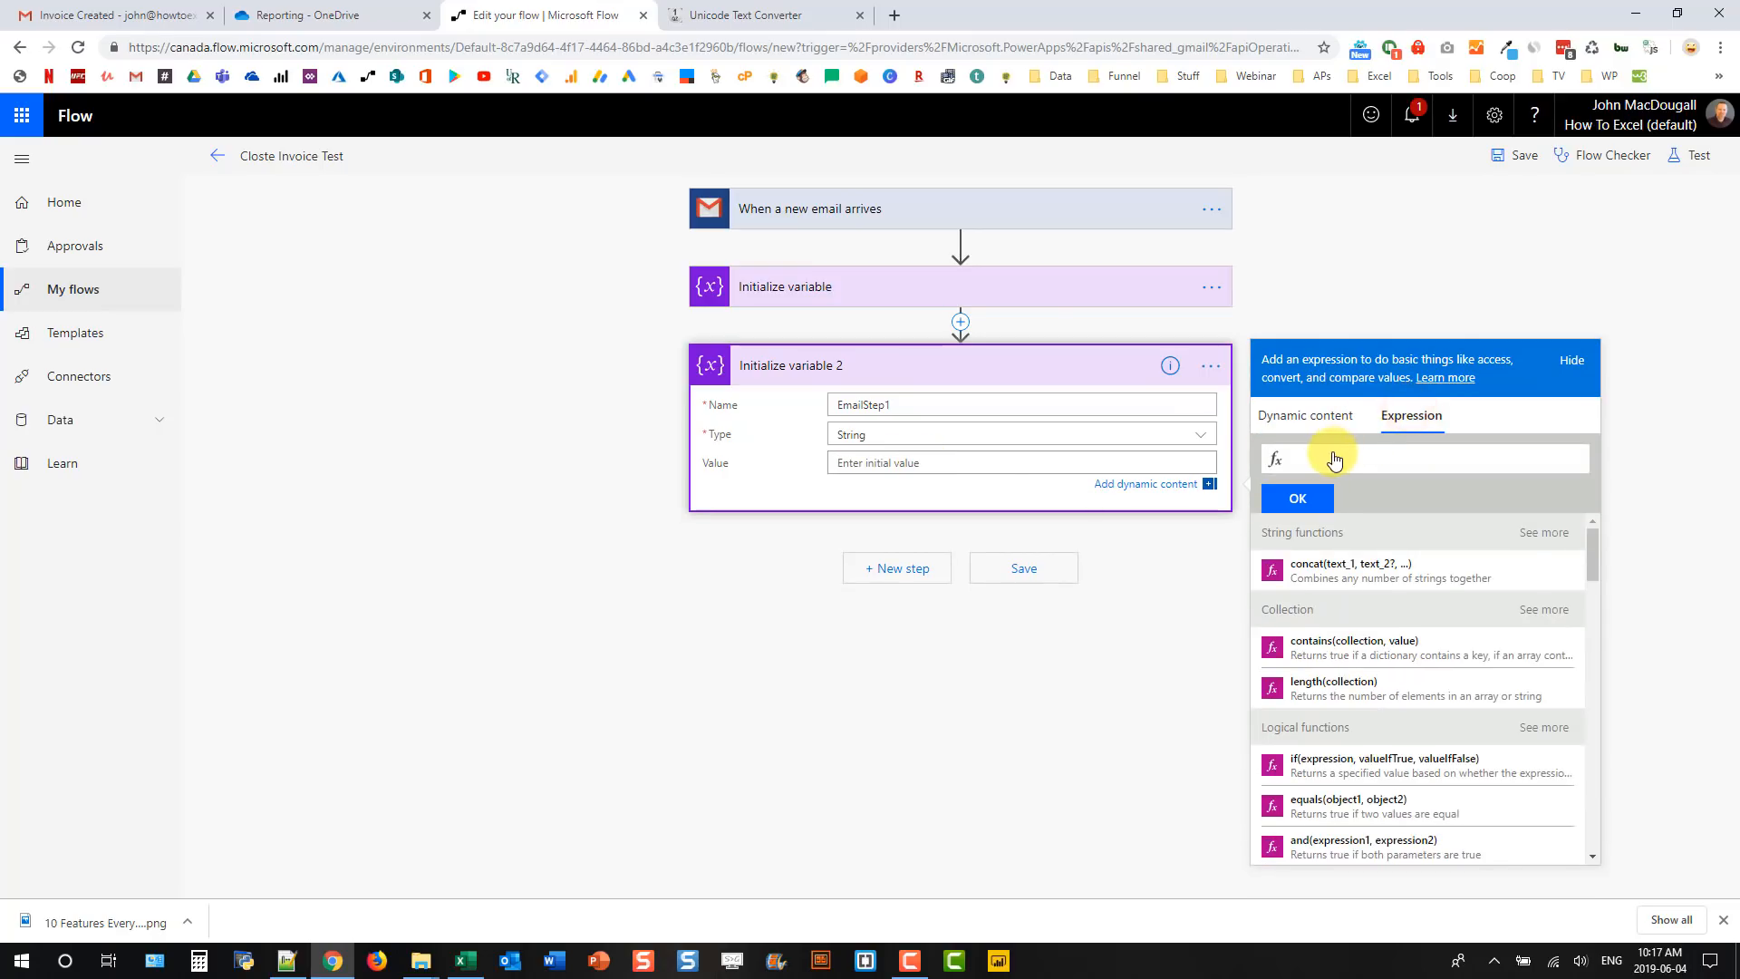
click(1427, 458)
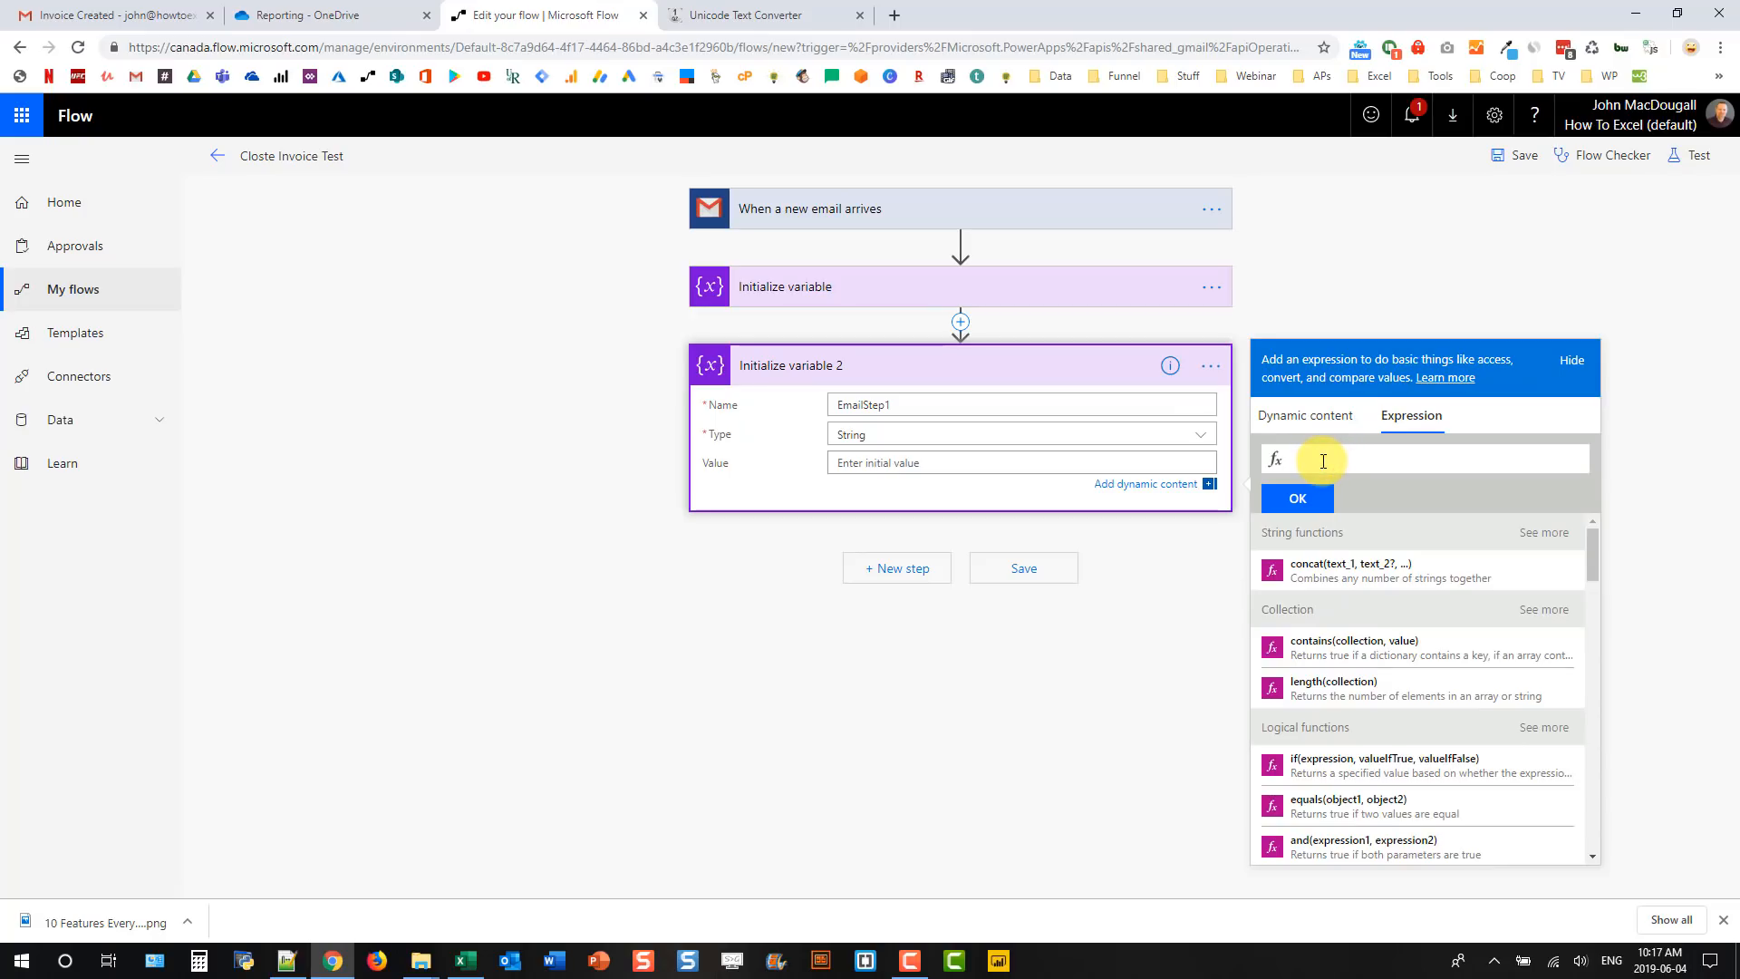
text(split()
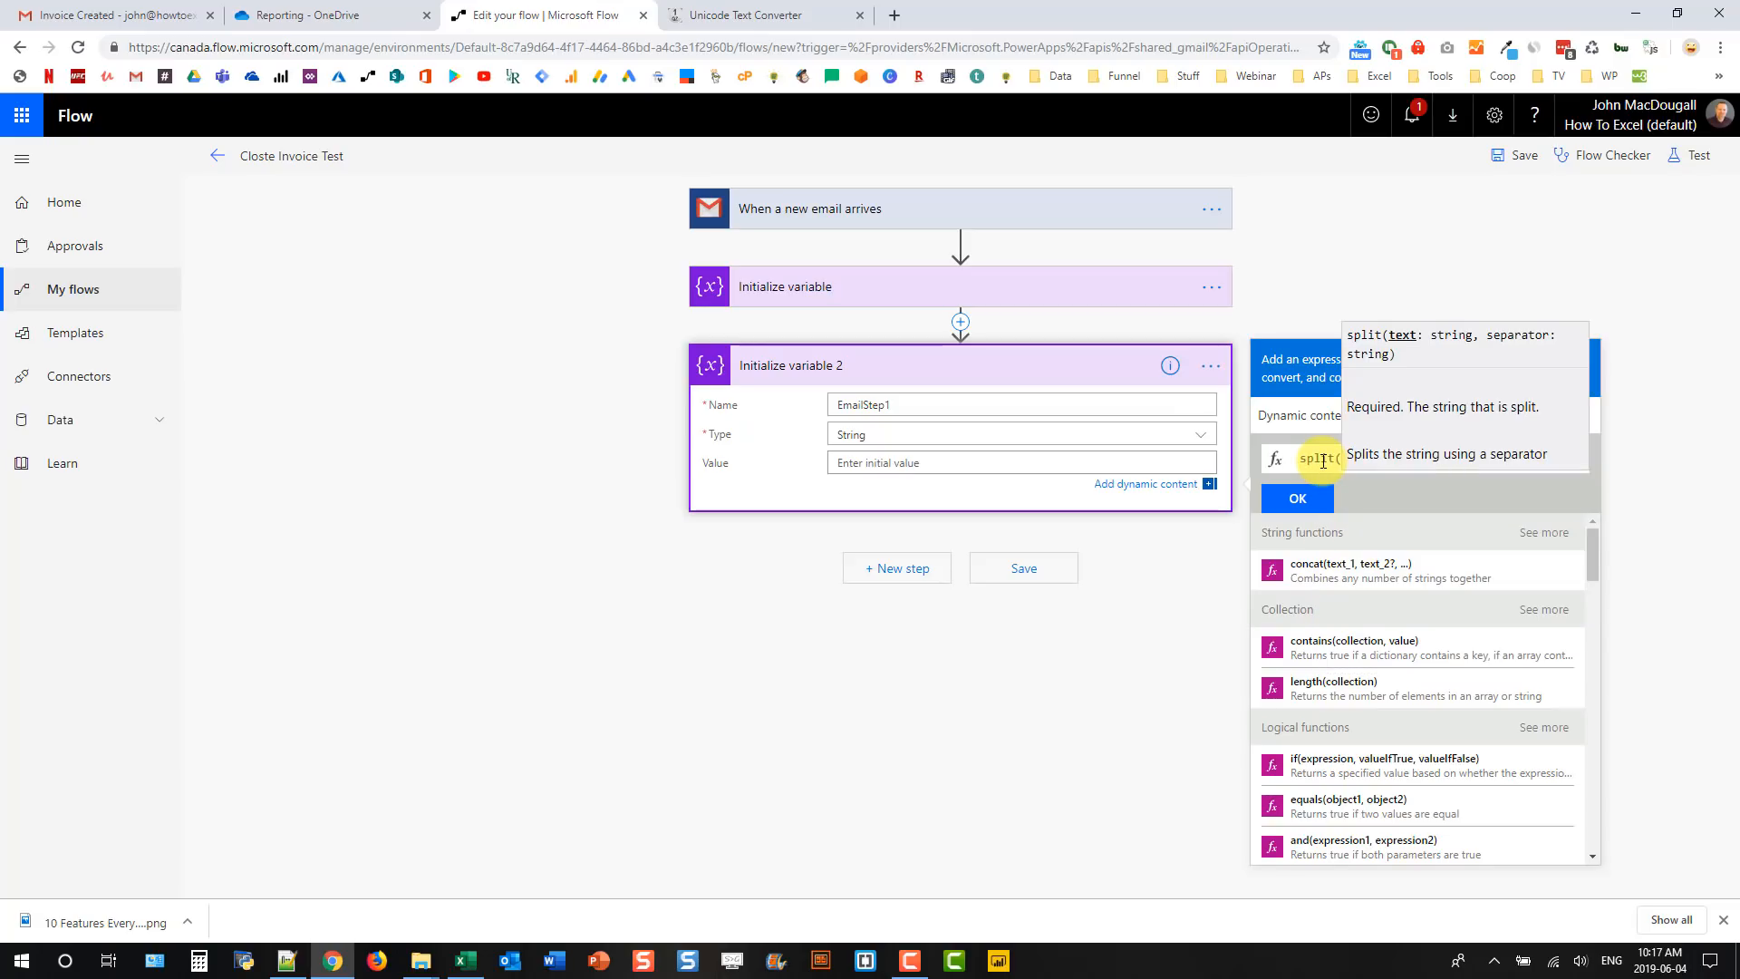
text(var))
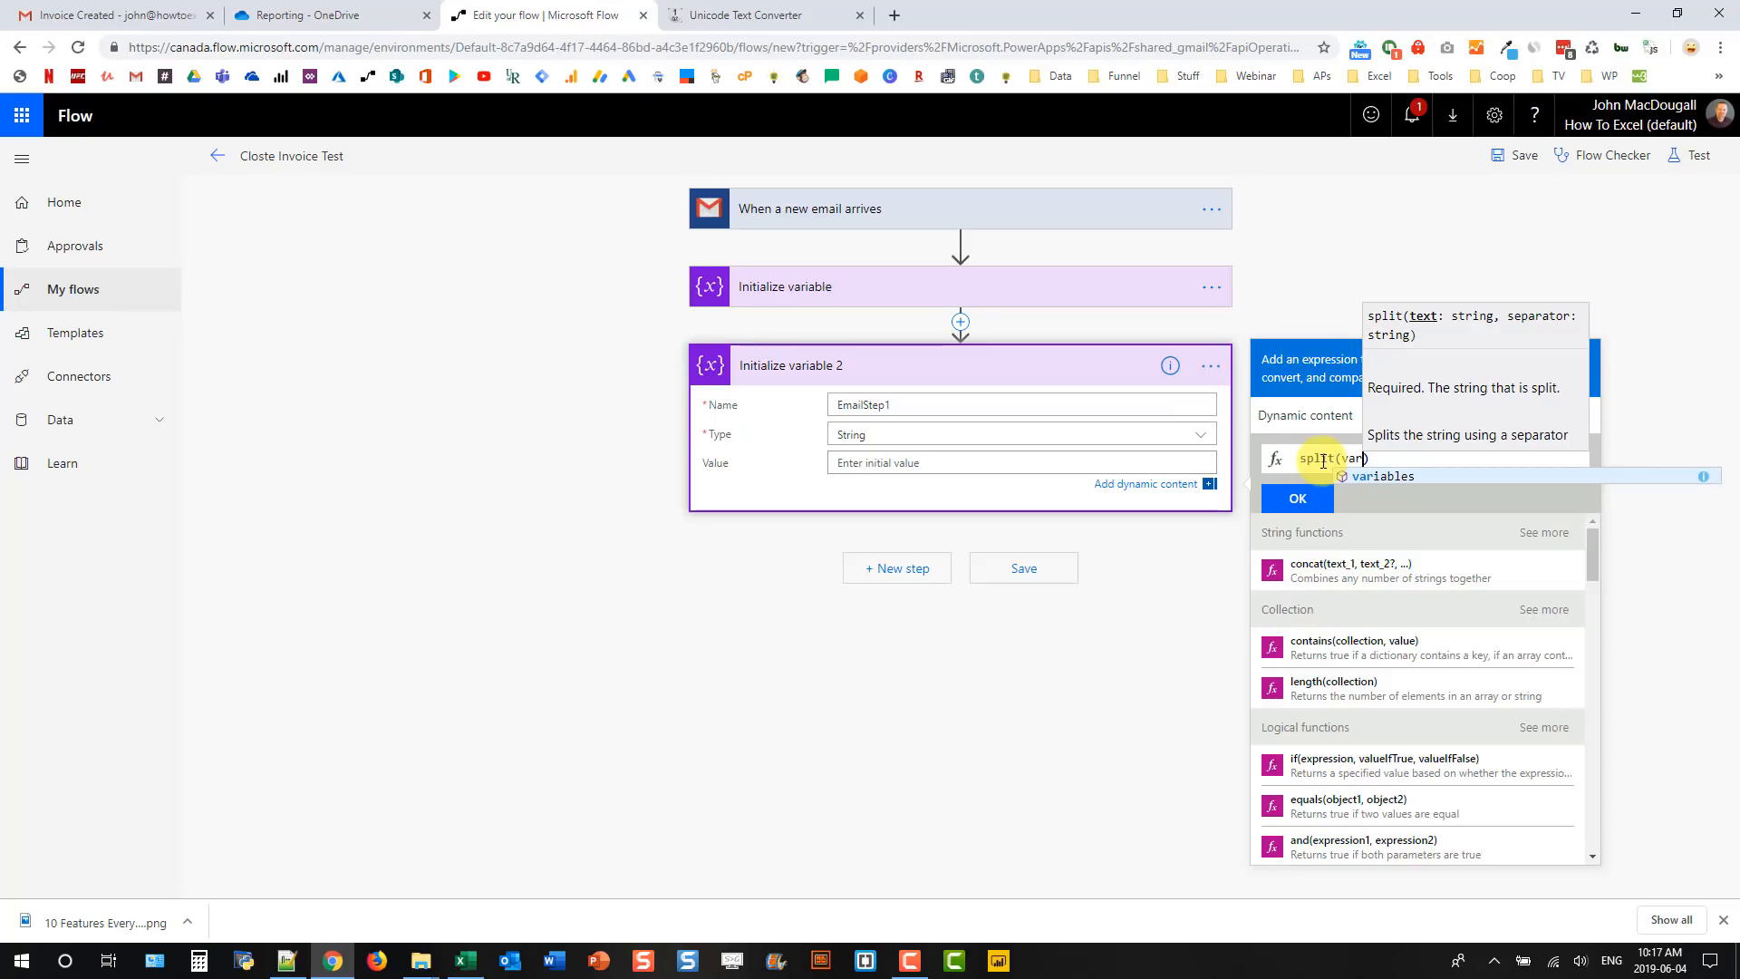
click(1383, 475)
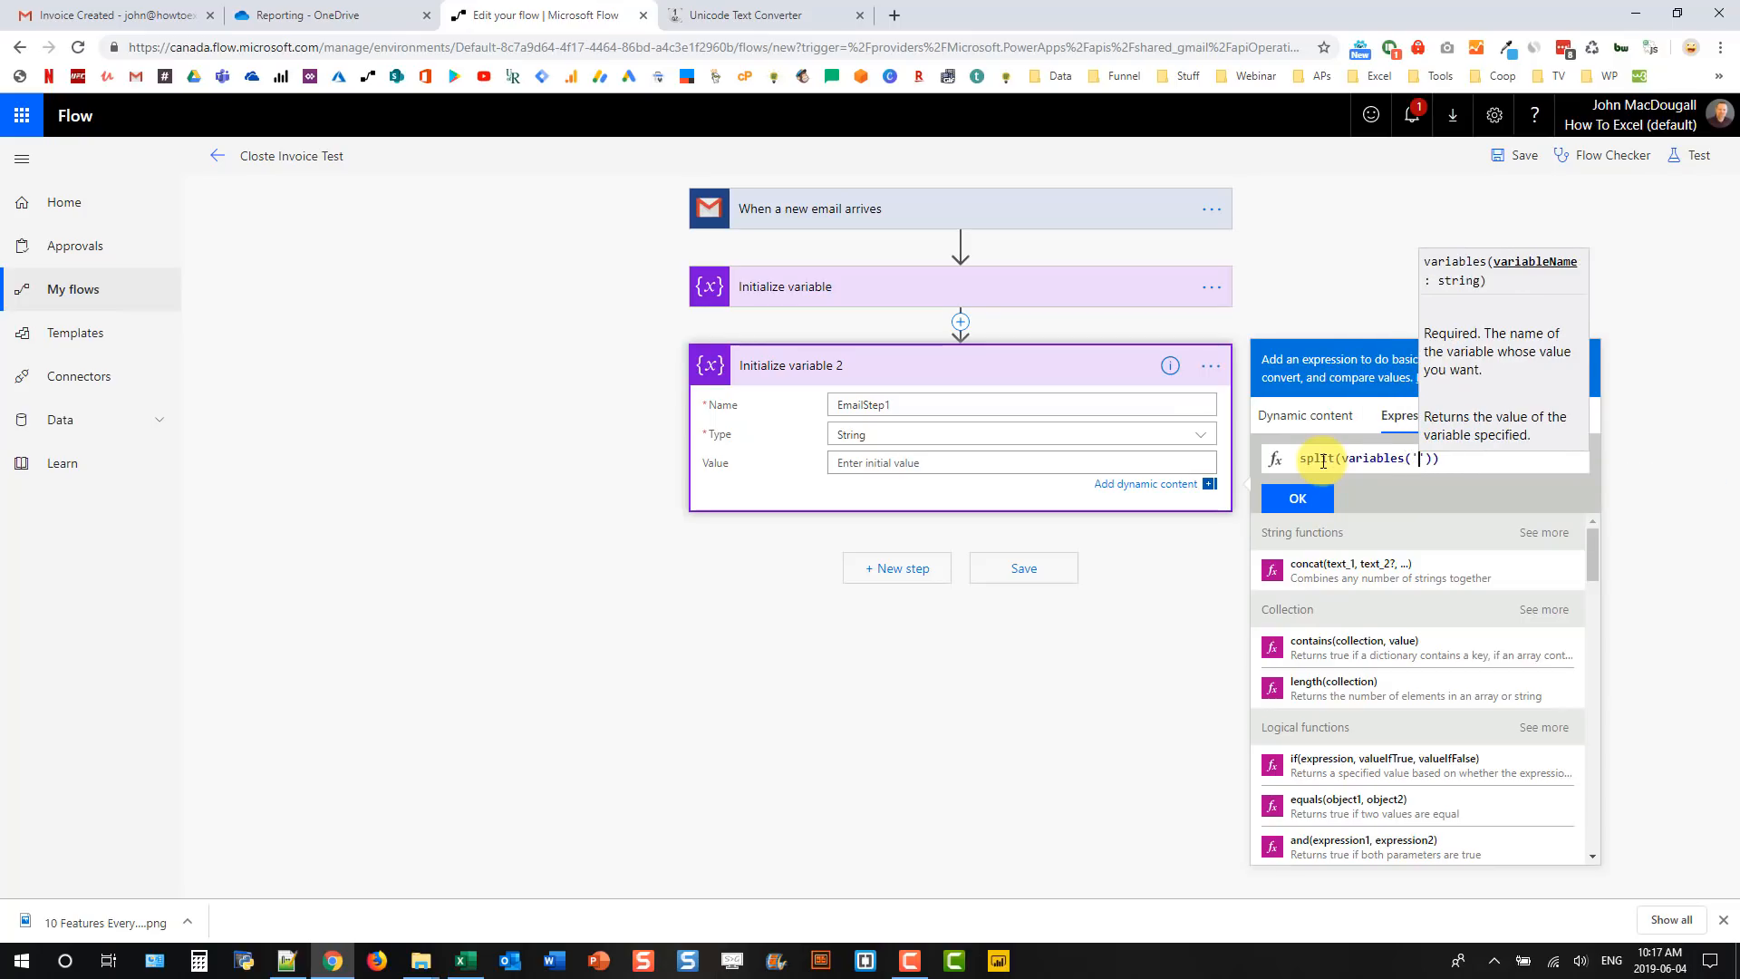
text(Email)
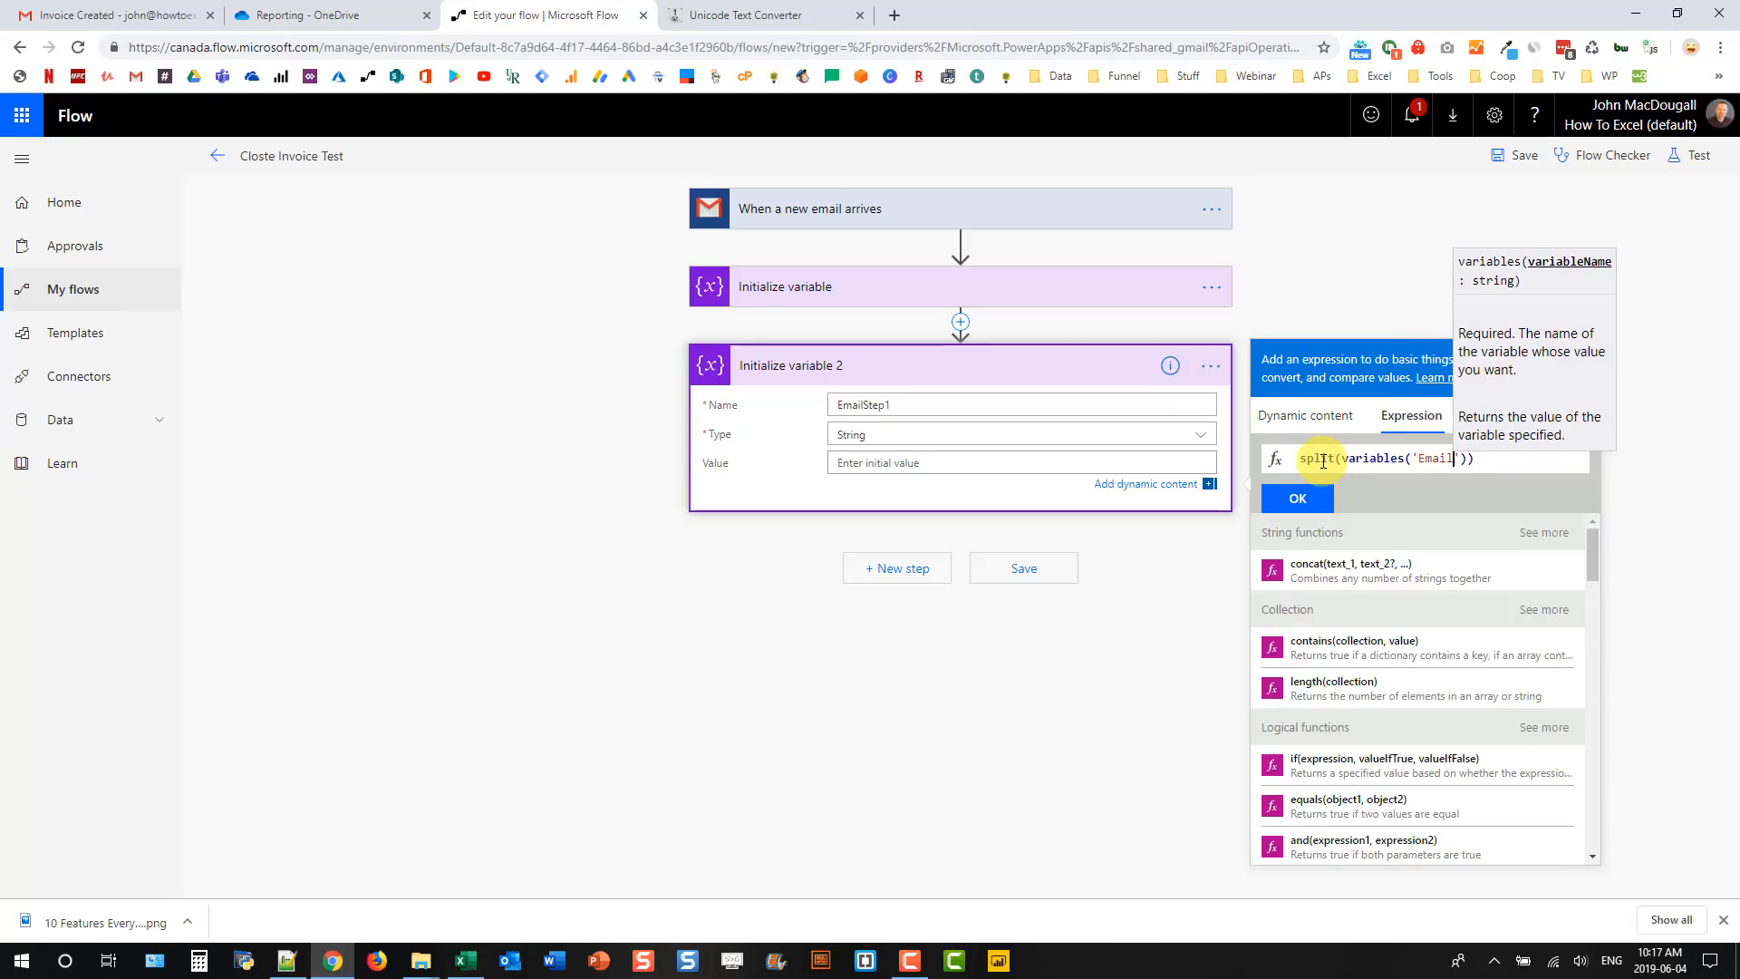
text(Body)
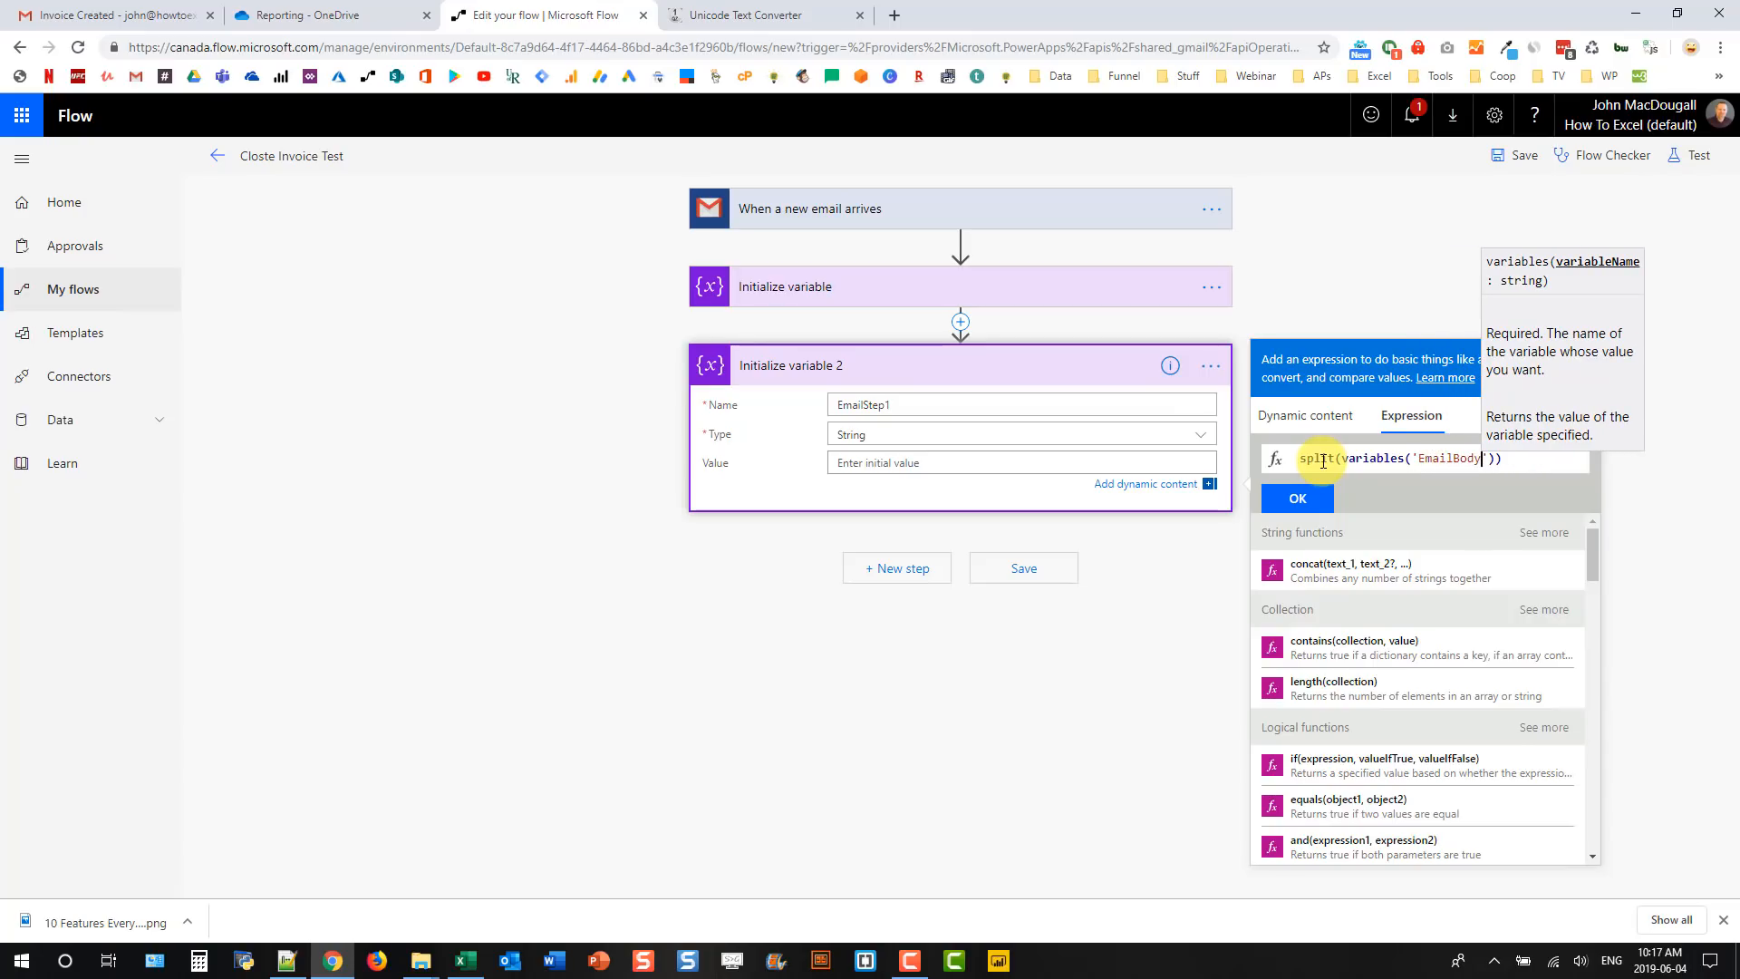
mouse_move(1360, 462)
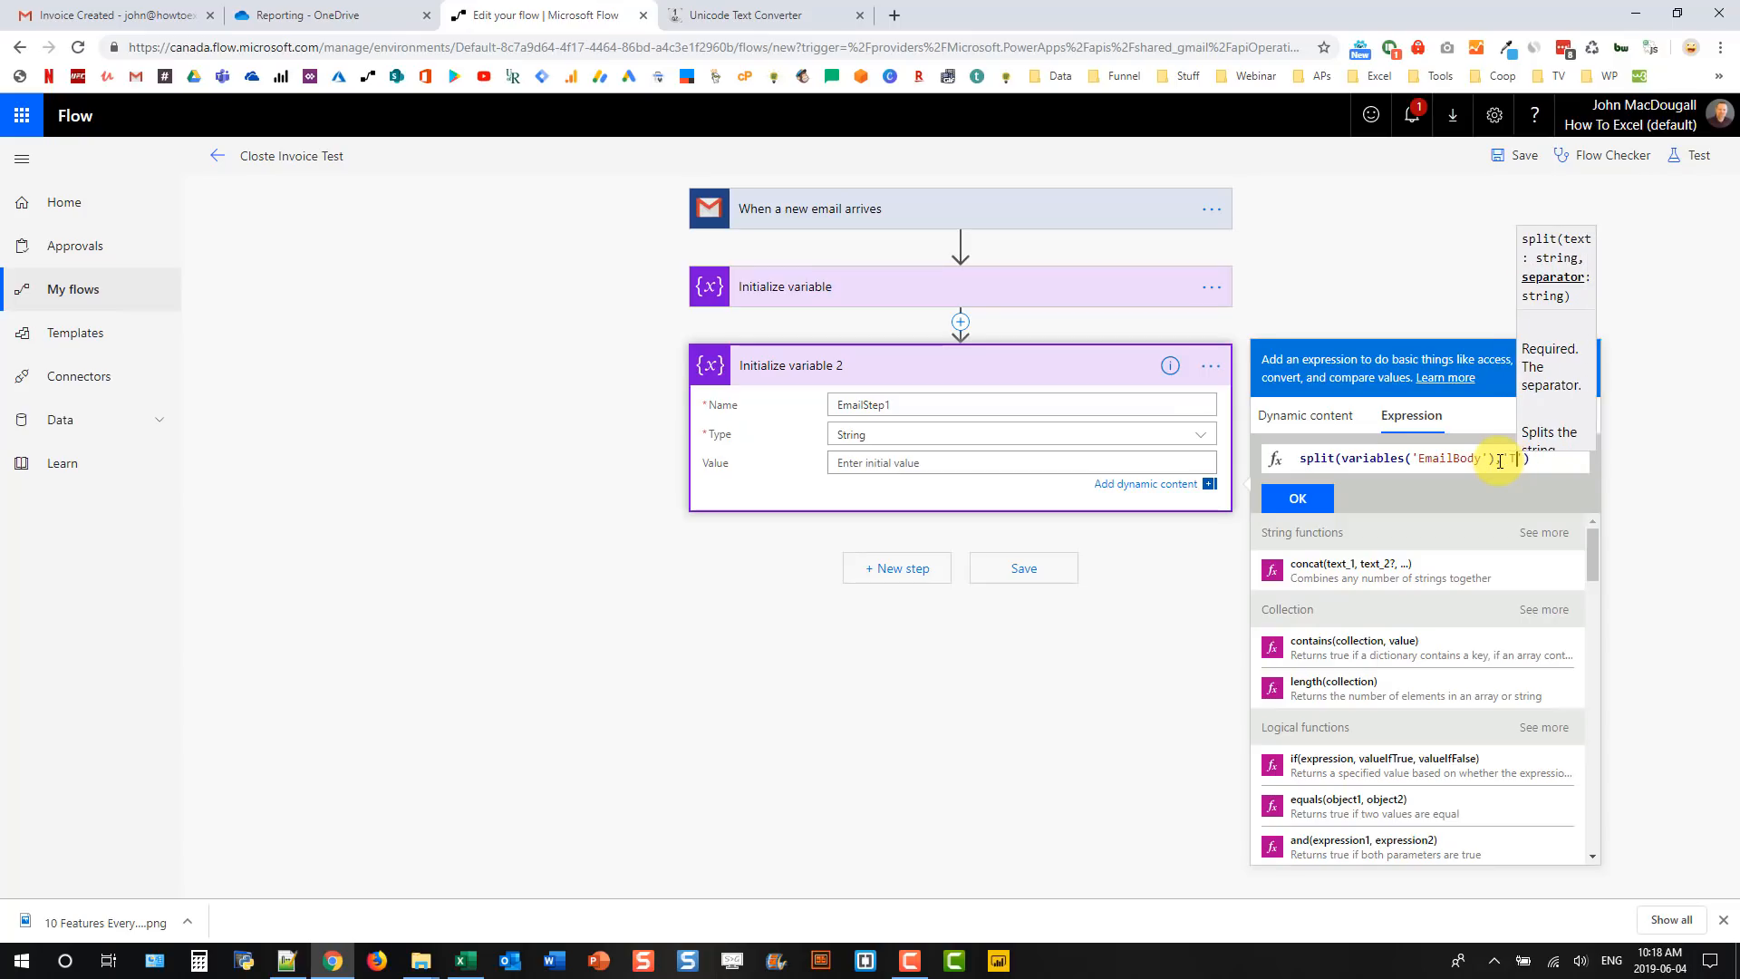
text(Total)
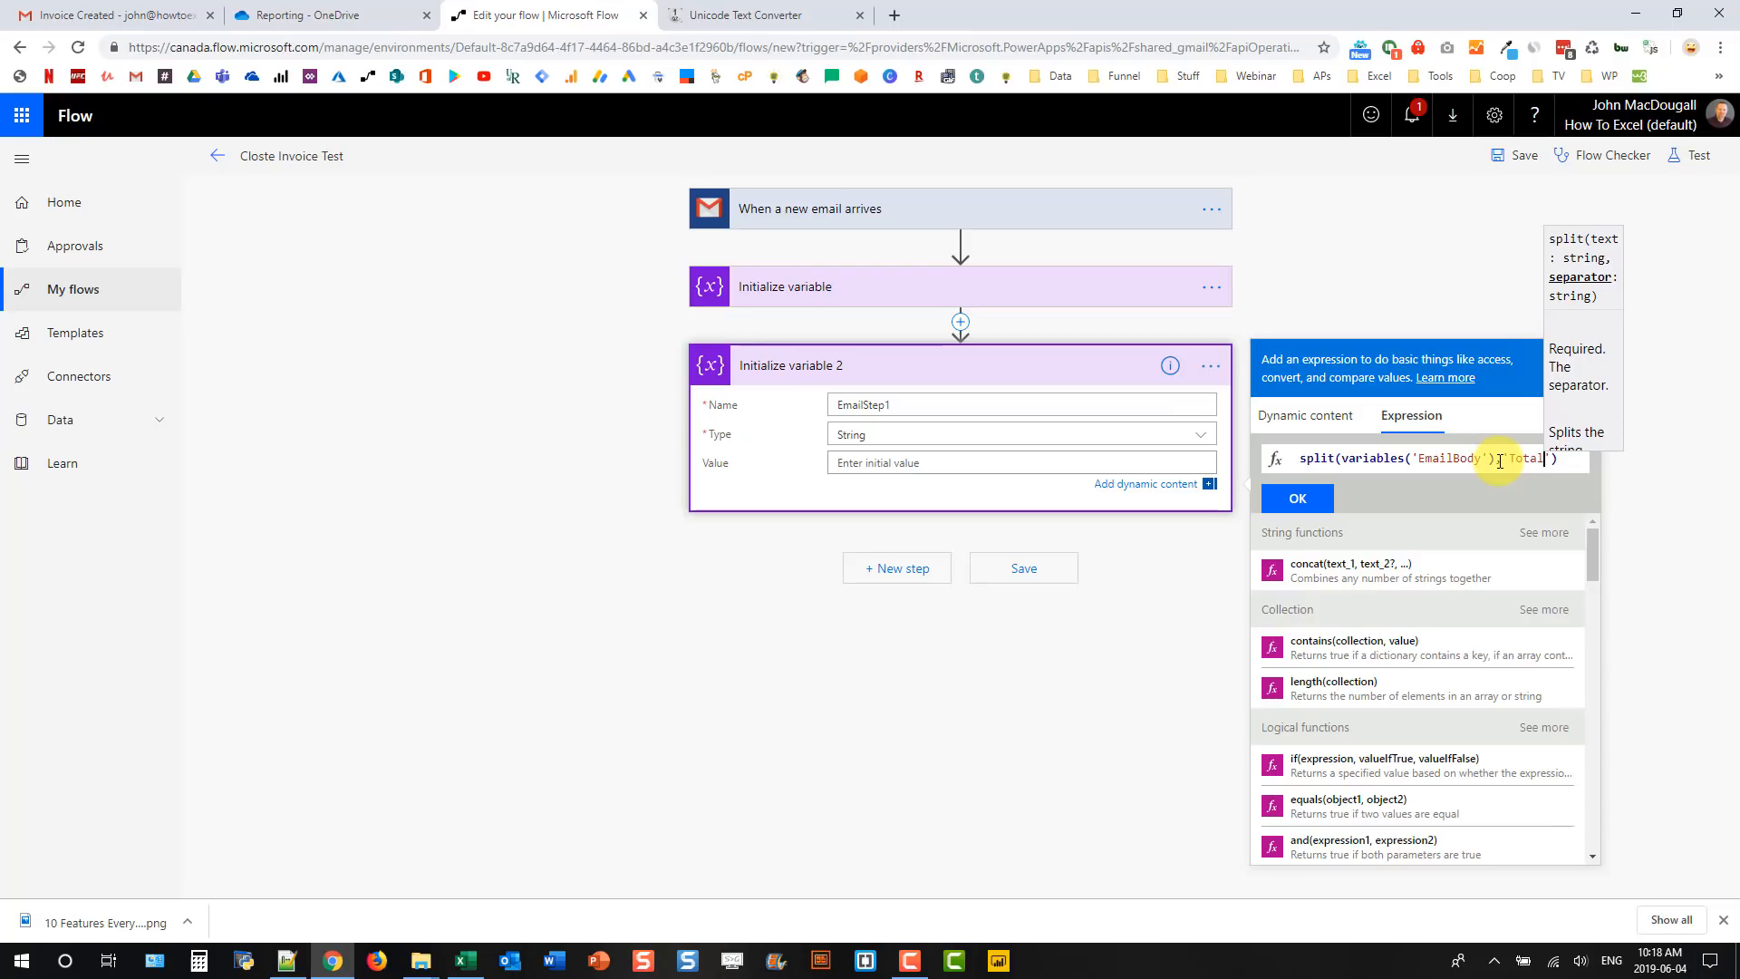
text(:)
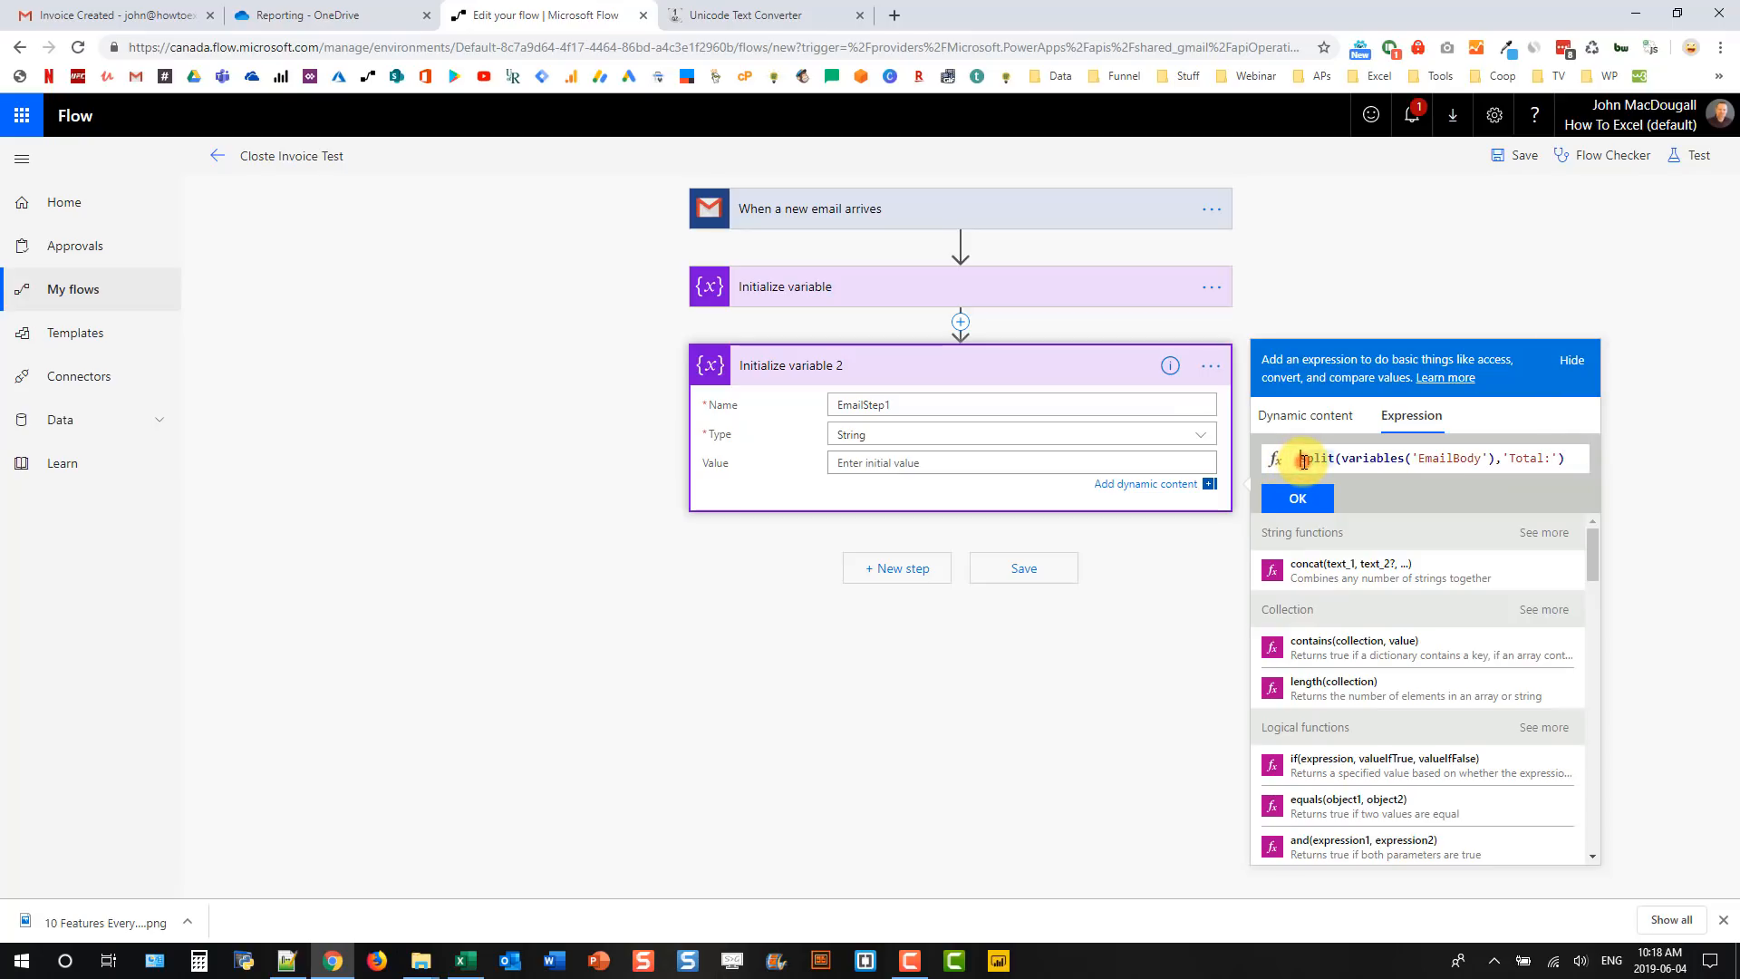
text(last)
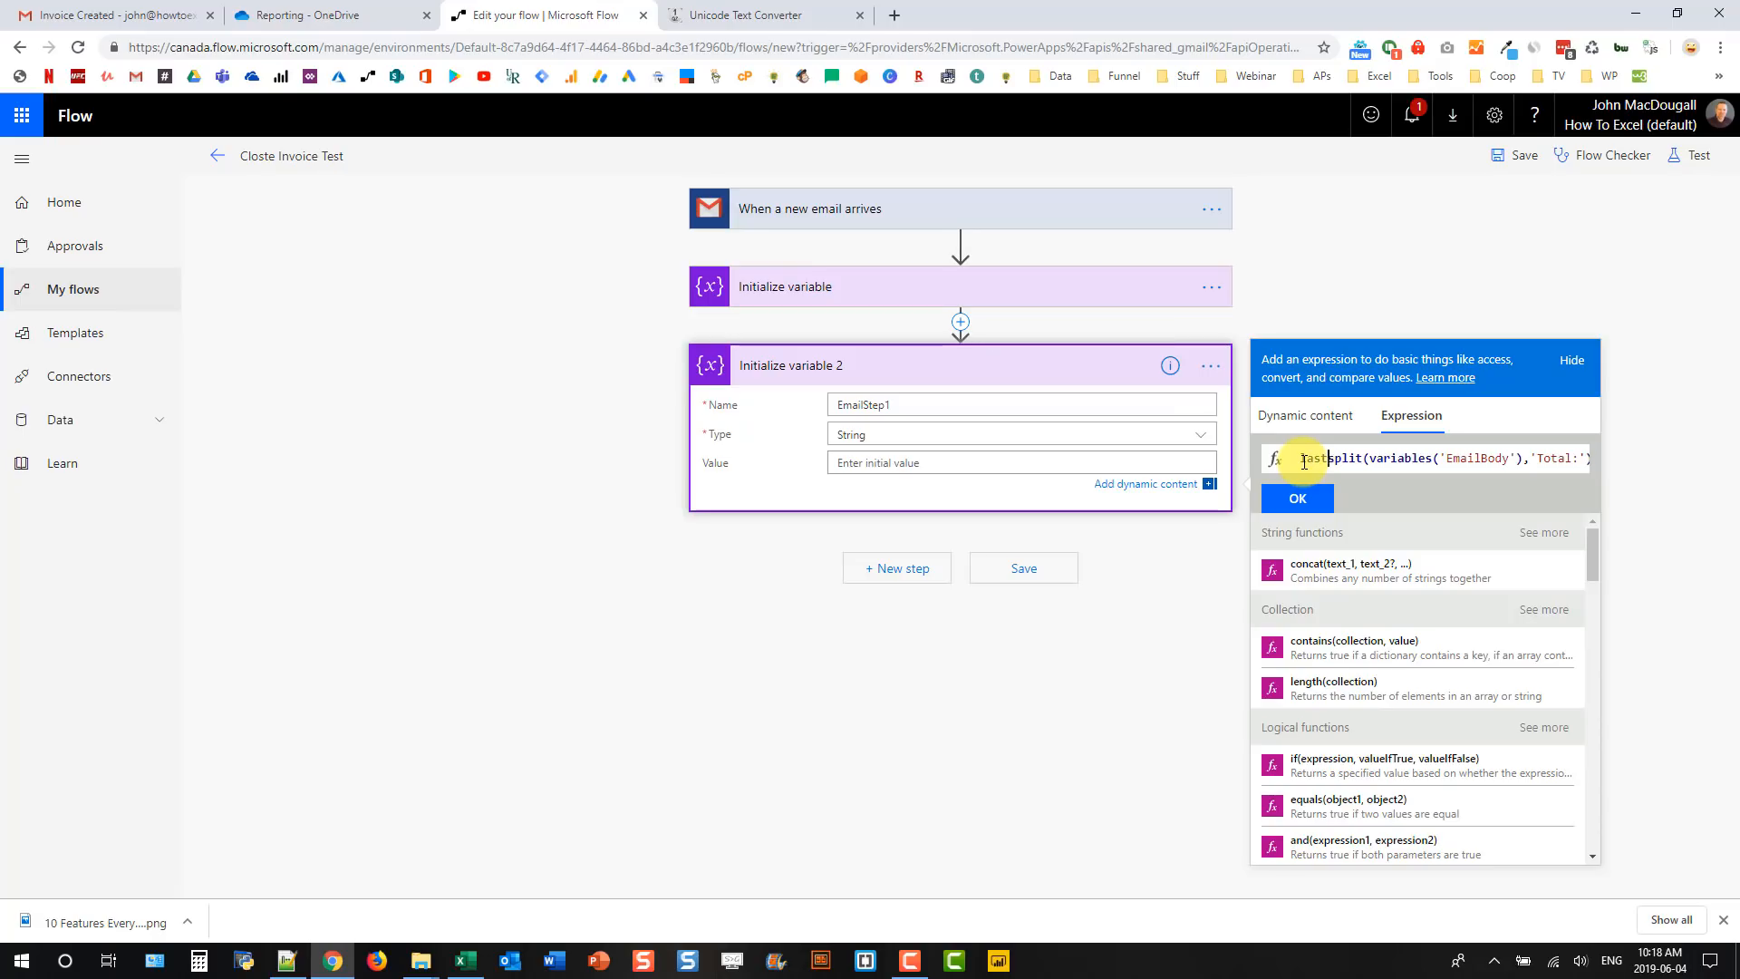
mouse_move(1313, 459)
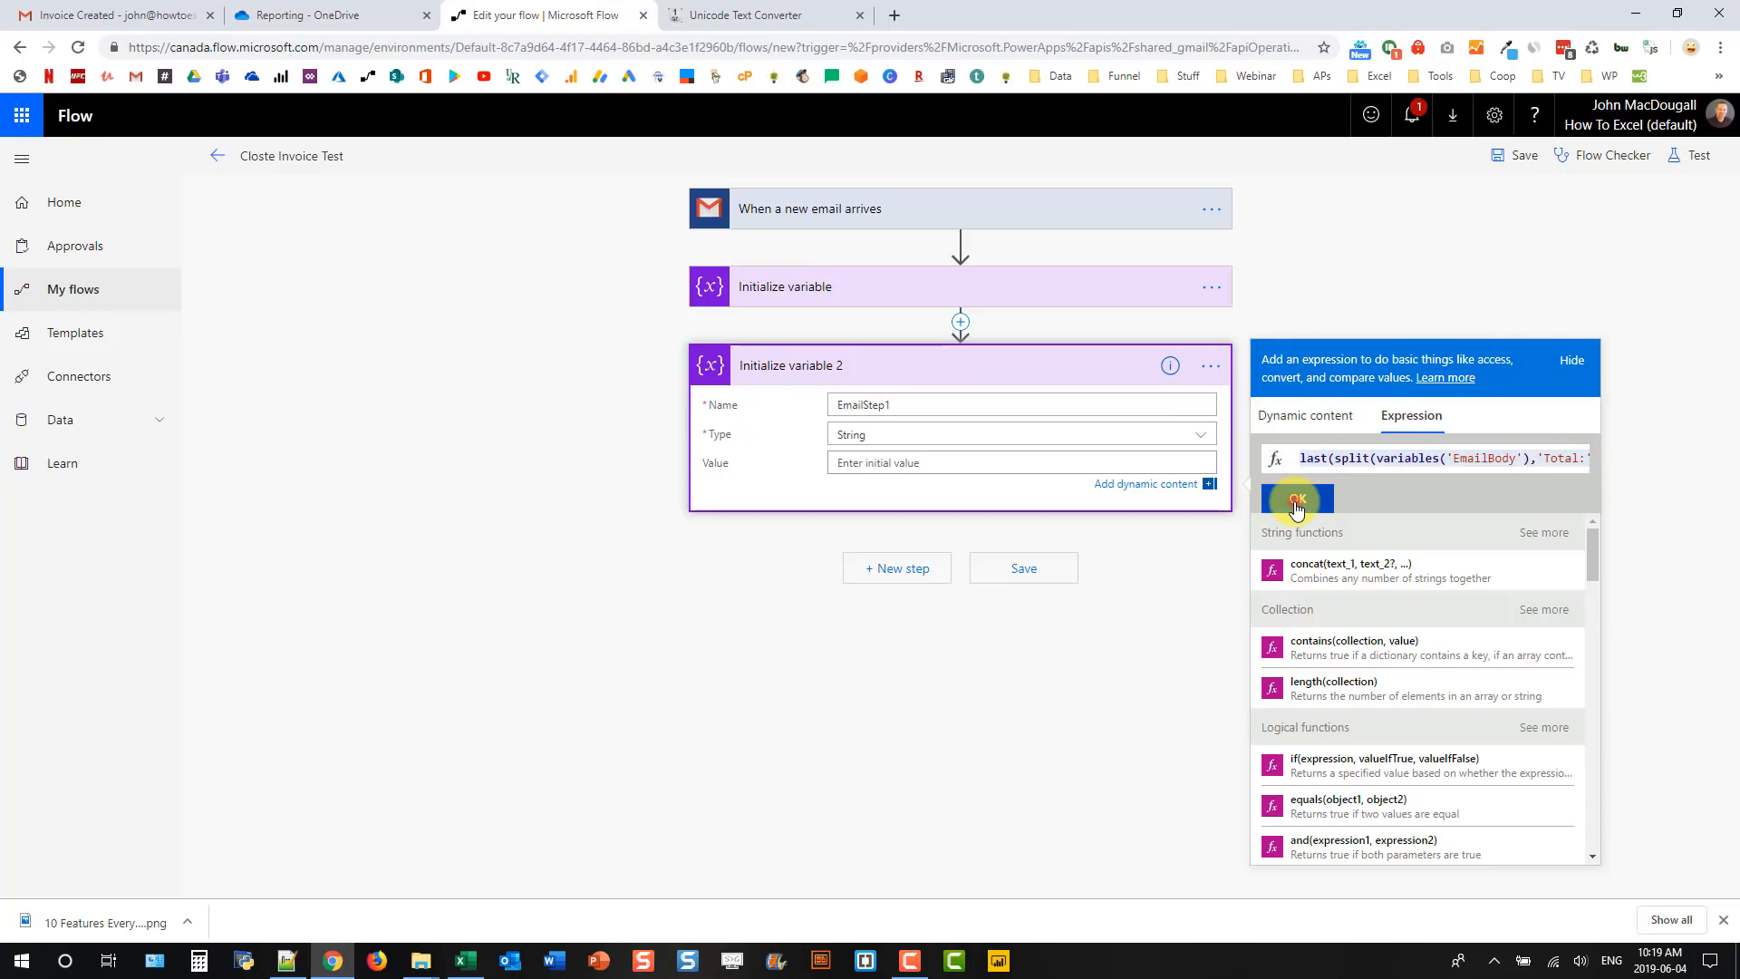
click(1296, 496)
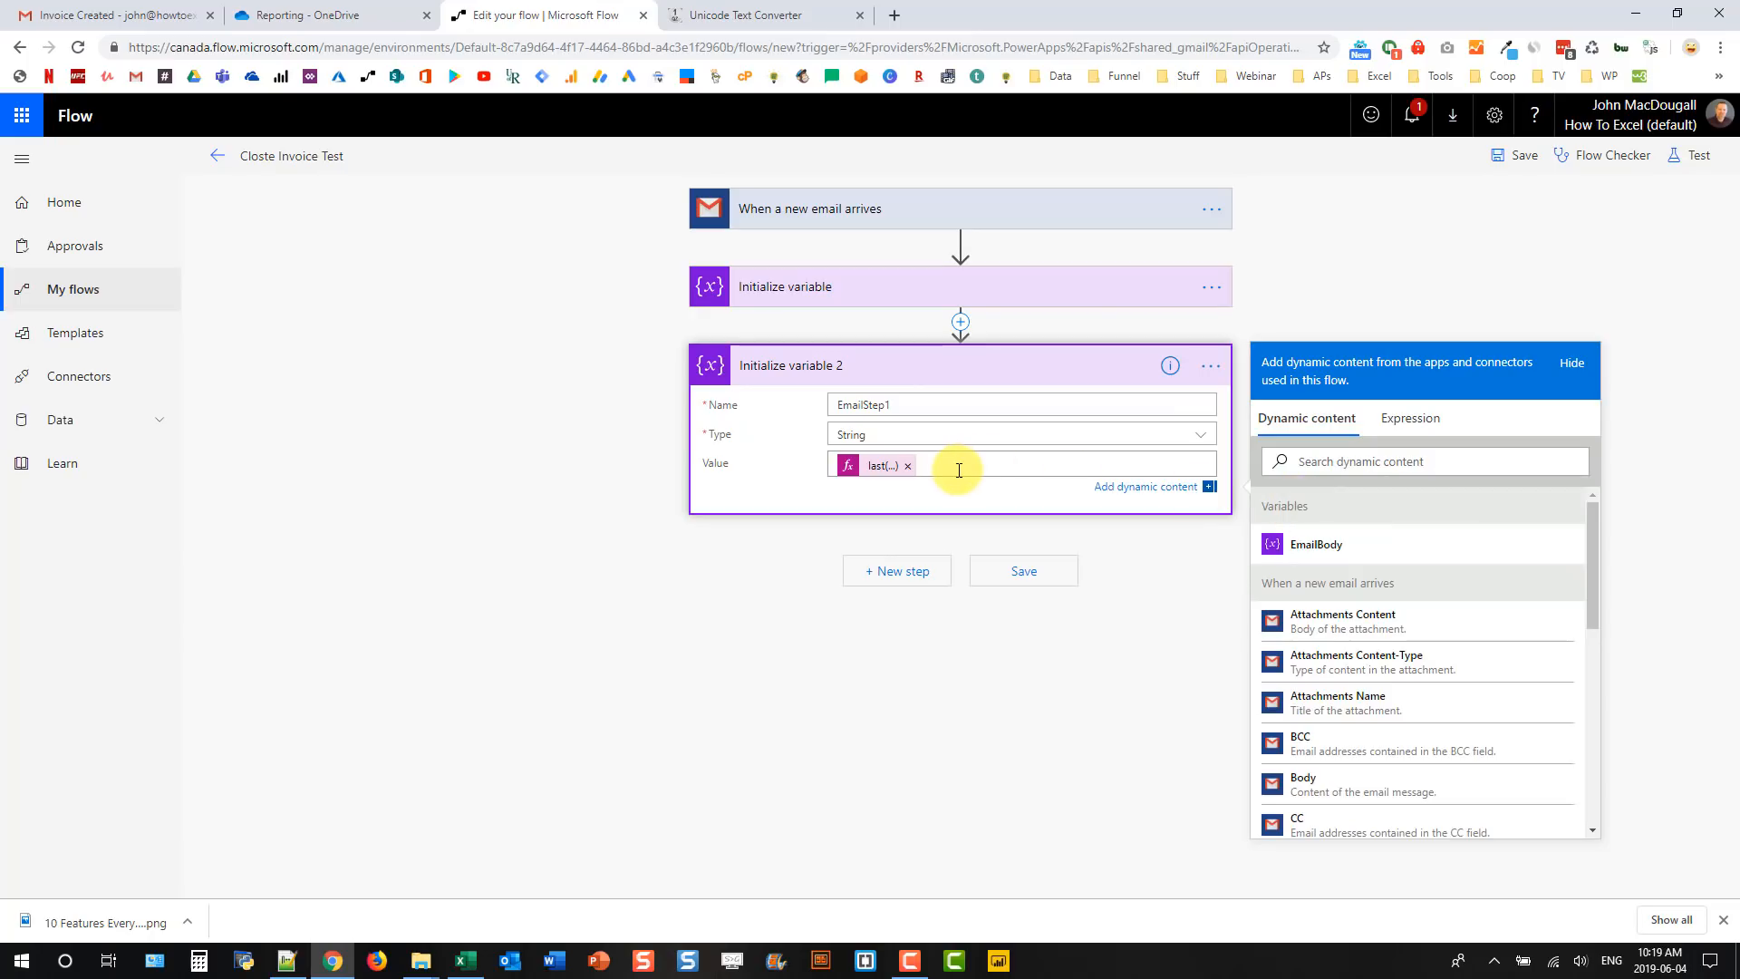
mouse_move(957, 469)
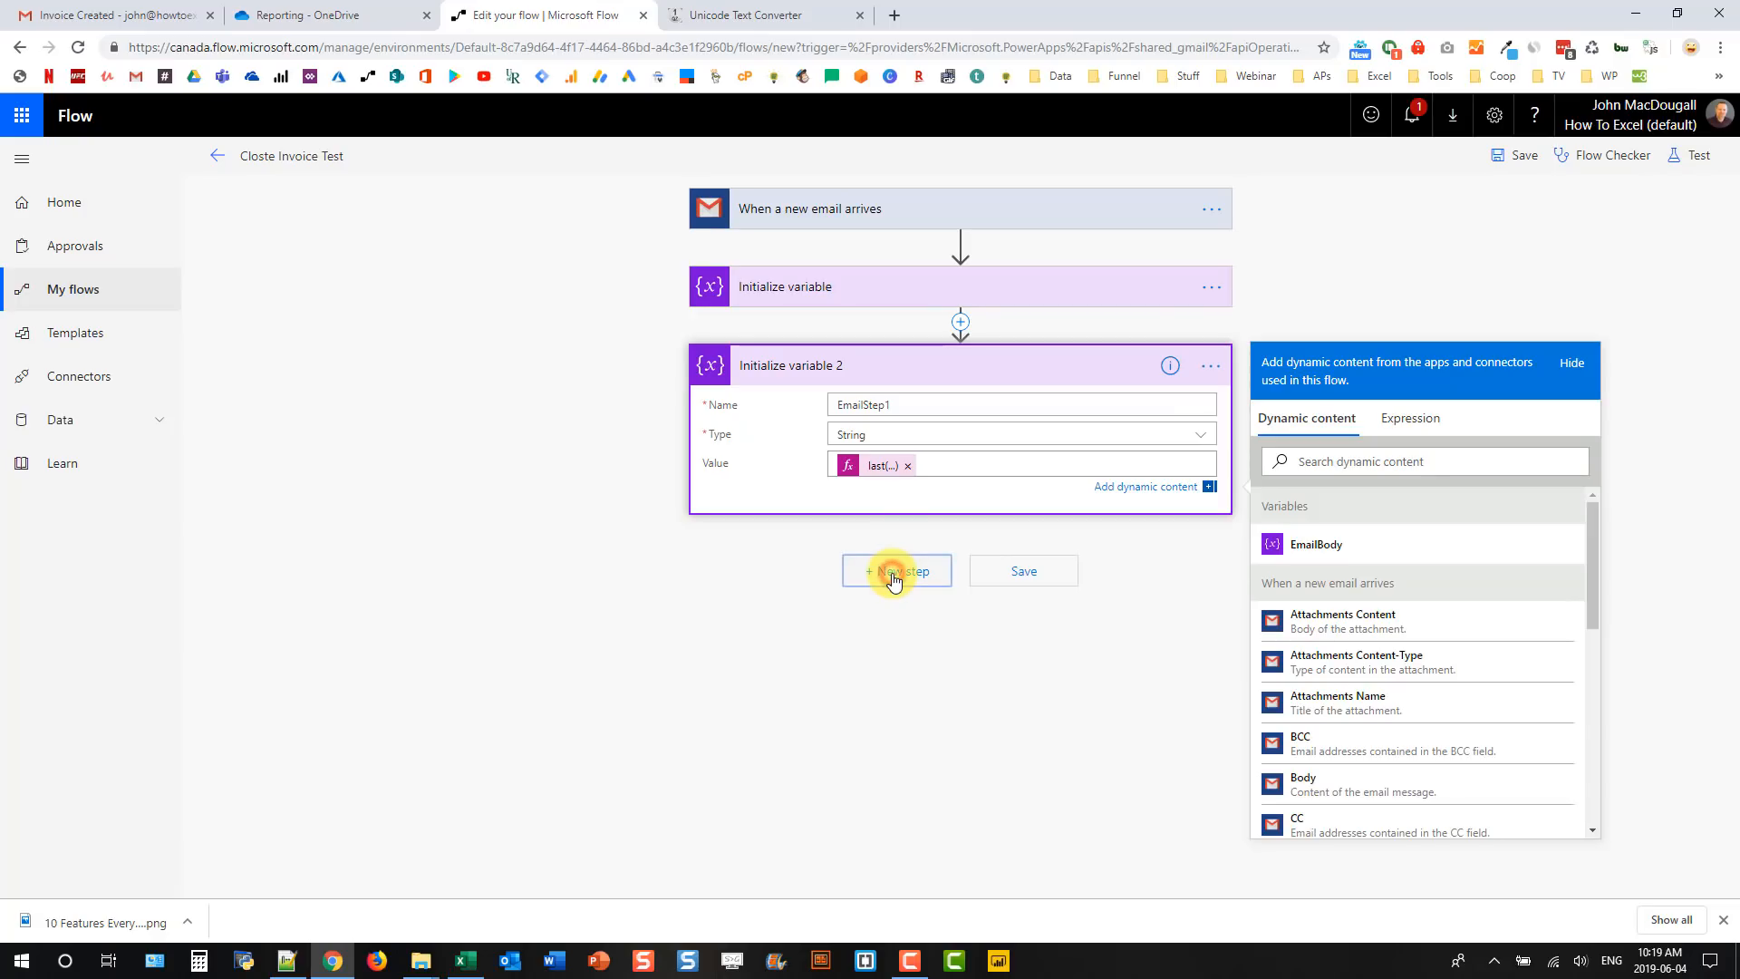
Step: Add an Initialize variable action named EmailStep2 of type String, ready for an expression value
click(896, 571)
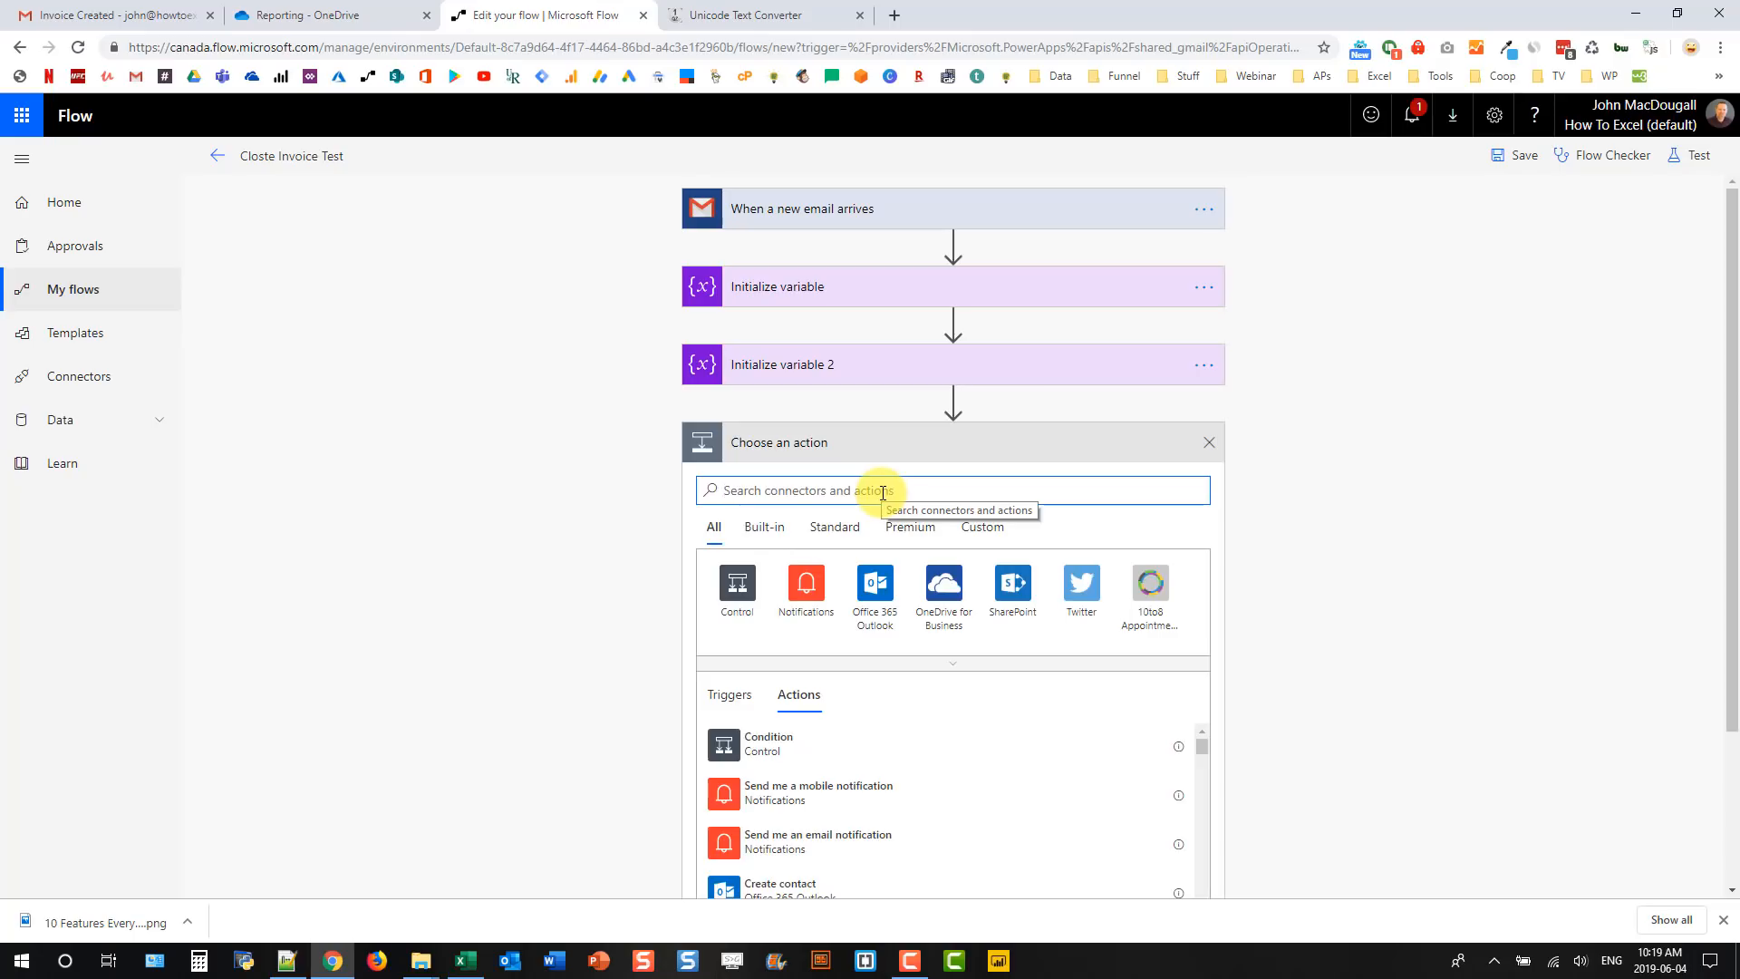
text(var)
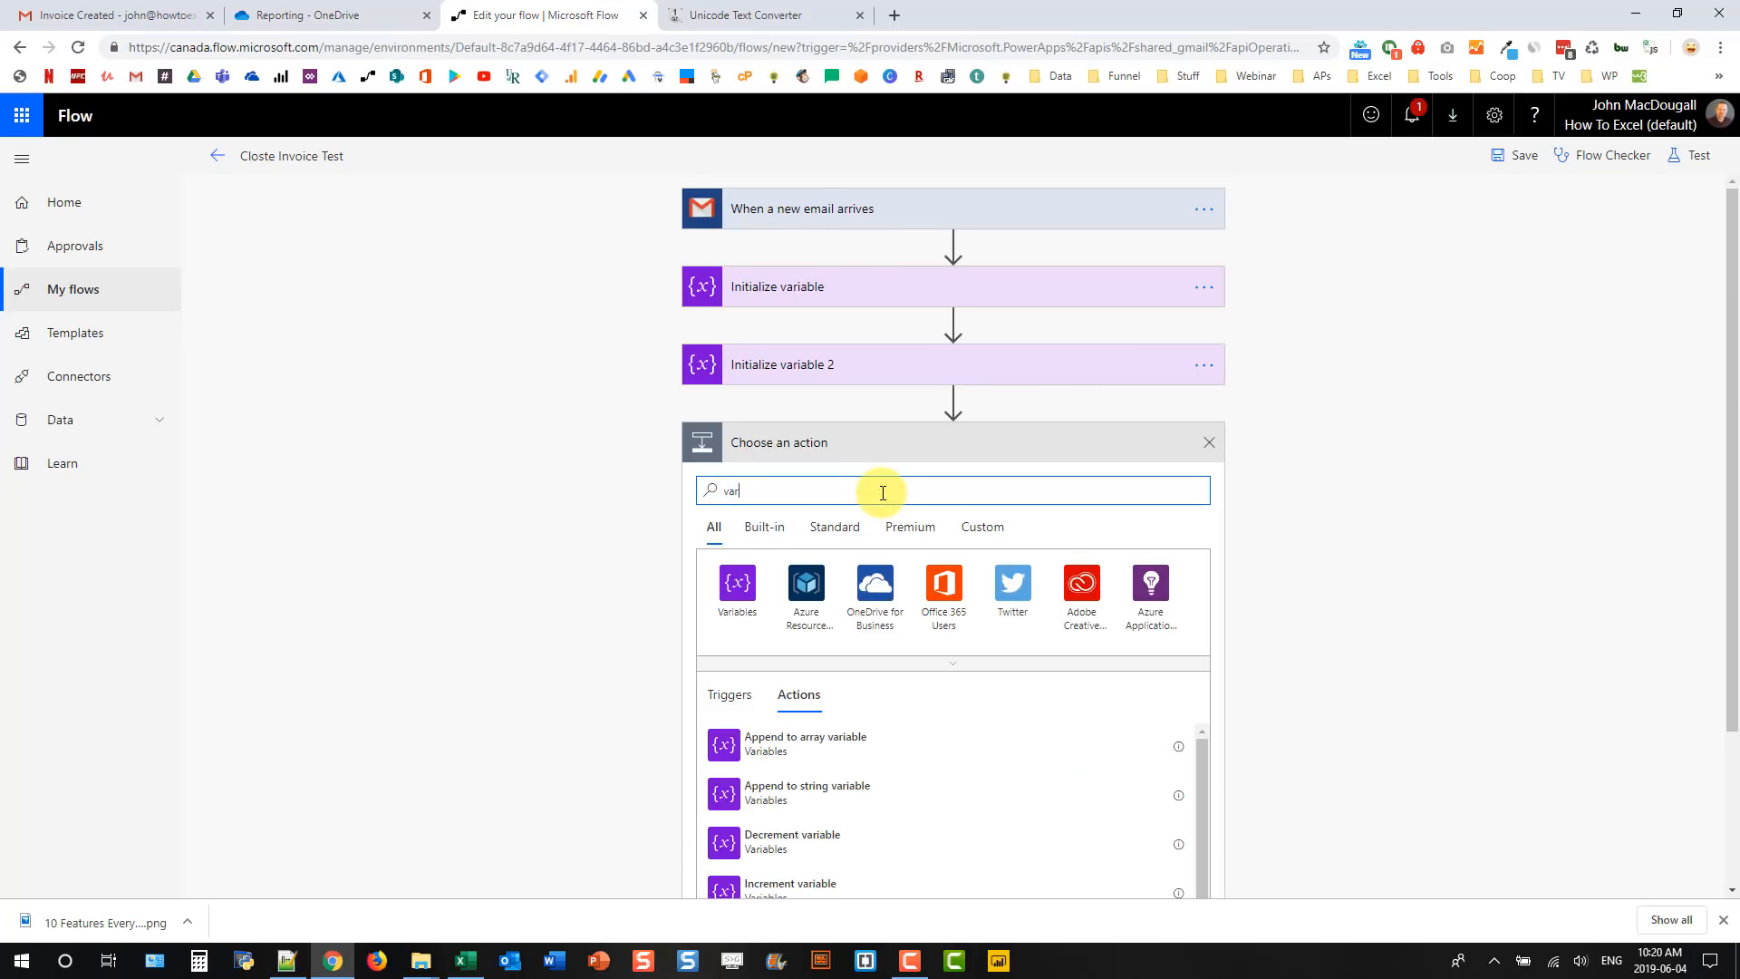
scroll(down, 3)
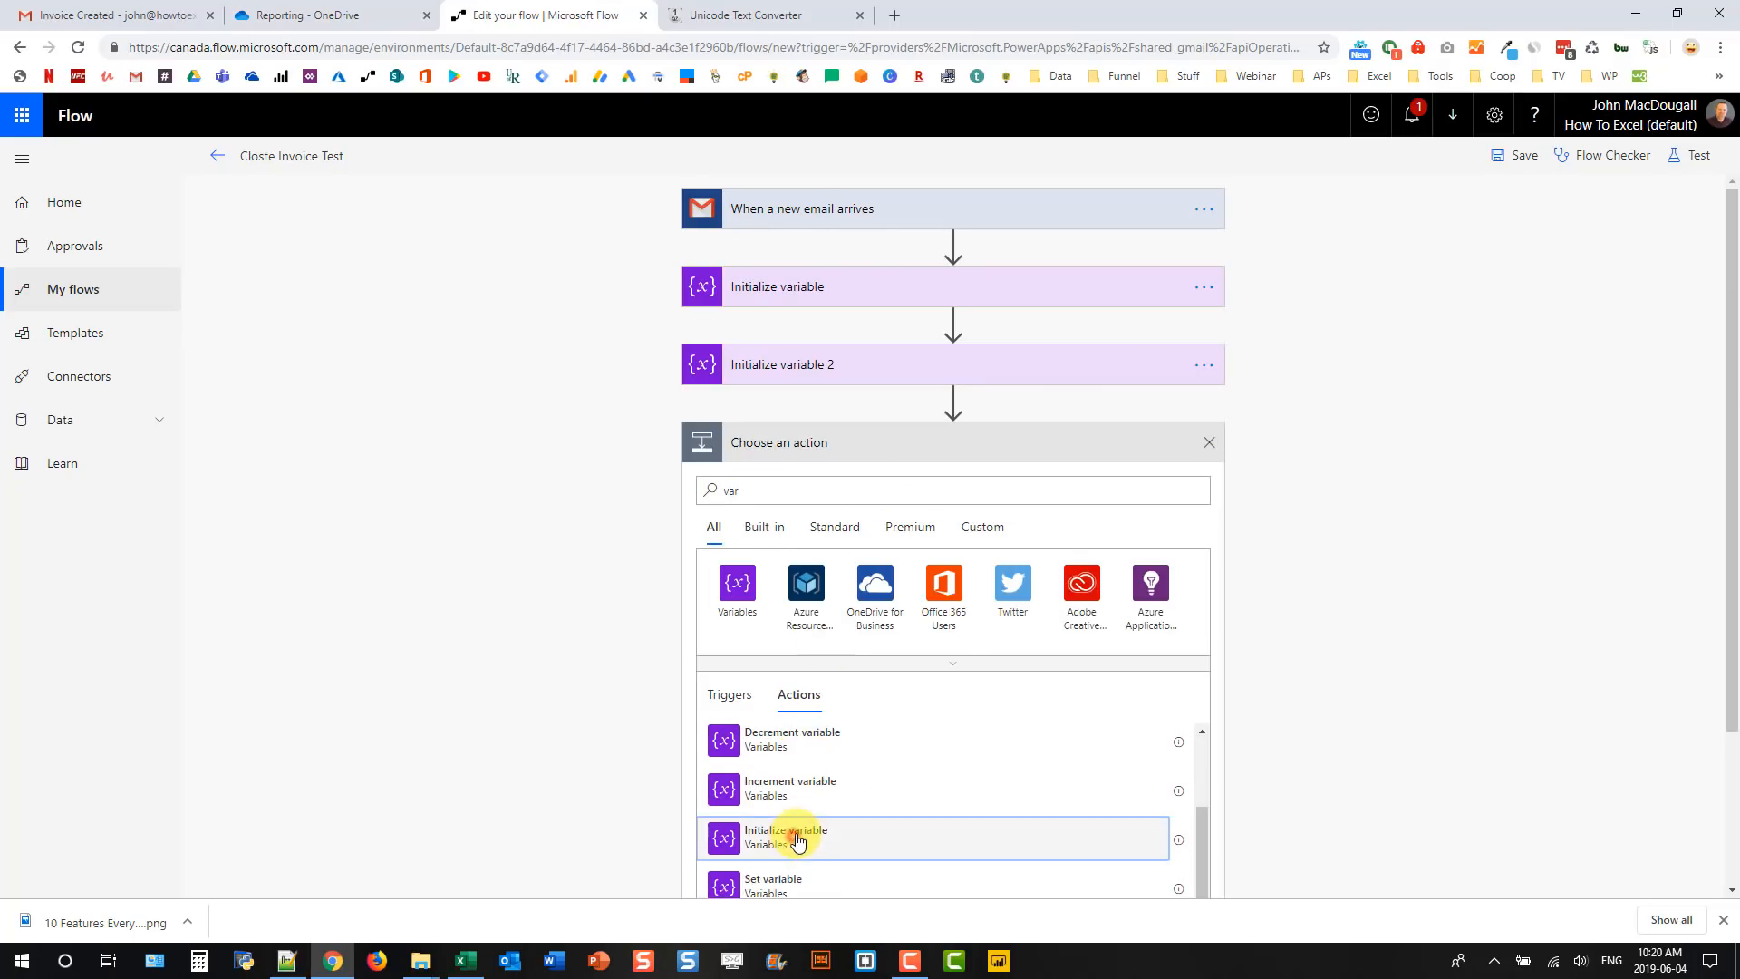
click(785, 836)
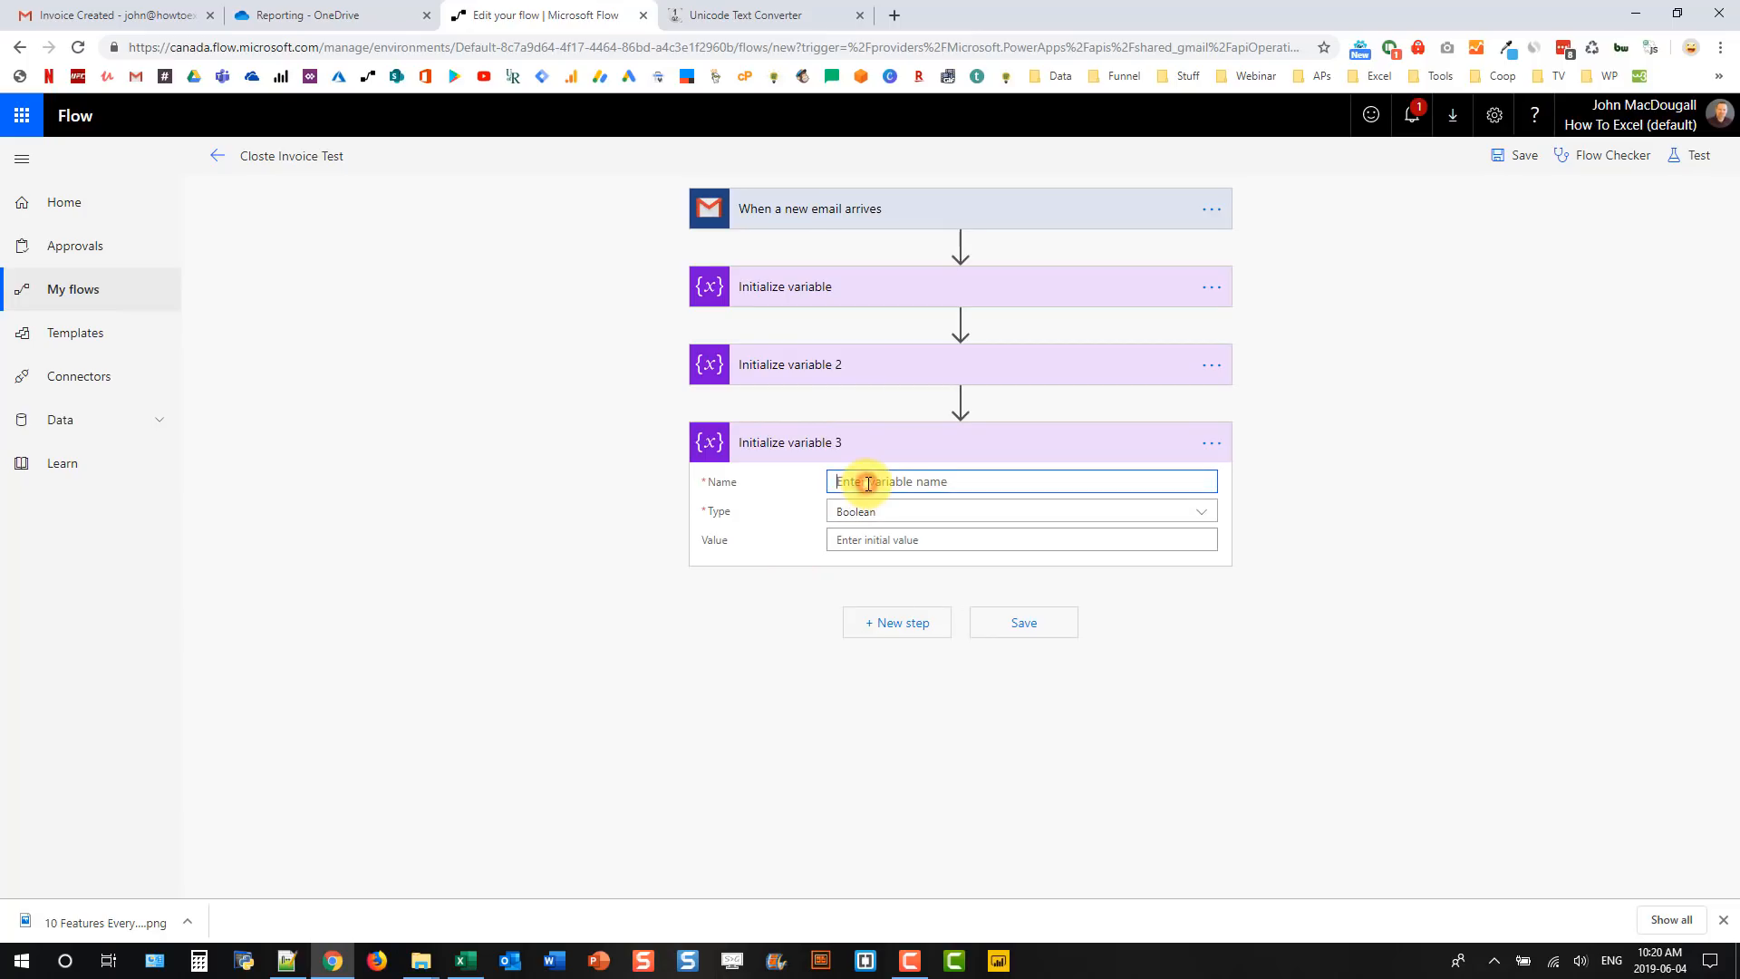
text(EmailStep2)
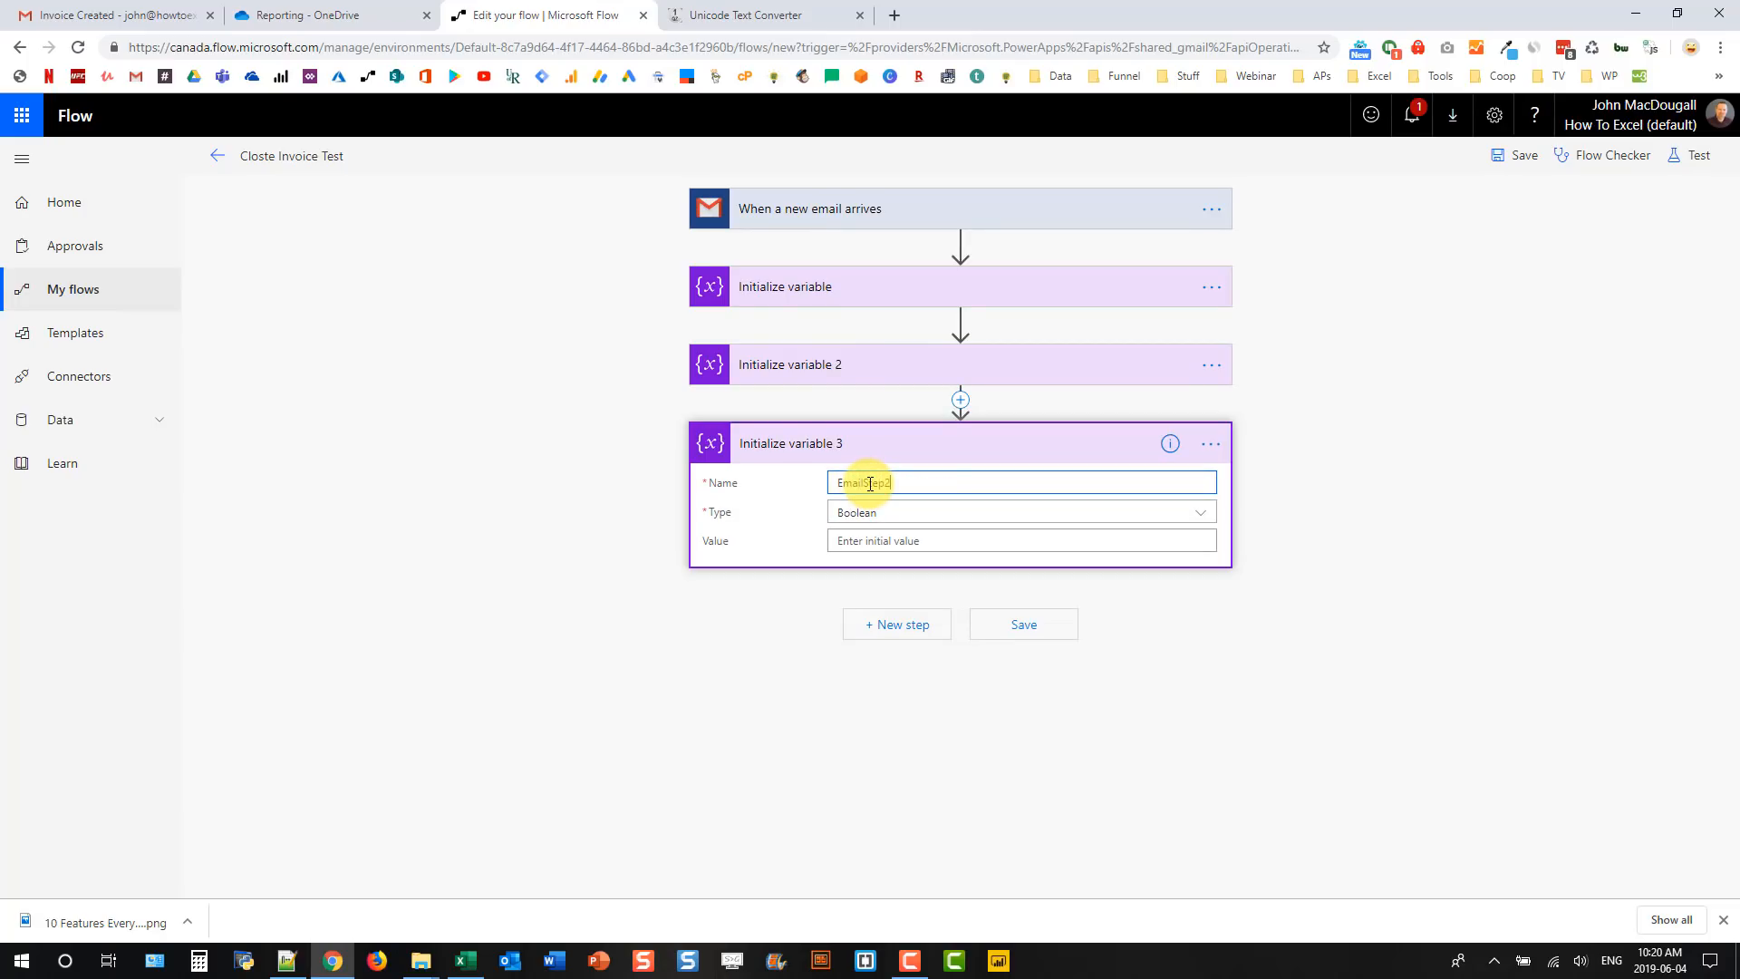
click(1017, 511)
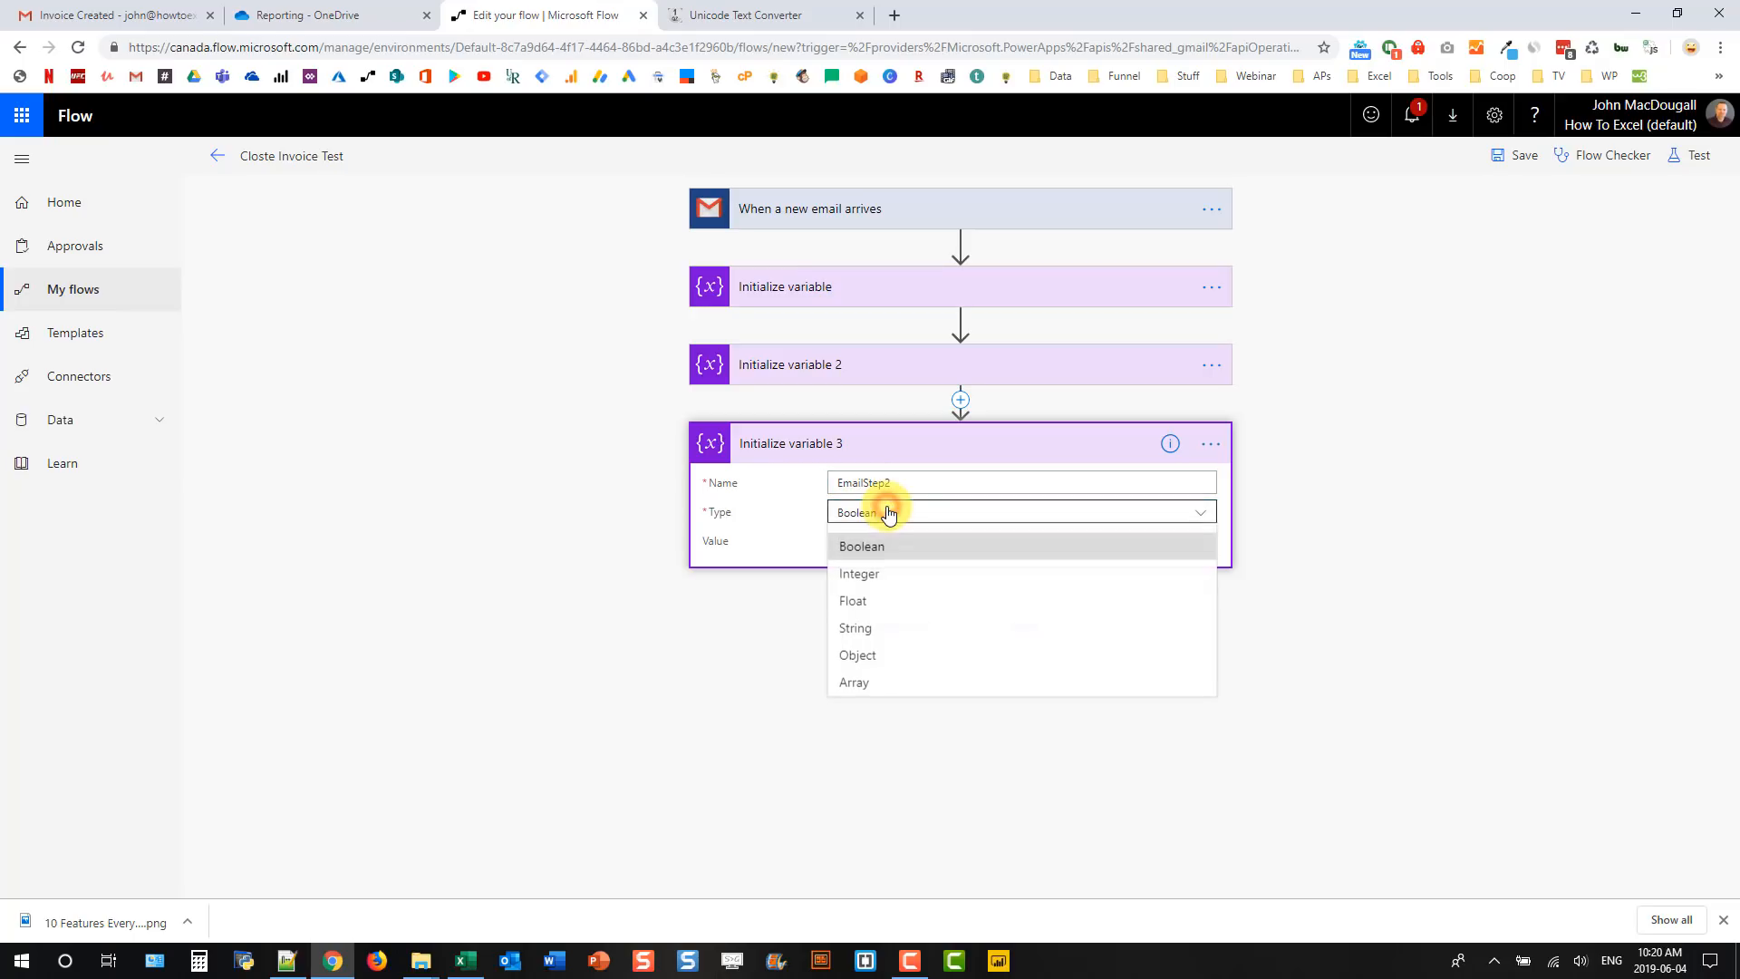
mouse_move(868, 629)
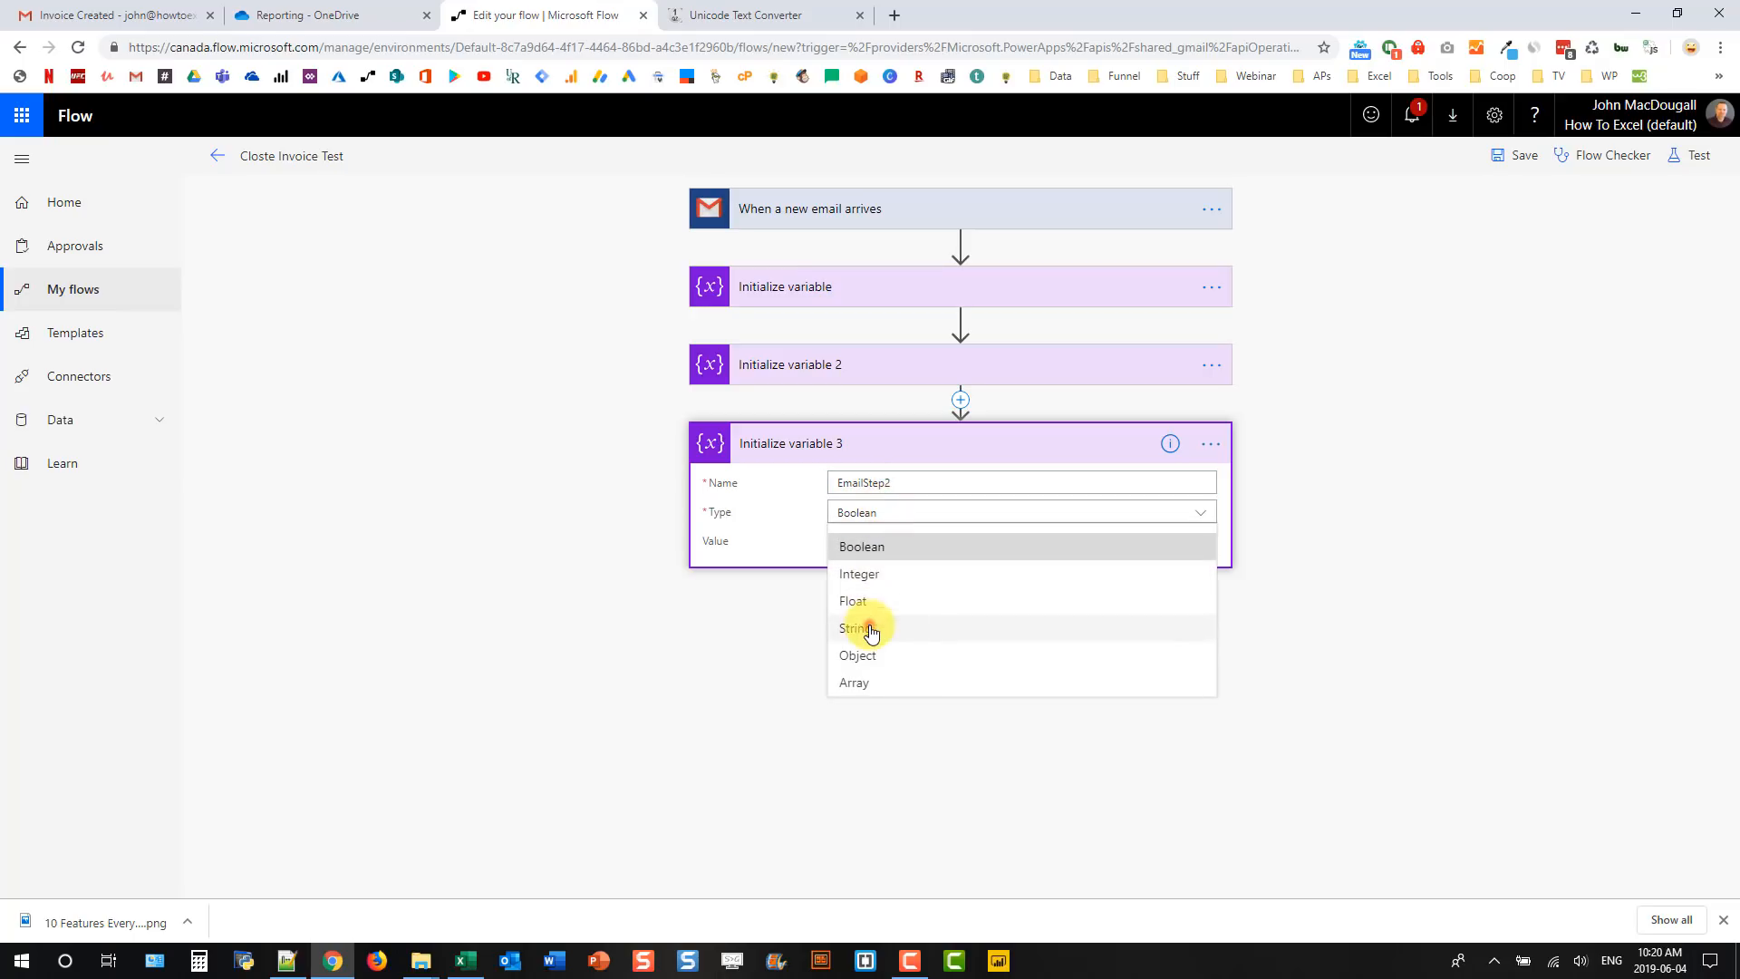
click(854, 629)
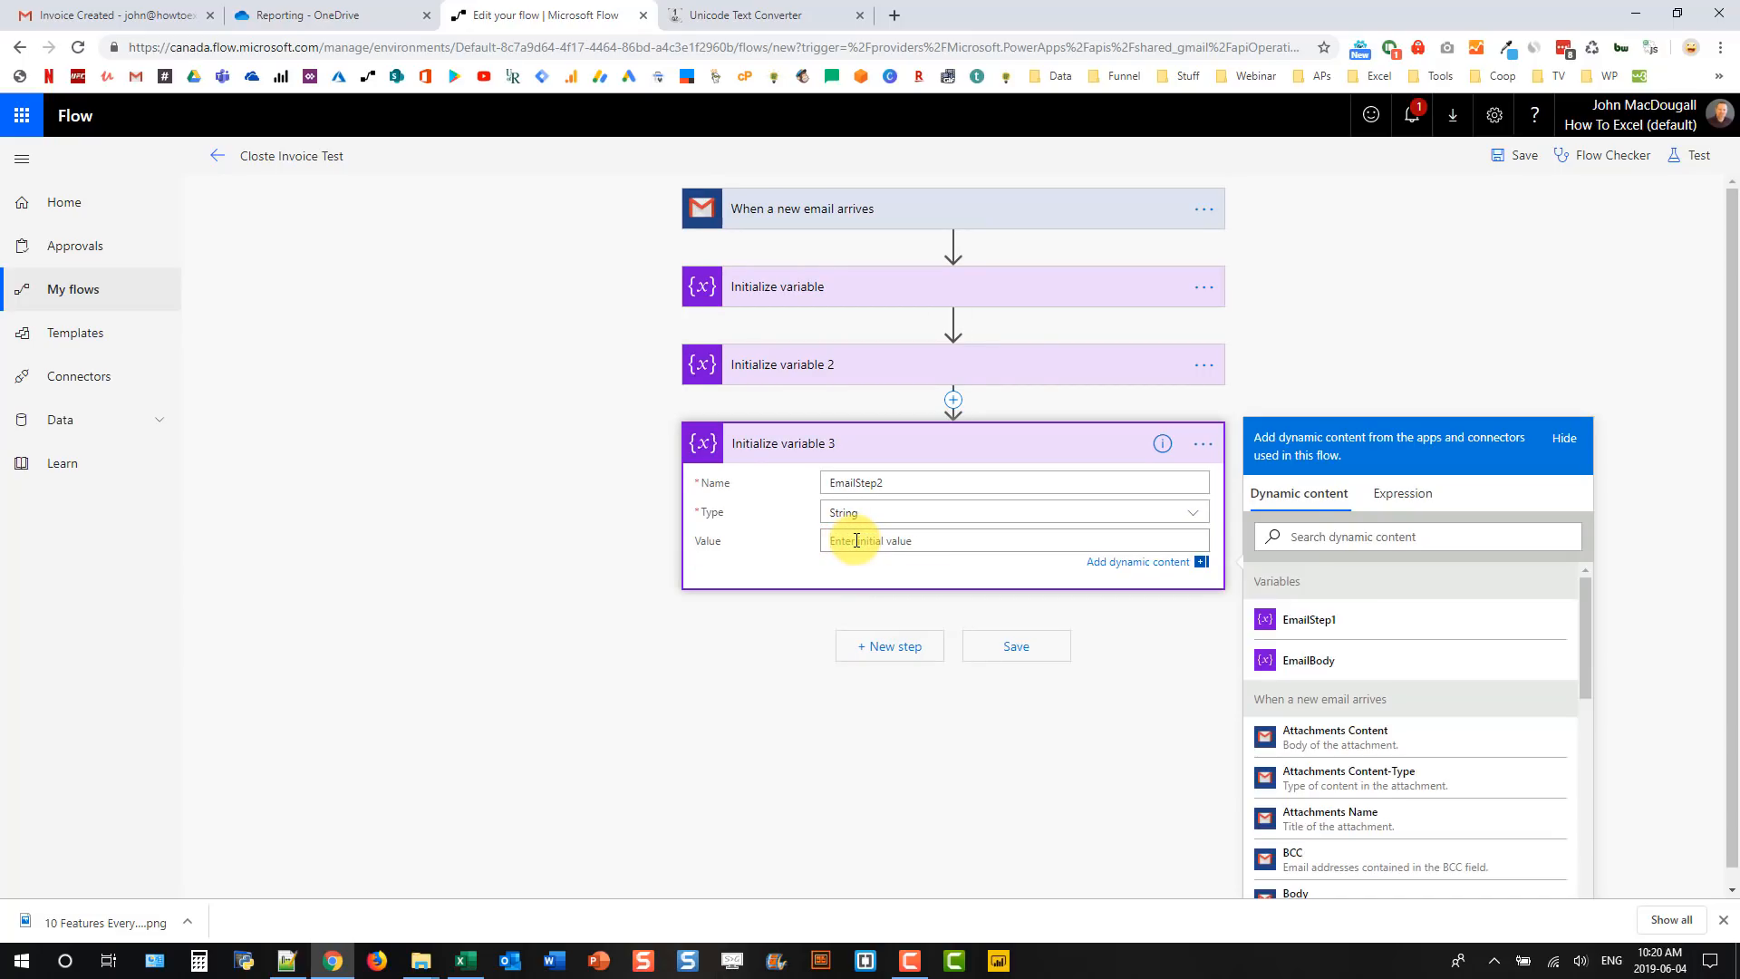
click(1402, 493)
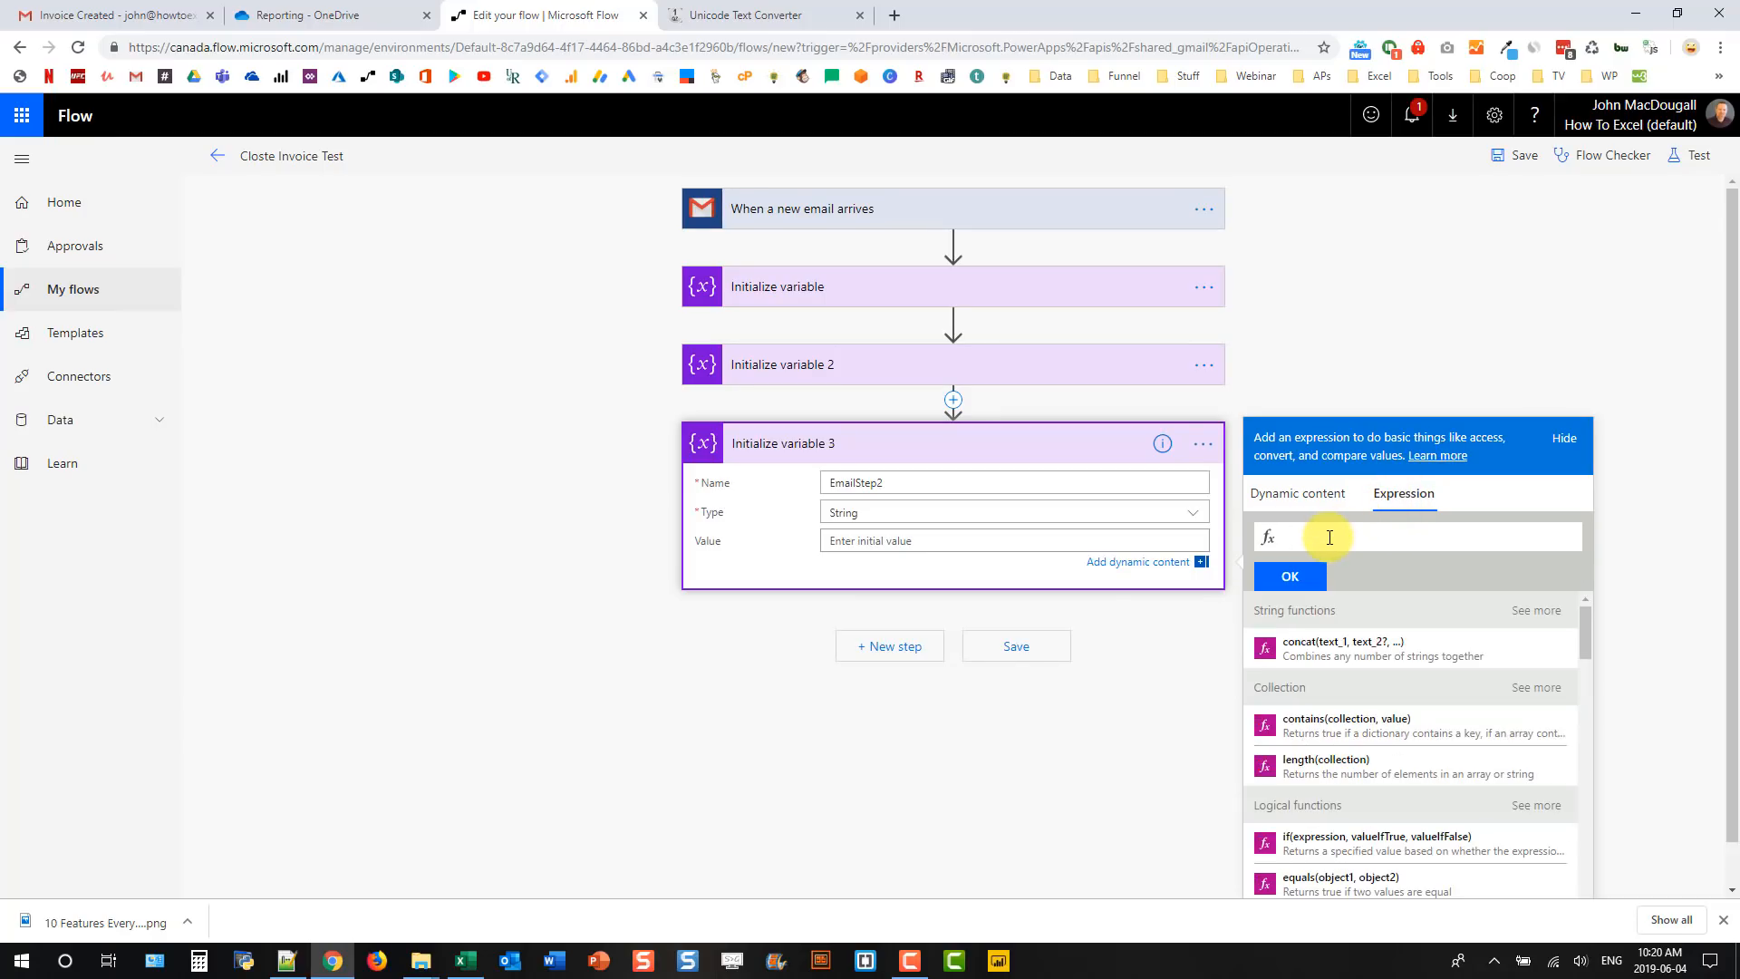
click(288, 961)
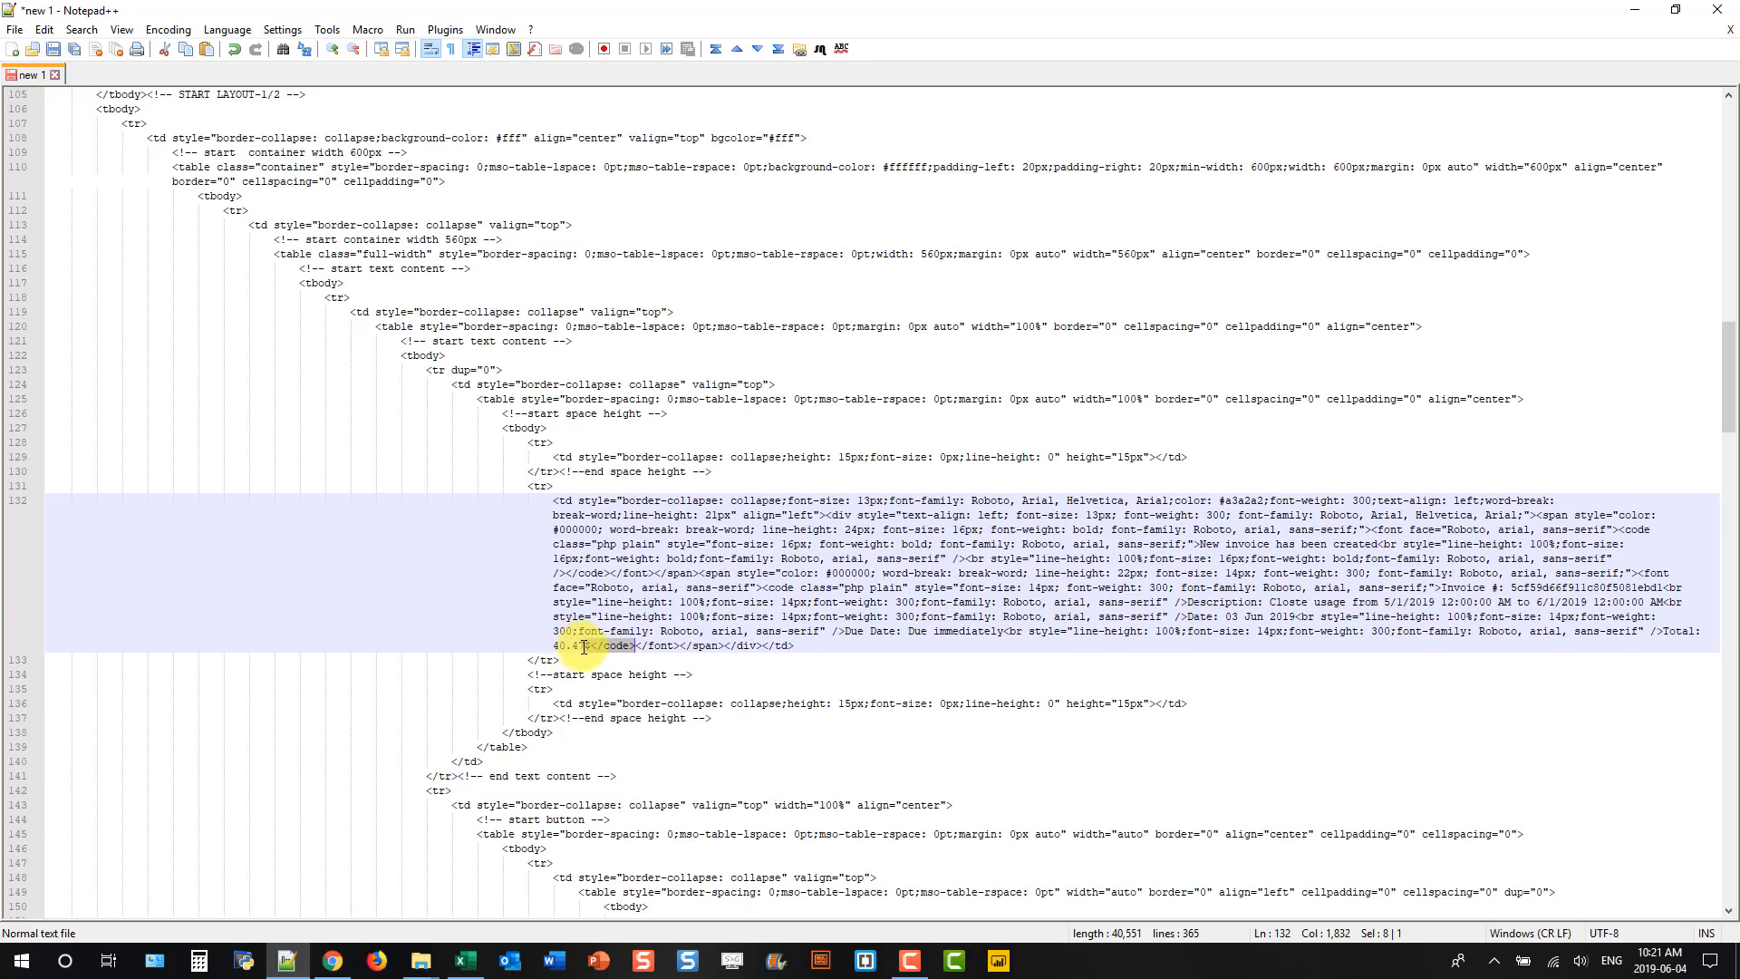
click(595, 645)
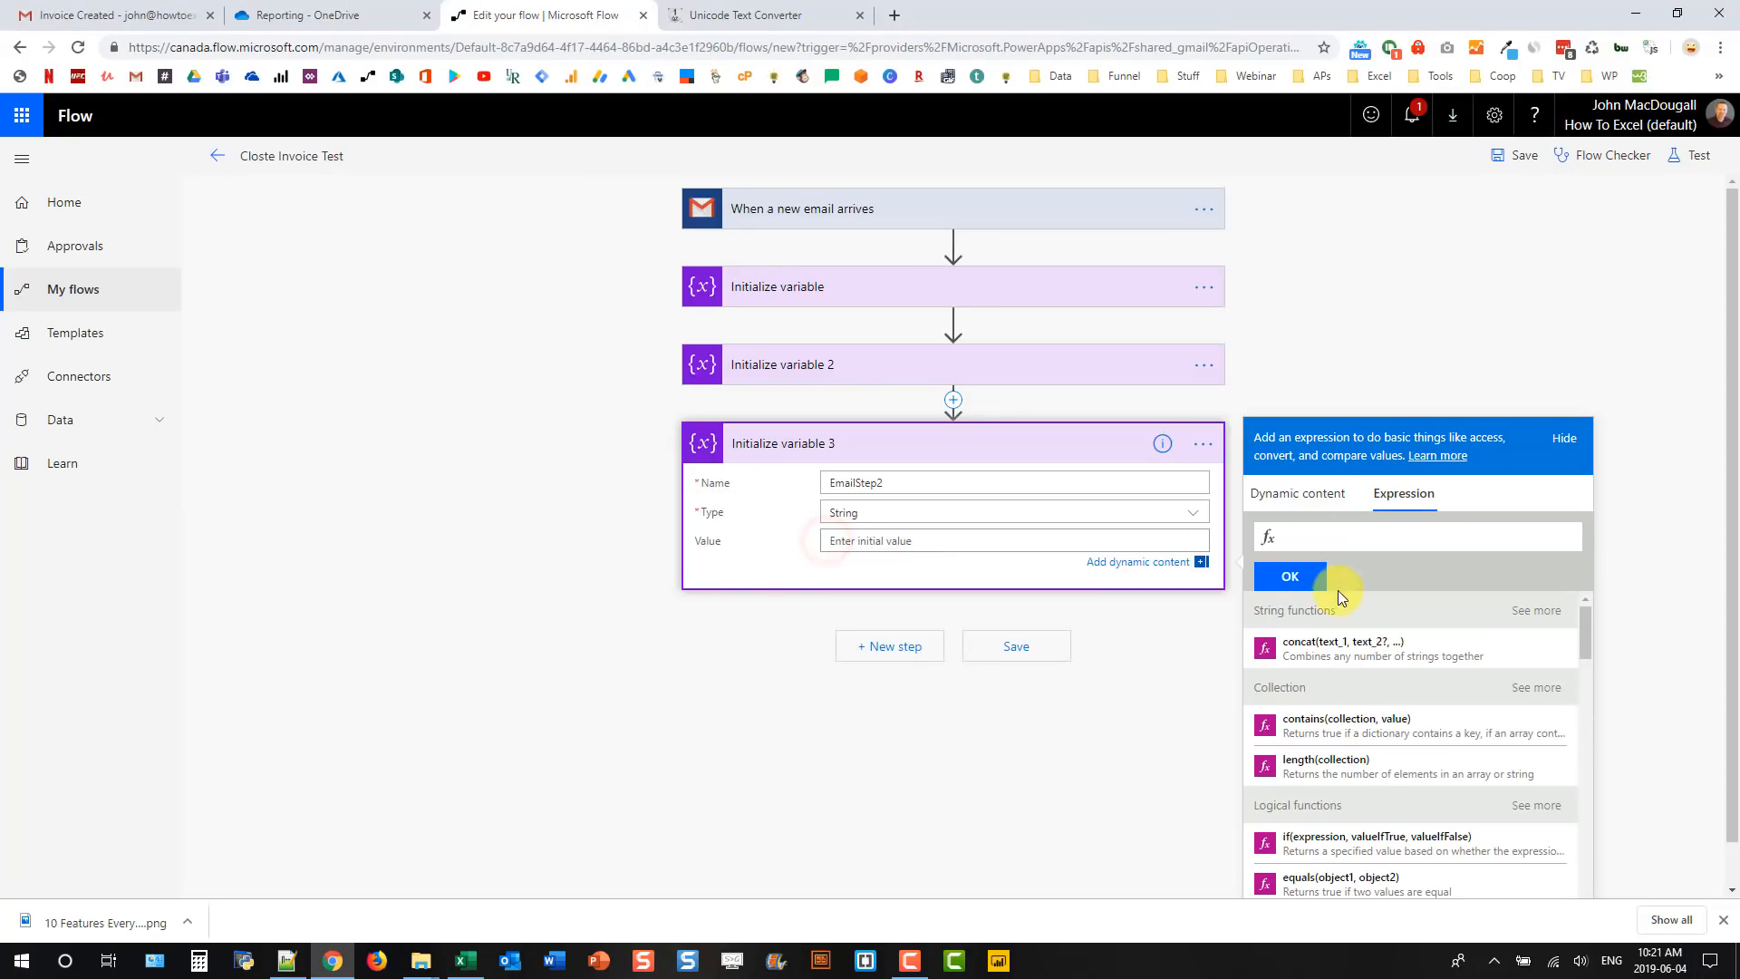
Step: Write the expression first(split(variables('EmailStep1'),'$')) for EmailStep2's value
text(s)
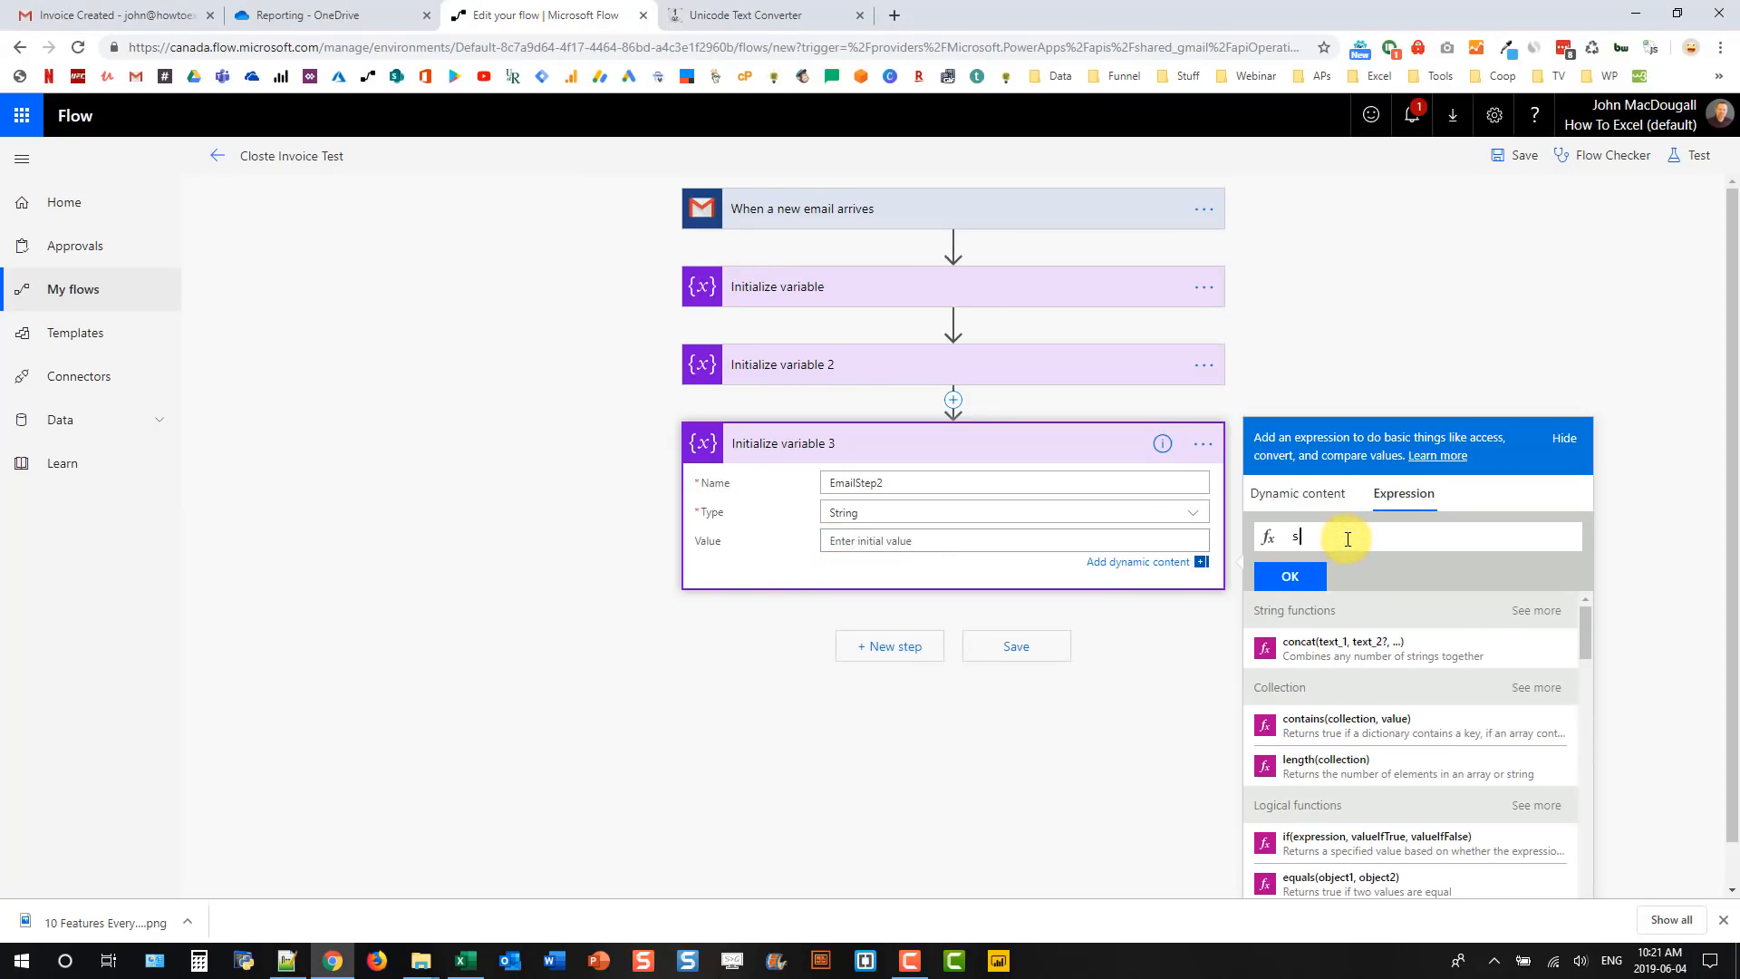
text(plit)
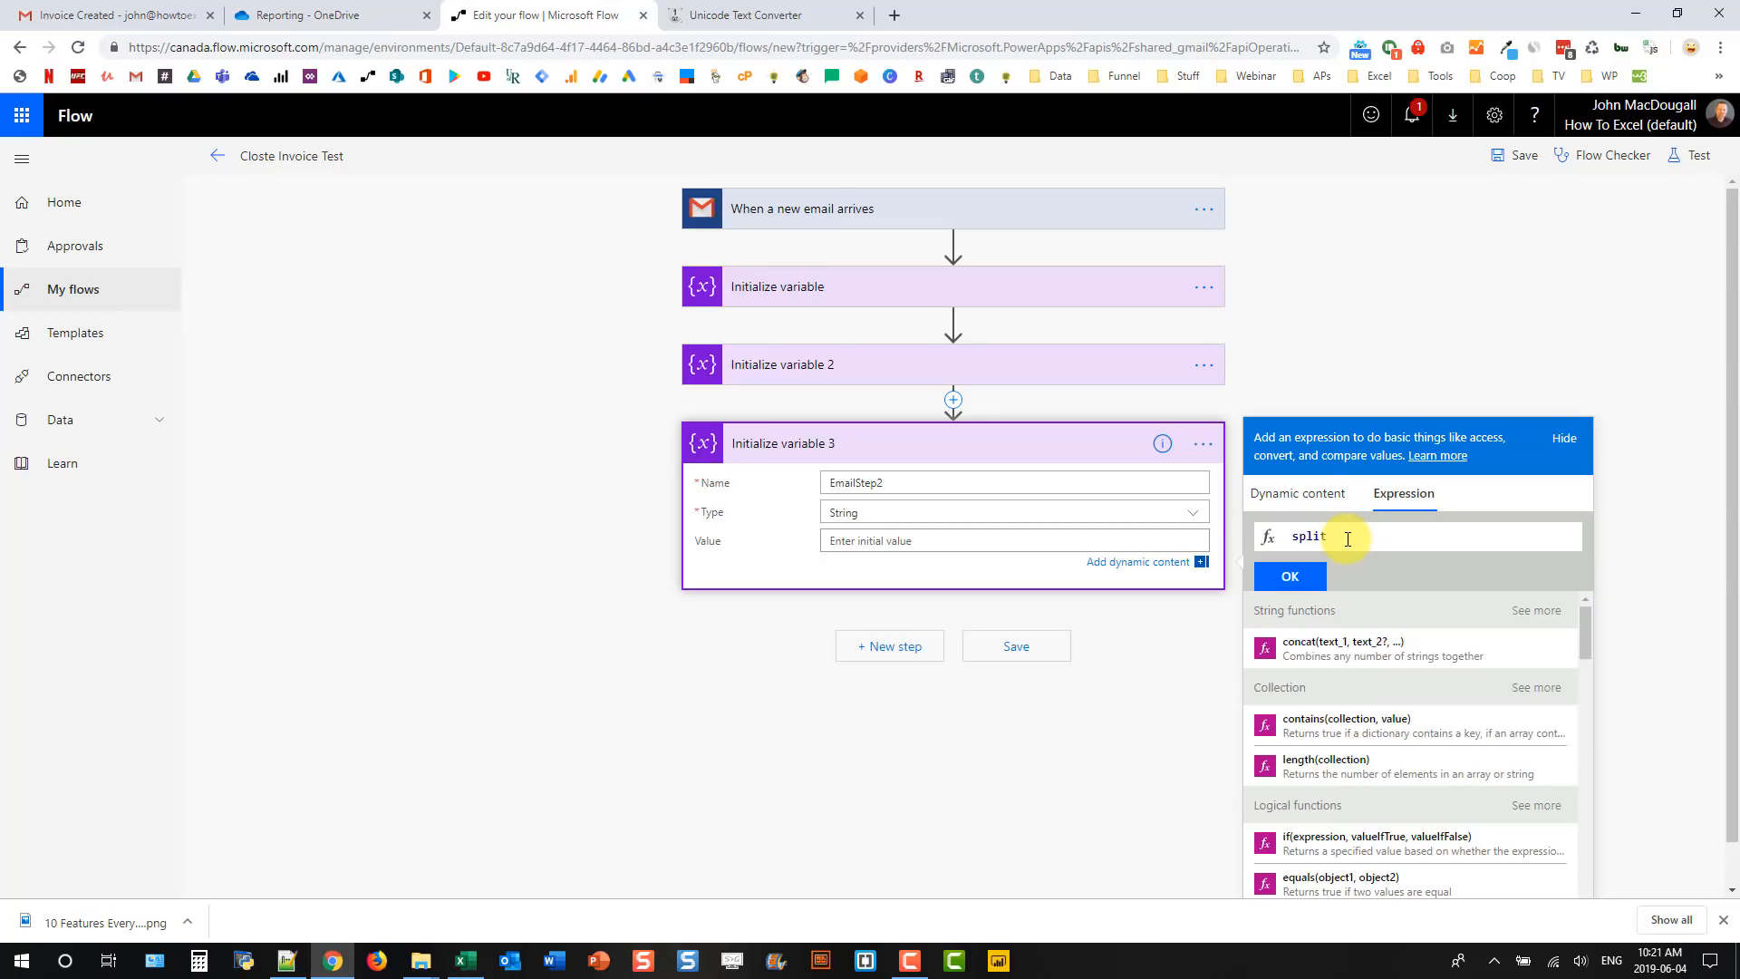
text((va)
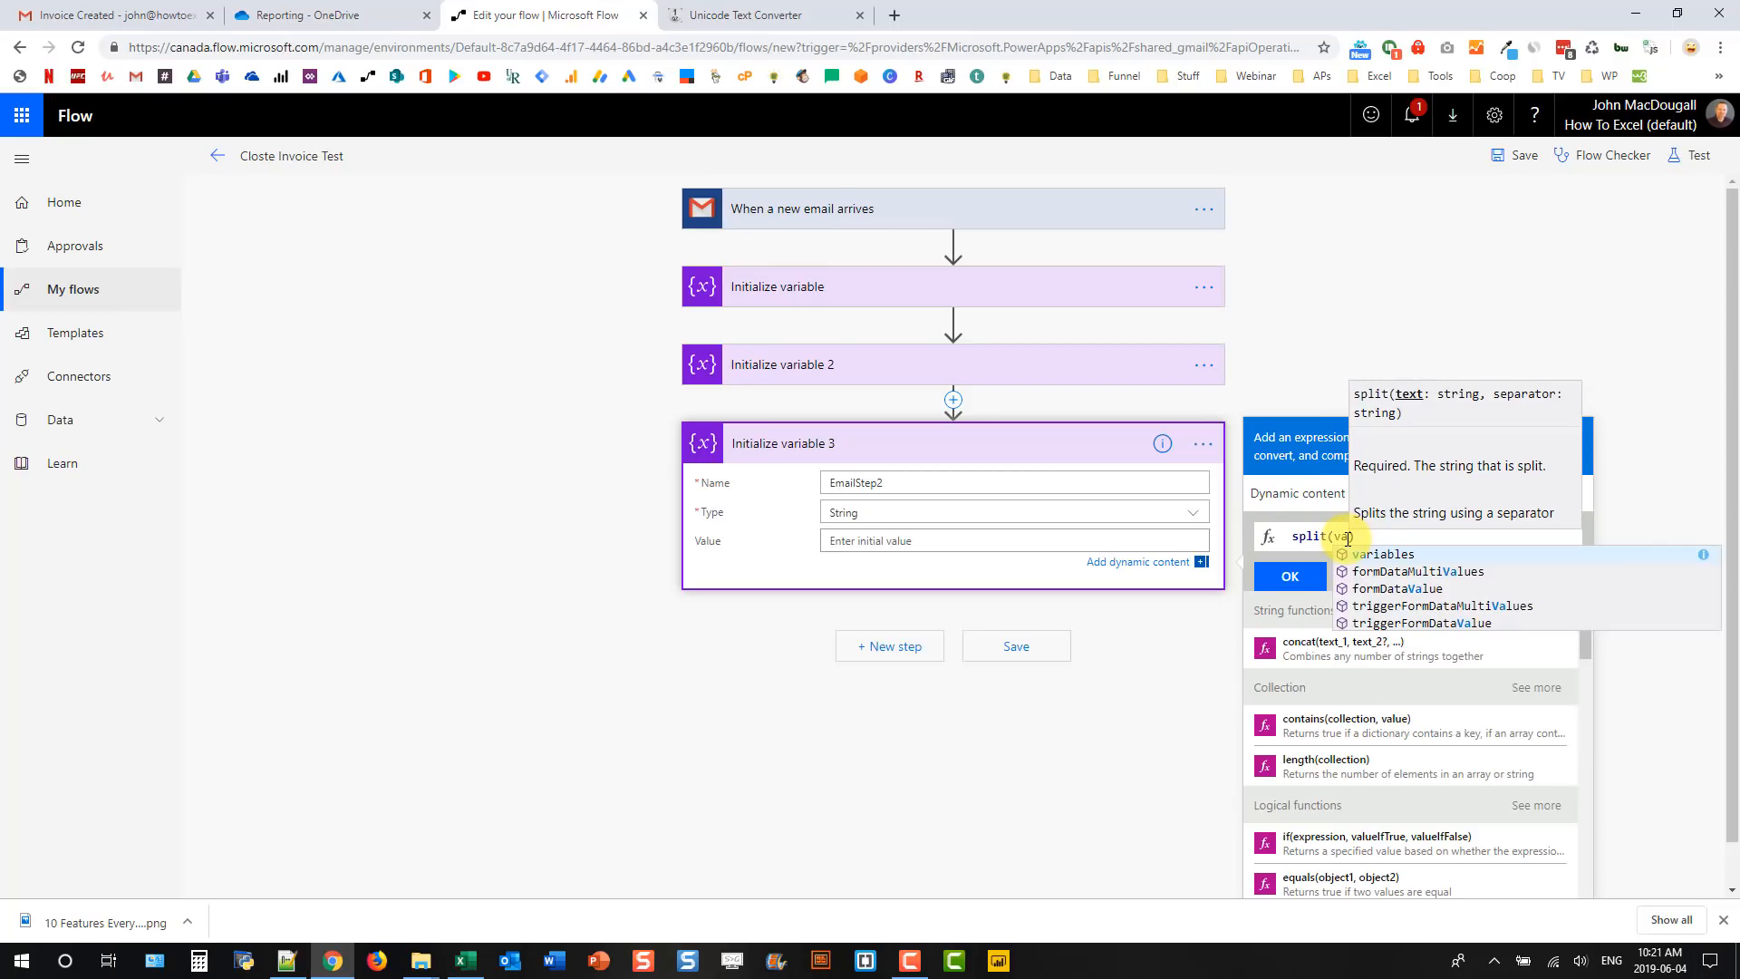
click(1387, 555)
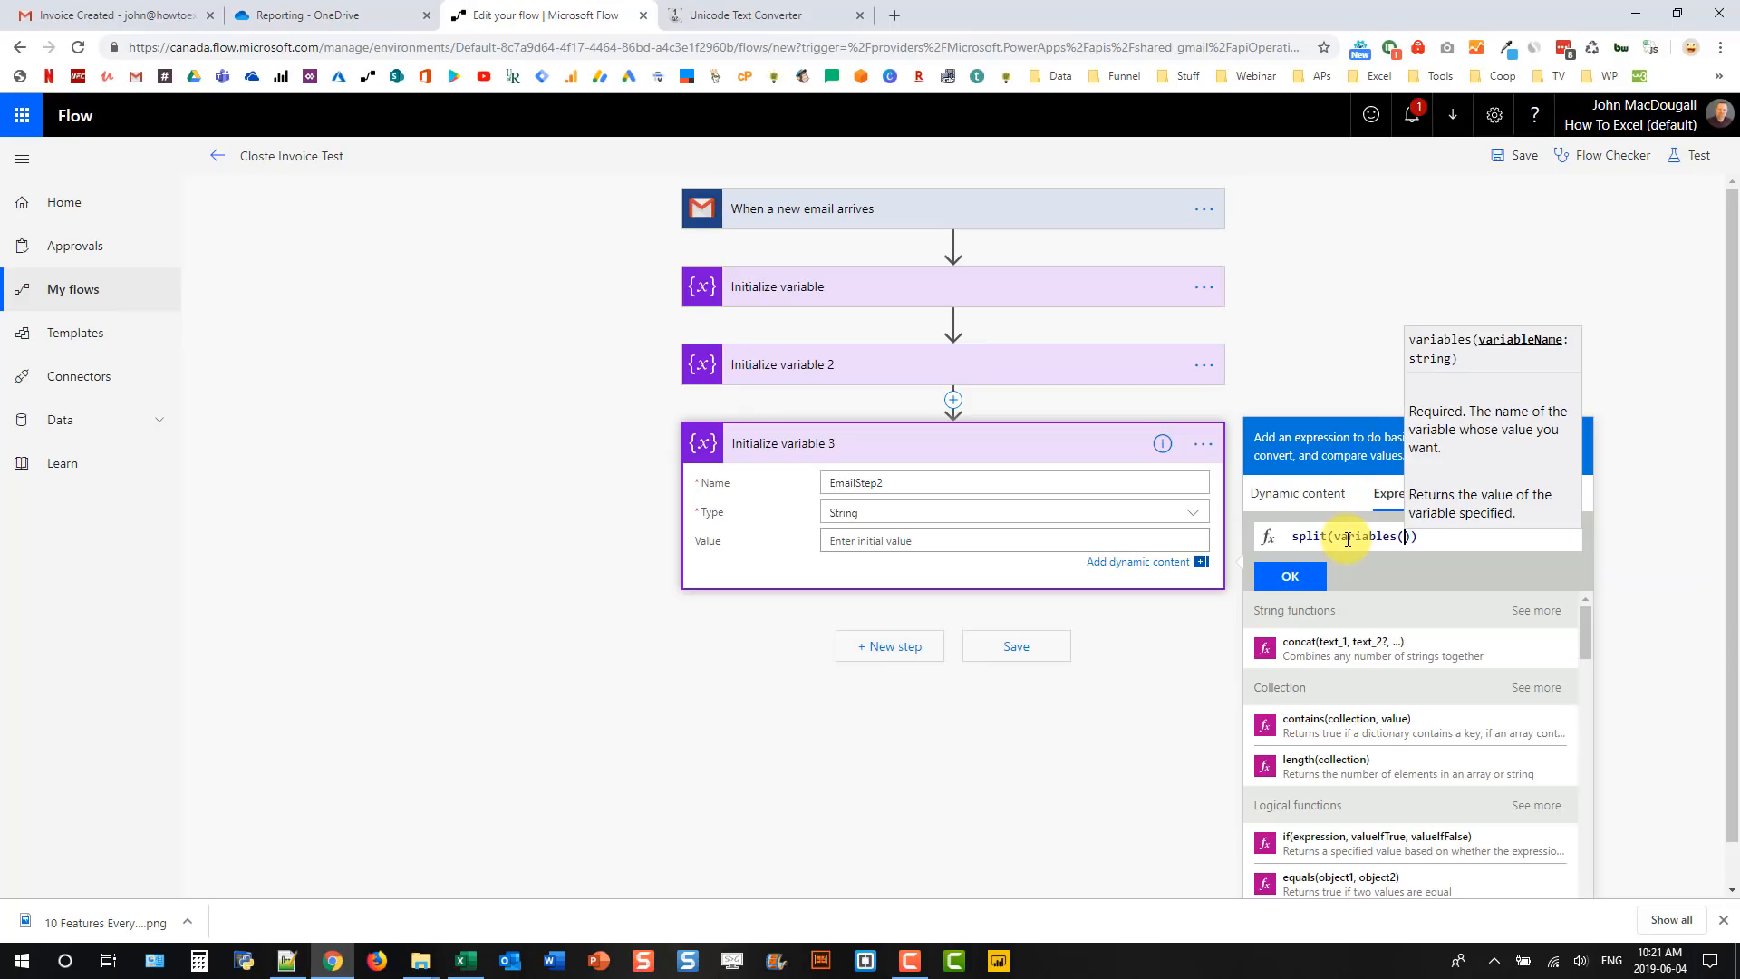
text(Email)
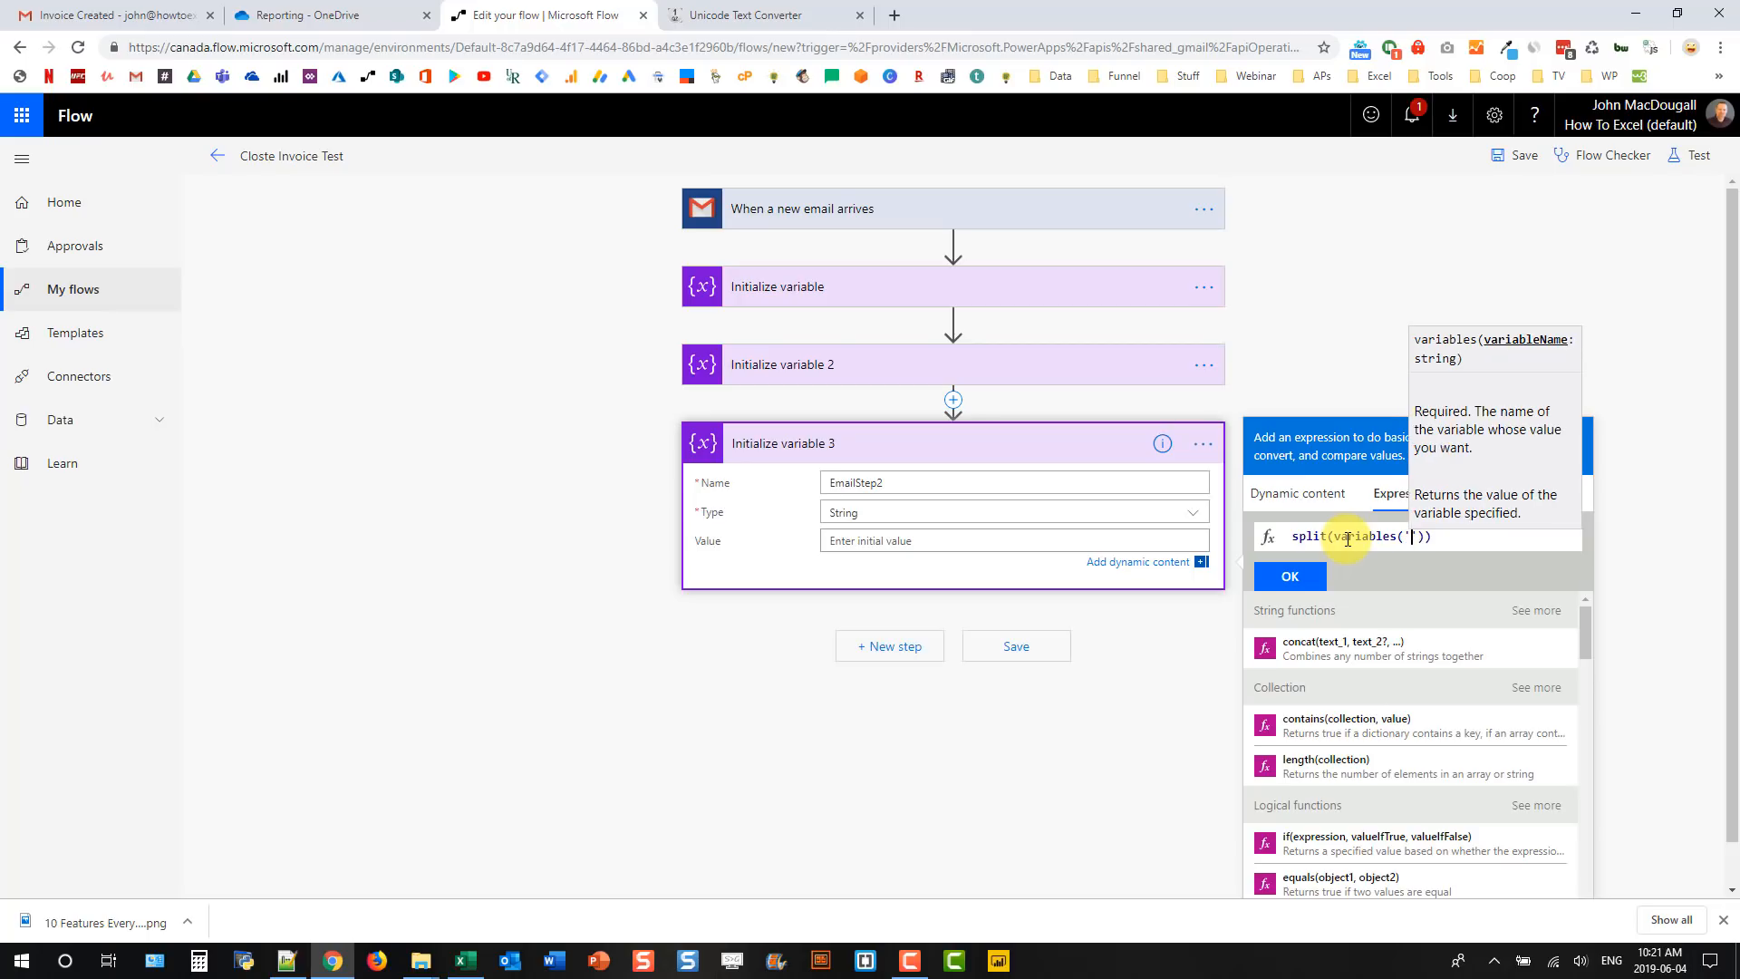
text(EmailStep1)
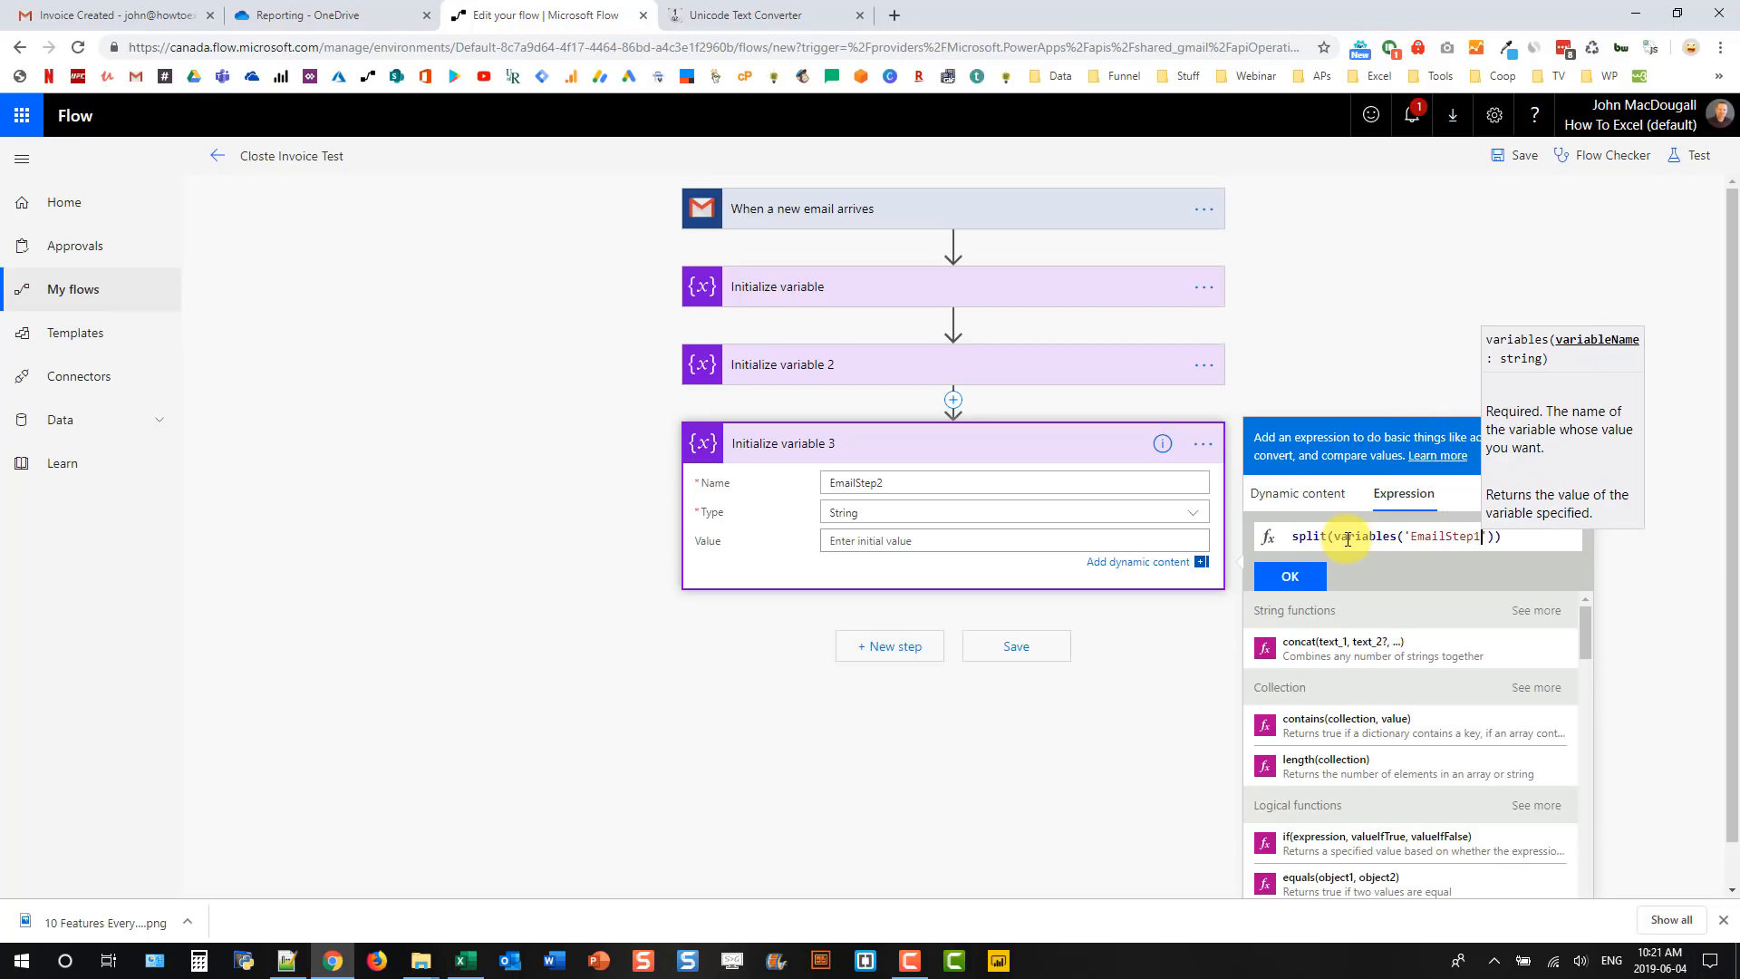
text(,)
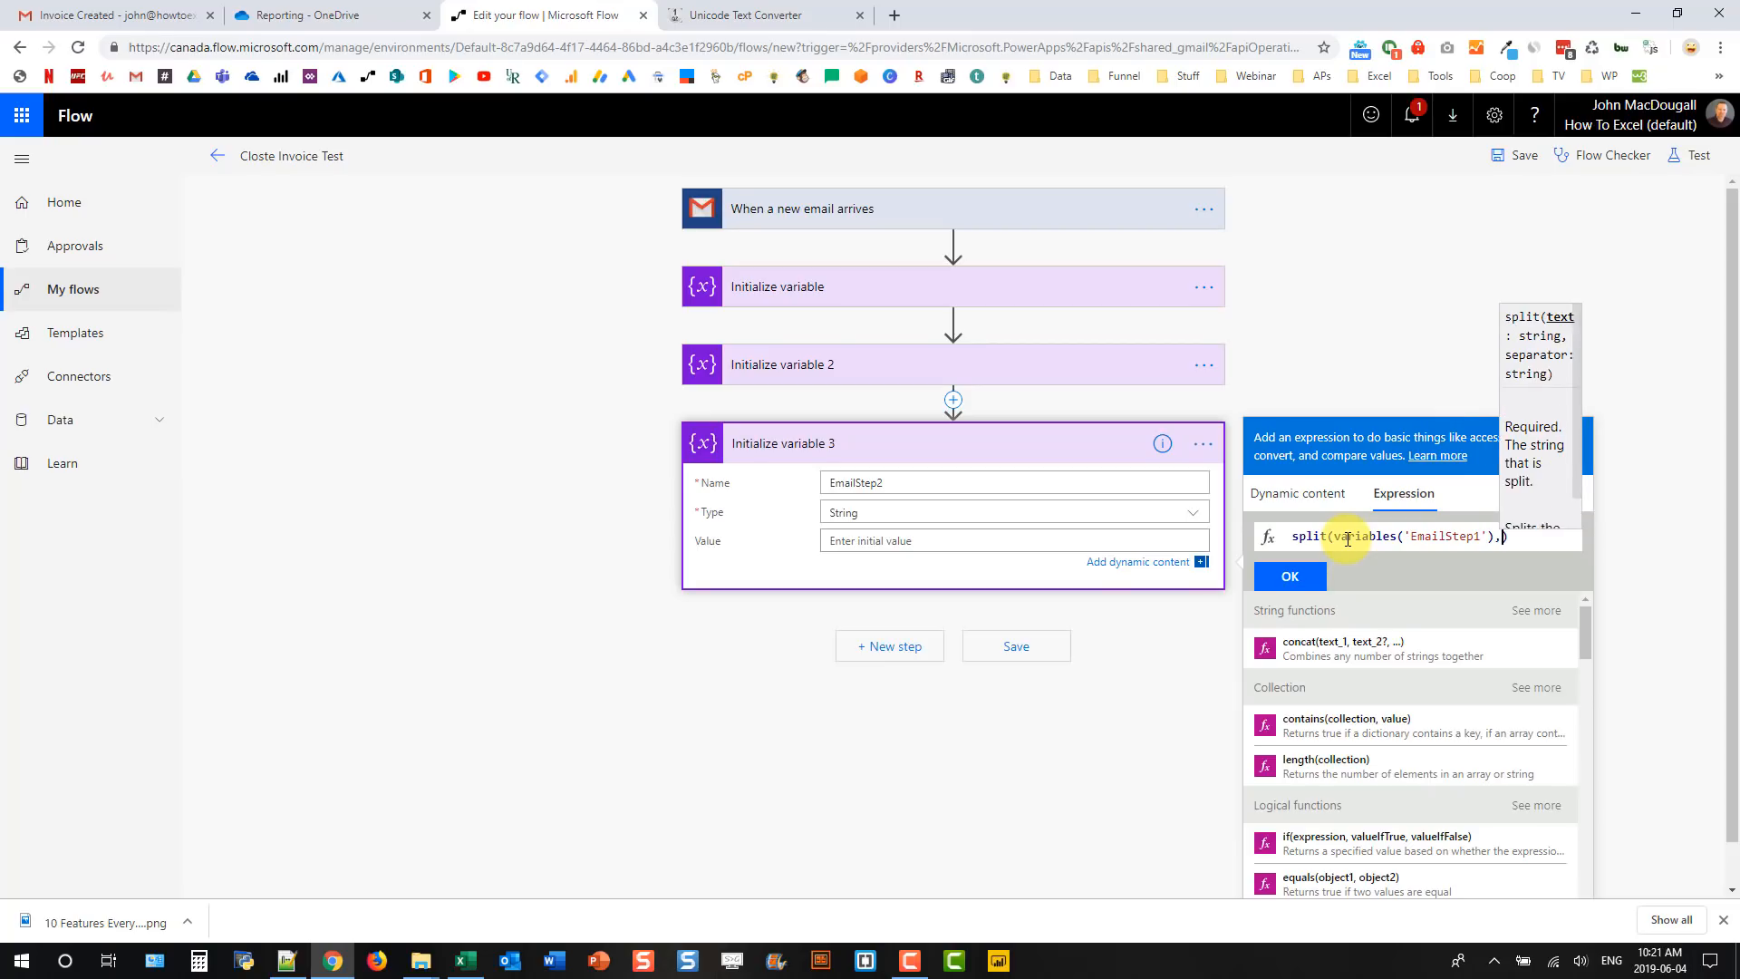
text('')
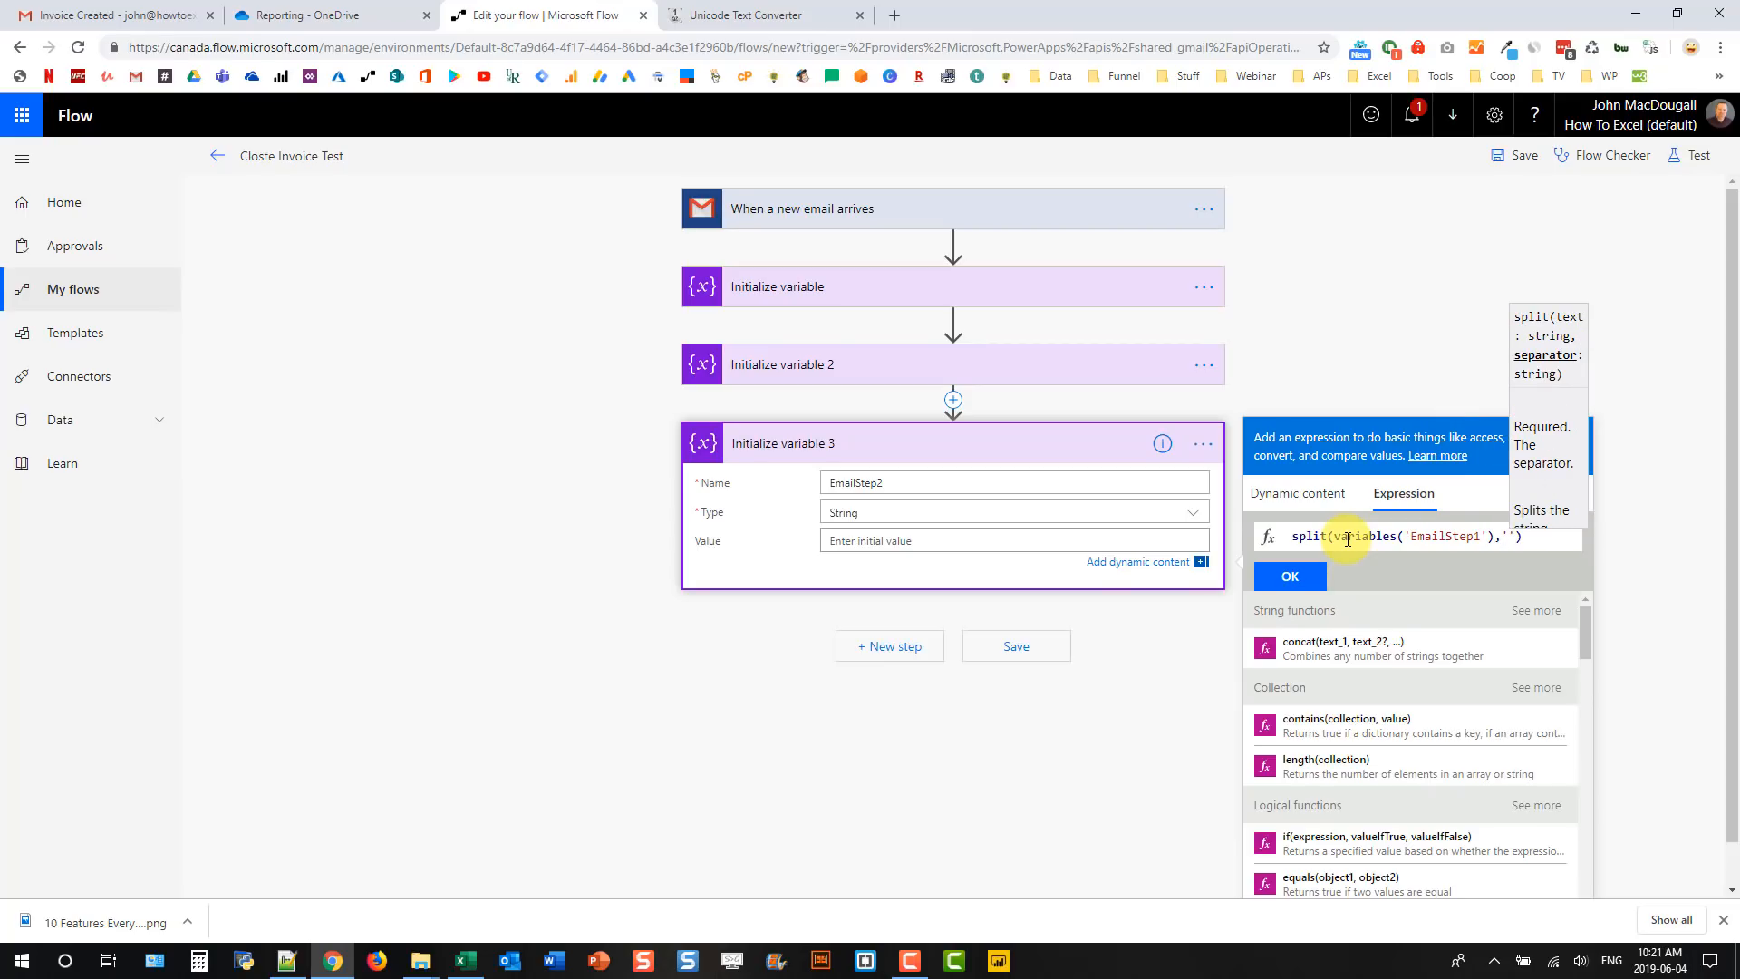
text($)
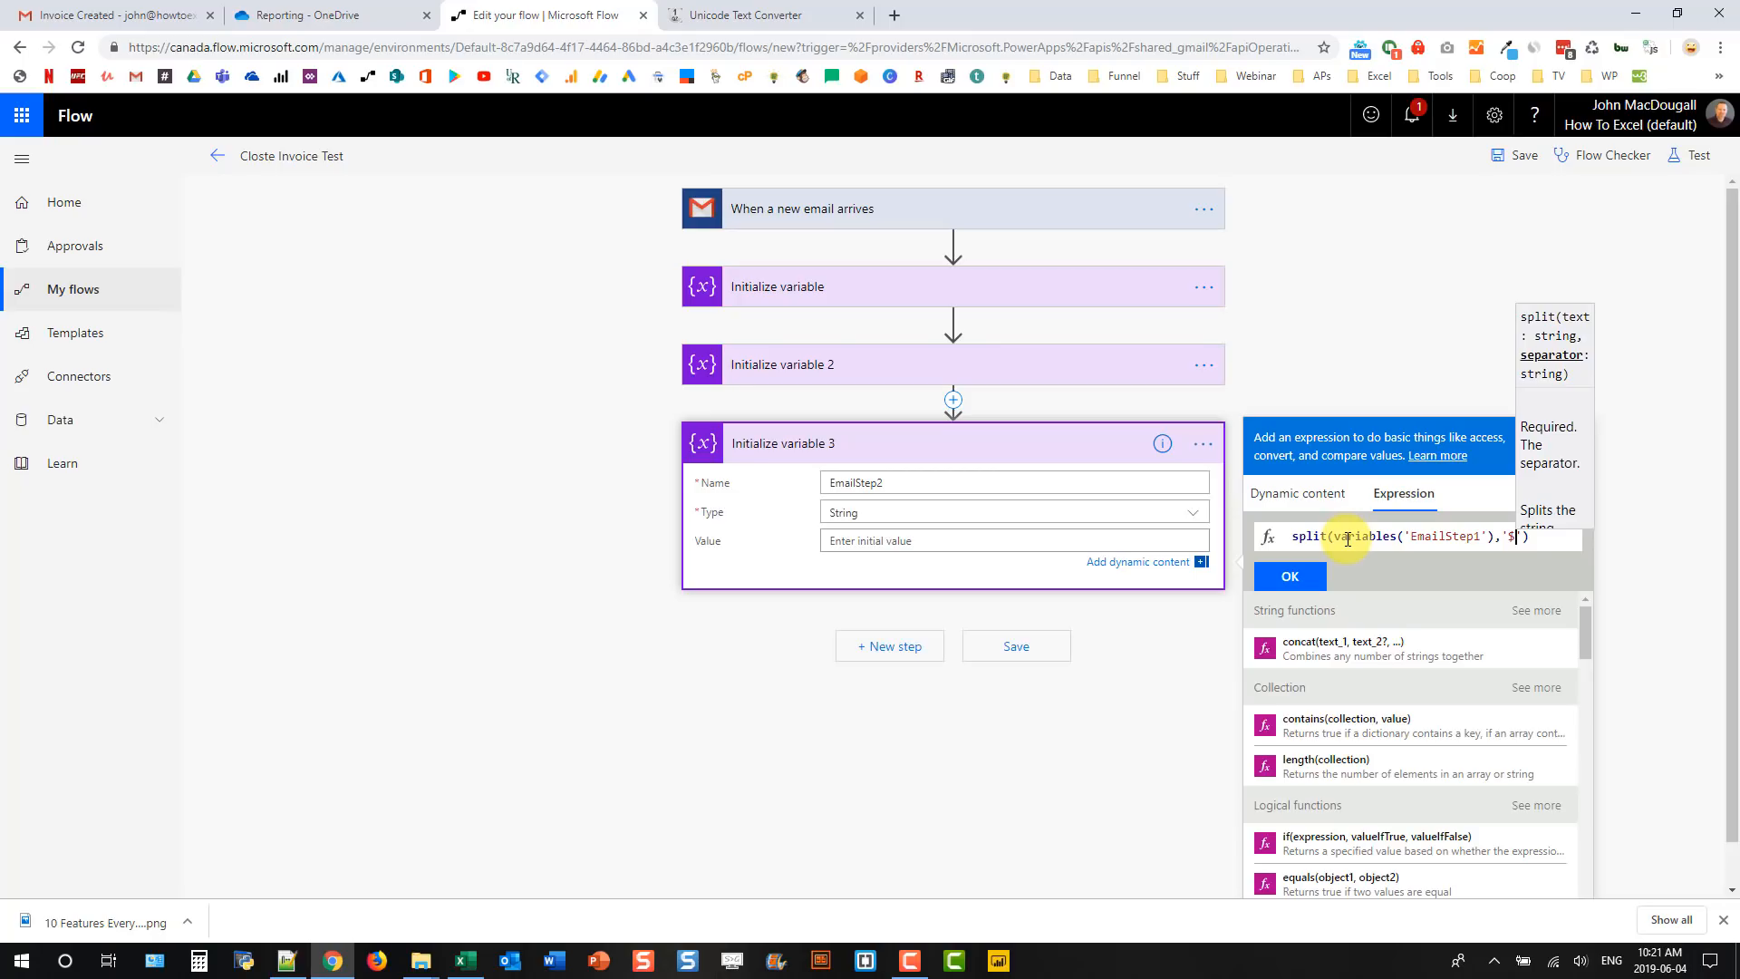
text())
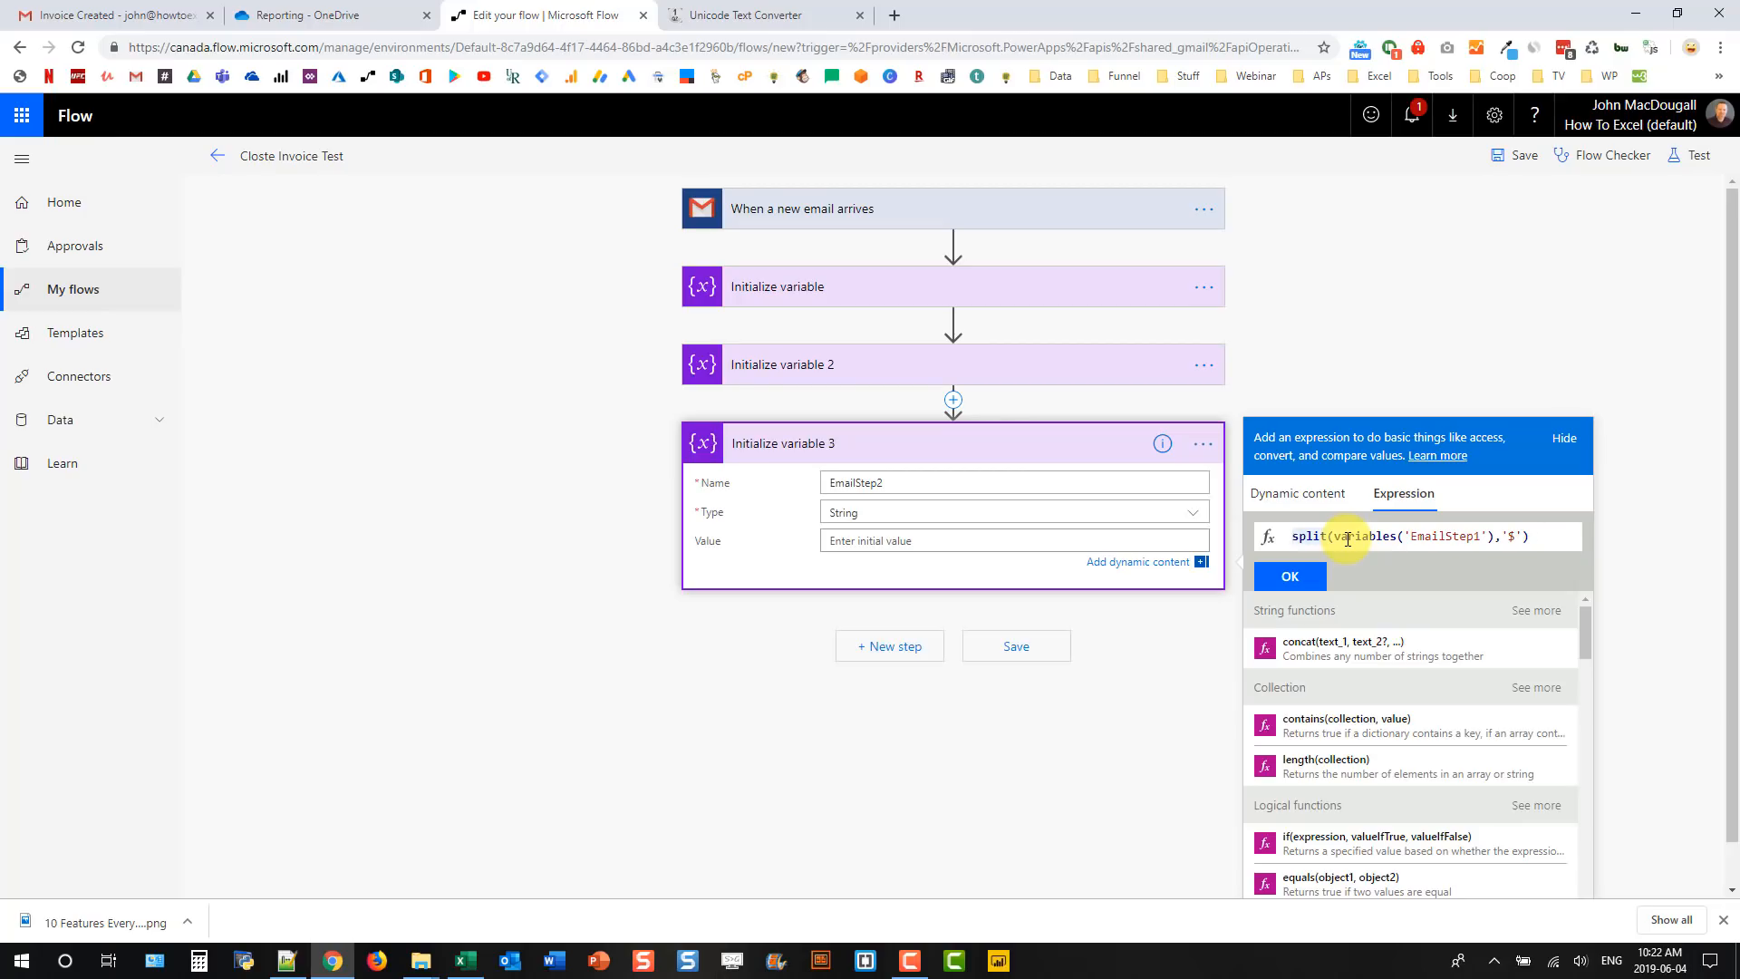
text(first()
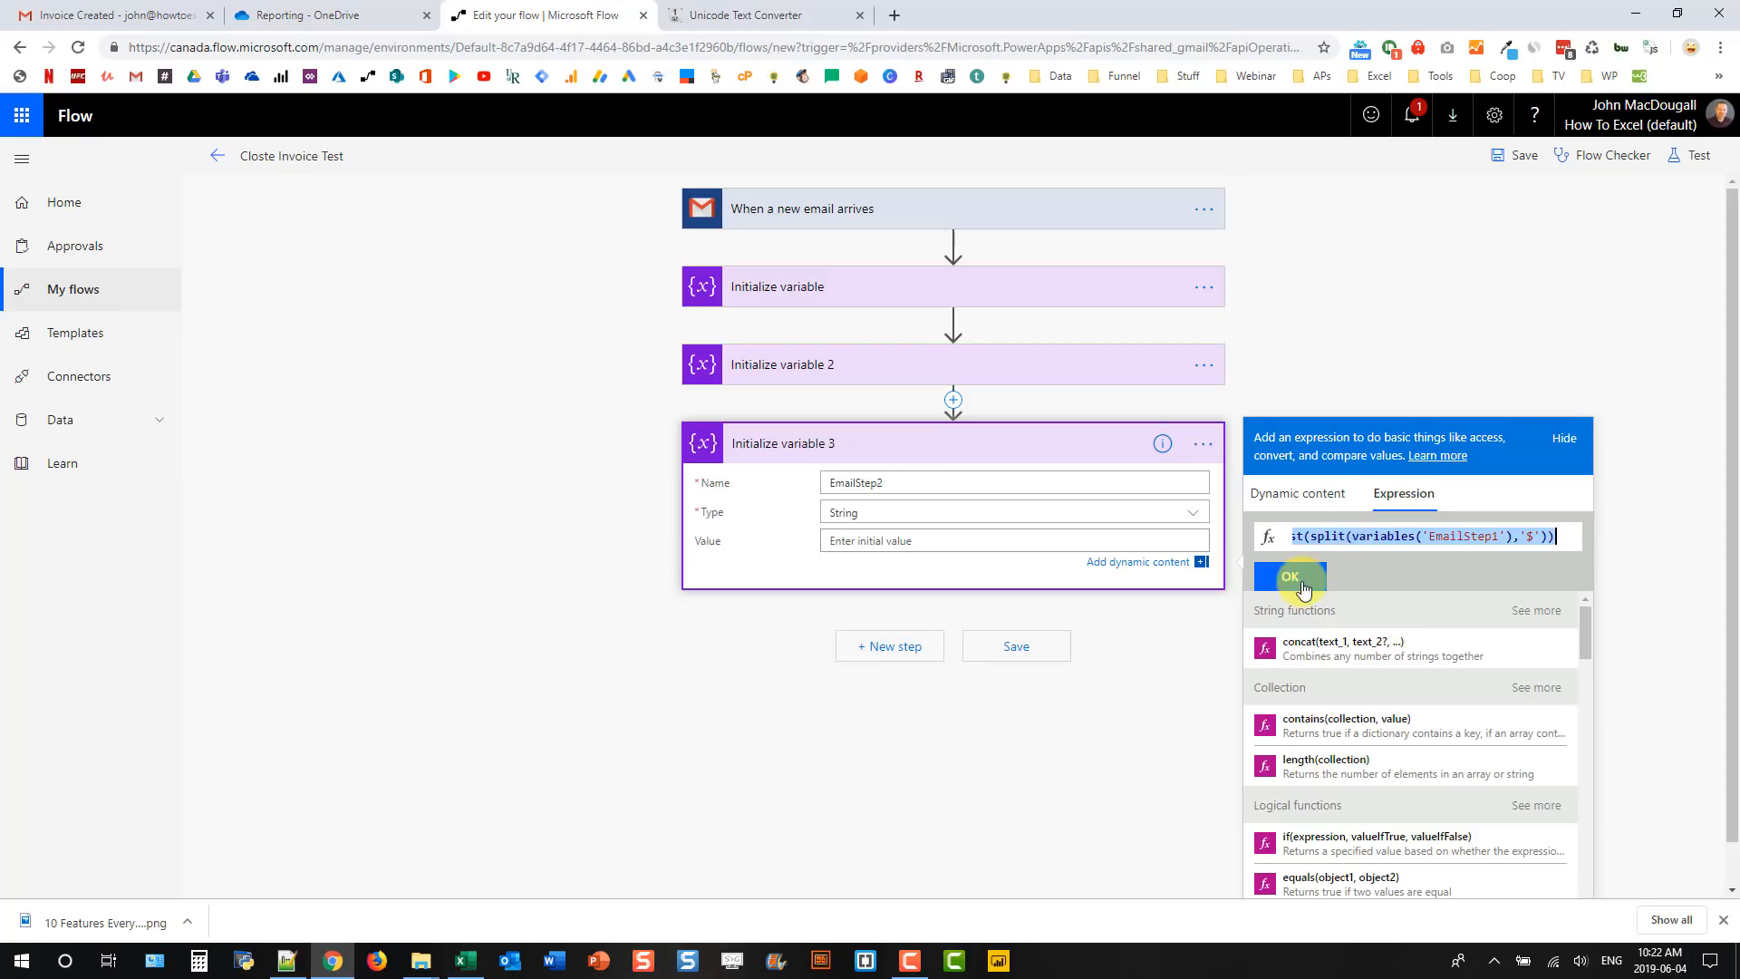
Step: Dismiss the invalid-expression warning, correct the expression and apply it to the value
click(1289, 577)
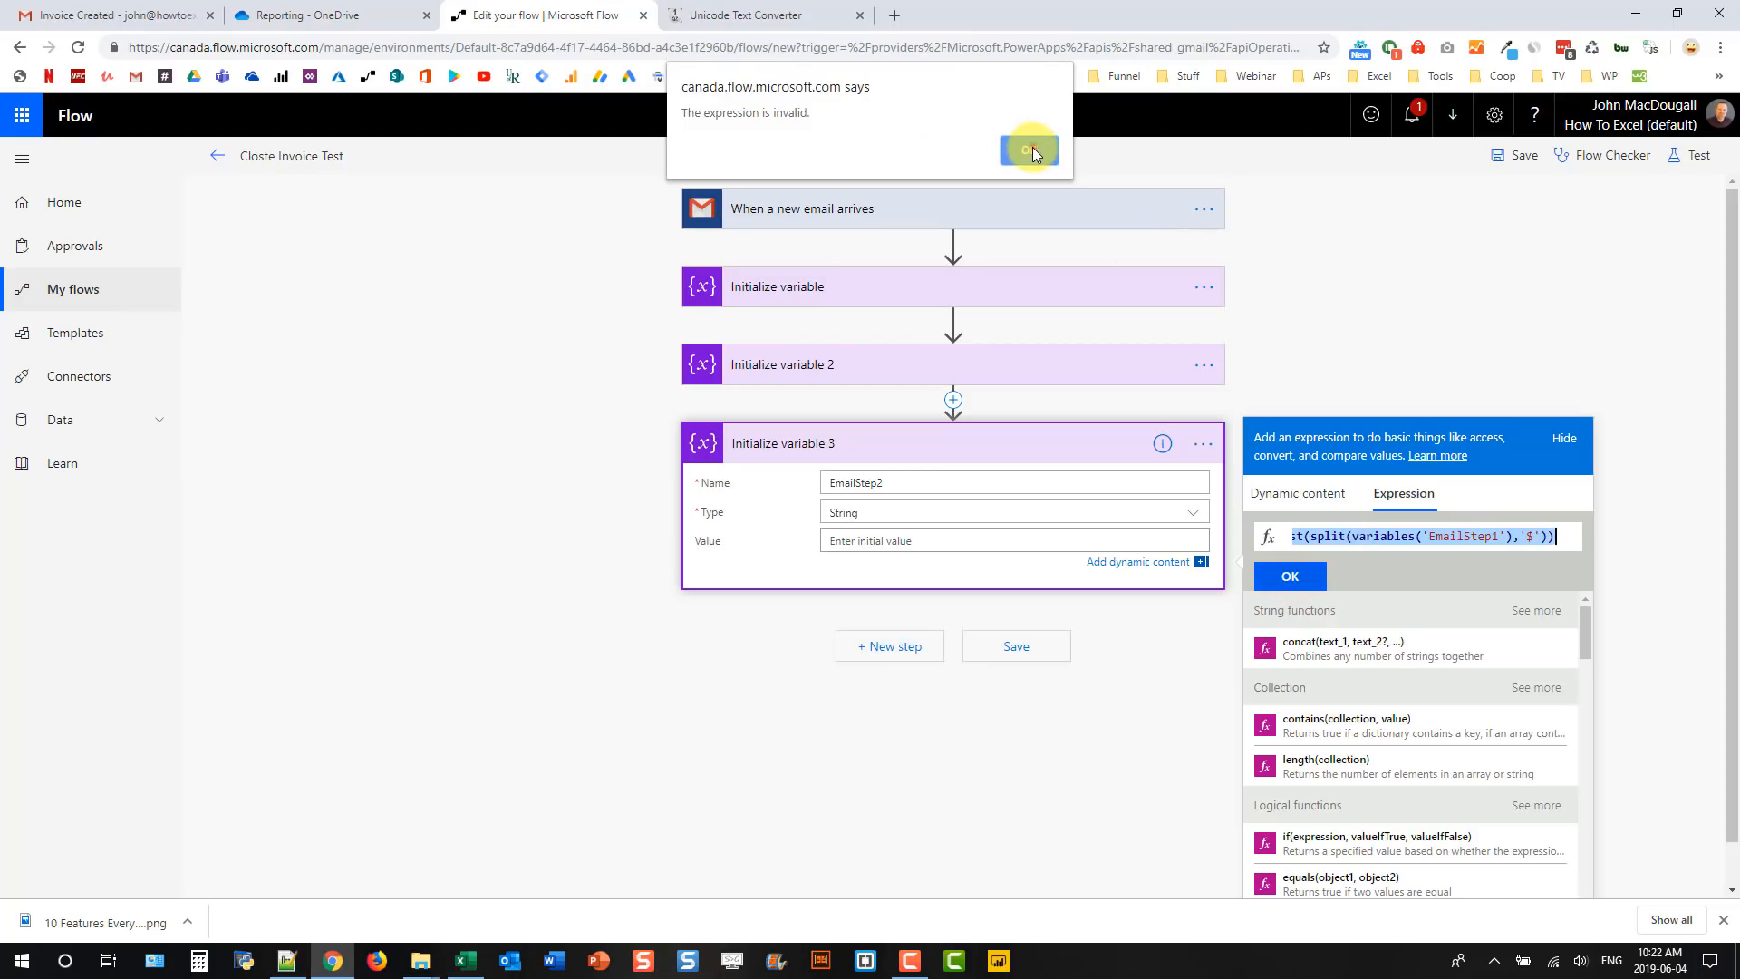
click(1026, 150)
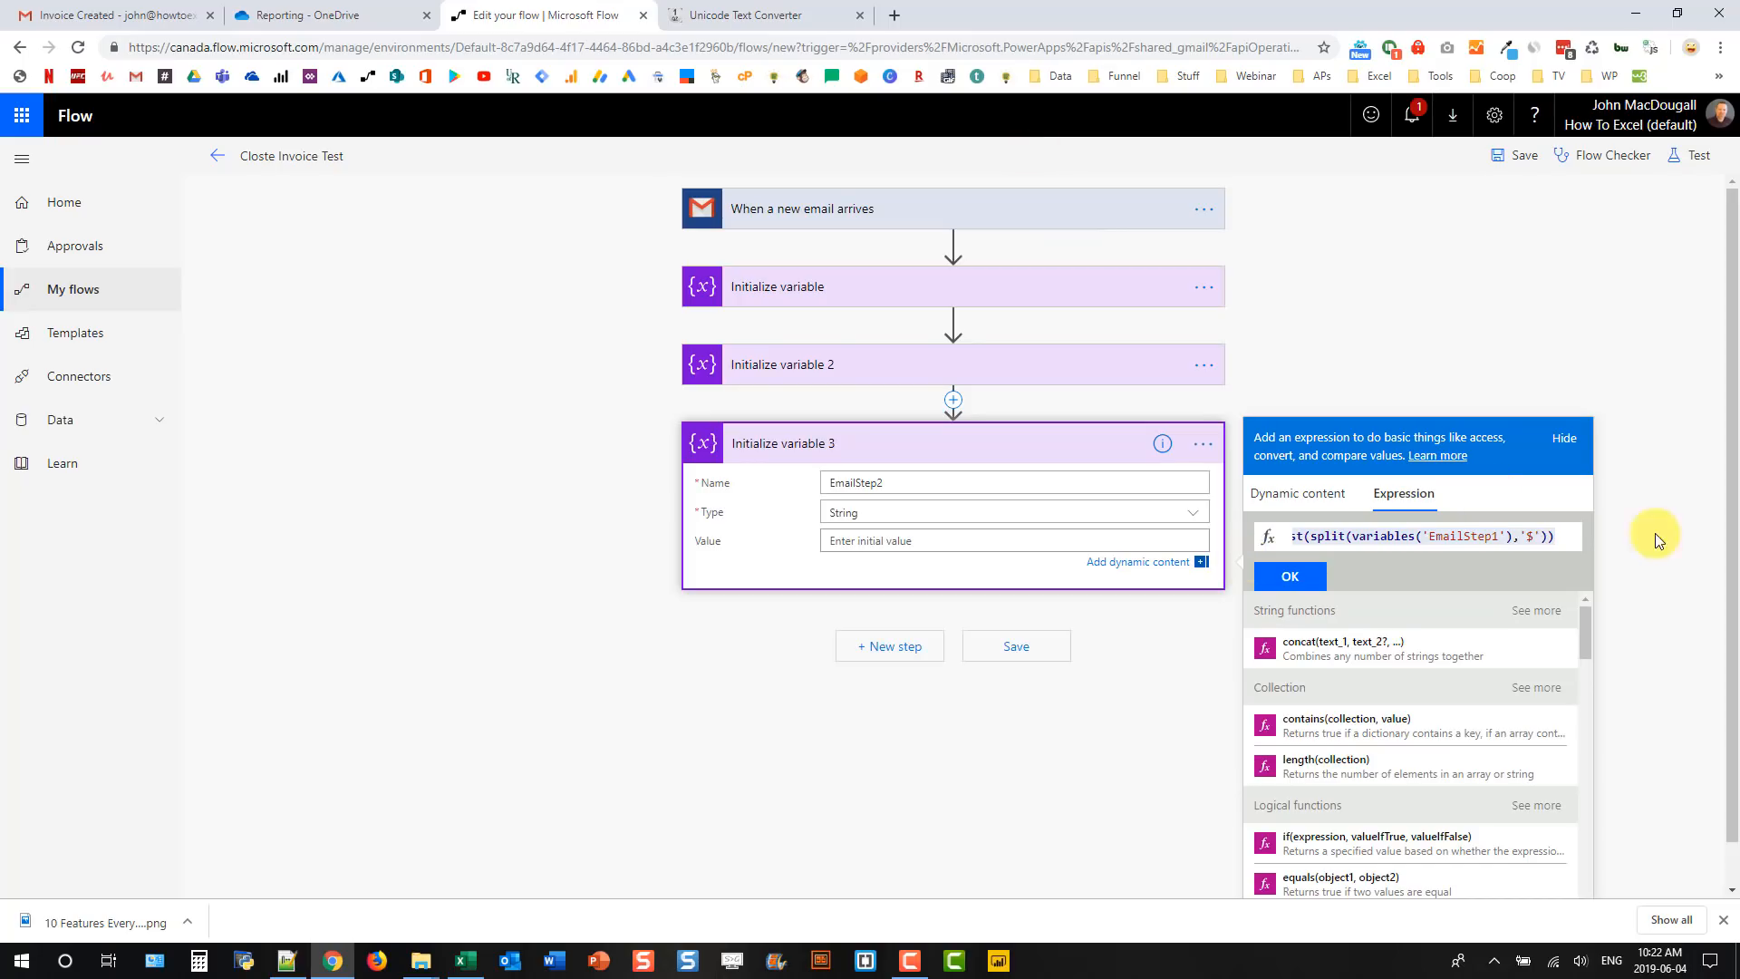
click(1349, 536)
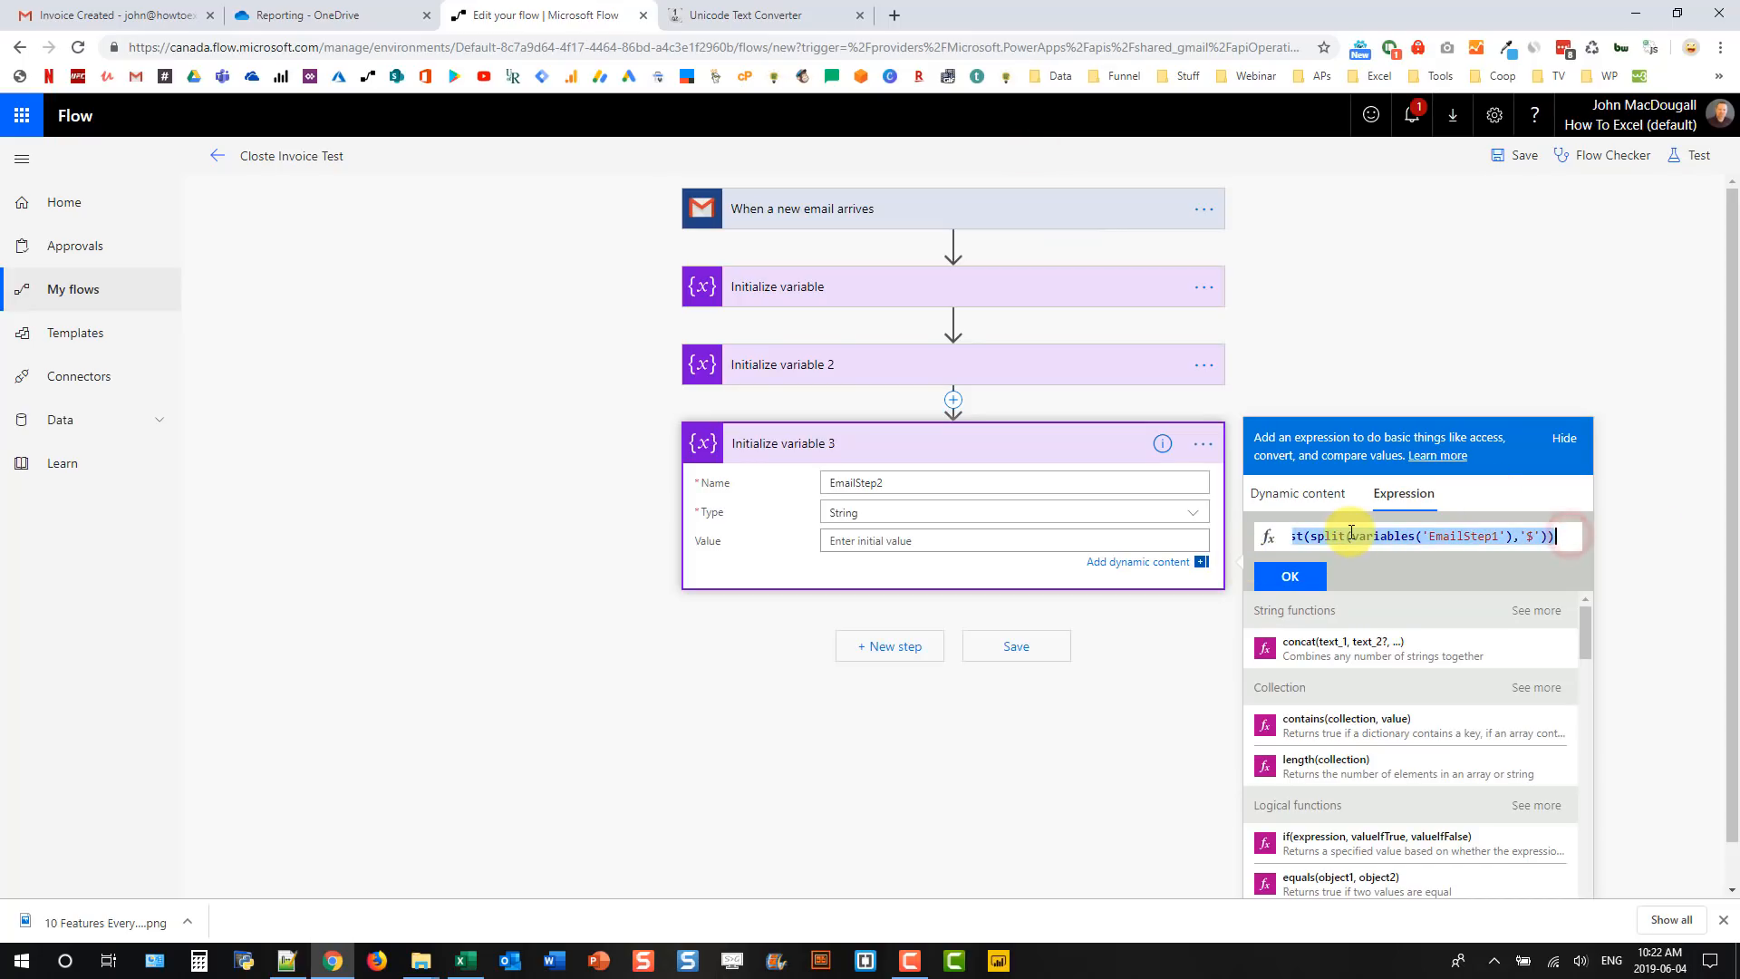
click(1289, 576)
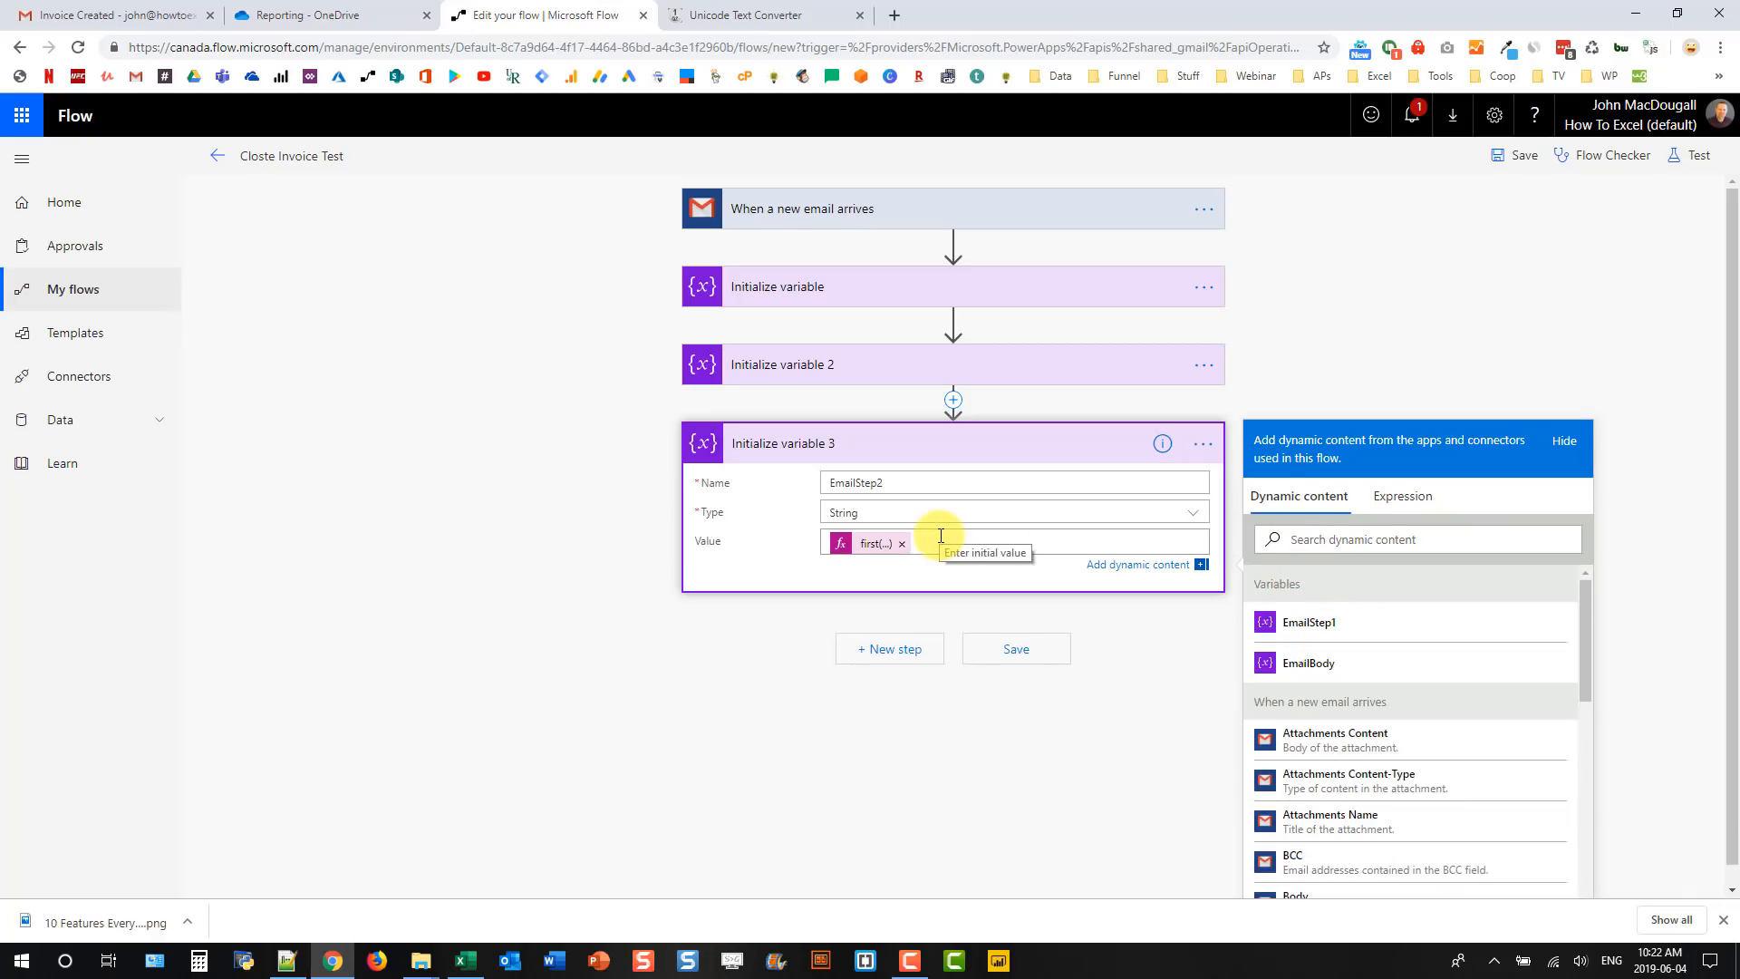
mouse_move(859, 506)
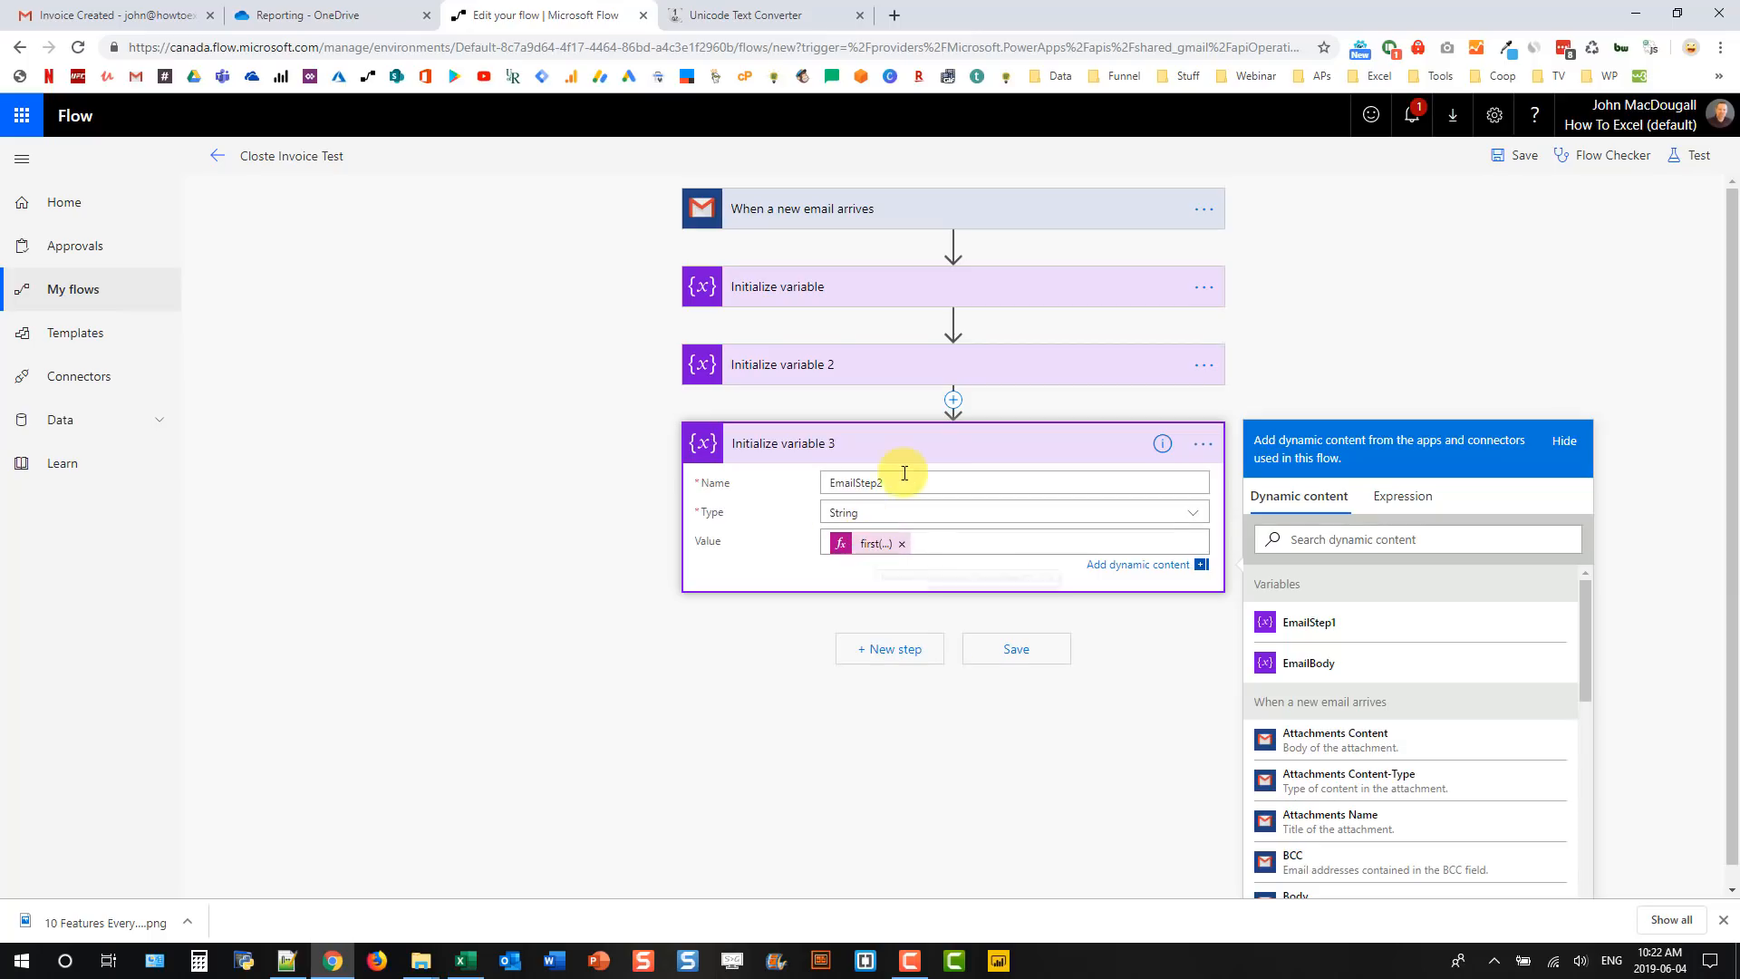
mouse_move(877, 542)
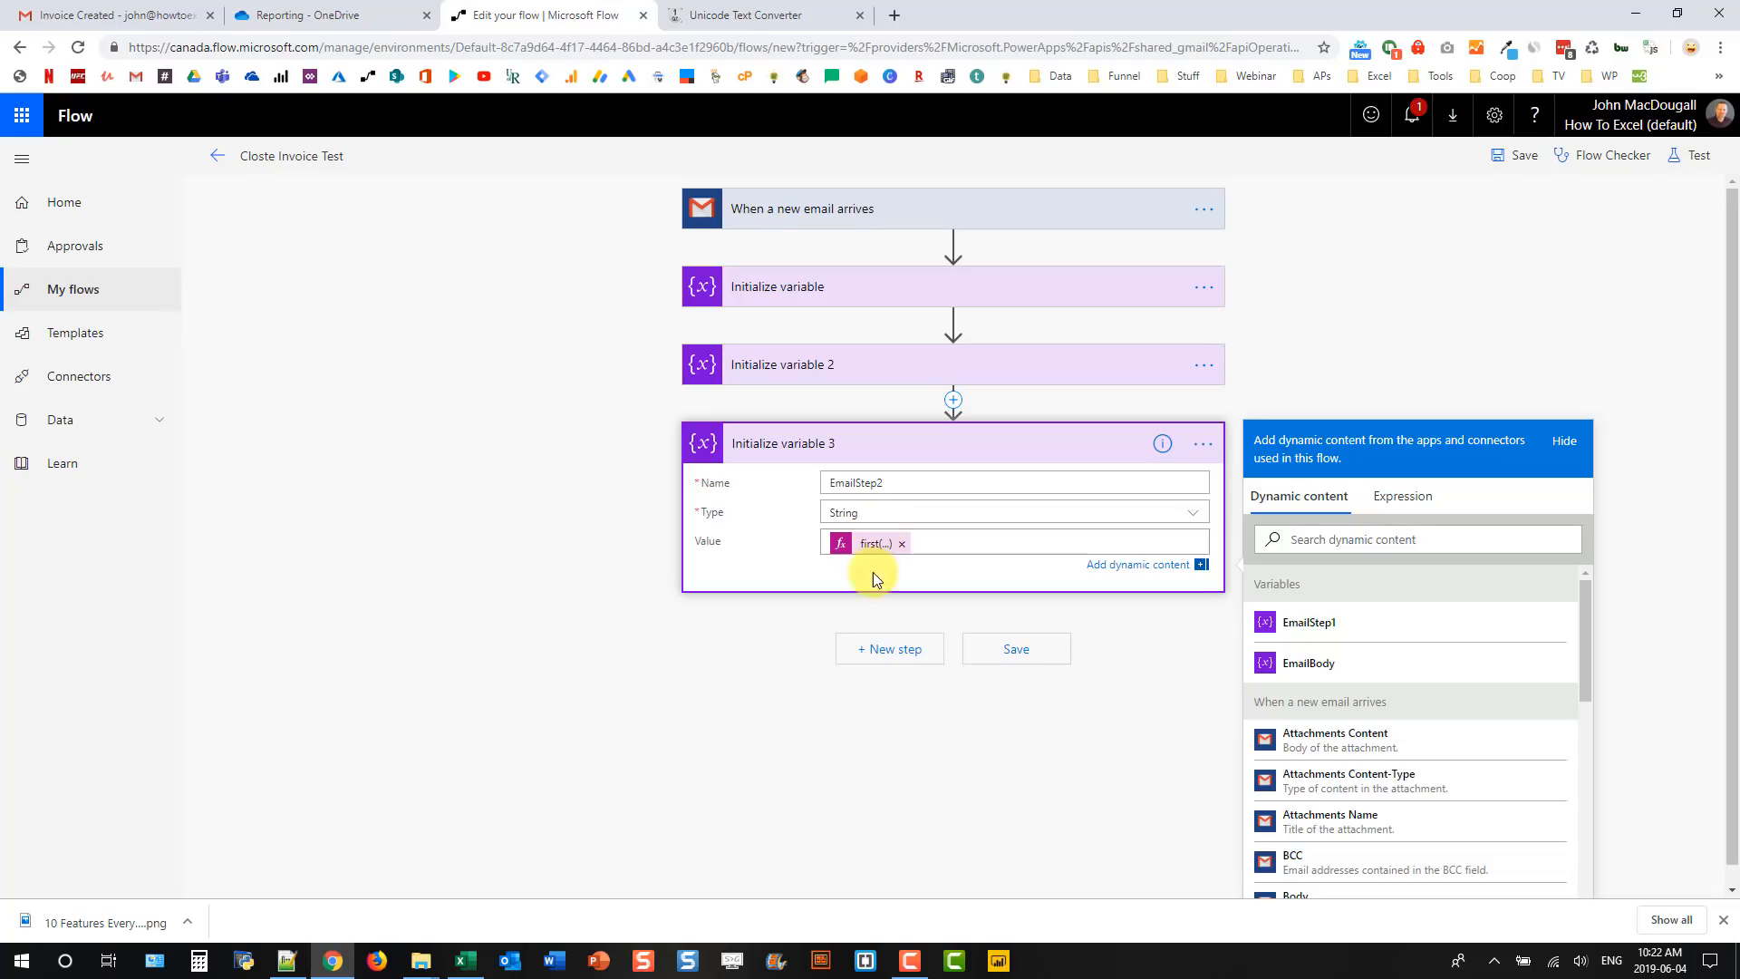
Step: Save the flow and run a test using data from Gmail
click(1013, 649)
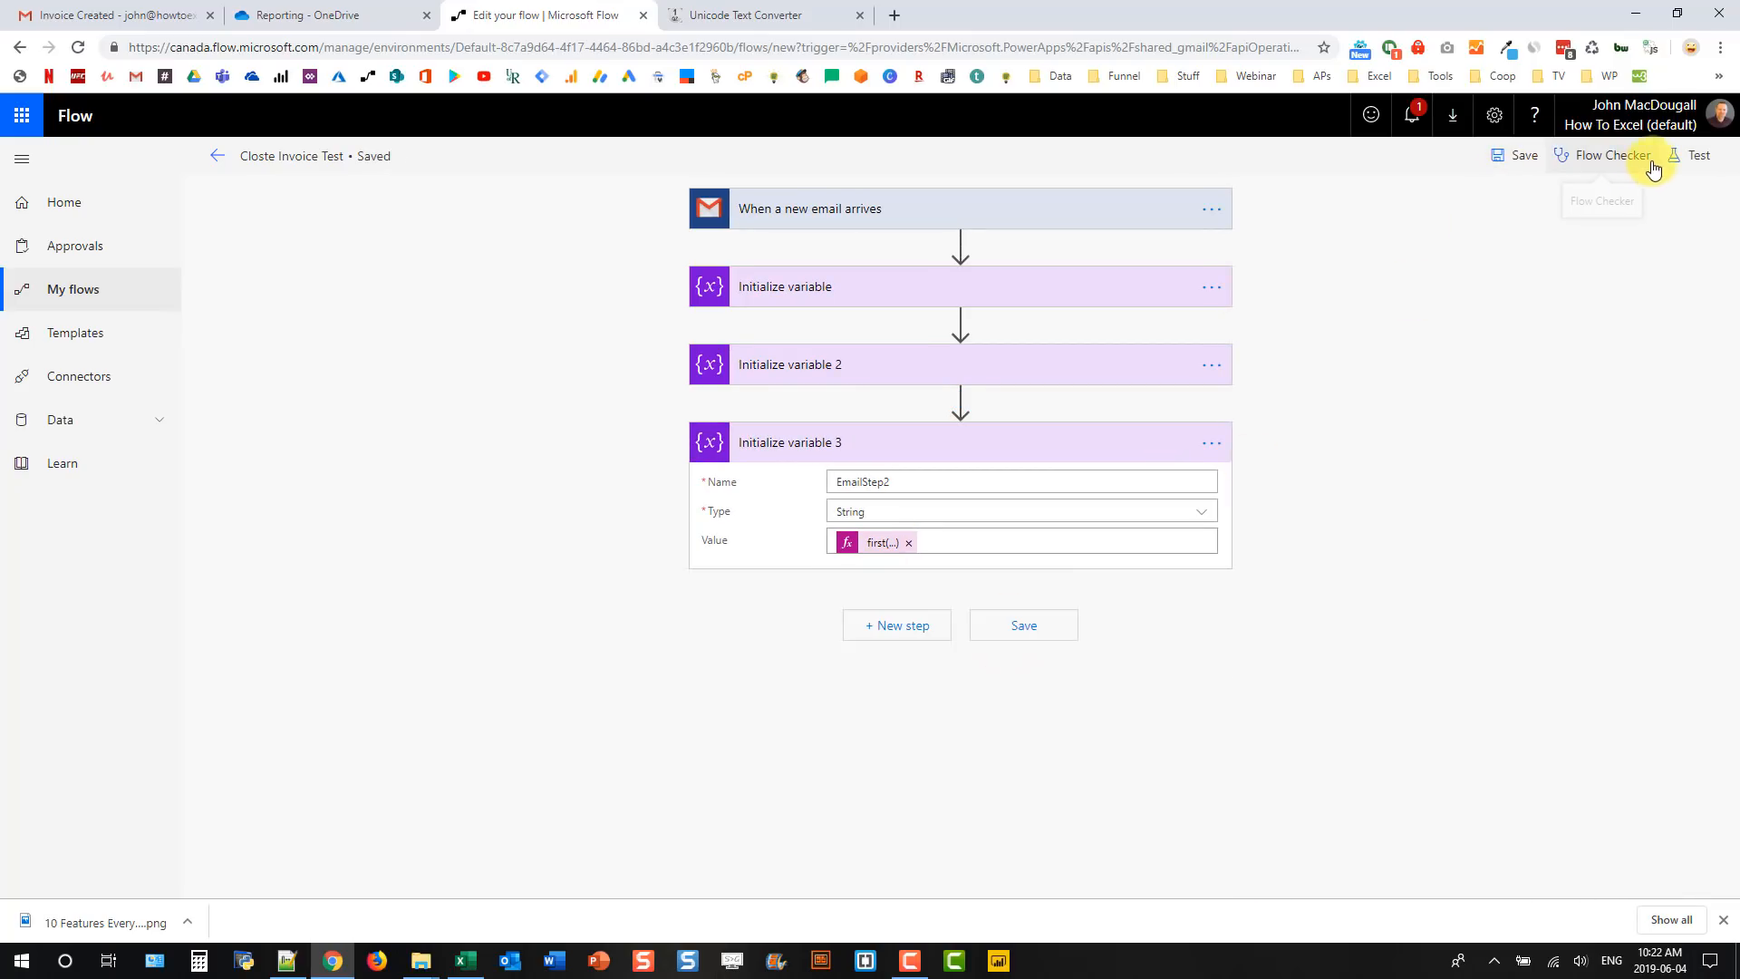
click(1697, 156)
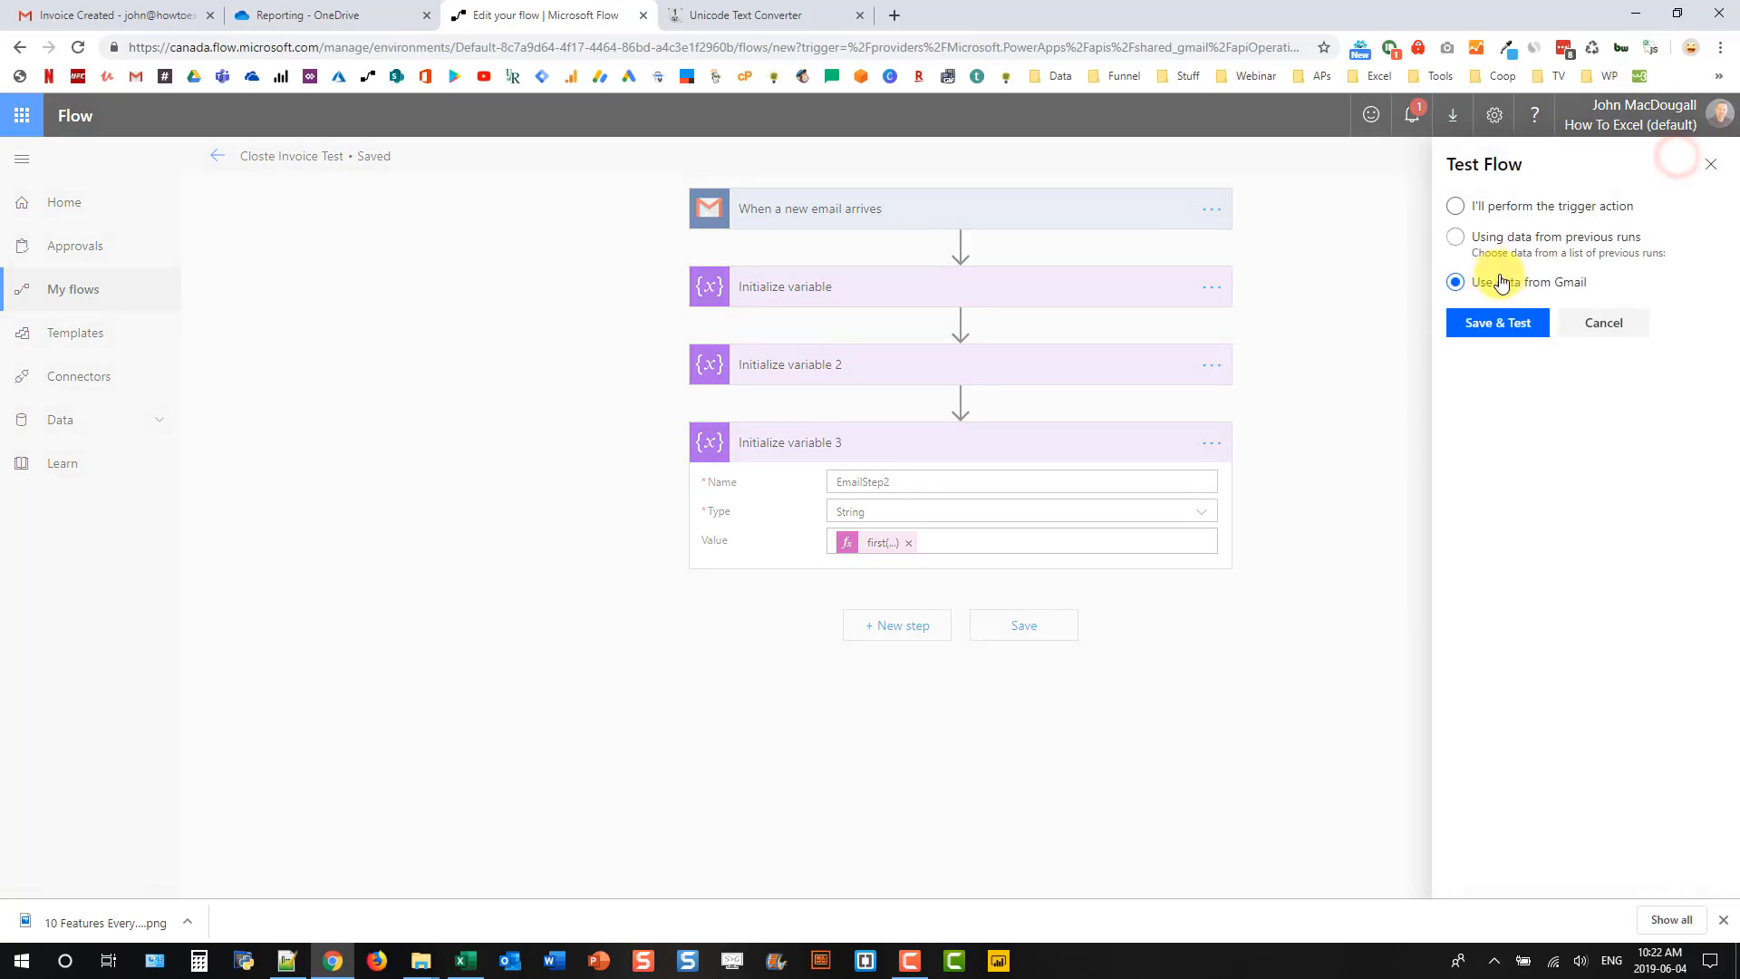
click(1496, 322)
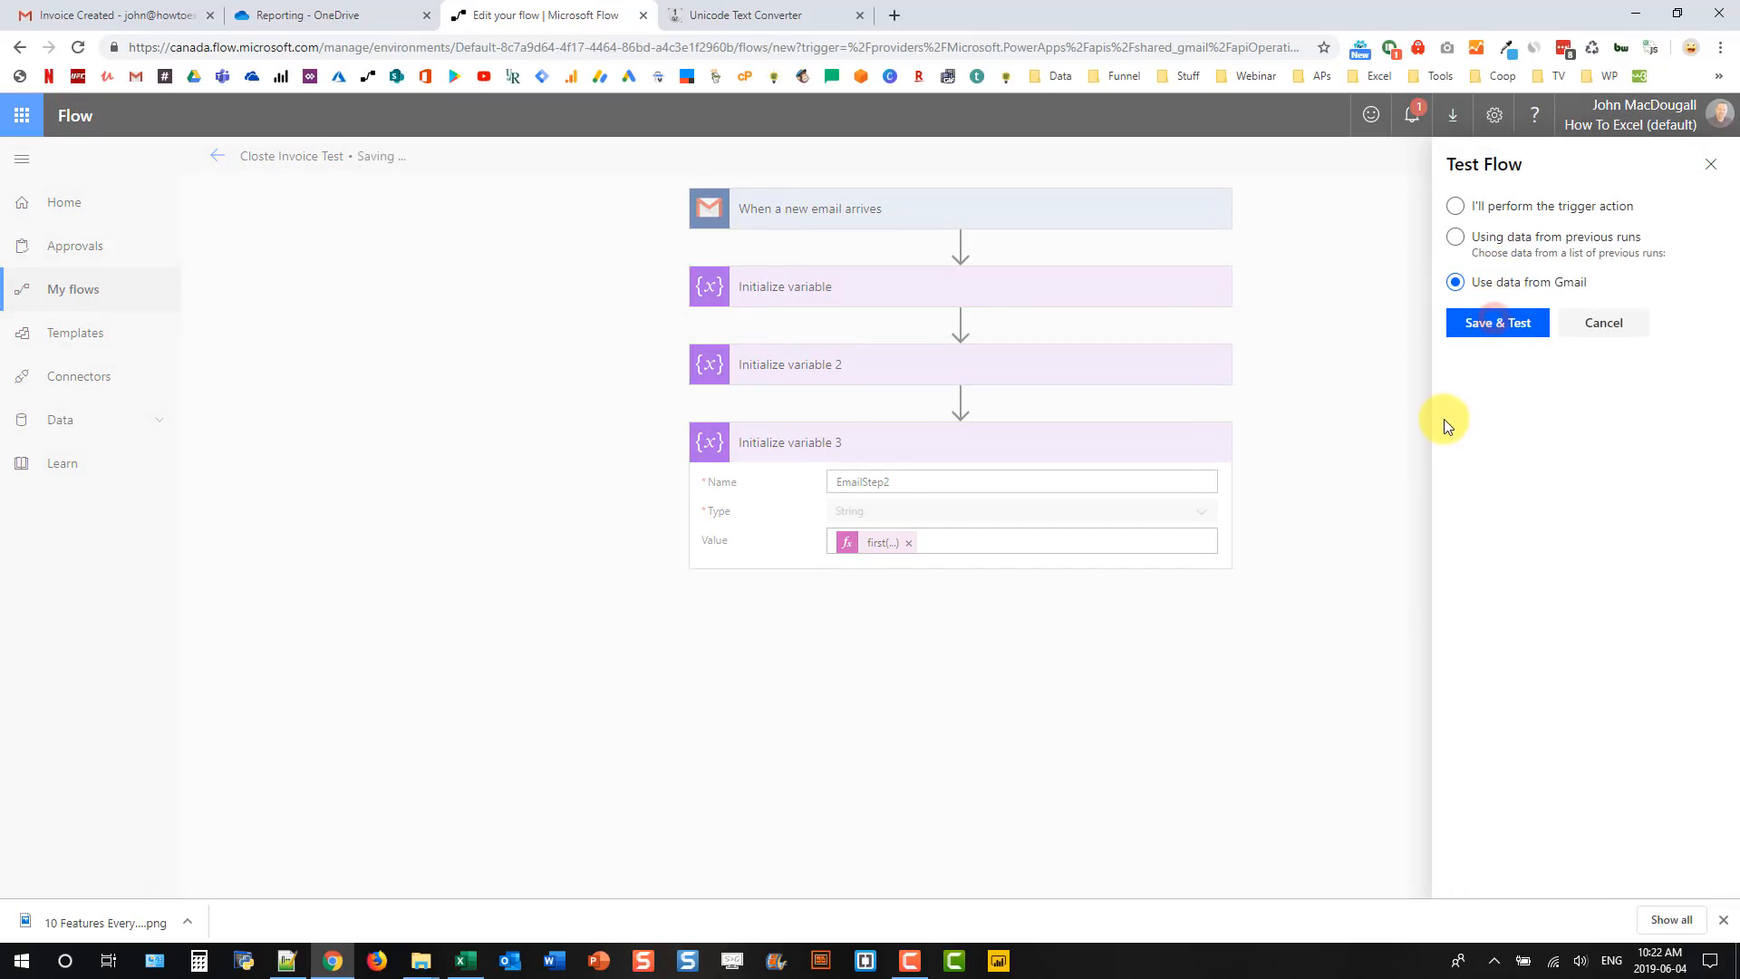
click(1496, 323)
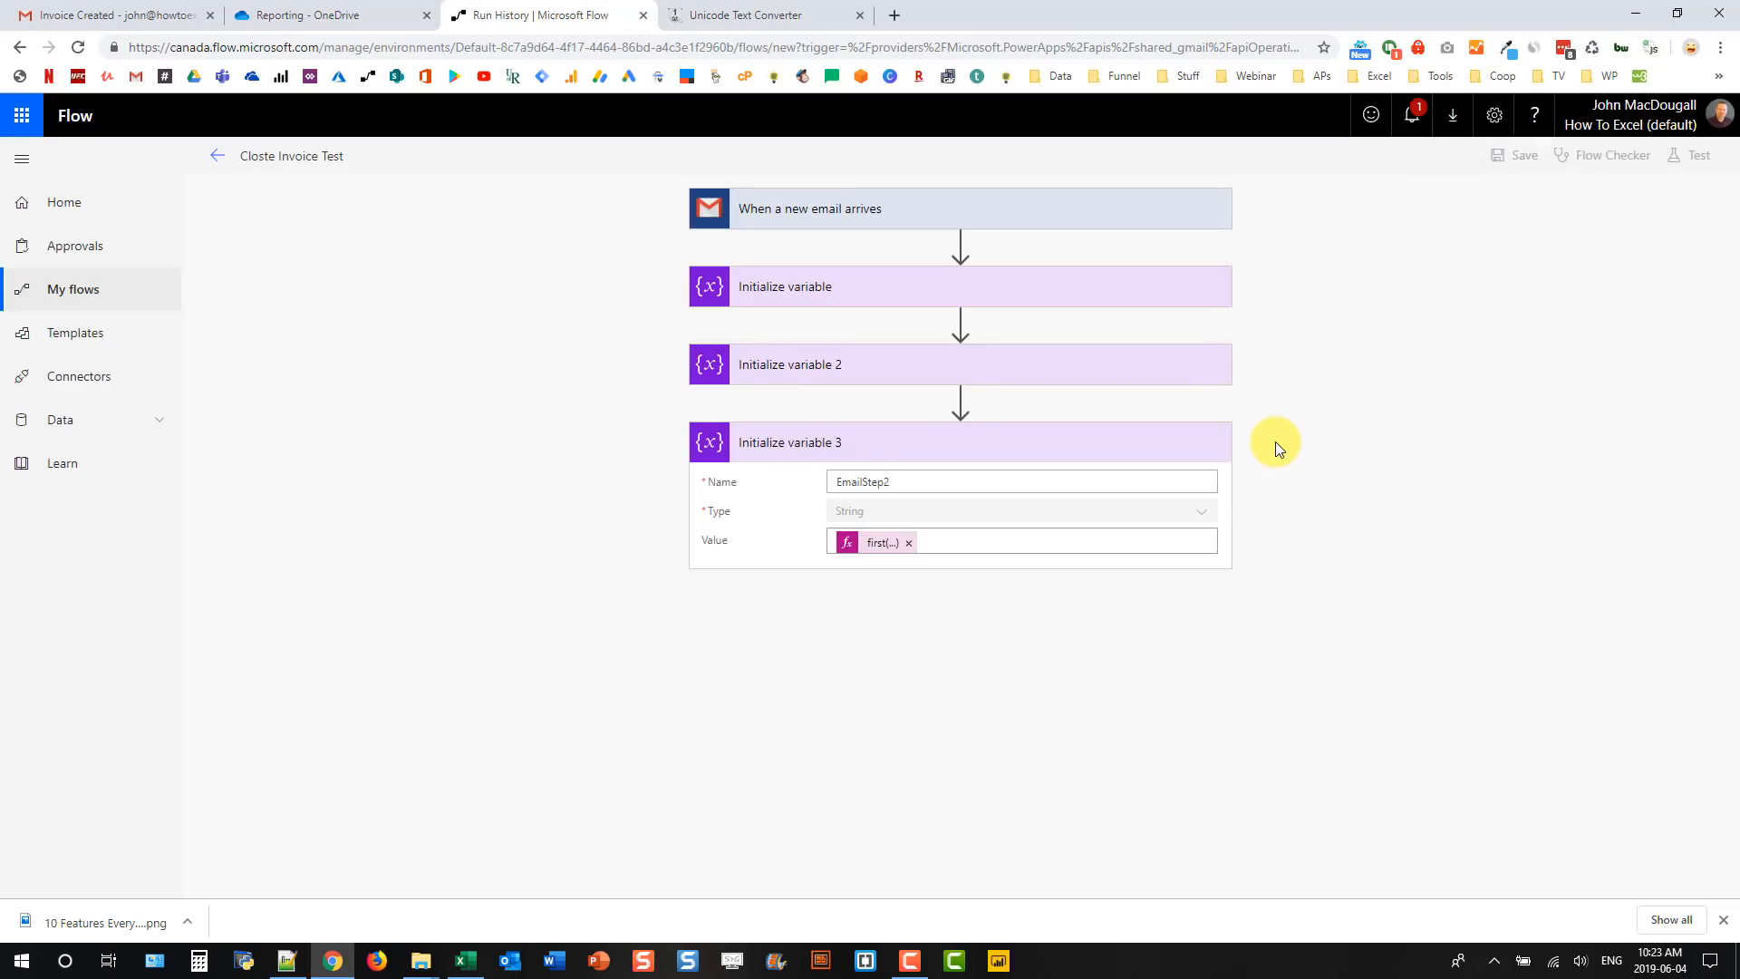
Step: Expand Initialize variable 3 in the run to confirm EmailStep2 evaluates to 40.47
click(1697, 156)
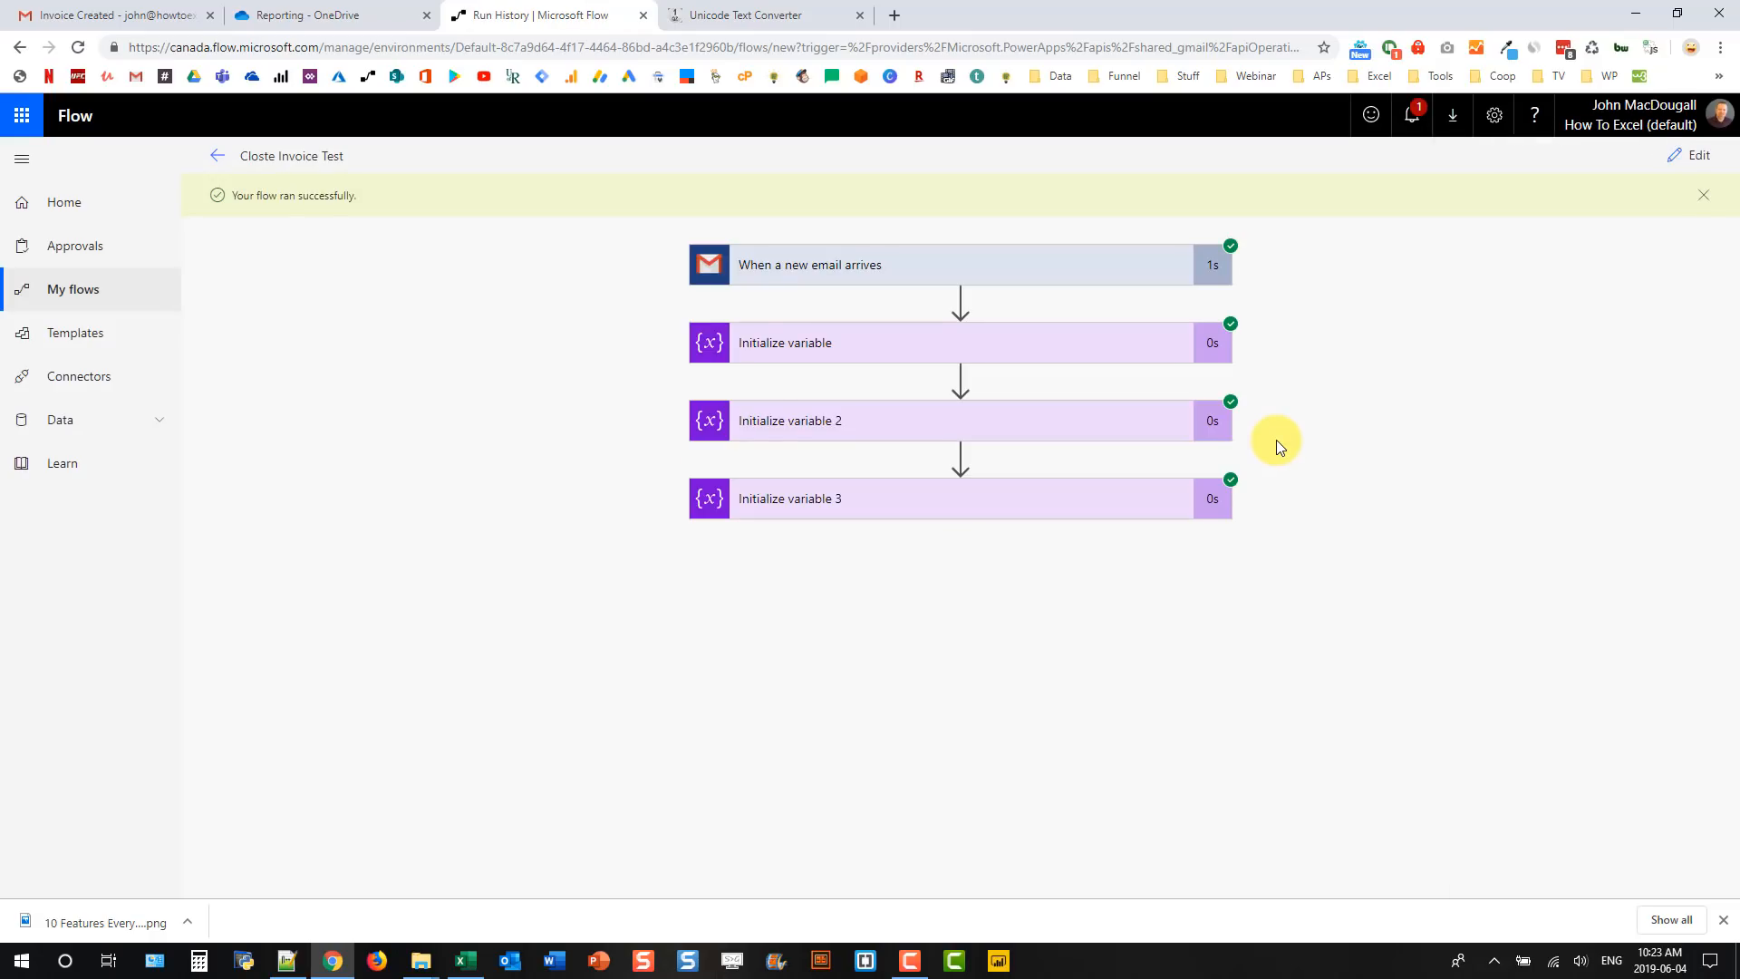
click(872, 498)
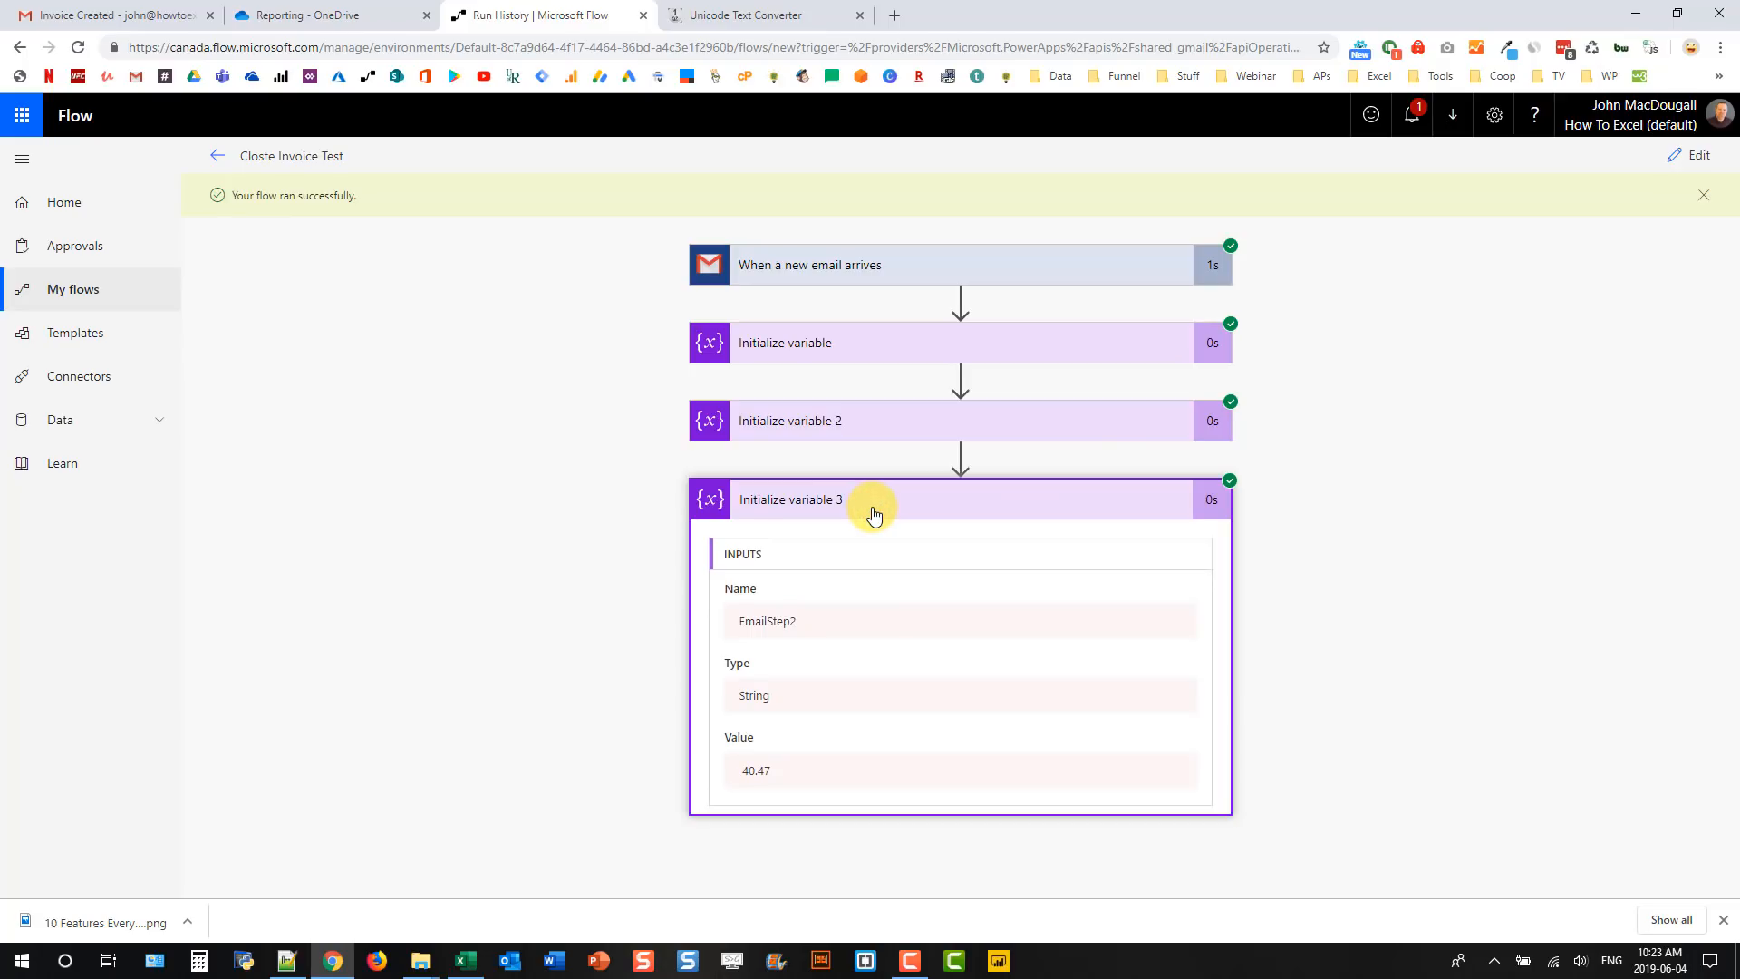
mouse_move(719, 776)
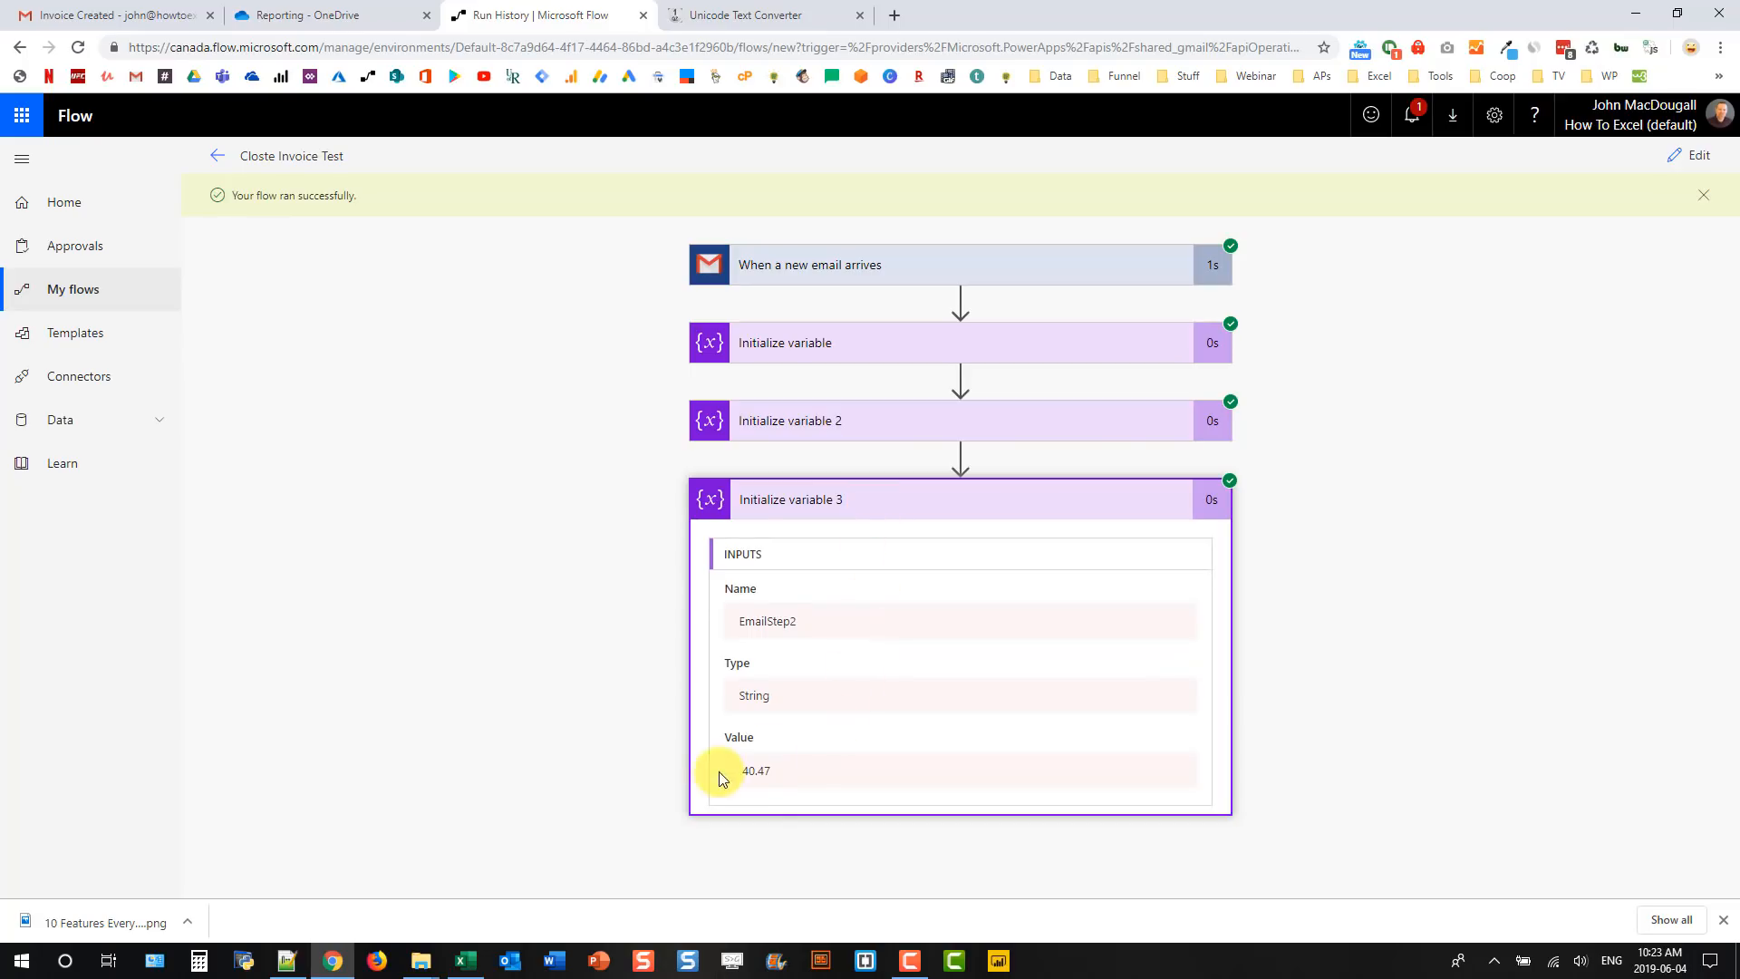
double_click(756, 770)
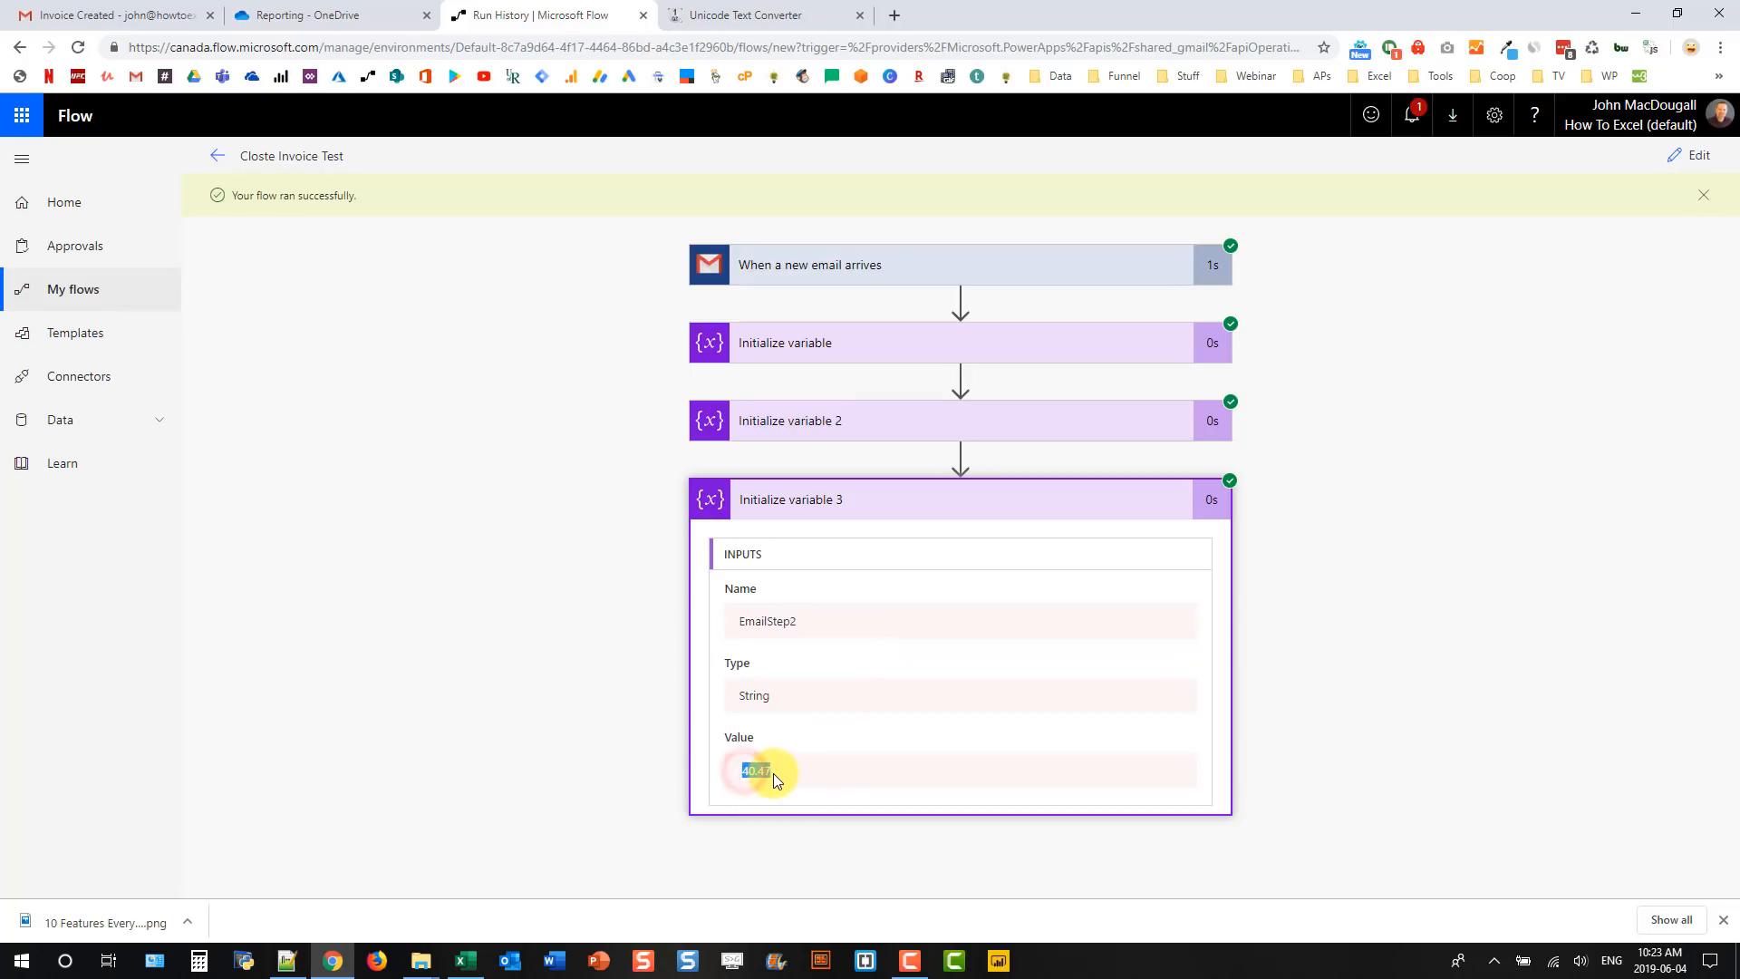
mouse_move(943, 556)
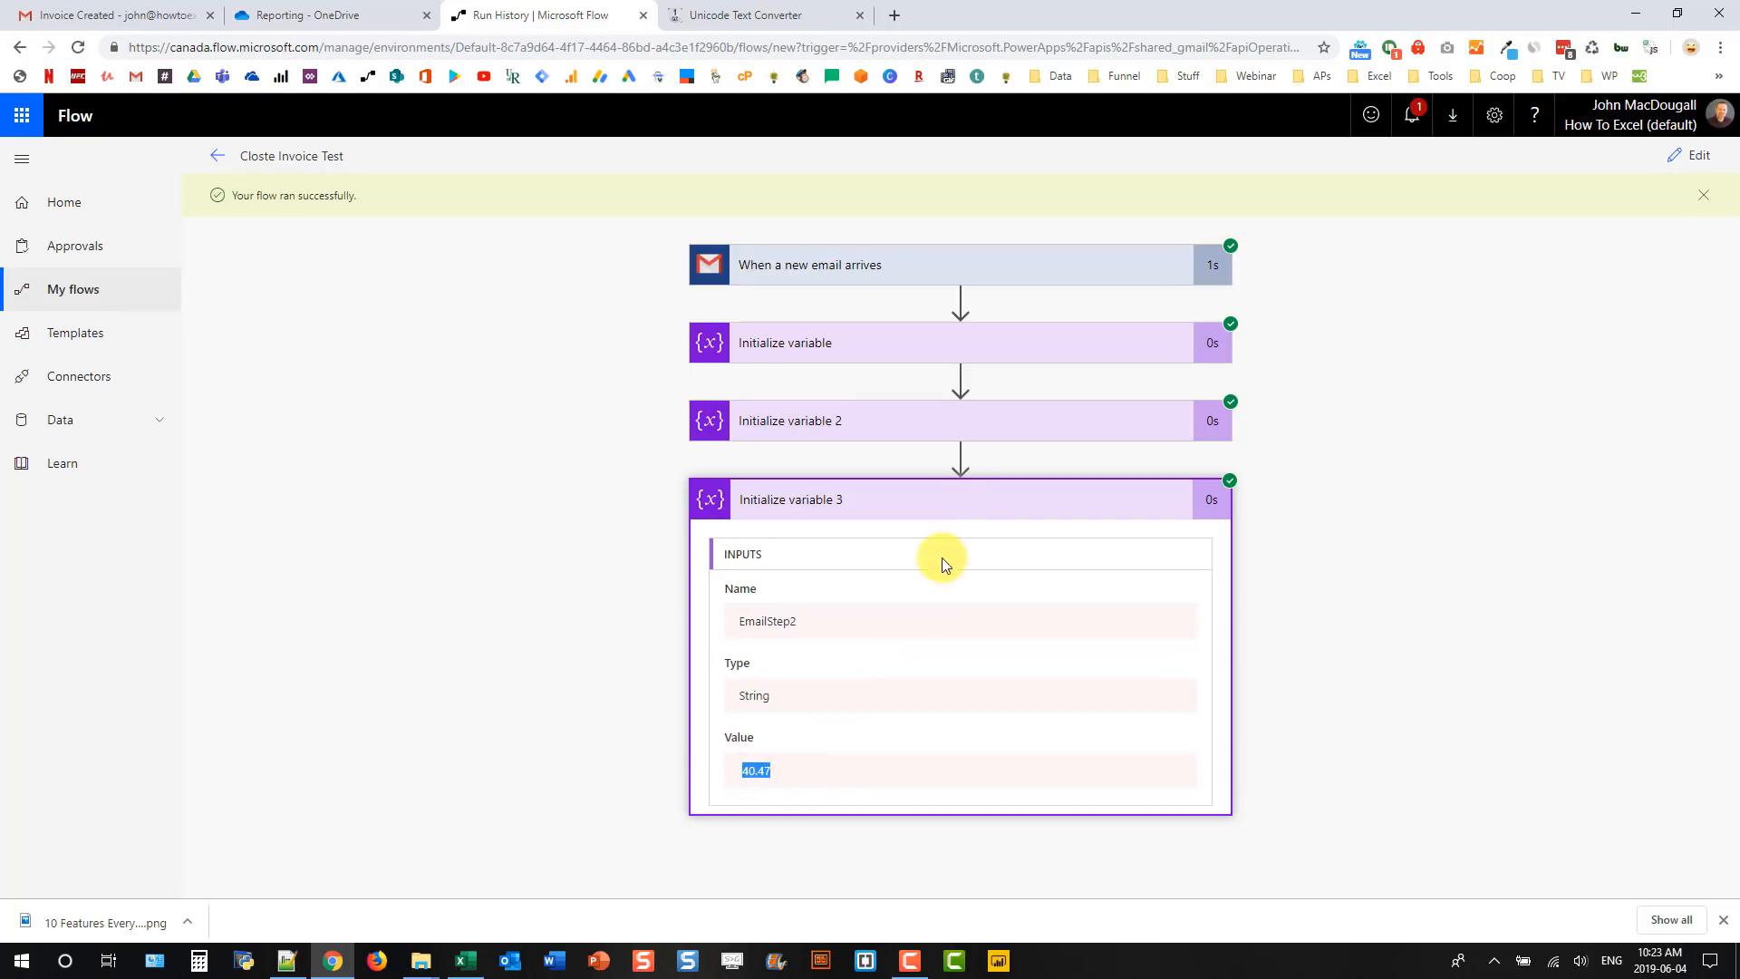
click(943, 499)
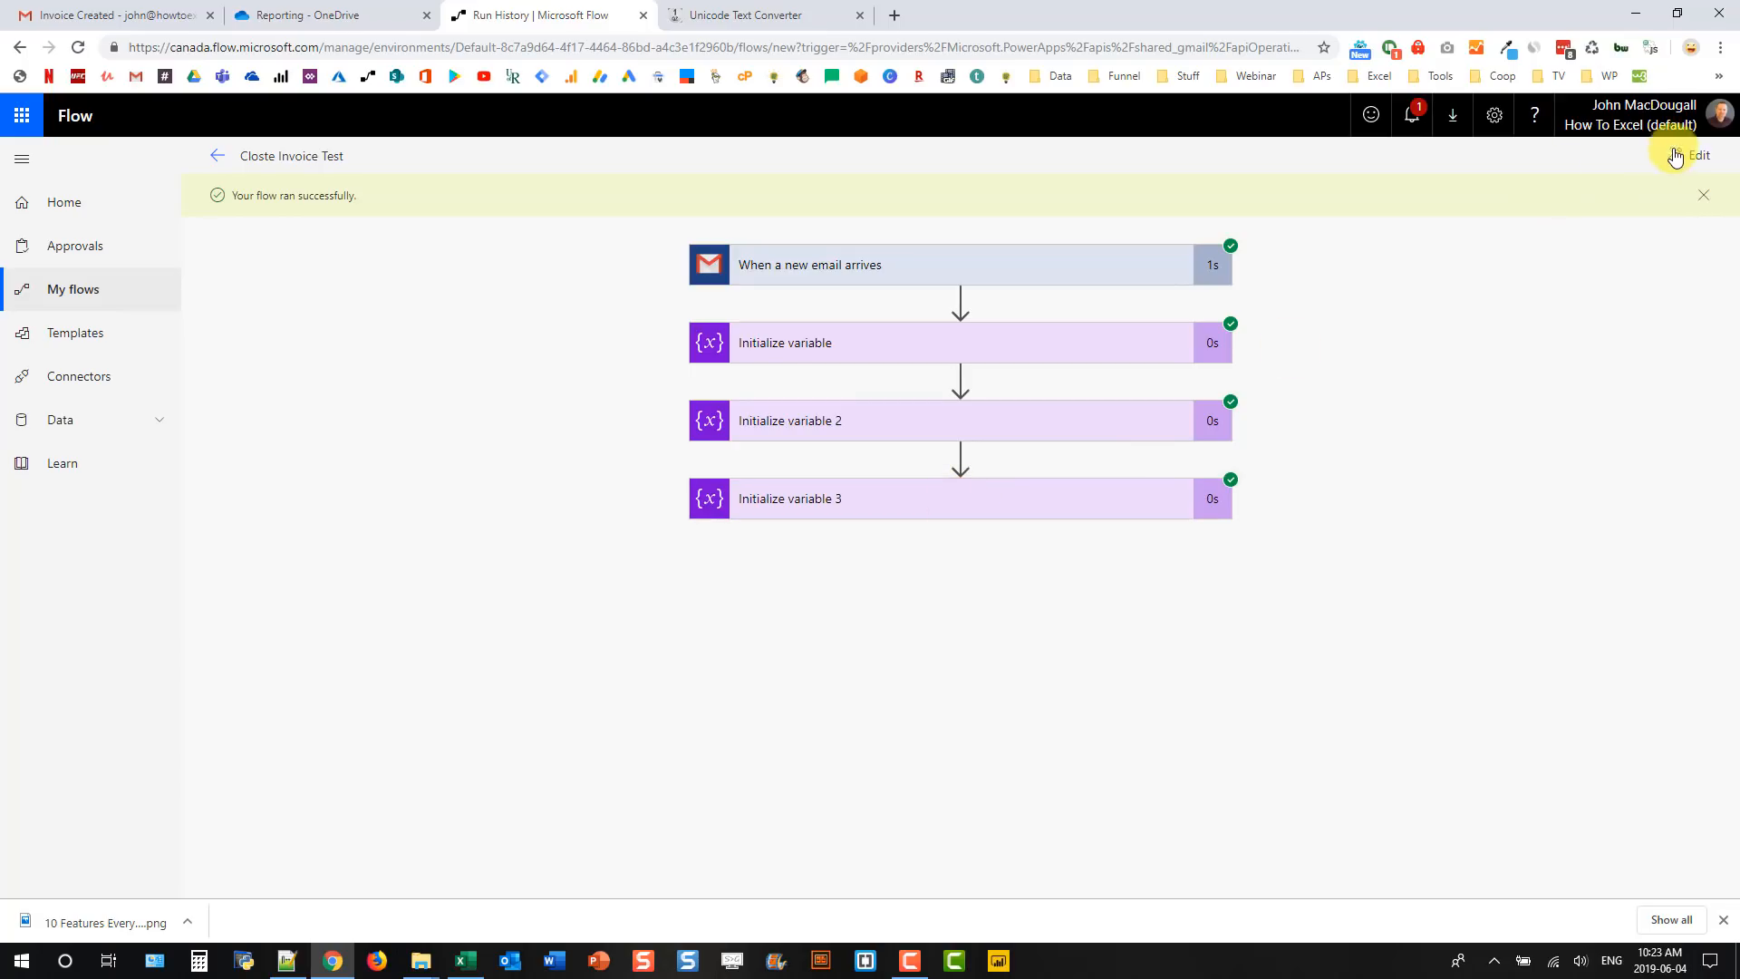
Step: Add a new step with the Excel Online (Business) connector's 'Add a row into a table' action
click(1693, 155)
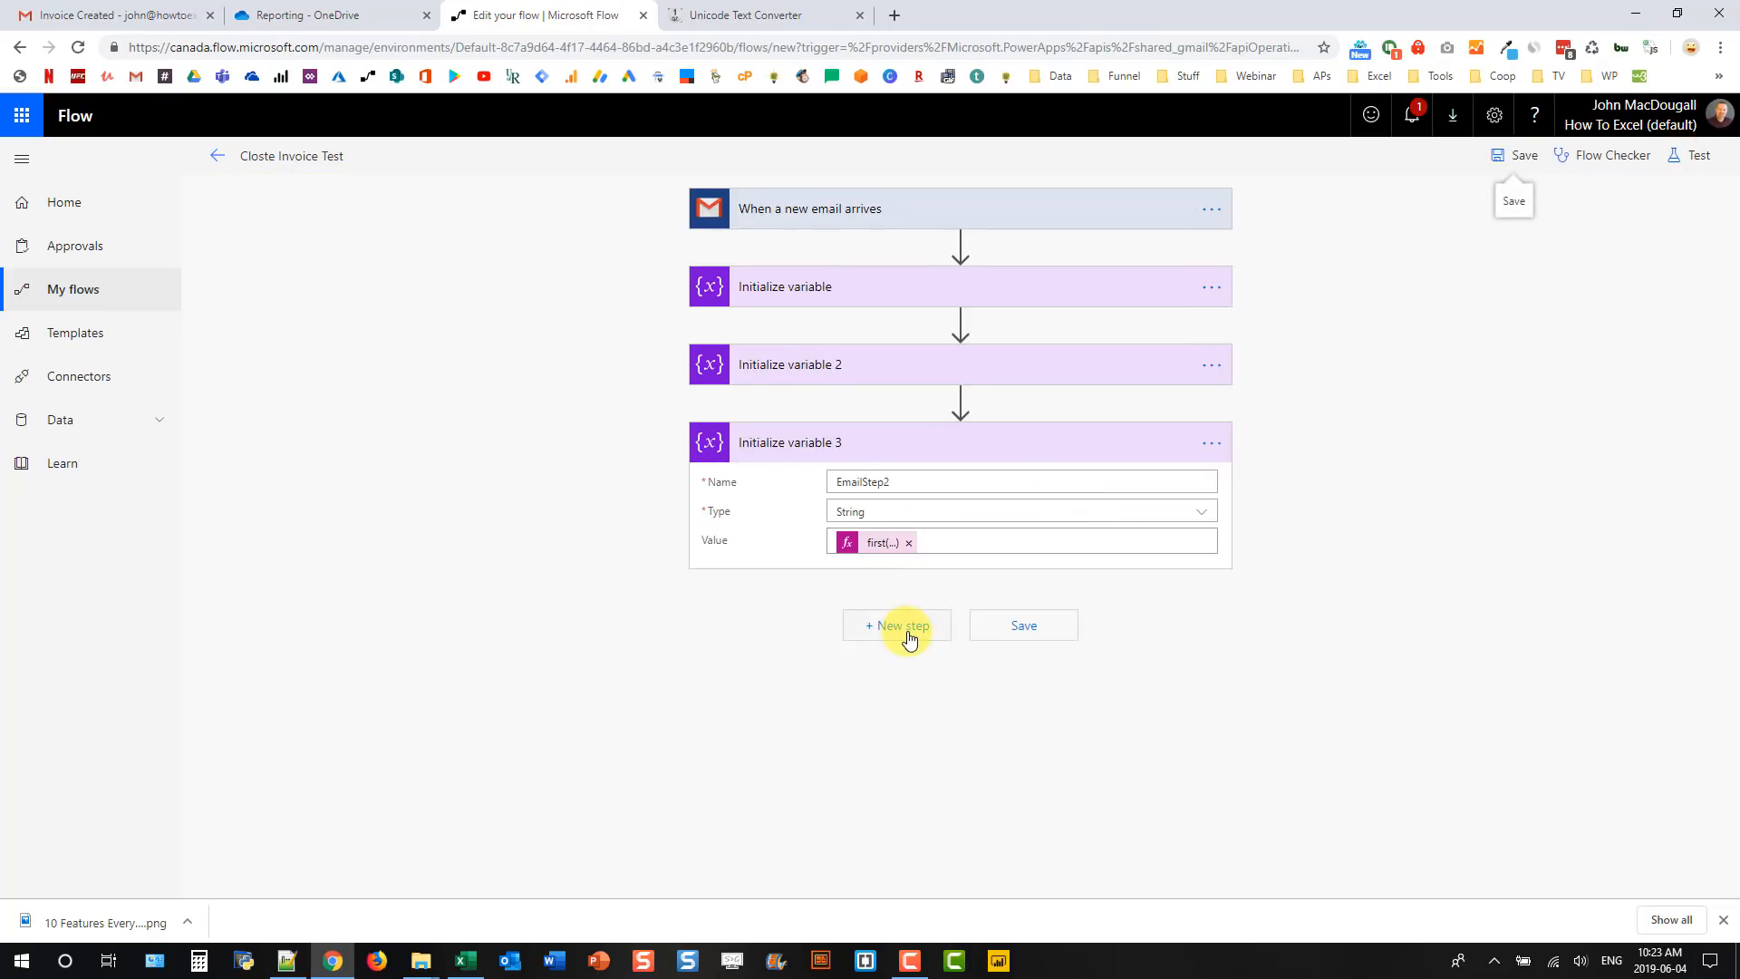
click(898, 626)
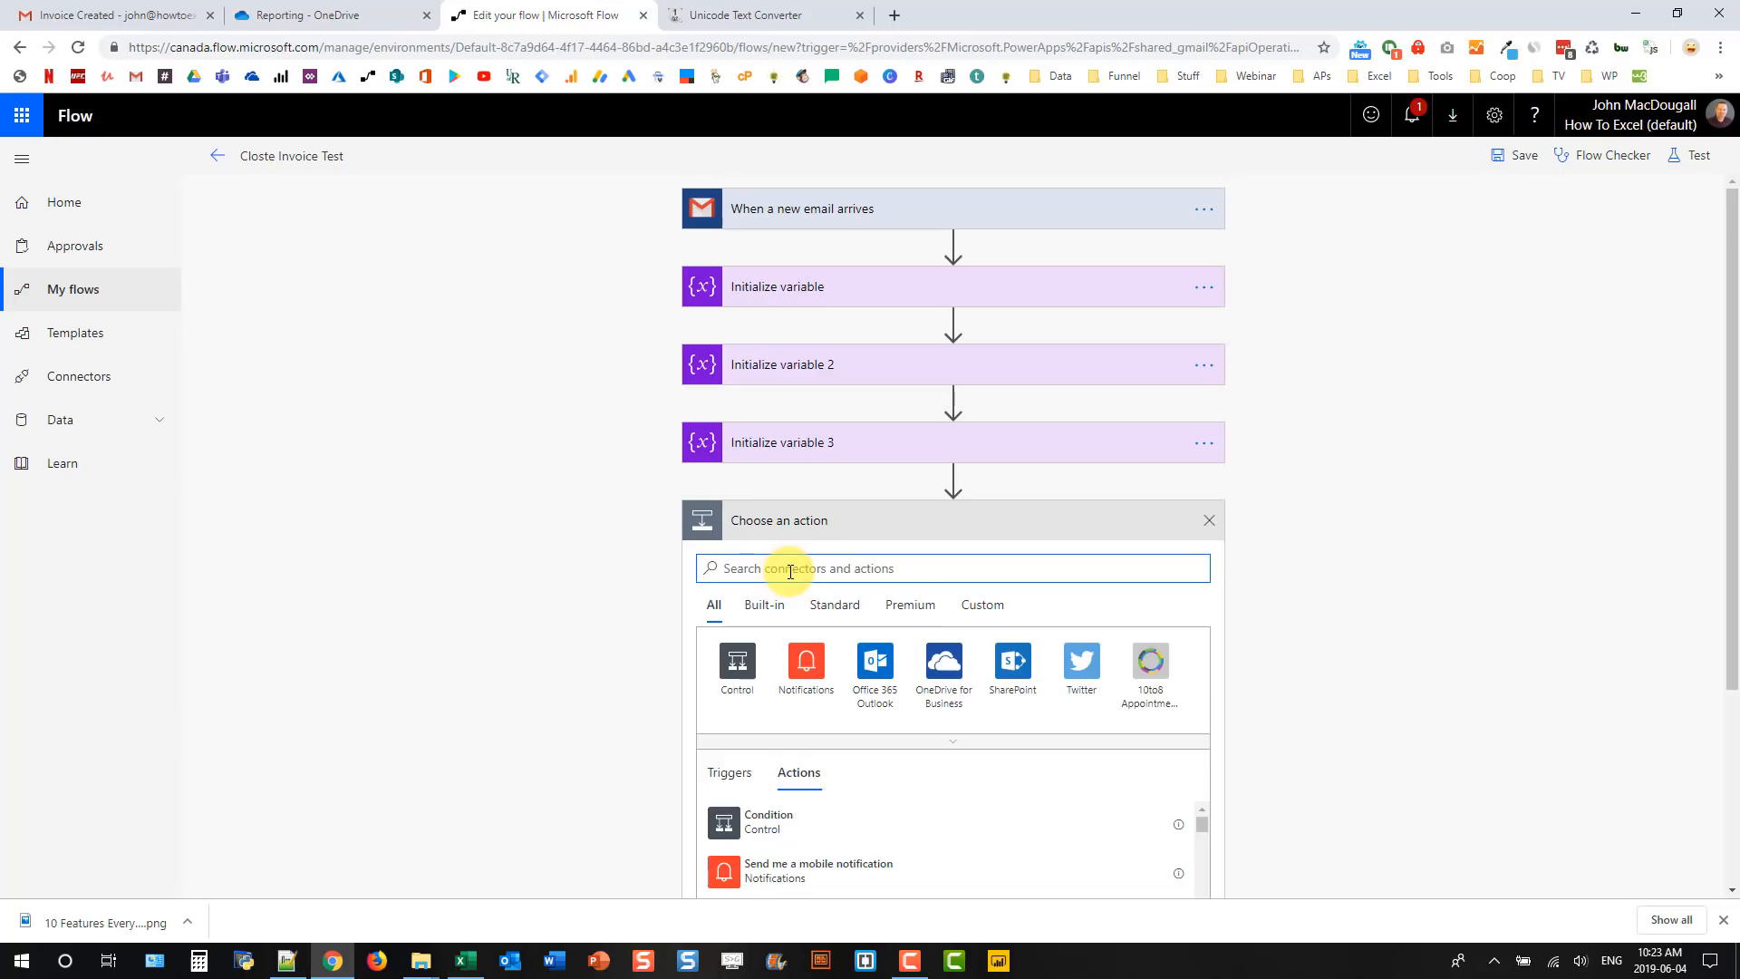
text(e)
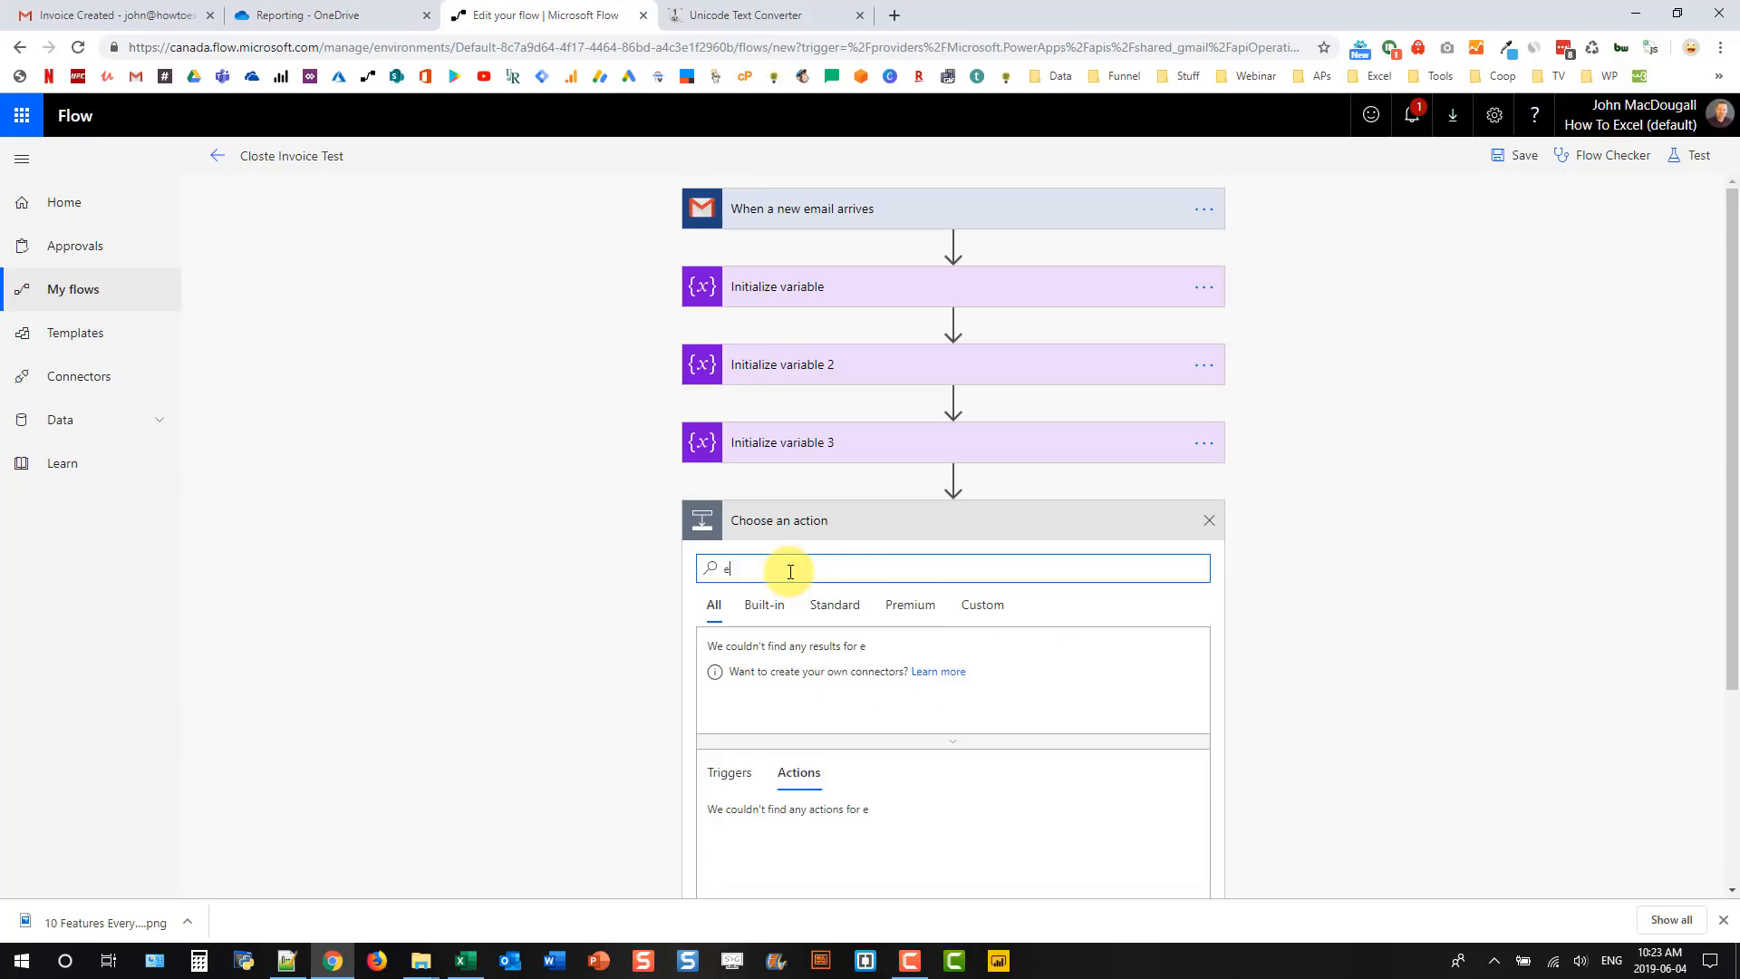
text(xcel)
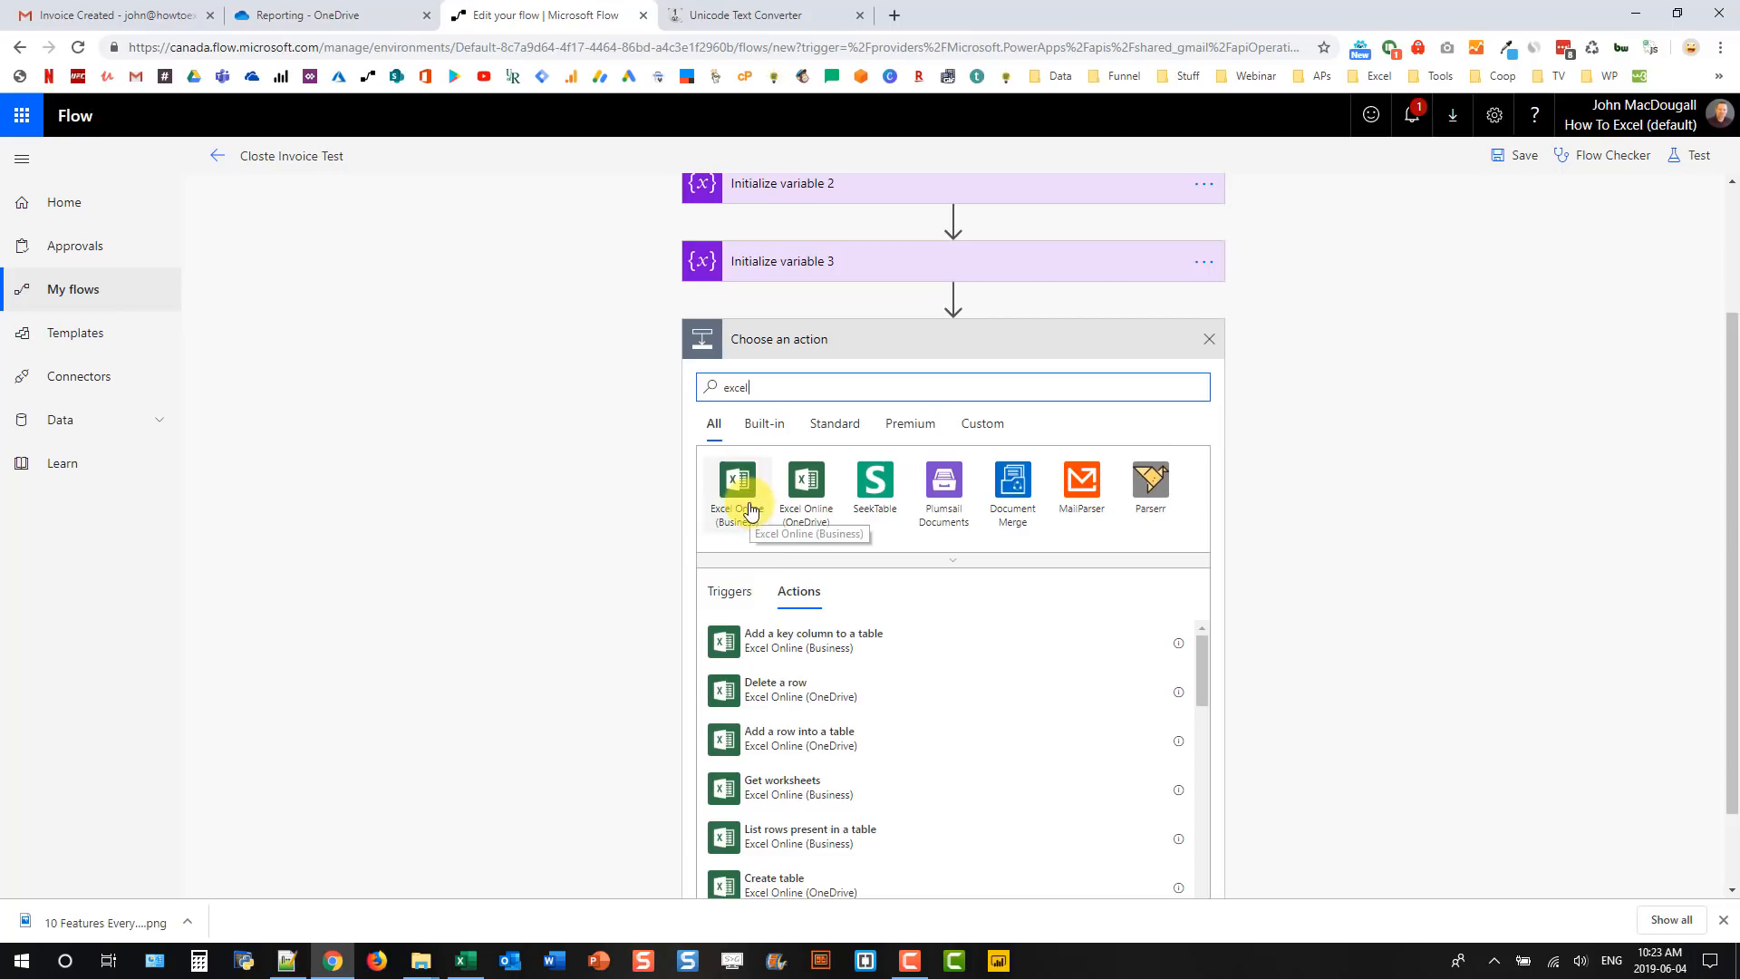
mouse_move(739, 505)
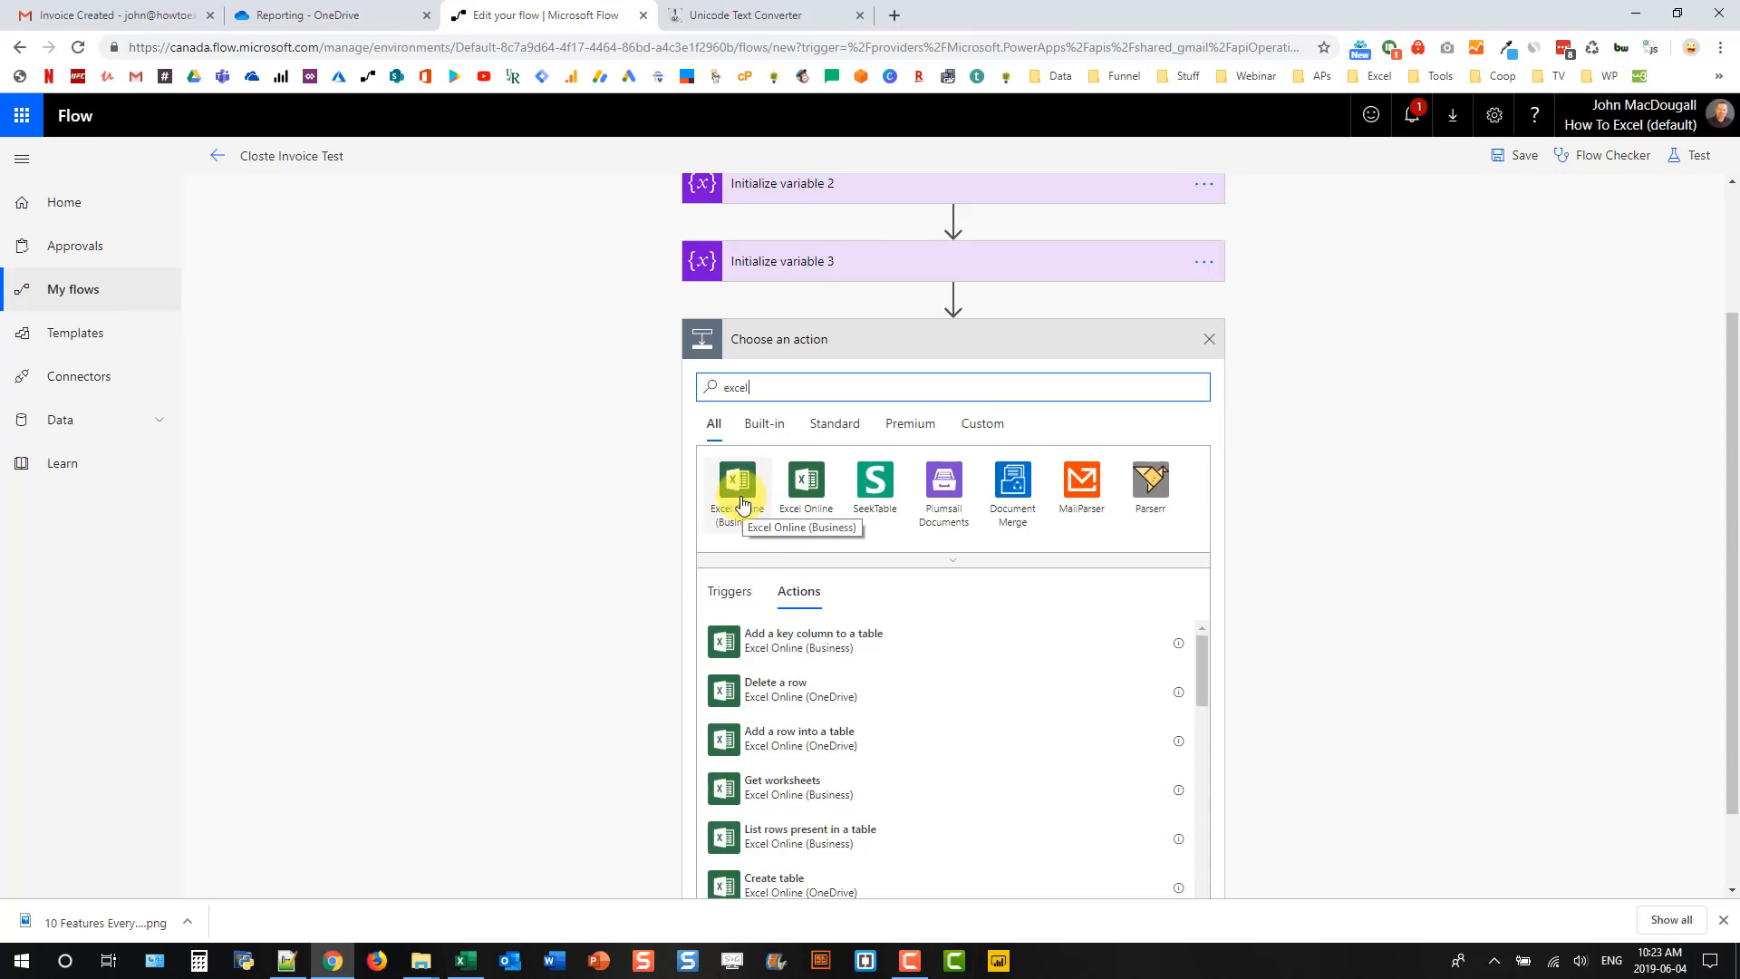
mouse_move(807, 483)
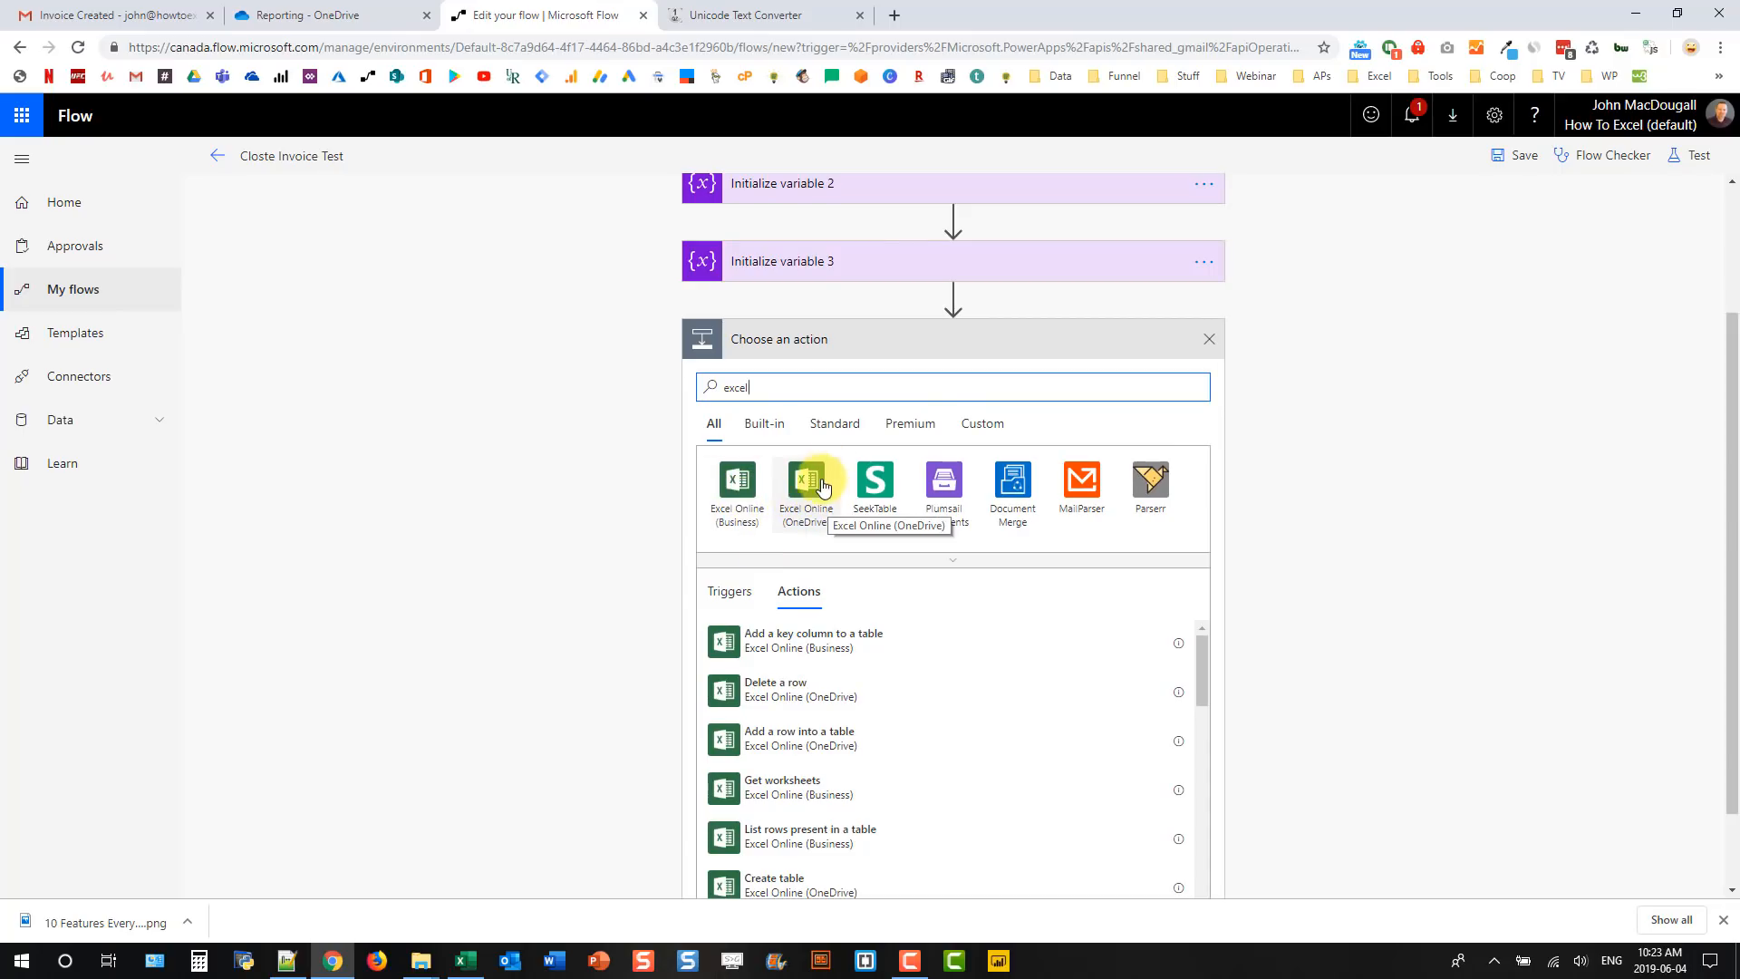
click(736, 488)
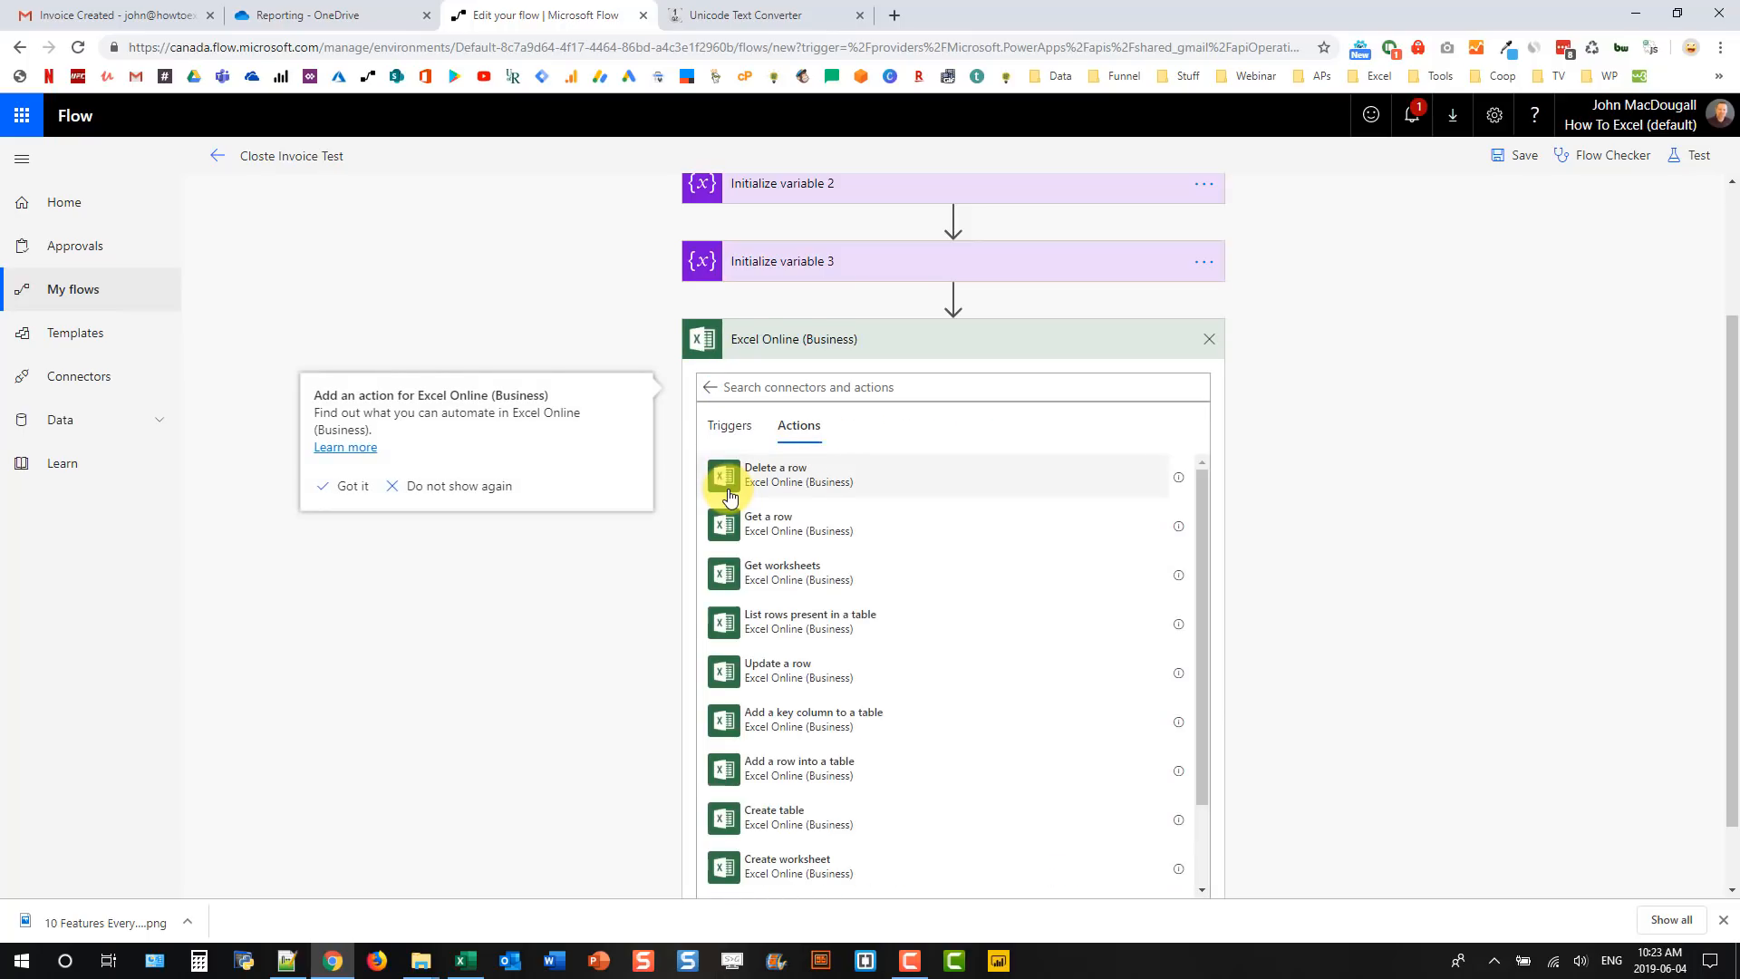
scroll(down, 3)
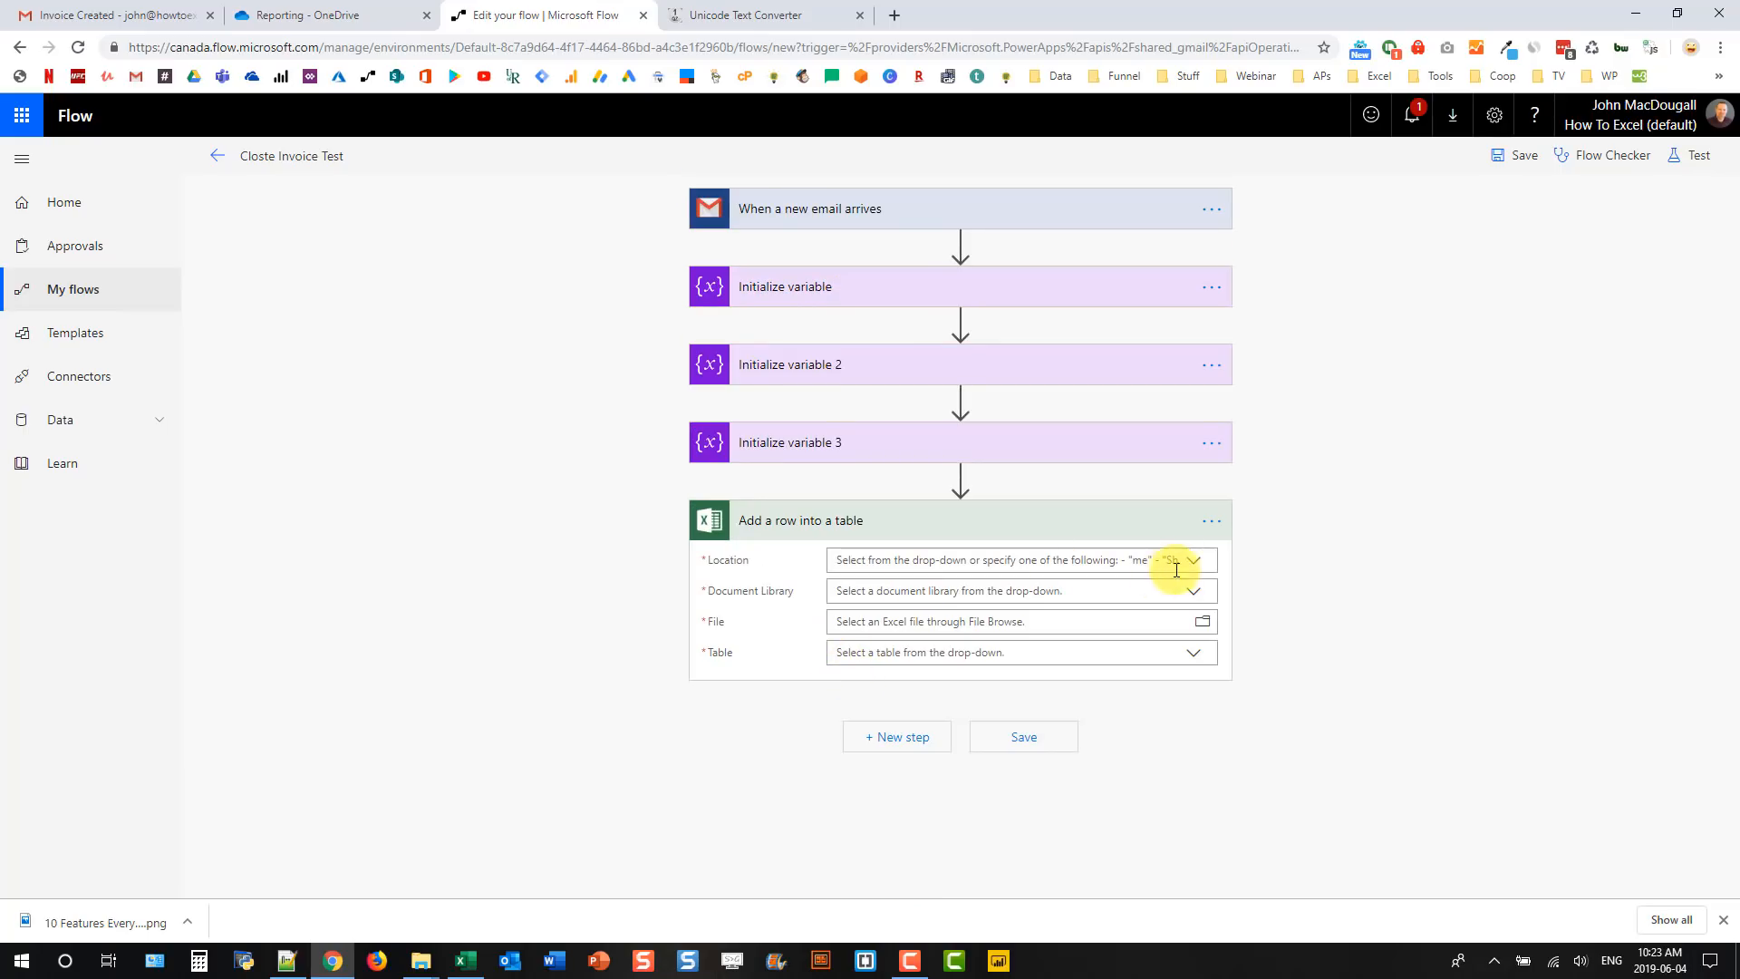
Step: Target OneDrive for Business's Consulting/Reporting/Reporting Template.xlsx as the workbook
click(1197, 560)
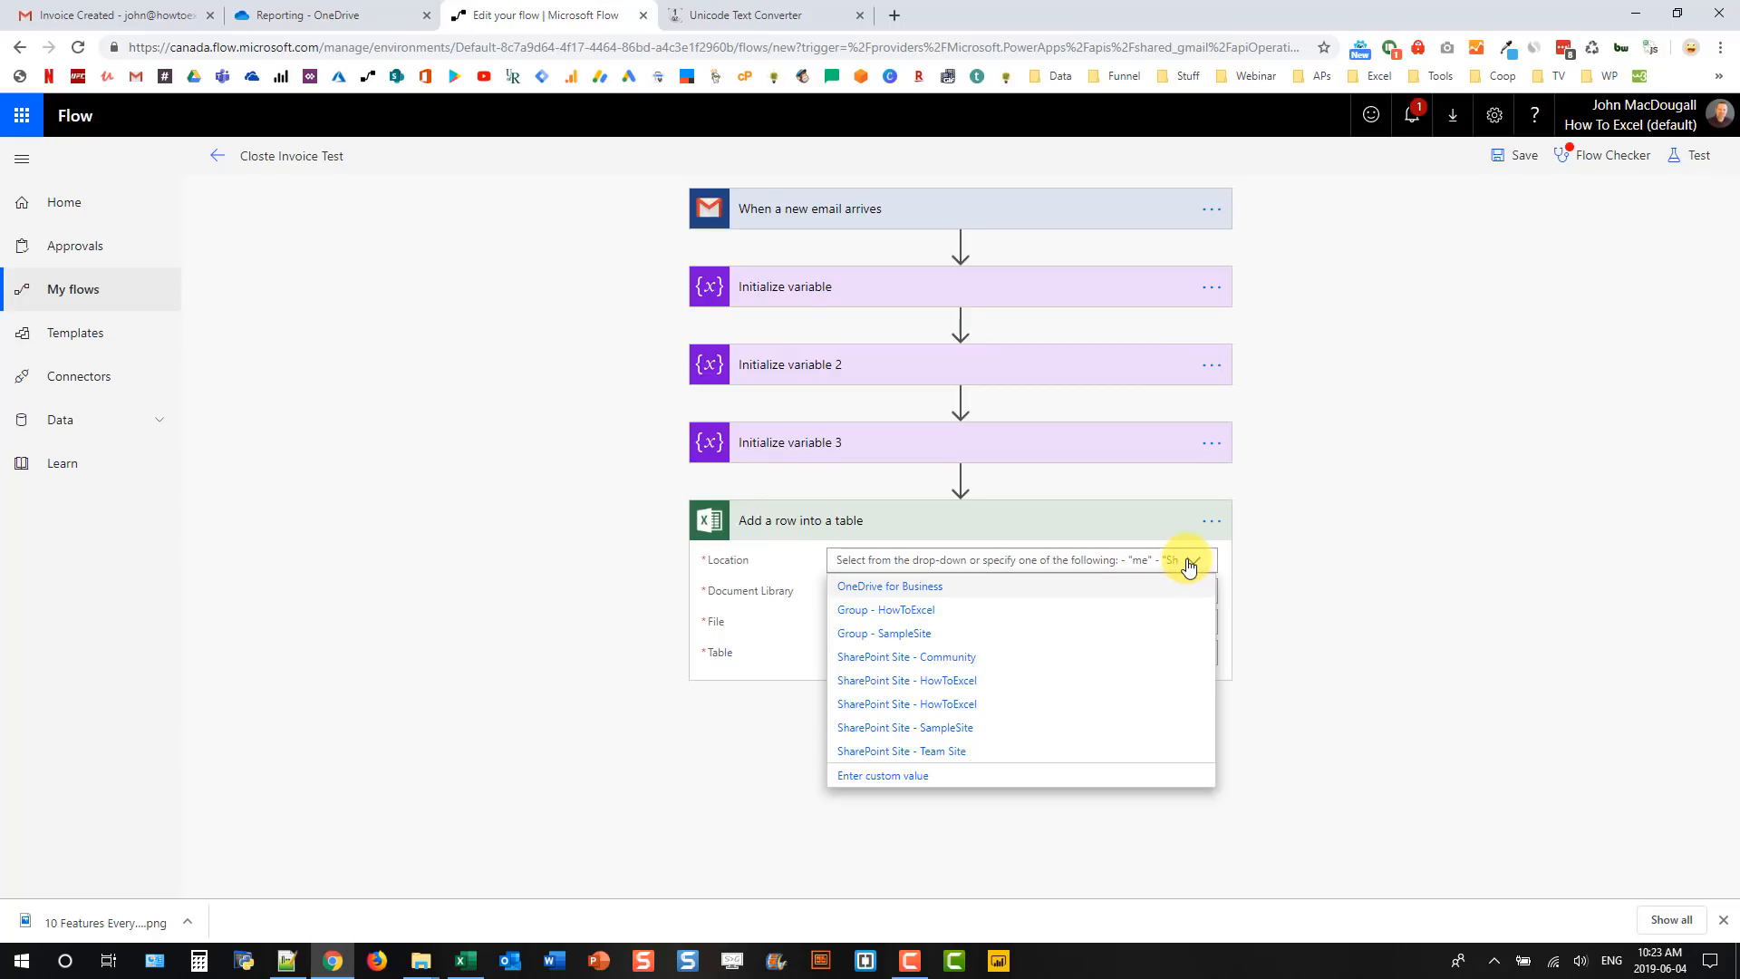
mouse_move(1072, 587)
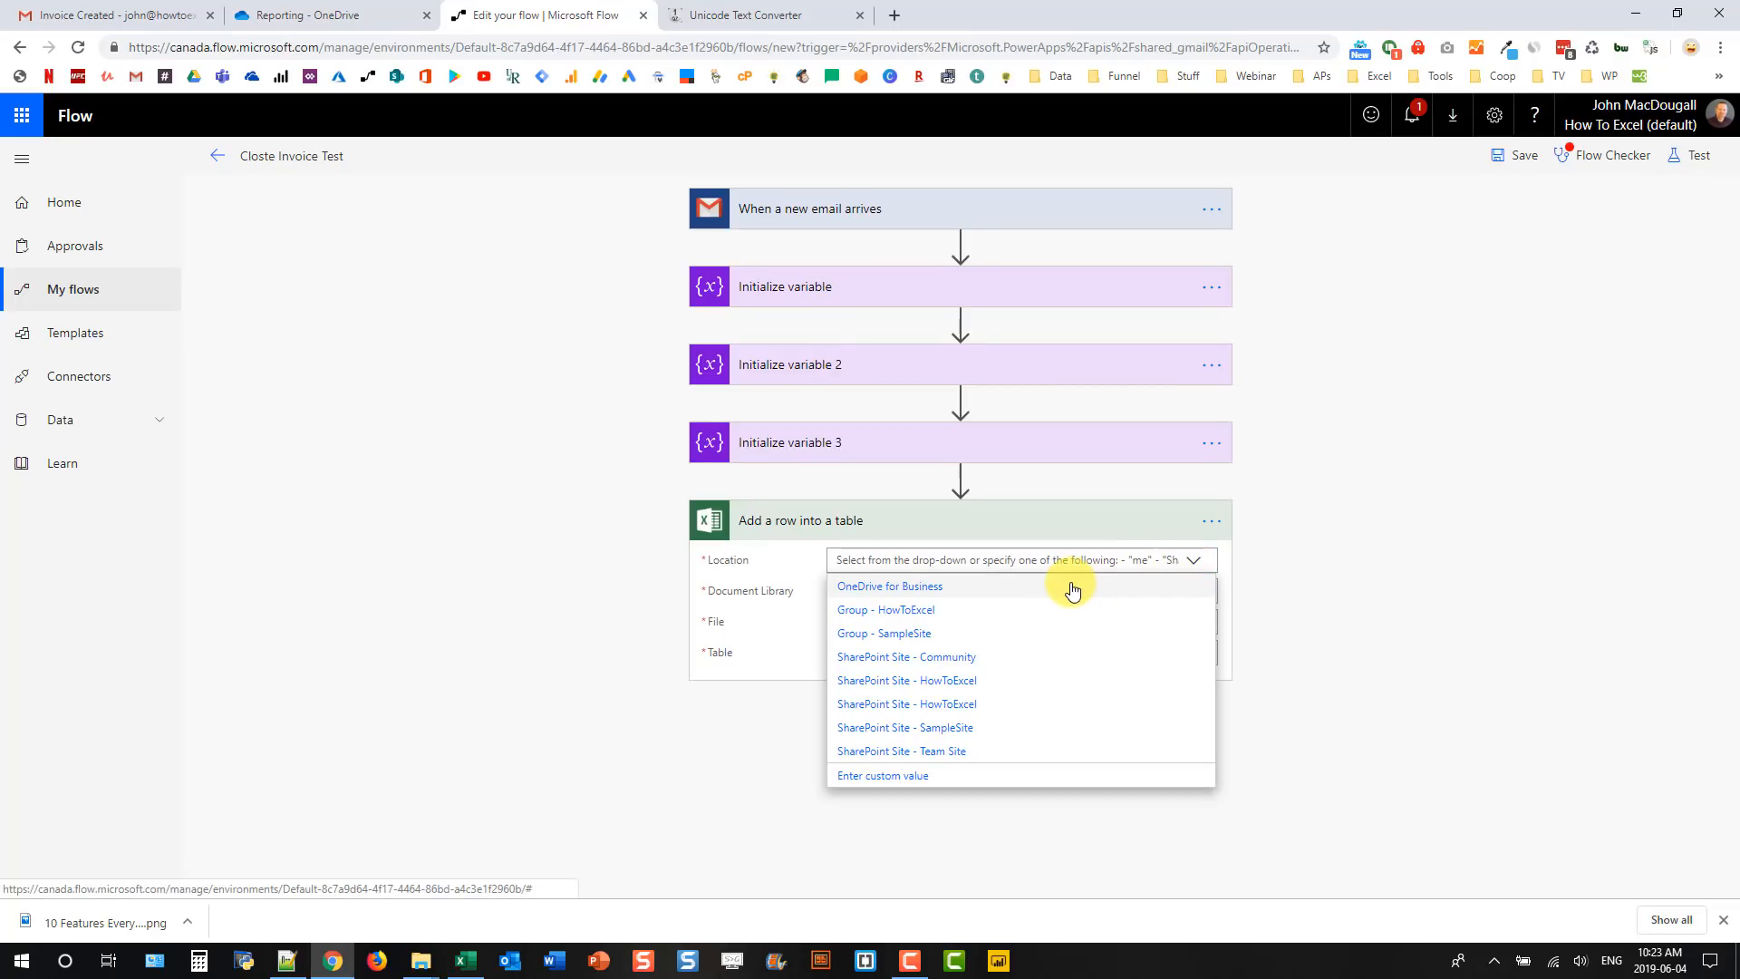
click(888, 586)
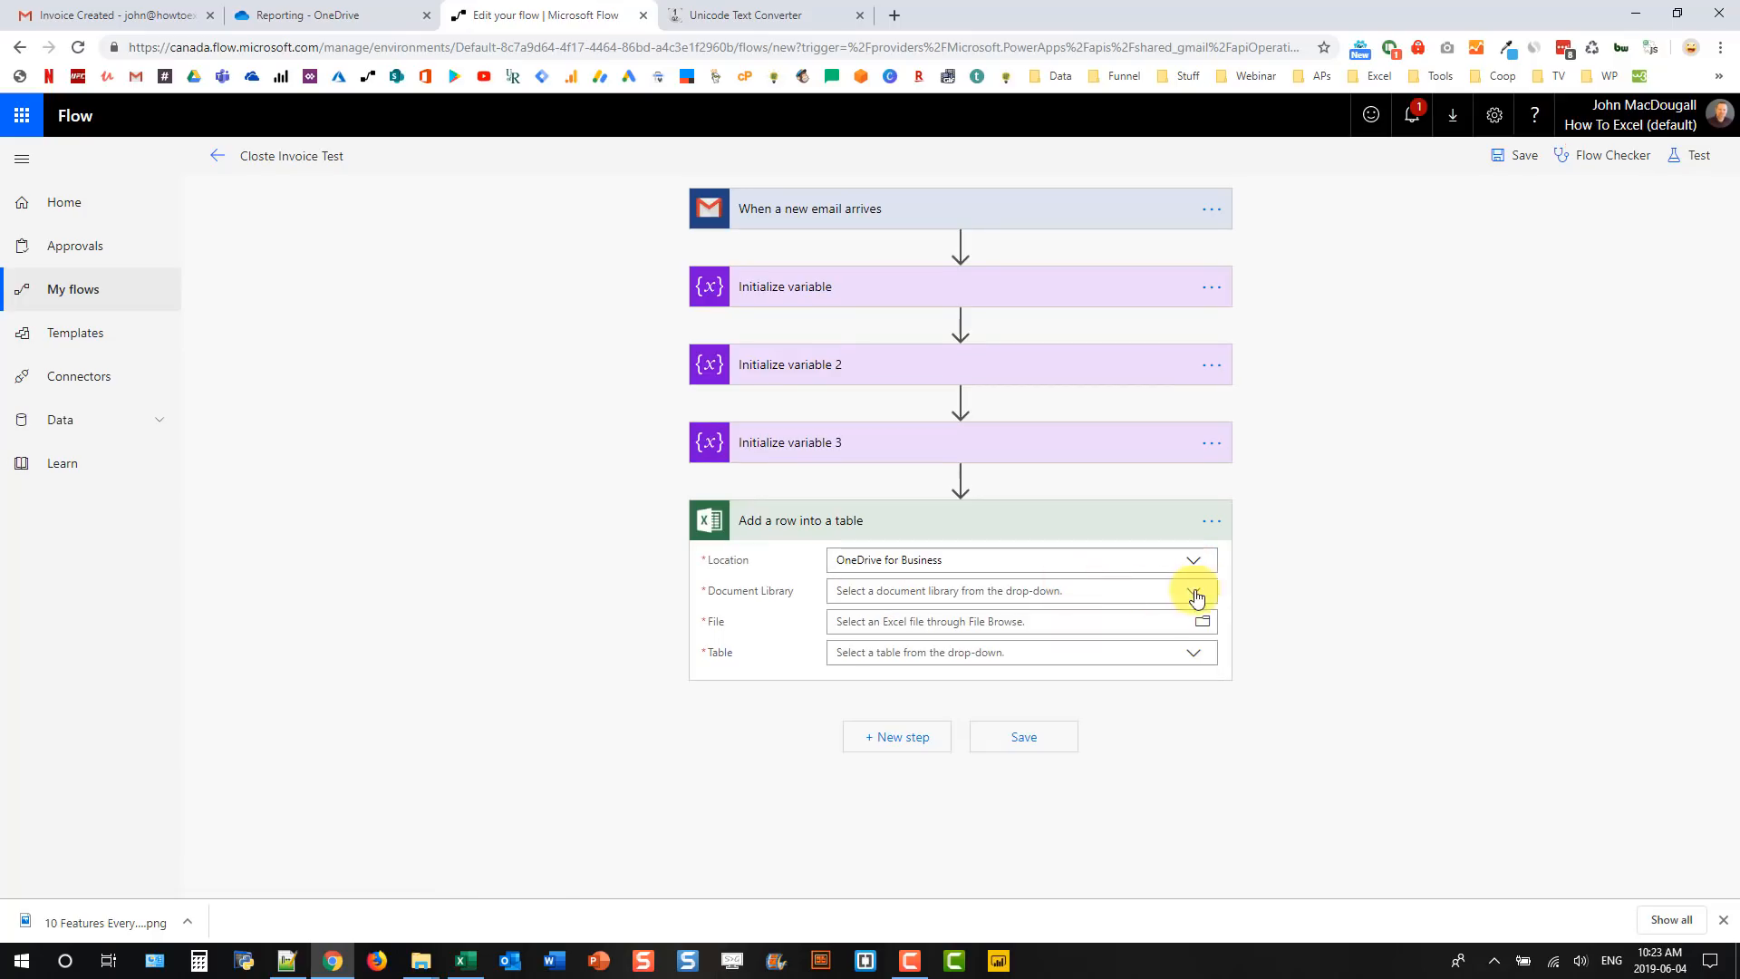
click(1195, 591)
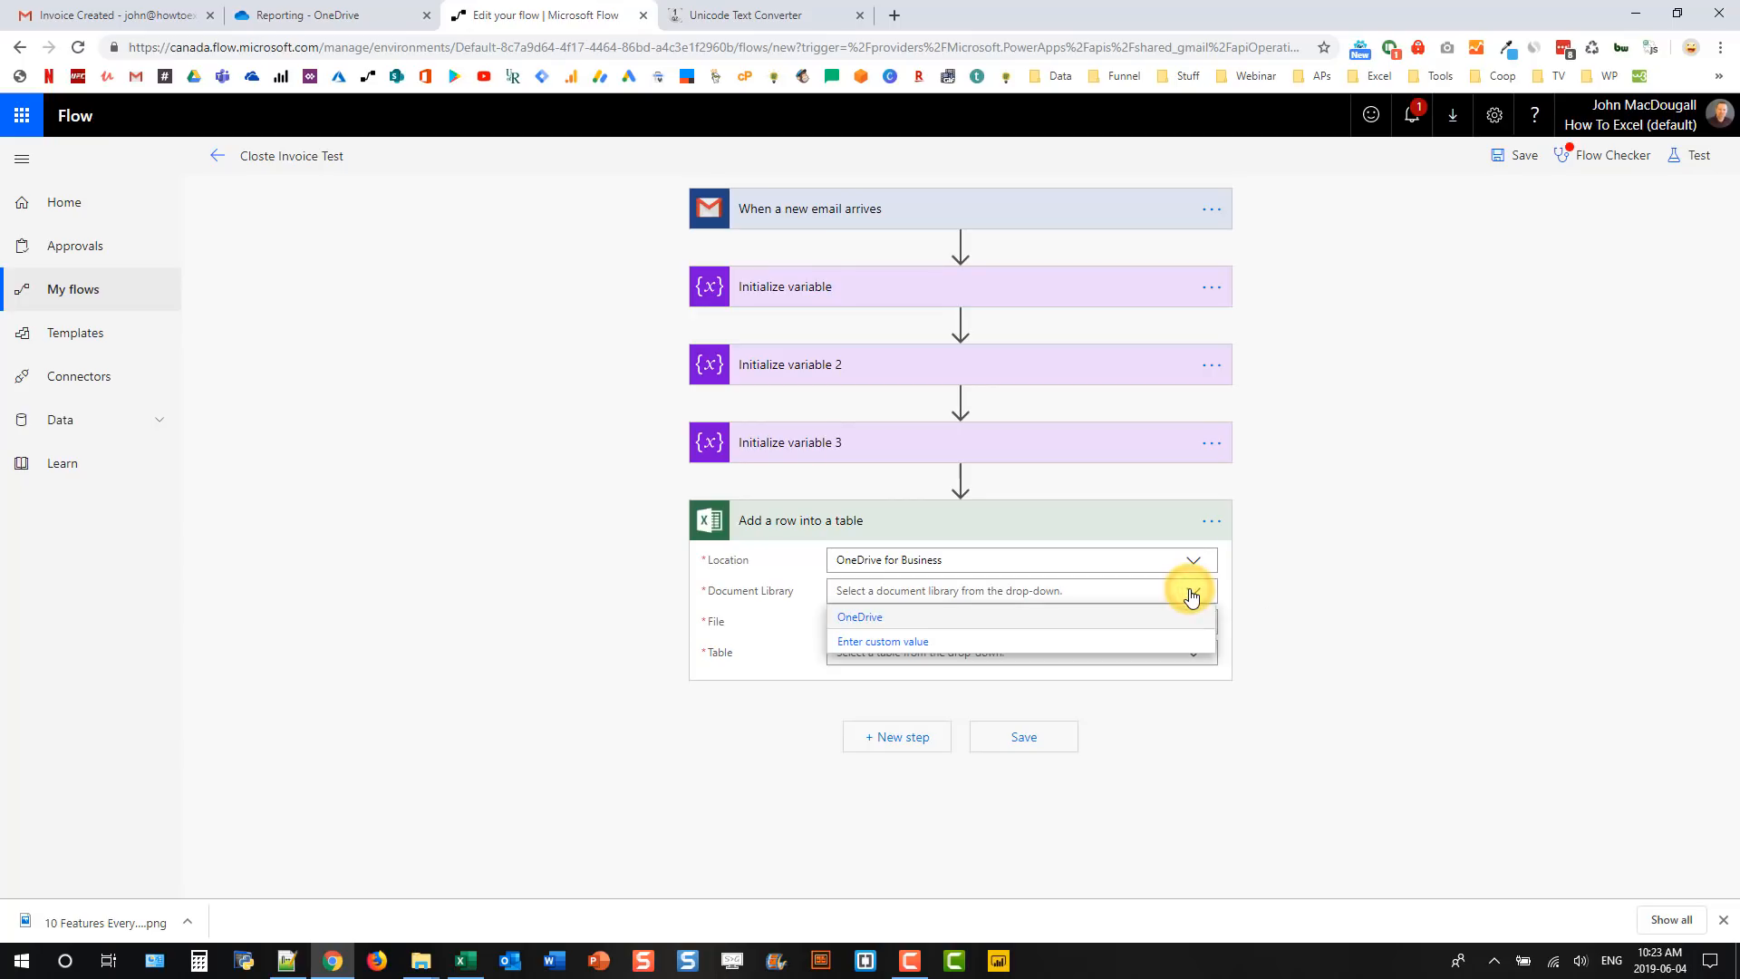
click(859, 616)
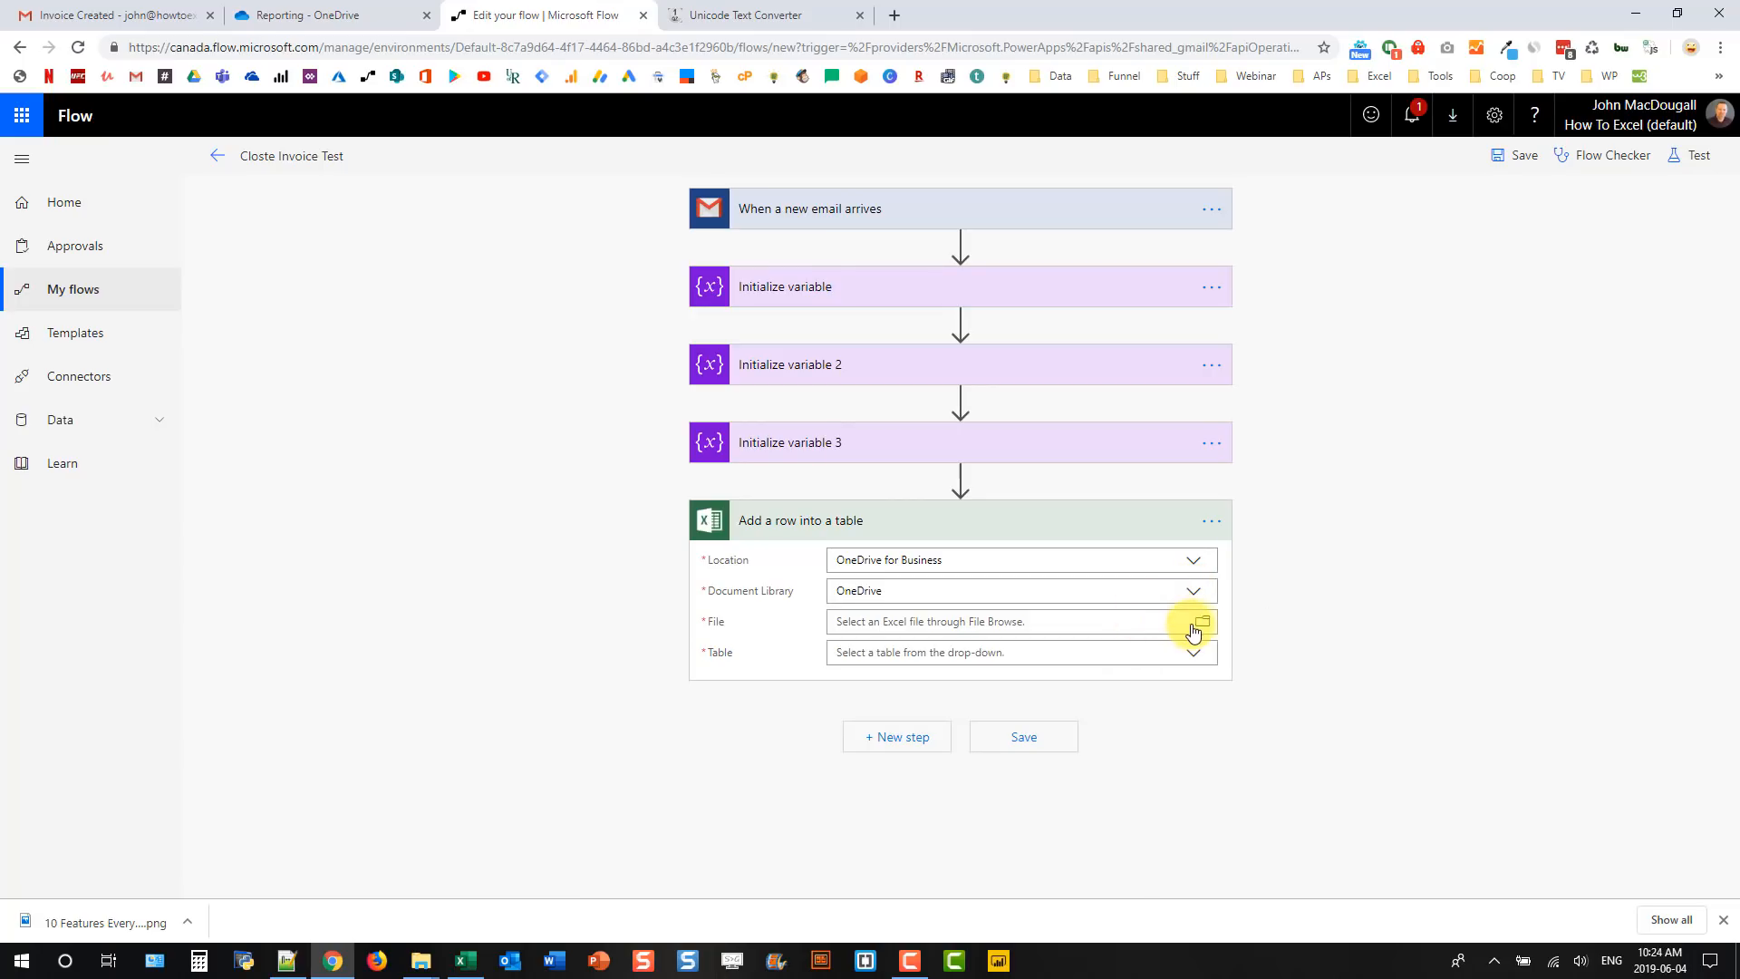
click(1195, 622)
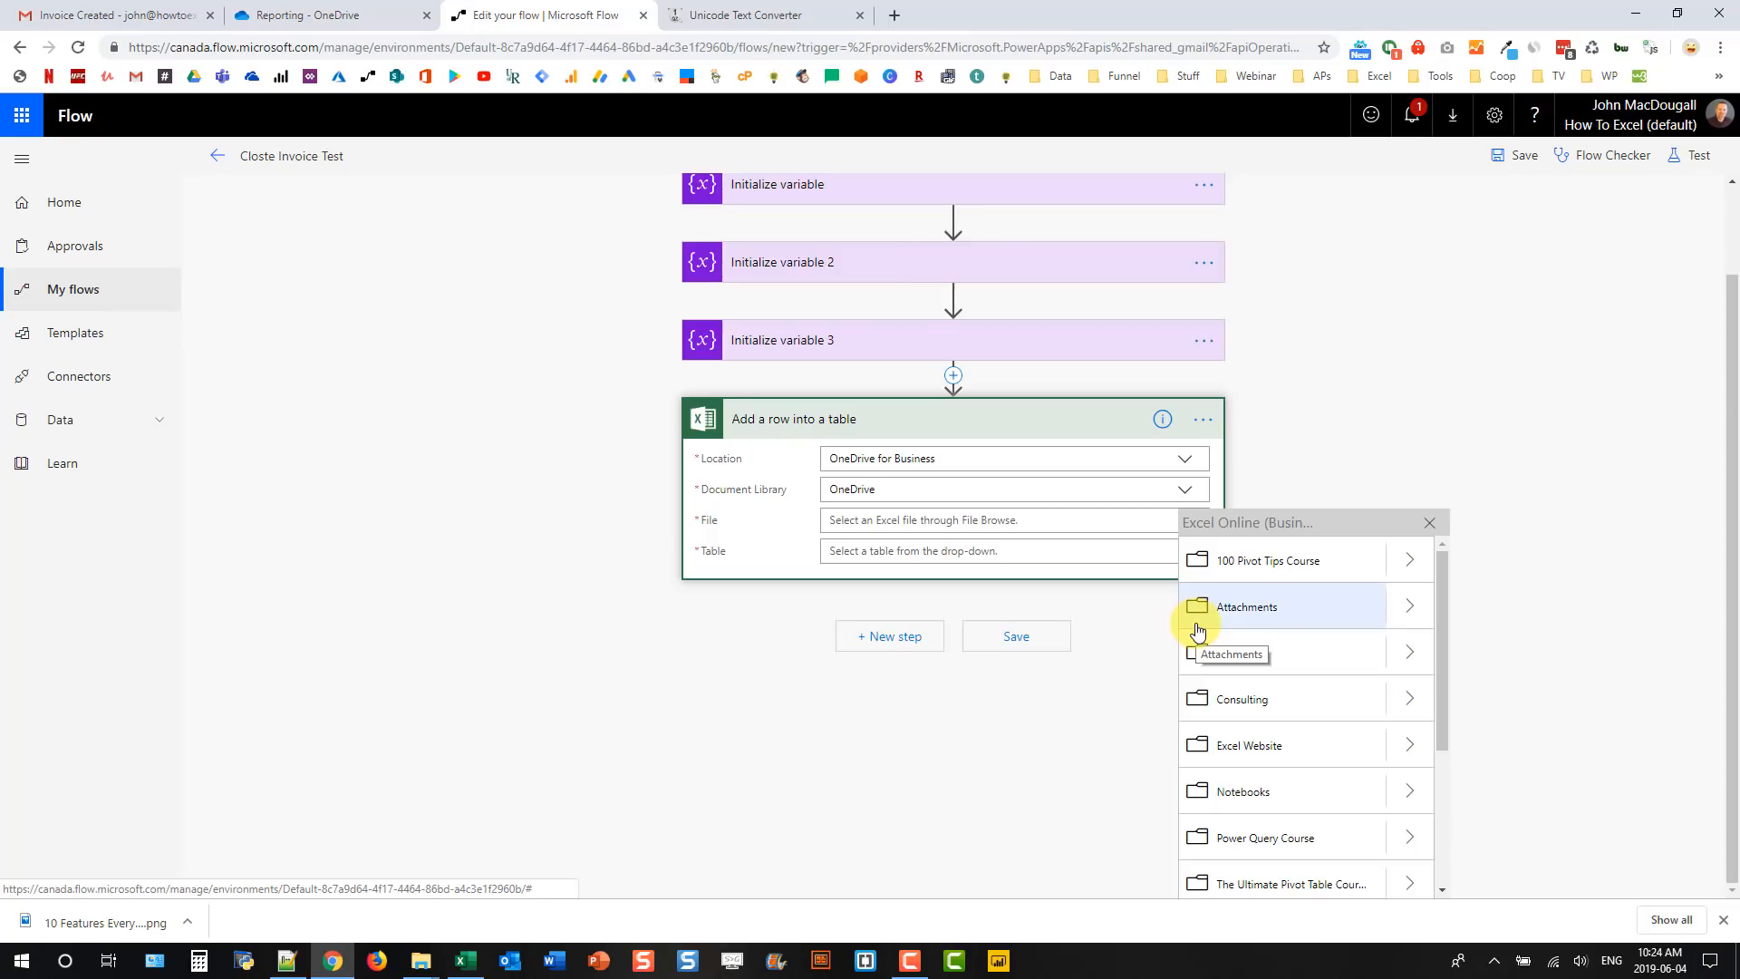
mouse_move(1262, 705)
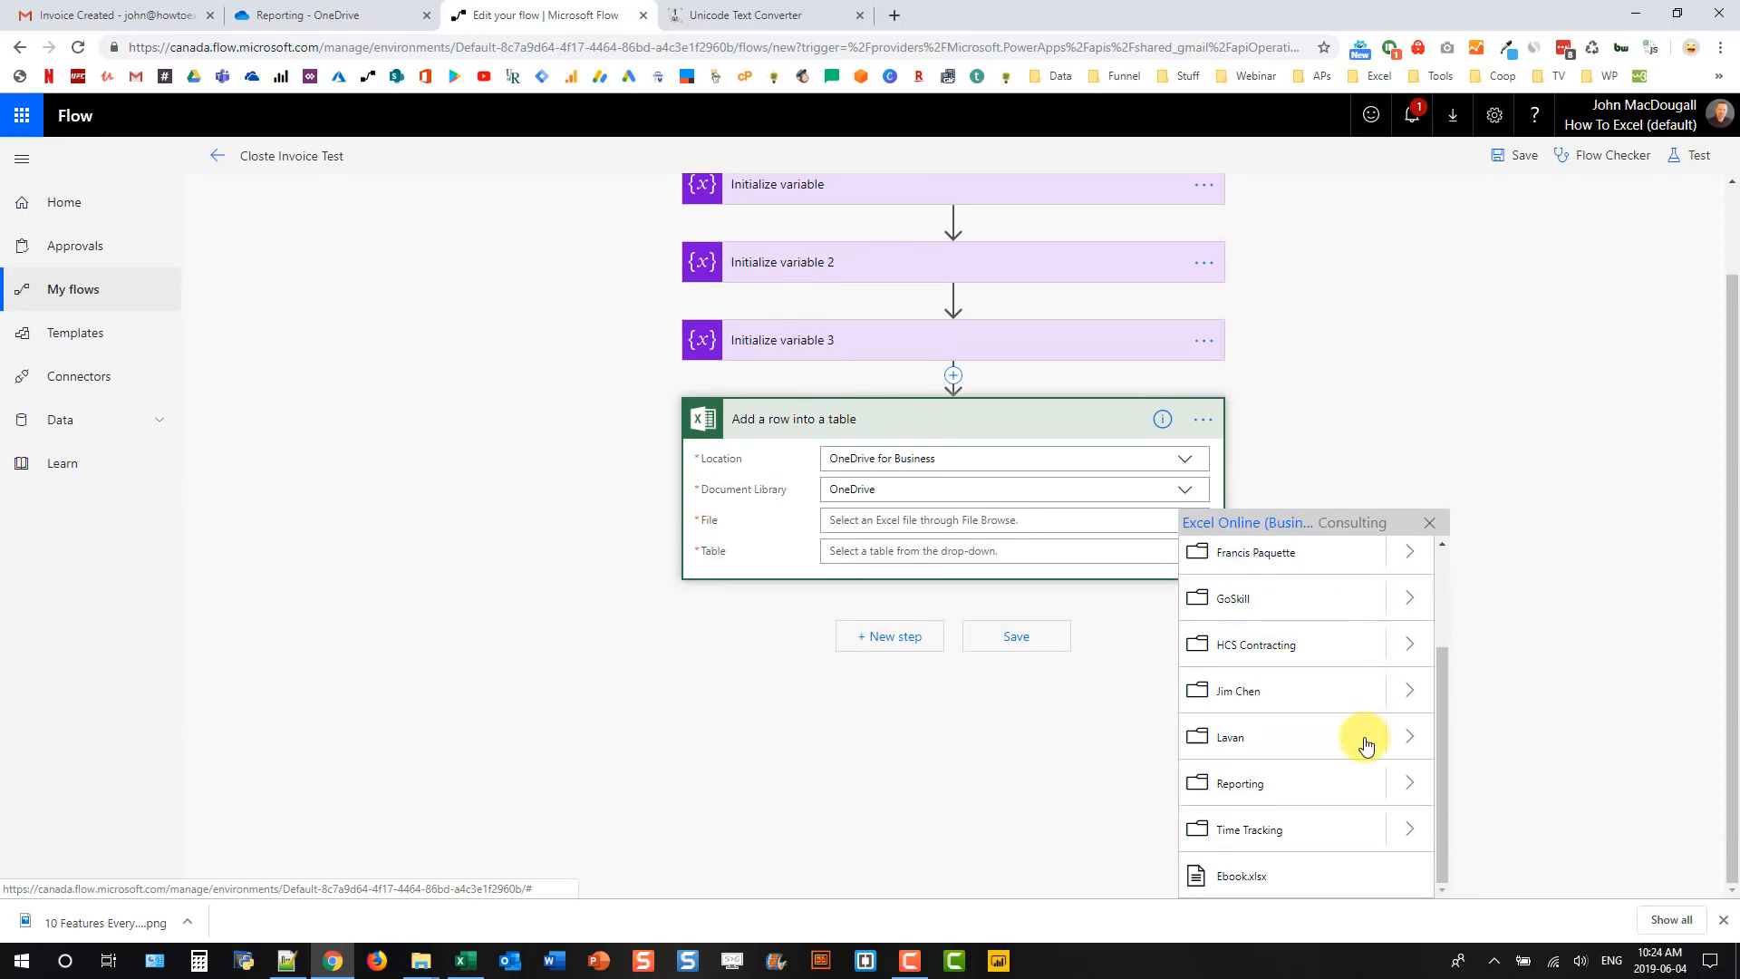
click(1240, 783)
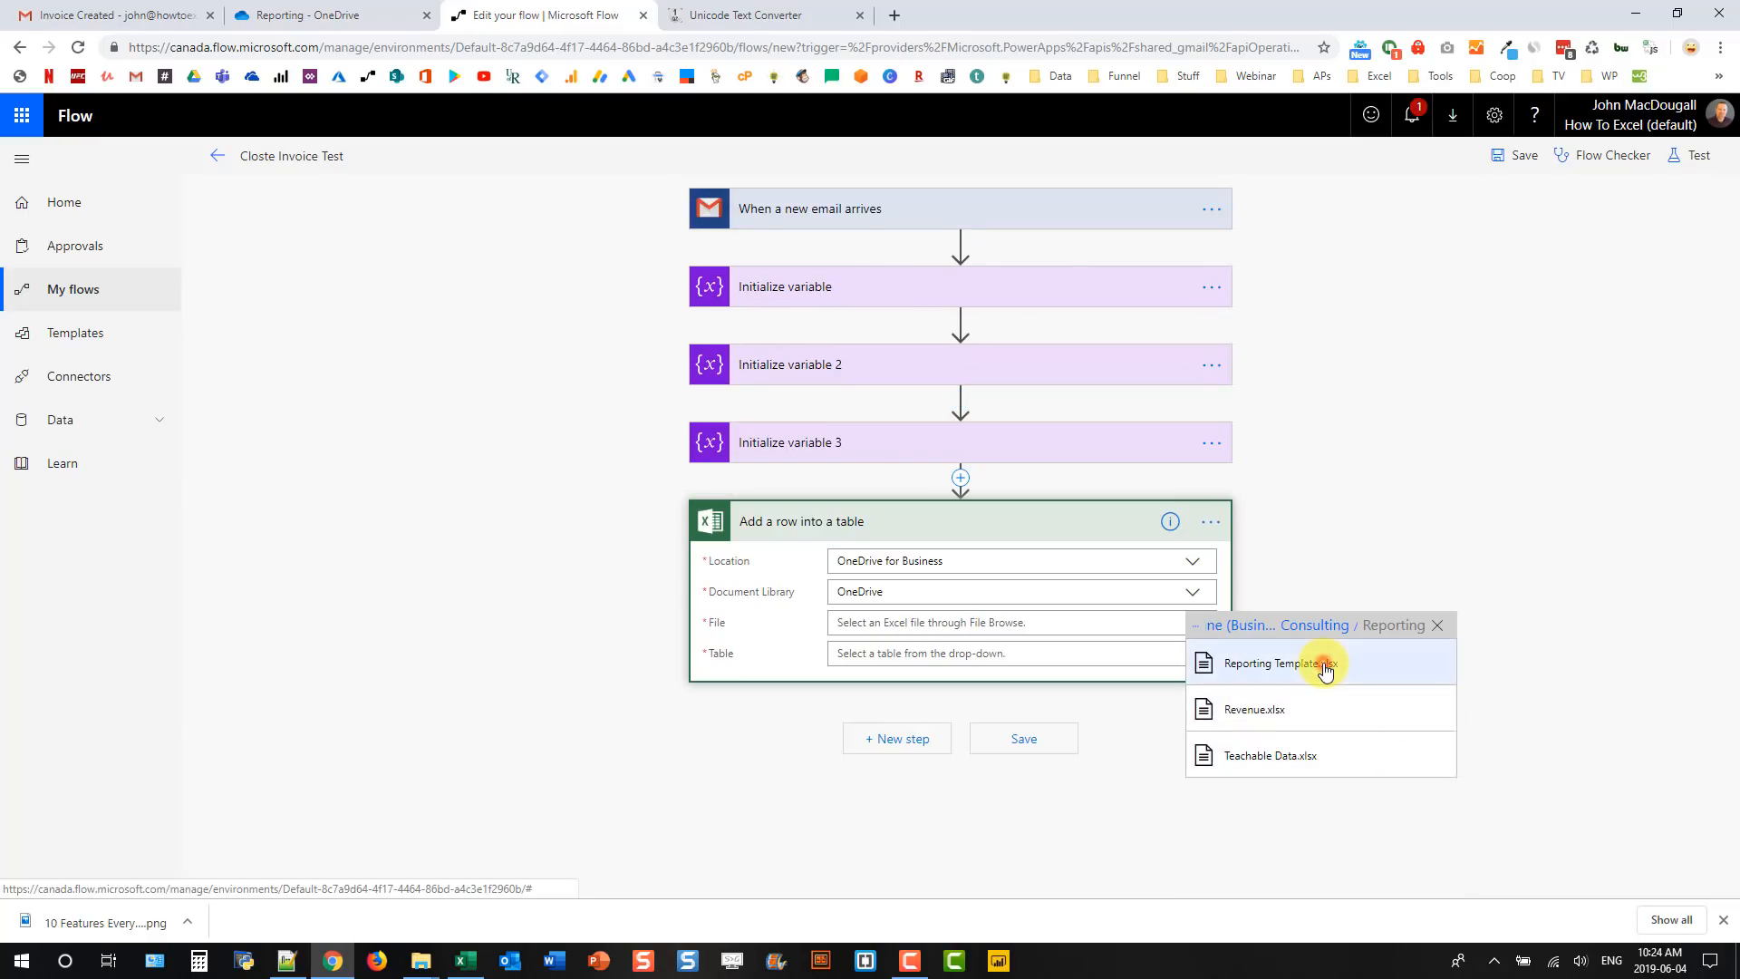
click(1274, 664)
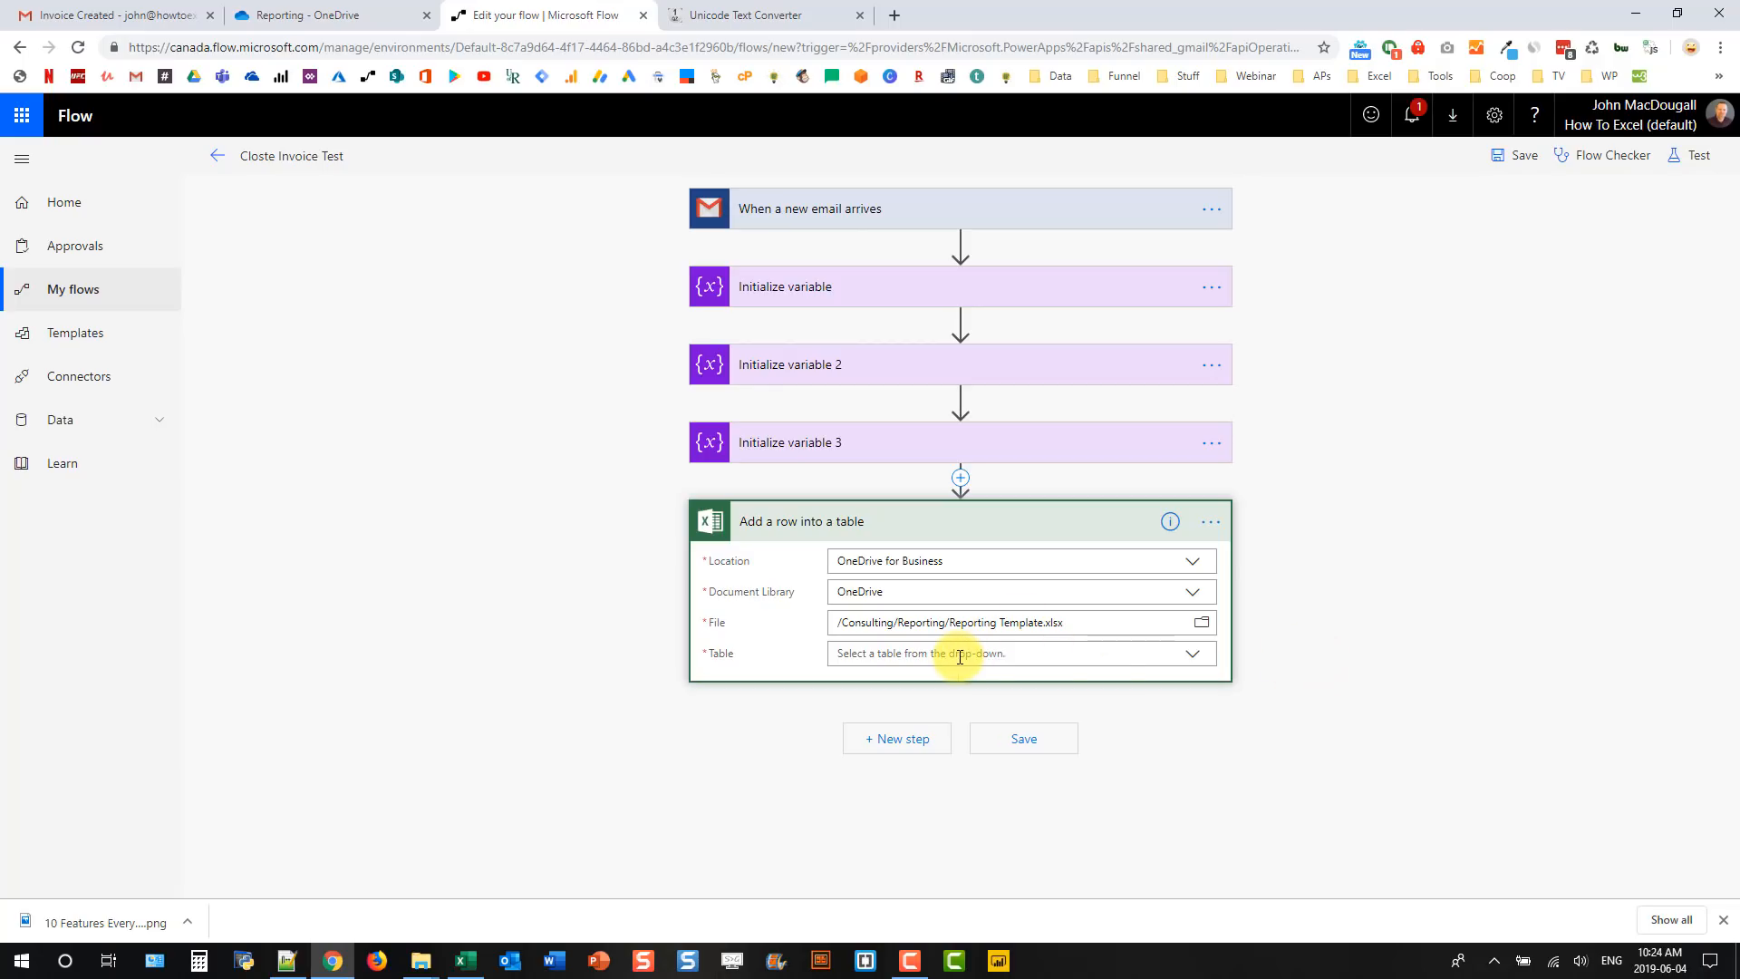
Step: Choose the Expenses table, exposing its Date, Description, Currency and Amount fields
click(1195, 652)
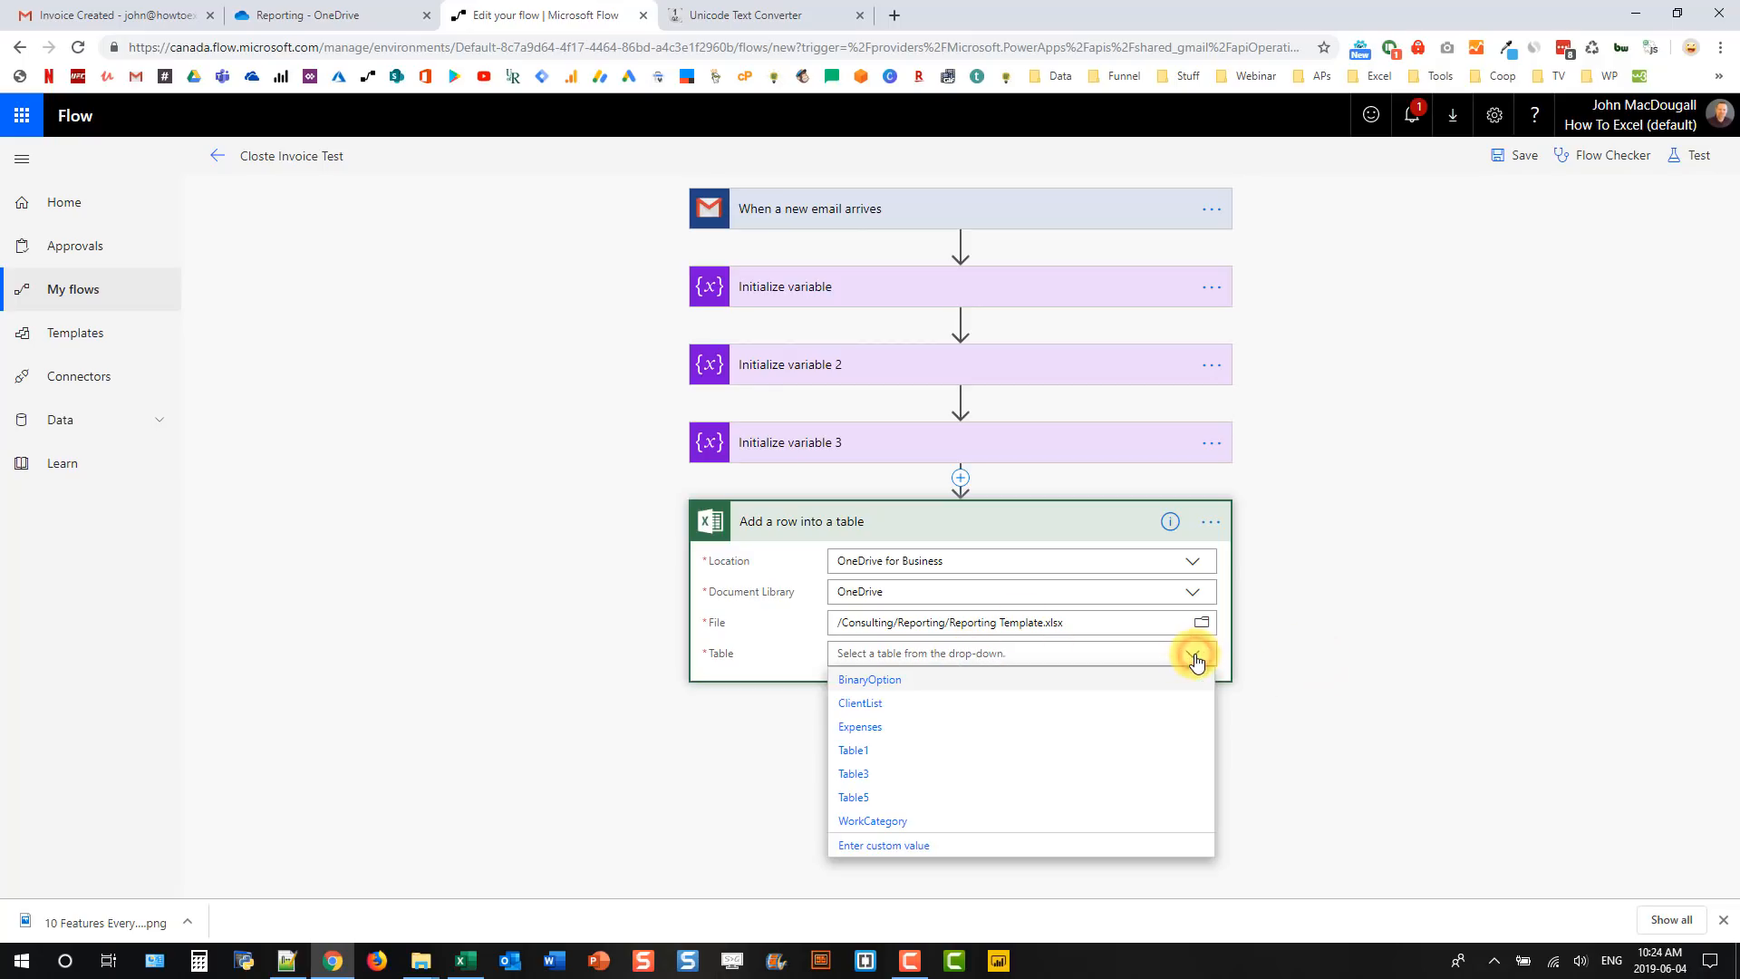
mouse_move(943, 751)
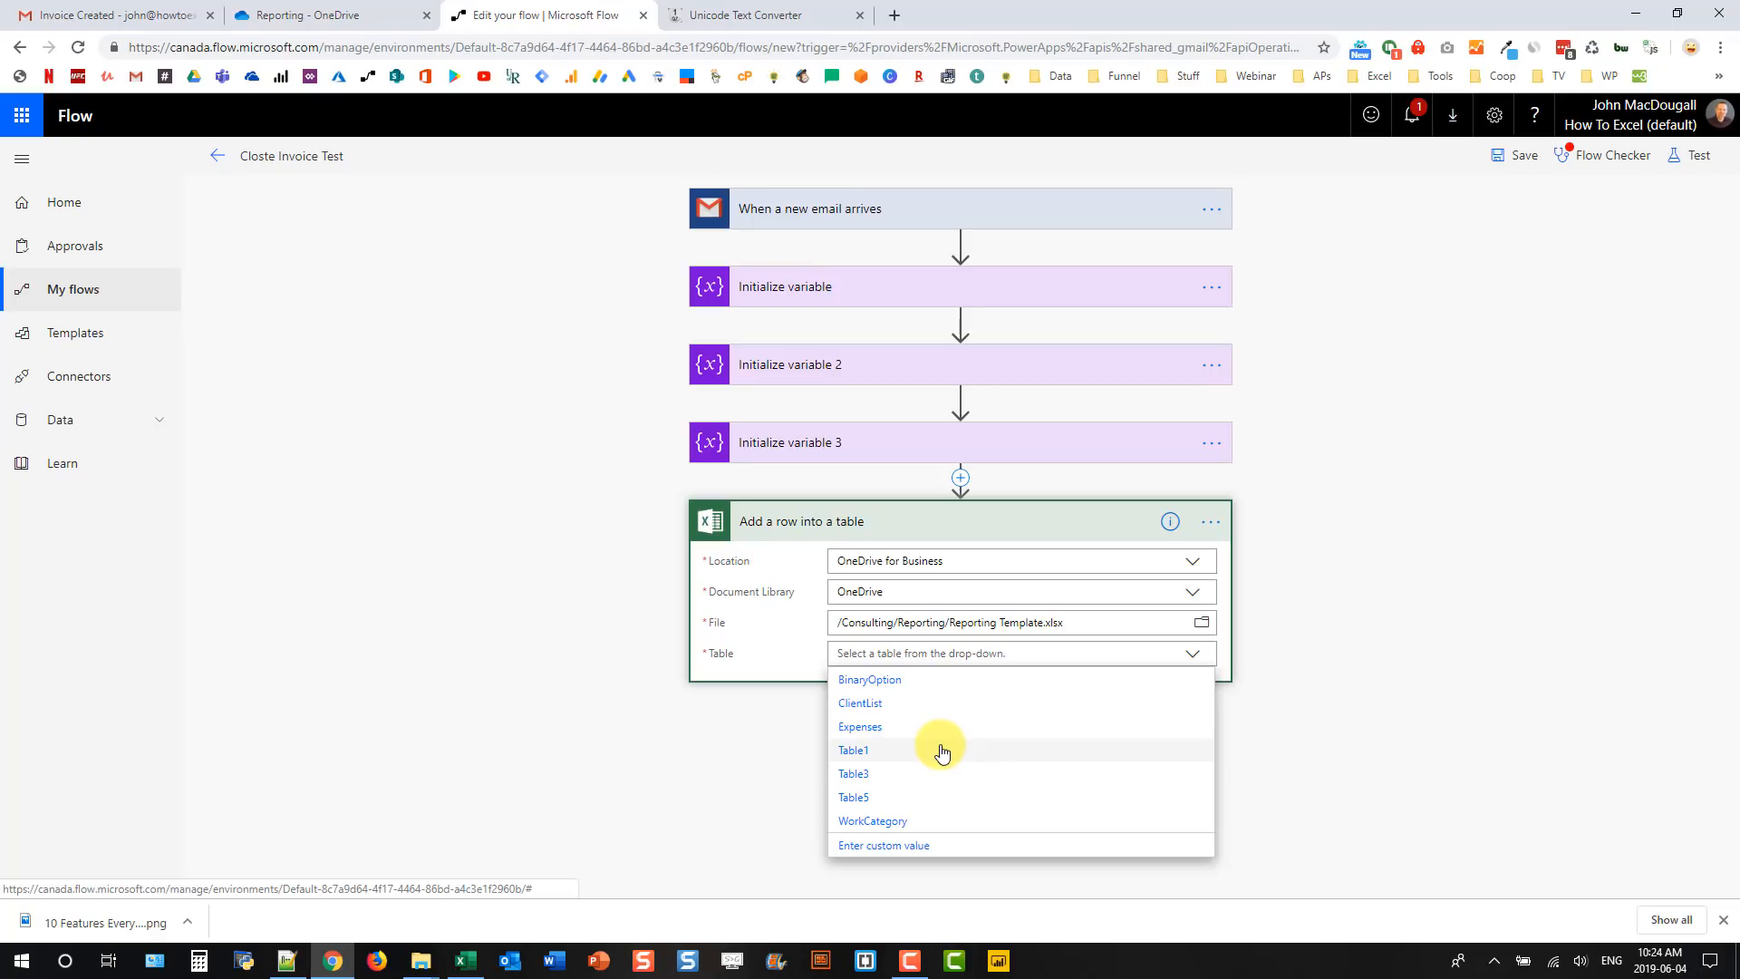
mouse_move(884, 731)
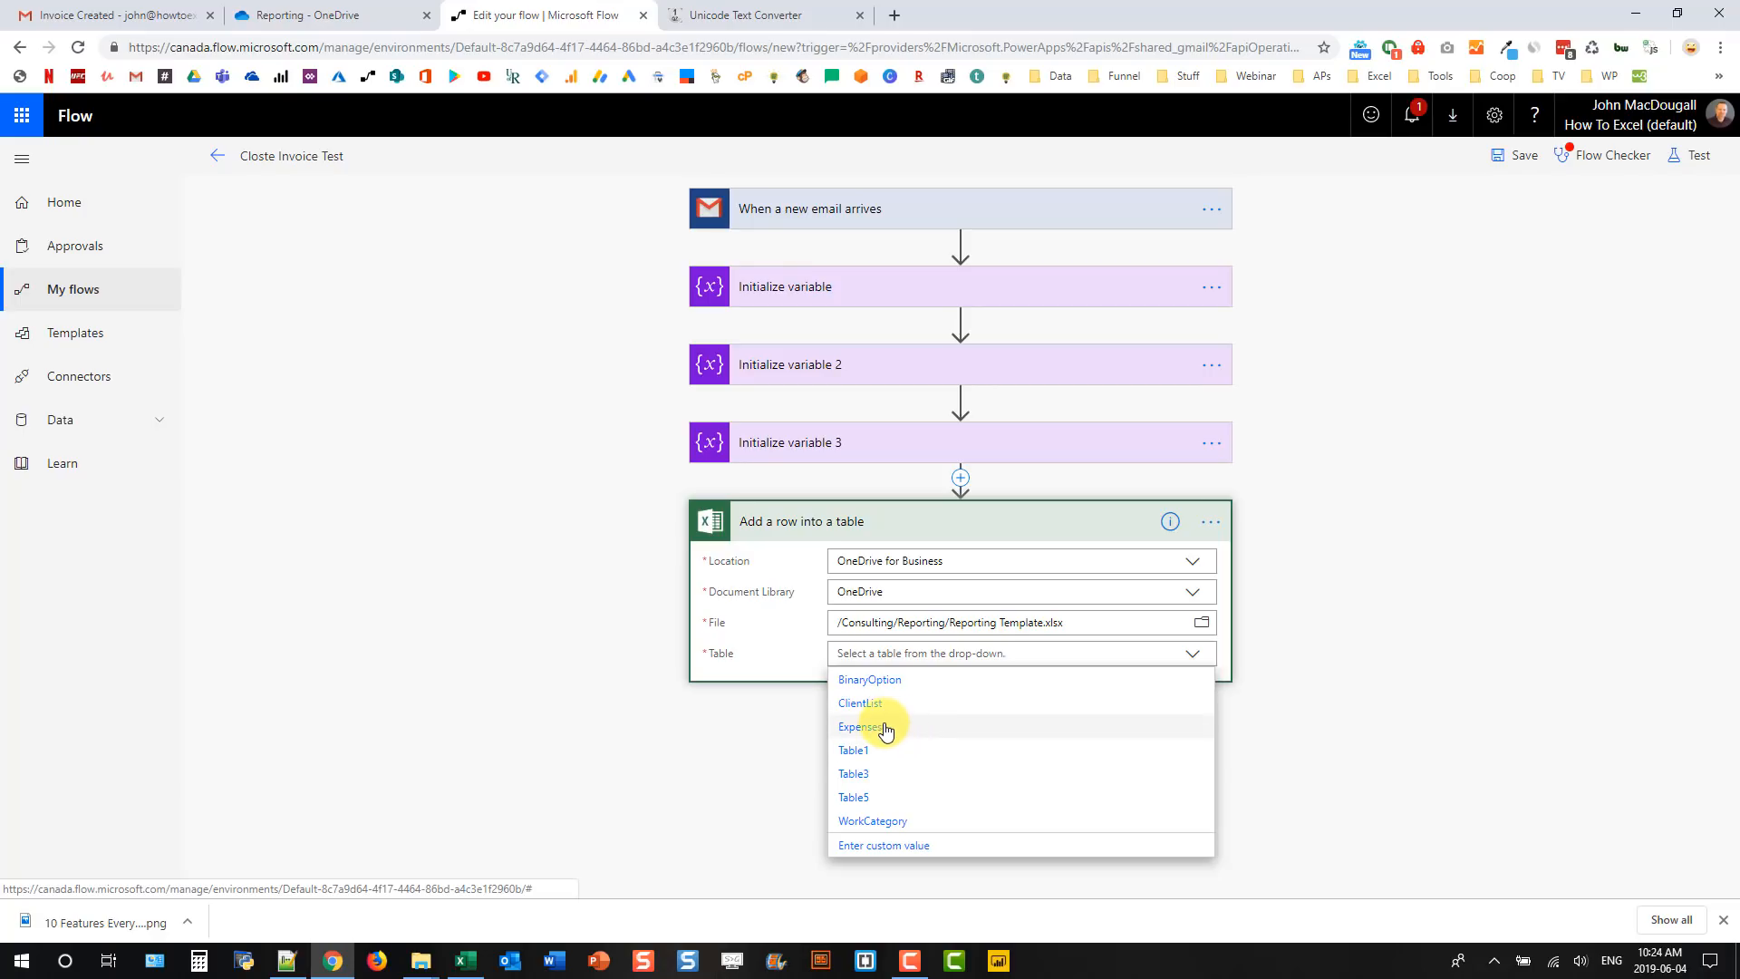
click(859, 727)
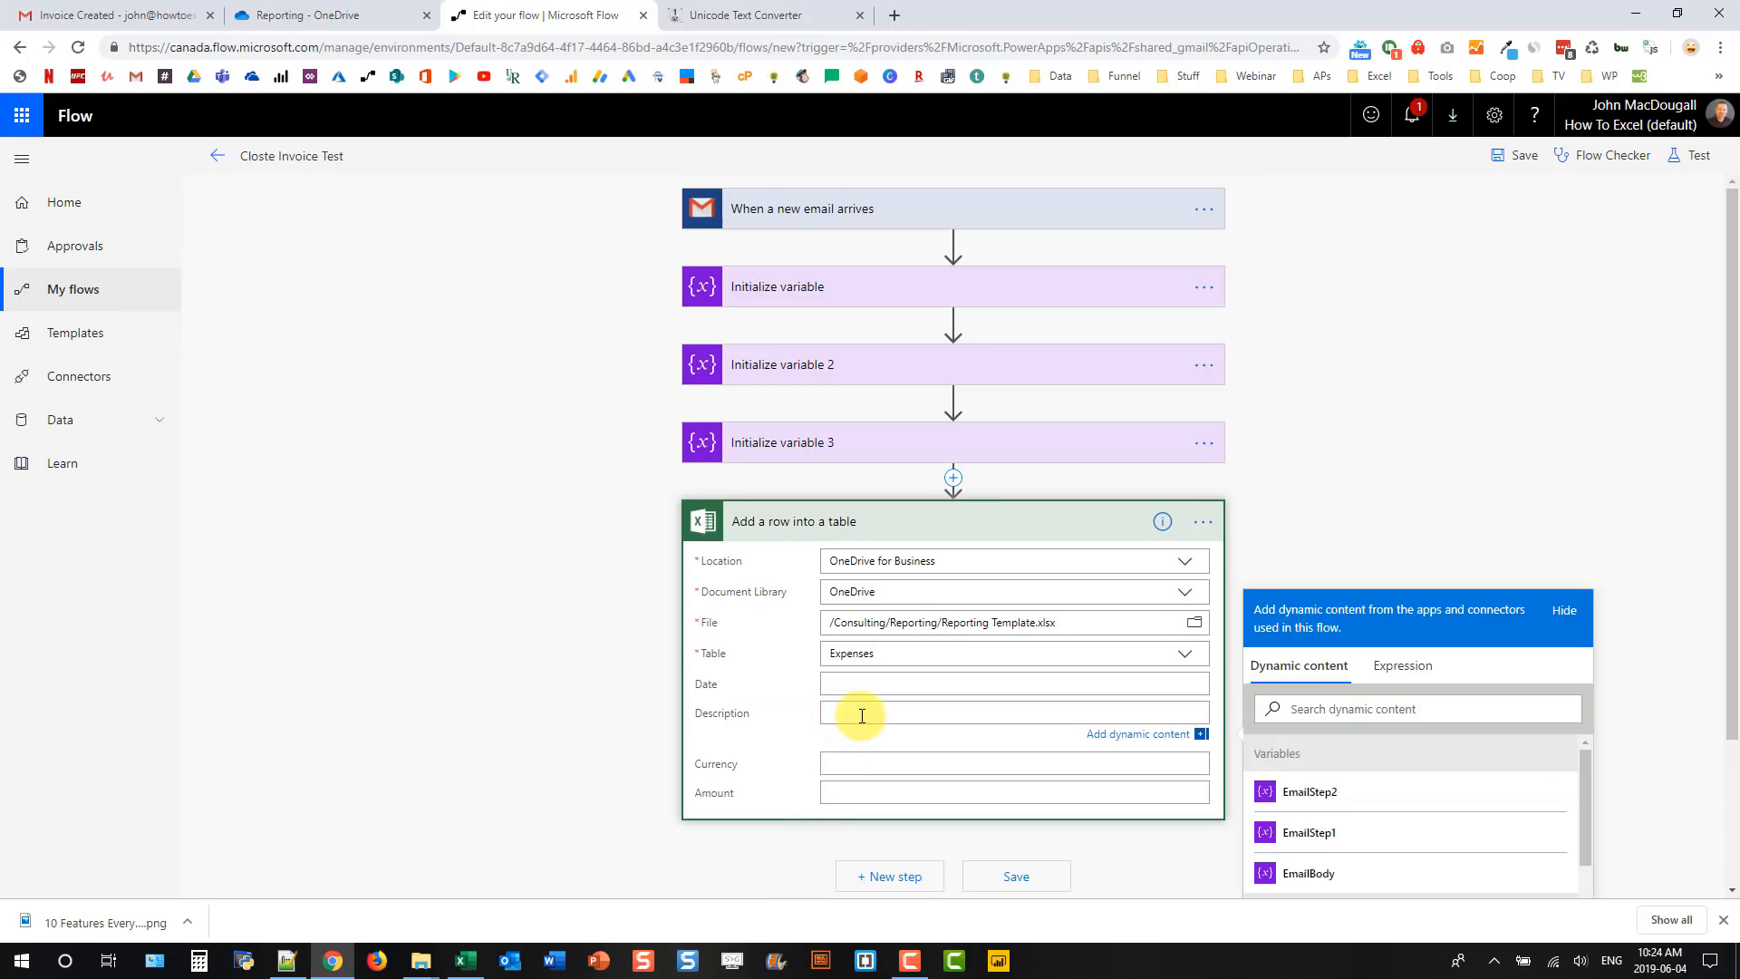
Step: Fill Description with Closte, Currency with USD and Amount with the EmailStep2 variable
text(Closte)
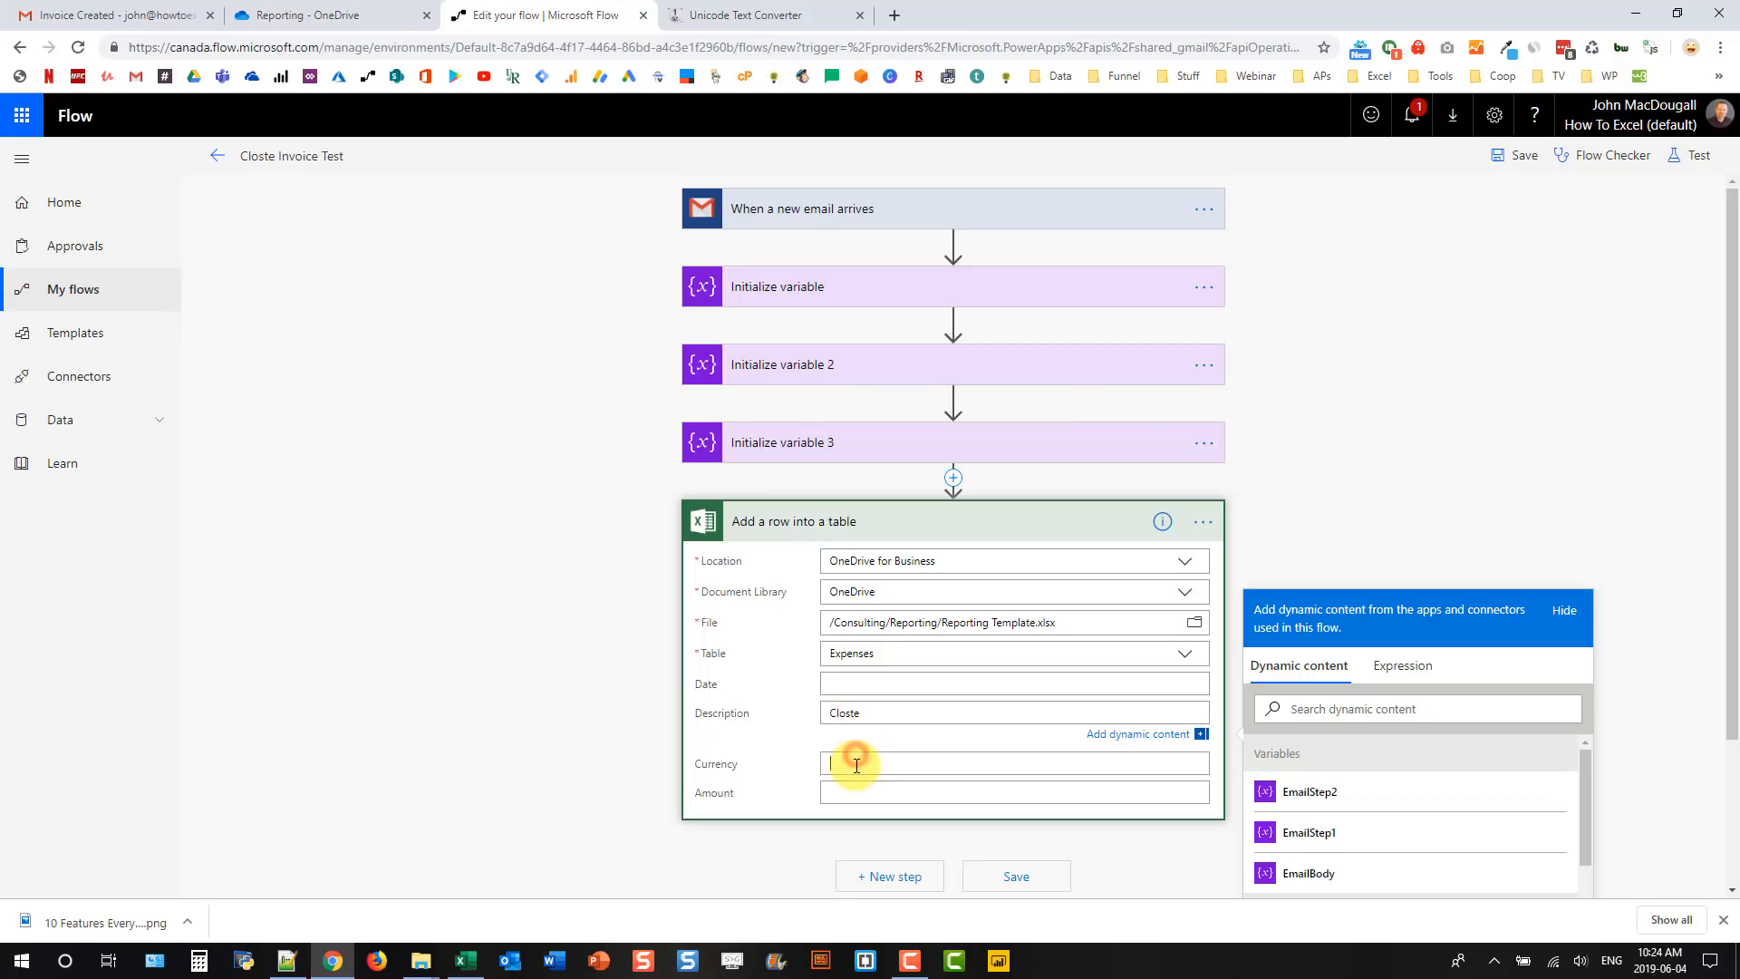
text(USD)
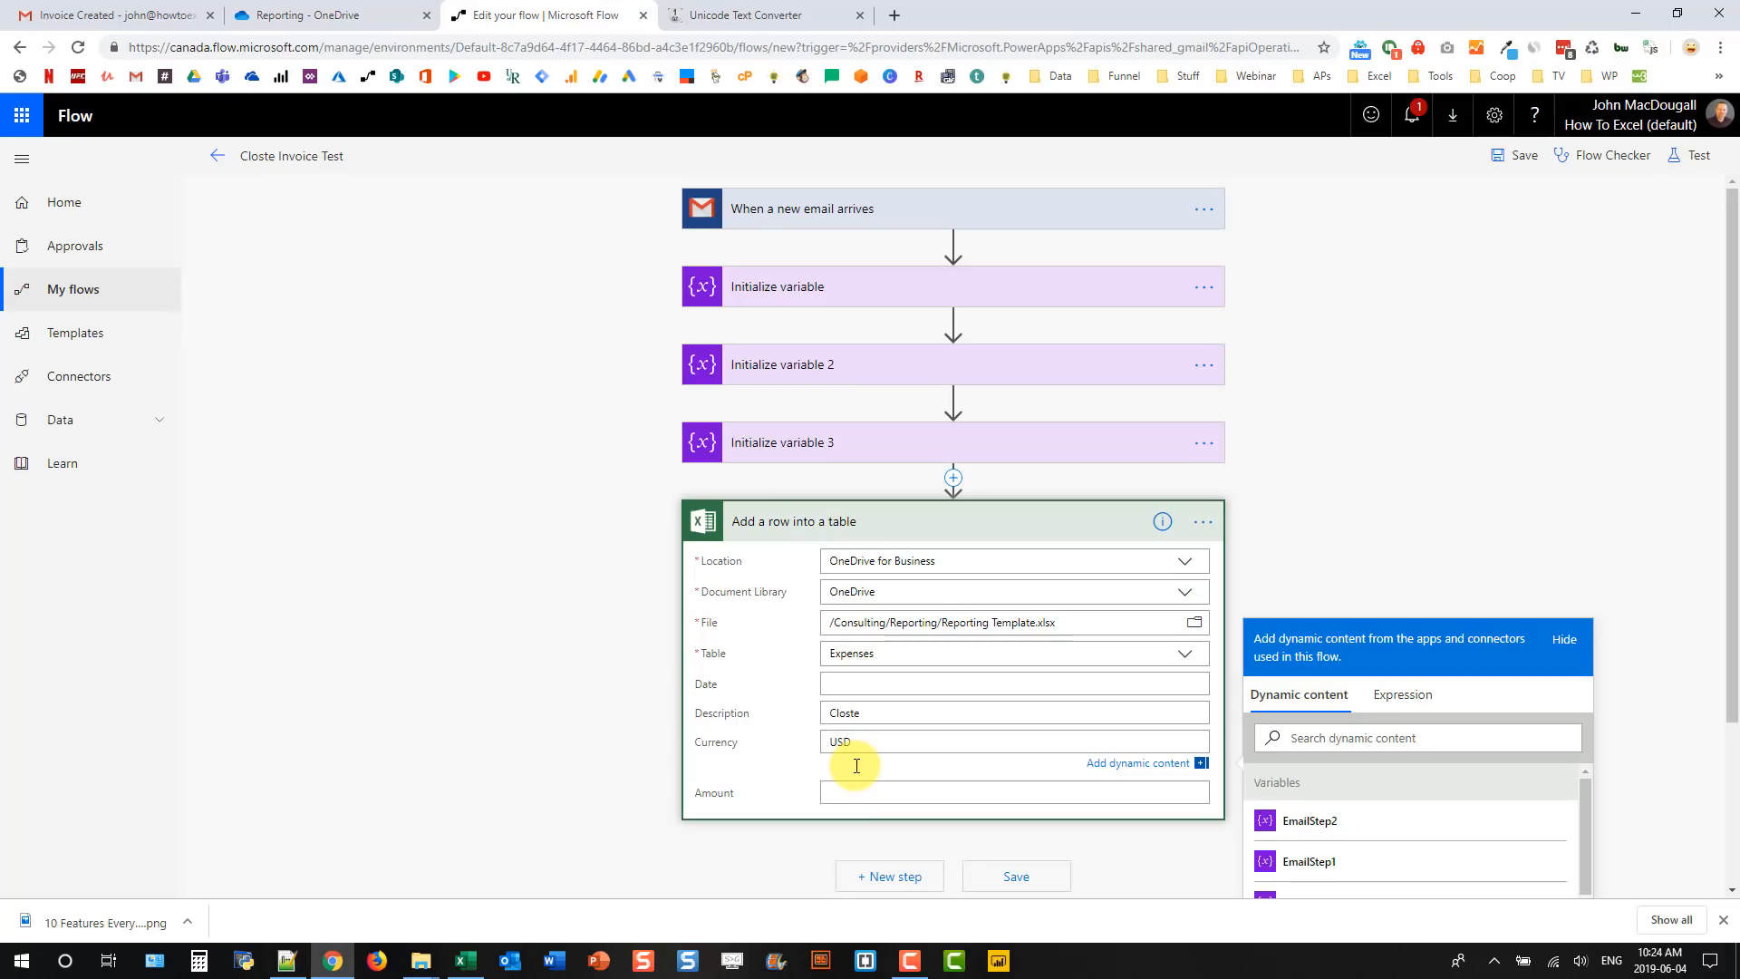
click(1011, 771)
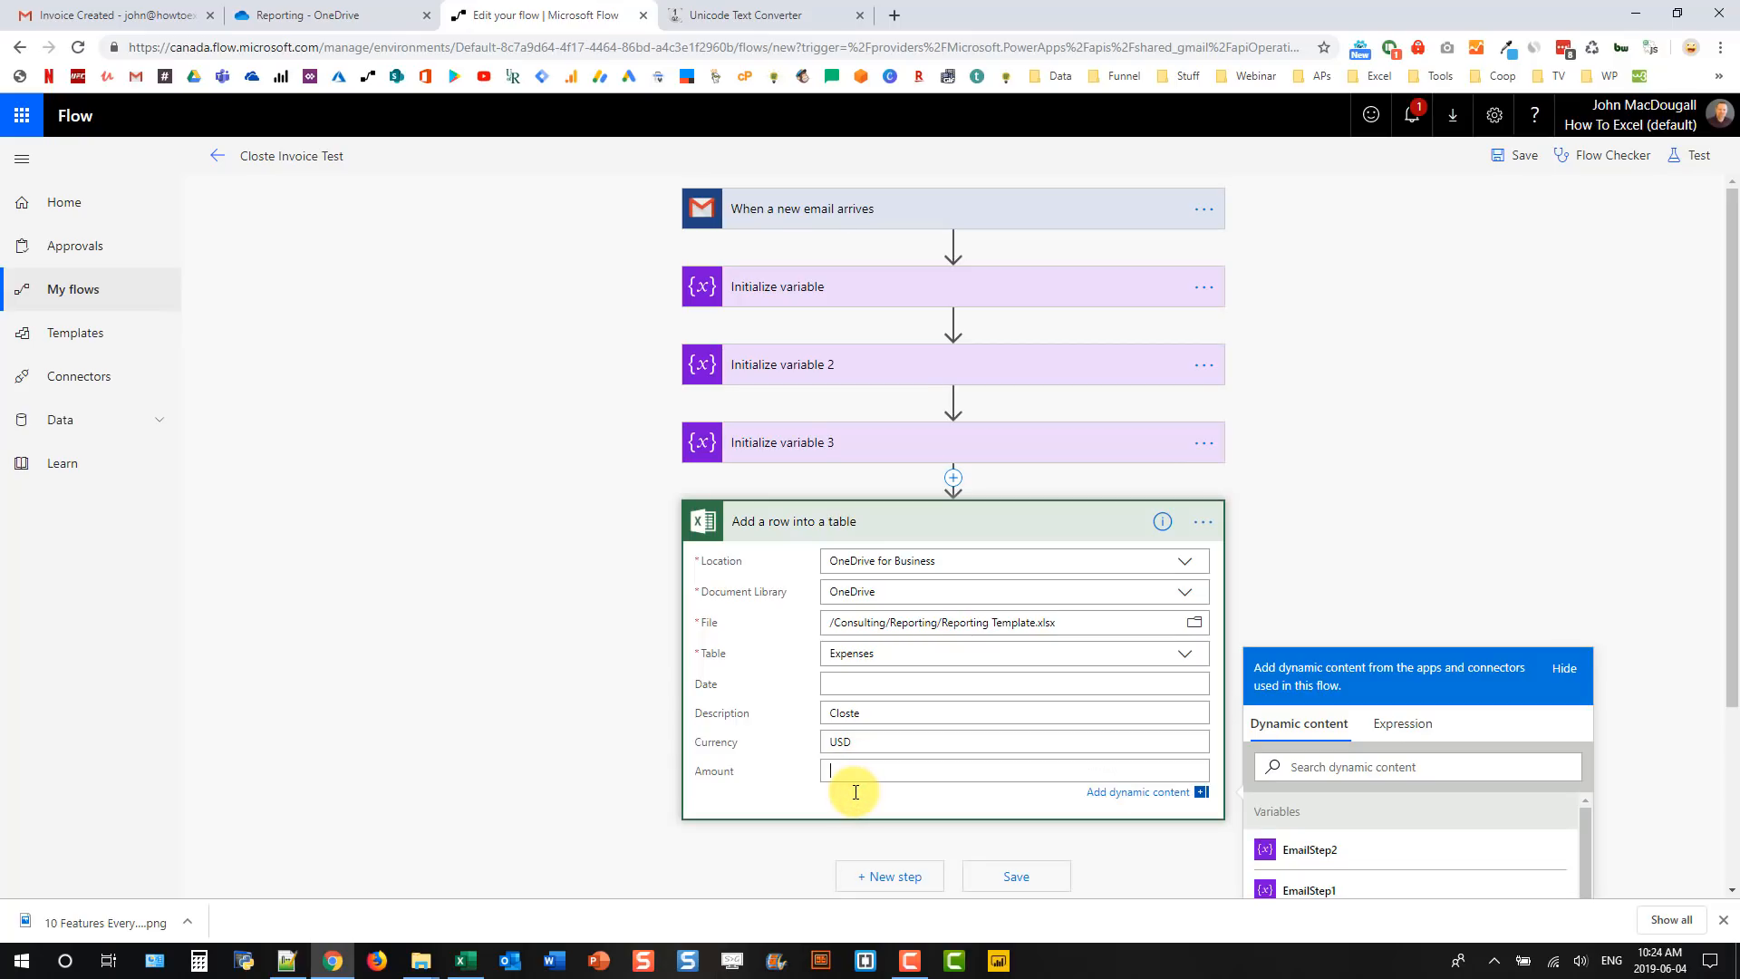
mouse_move(1051, 799)
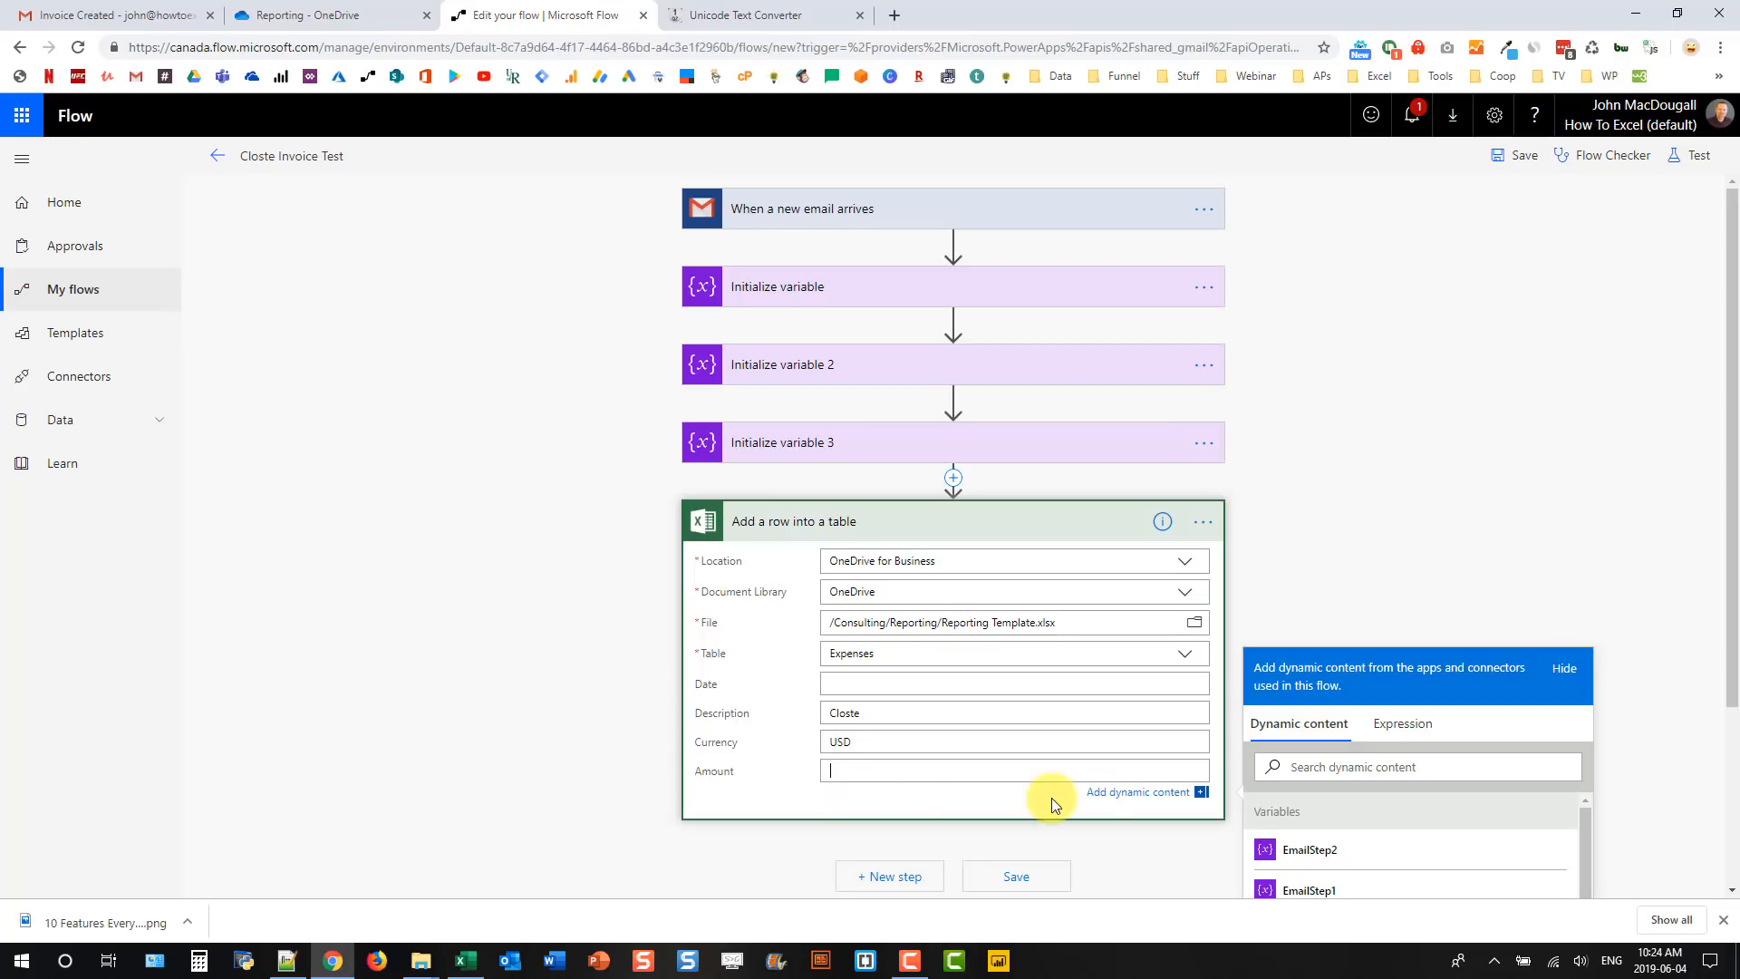
scroll(down, 3)
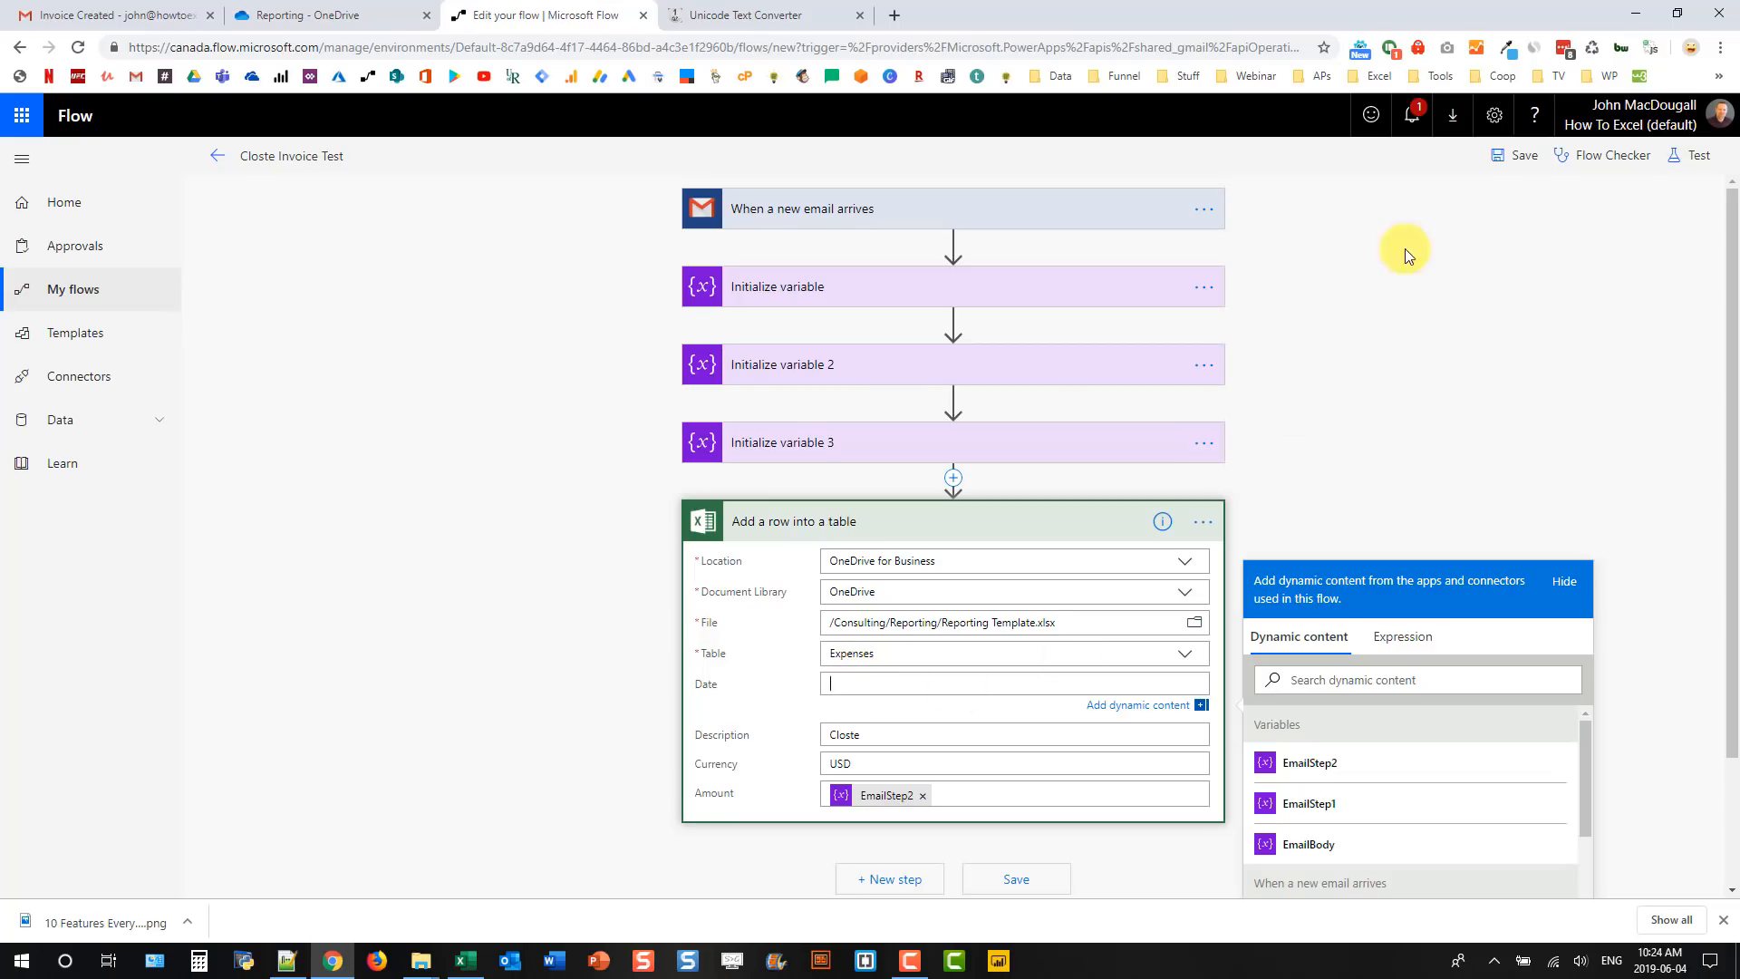
click(1496, 115)
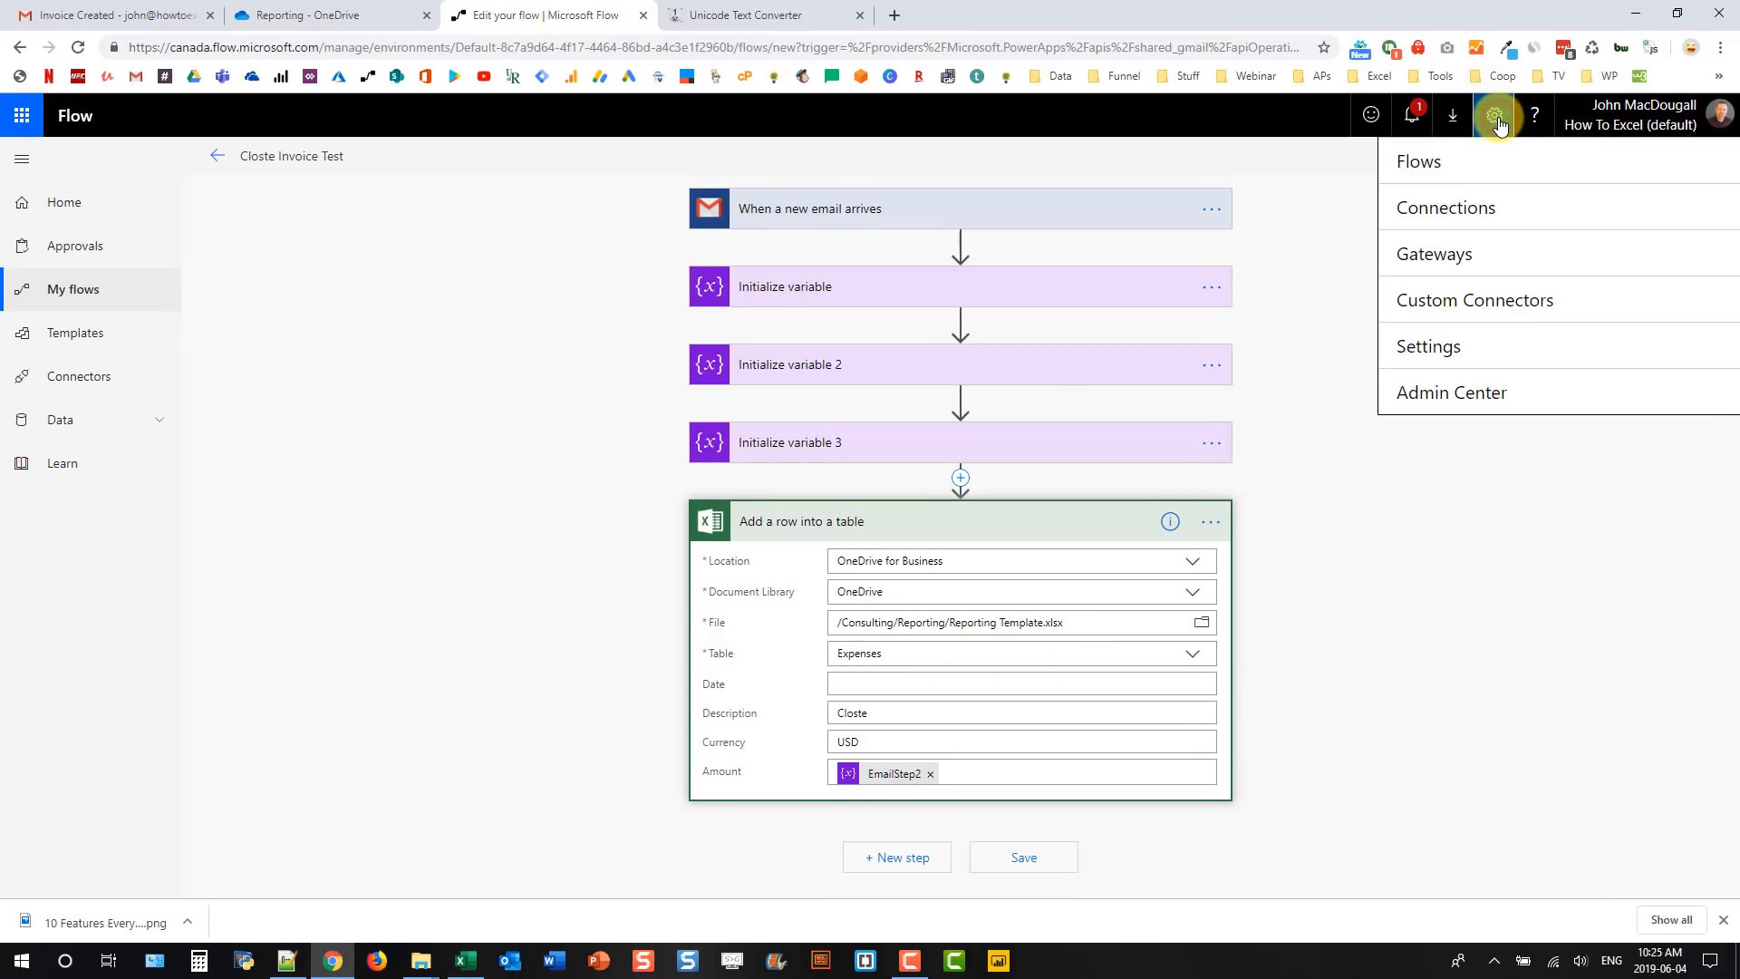
mouse_move(1444, 345)
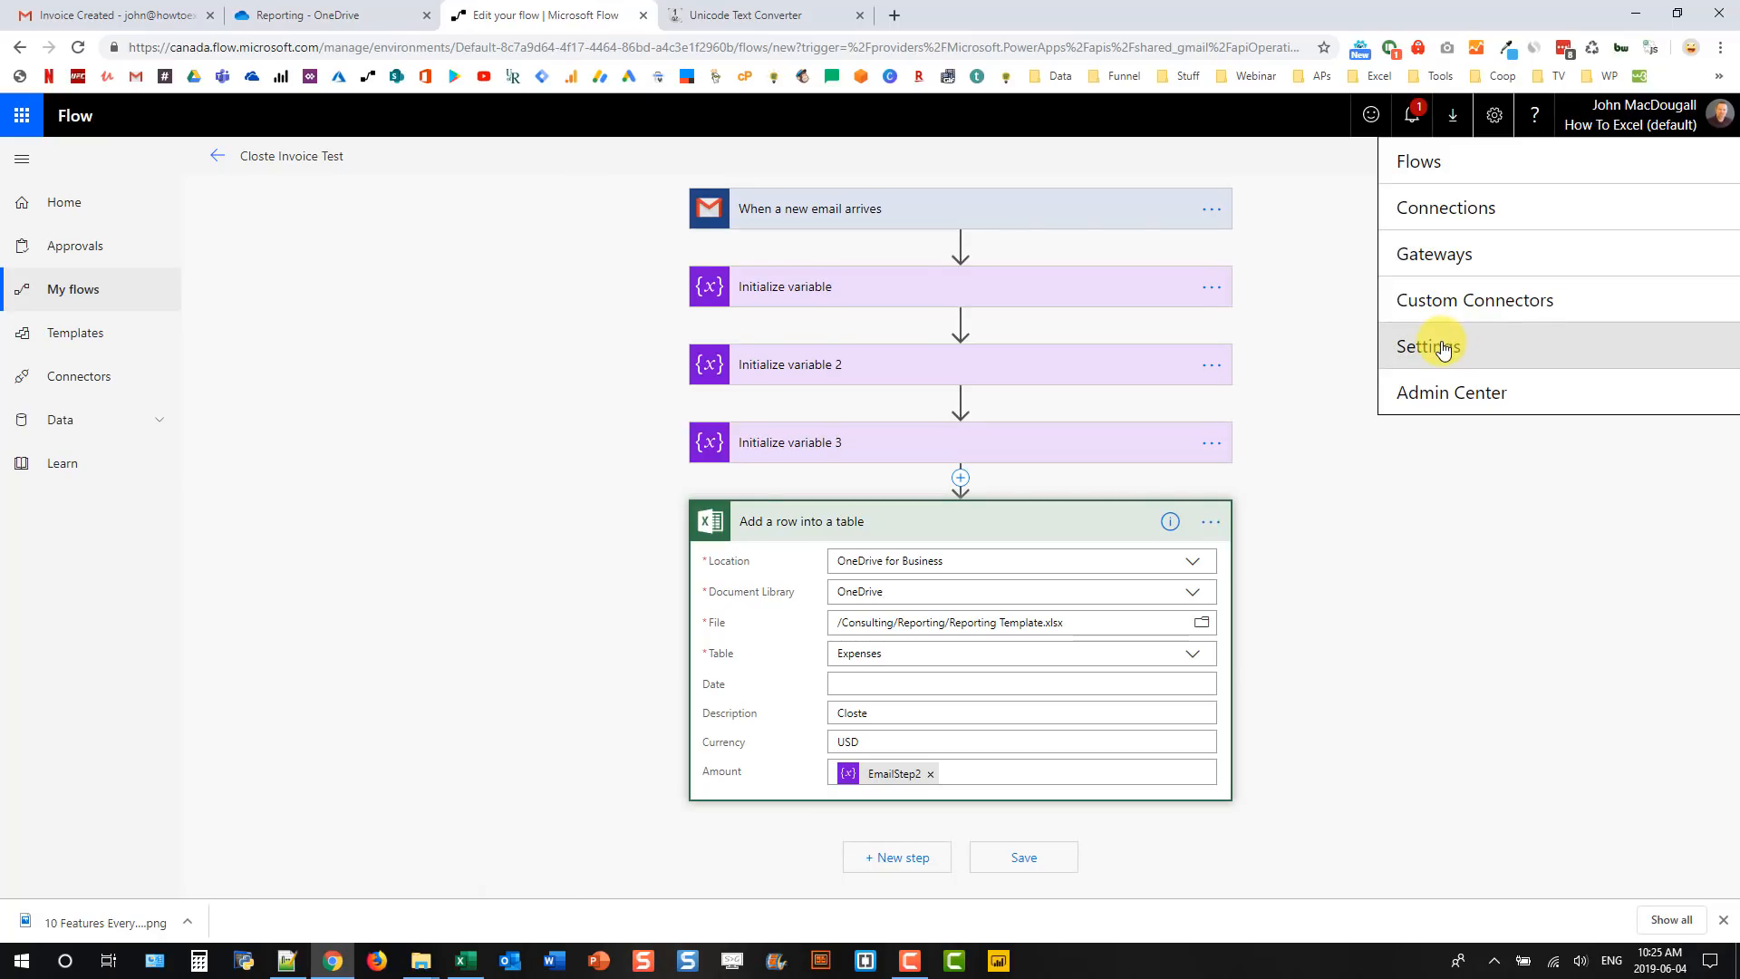
click(1430, 345)
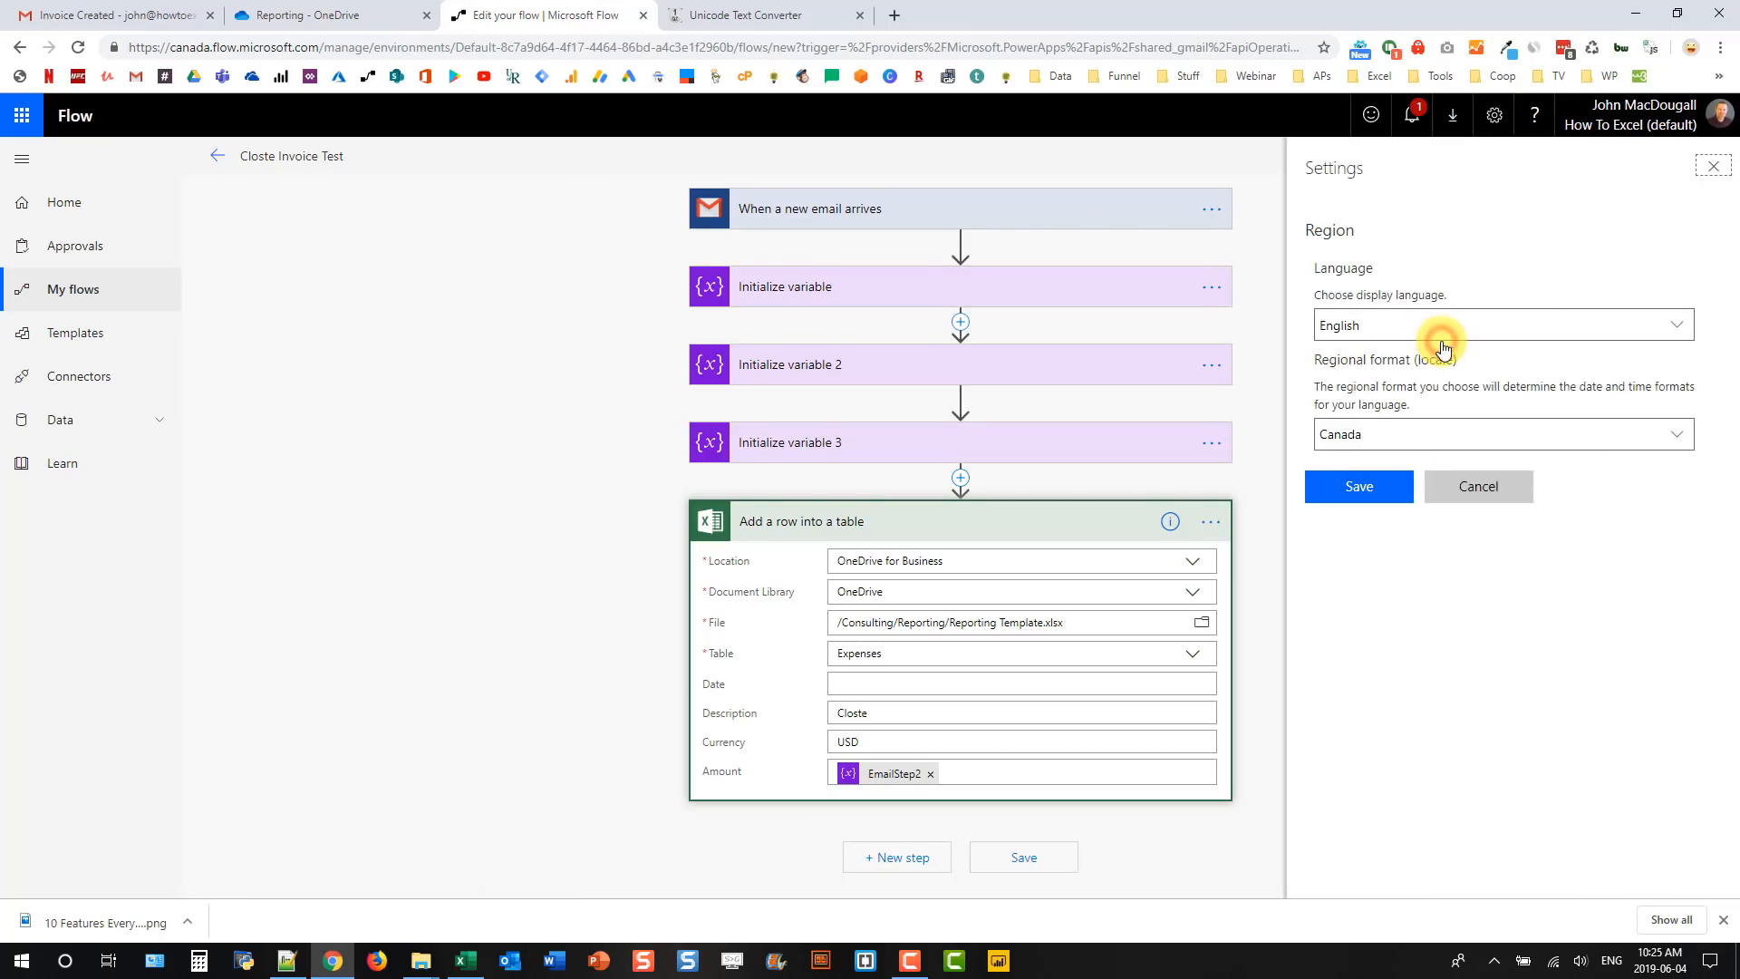
mouse_move(1344, 397)
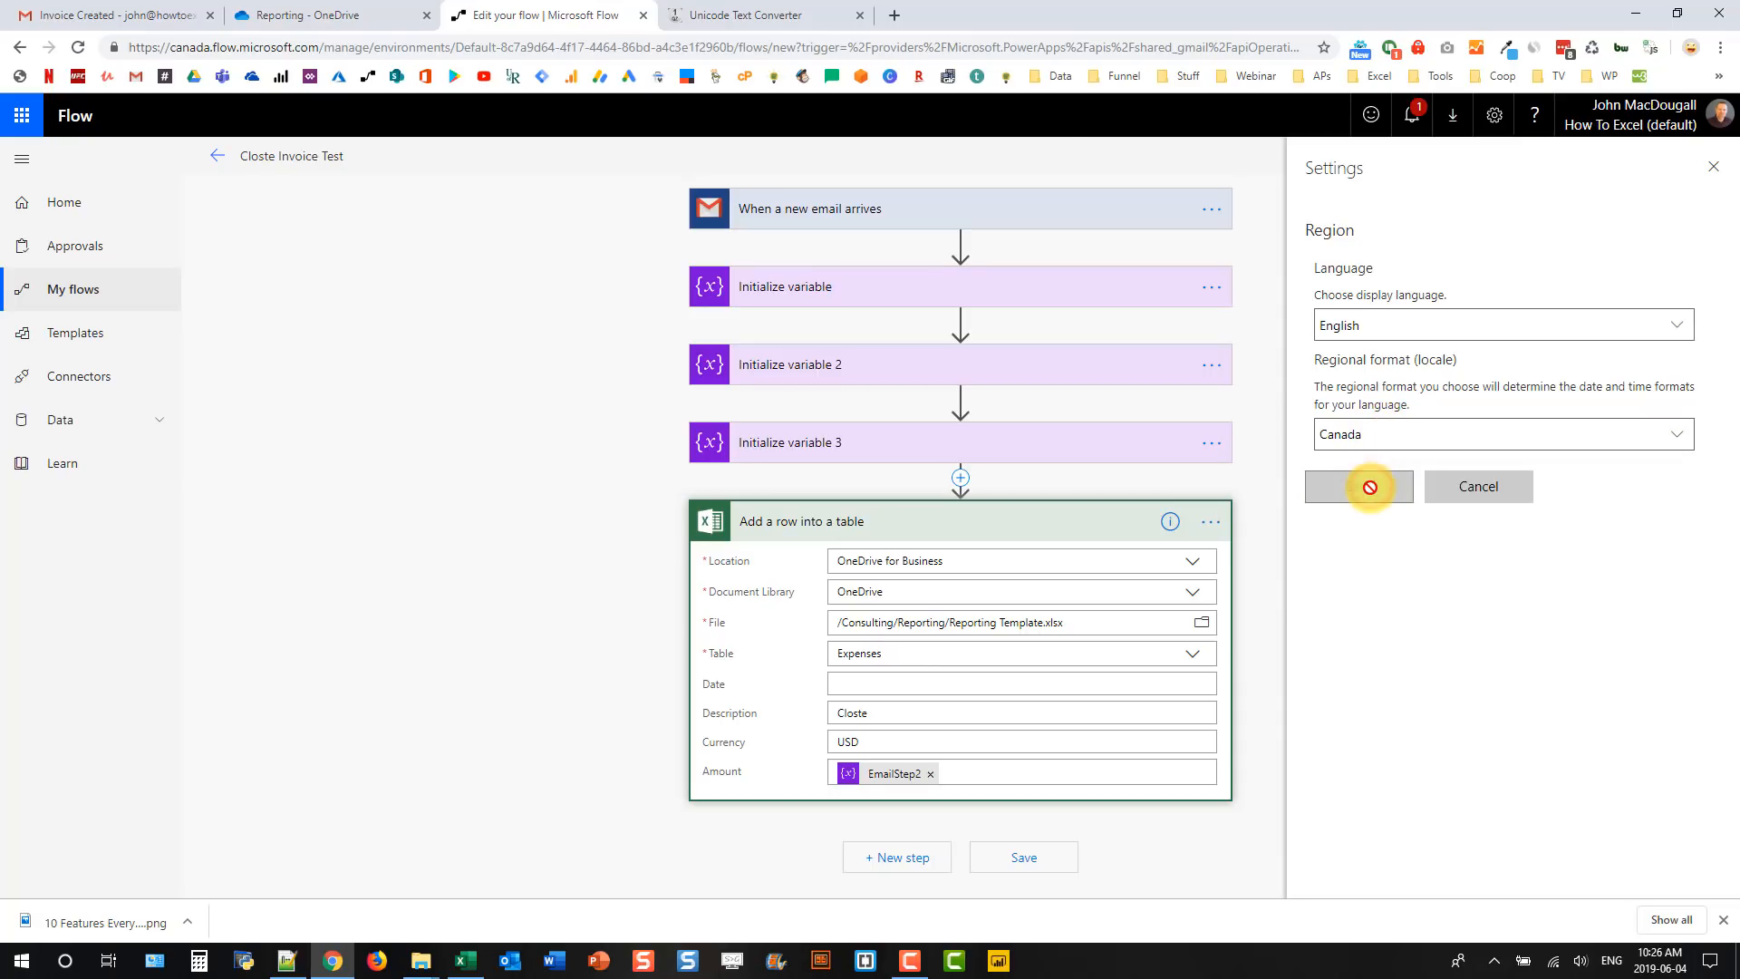
click(1358, 486)
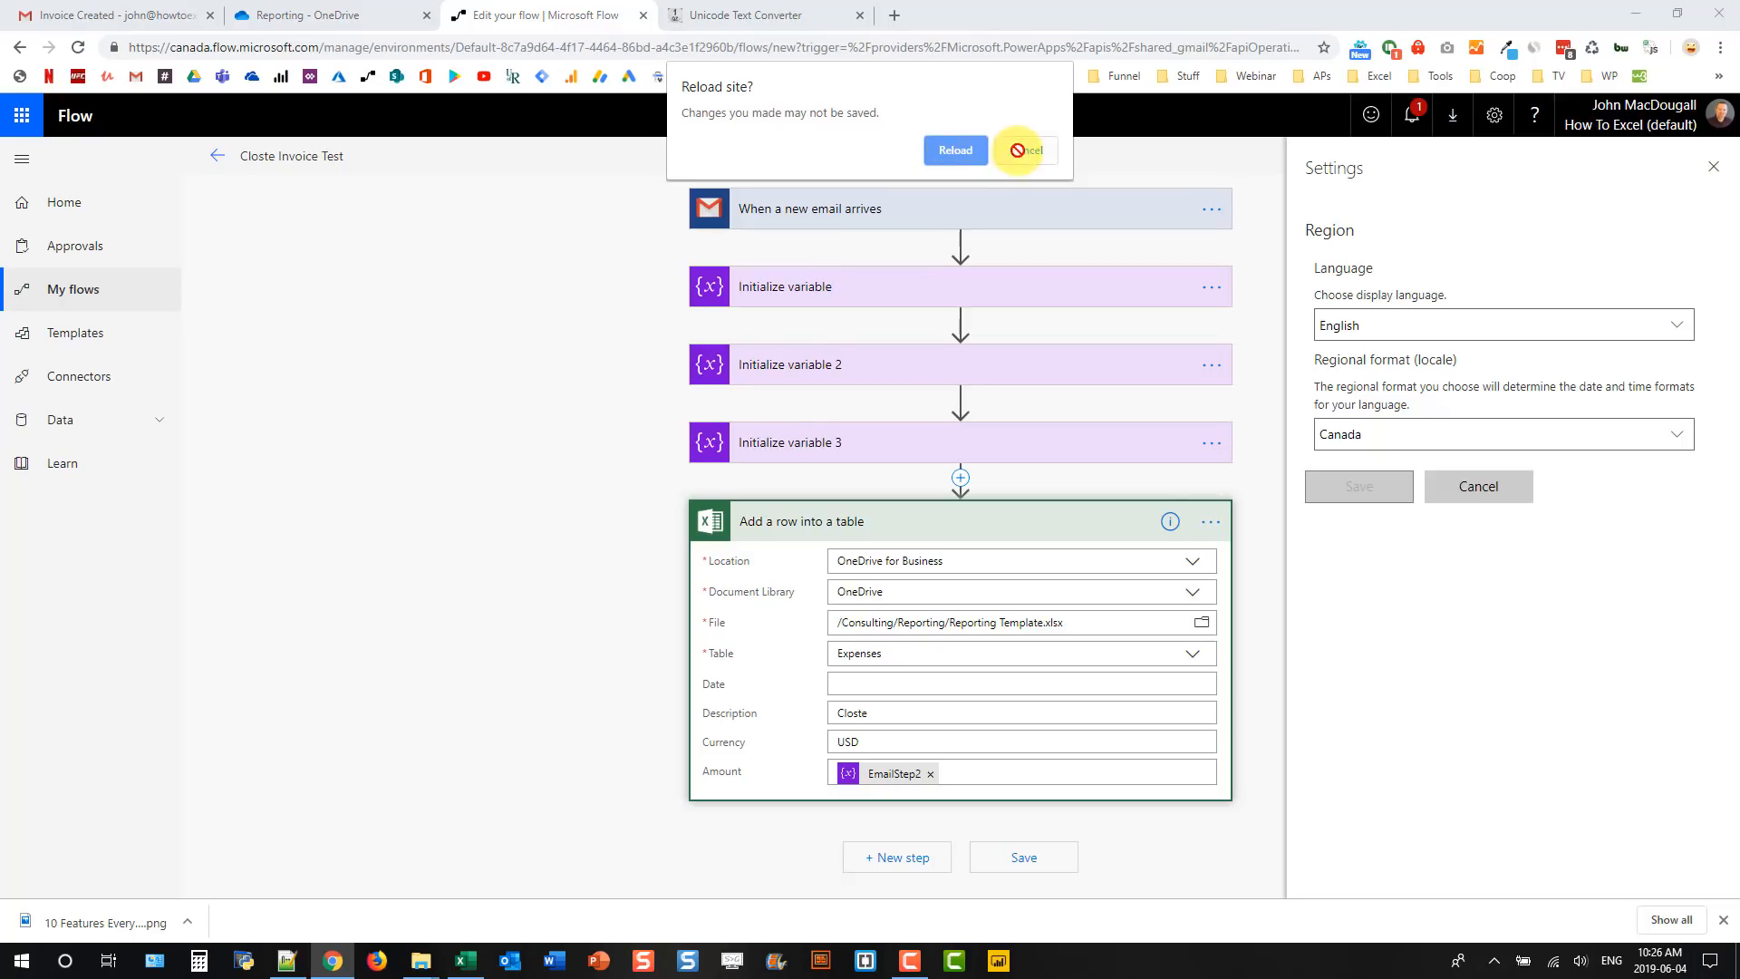
click(1025, 150)
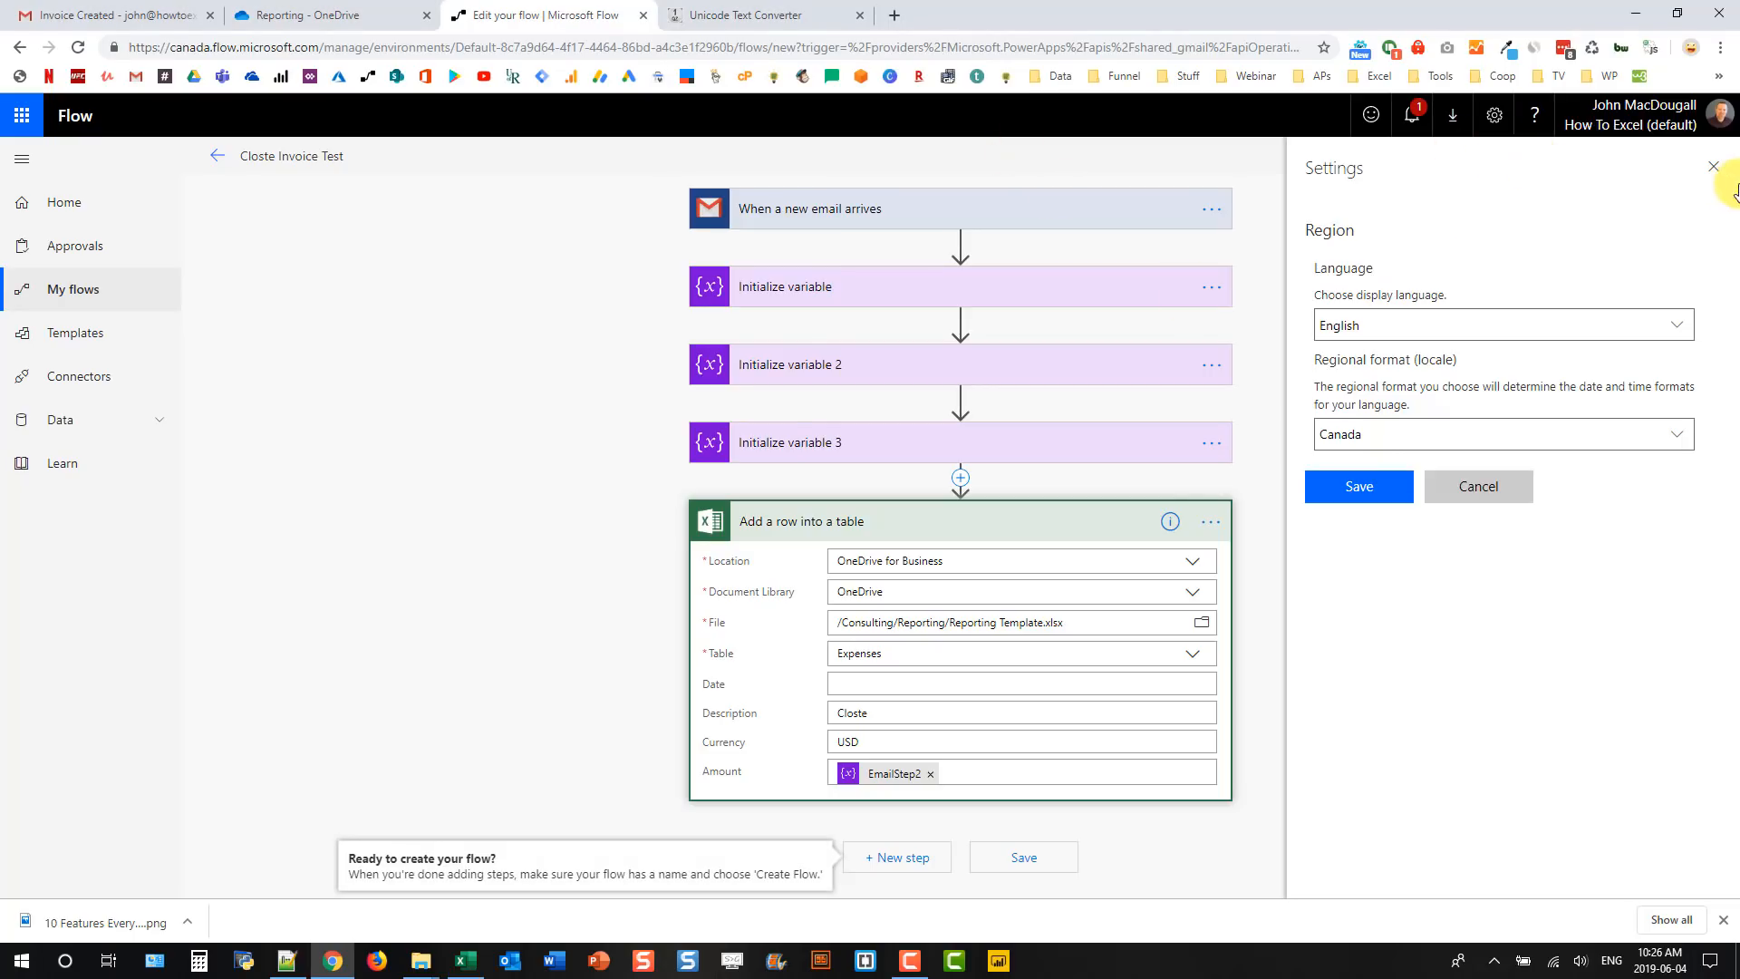
click(1711, 167)
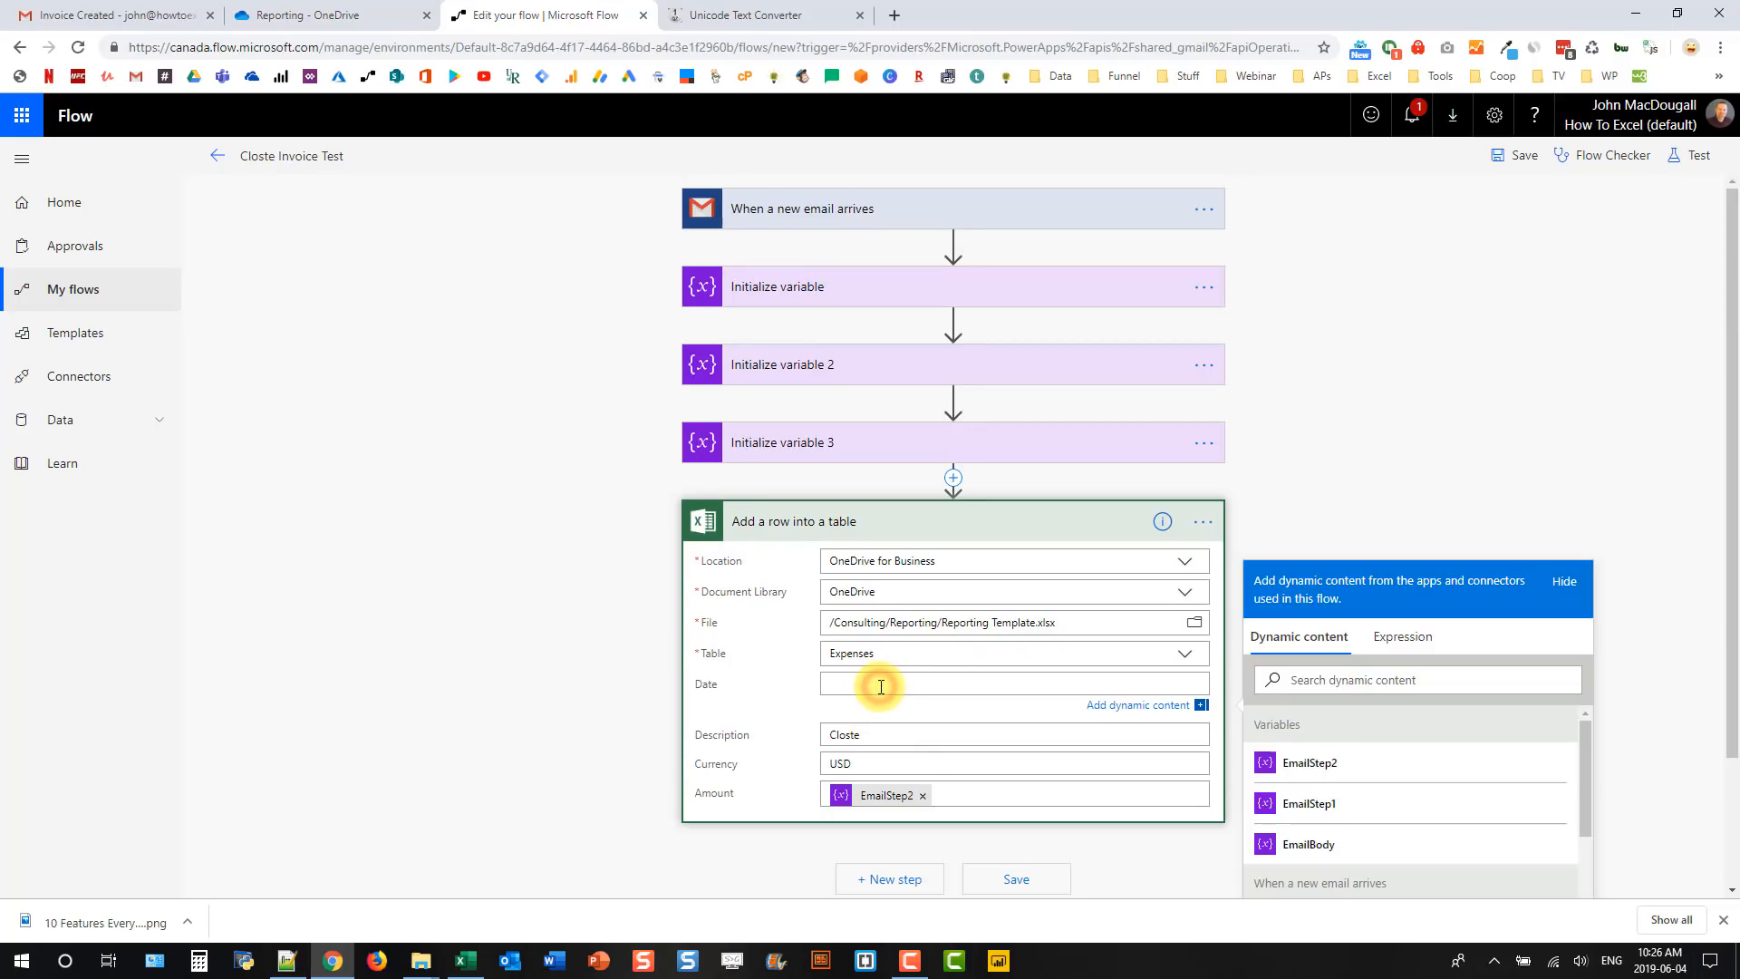
Step: Start a Date expression based on the utcNow function
scroll(down, 3)
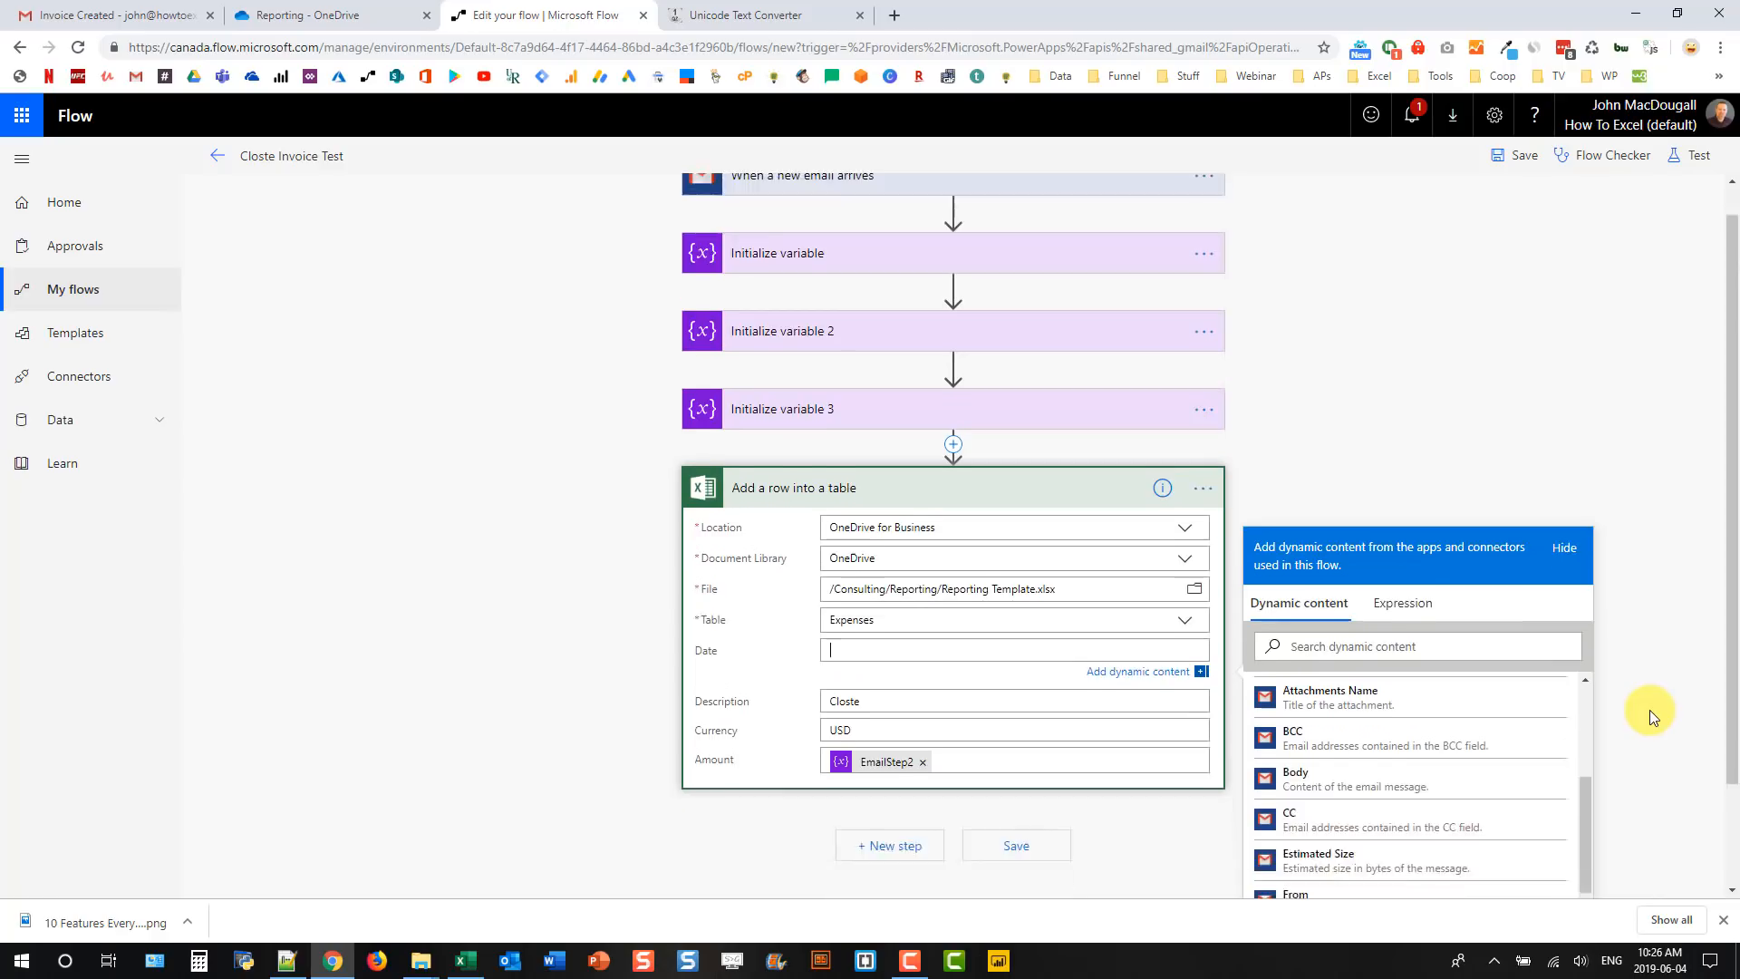
scroll(down, 3)
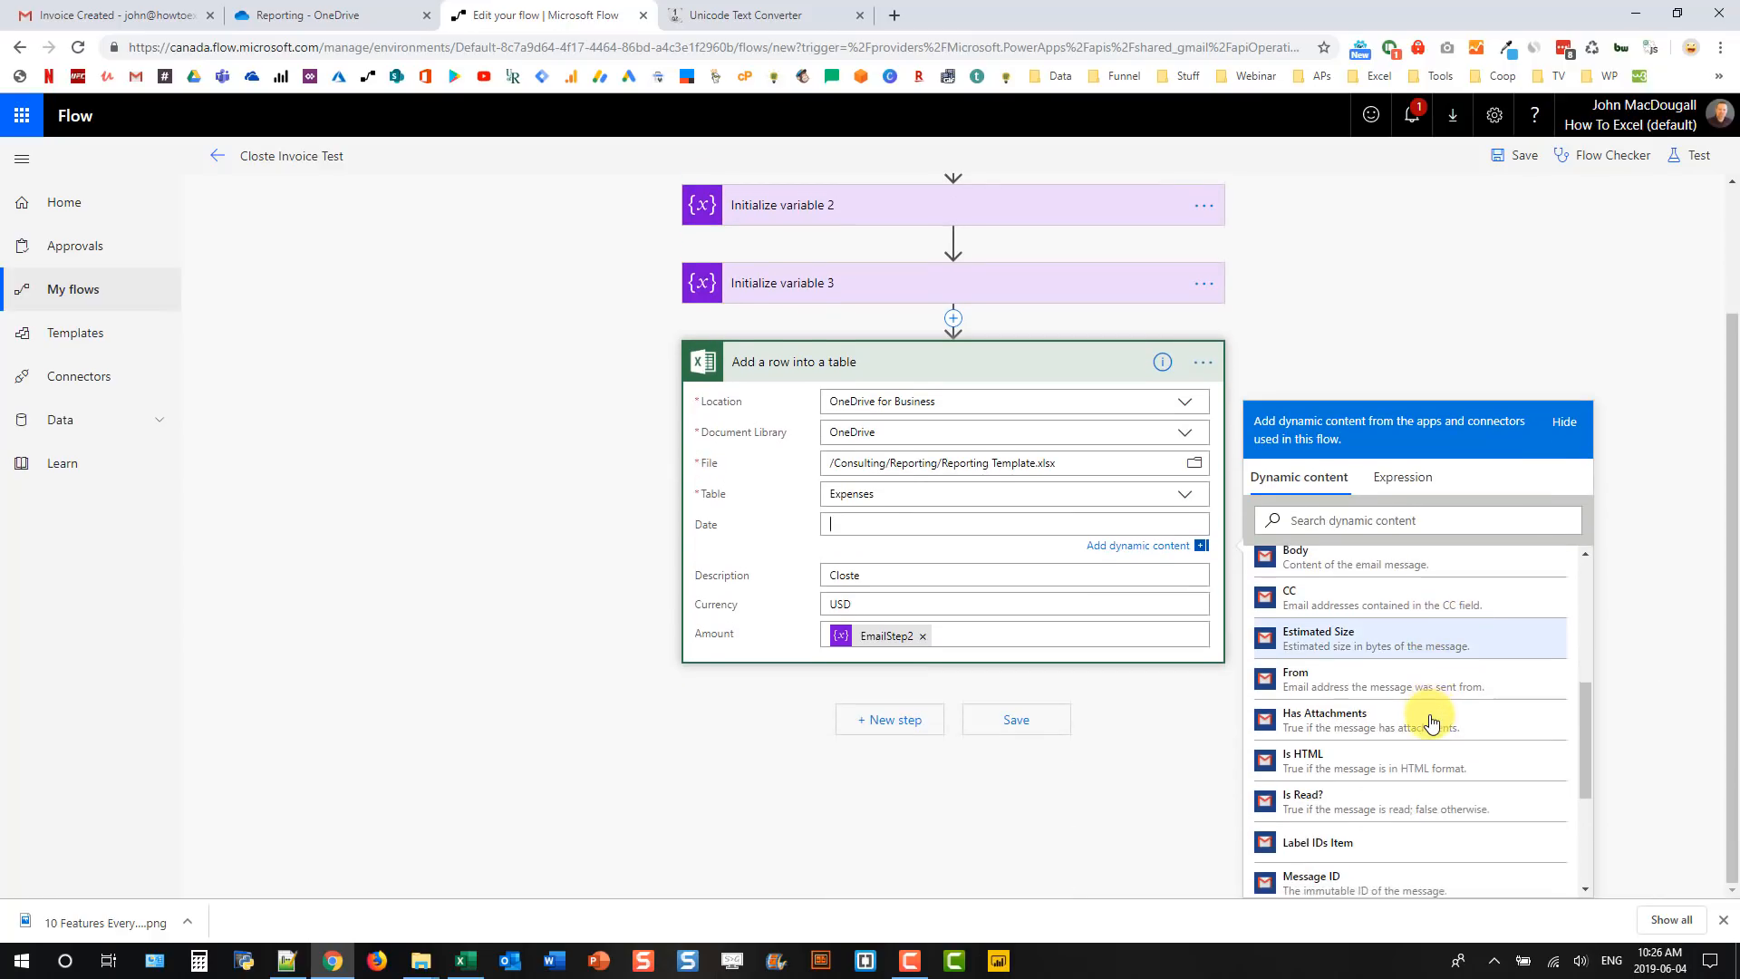
scroll(down, 3)
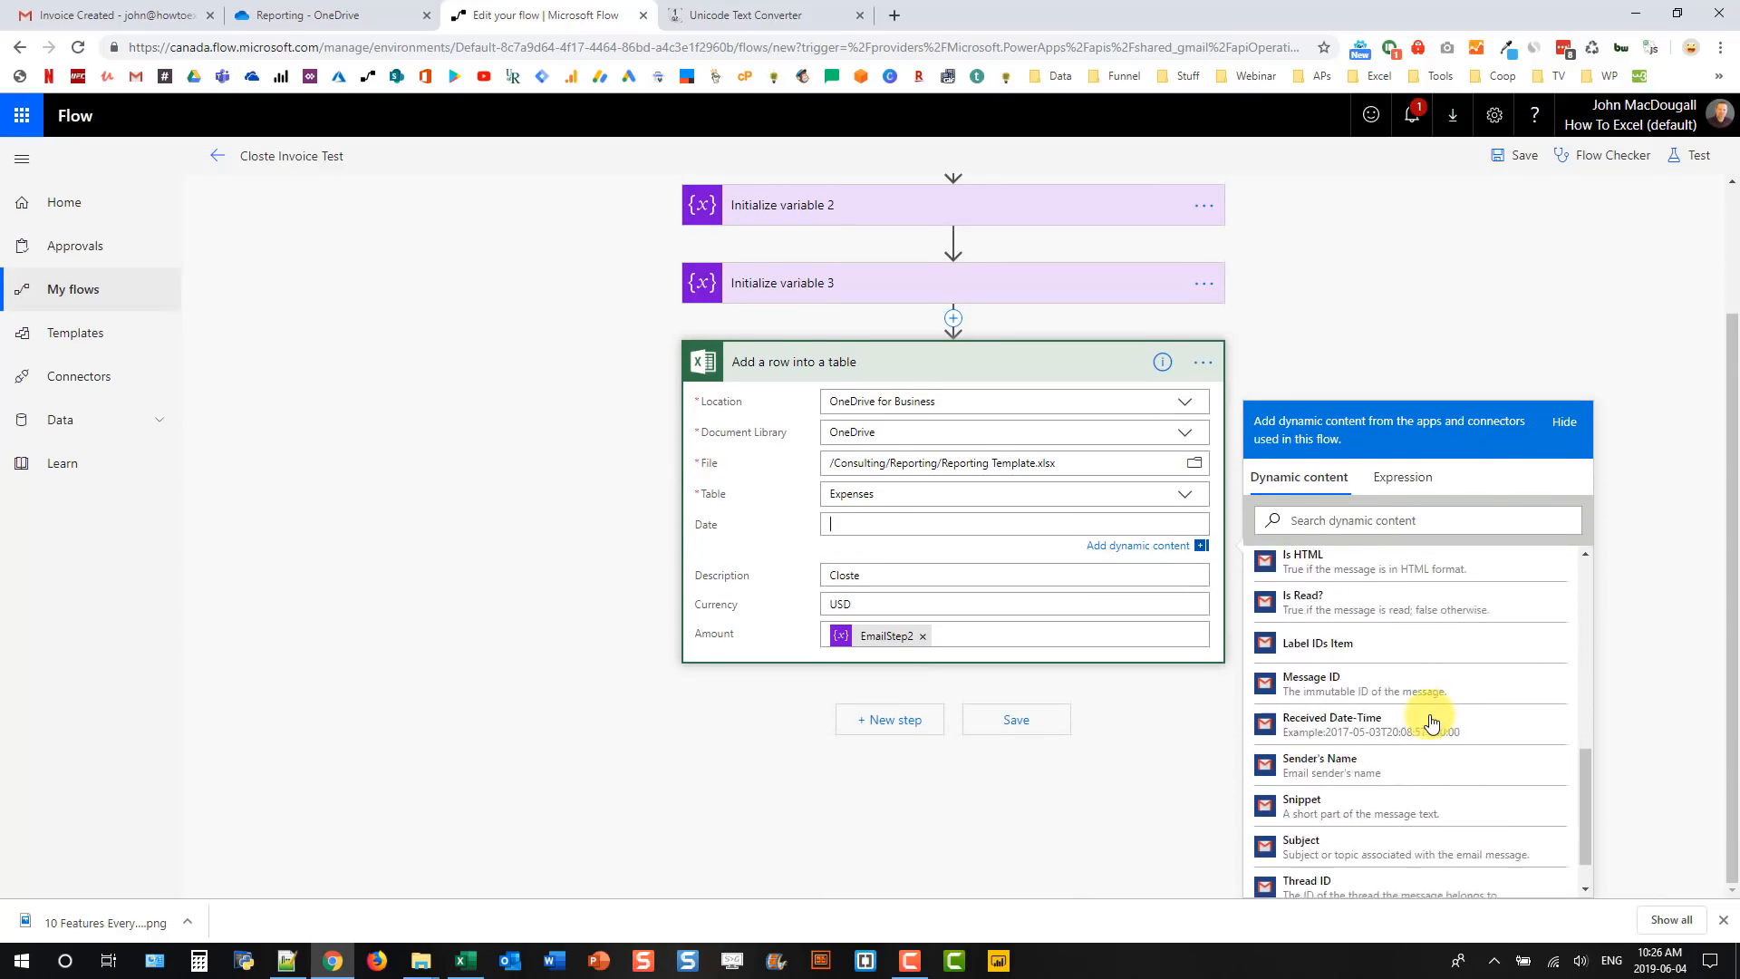
scroll(up, 3)
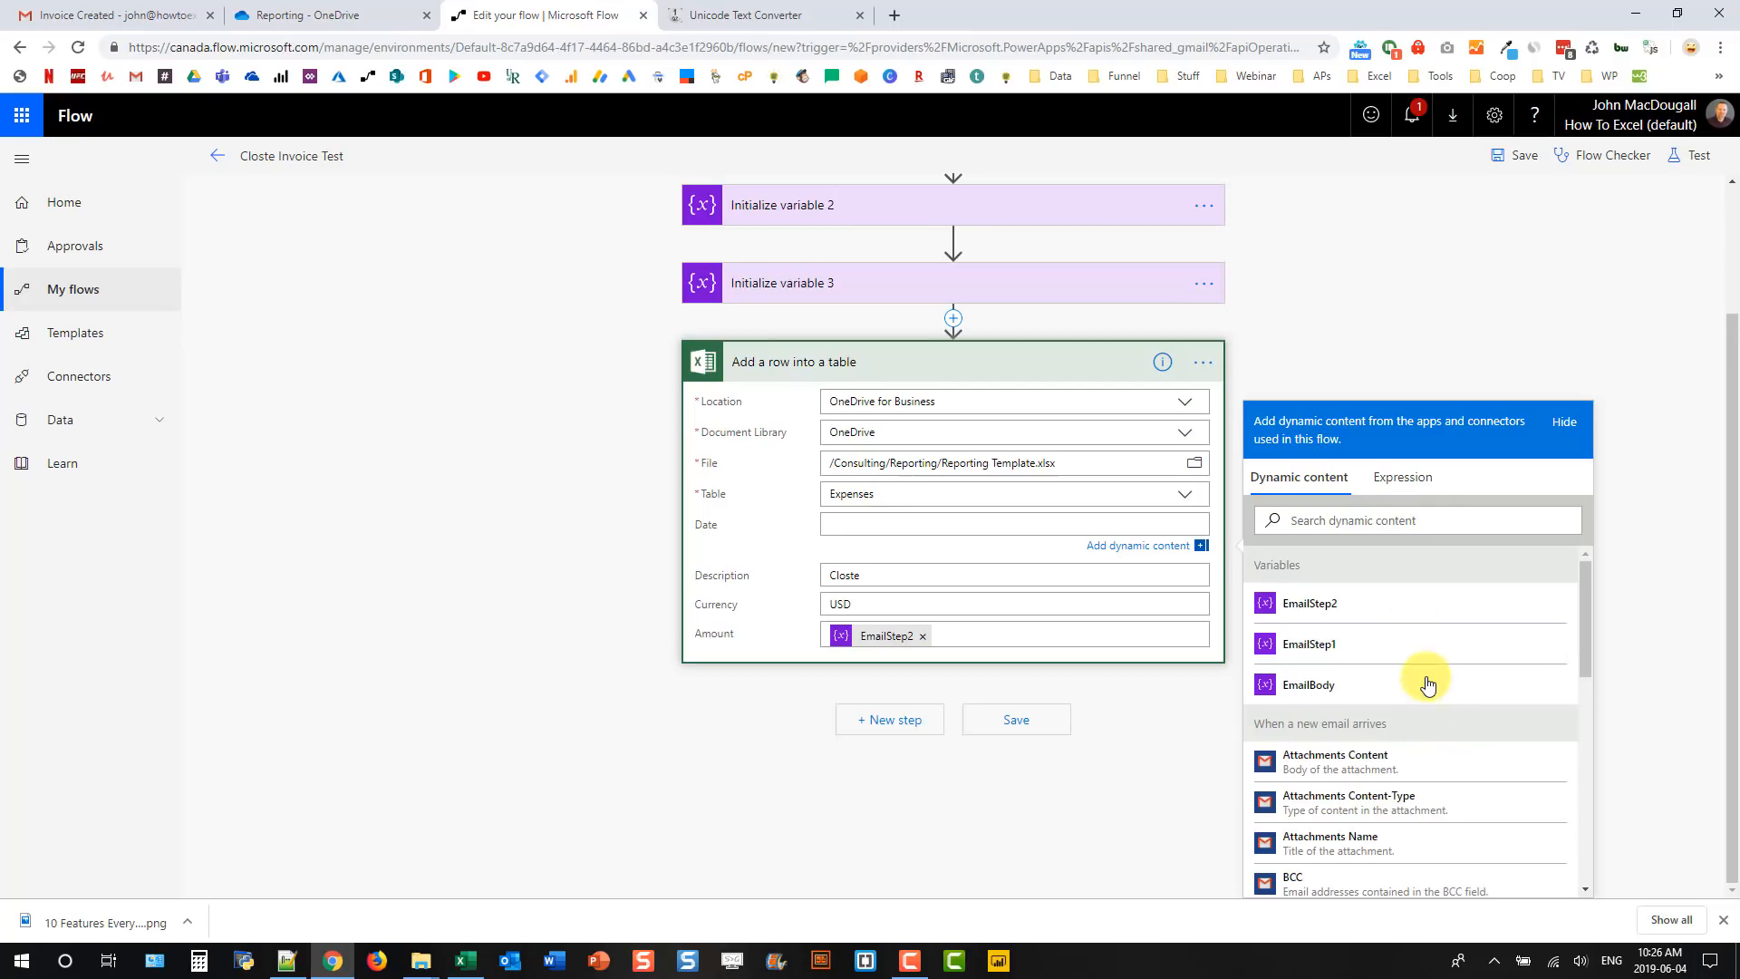
click(1402, 477)
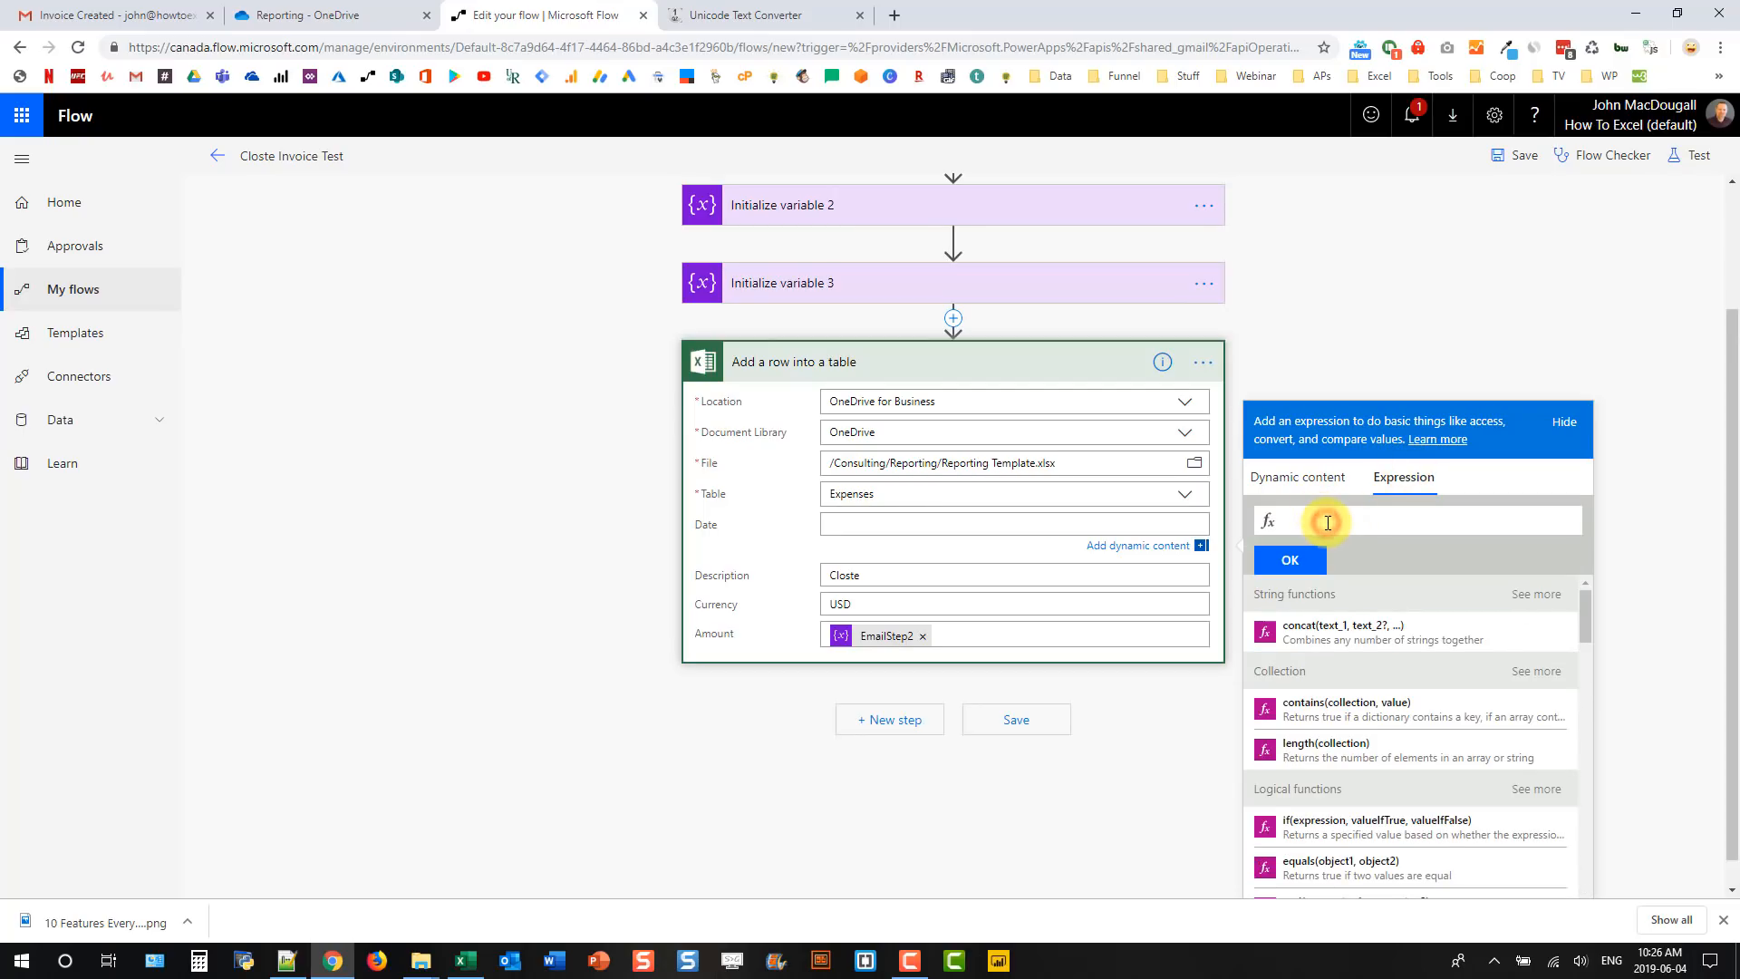
scroll(down, 3)
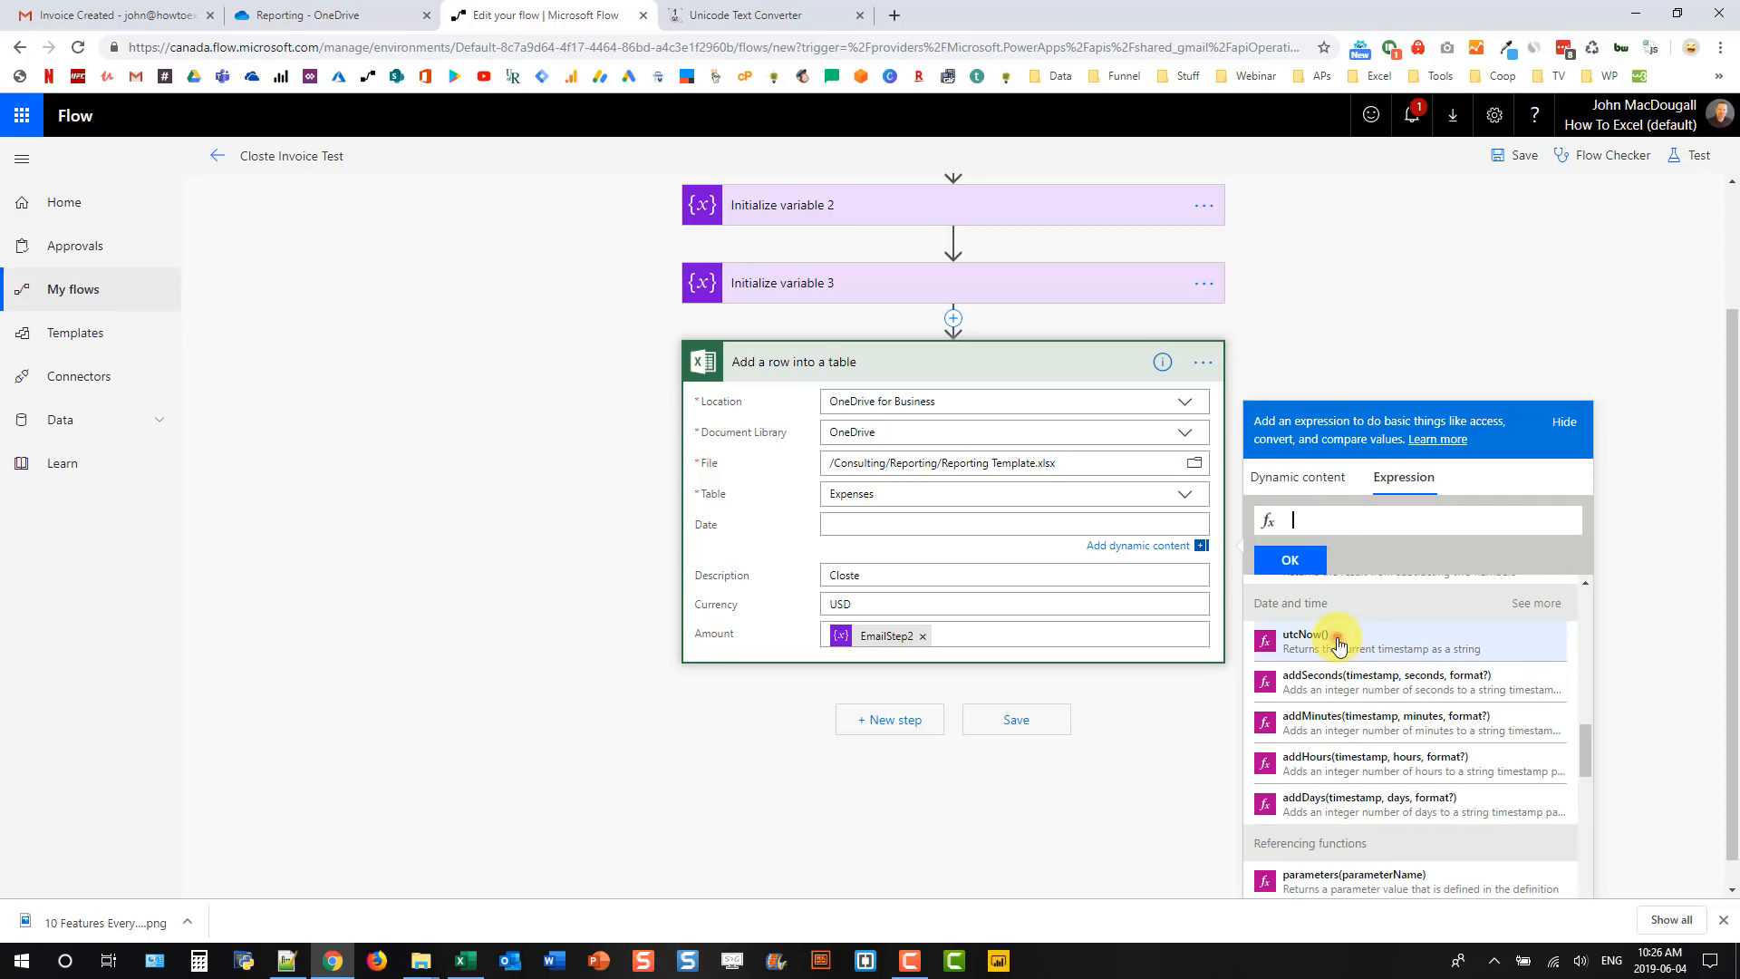
click(1301, 640)
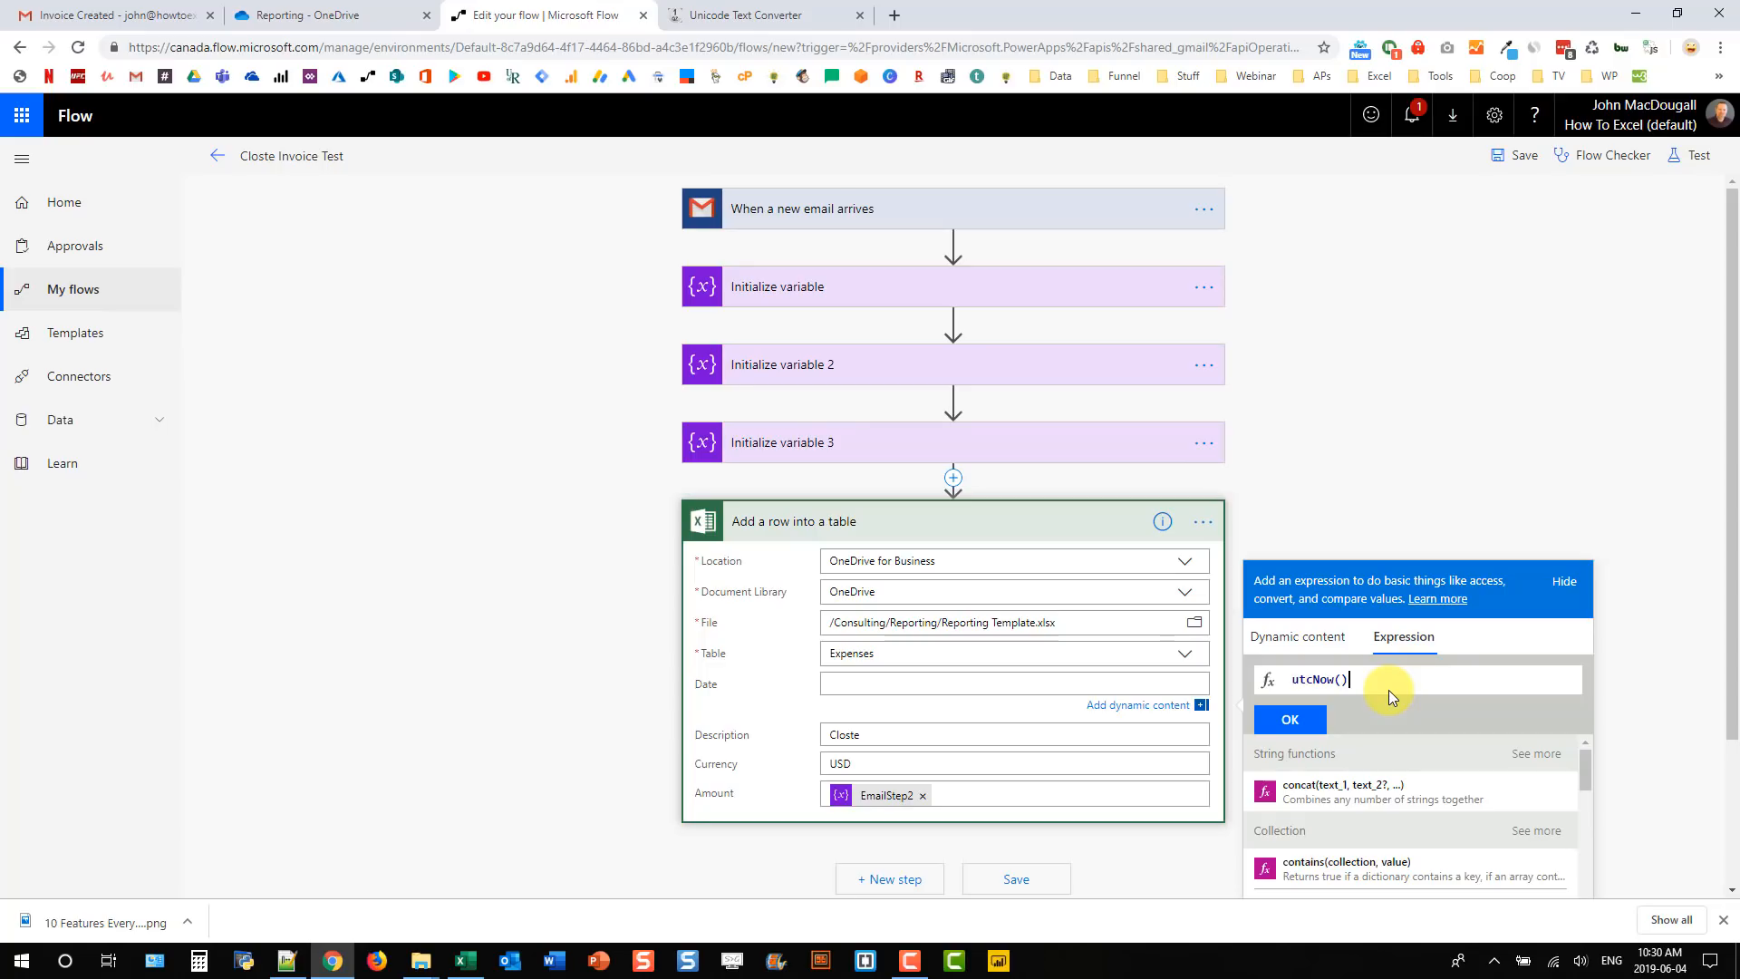
Step: Complete convertTimeZone(utcNow(),...) to Eastern Standard Time as yyyy-MM-dd and insert it into Date
scroll(down, 3)
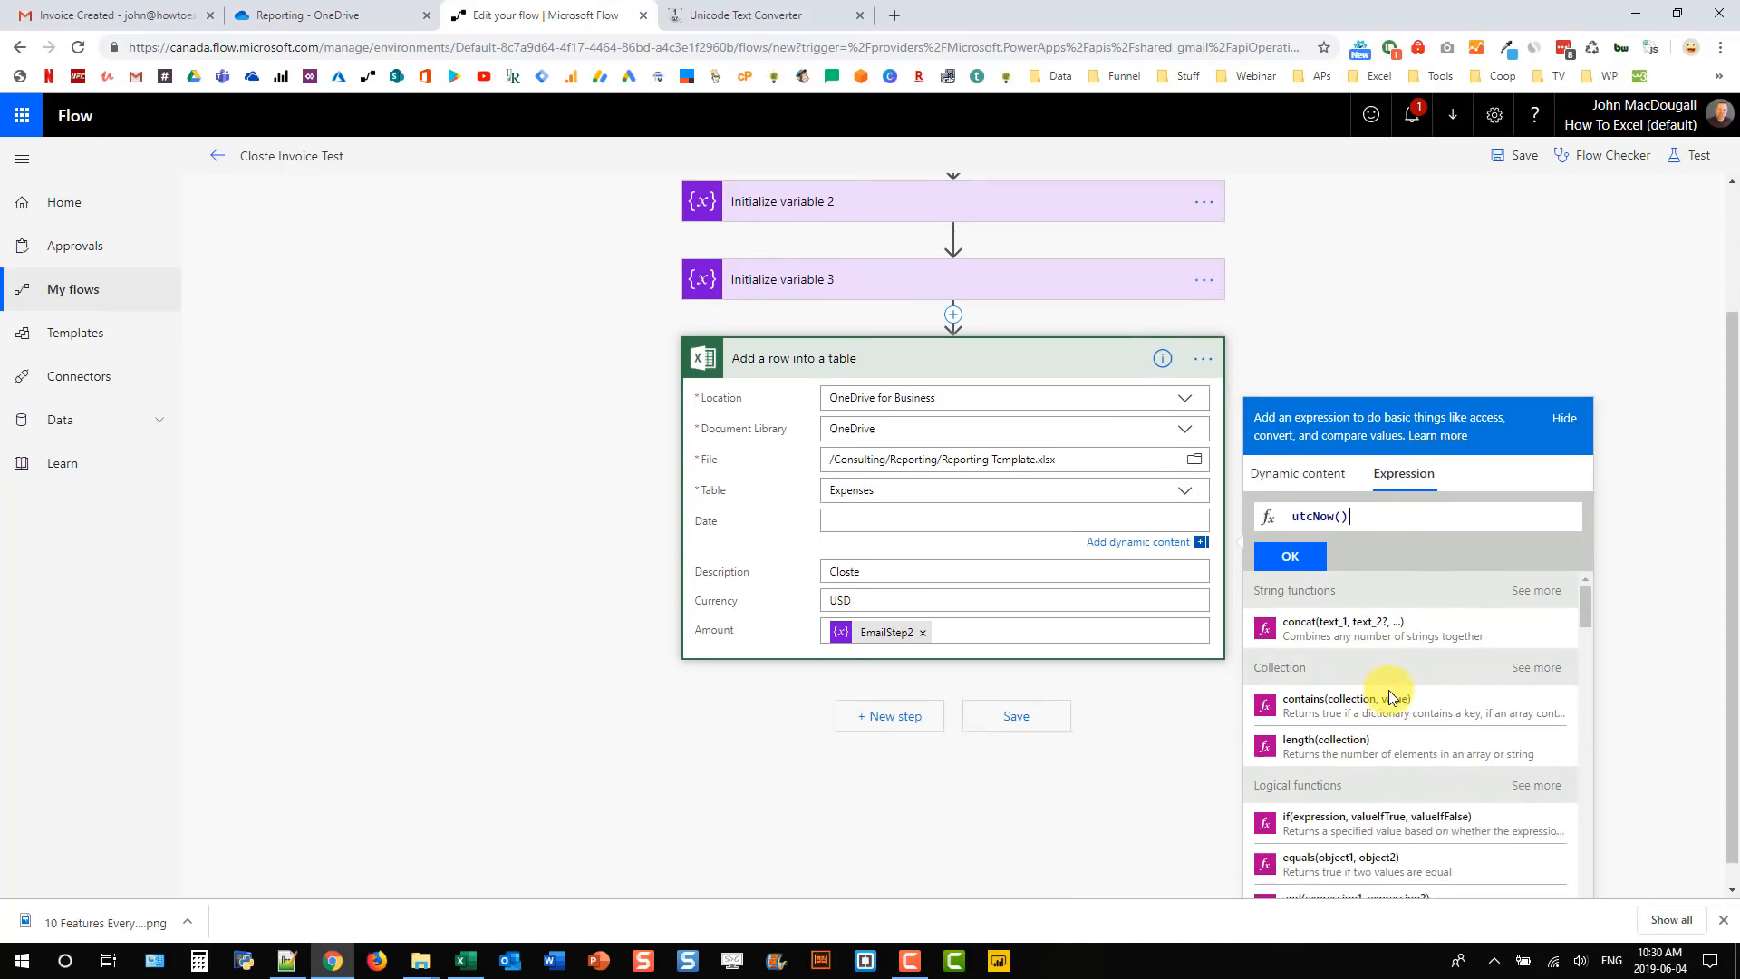
scroll(down, 3)
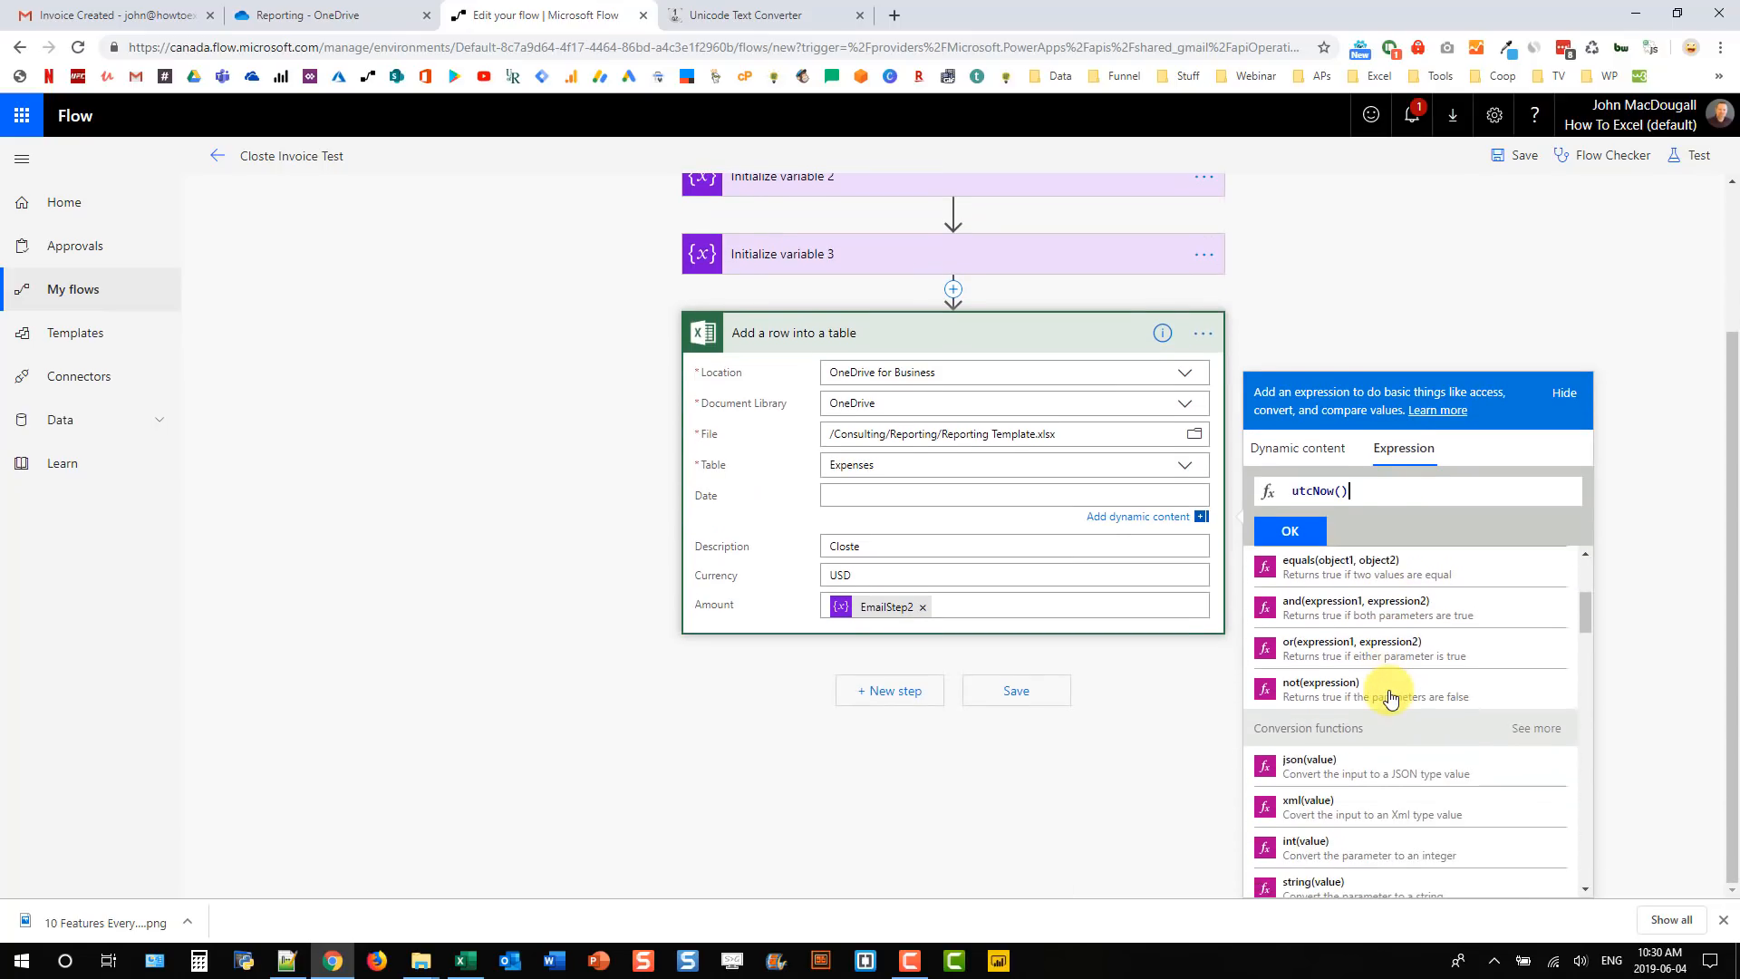
scroll(down, 3)
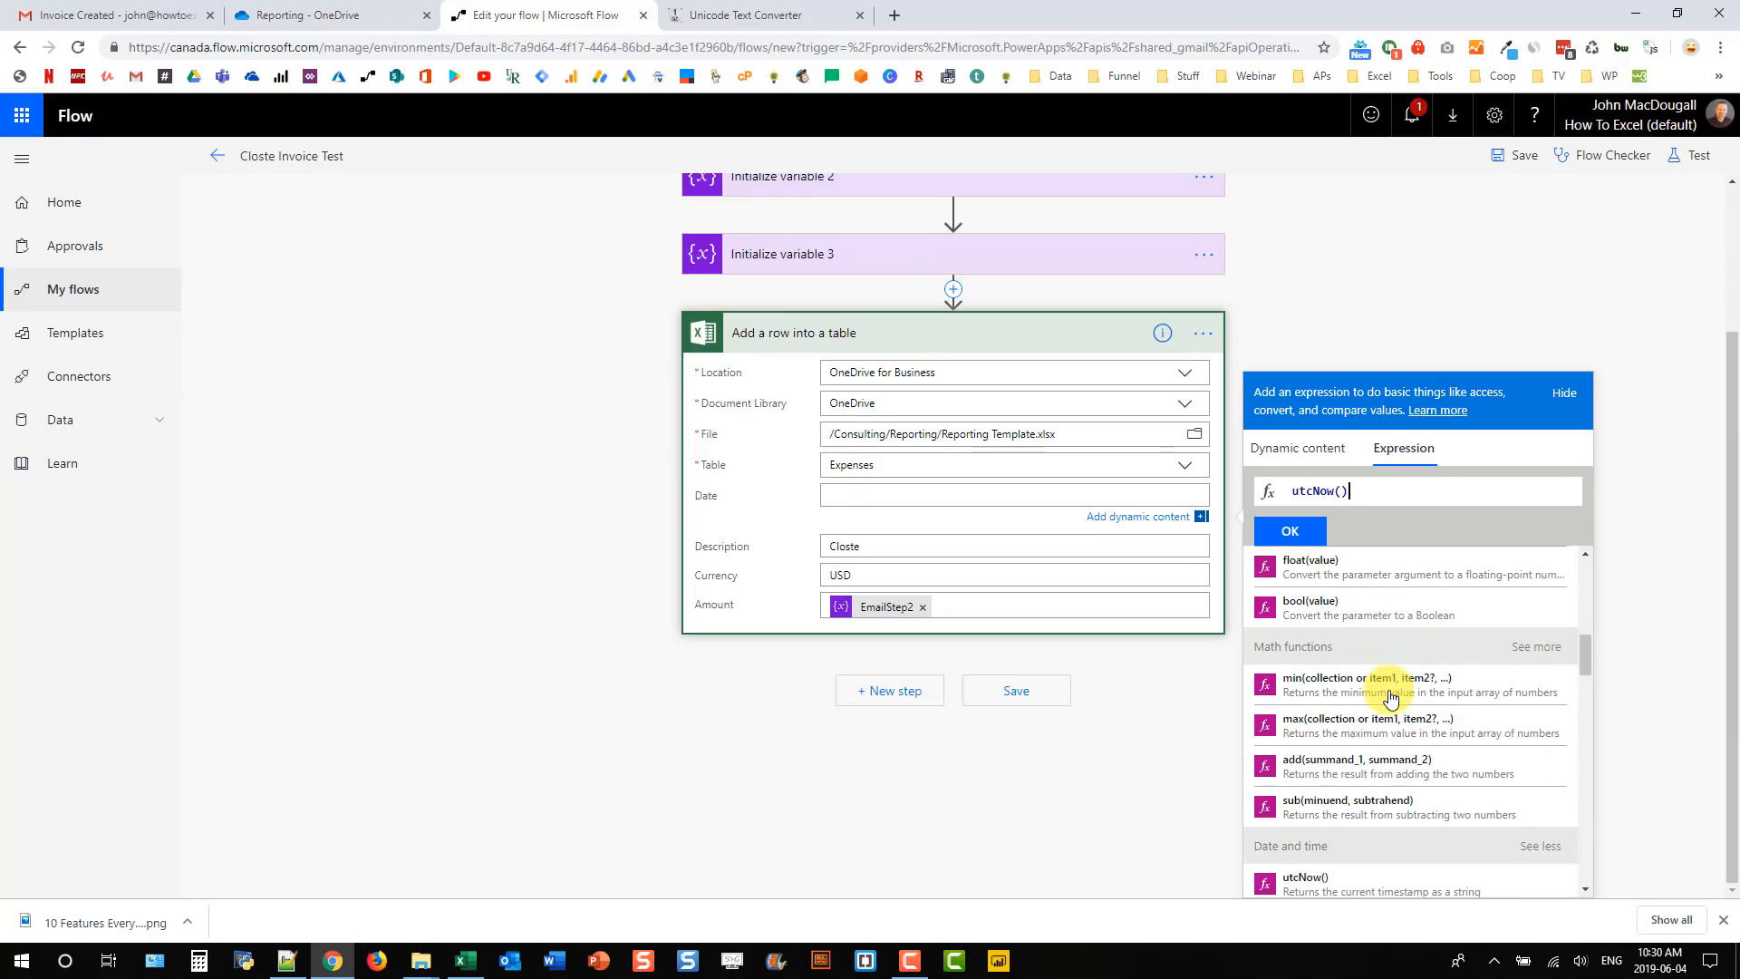
scroll(down, 3)
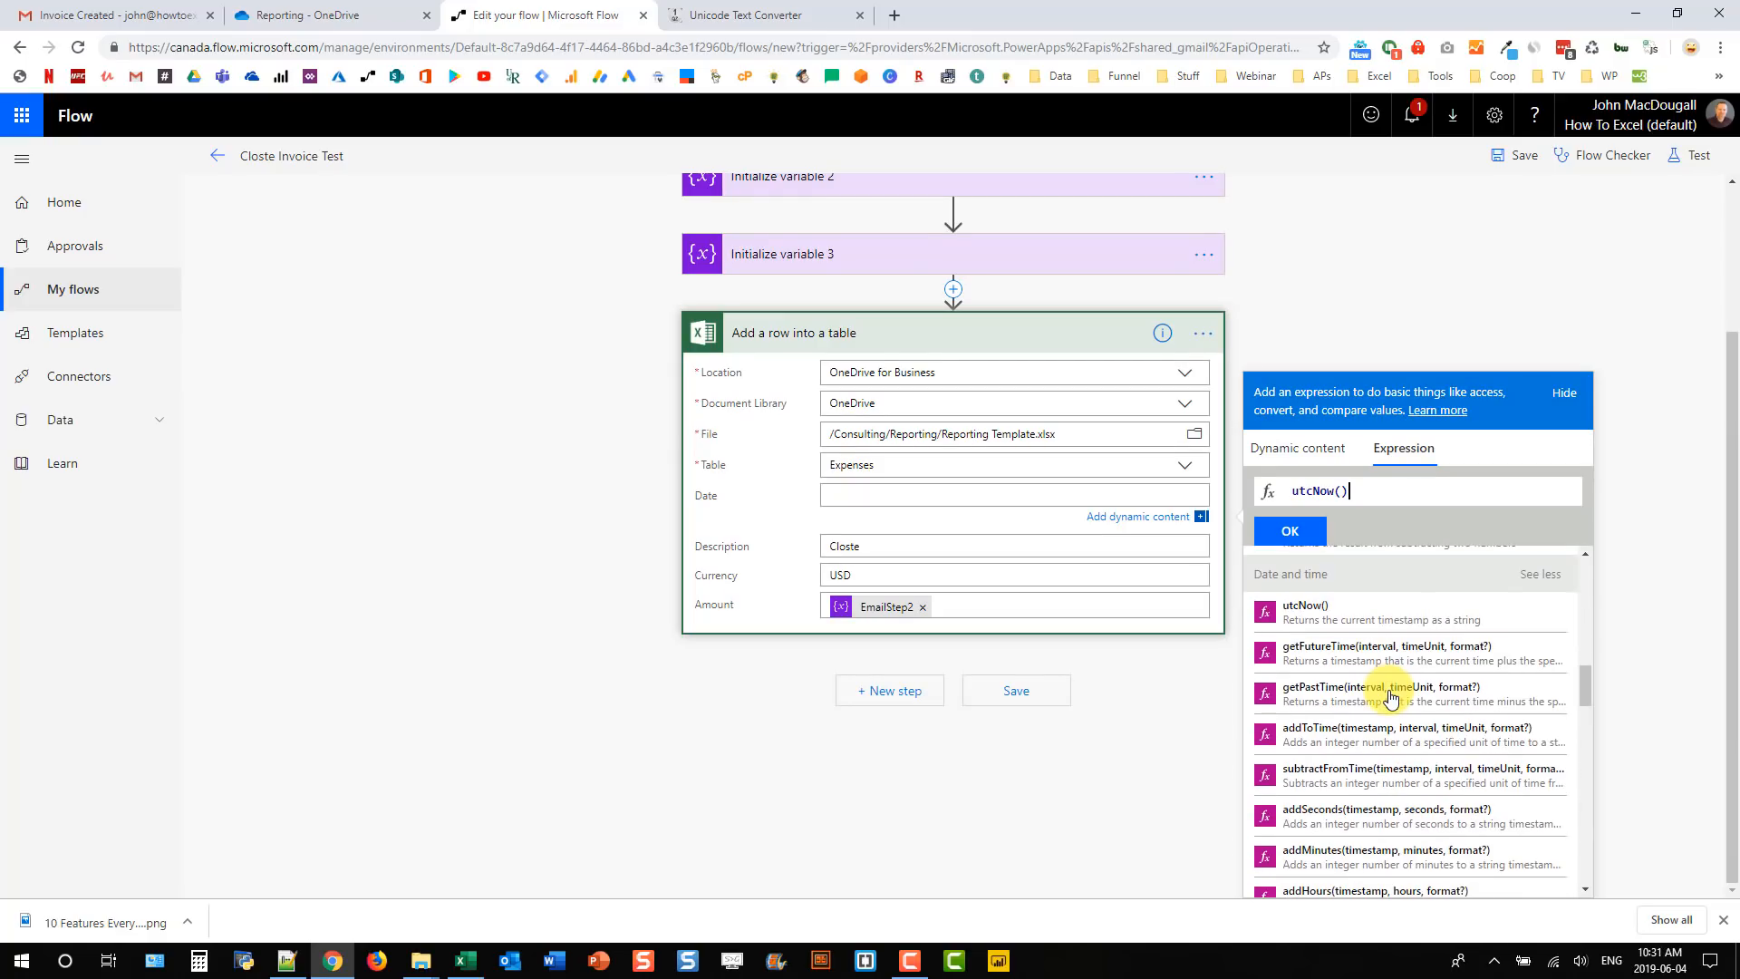
scroll(down, 3)
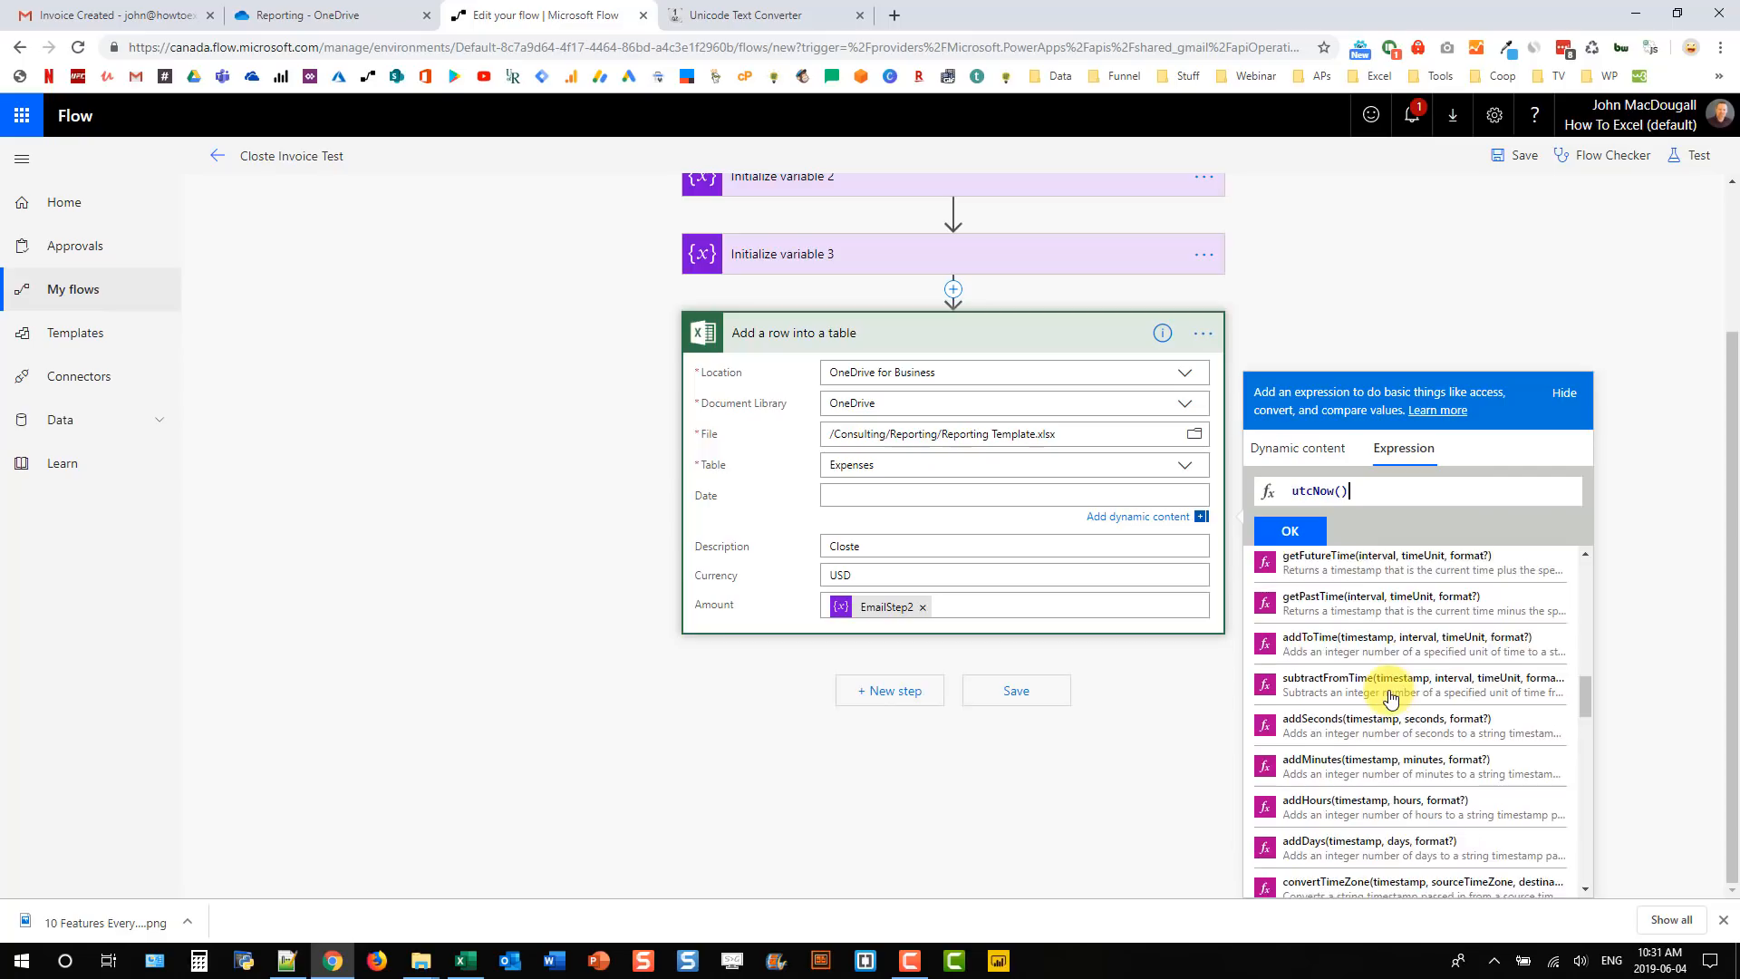
scroll(down, 3)
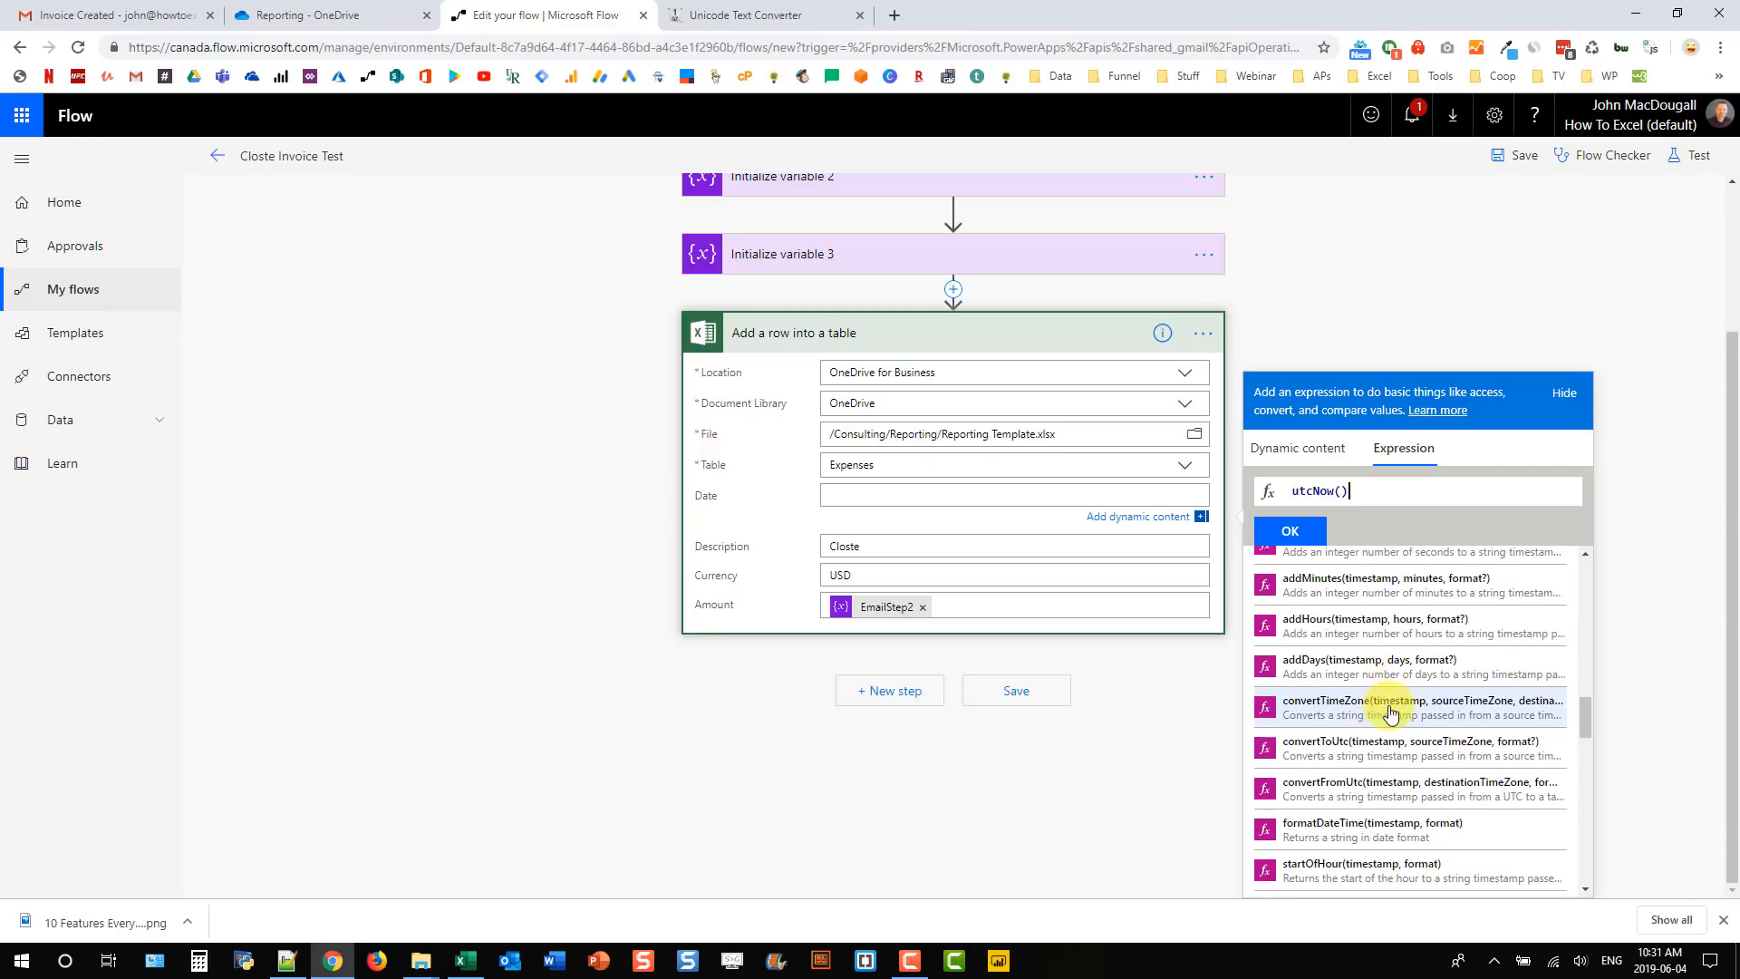
mouse_move(1344, 709)
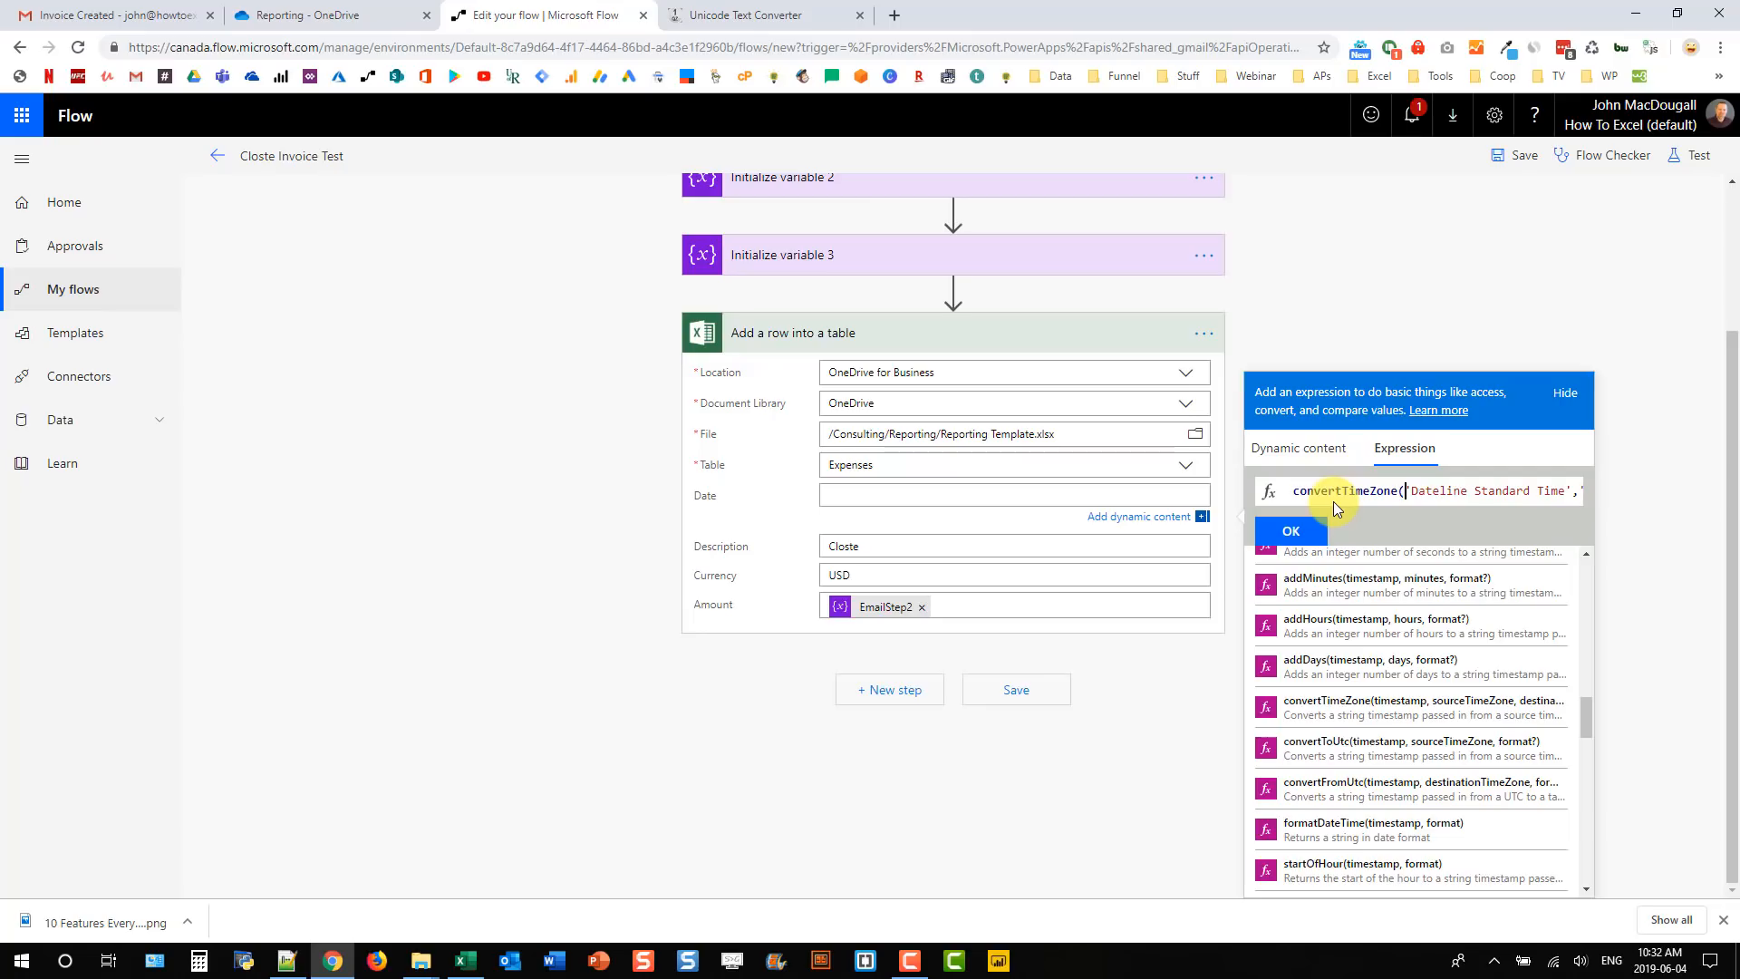
text(utcNow(),)
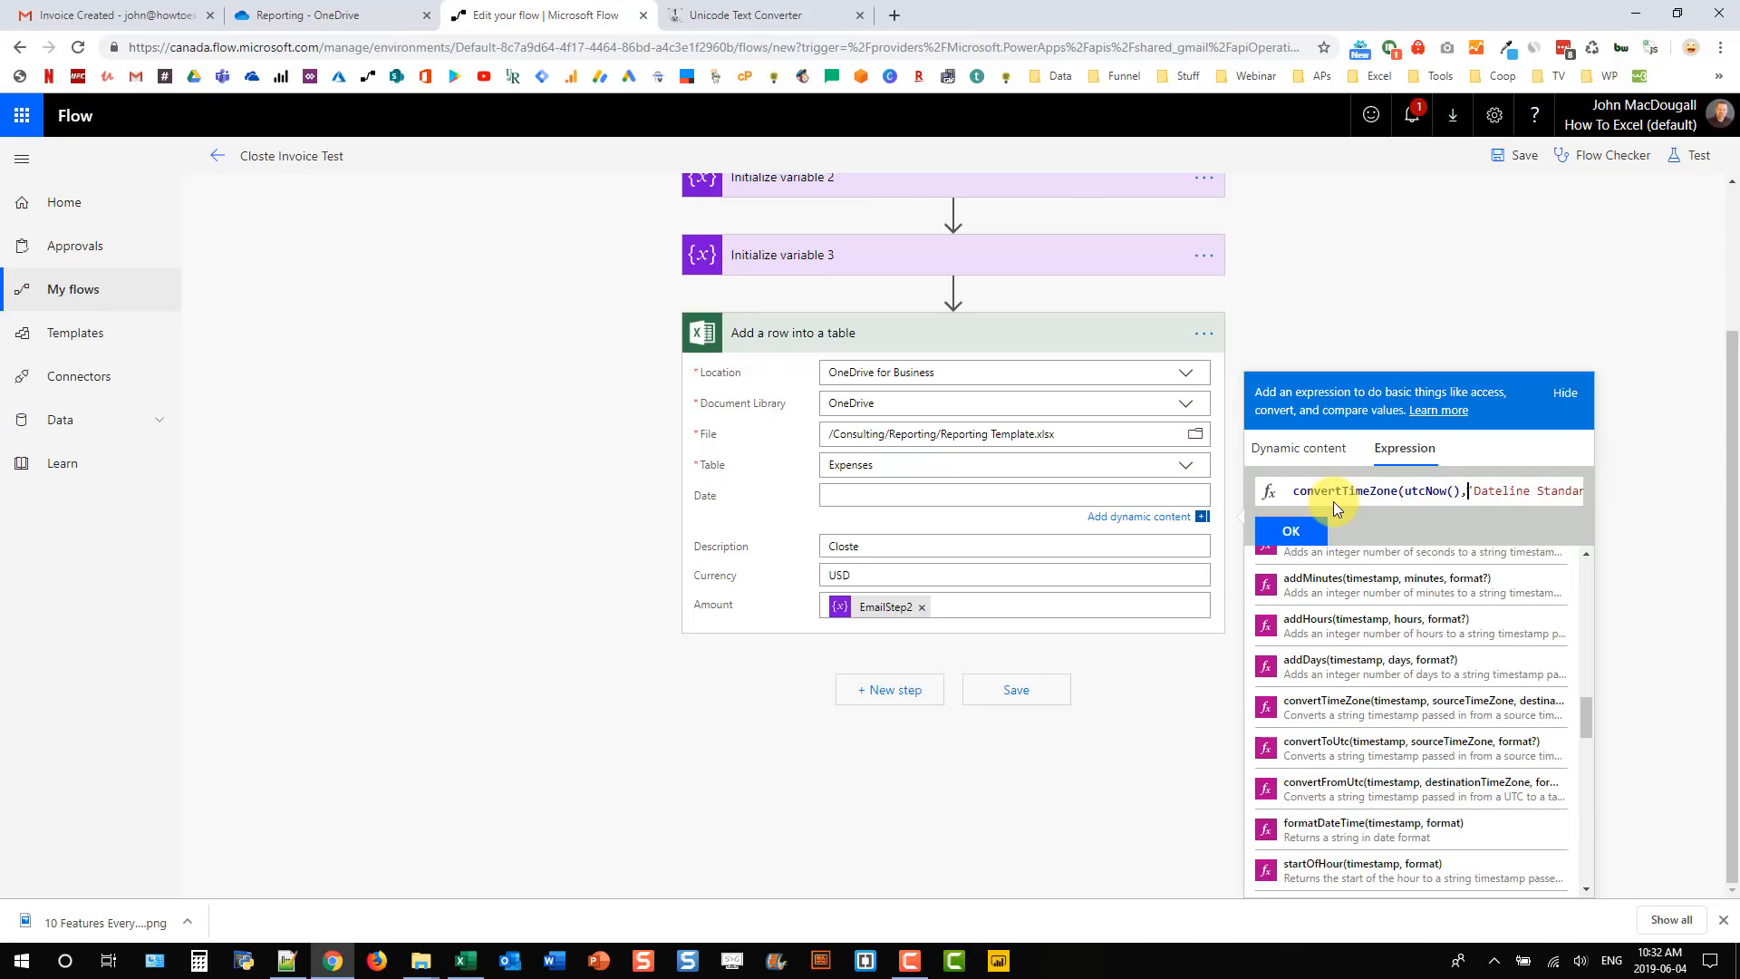
mouse_move(1403, 491)
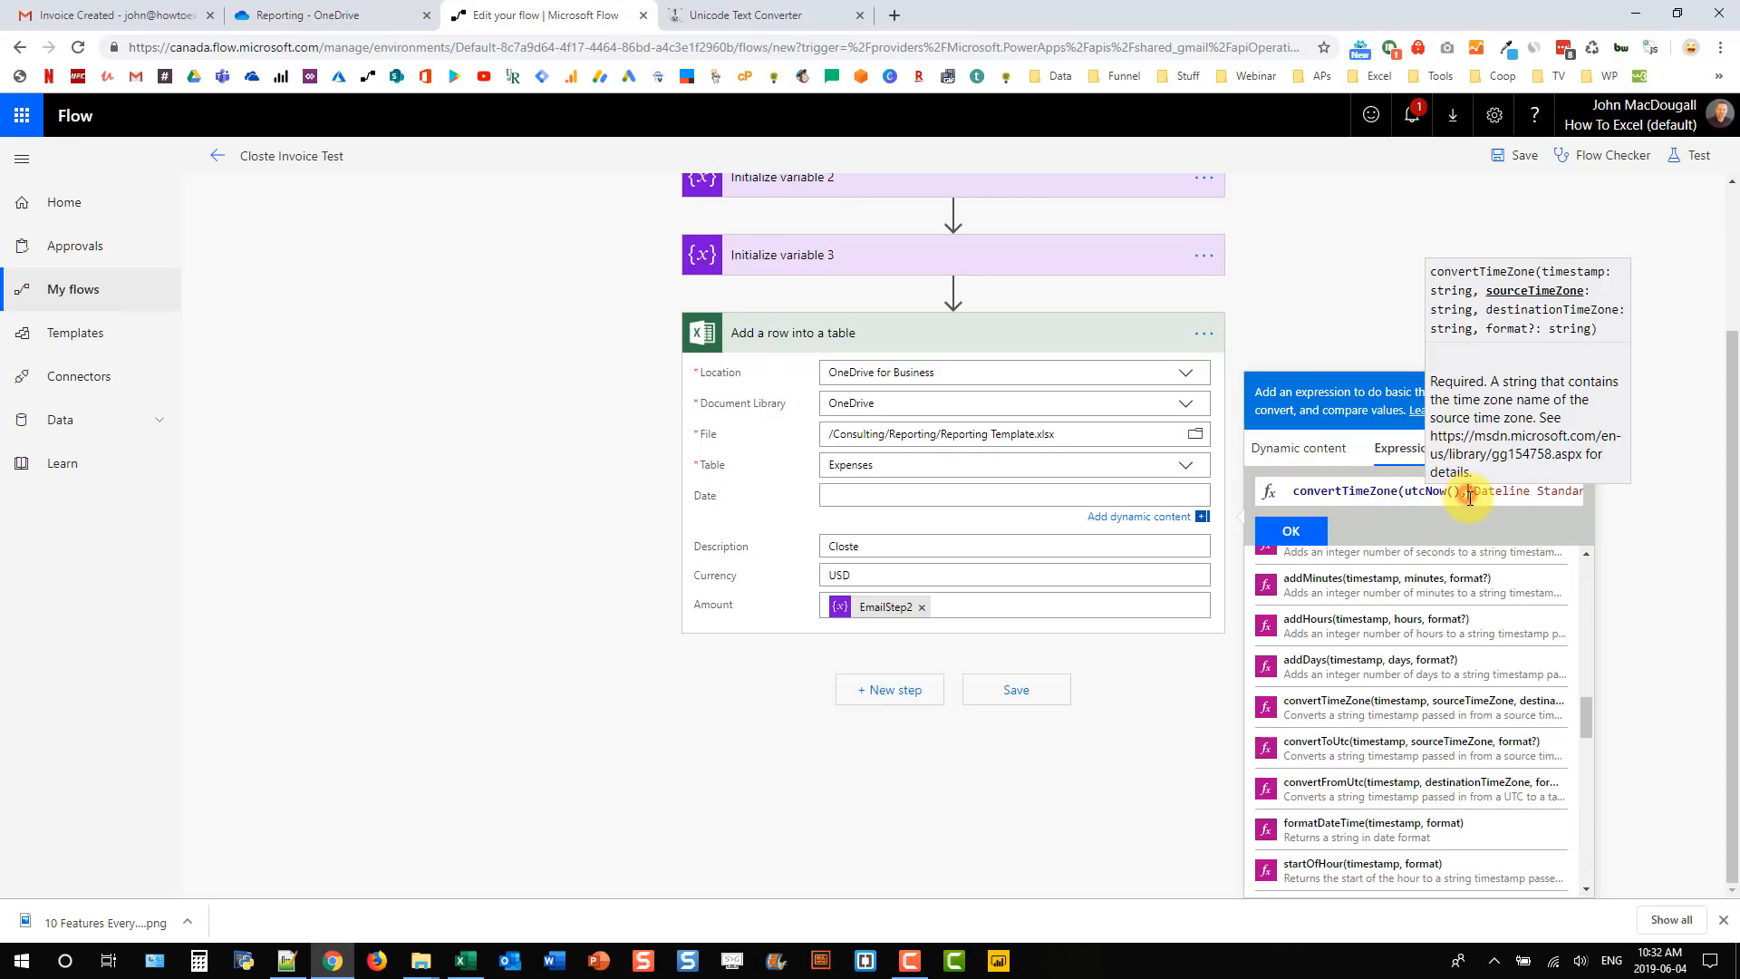
mouse_move(1399, 528)
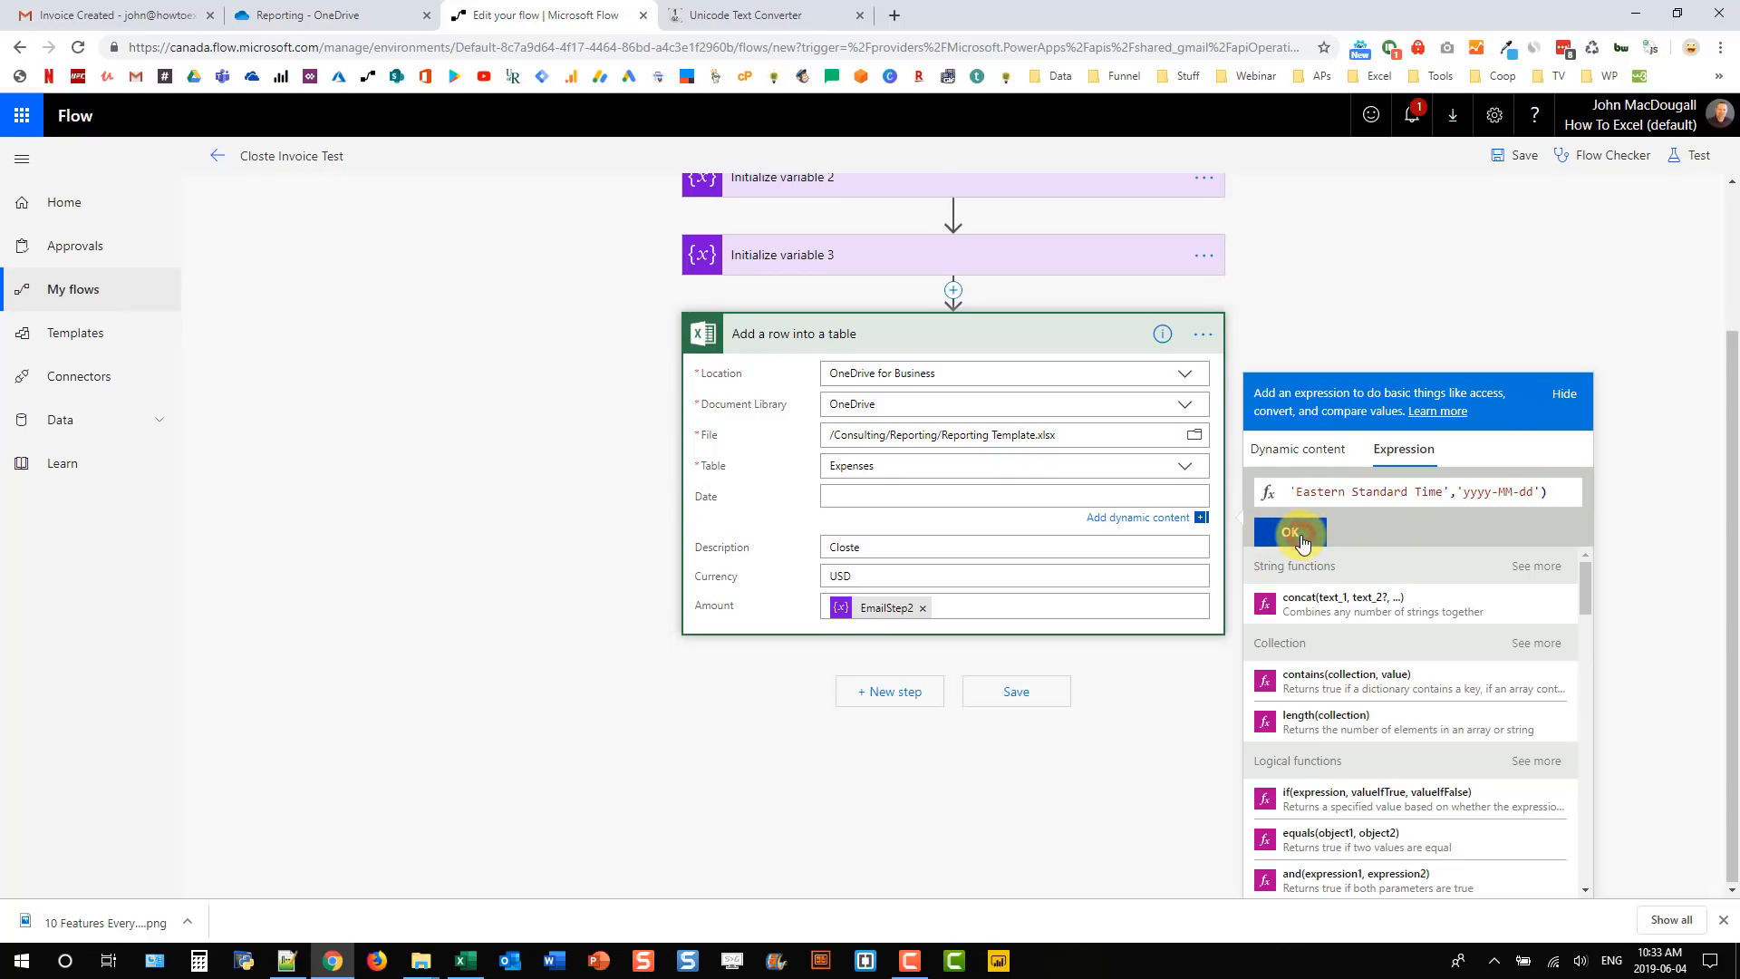
click(1289, 533)
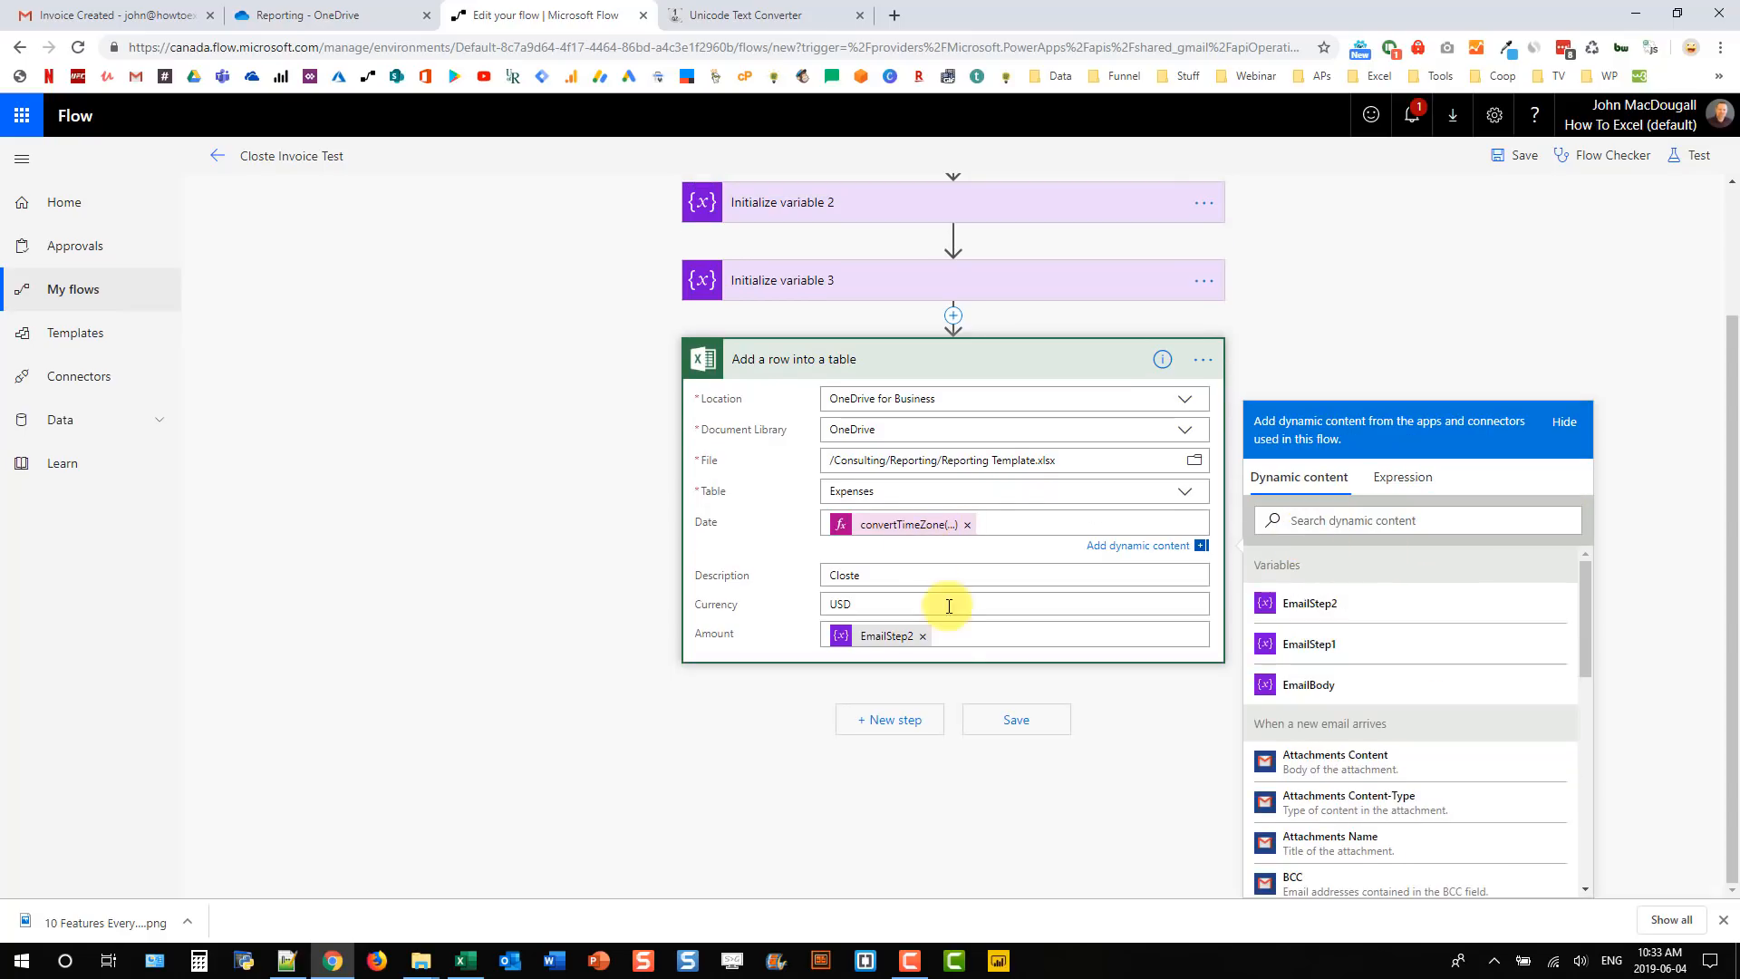
Step: Save the Closte Invoice Test flow and launch a test run using Gmail data
click(1013, 720)
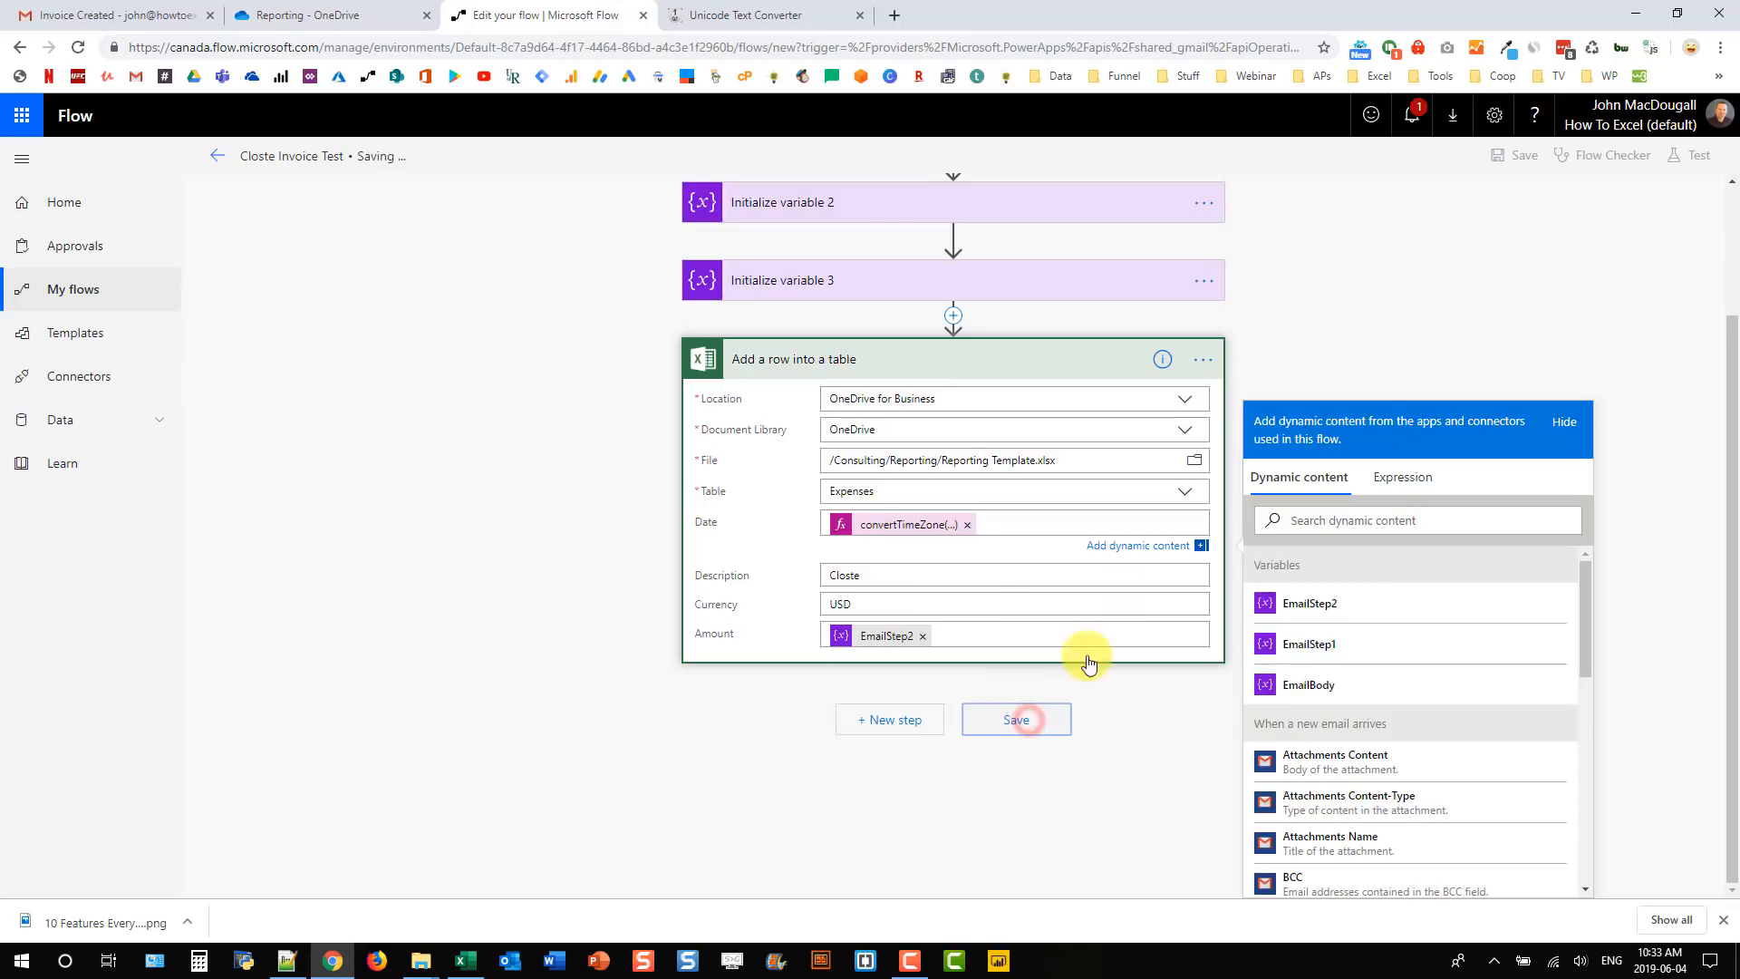
click(1015, 720)
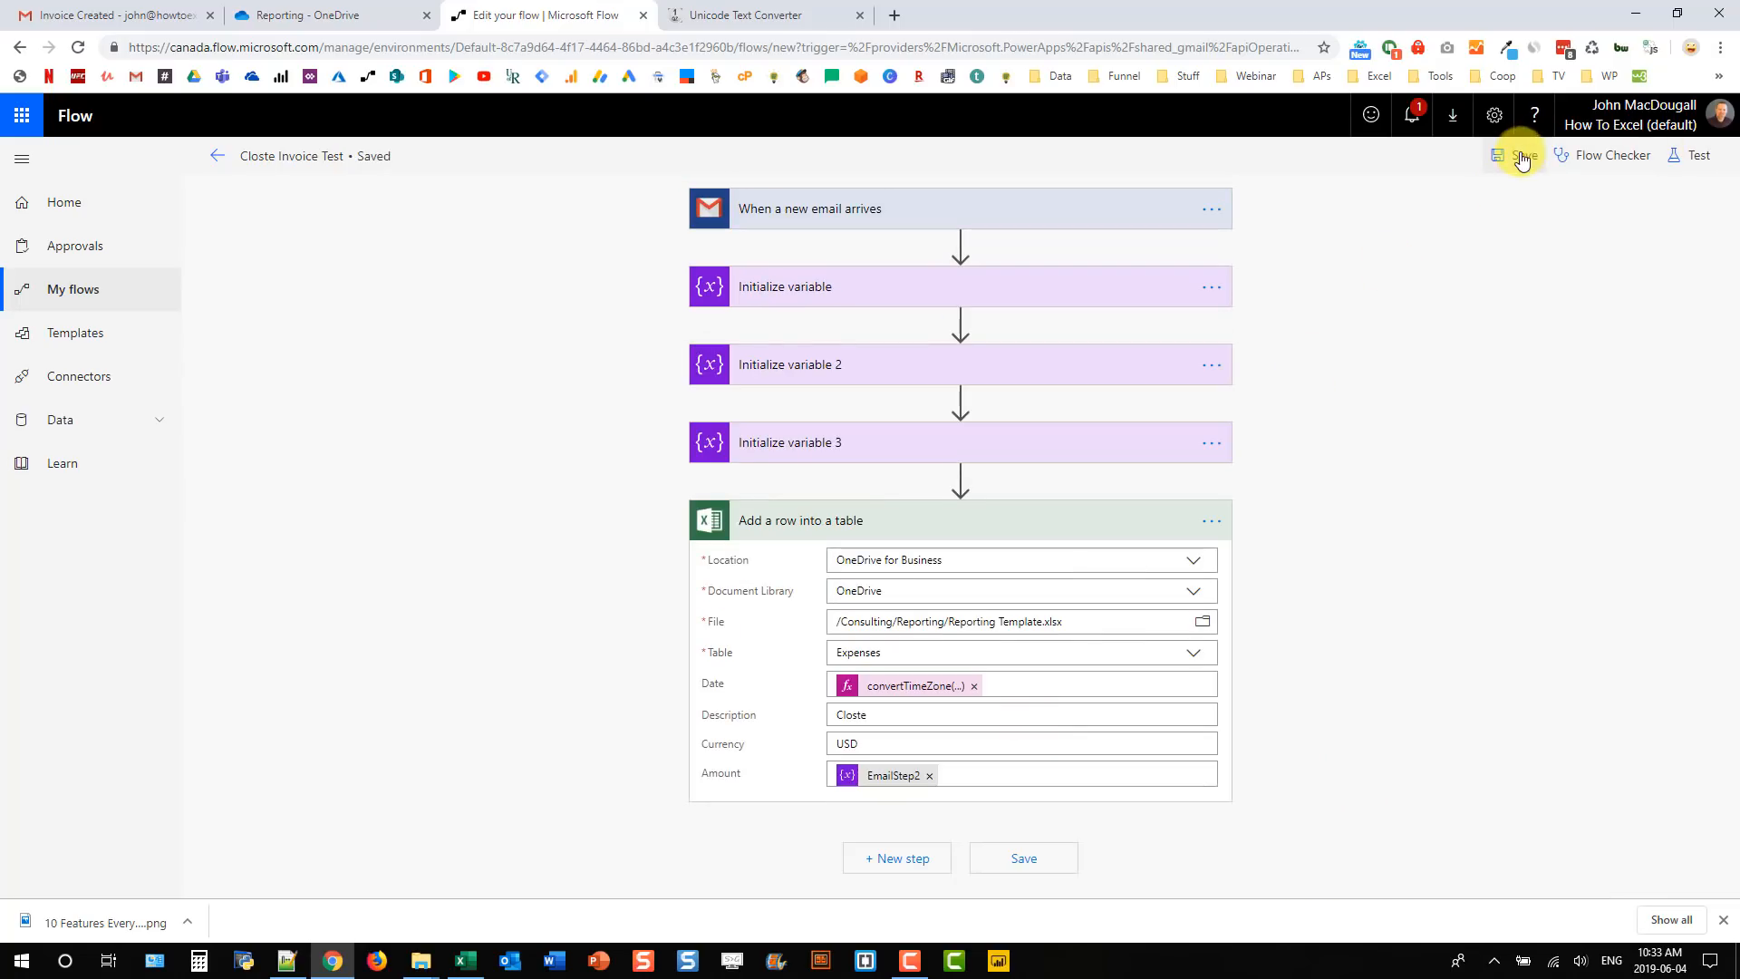
click(1697, 156)
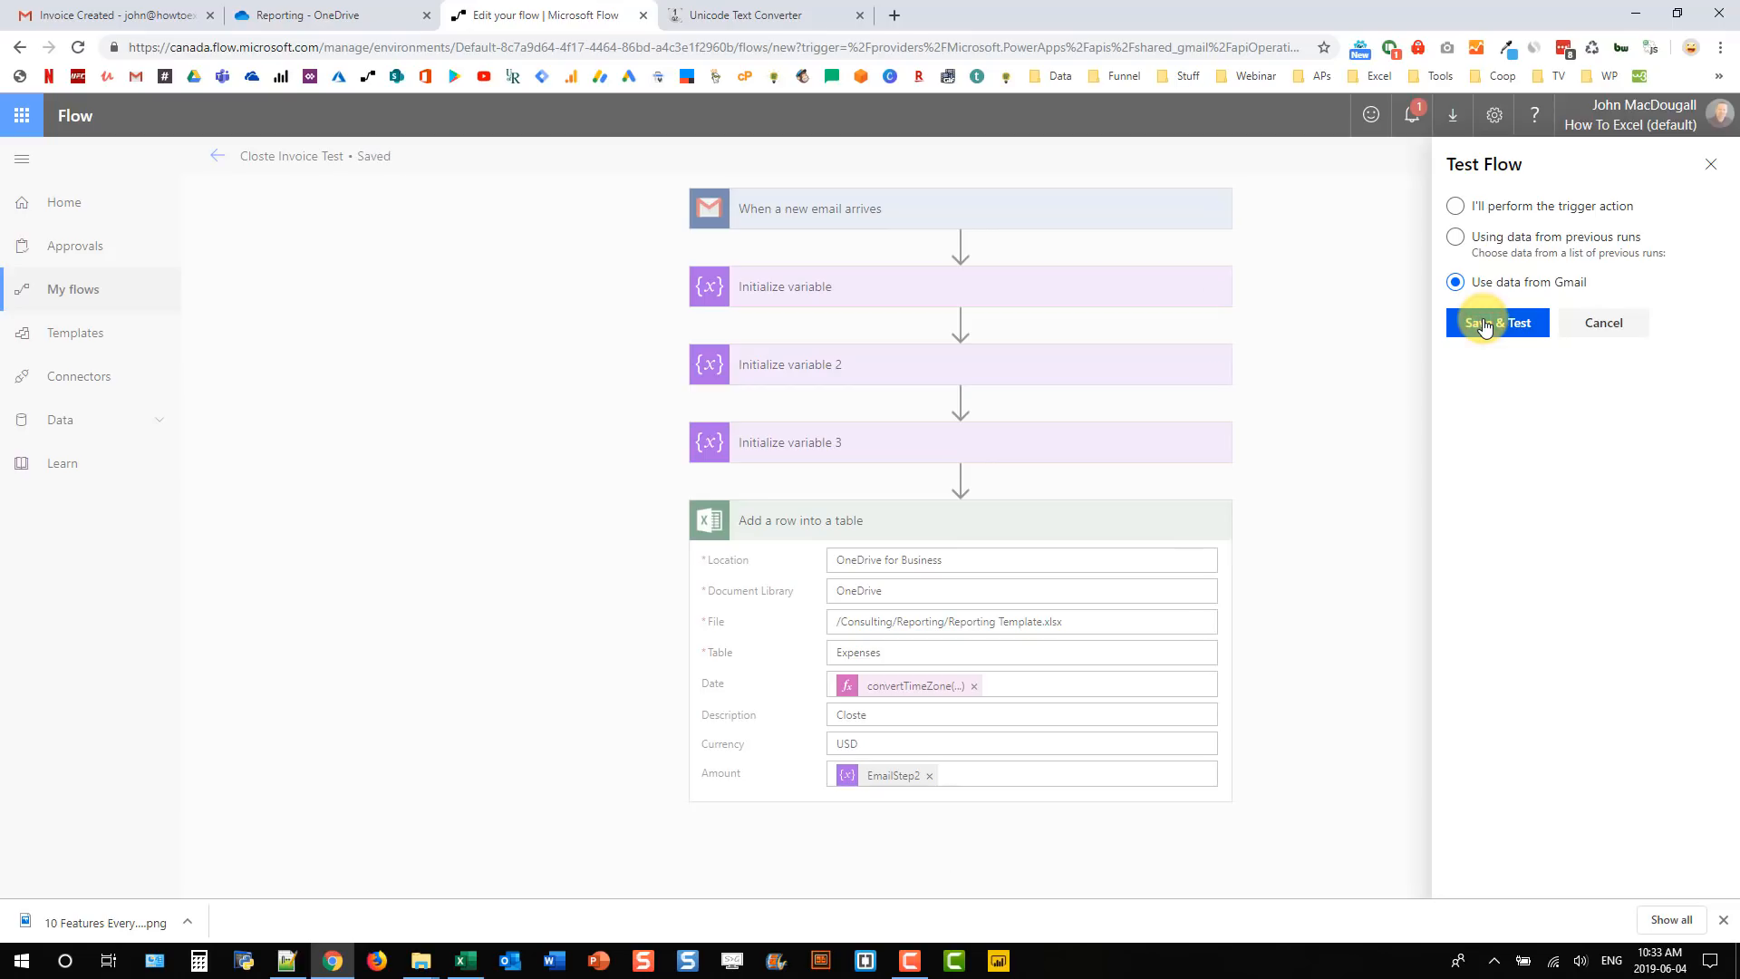
click(1496, 322)
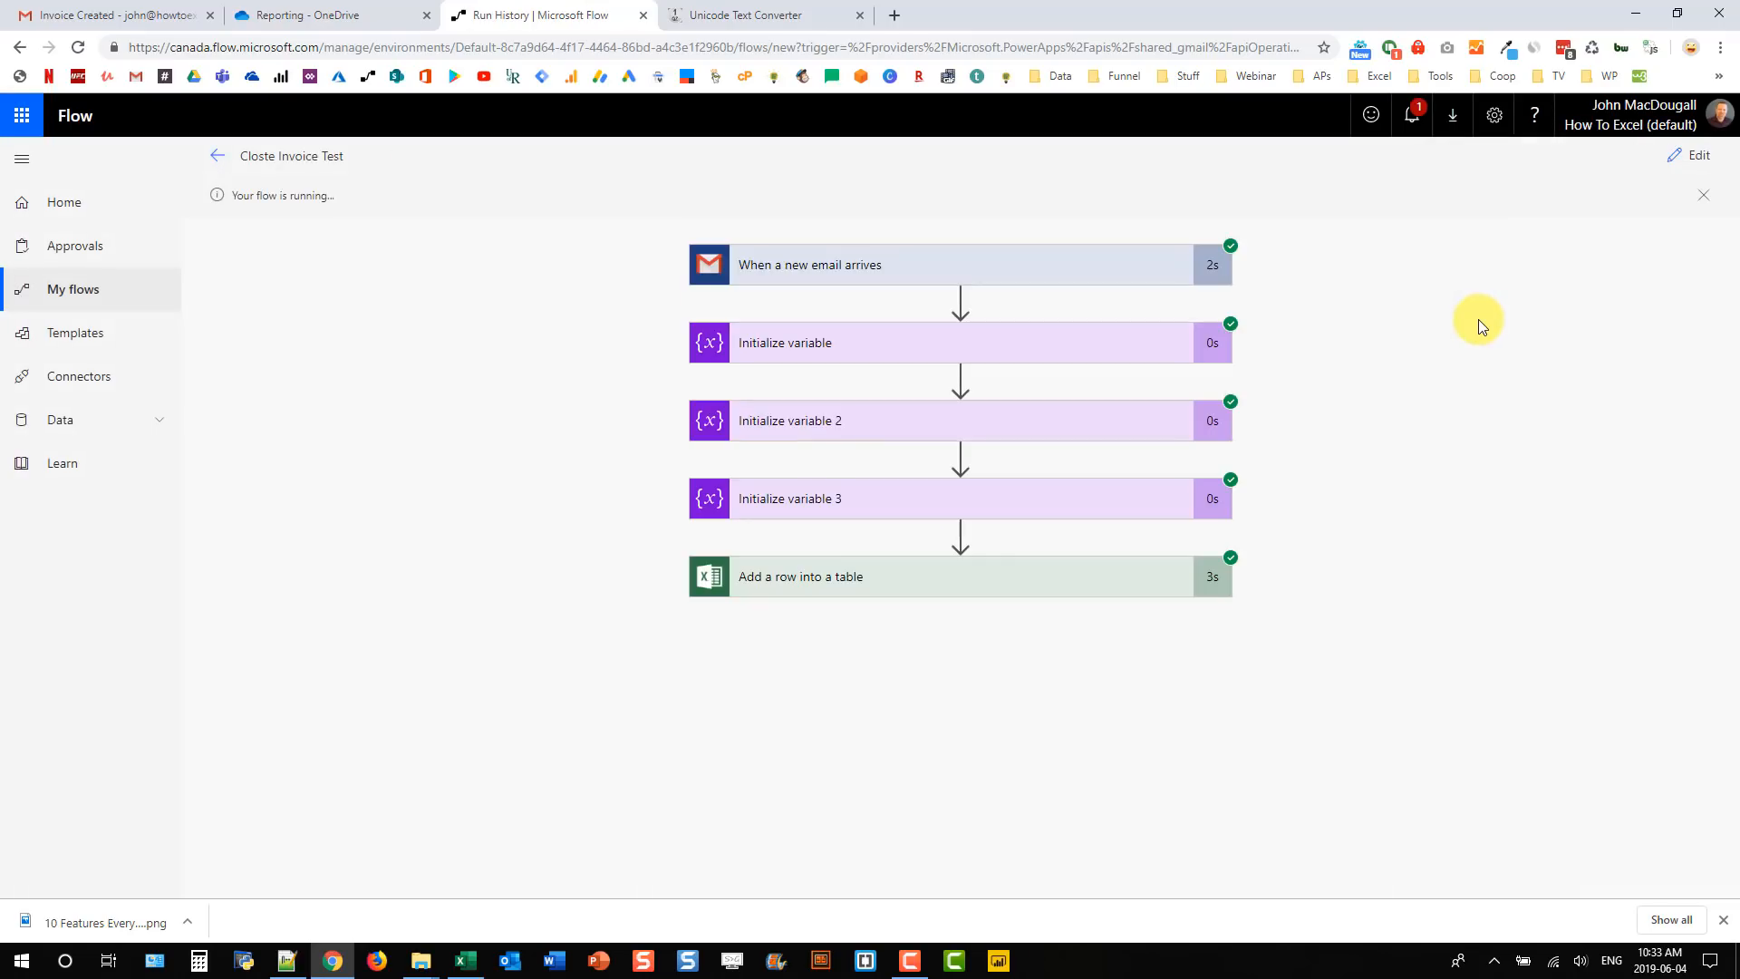
mouse_move(874, 577)
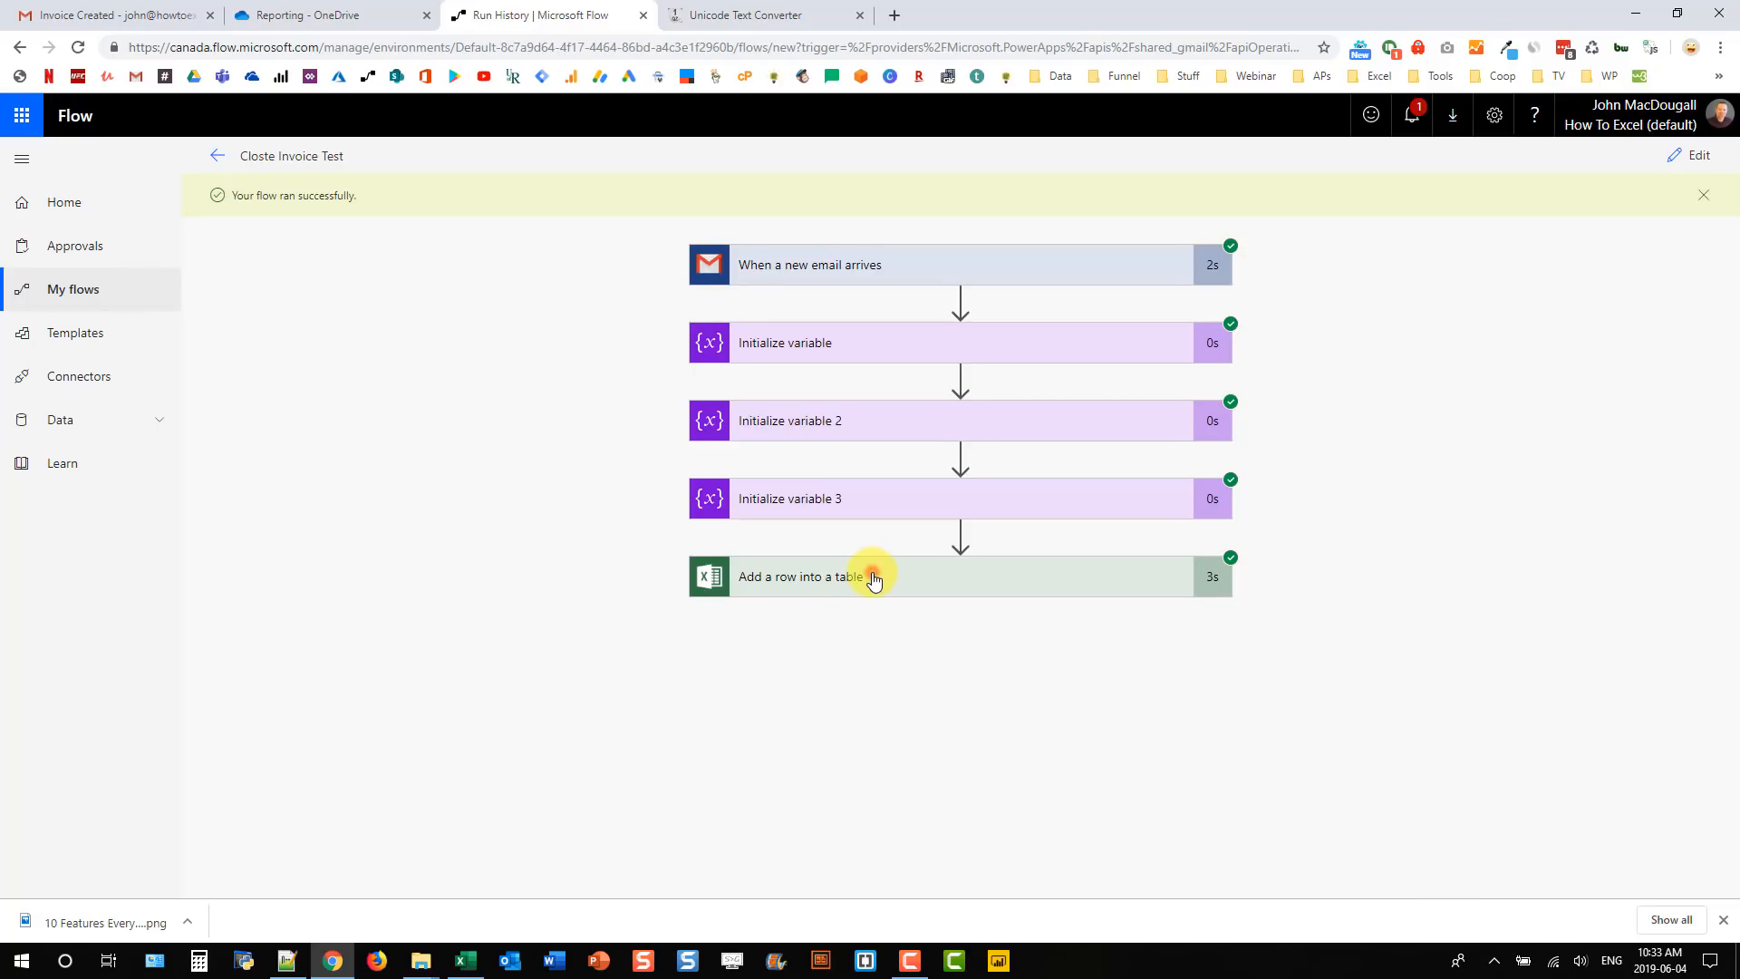
Step: Expand the add-row run step showing Date 2019-06-04, Closte, USD and 40.47 were sent
click(872, 576)
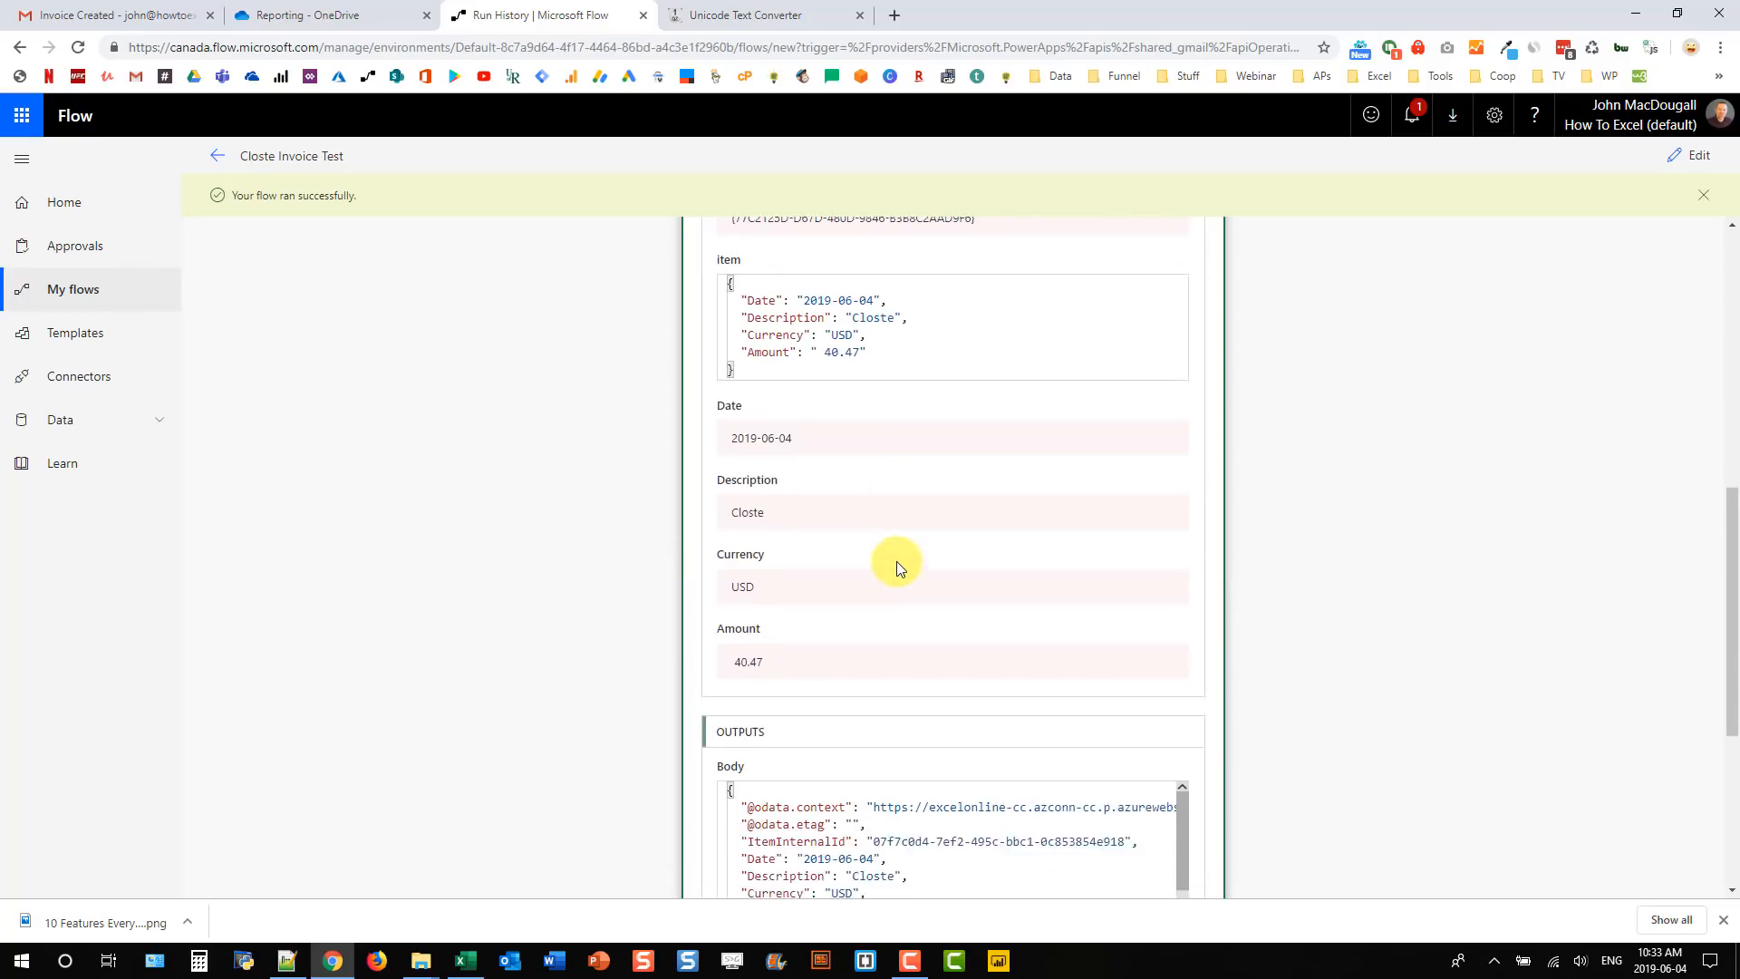
scroll(up, 3)
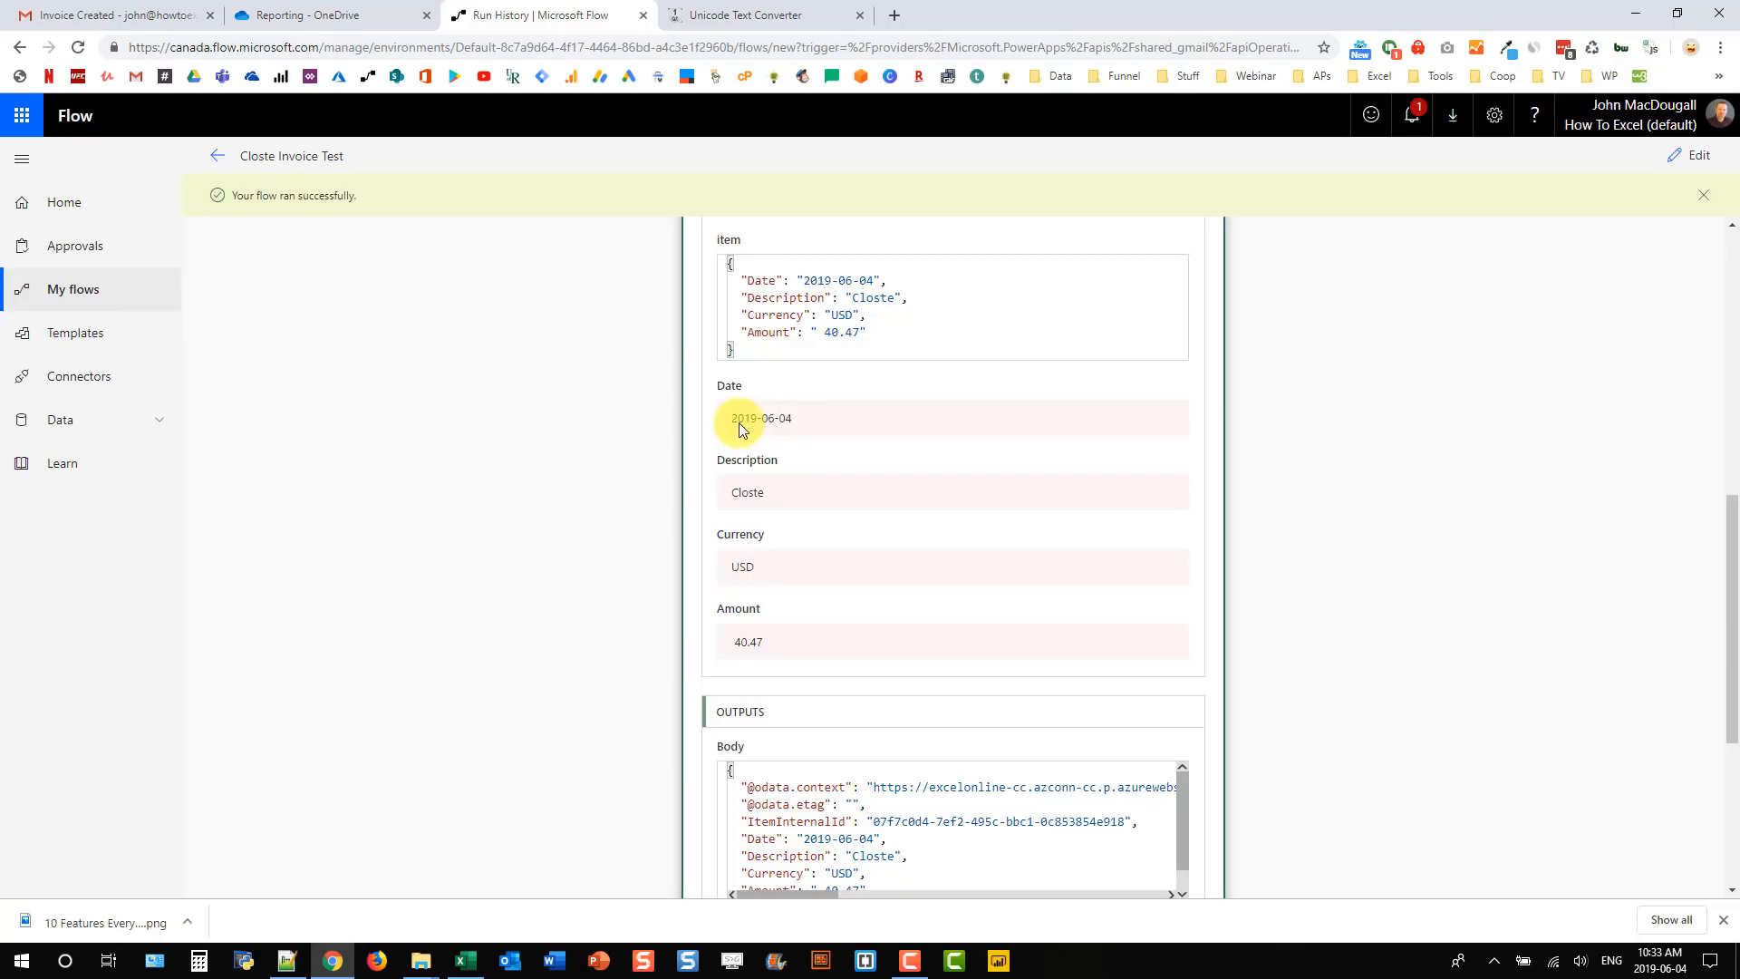
mouse_move(769, 428)
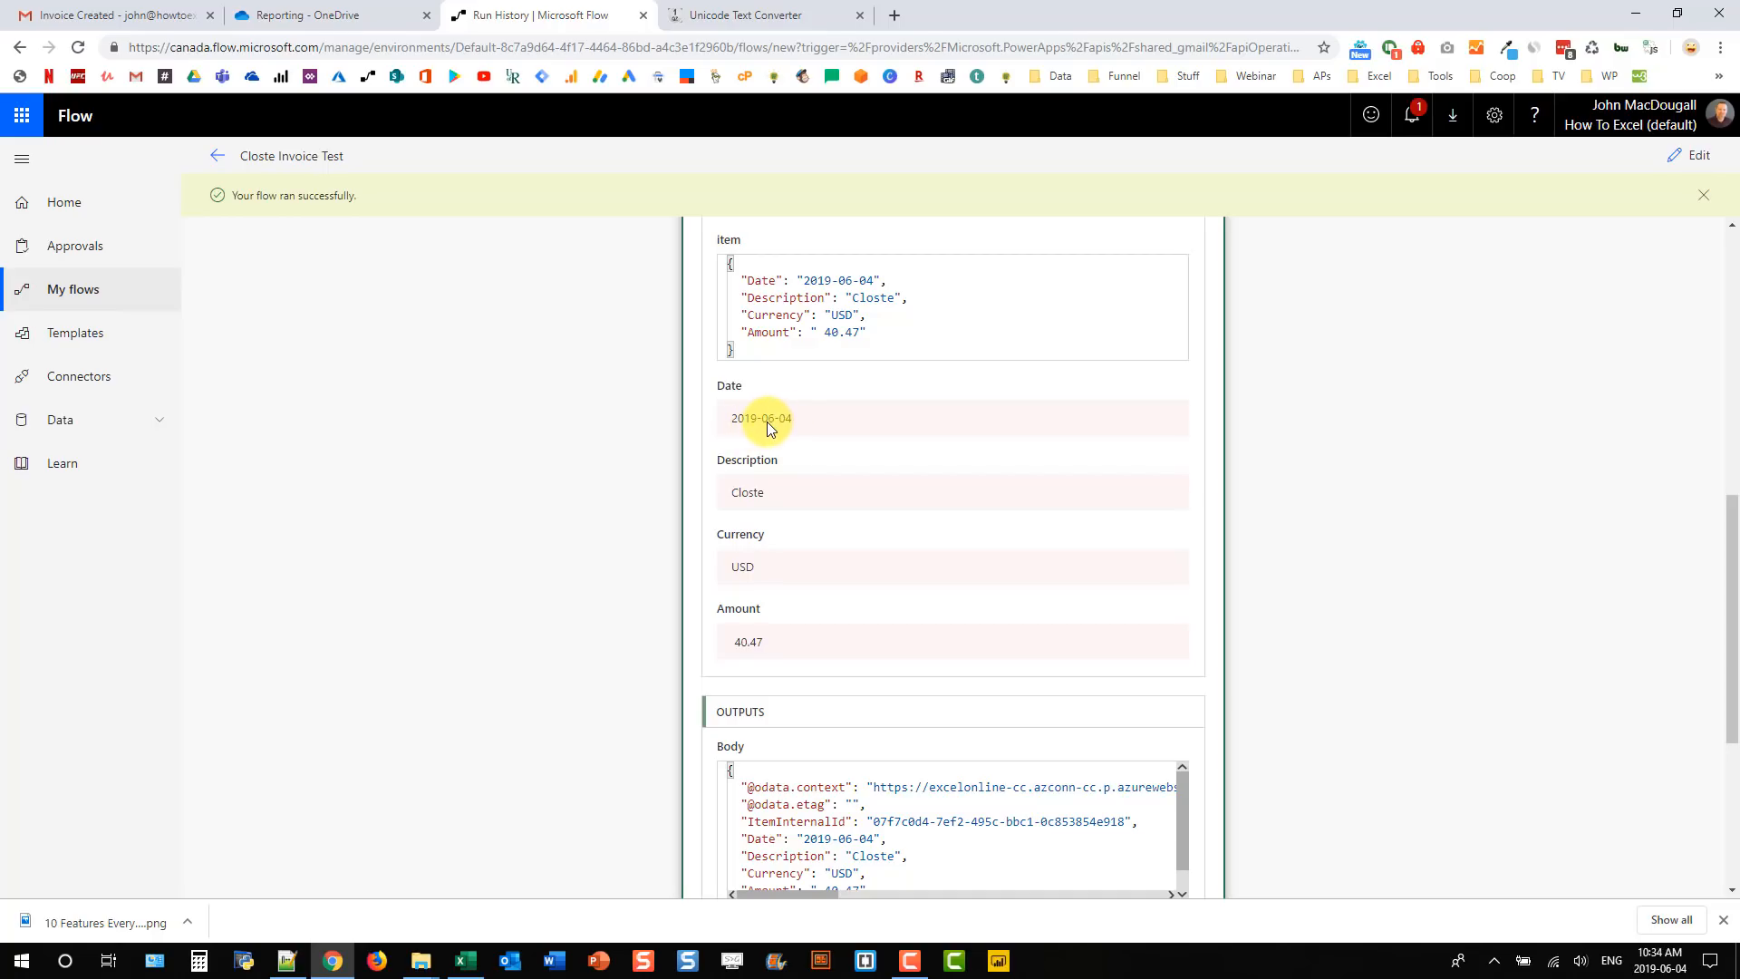
mouse_move(754, 493)
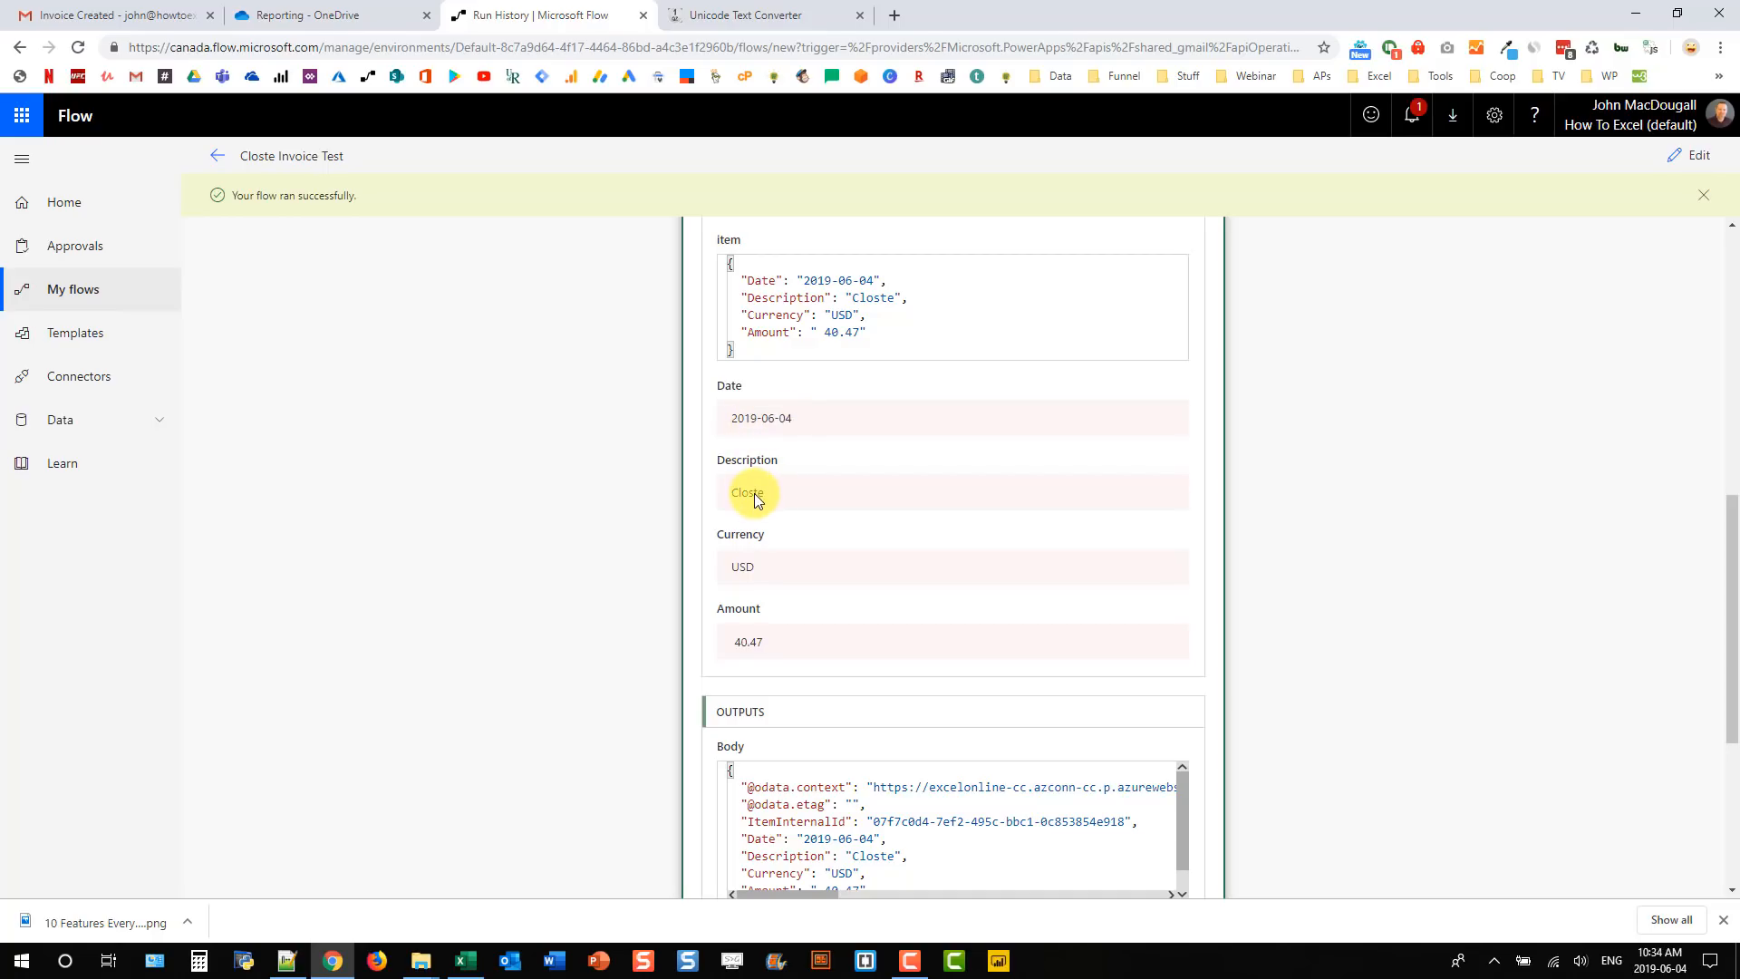
mouse_move(754, 640)
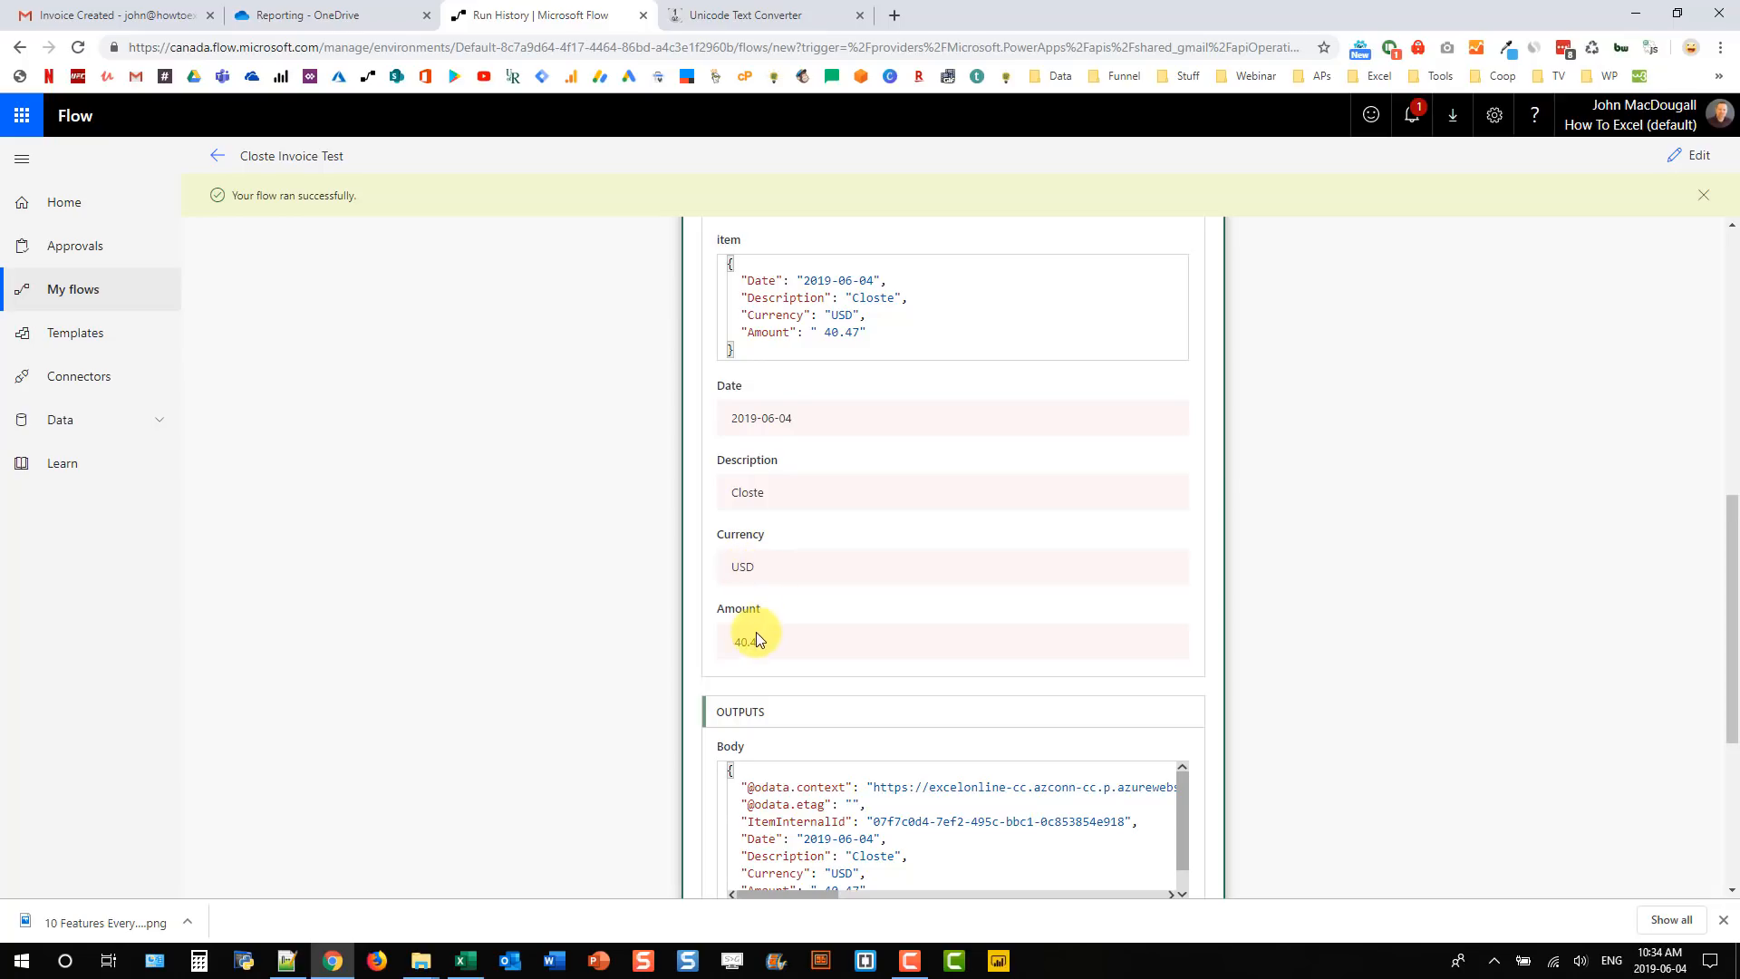
mouse_move(676, 765)
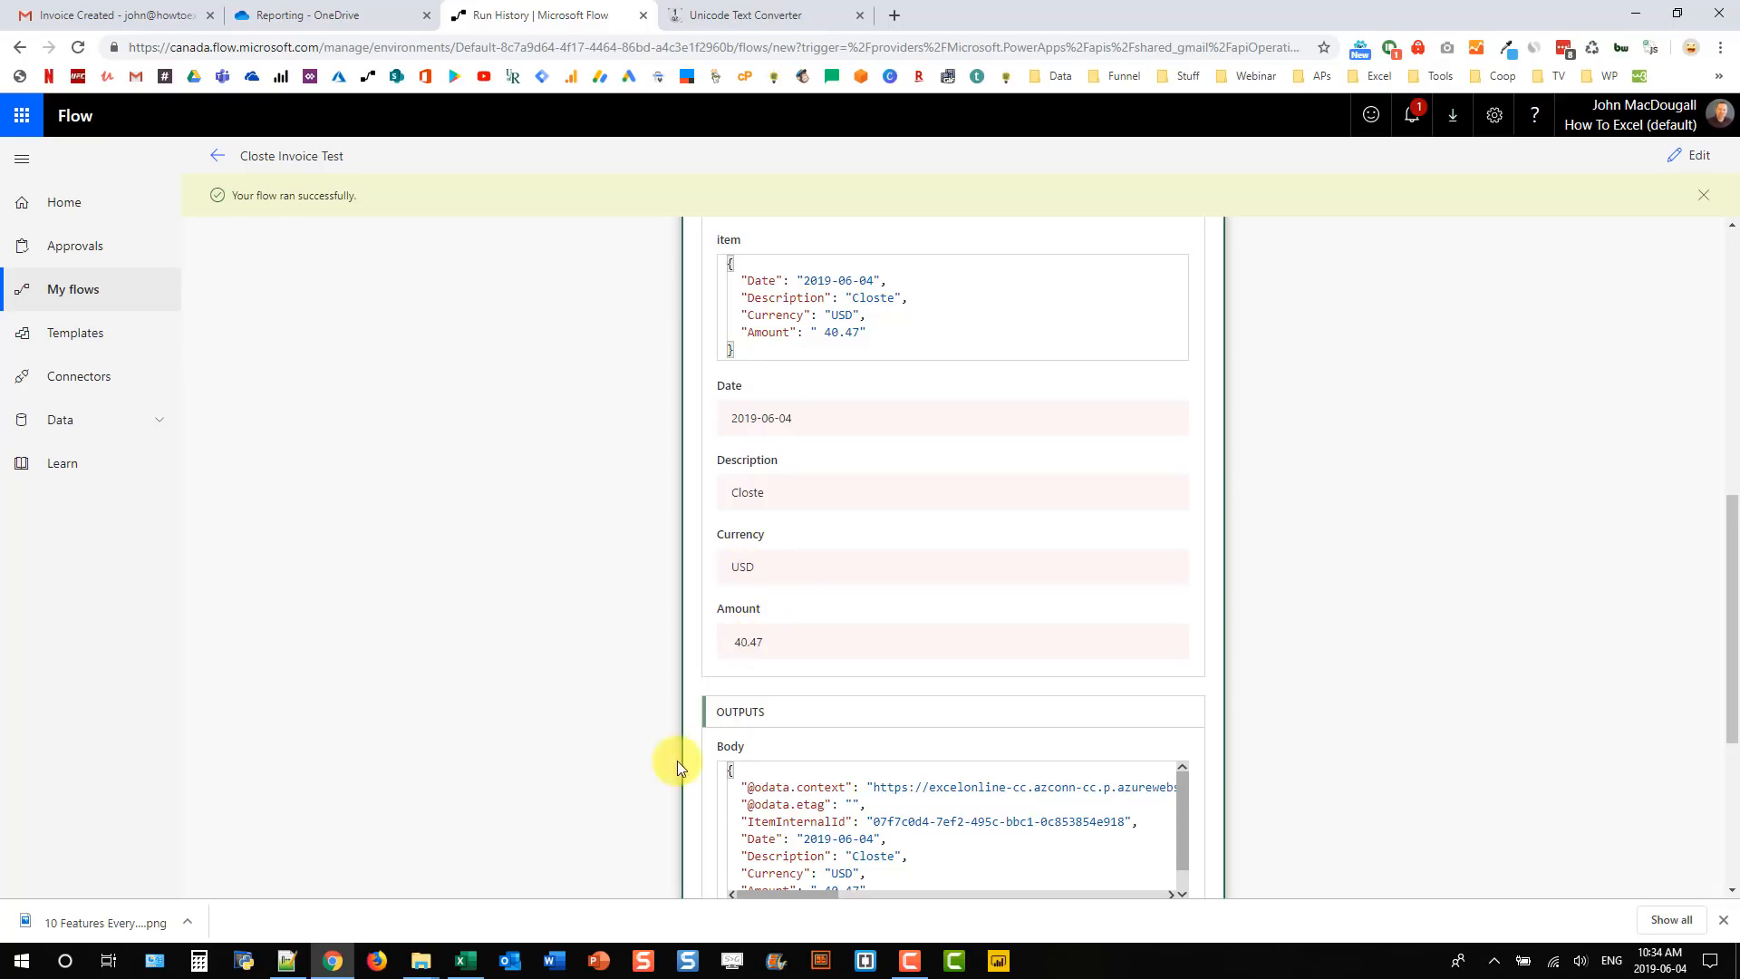
click(462, 961)
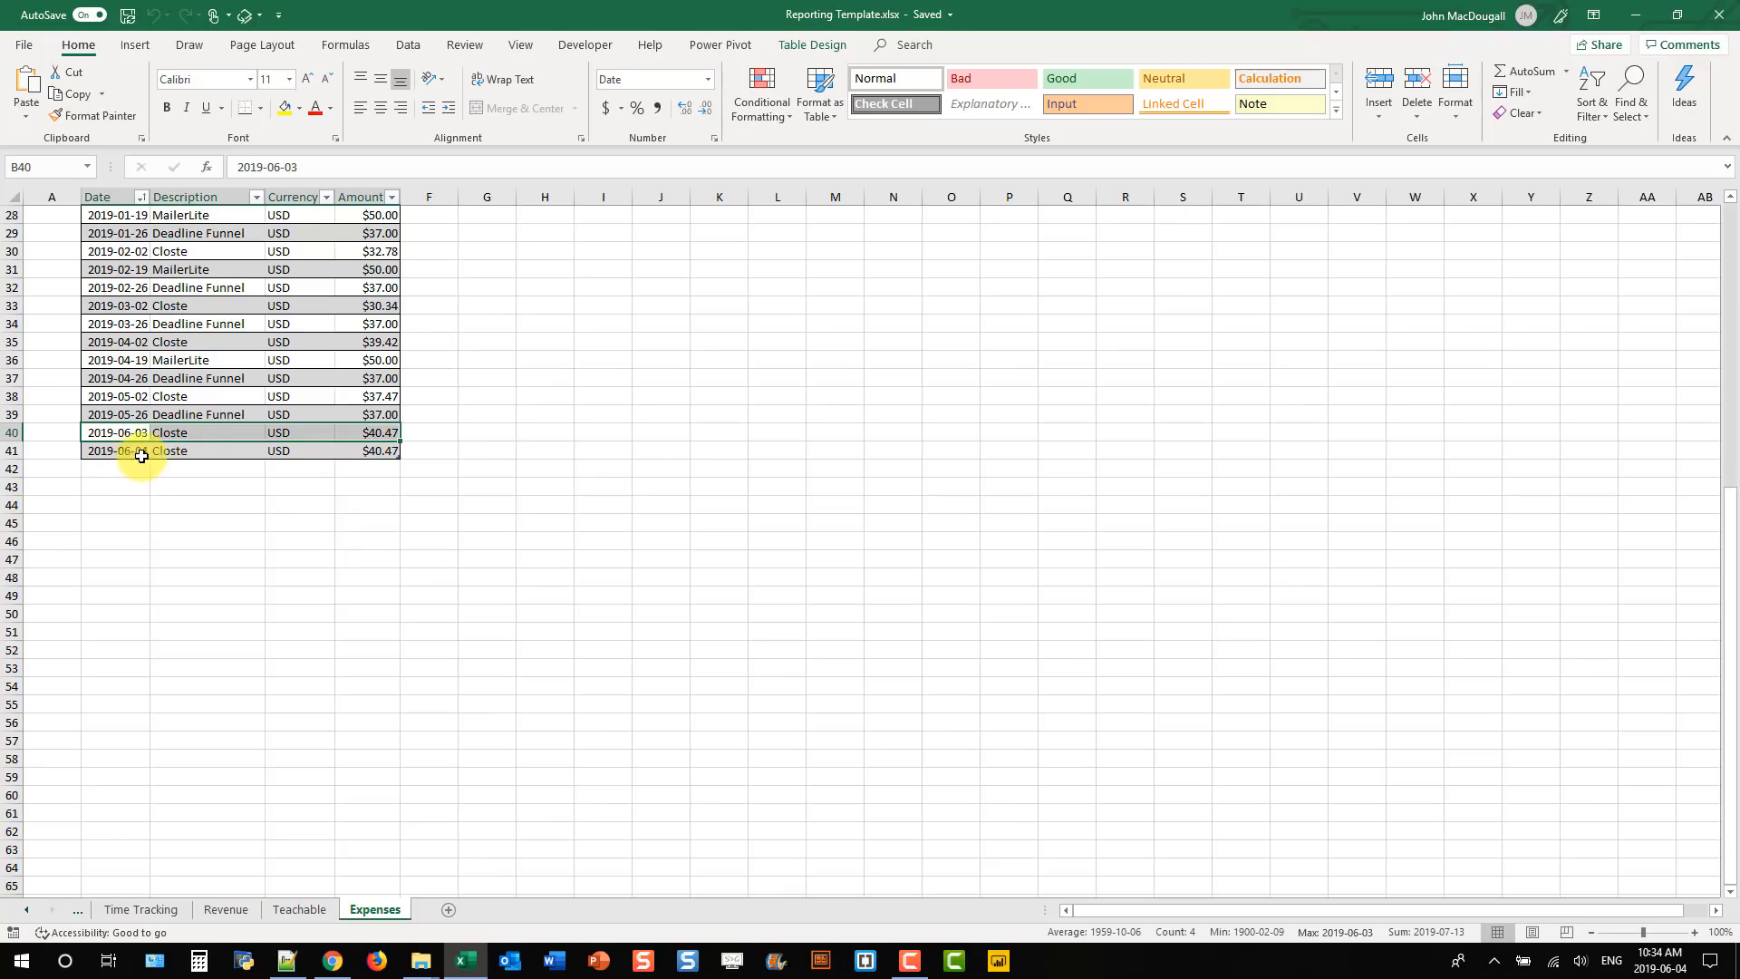
click(278, 451)
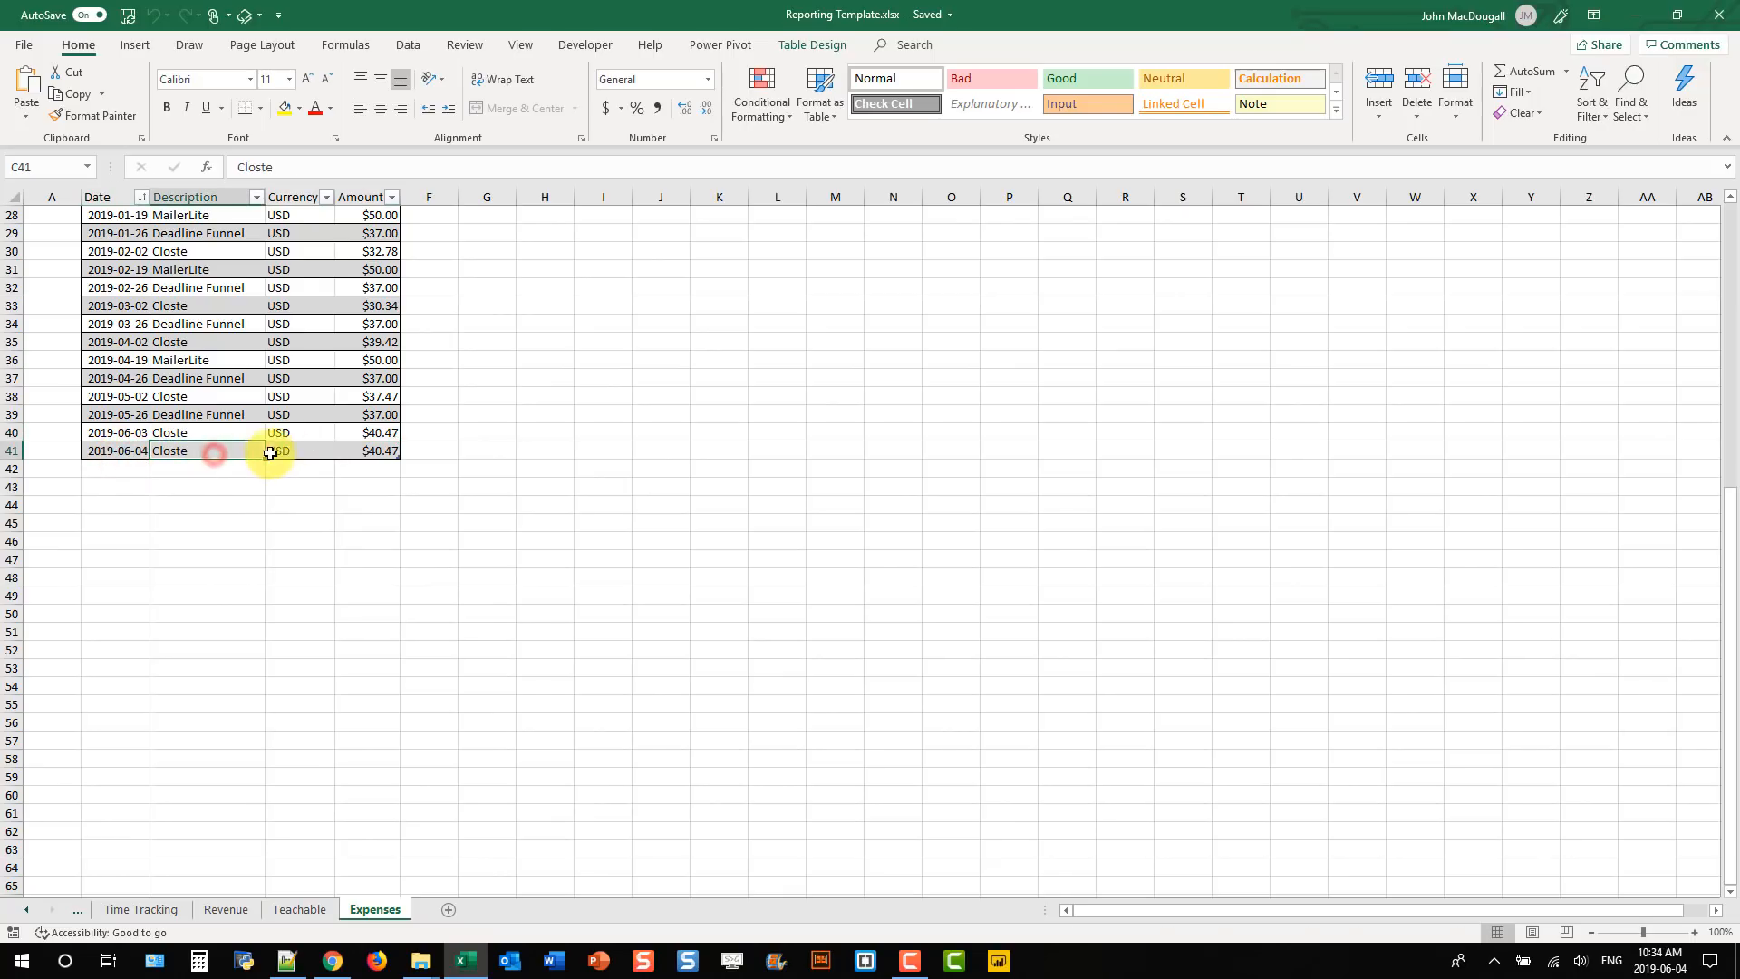
click(374, 451)
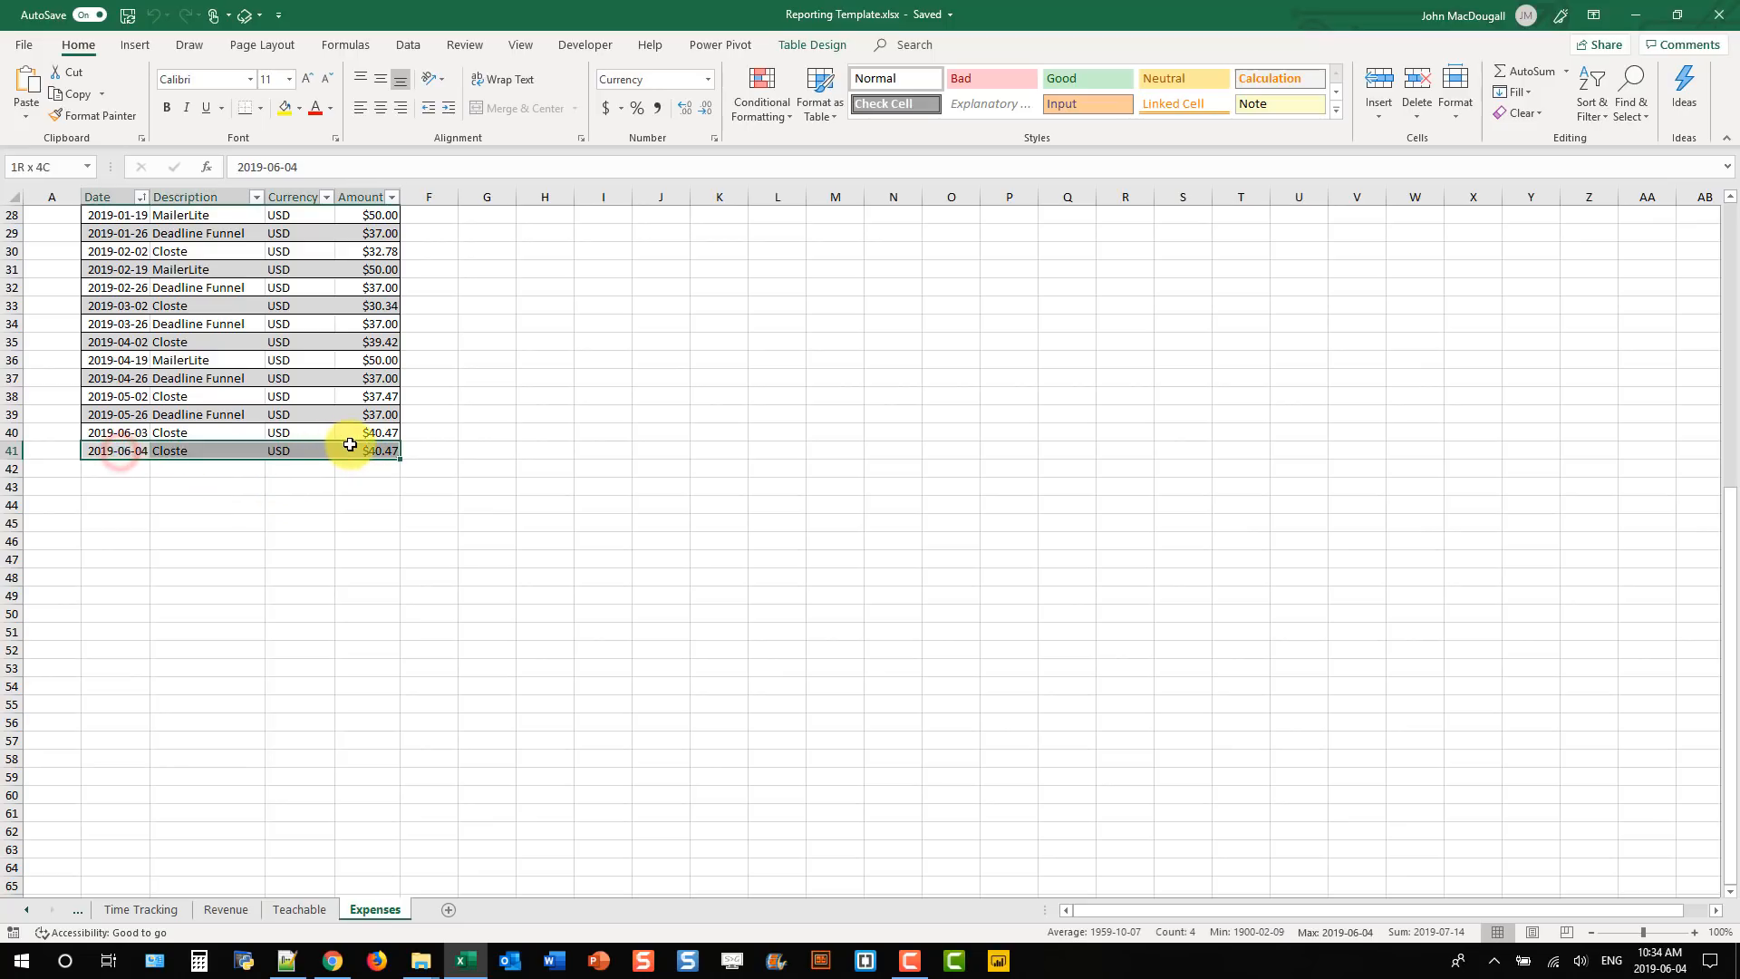
click(334, 451)
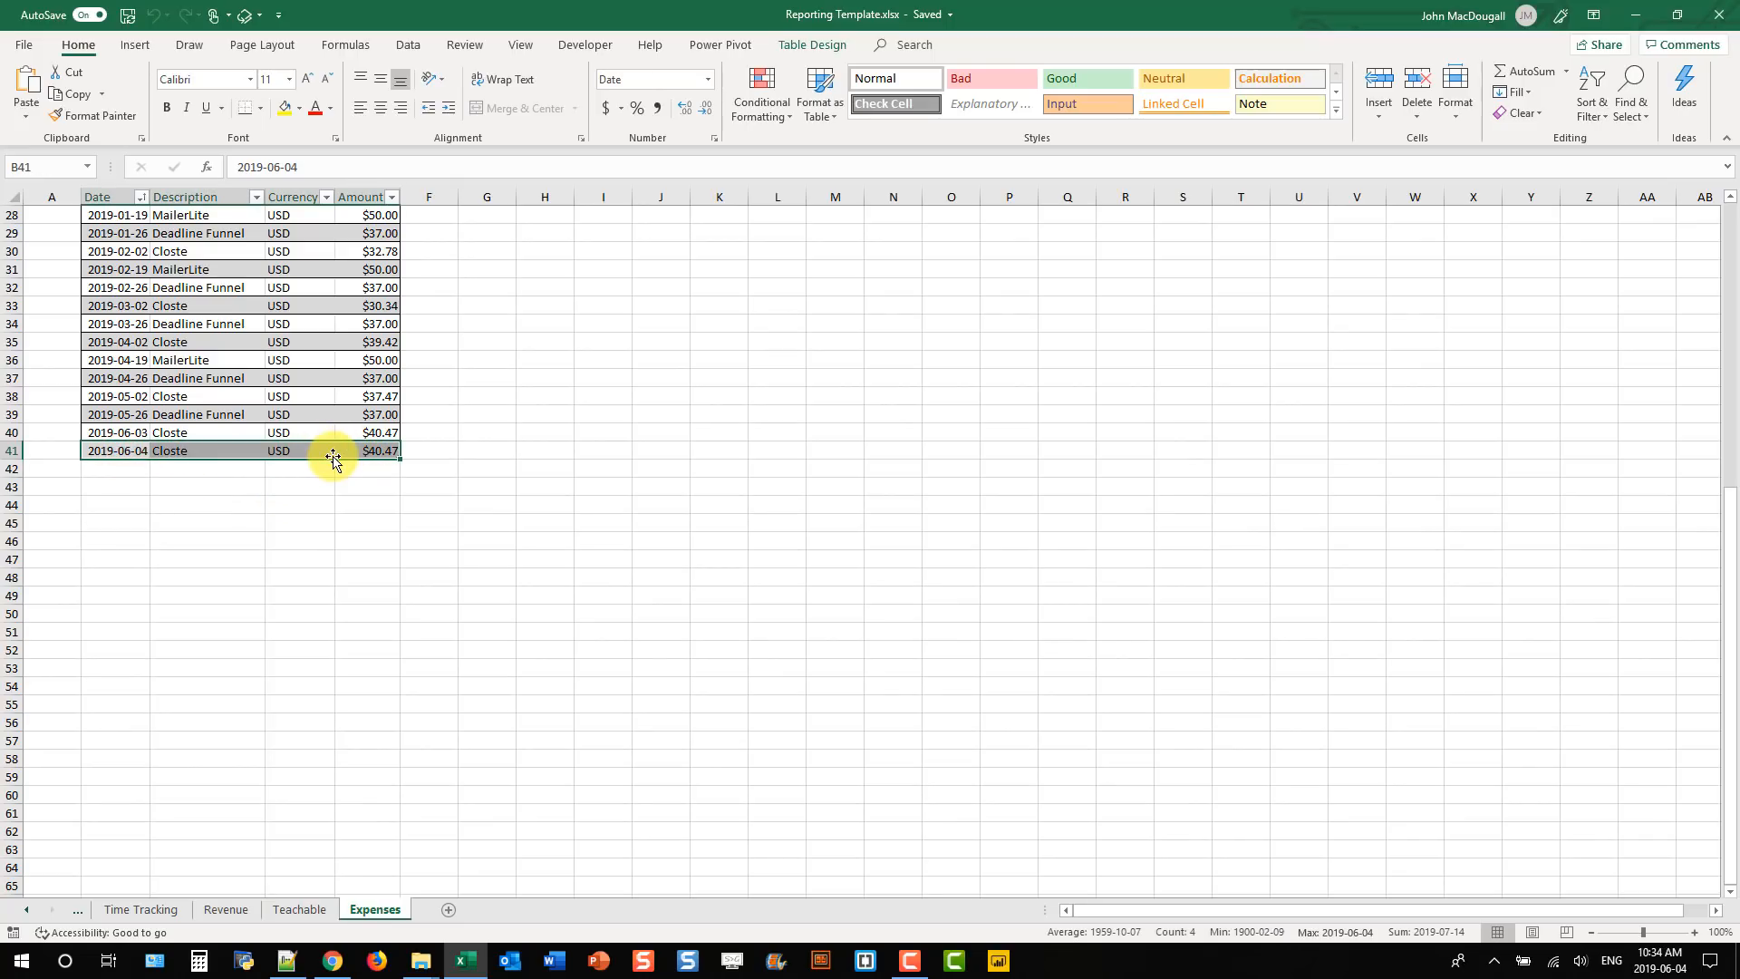